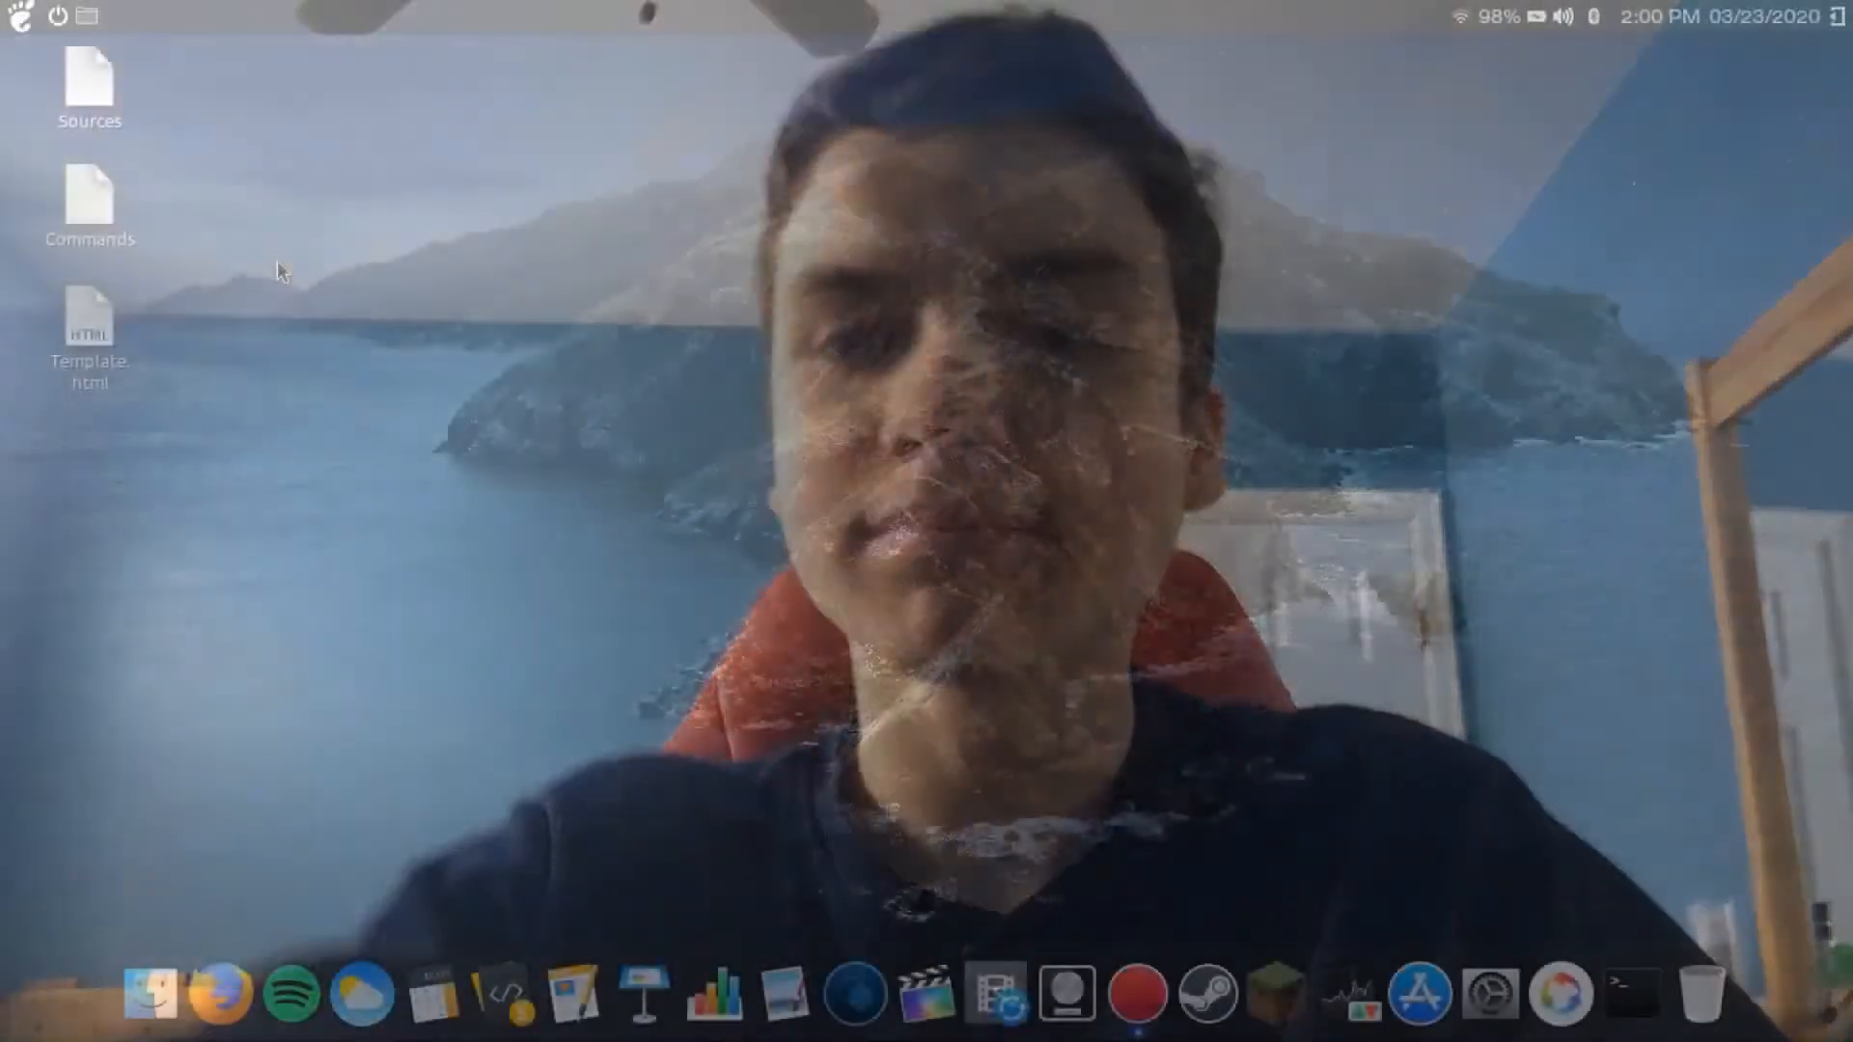
- Open the Sources notes and follow the ubuntu.com/download/server link to the download page
double_click(87, 77)
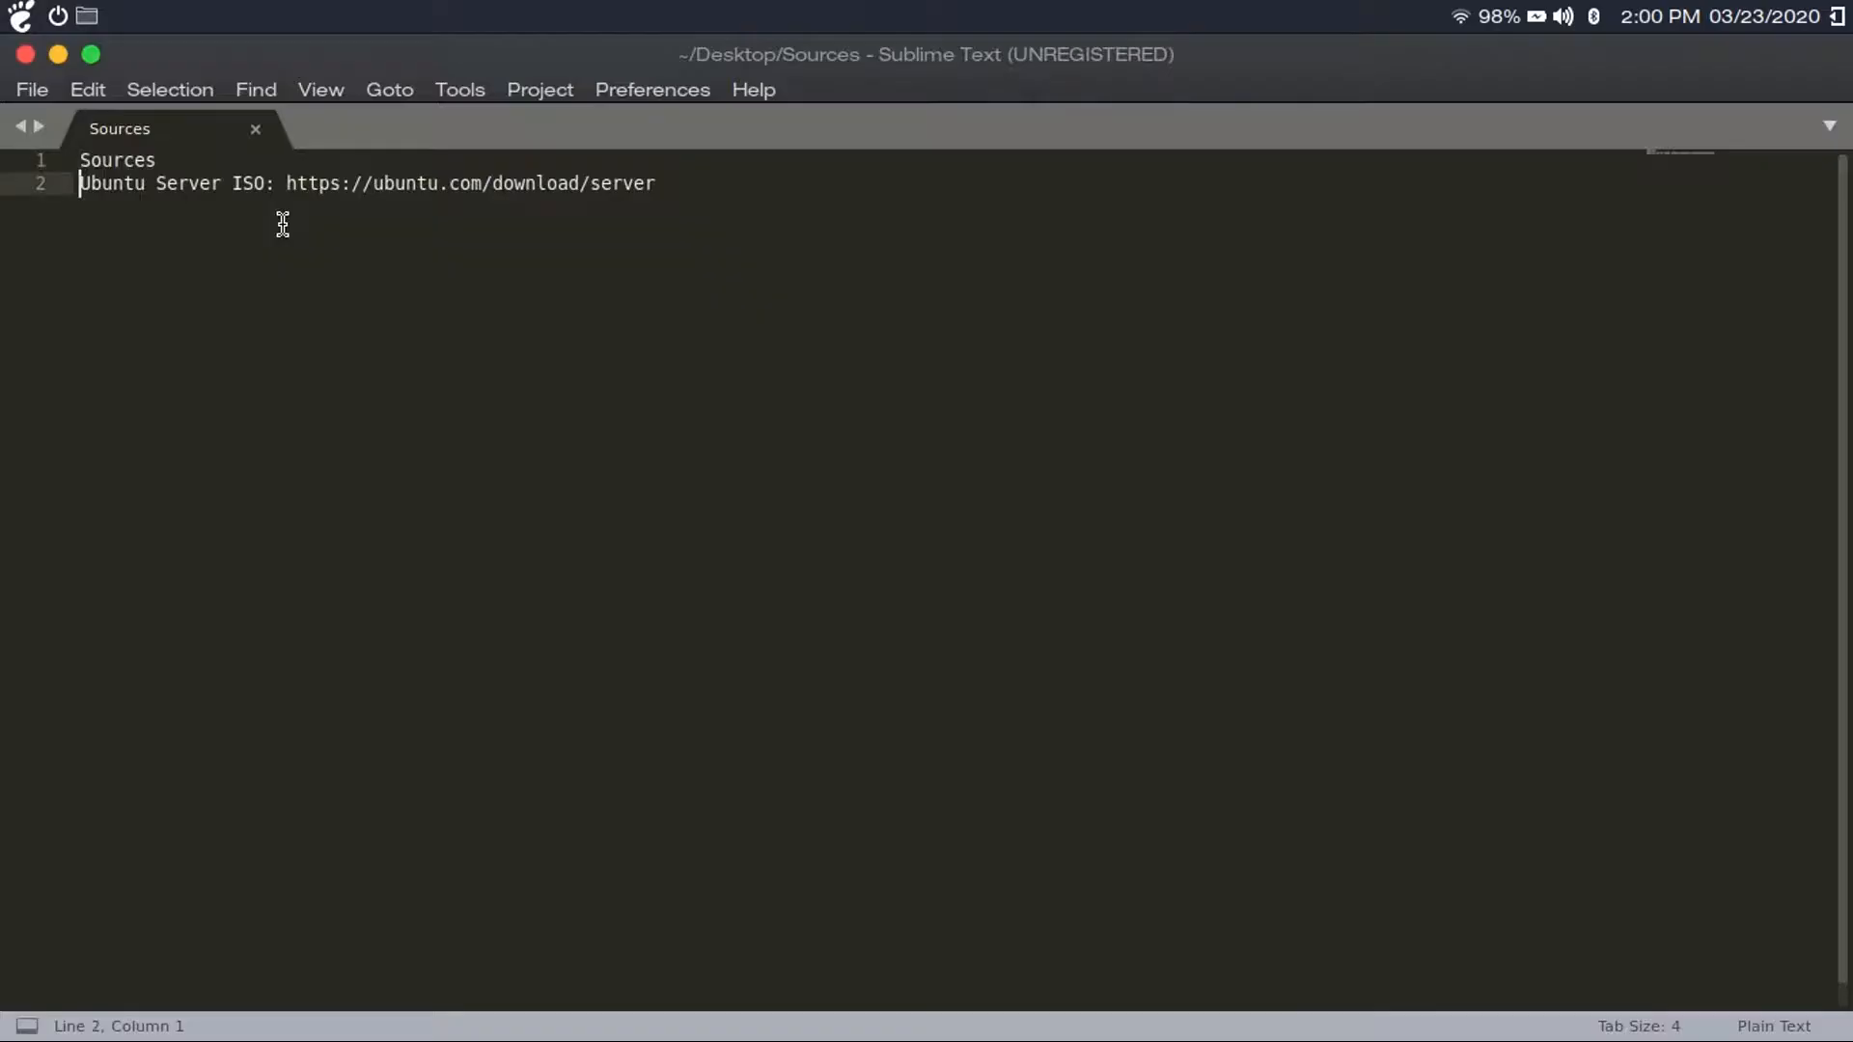
click(285, 184)
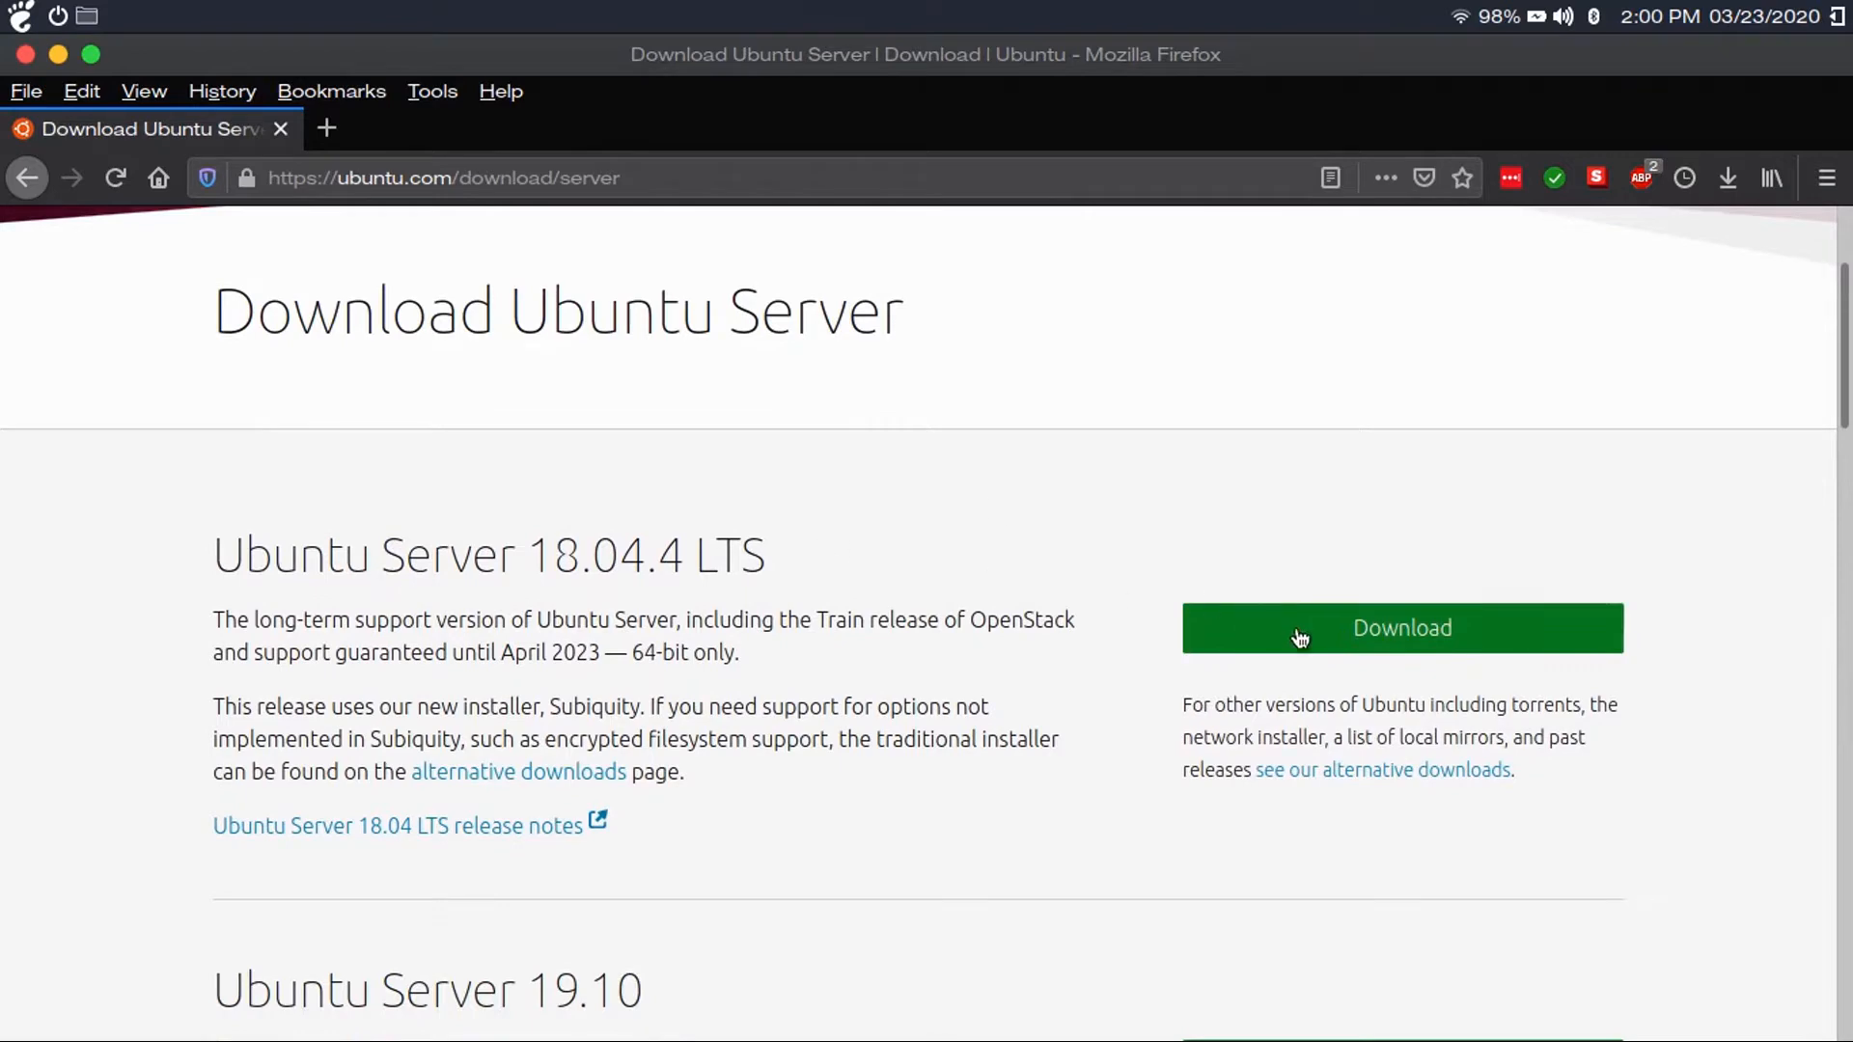
scroll(down, 3)
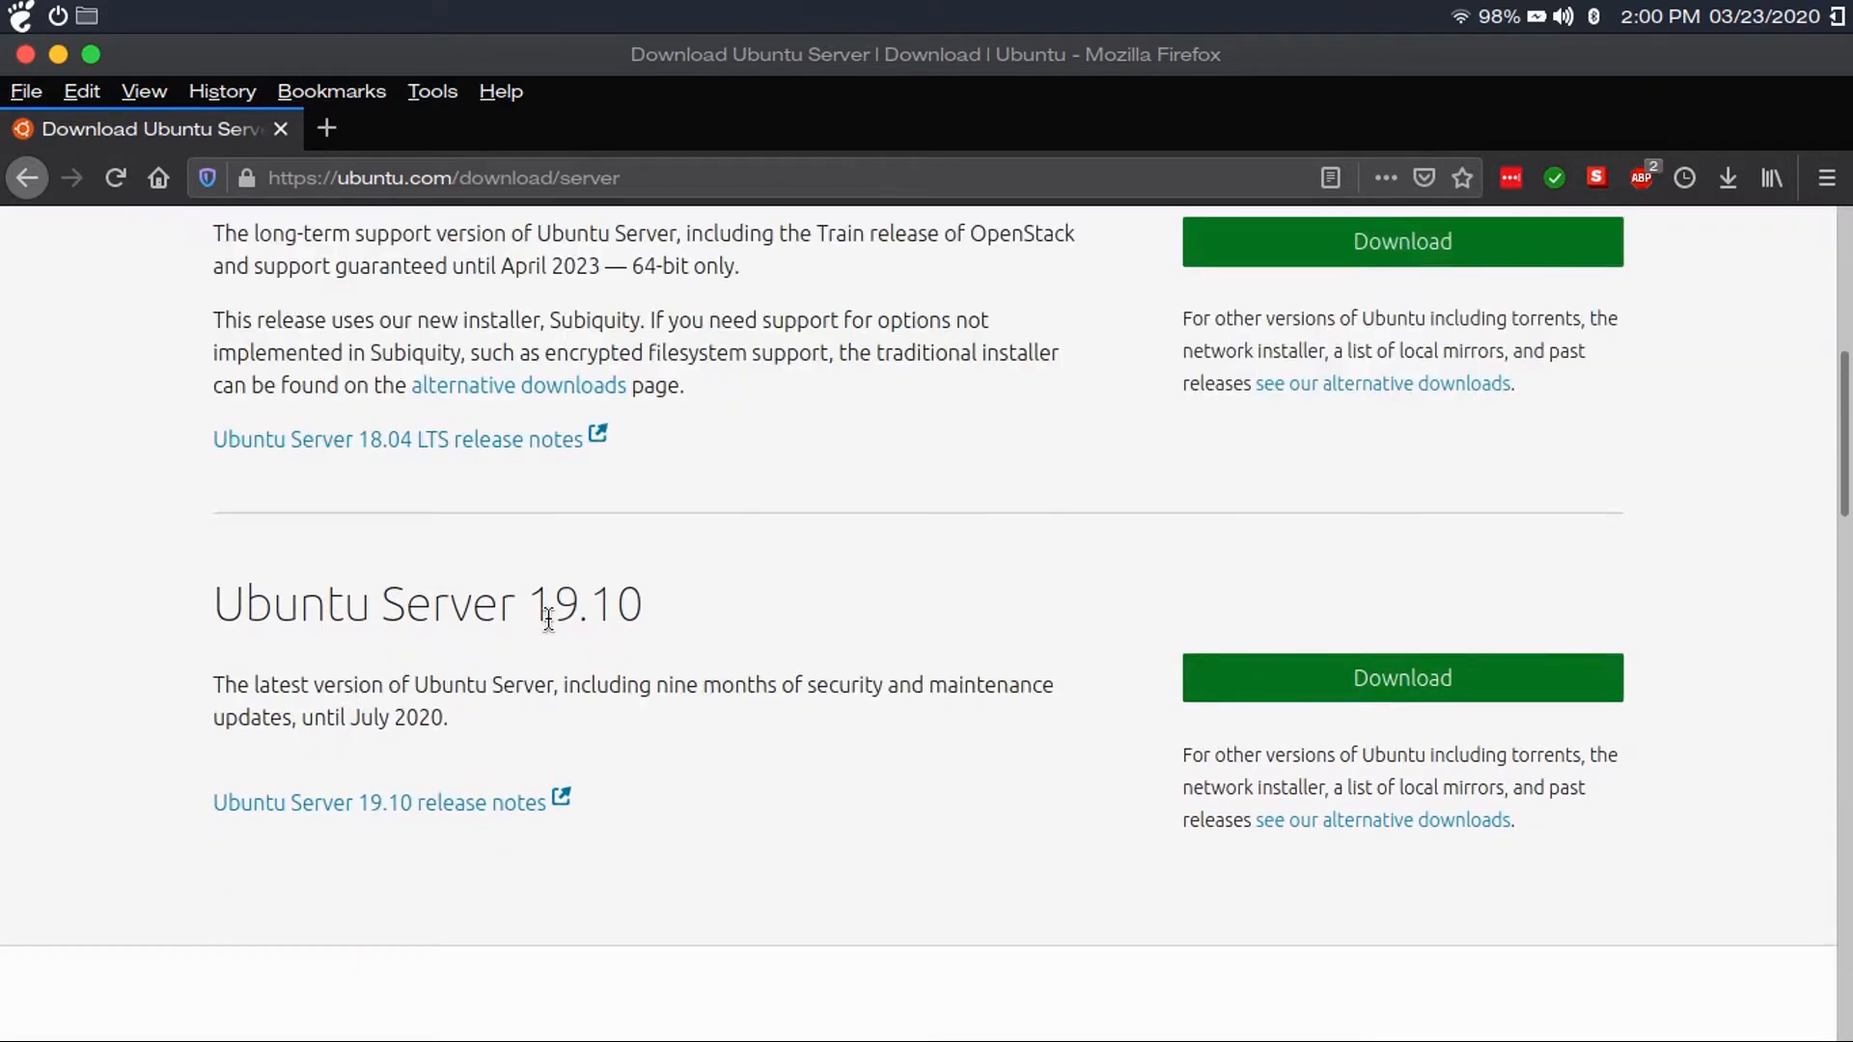
scroll(up, 3)
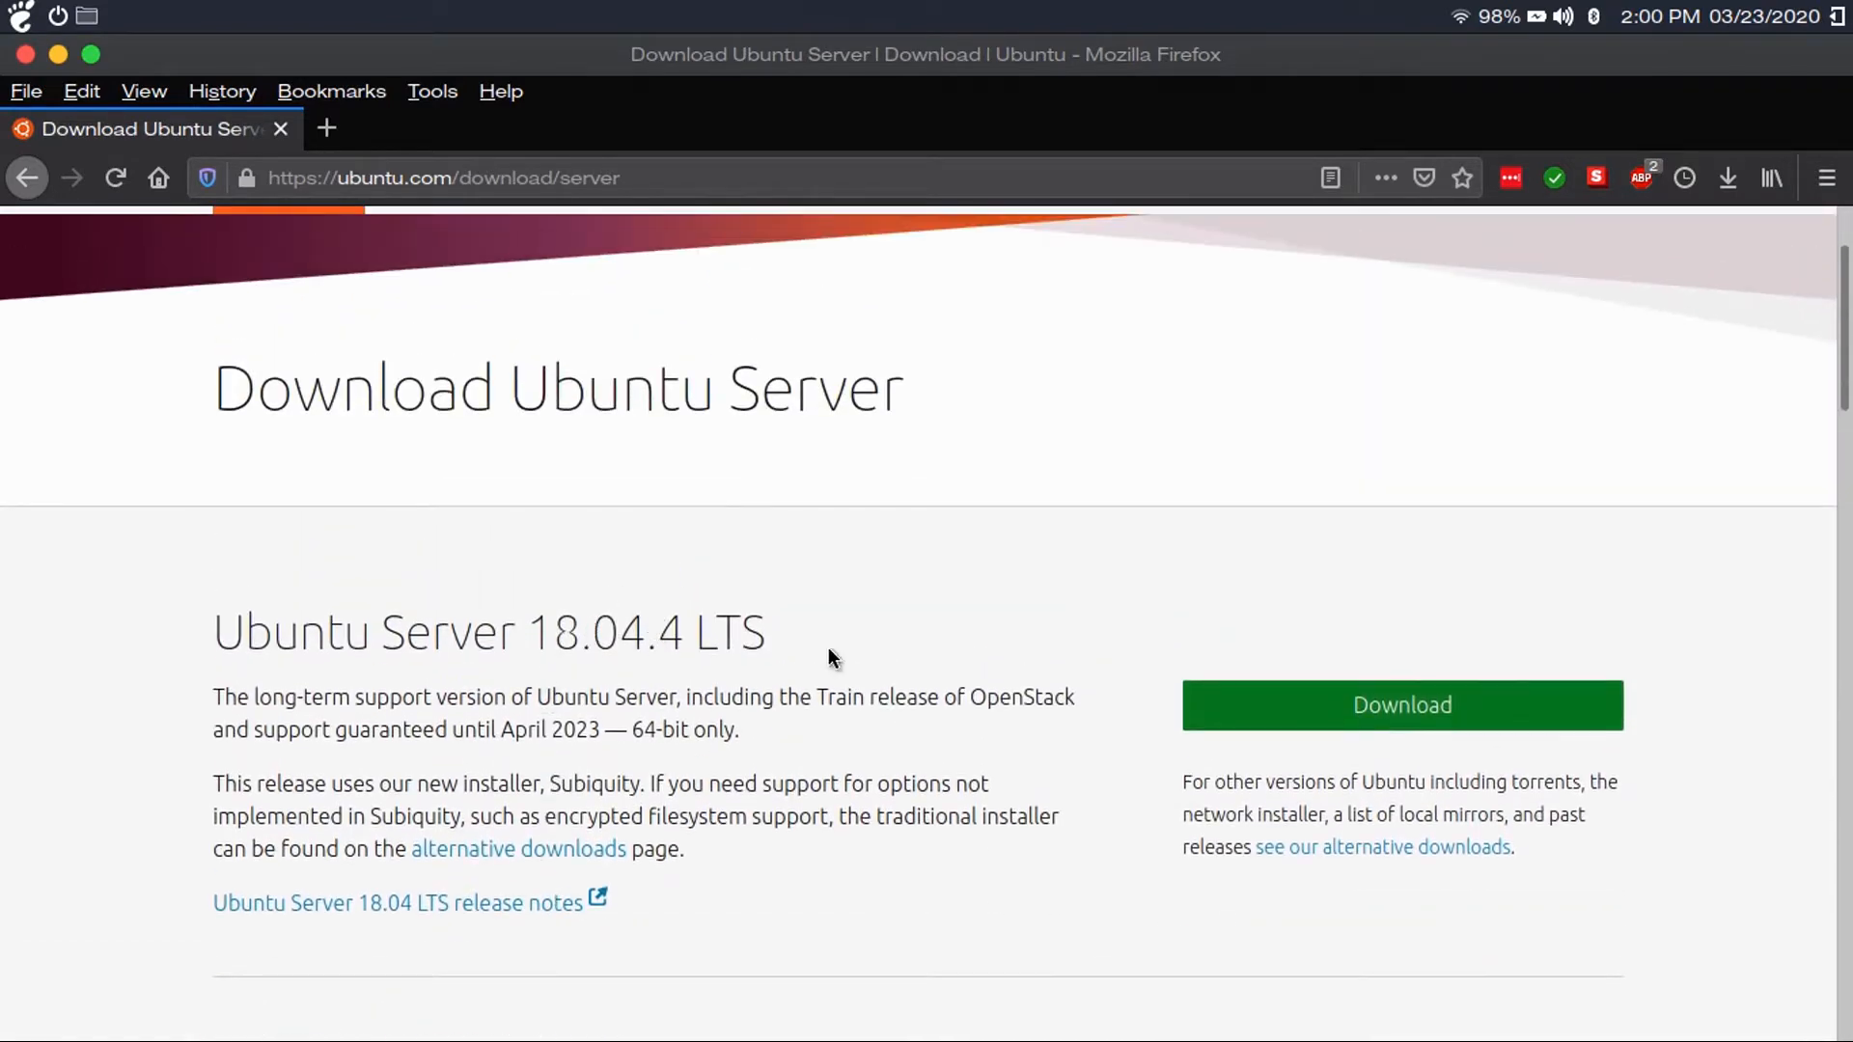
- Start the Ubuntu Server 18.04.4 LTS ISO download, then cancel the save dialog
click(1401, 707)
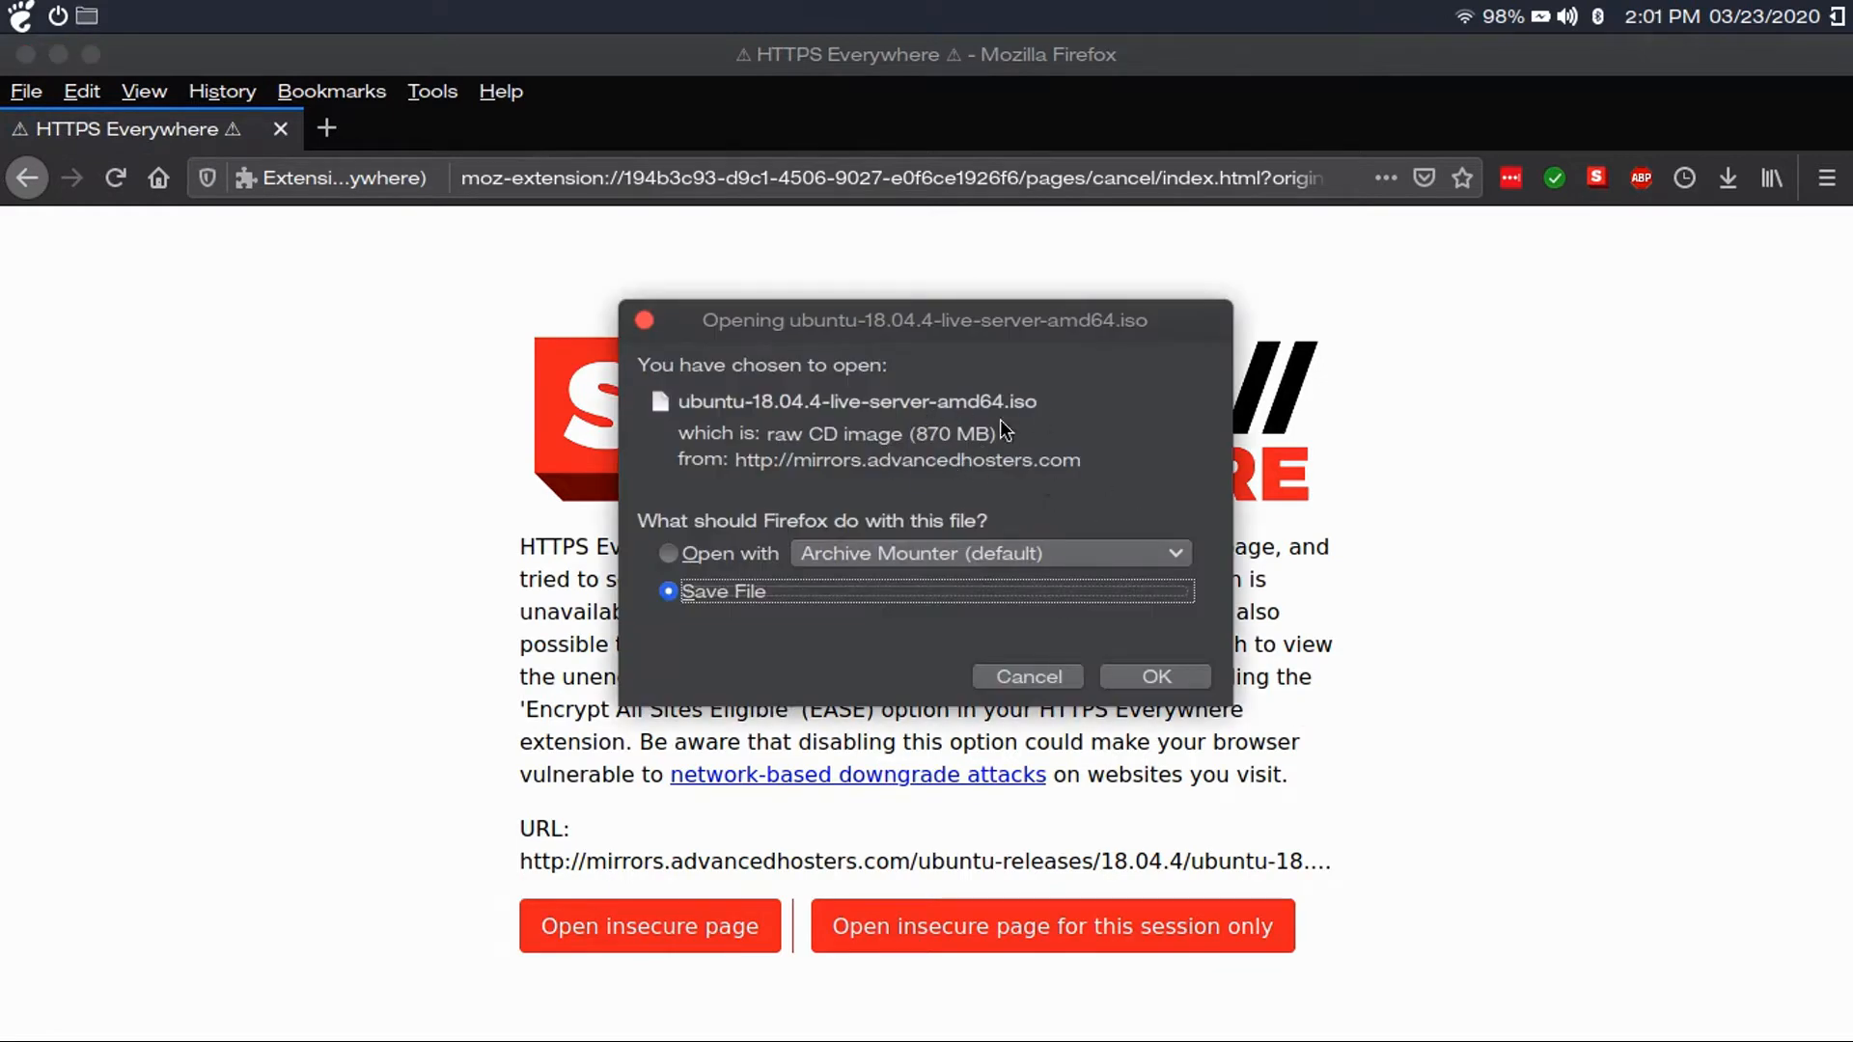
mouse_move(1027, 675)
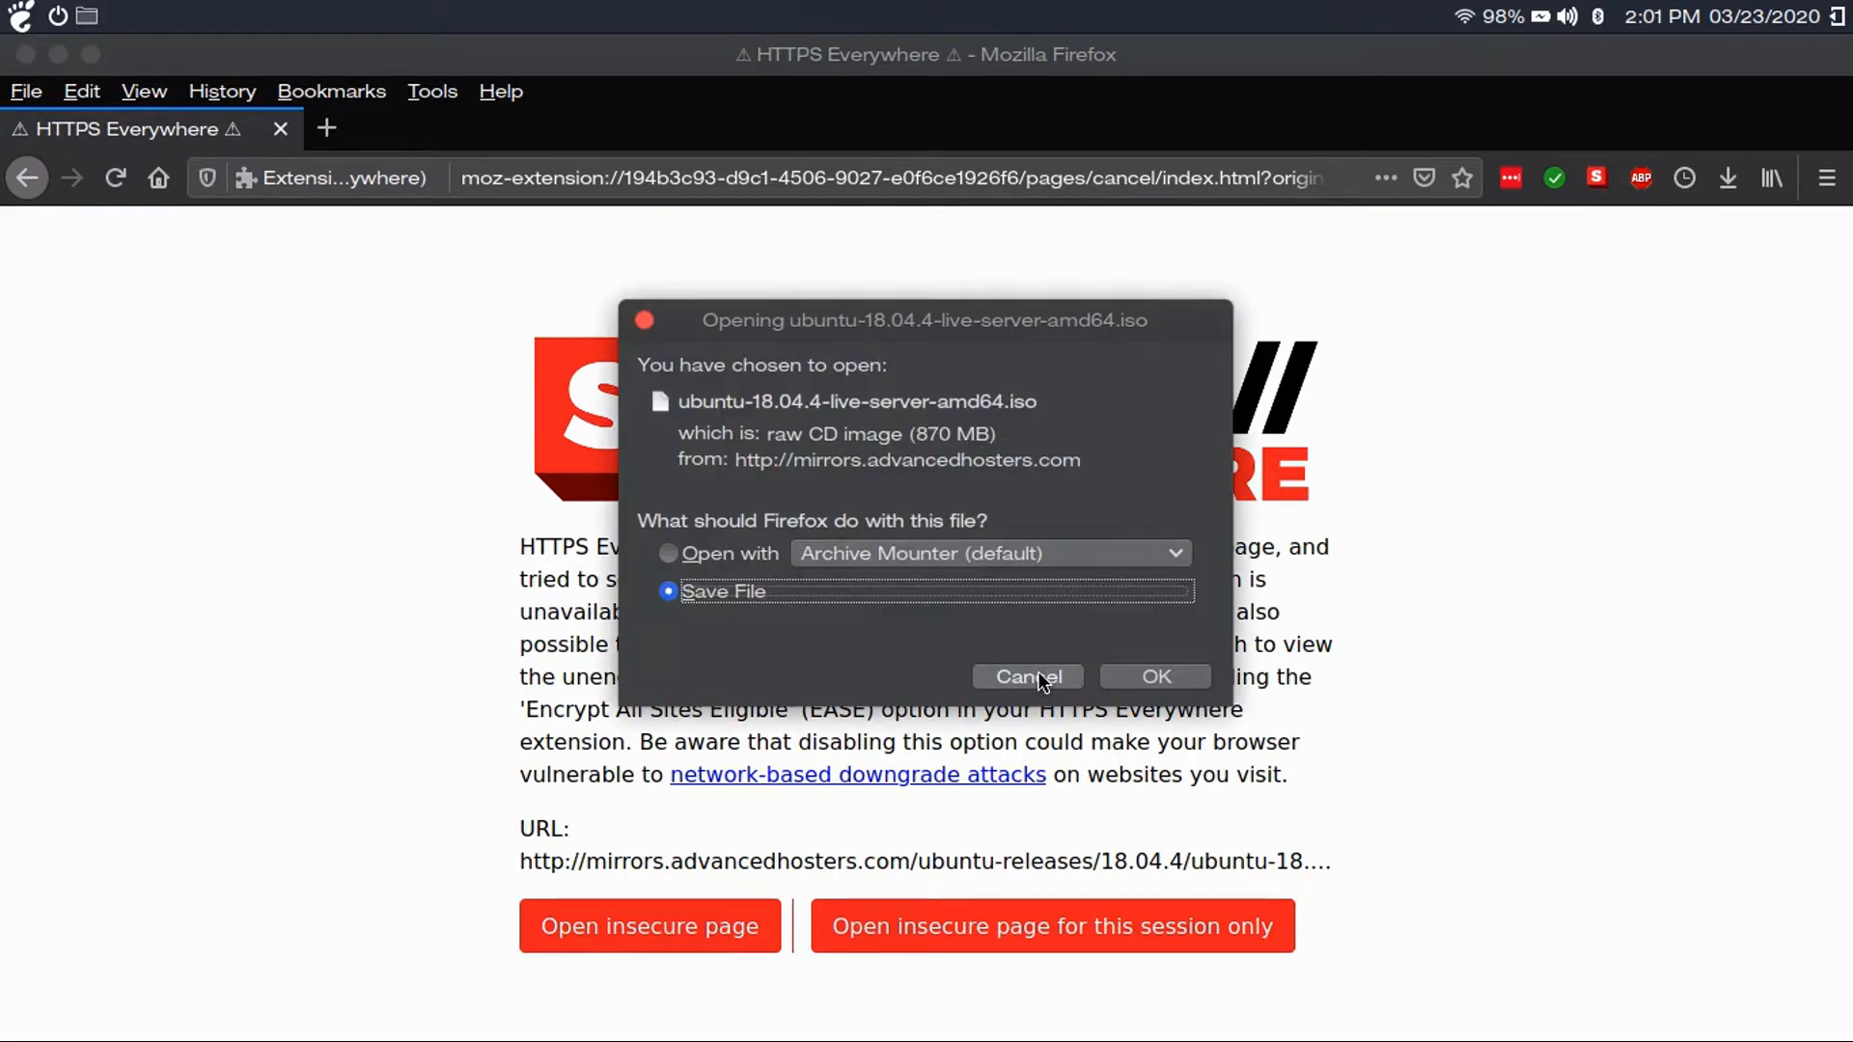
click(1025, 676)
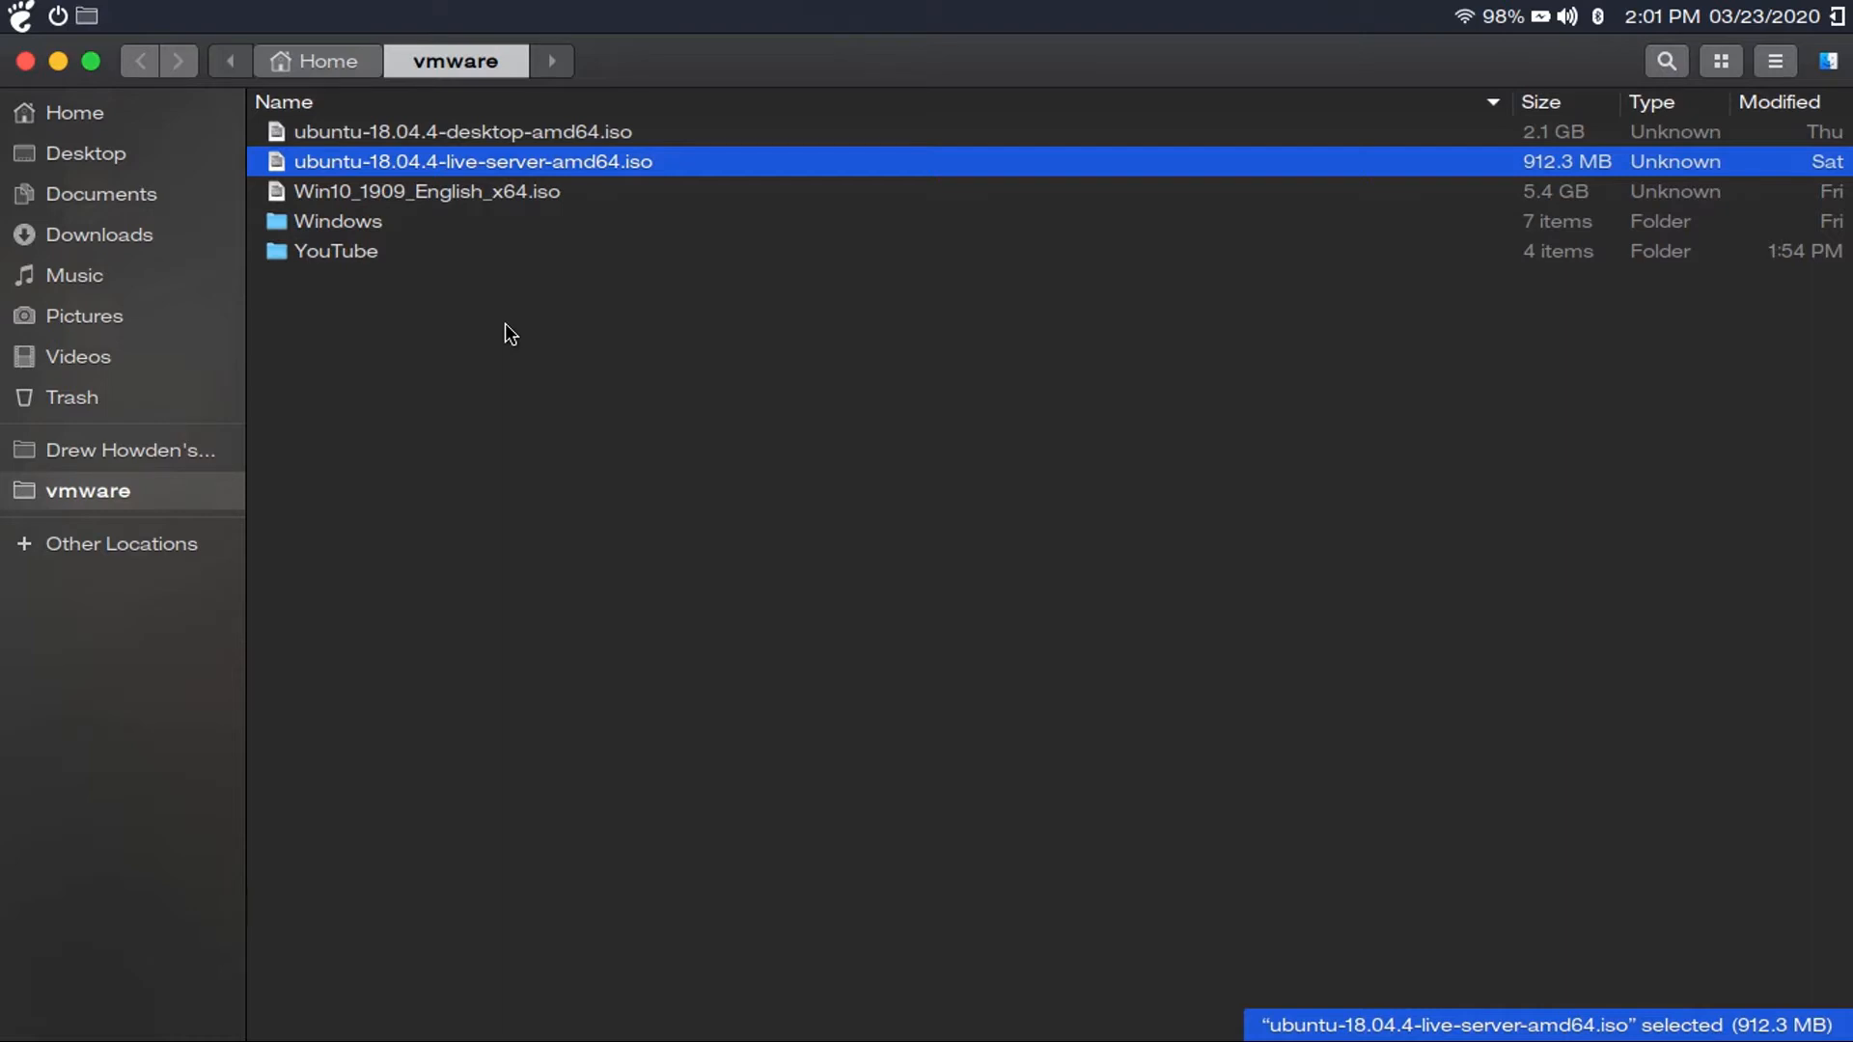
- Launch the YouTube virtual machine from the vmware folder
click(508, 341)
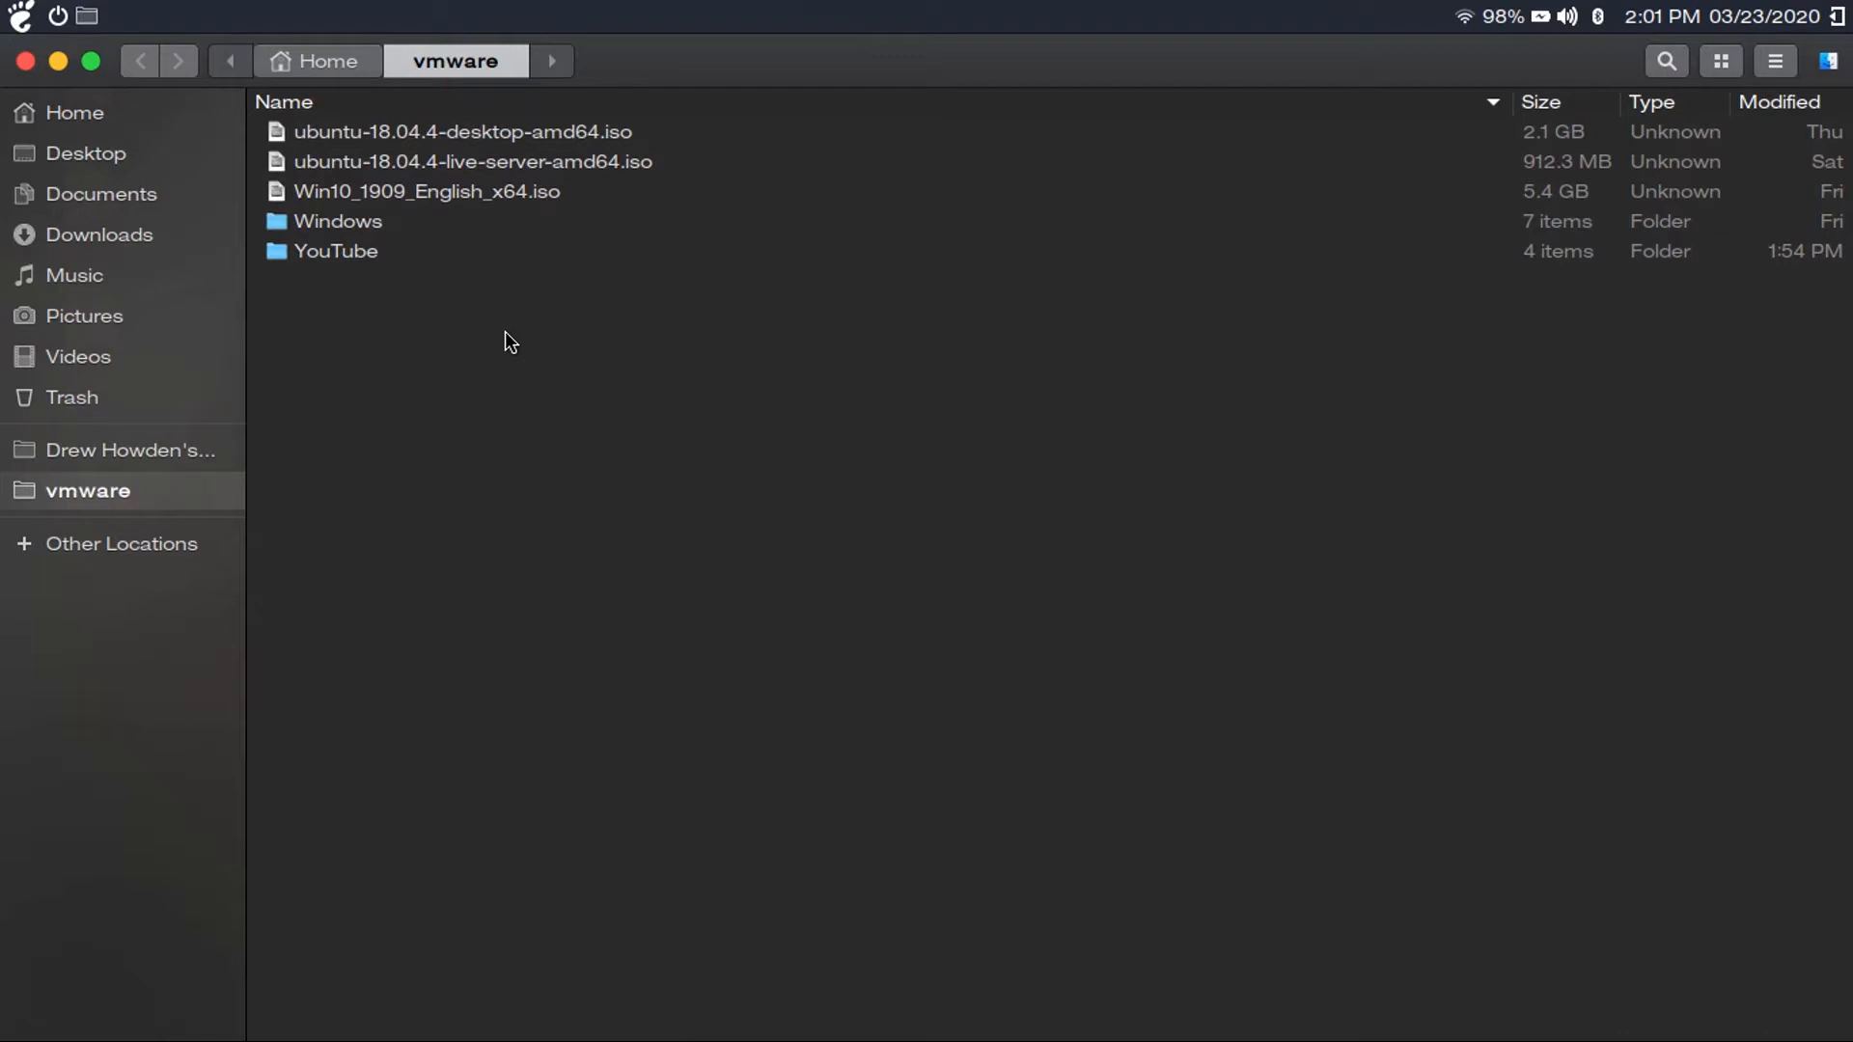
mouse_move(343, 265)
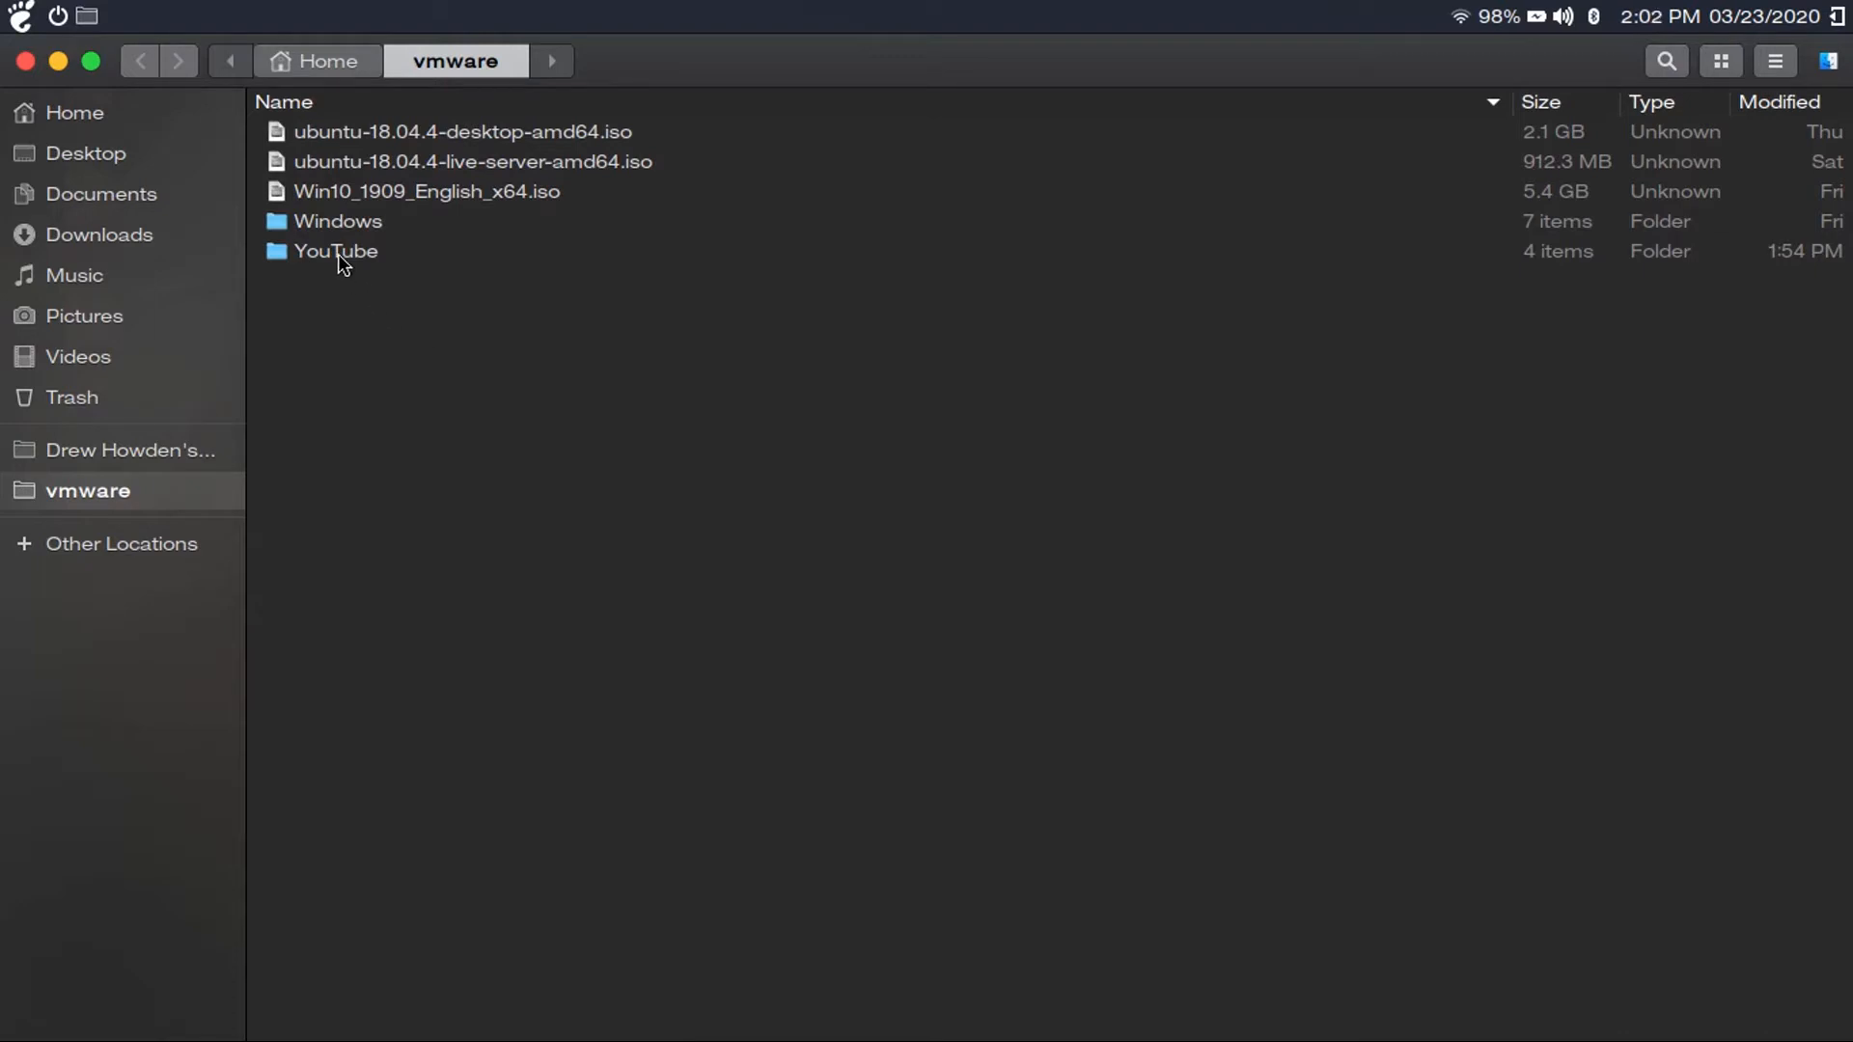
double_click(336, 251)
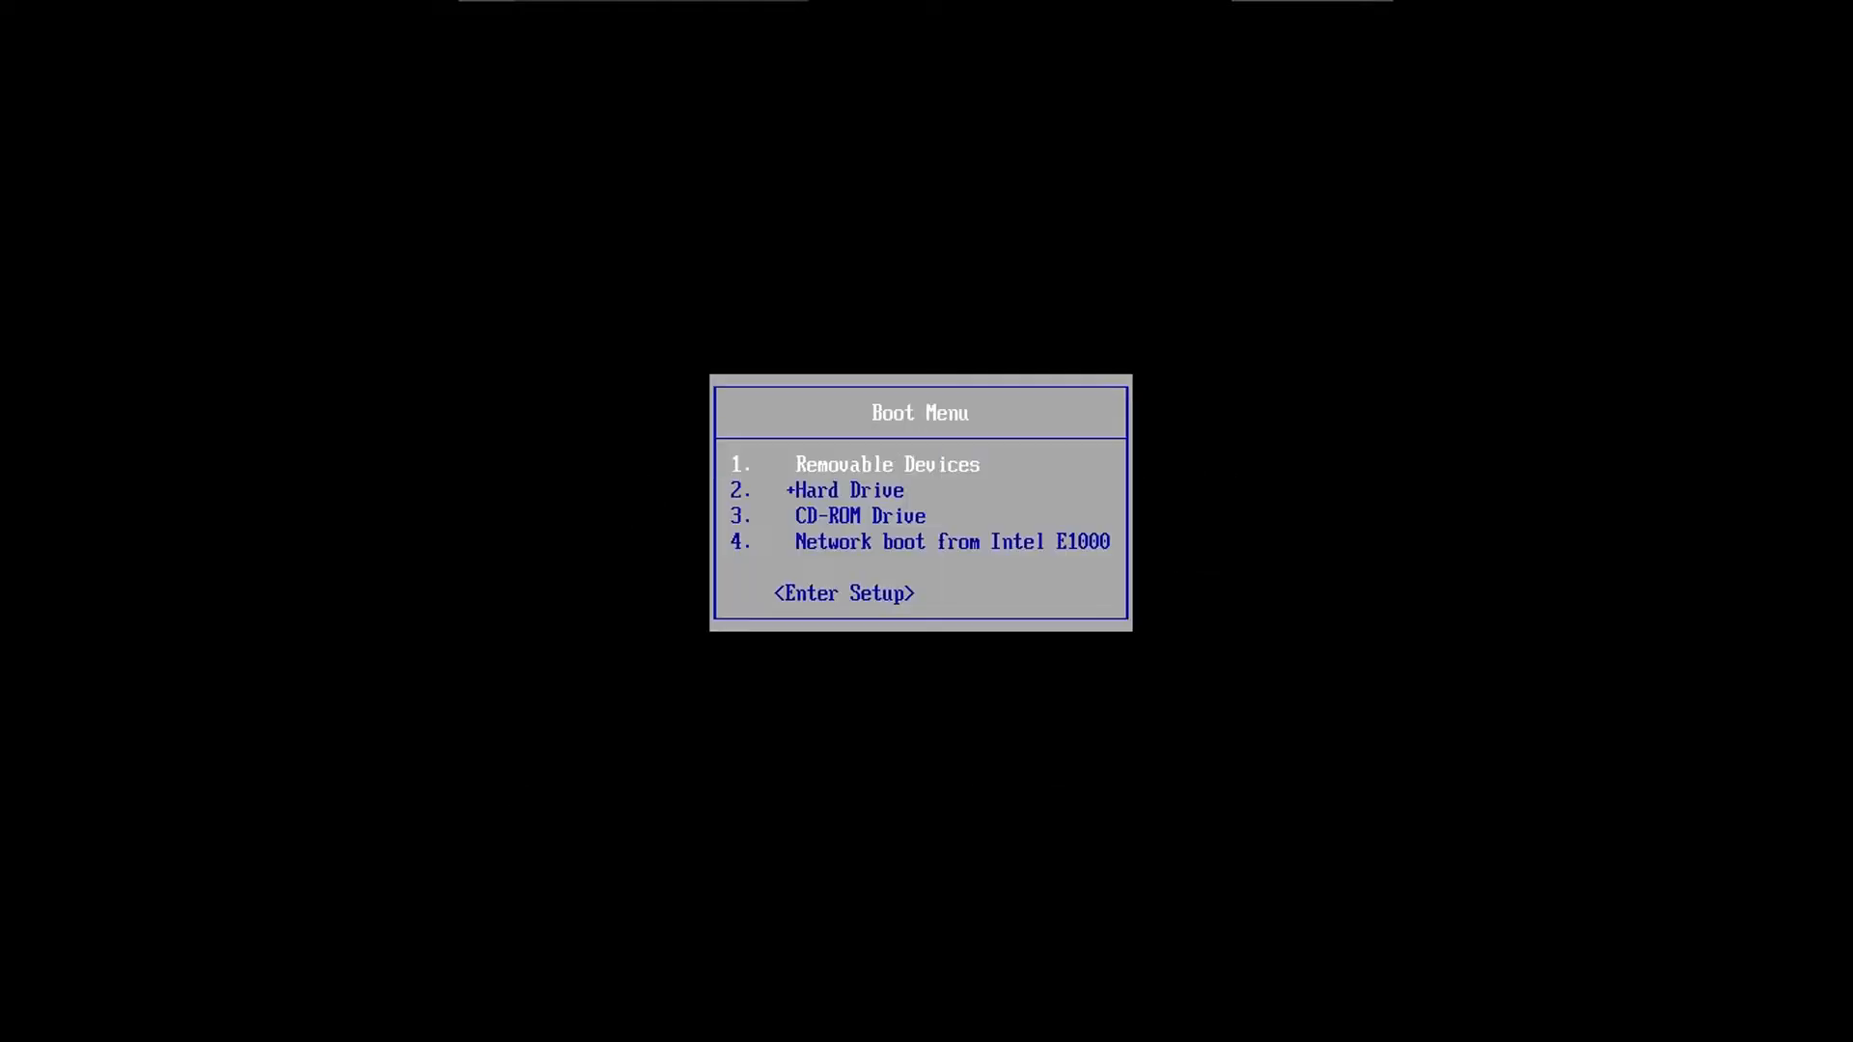
mouse_move(645, 17)
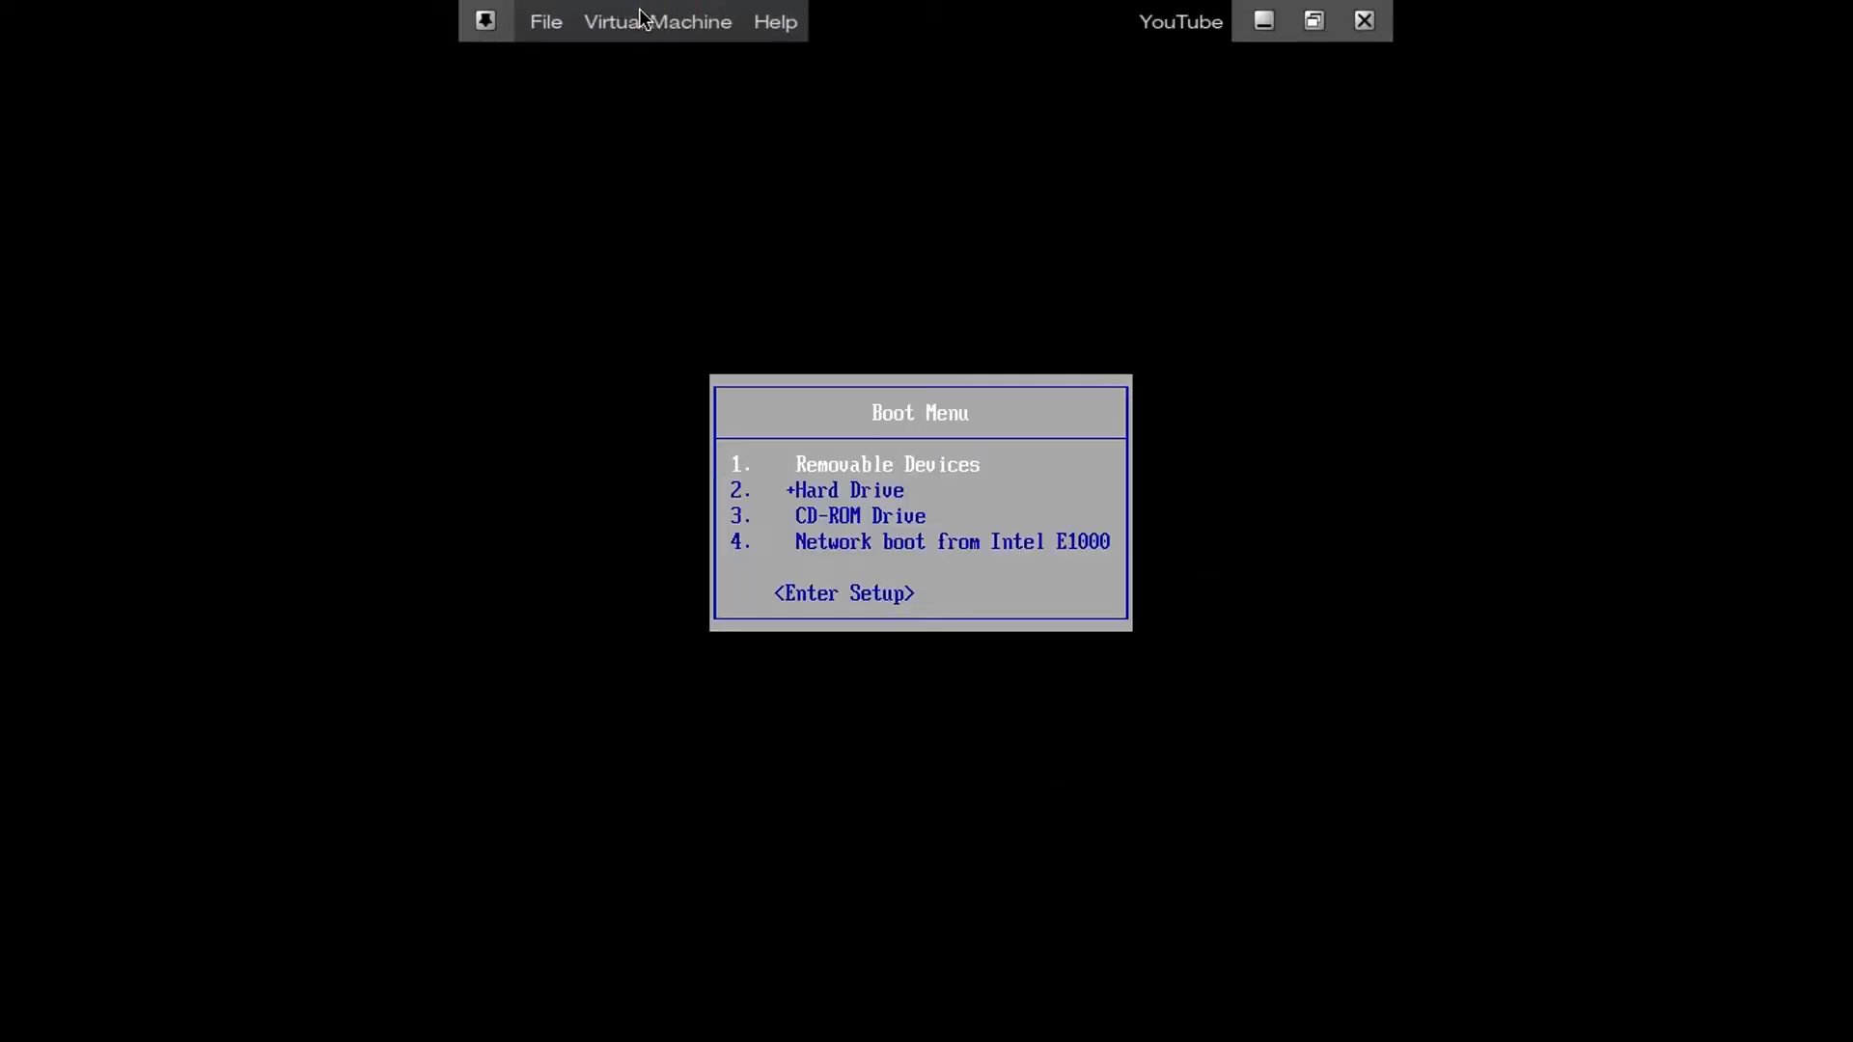
- Boot the VM from its CD-ROM drive into the Ubuntu Server installer
click(657, 21)
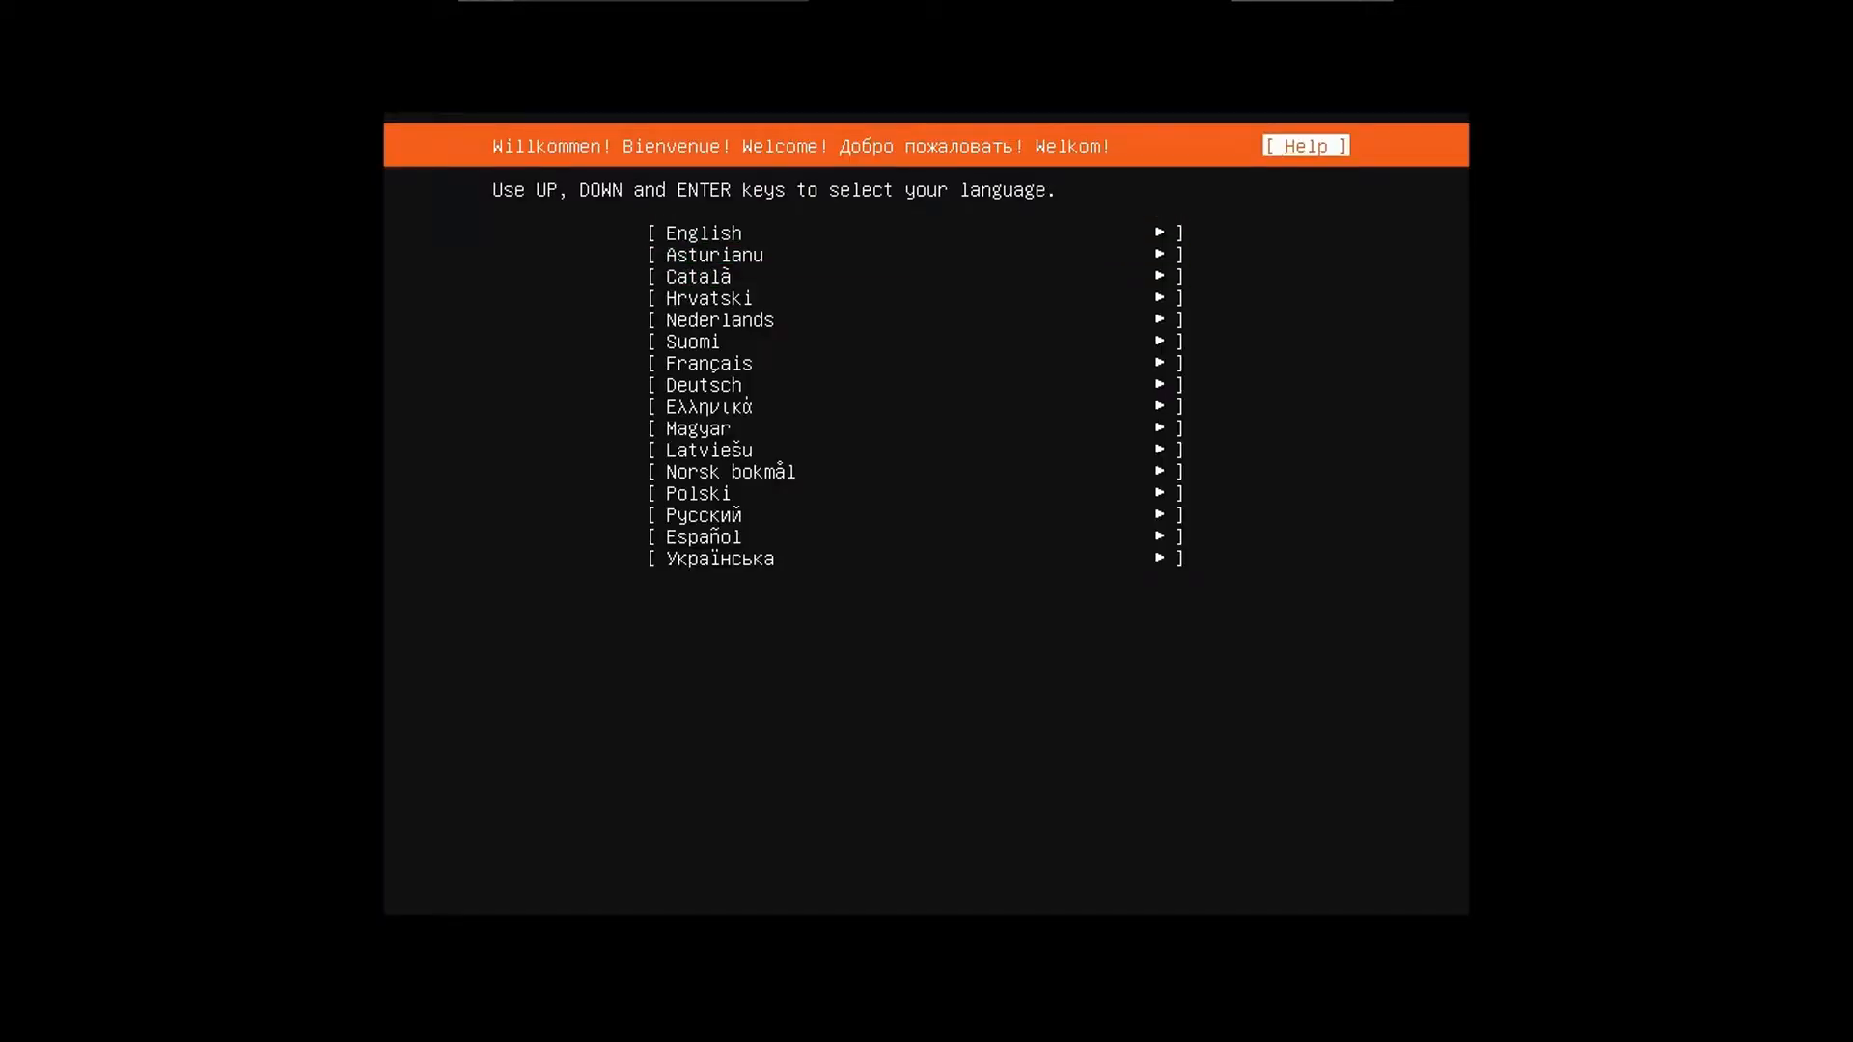
- Choose English as the install language and answer the installer update prompt
key(Return)
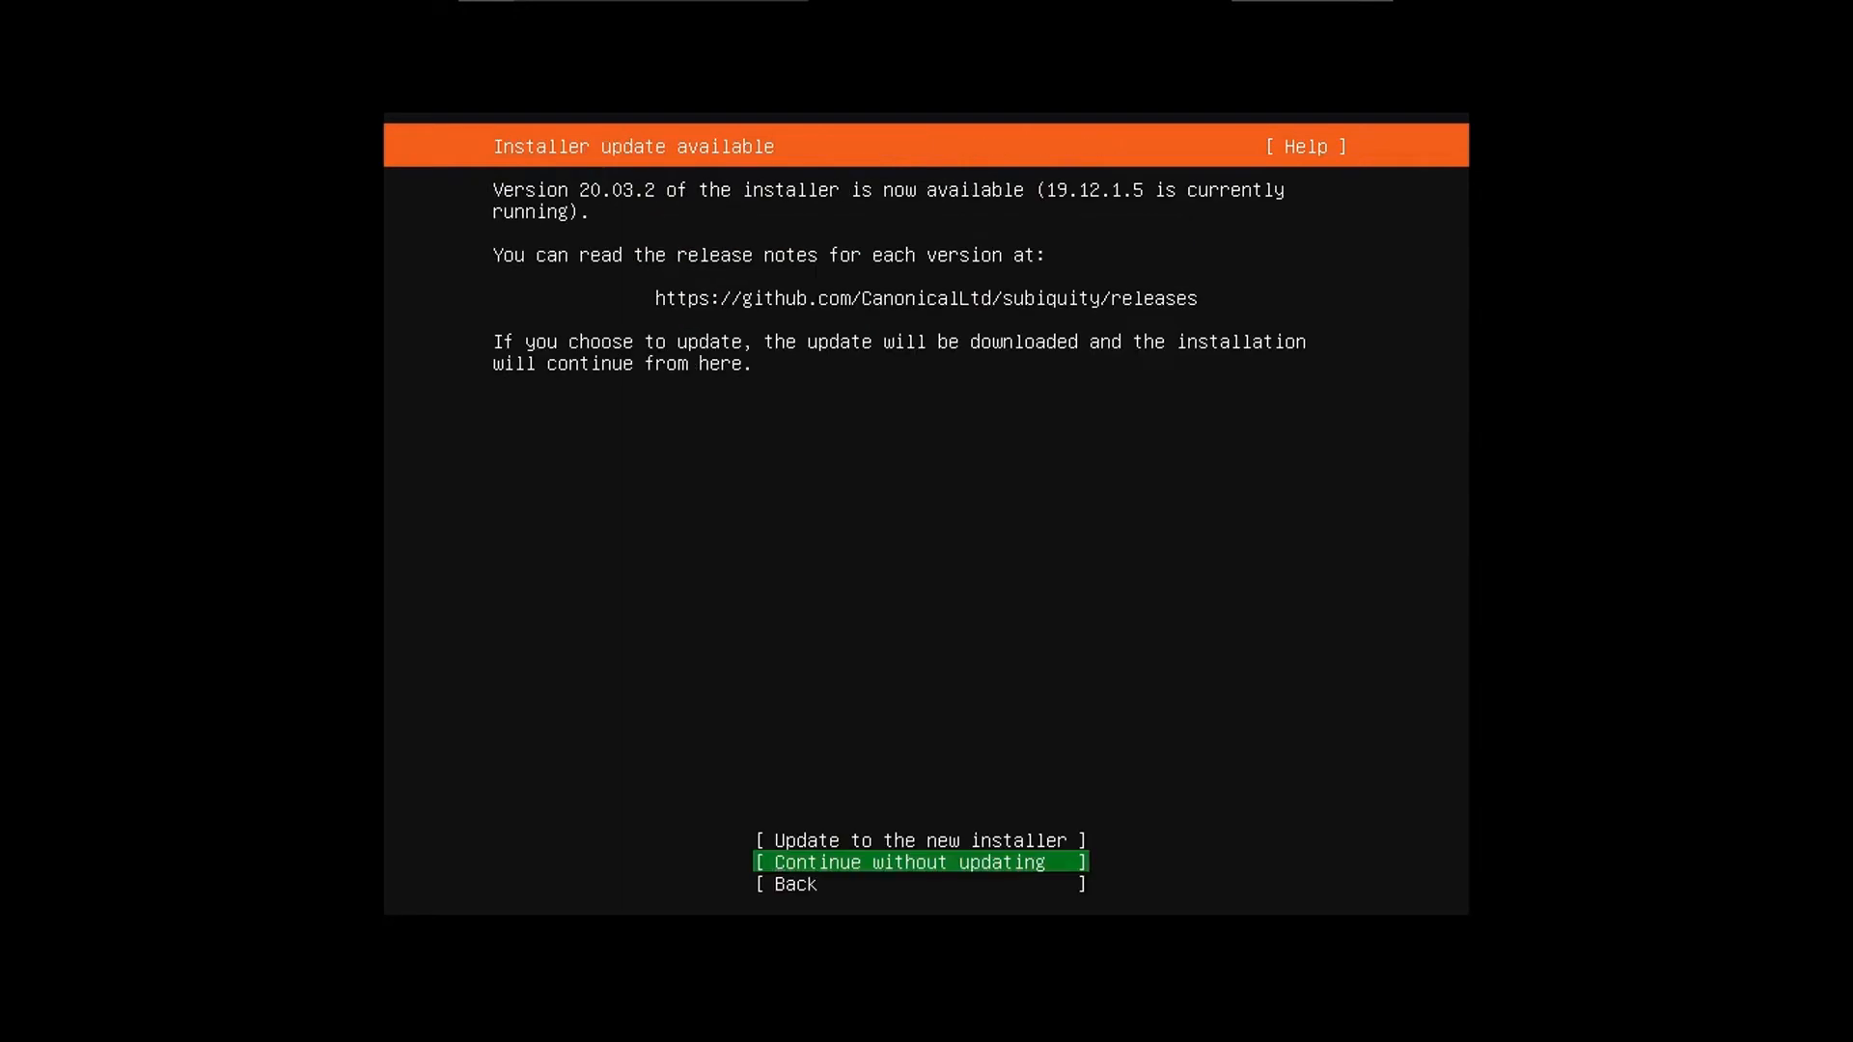
key(Up)
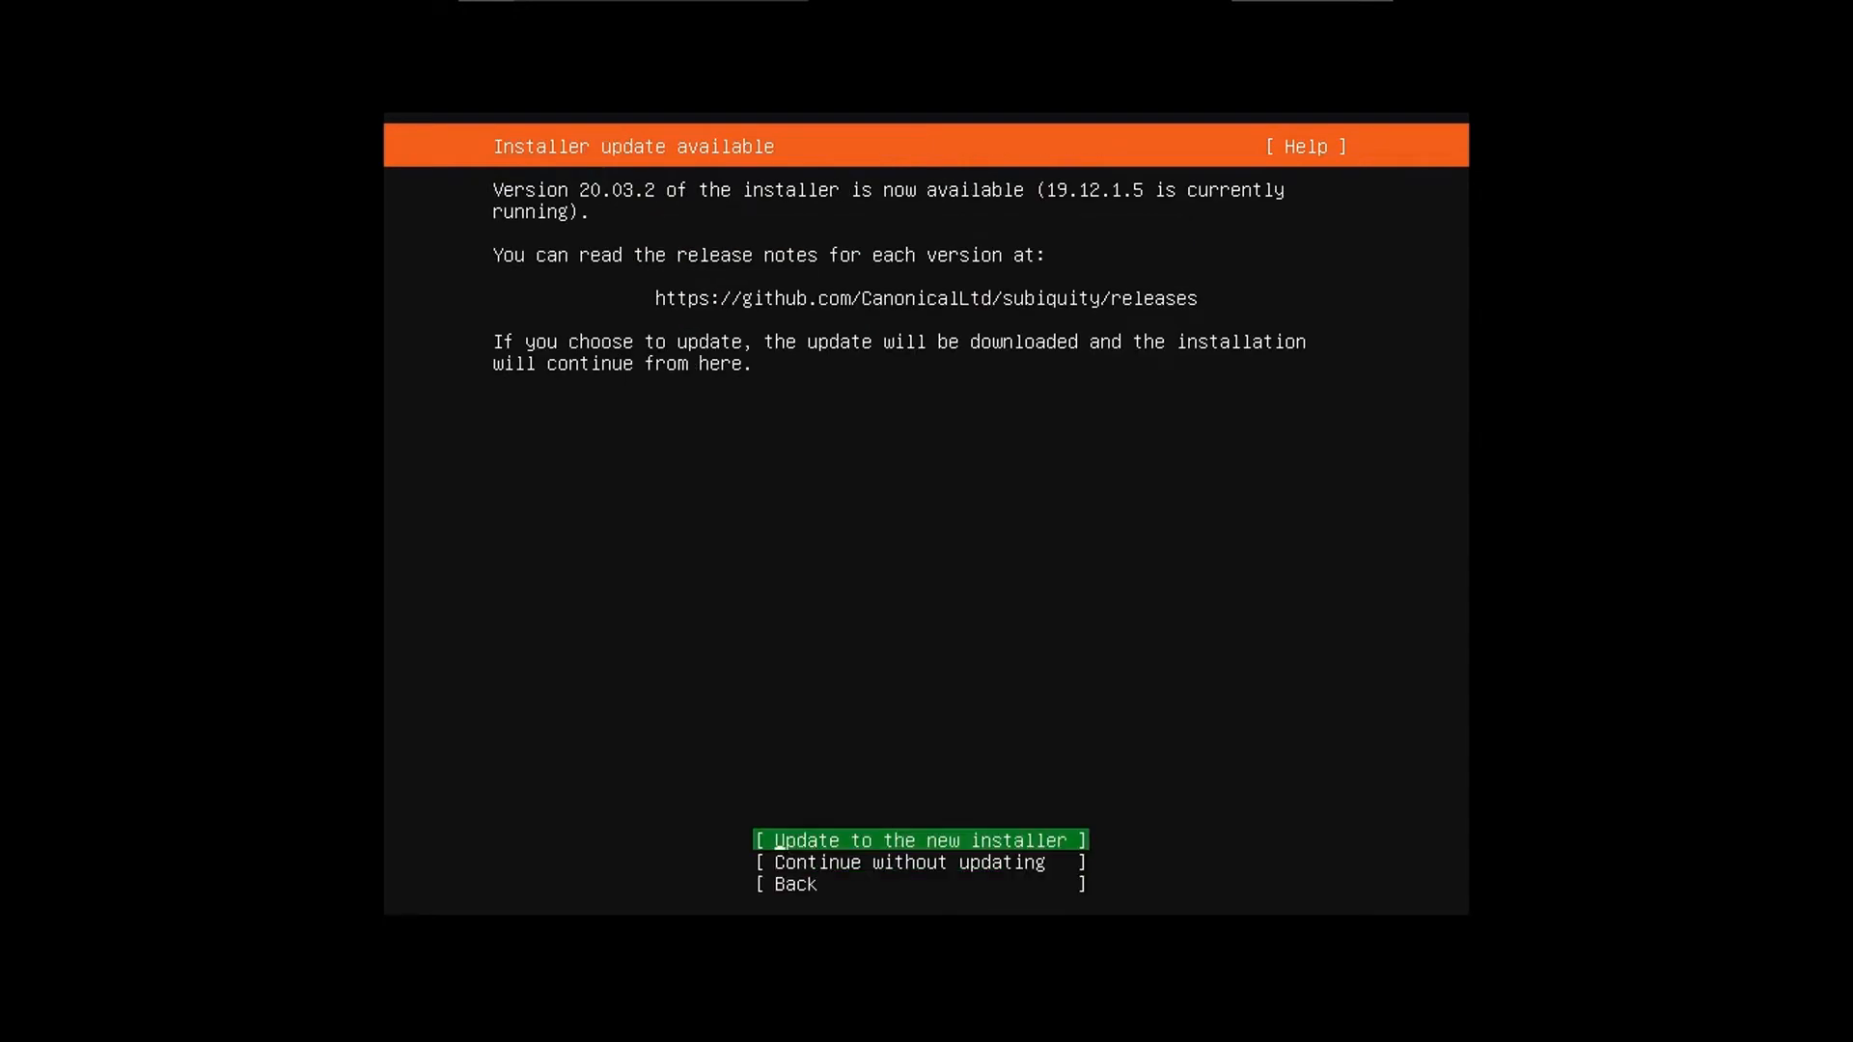
click(918, 839)
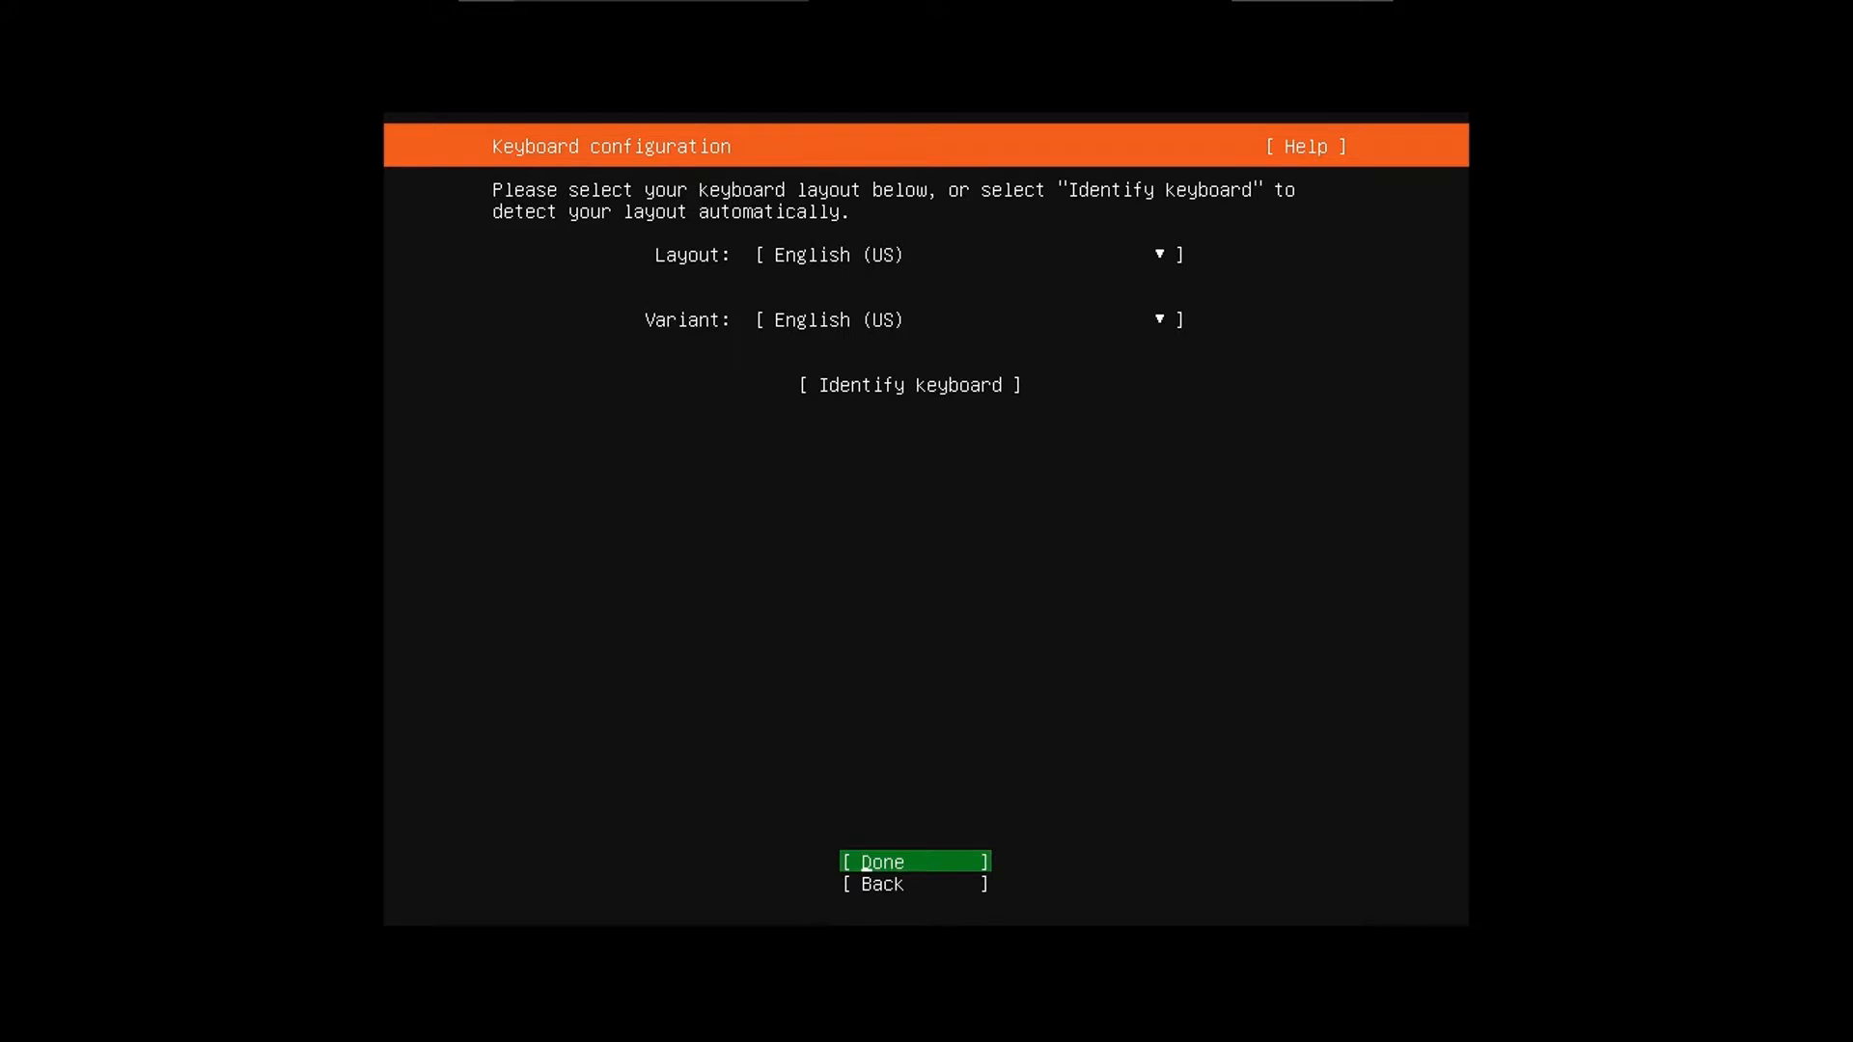
- Accept the English (US) keyboard, DHCP network, no proxy and the entire 20 GB disk layout
click(913, 861)
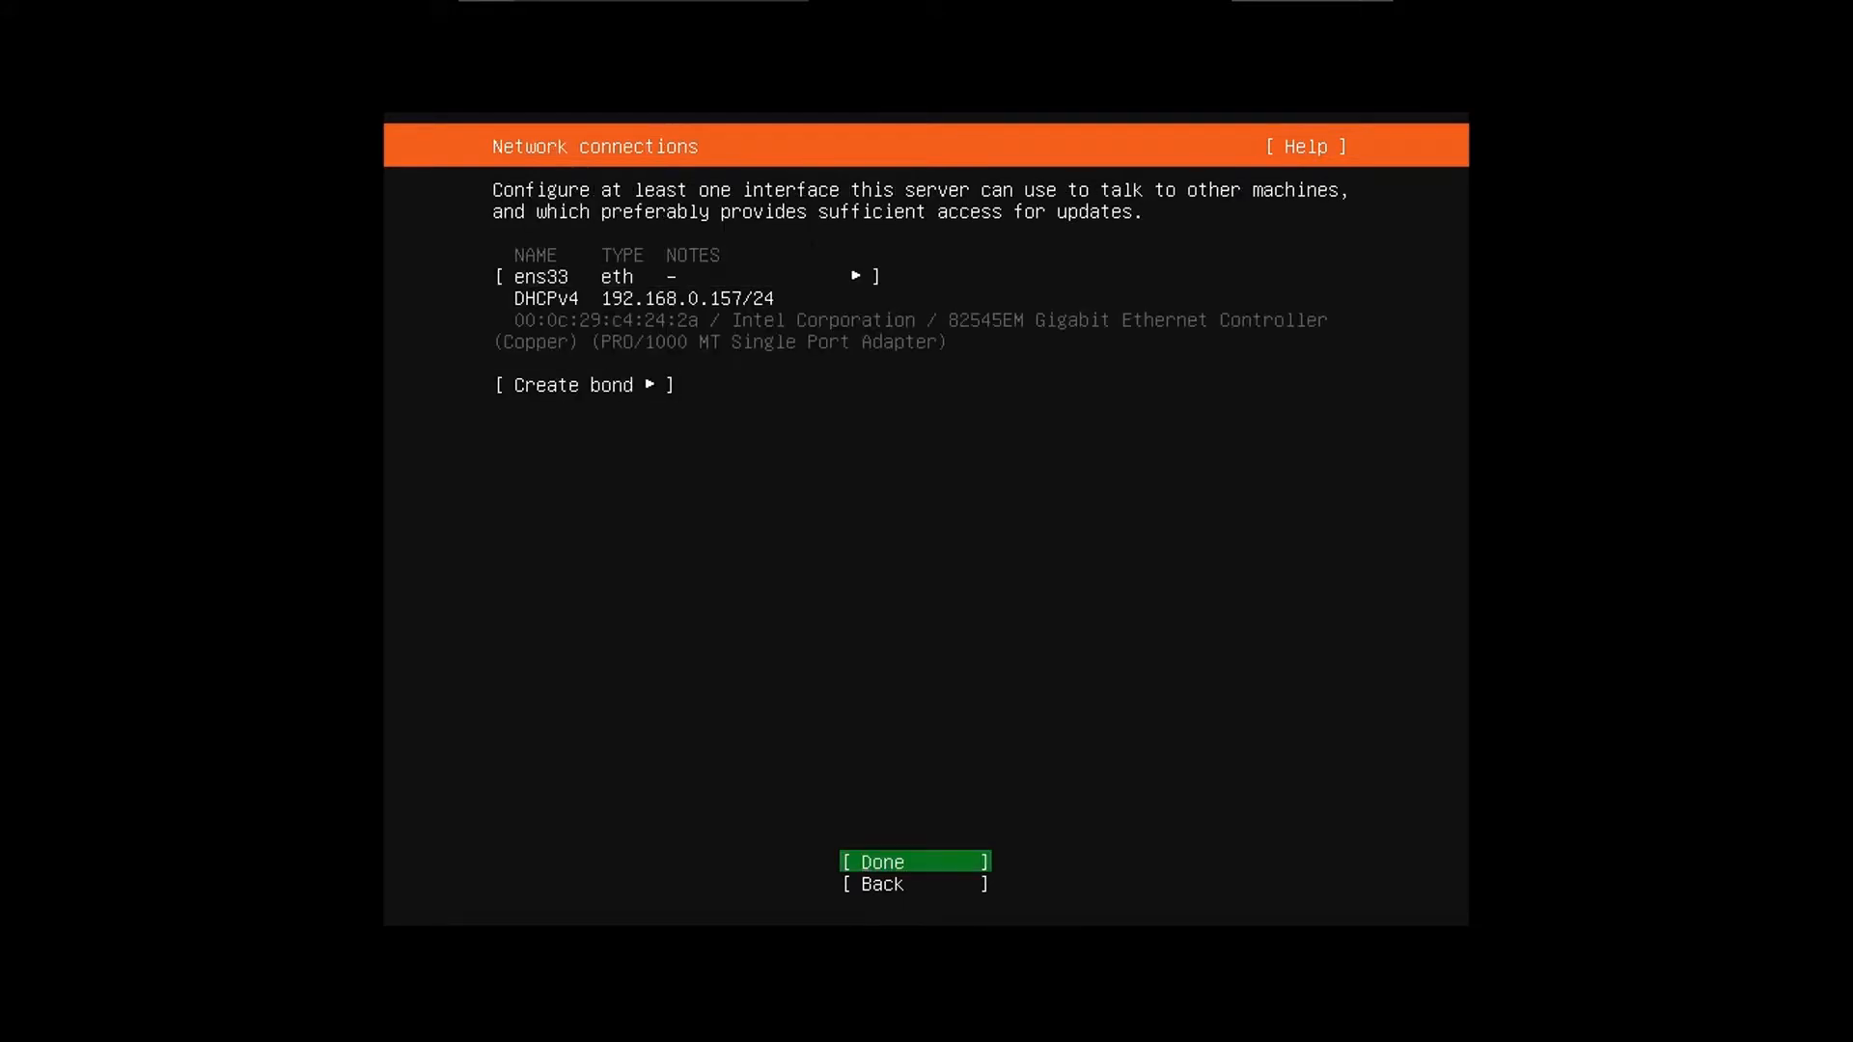
click(913, 861)
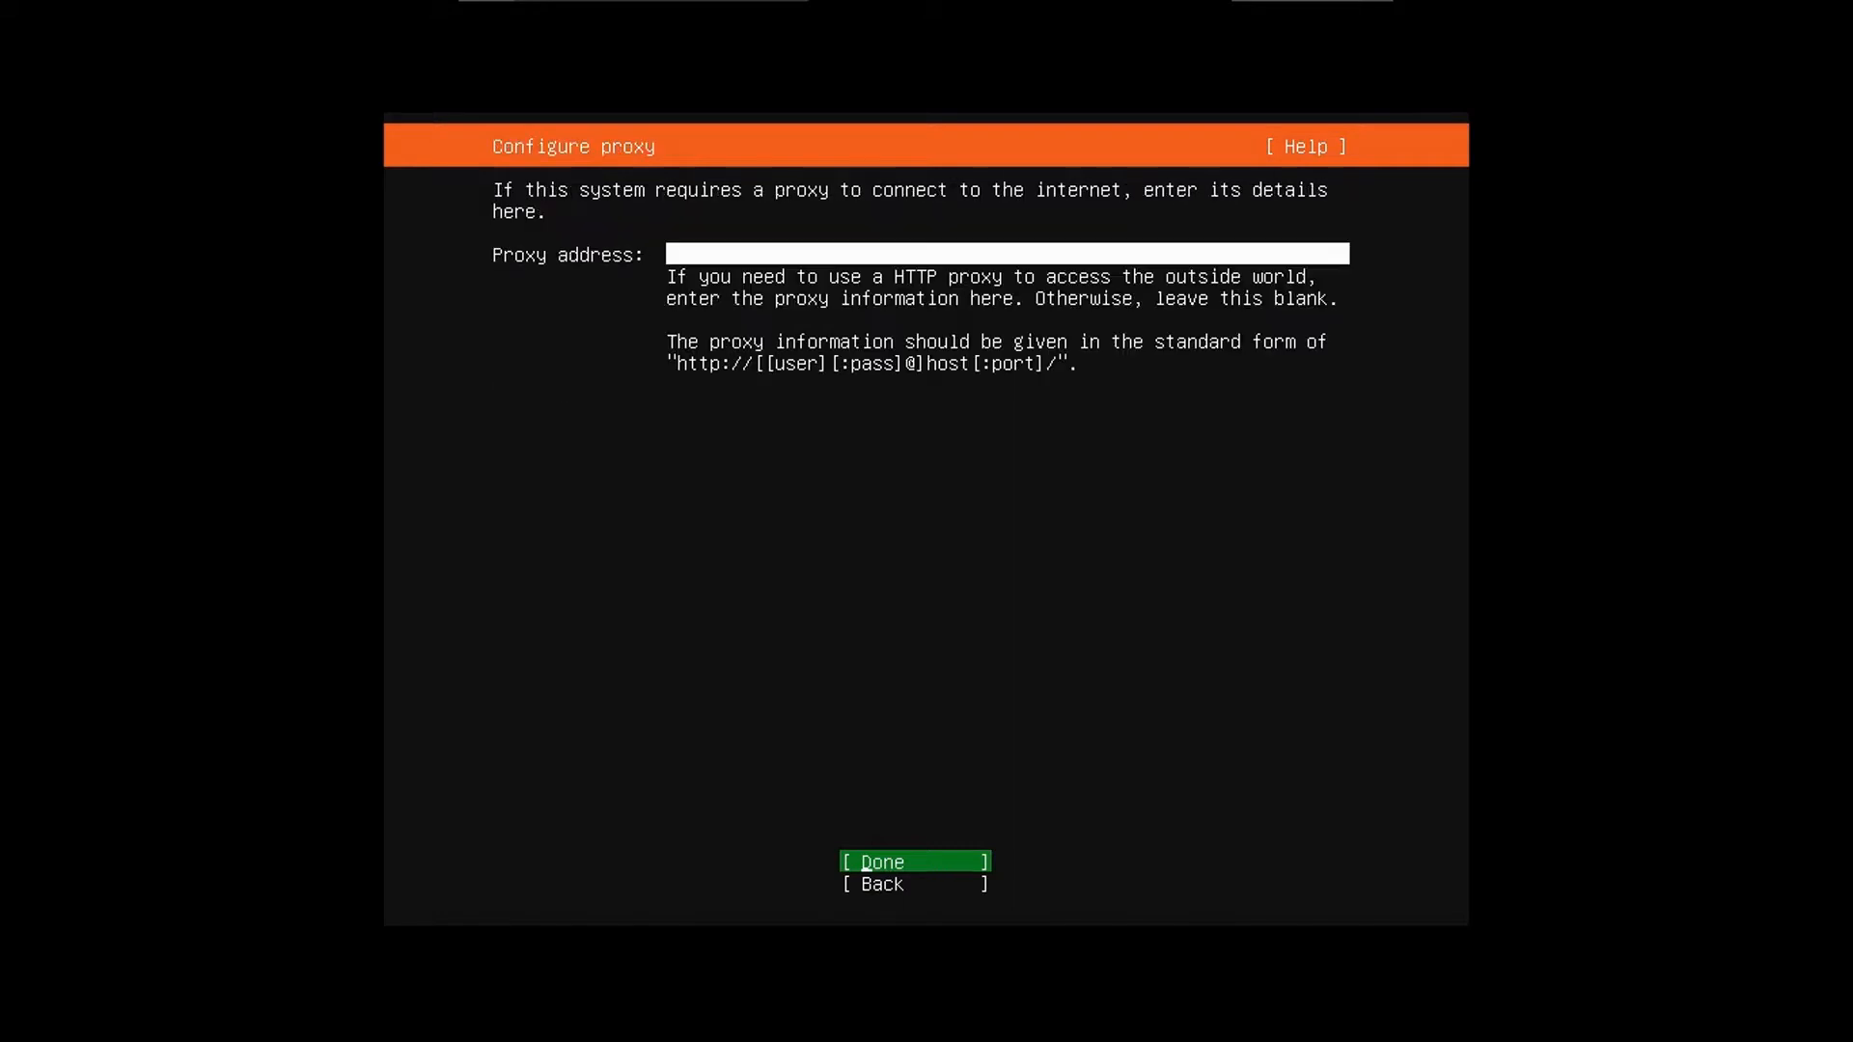
click(913, 861)
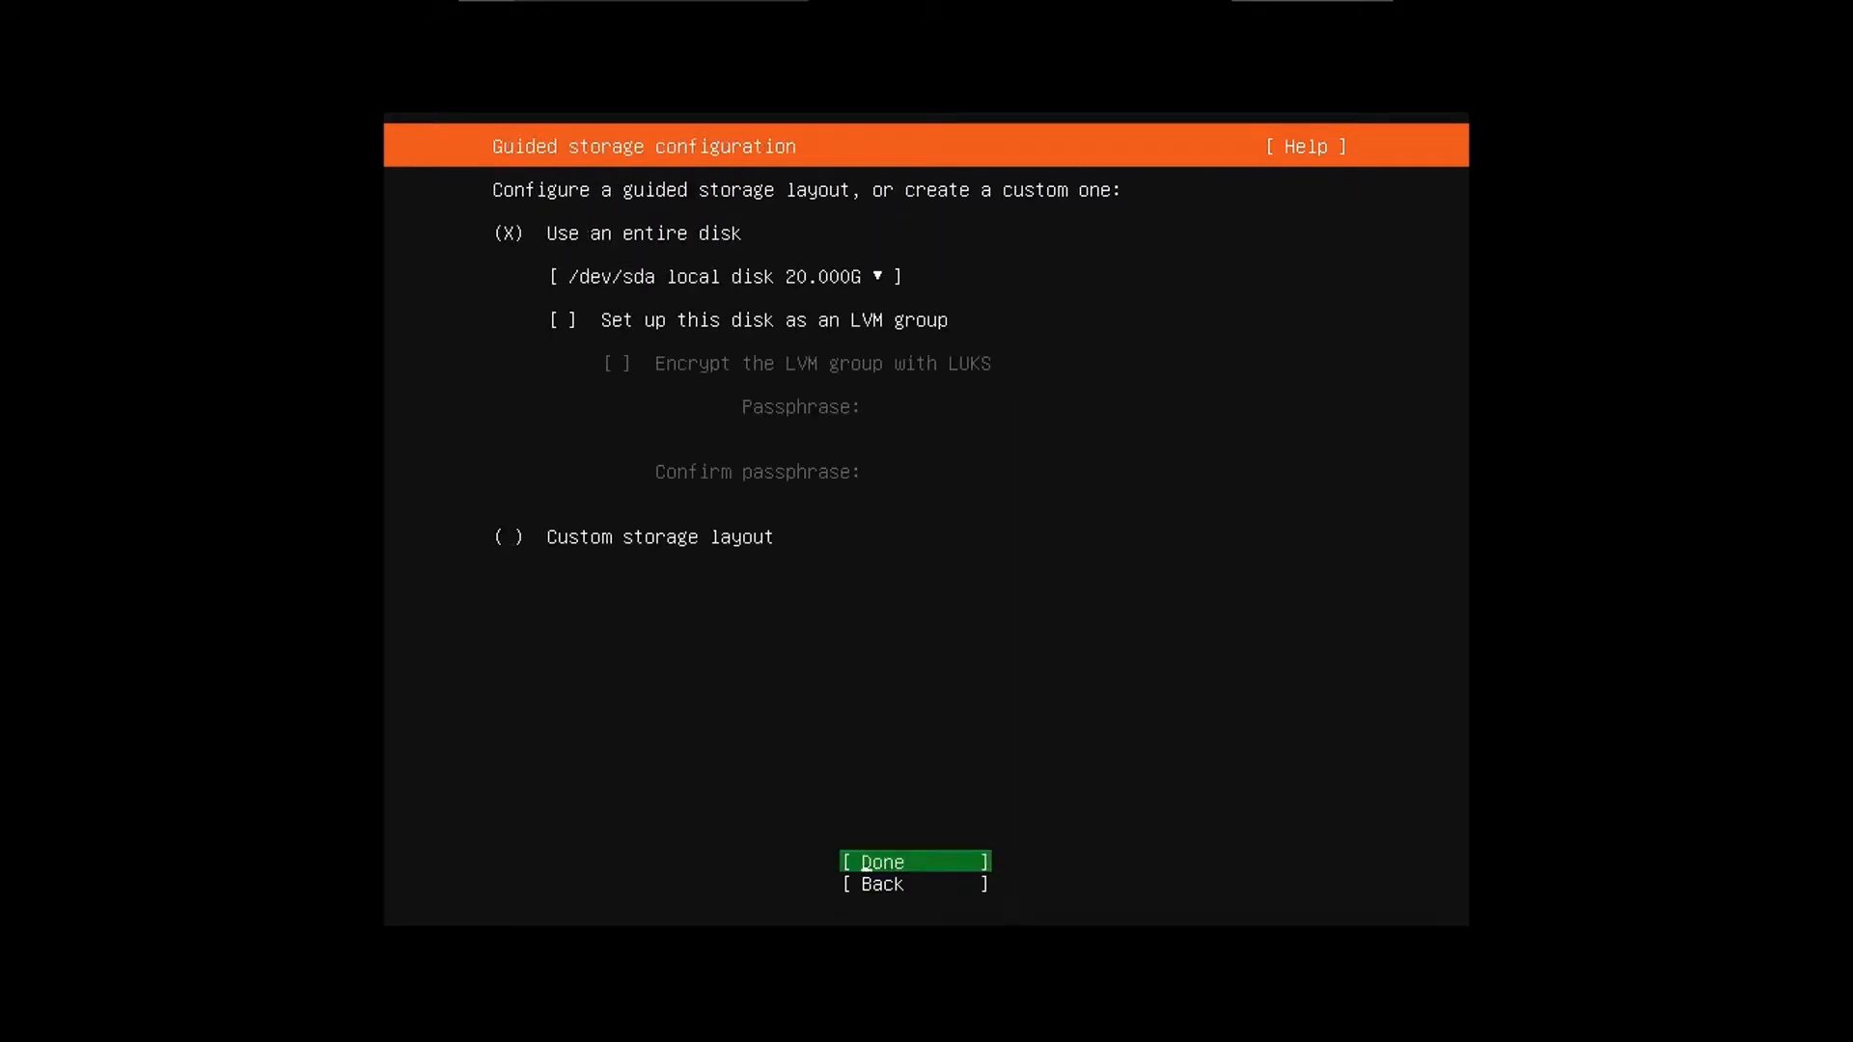
click(881, 861)
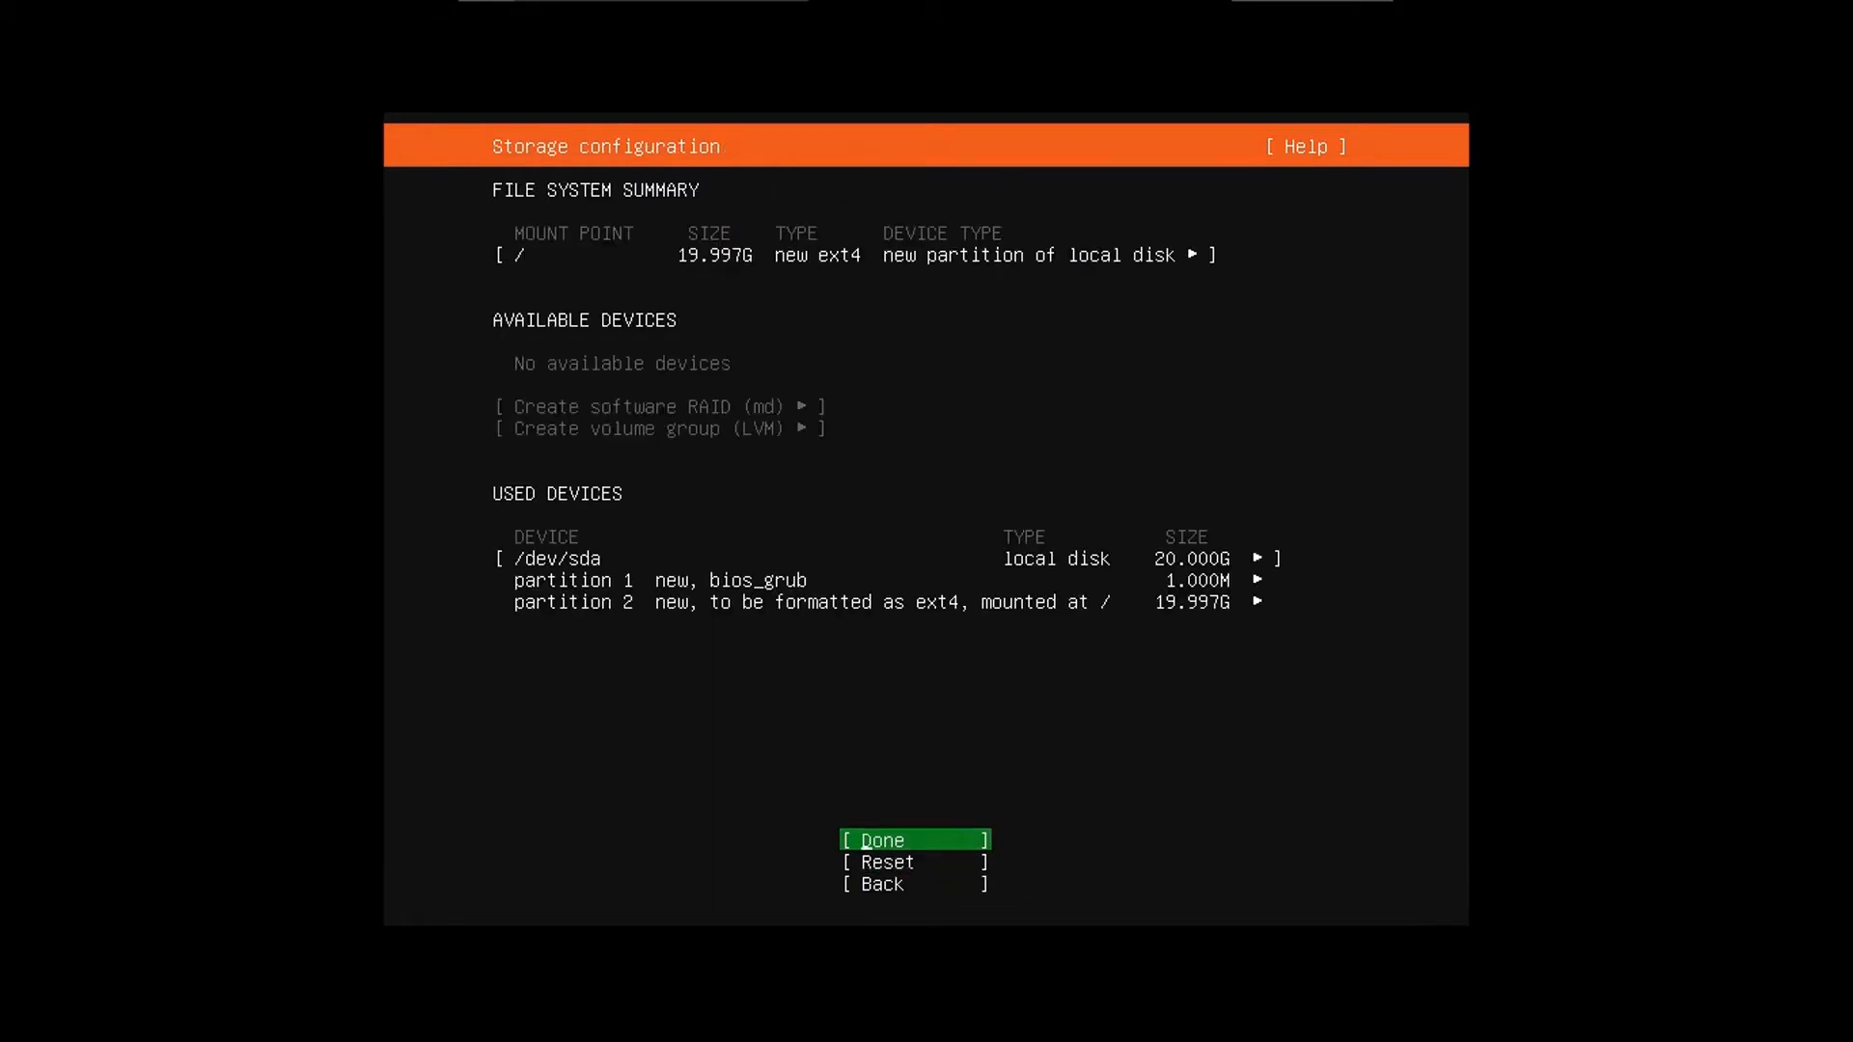
click(880, 840)
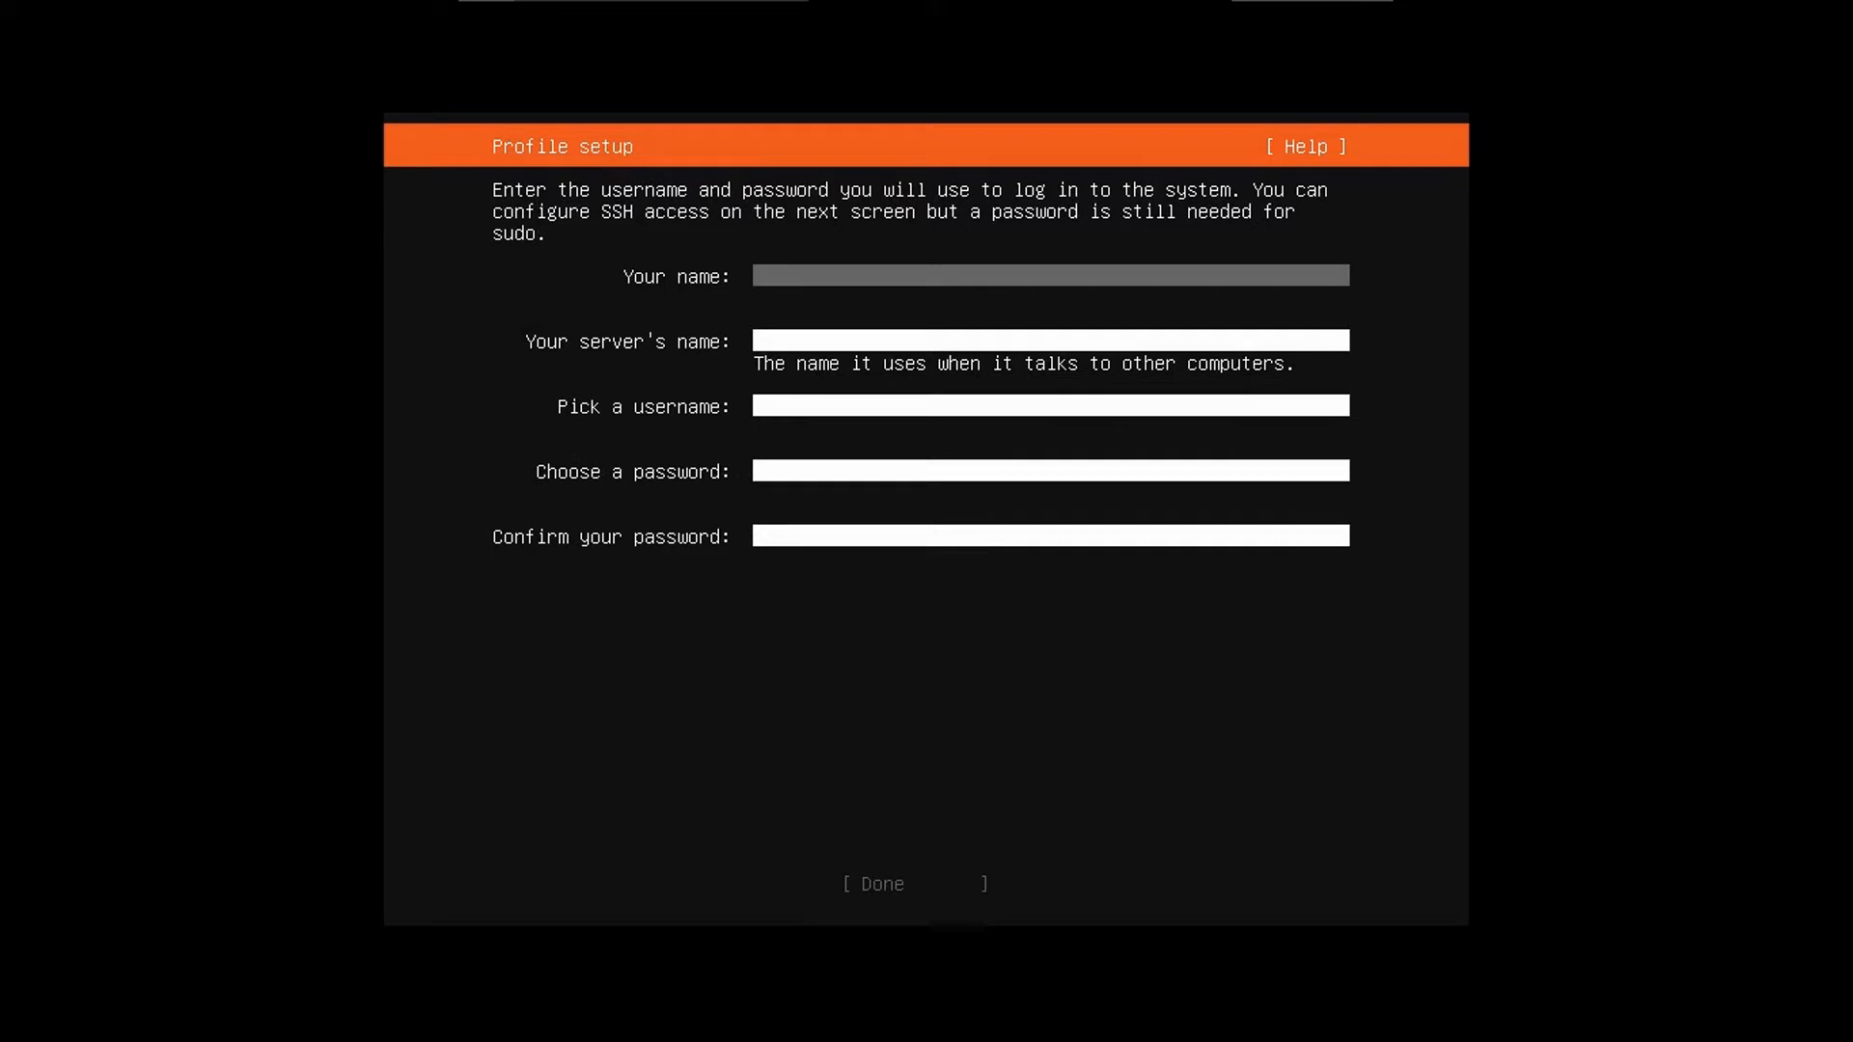
- Fill the profile with name Drew Howden Tech, server name youtube, username and password, and confirm
text(Drew Howden Tech)
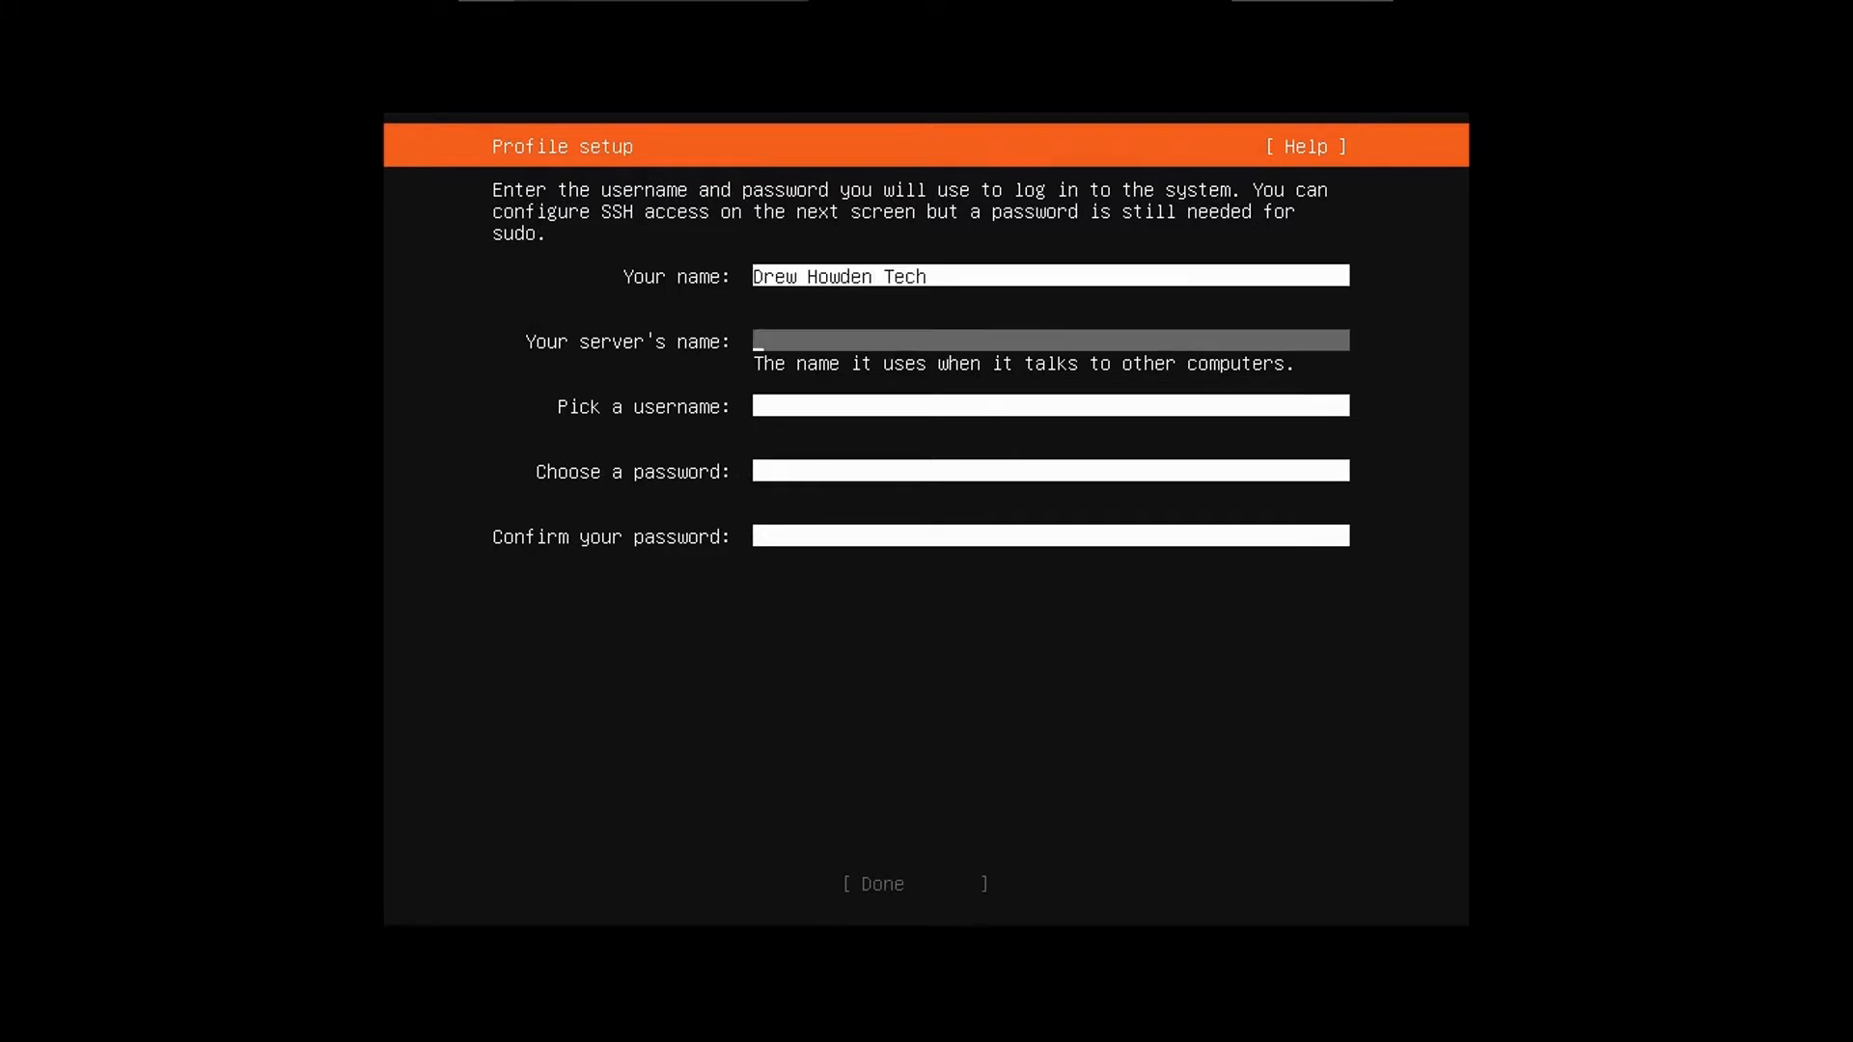
text(youtube)
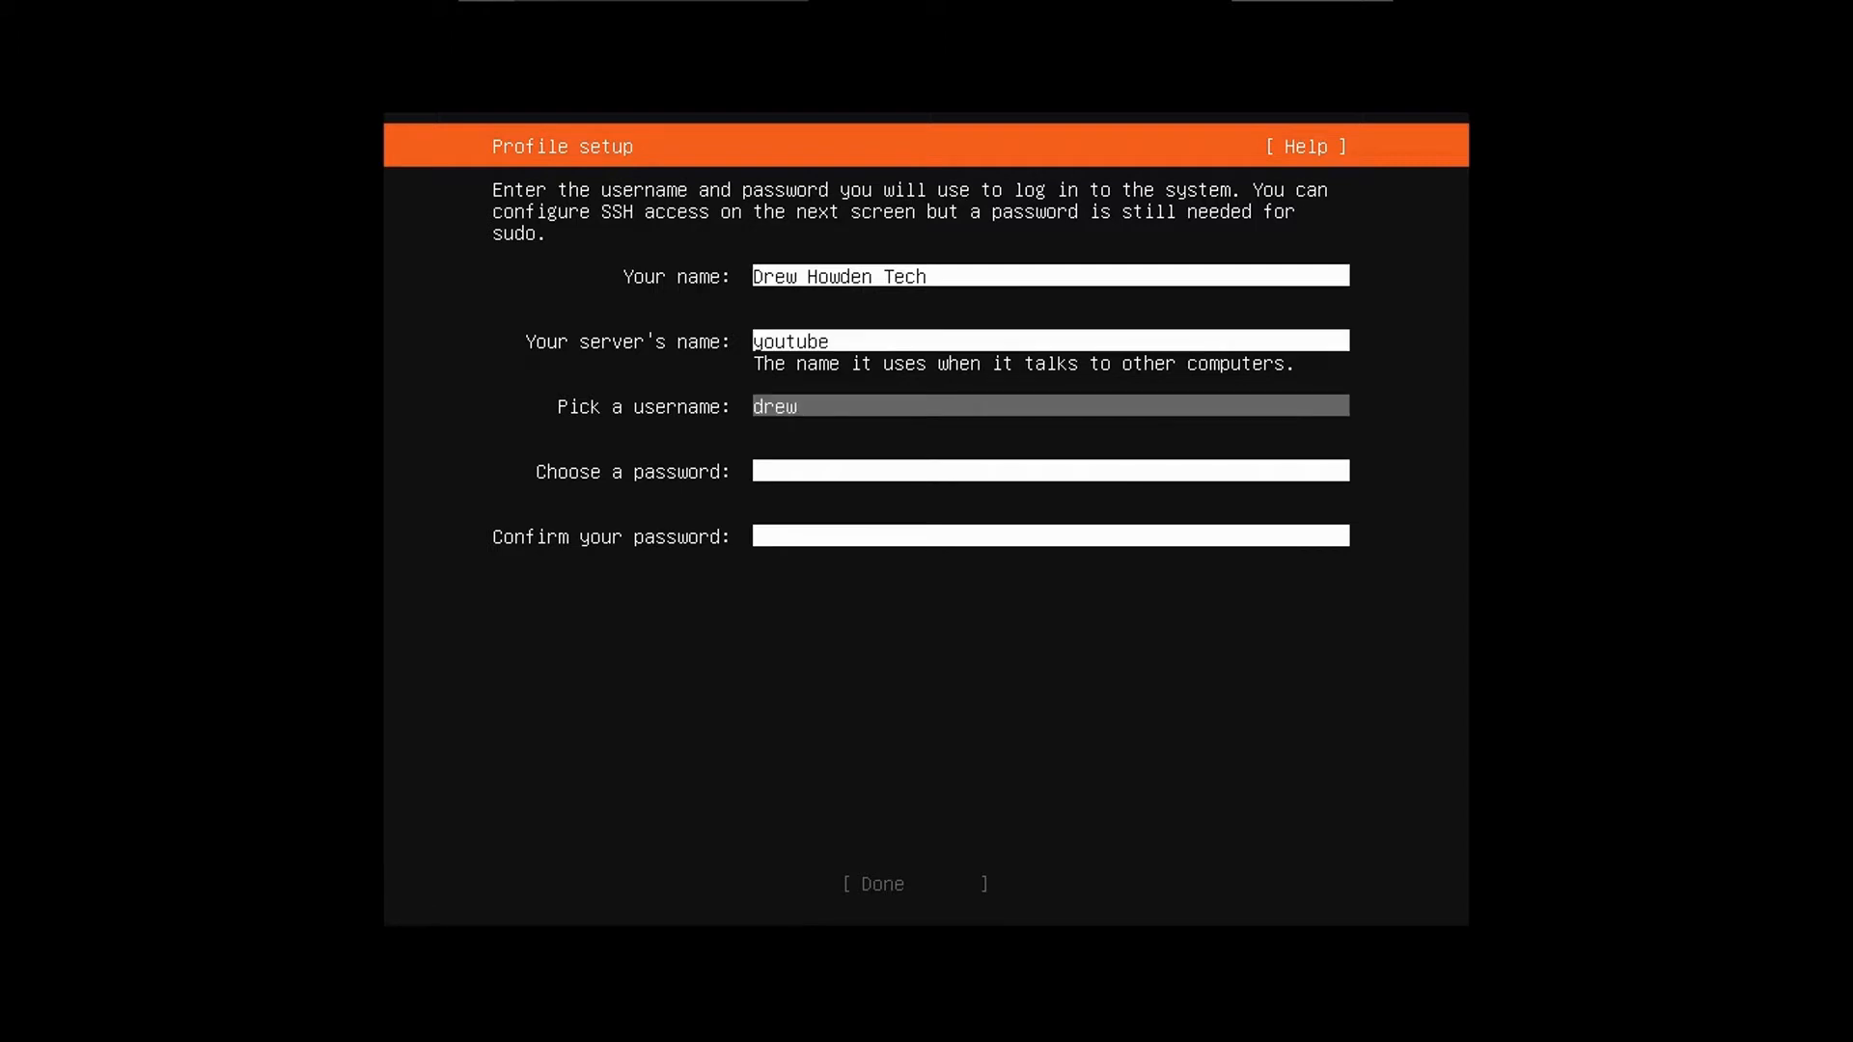
click(1050, 469)
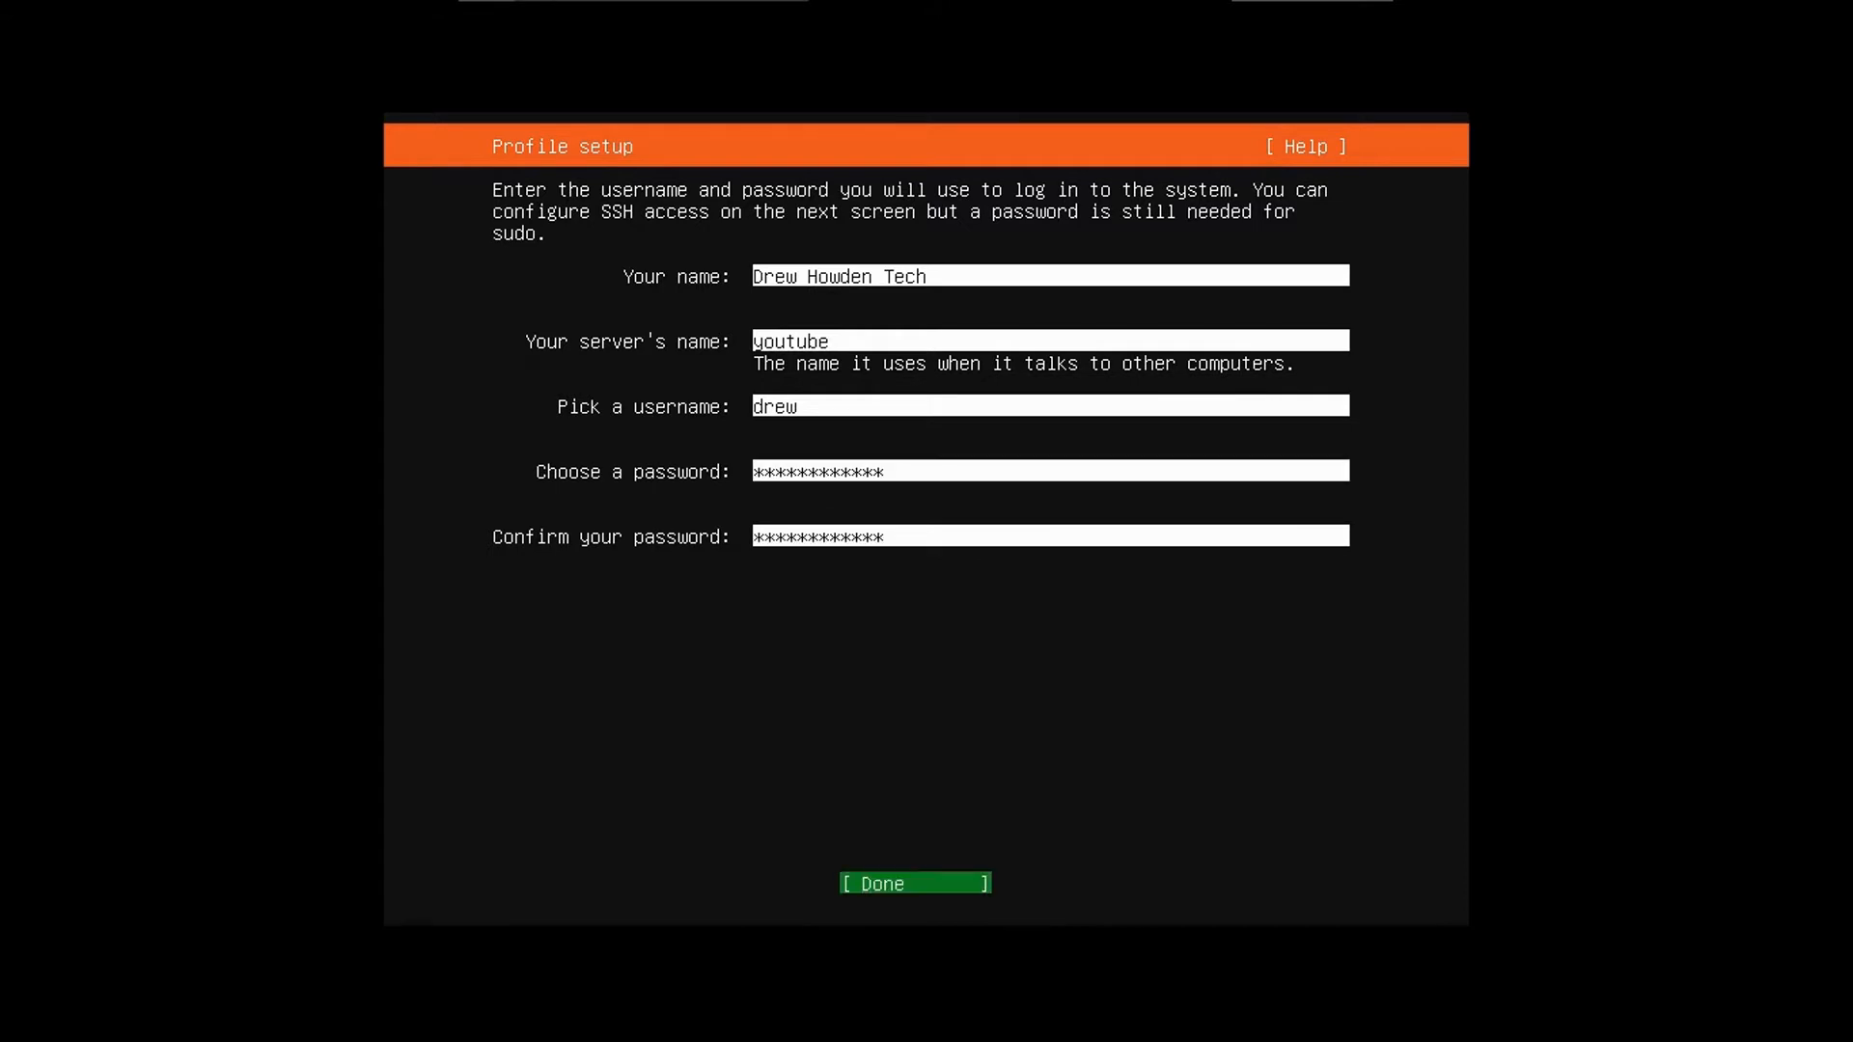
click(913, 882)
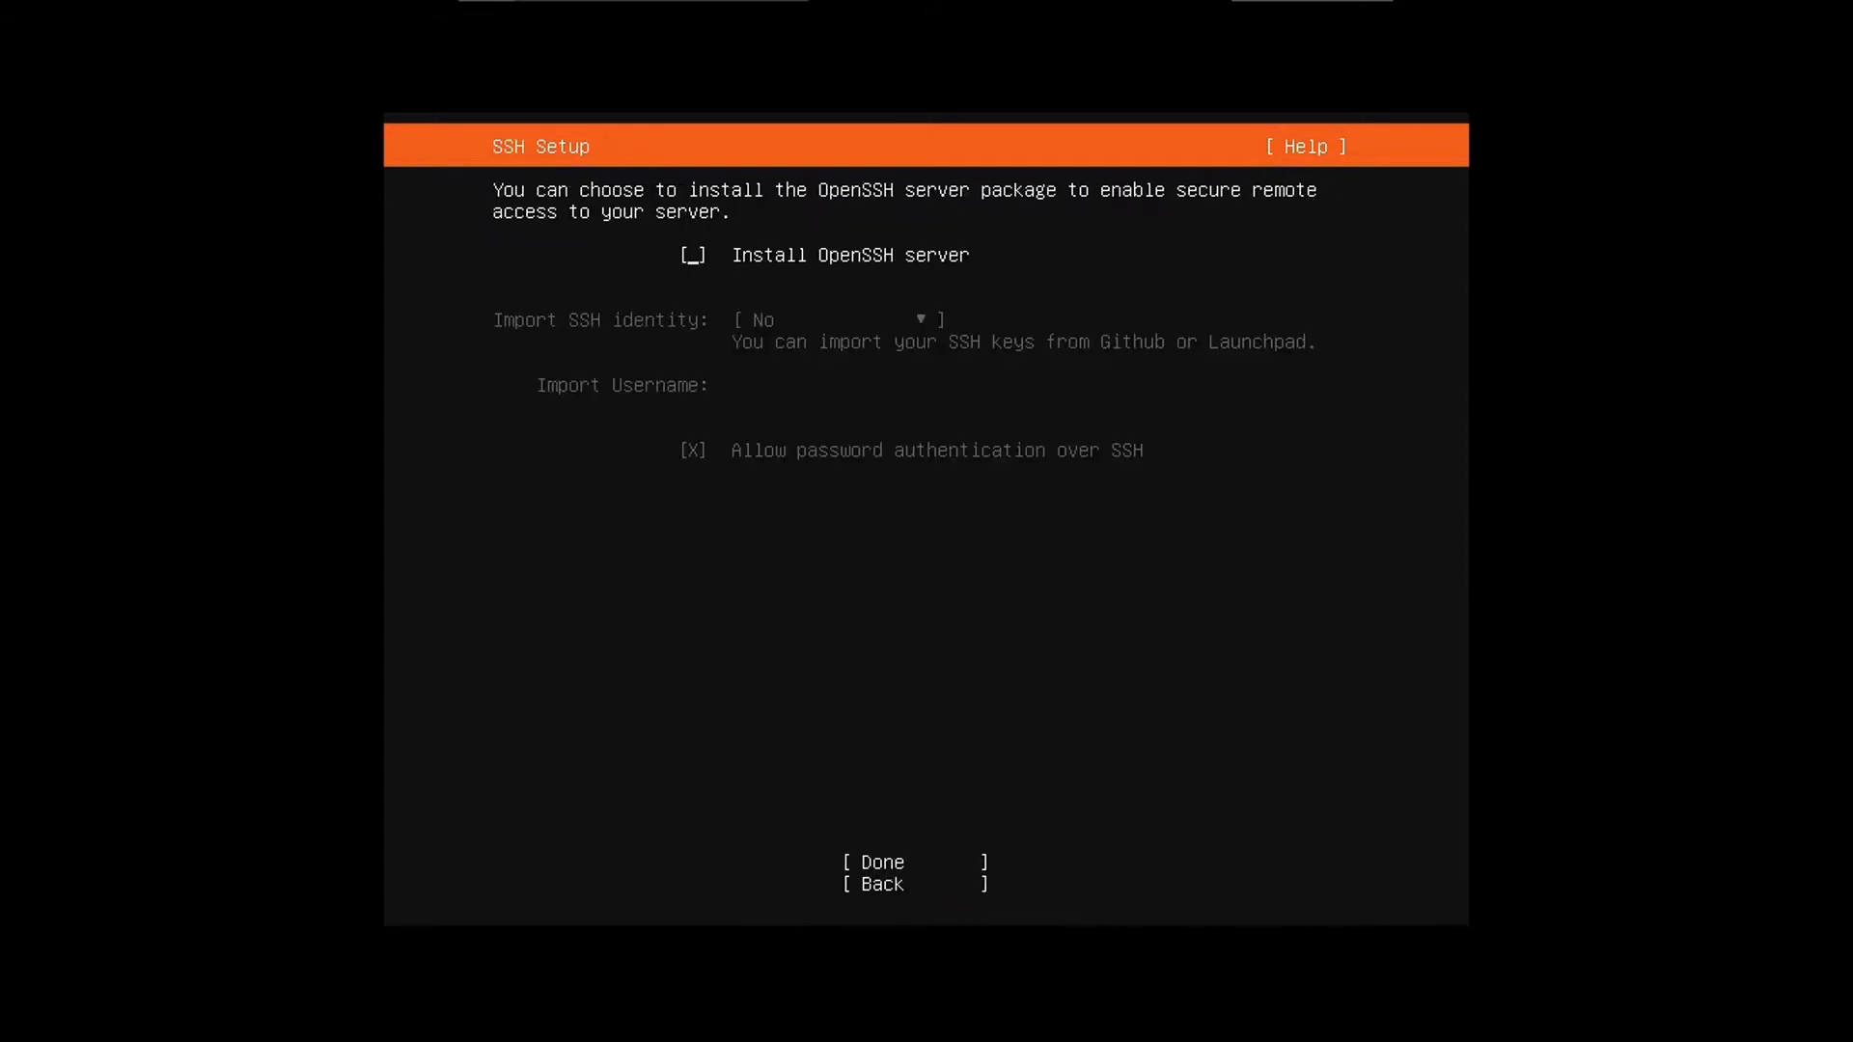
- Finish SSH setup, skip featured server snaps, and reboot once installation completes
click(872, 861)
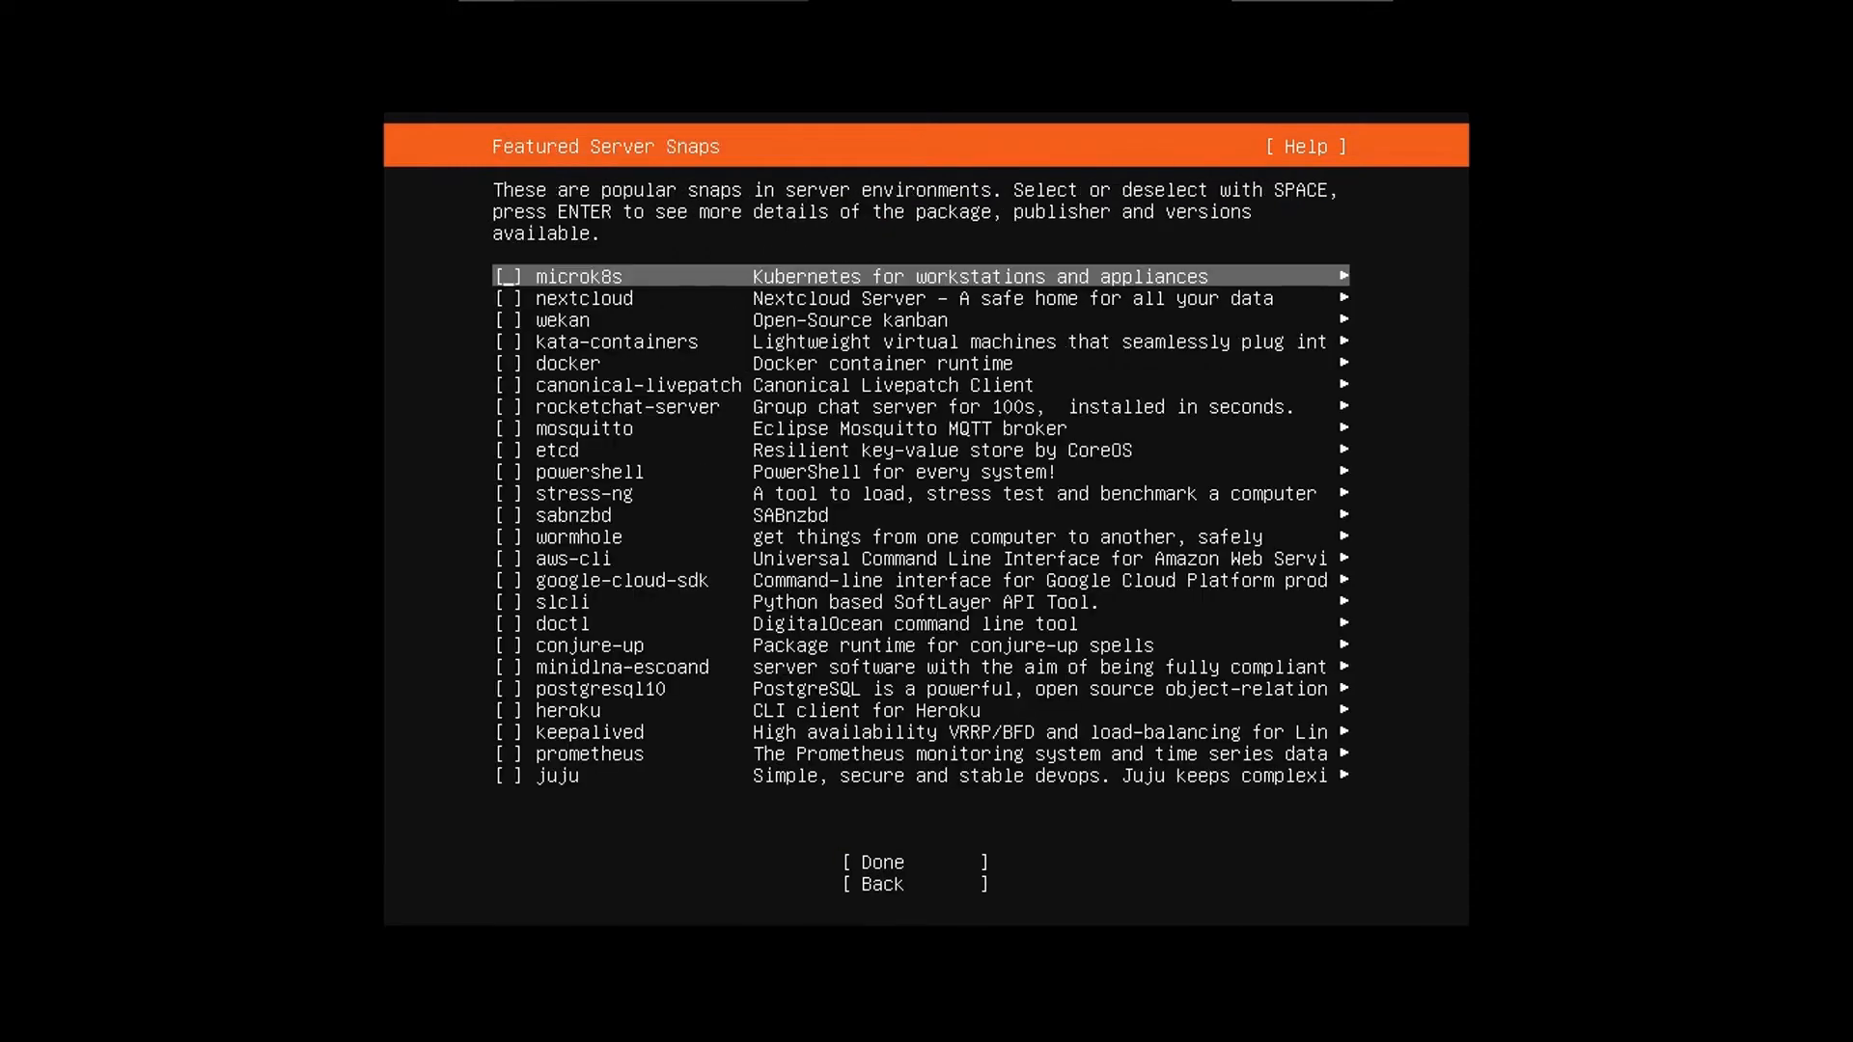
click(875, 861)
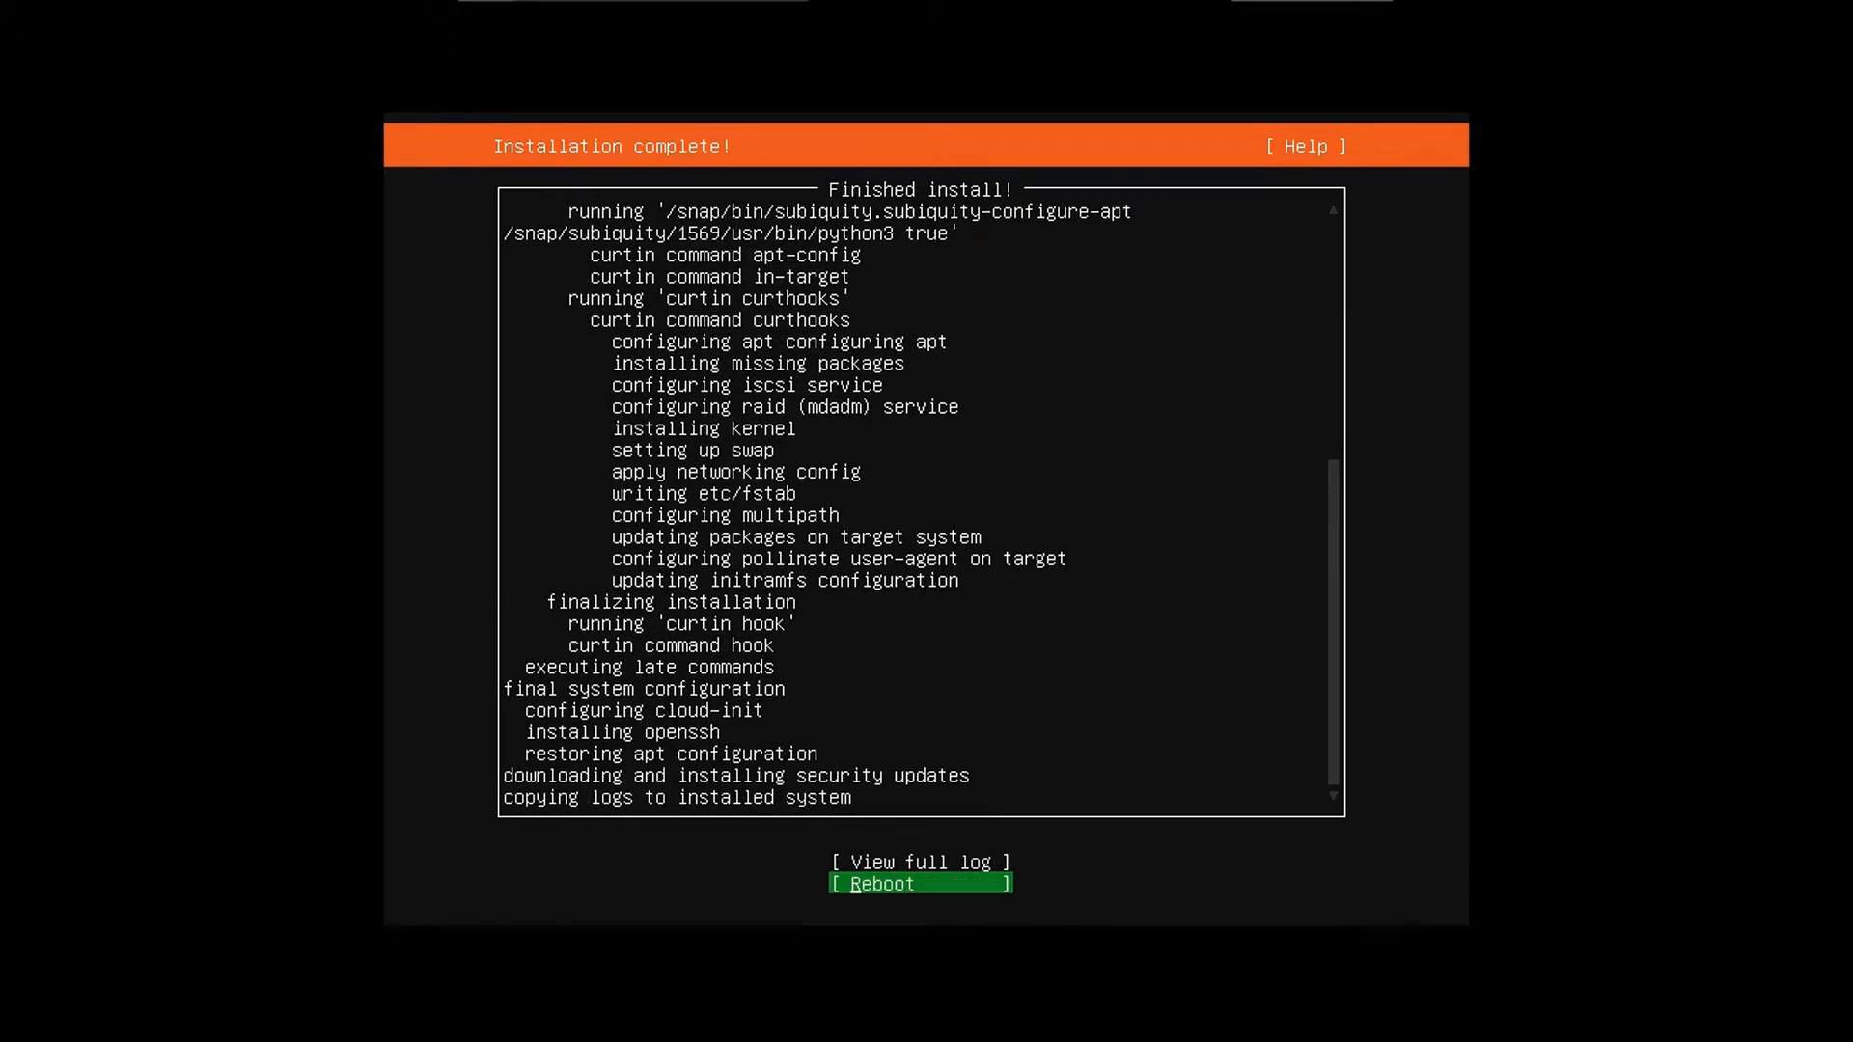
click(919, 884)
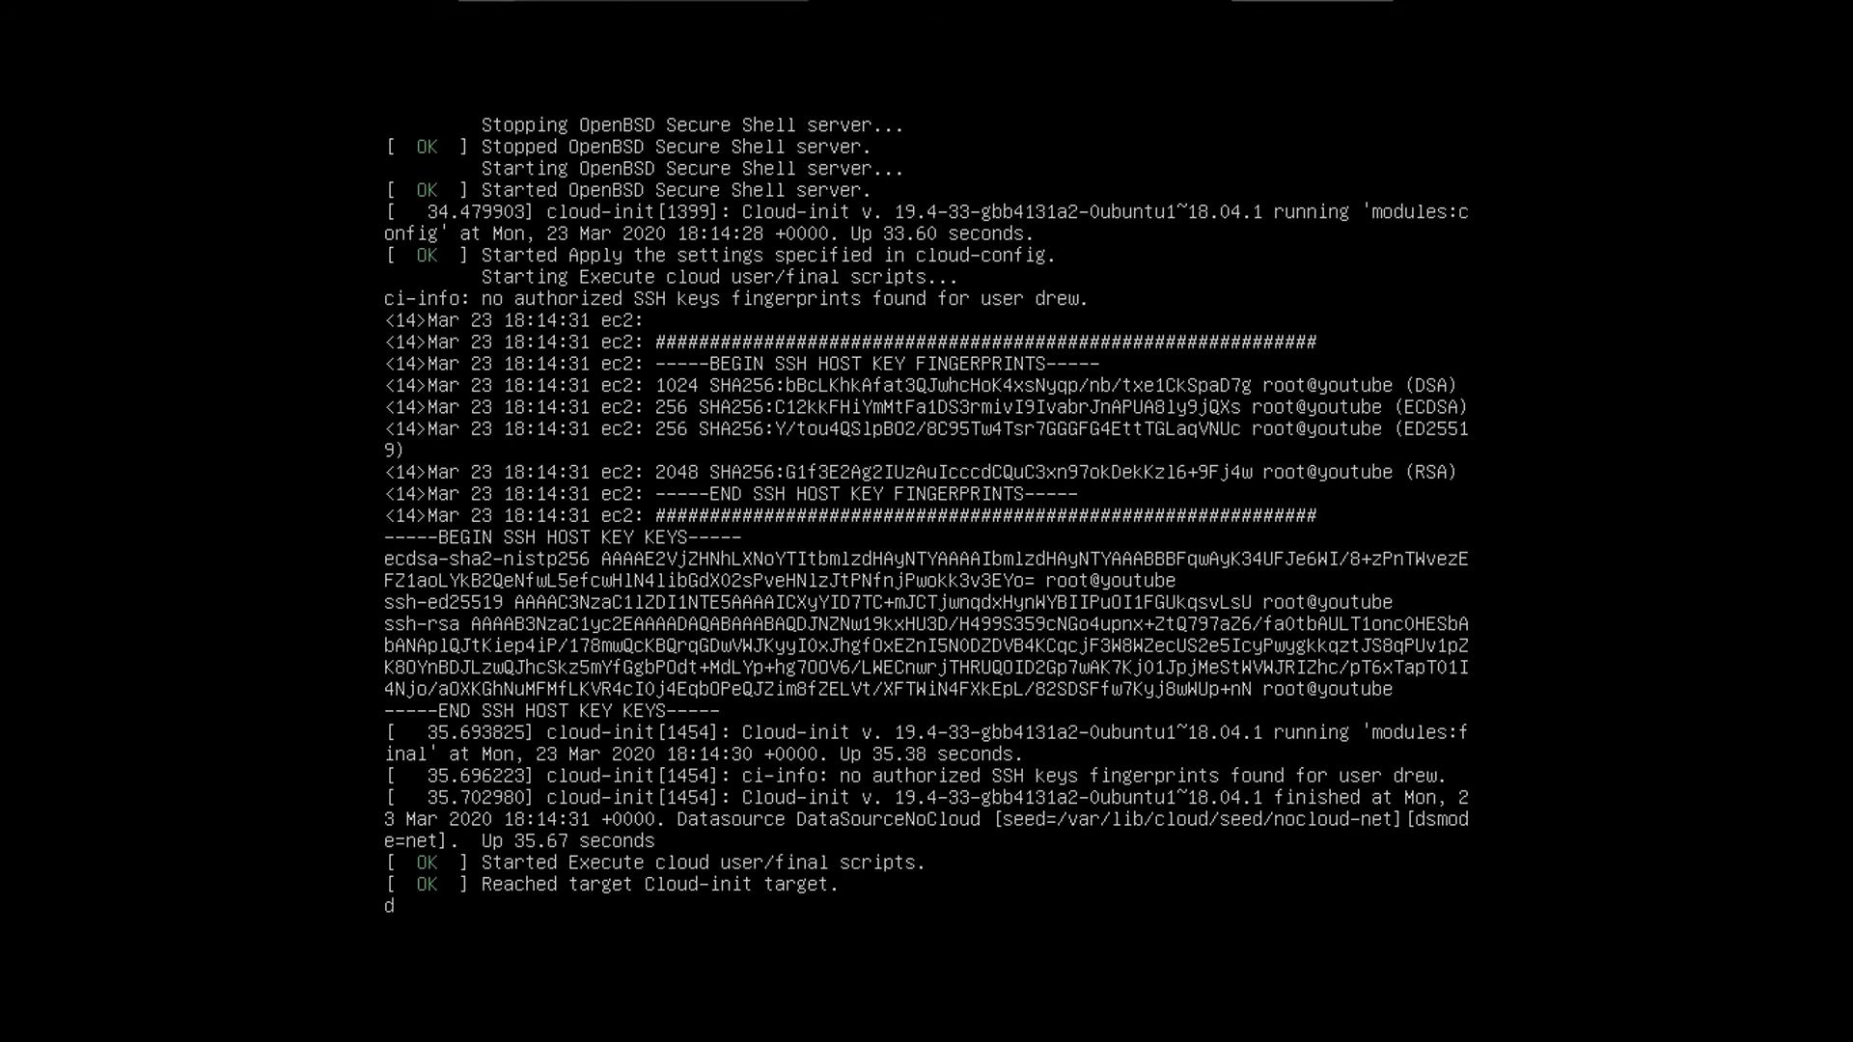
- Log into the server console, run ifconfig to reveal 192.168.0.157, then exit
text(rew)
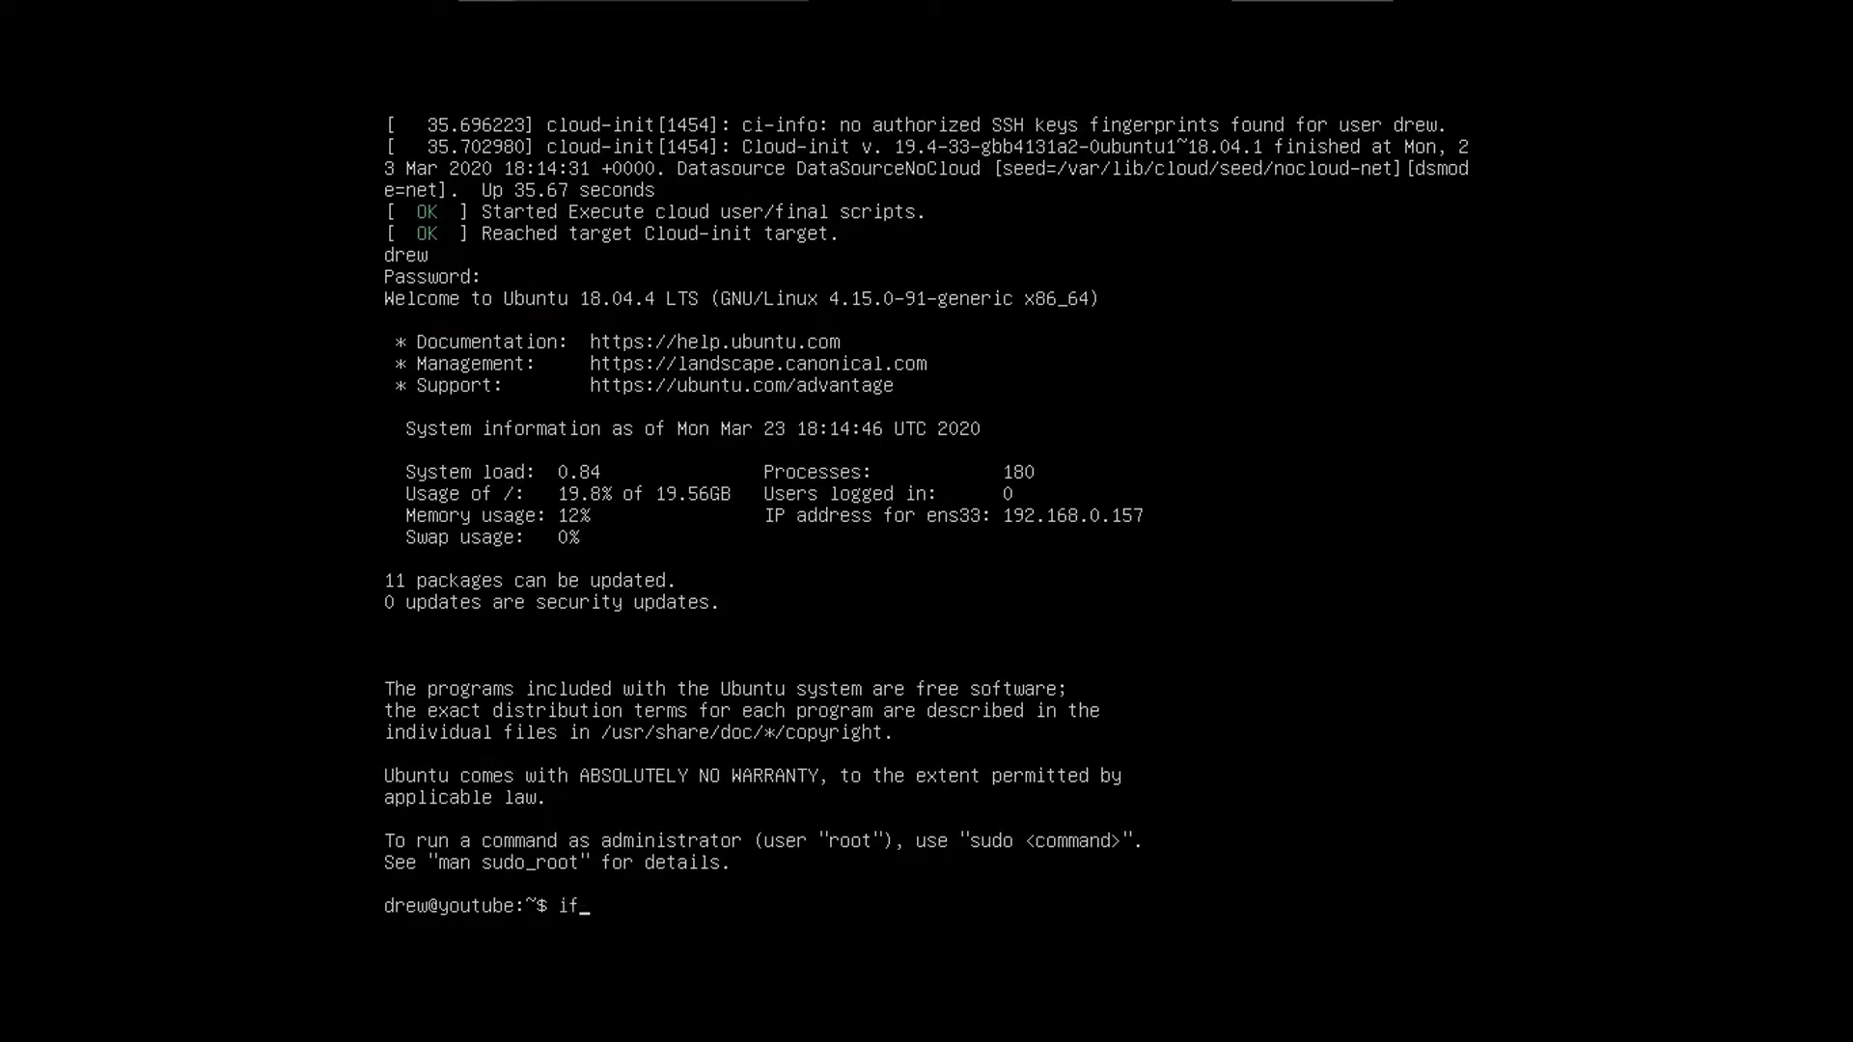
text(config)
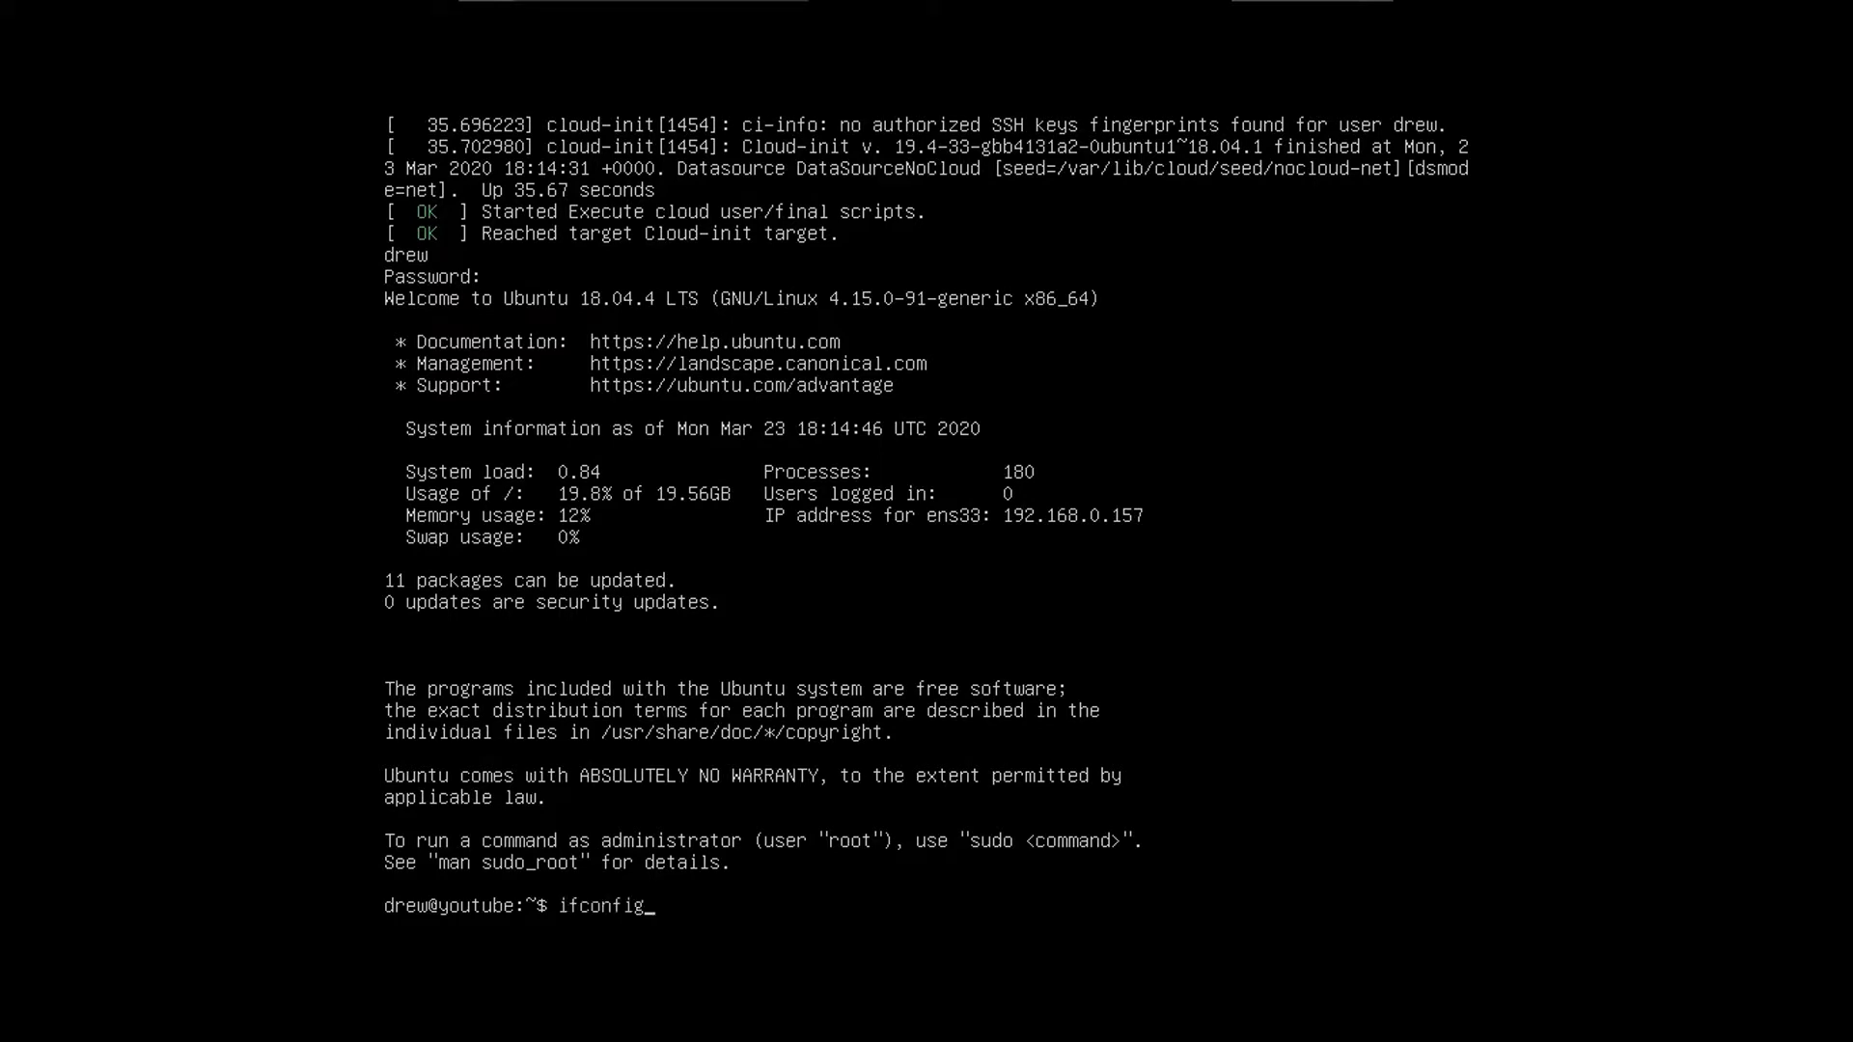
key(Return)
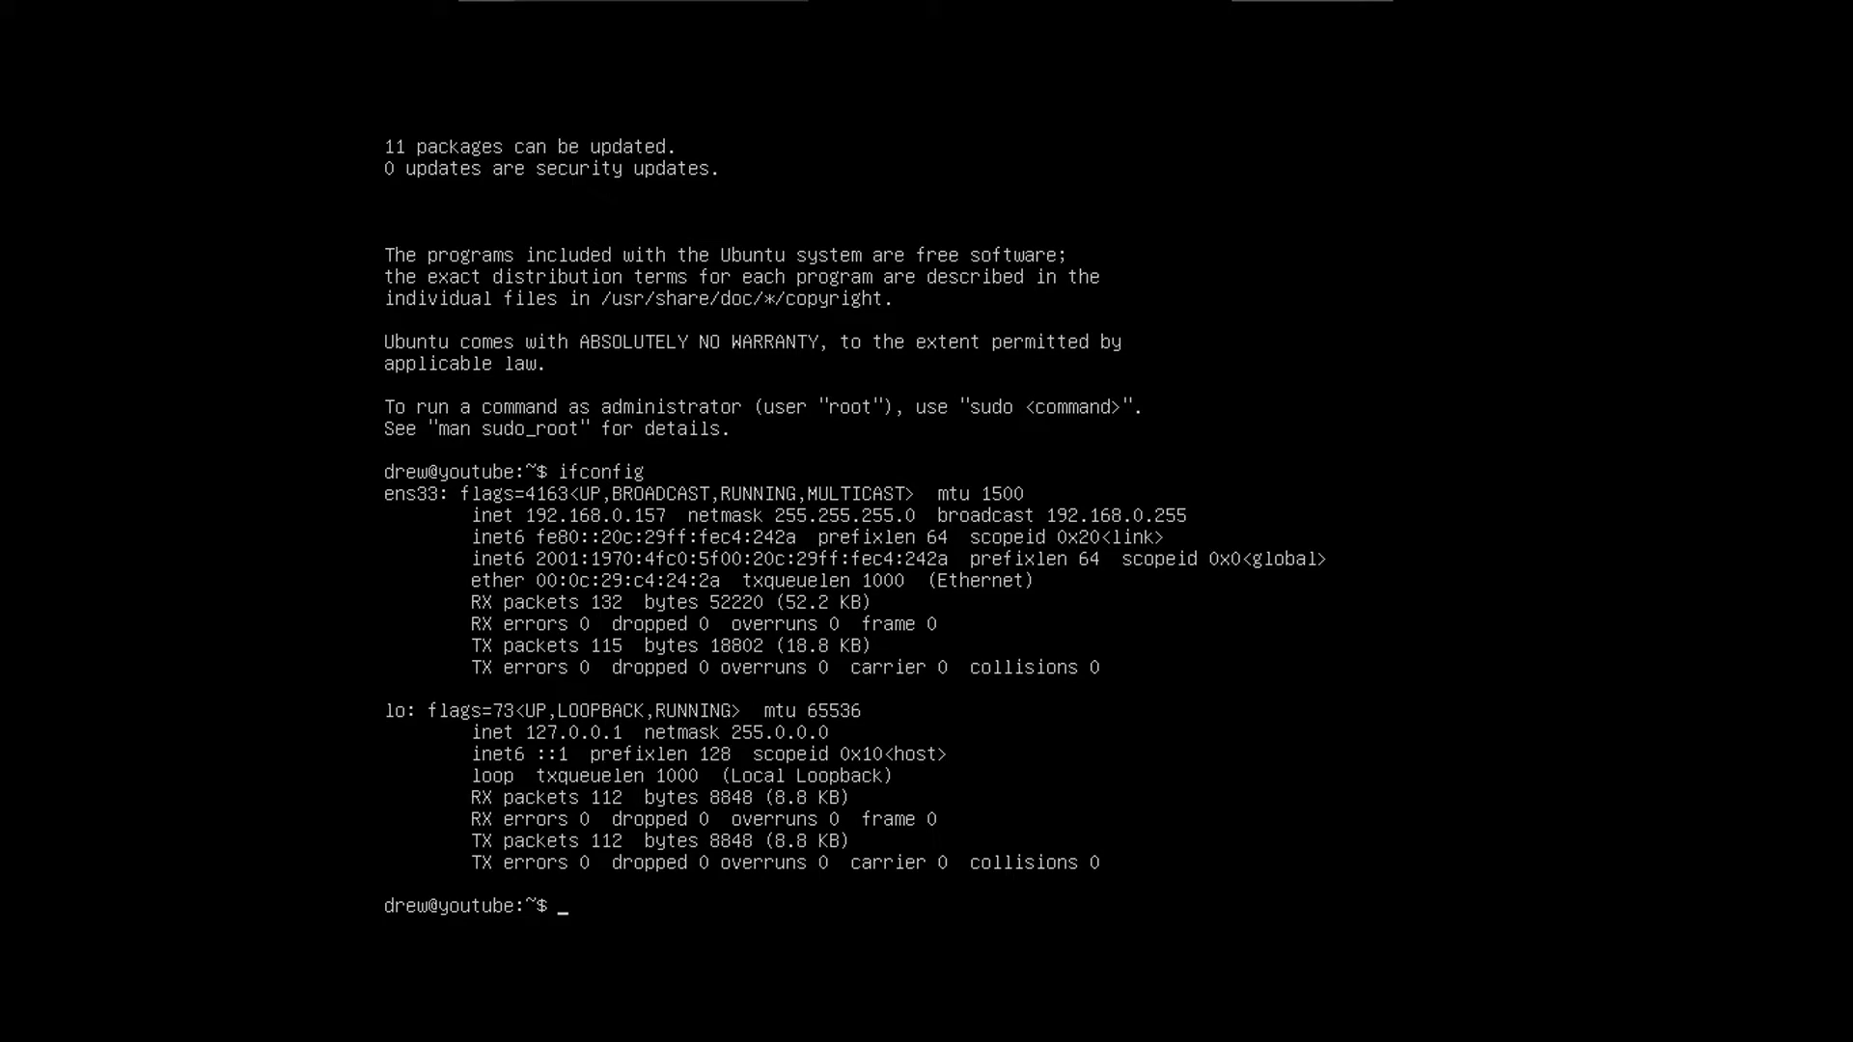
text(exit)
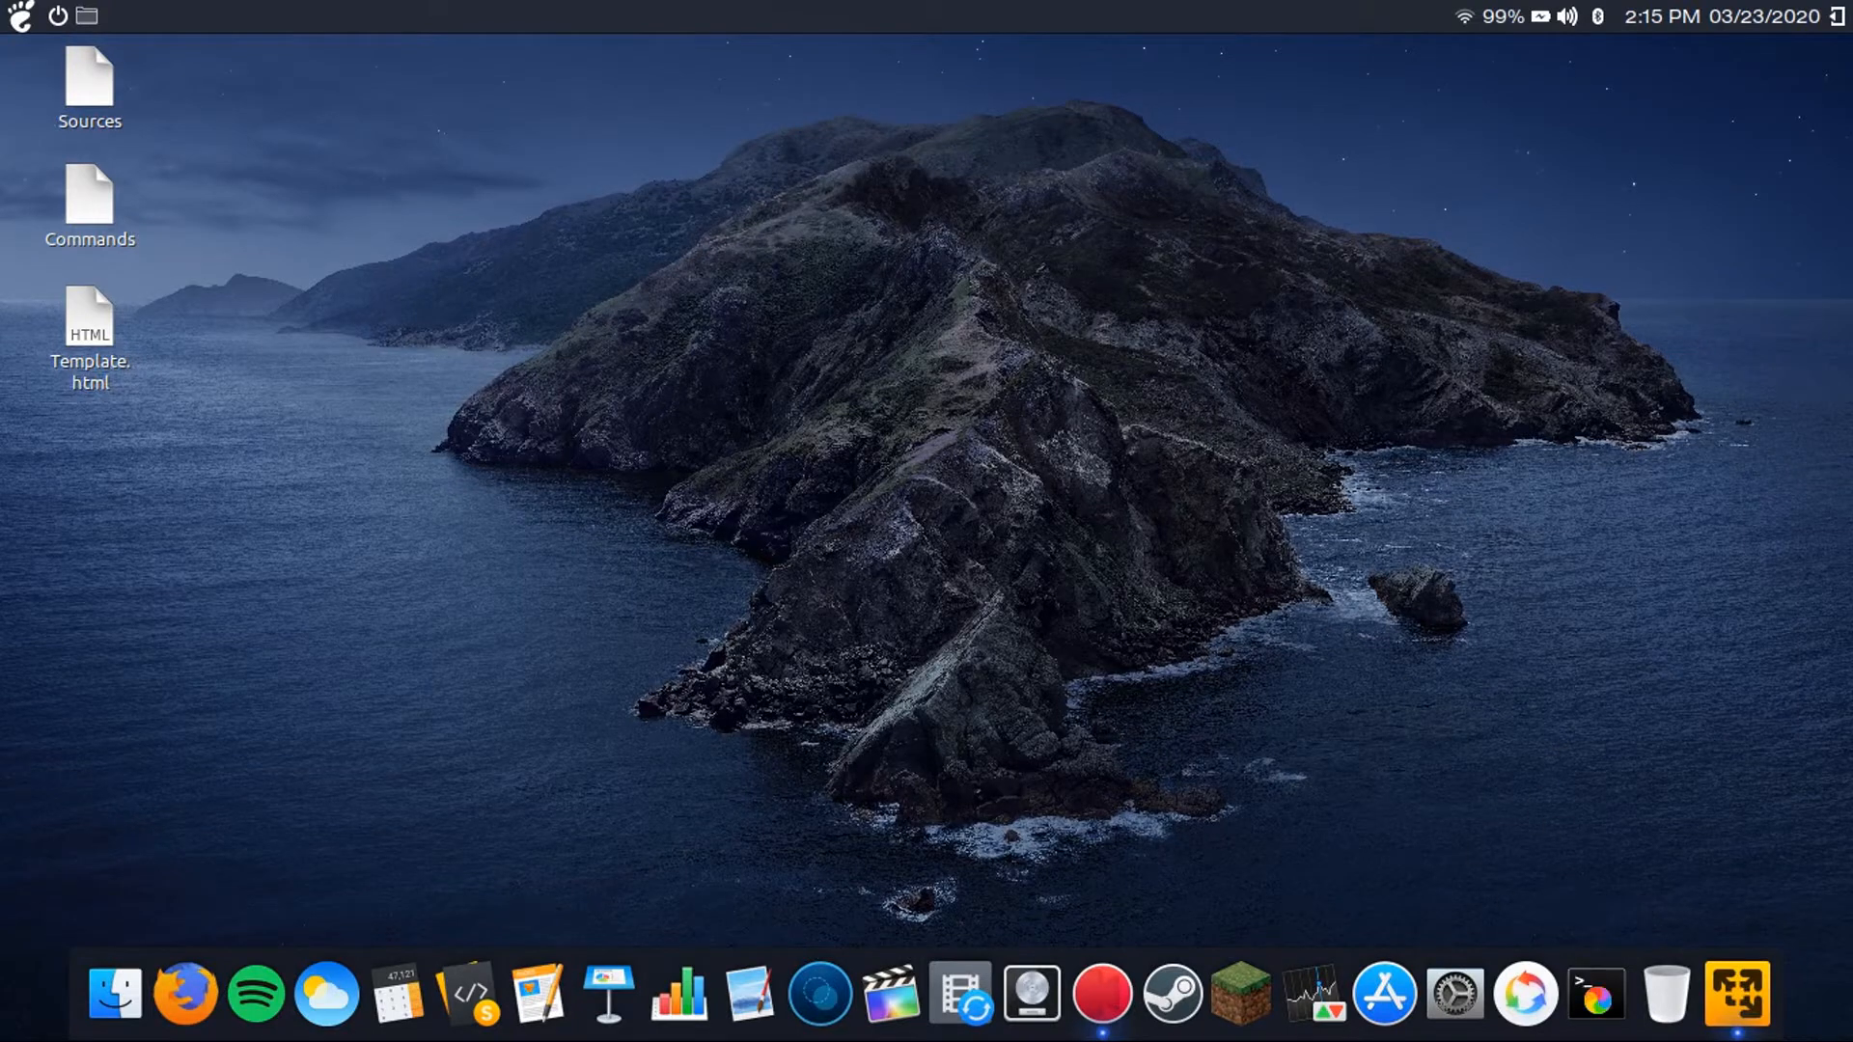
- Open a Terminal window and maximize it
click(1592, 992)
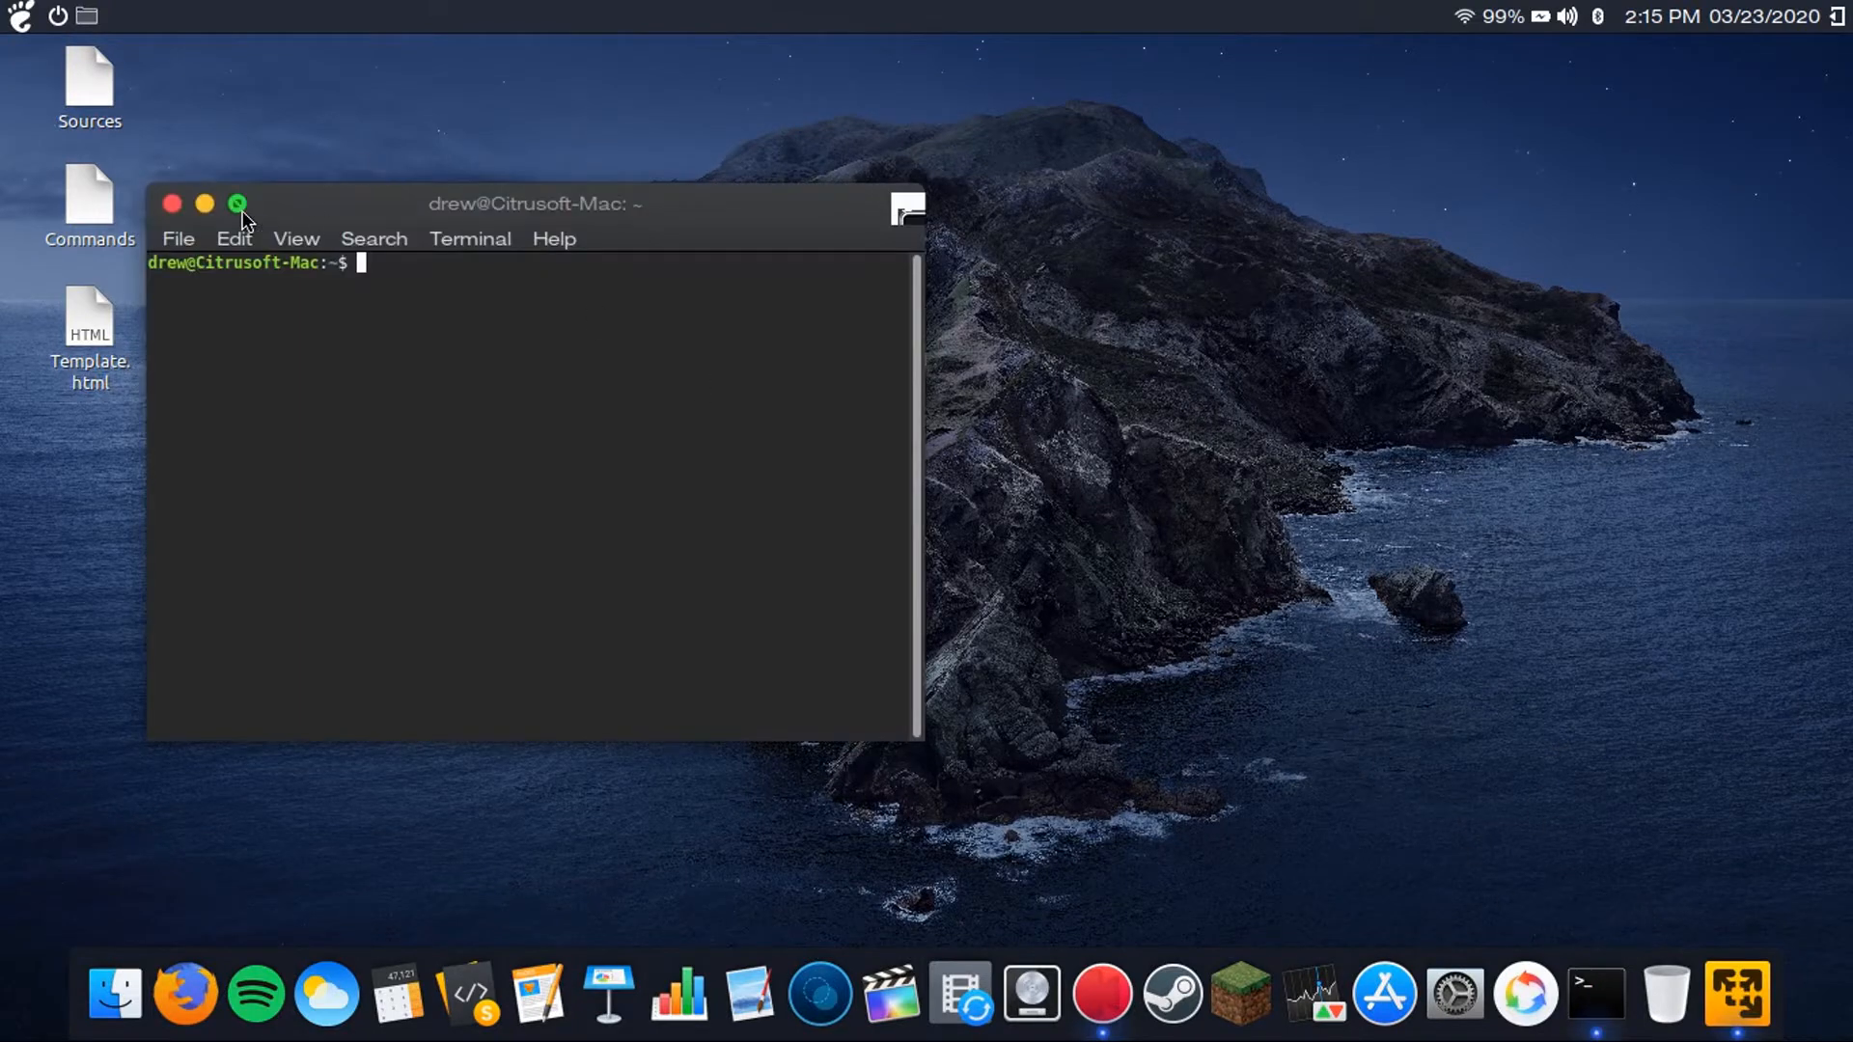
click(237, 203)
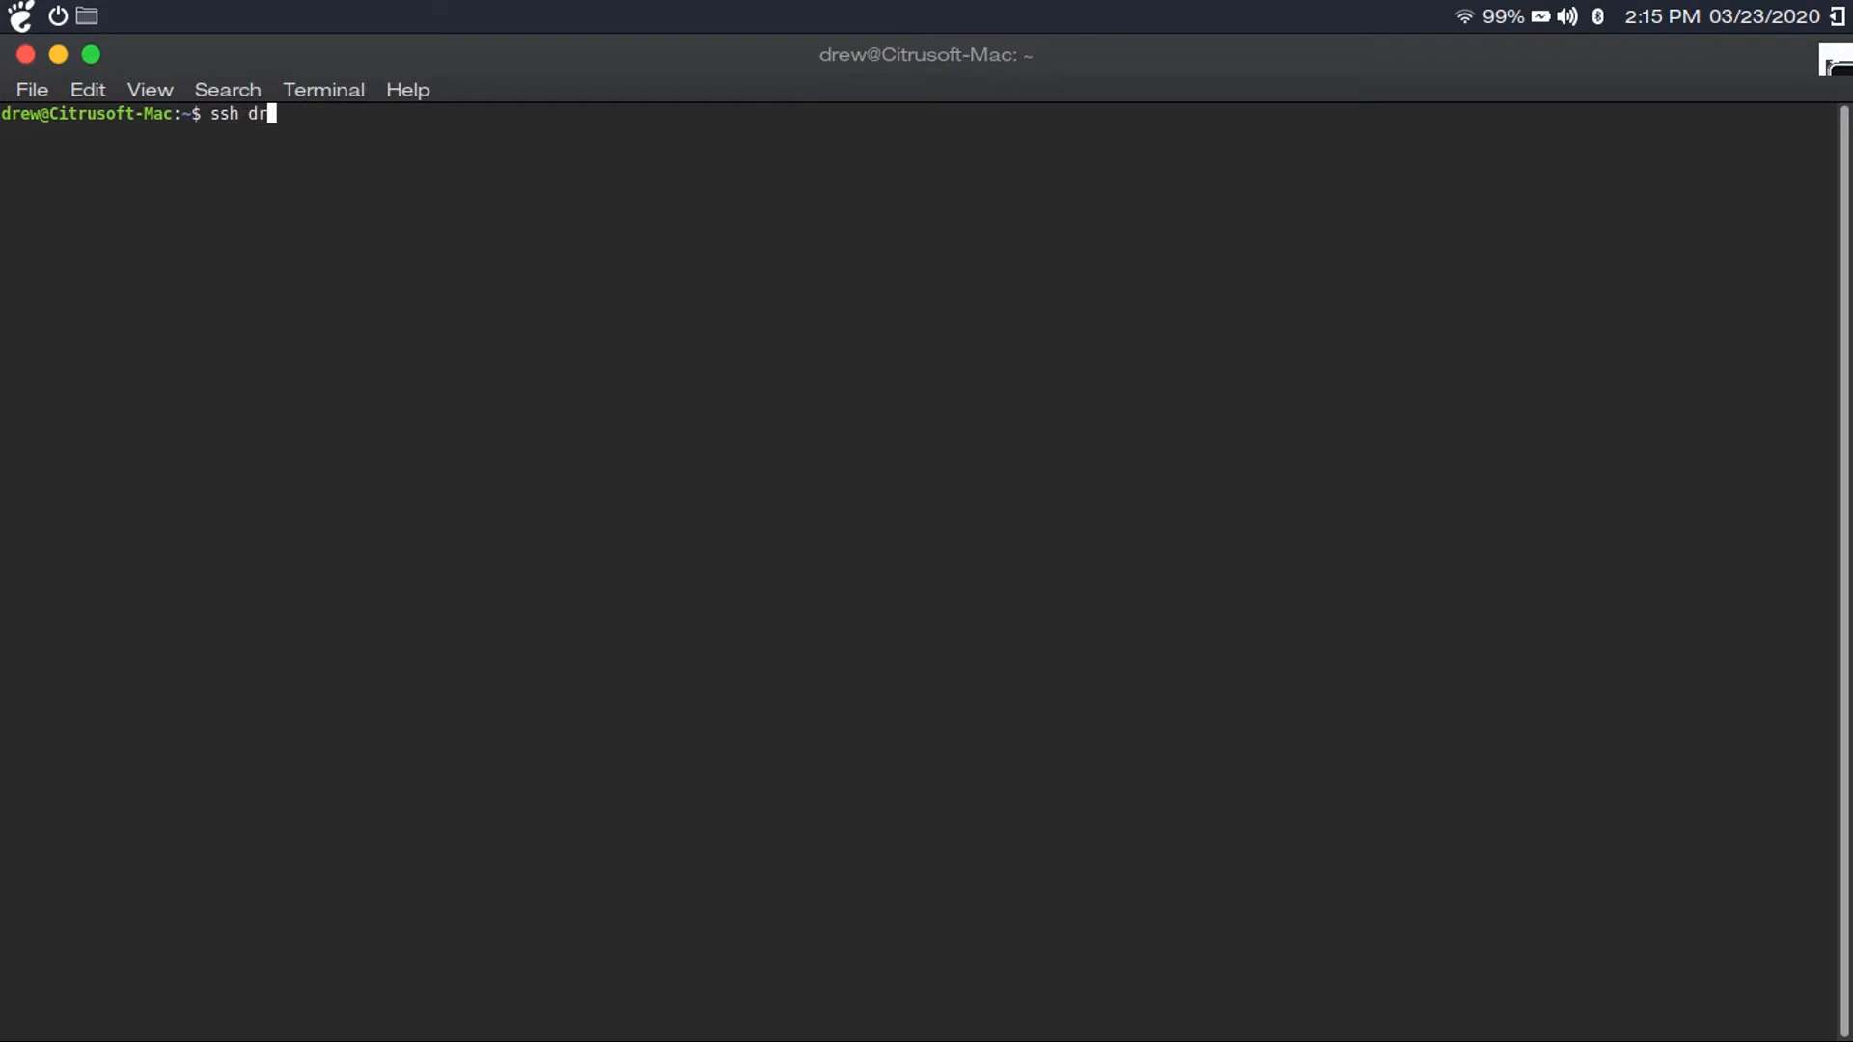
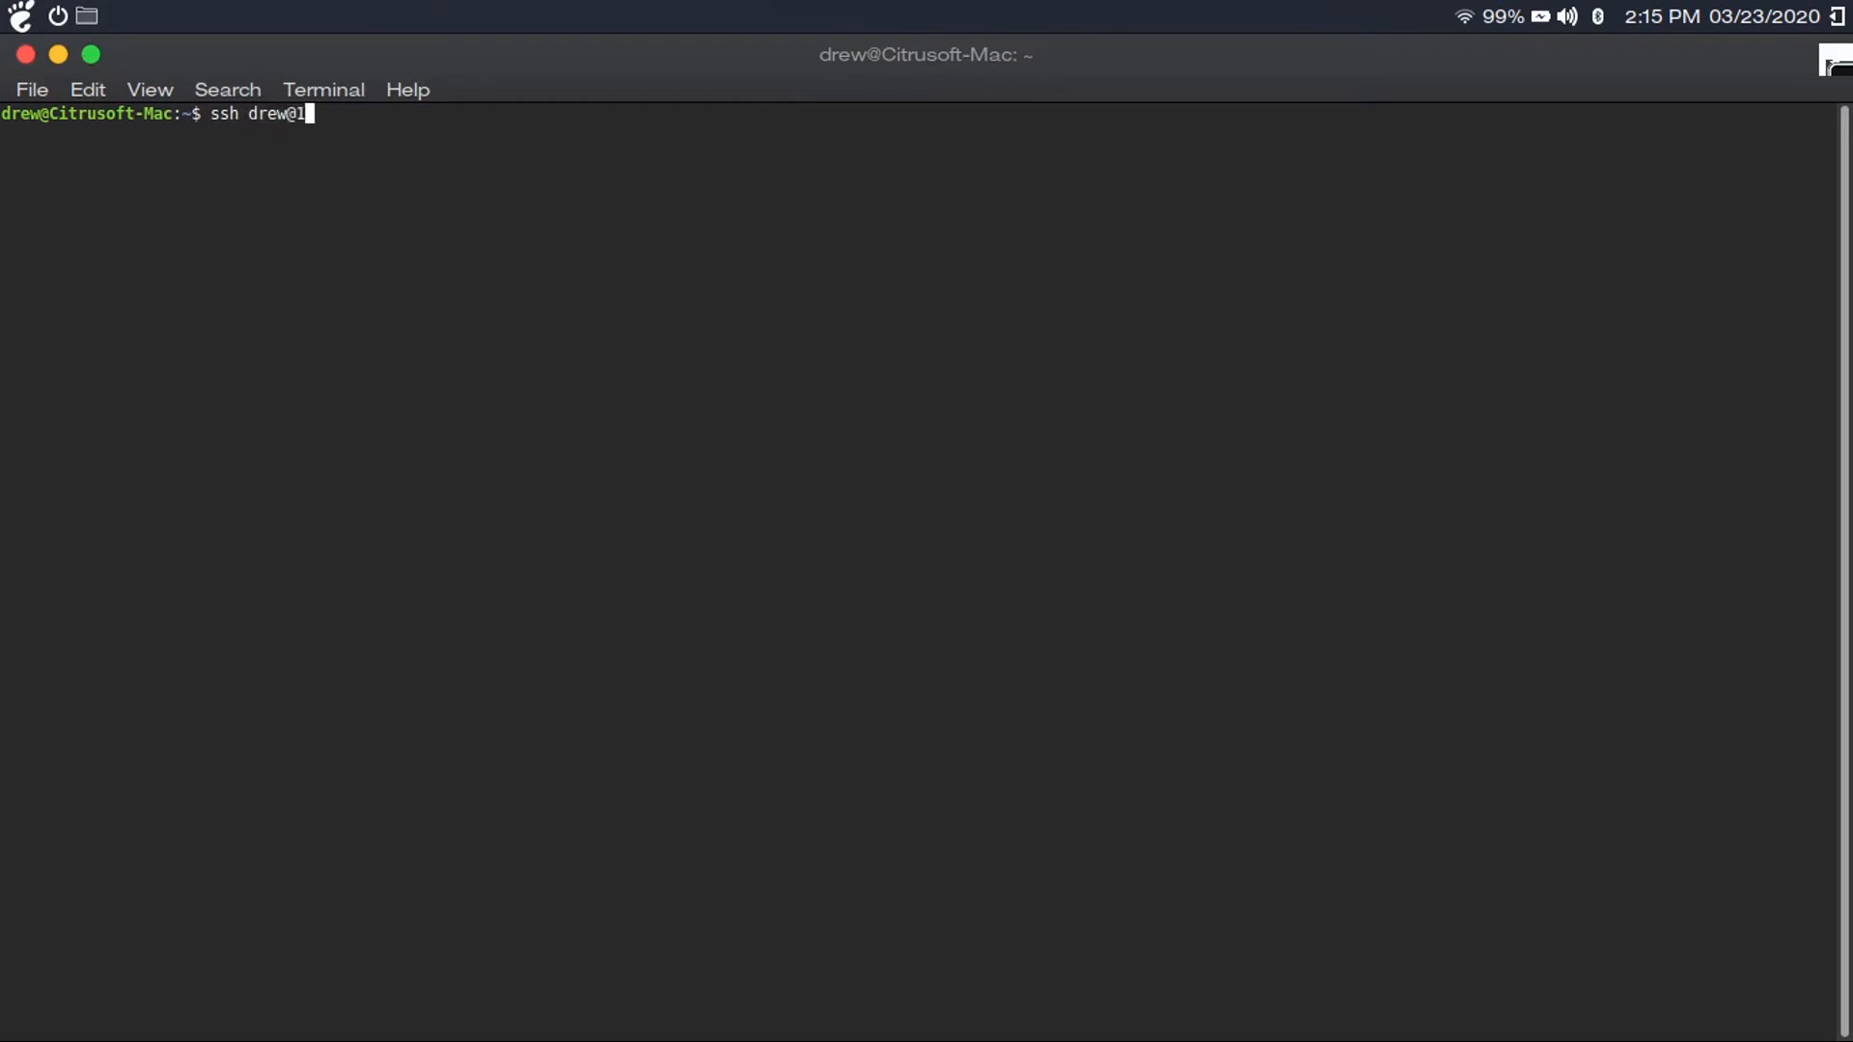
- SSH into the server at 192.168.0.157, accepting the host key and entering the password
key(Return)
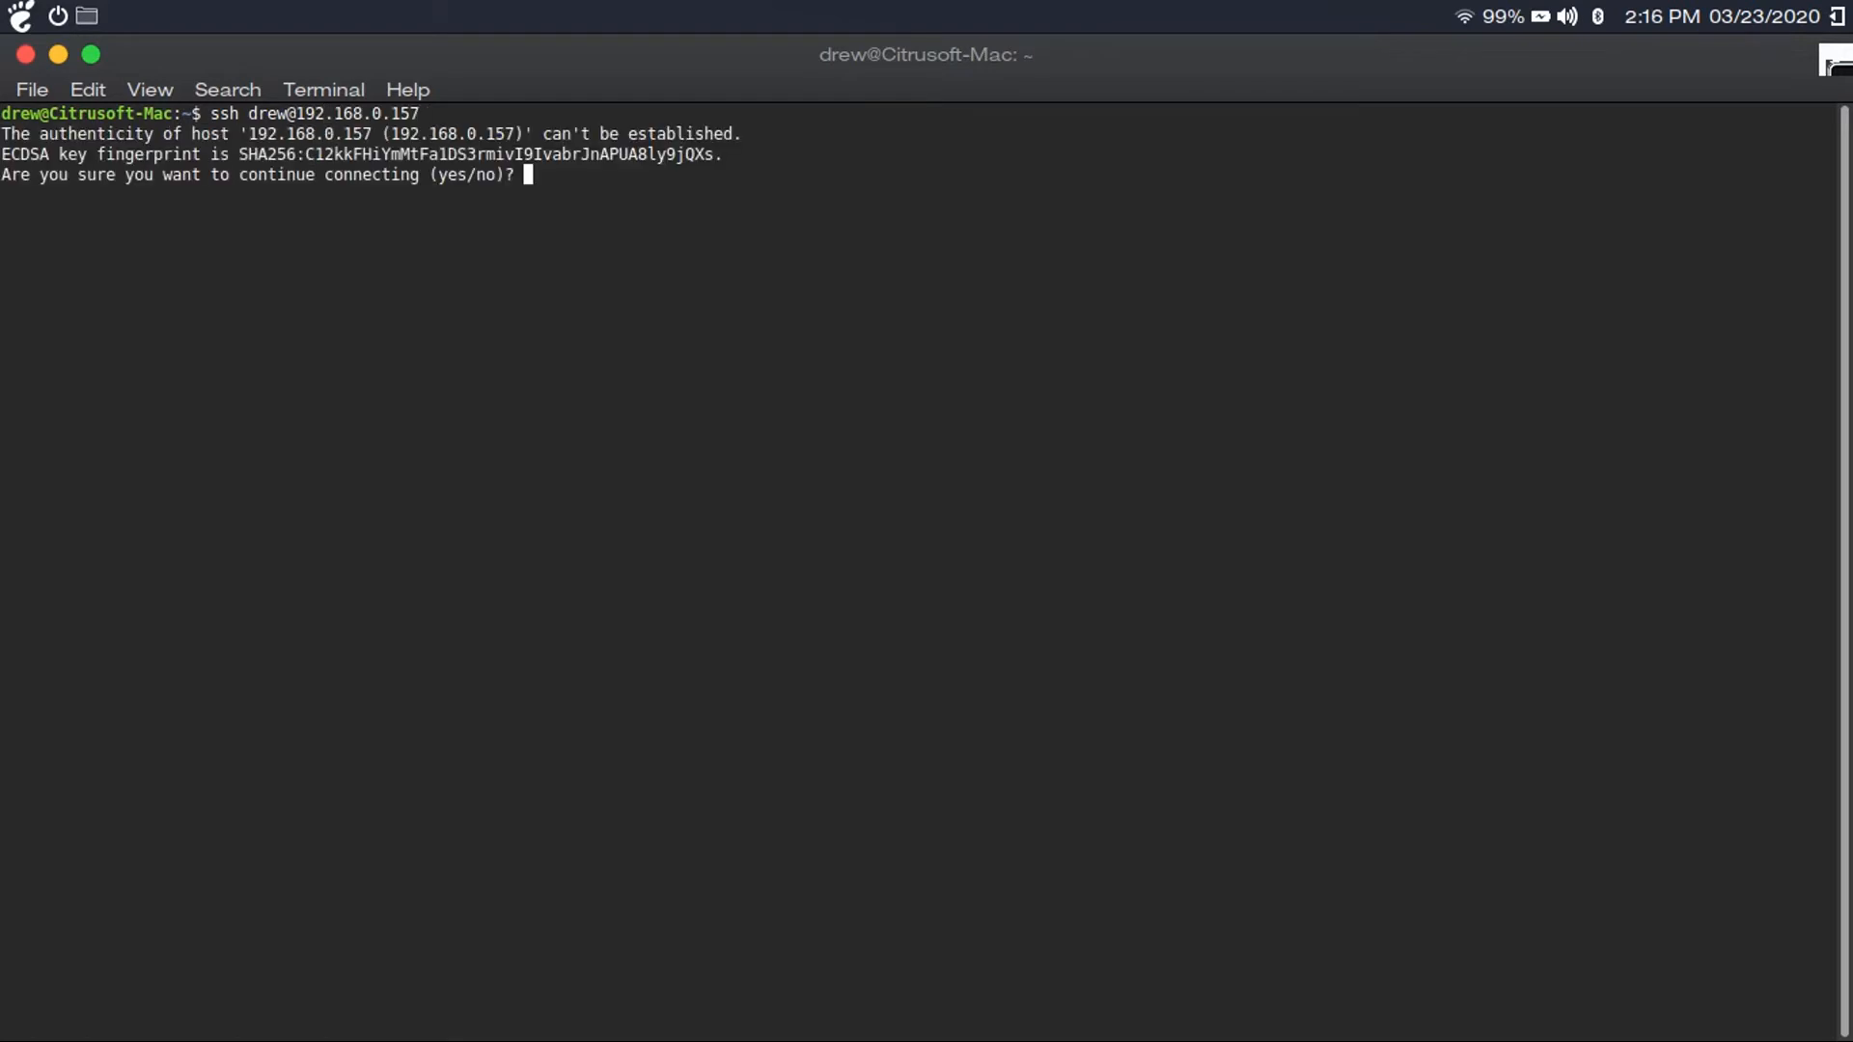
text(yes)
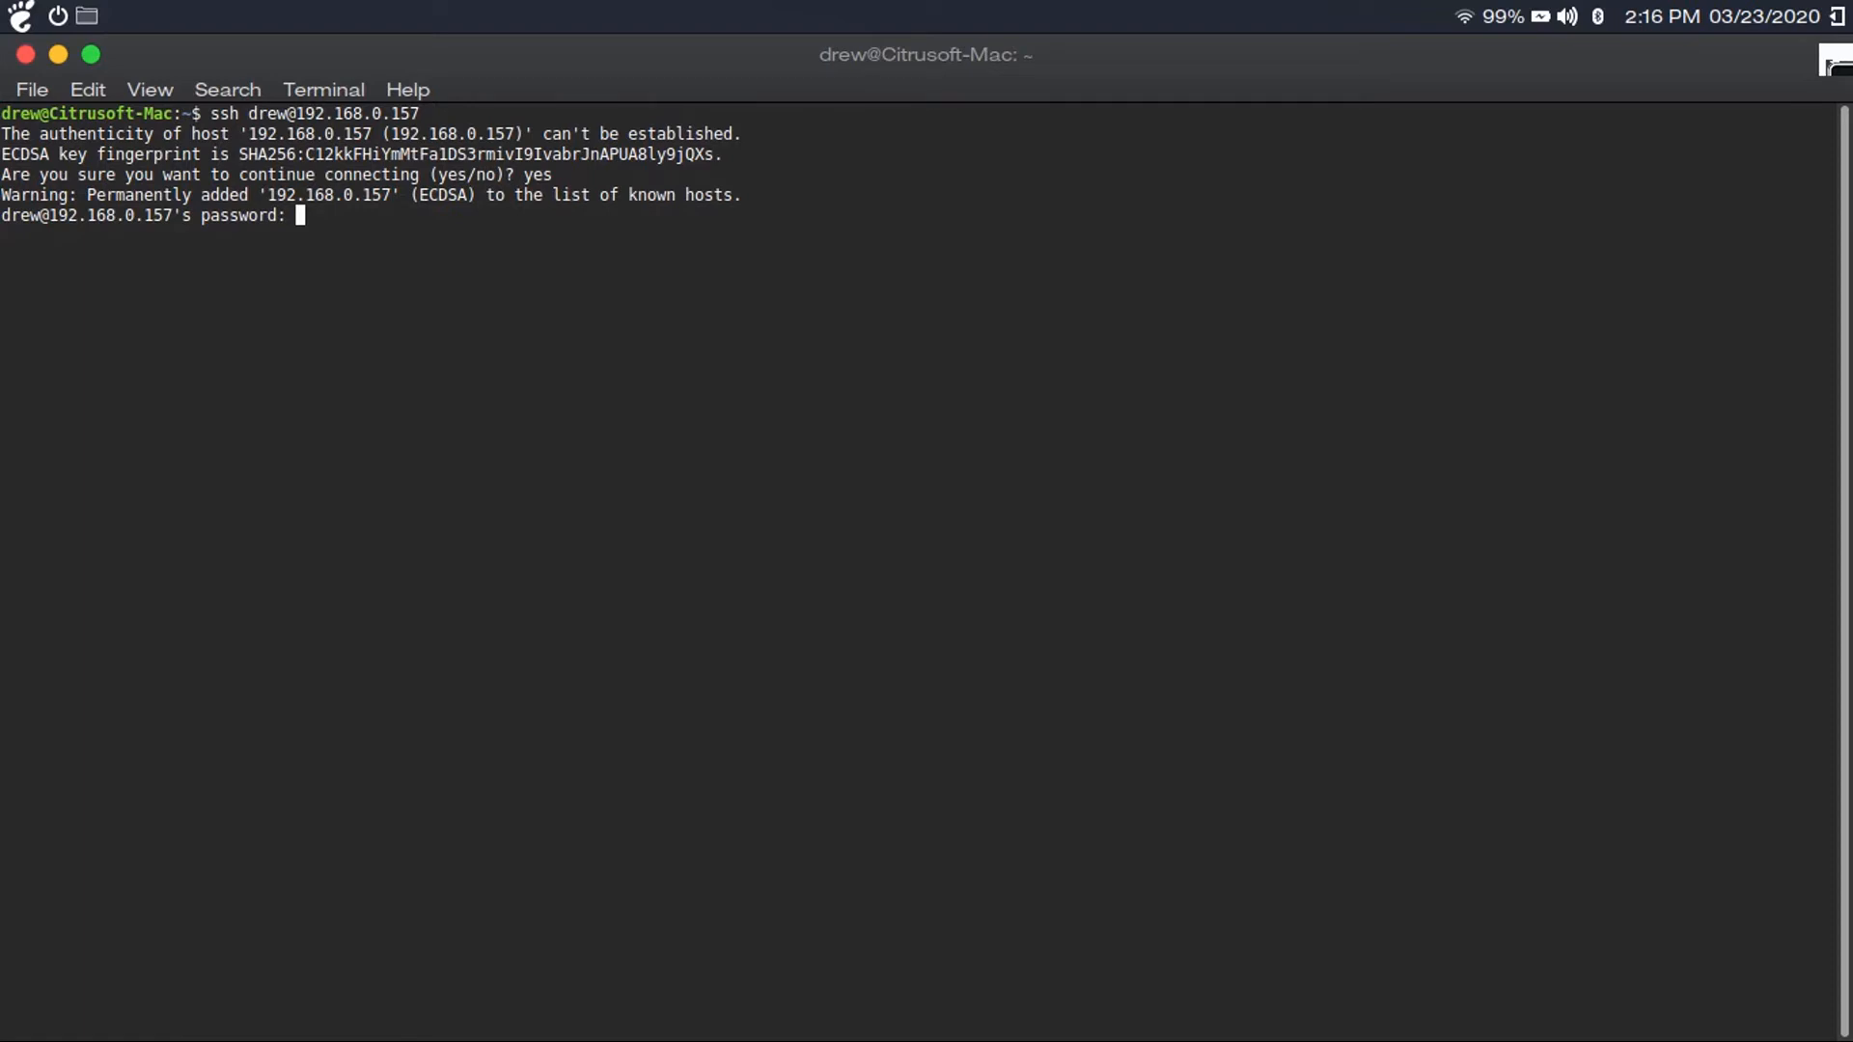
key(Return)
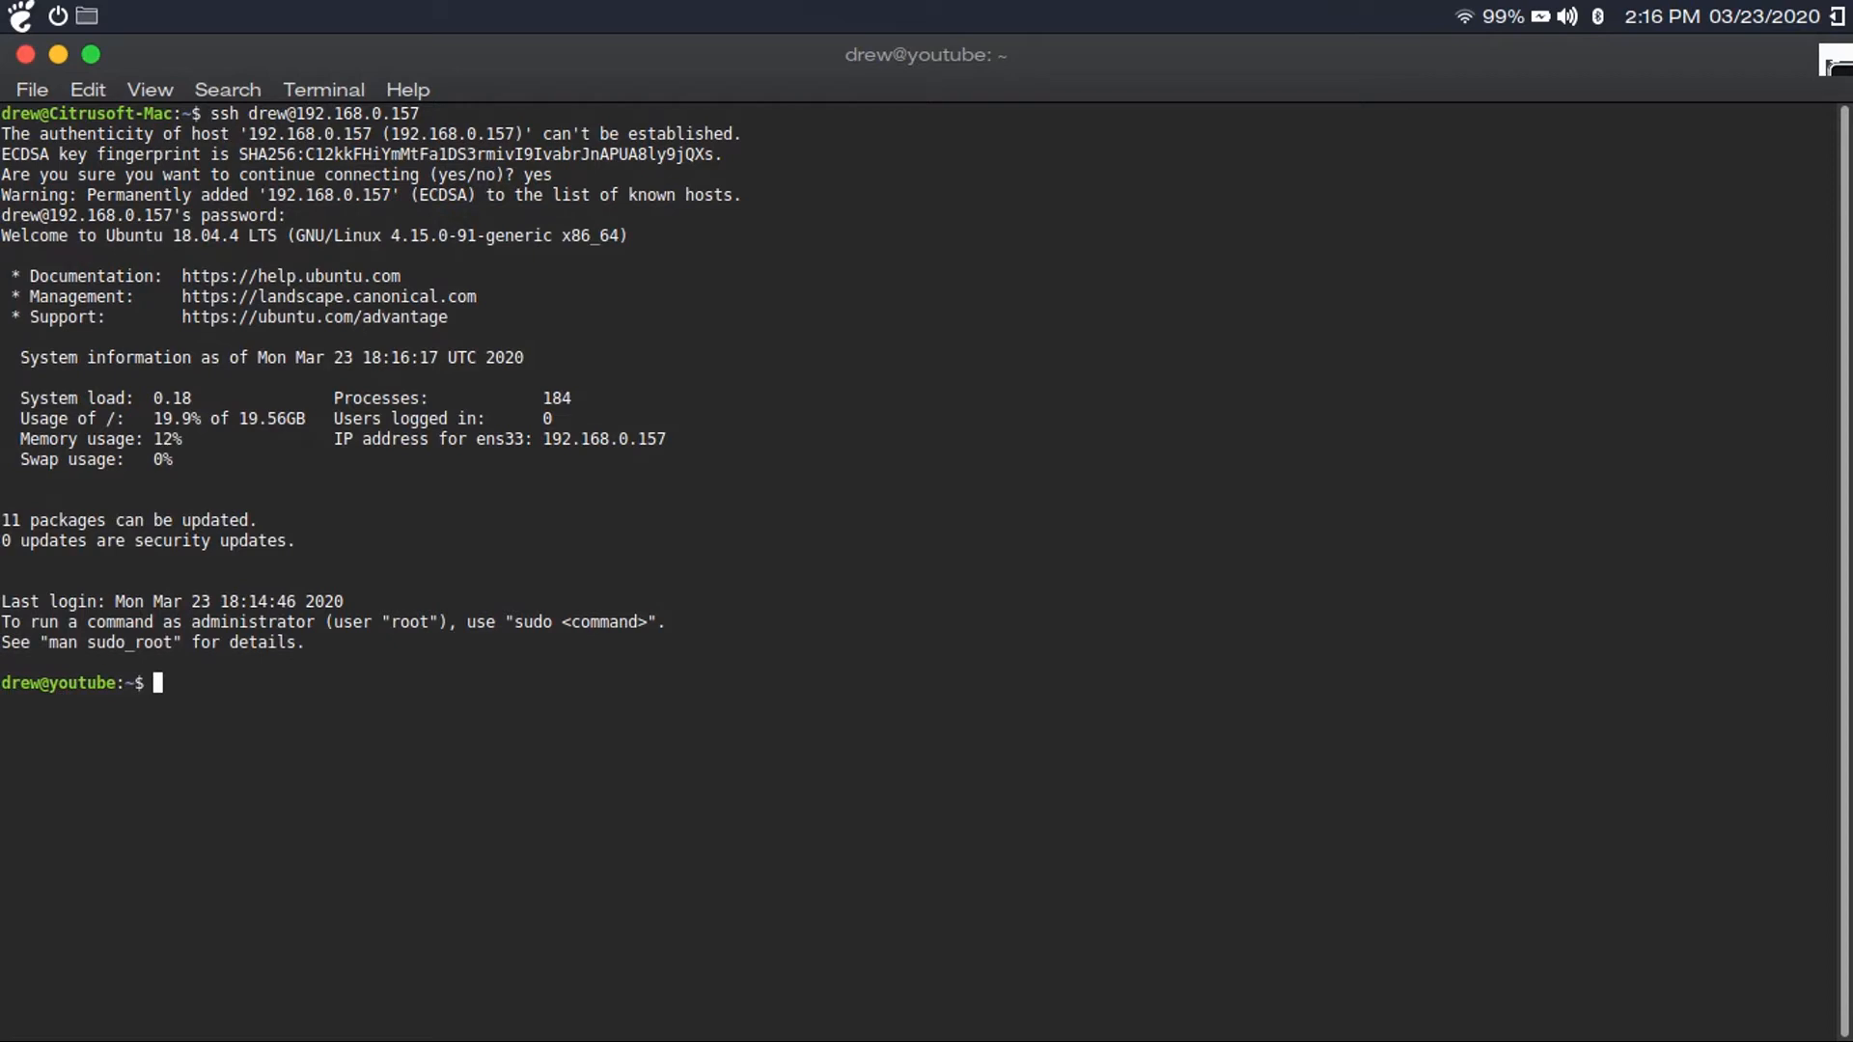
- Run sudo apt update && sudo apt upgrade to refresh and upgrade all packages
text(sudo apt)
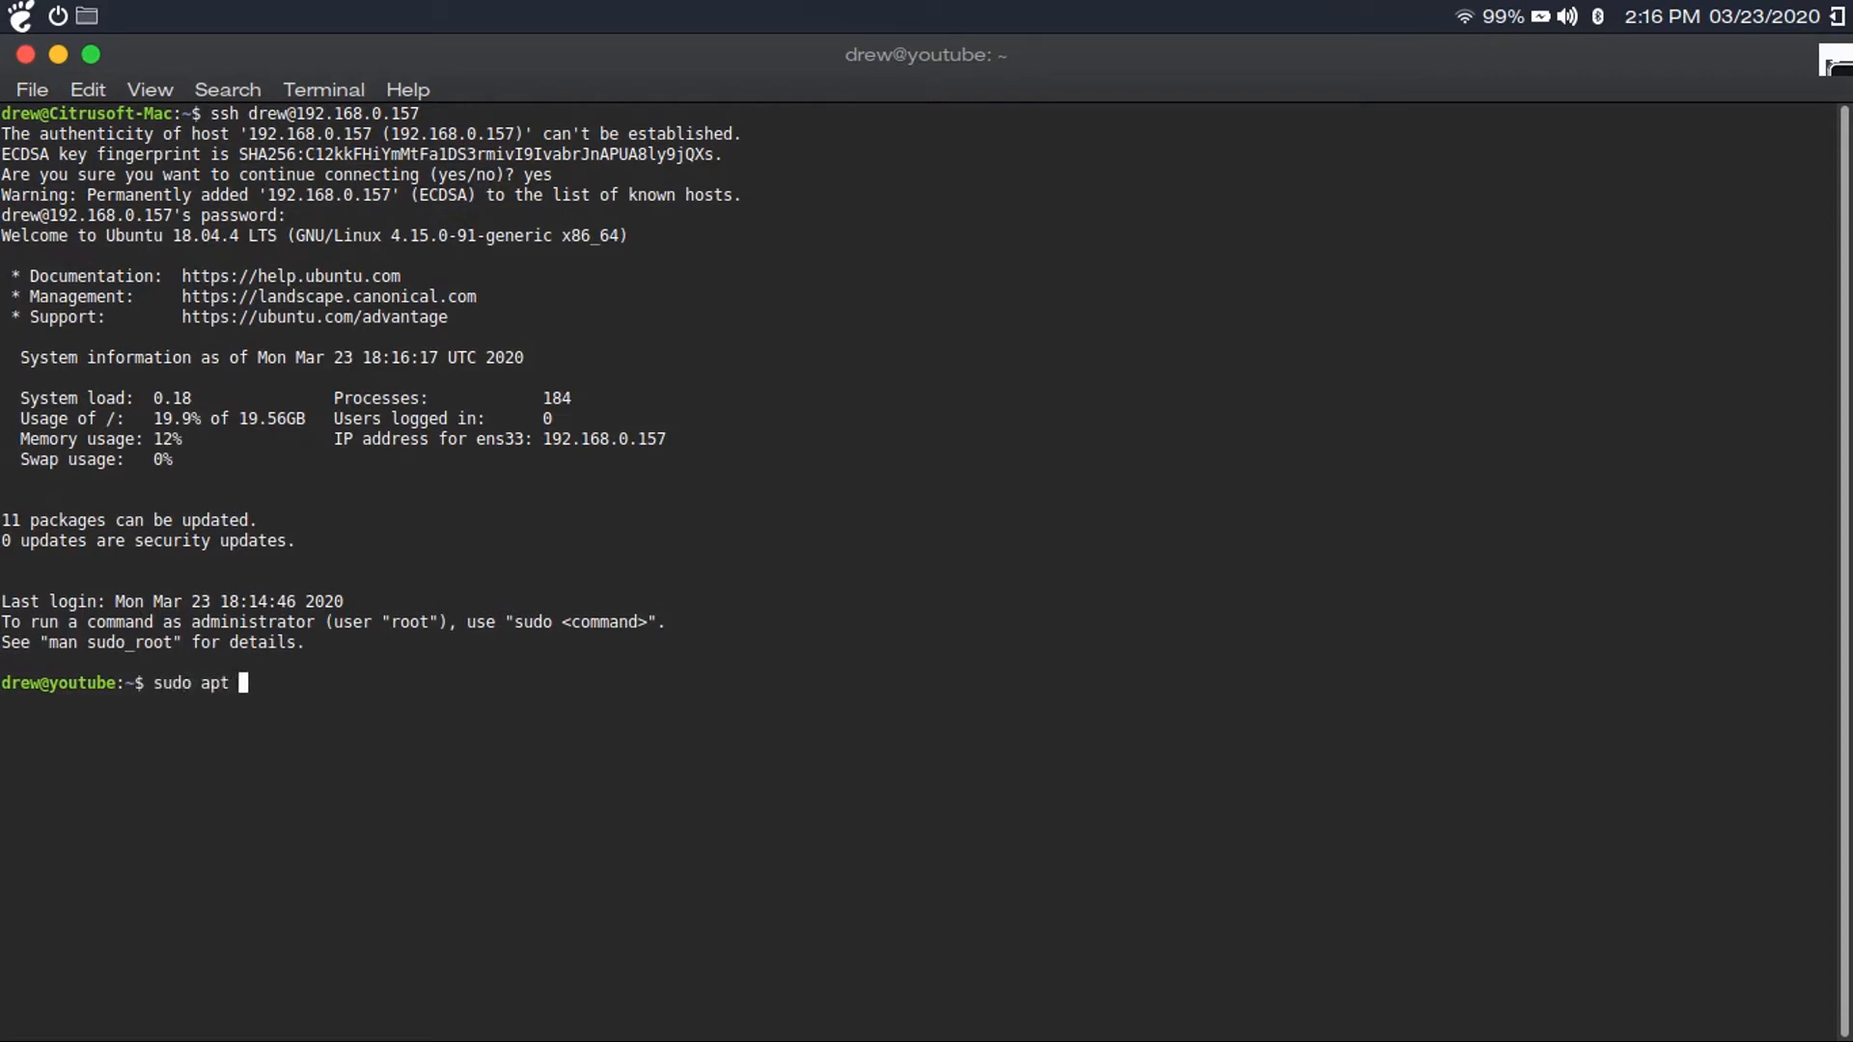
text(update && sudo)
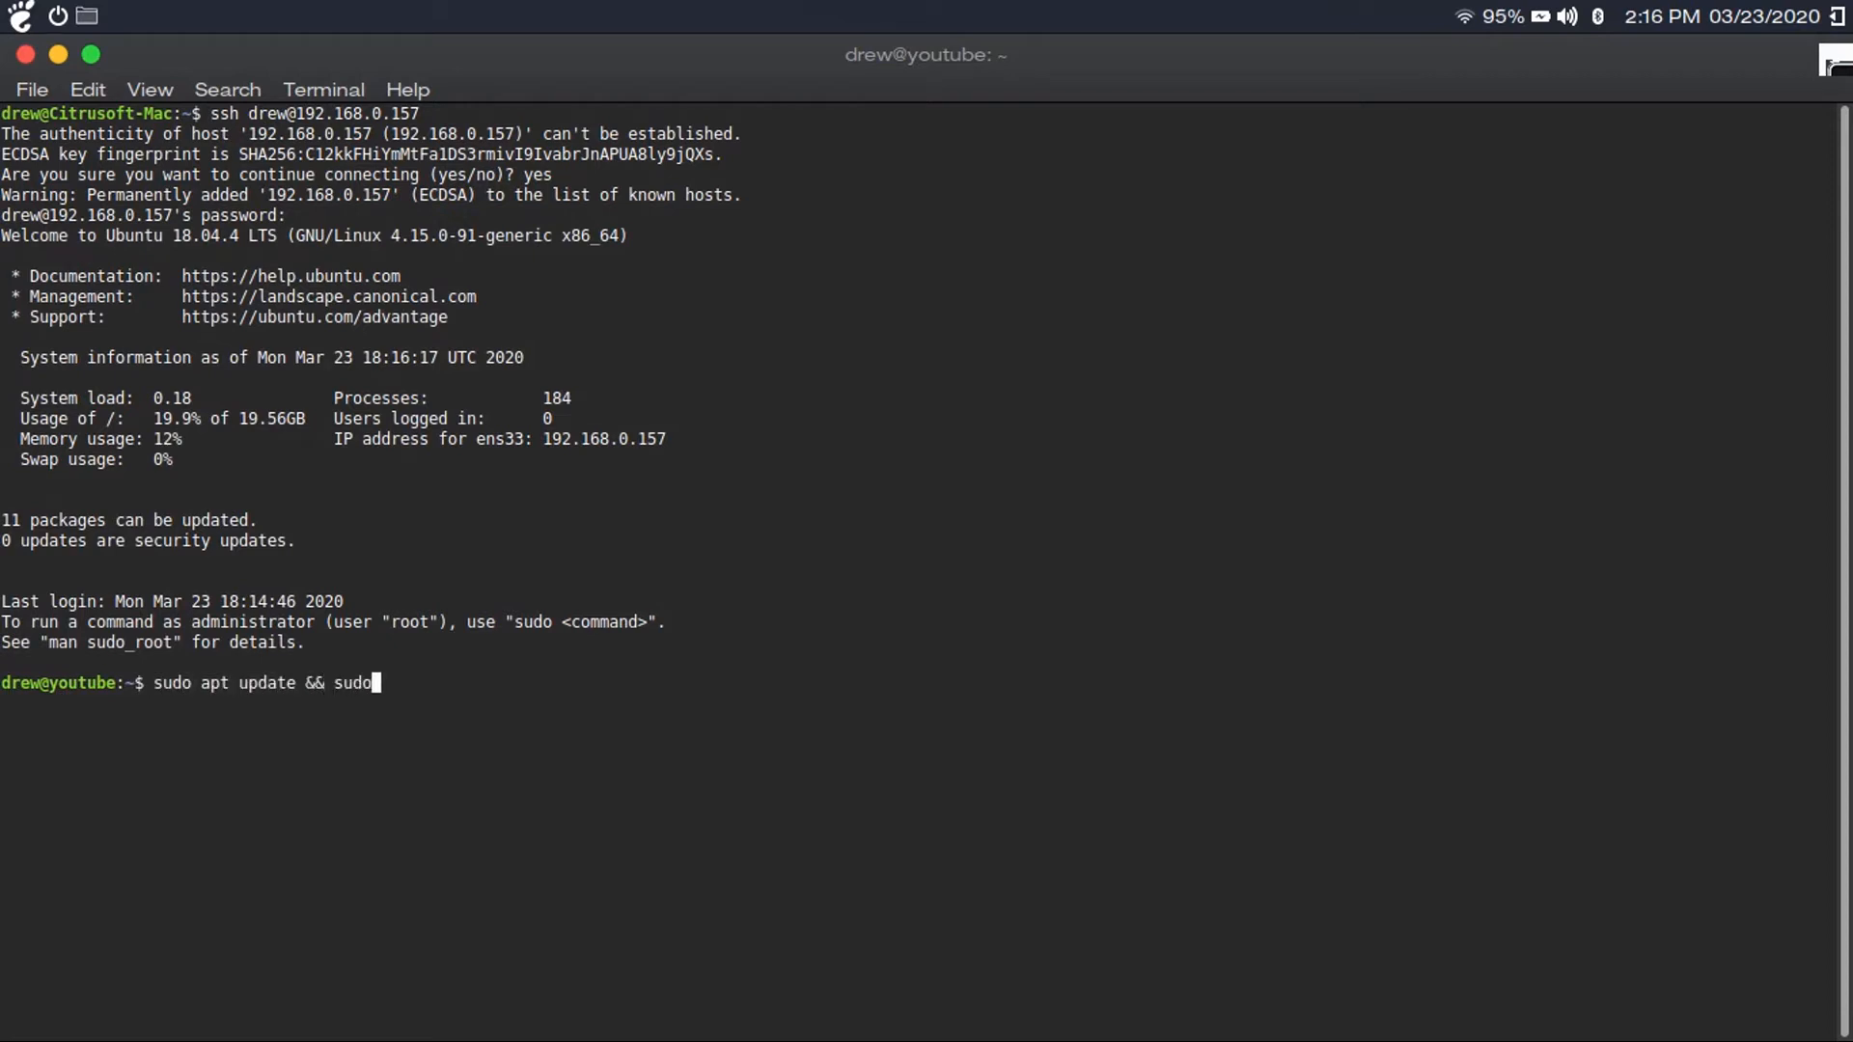
text(apt upgr)
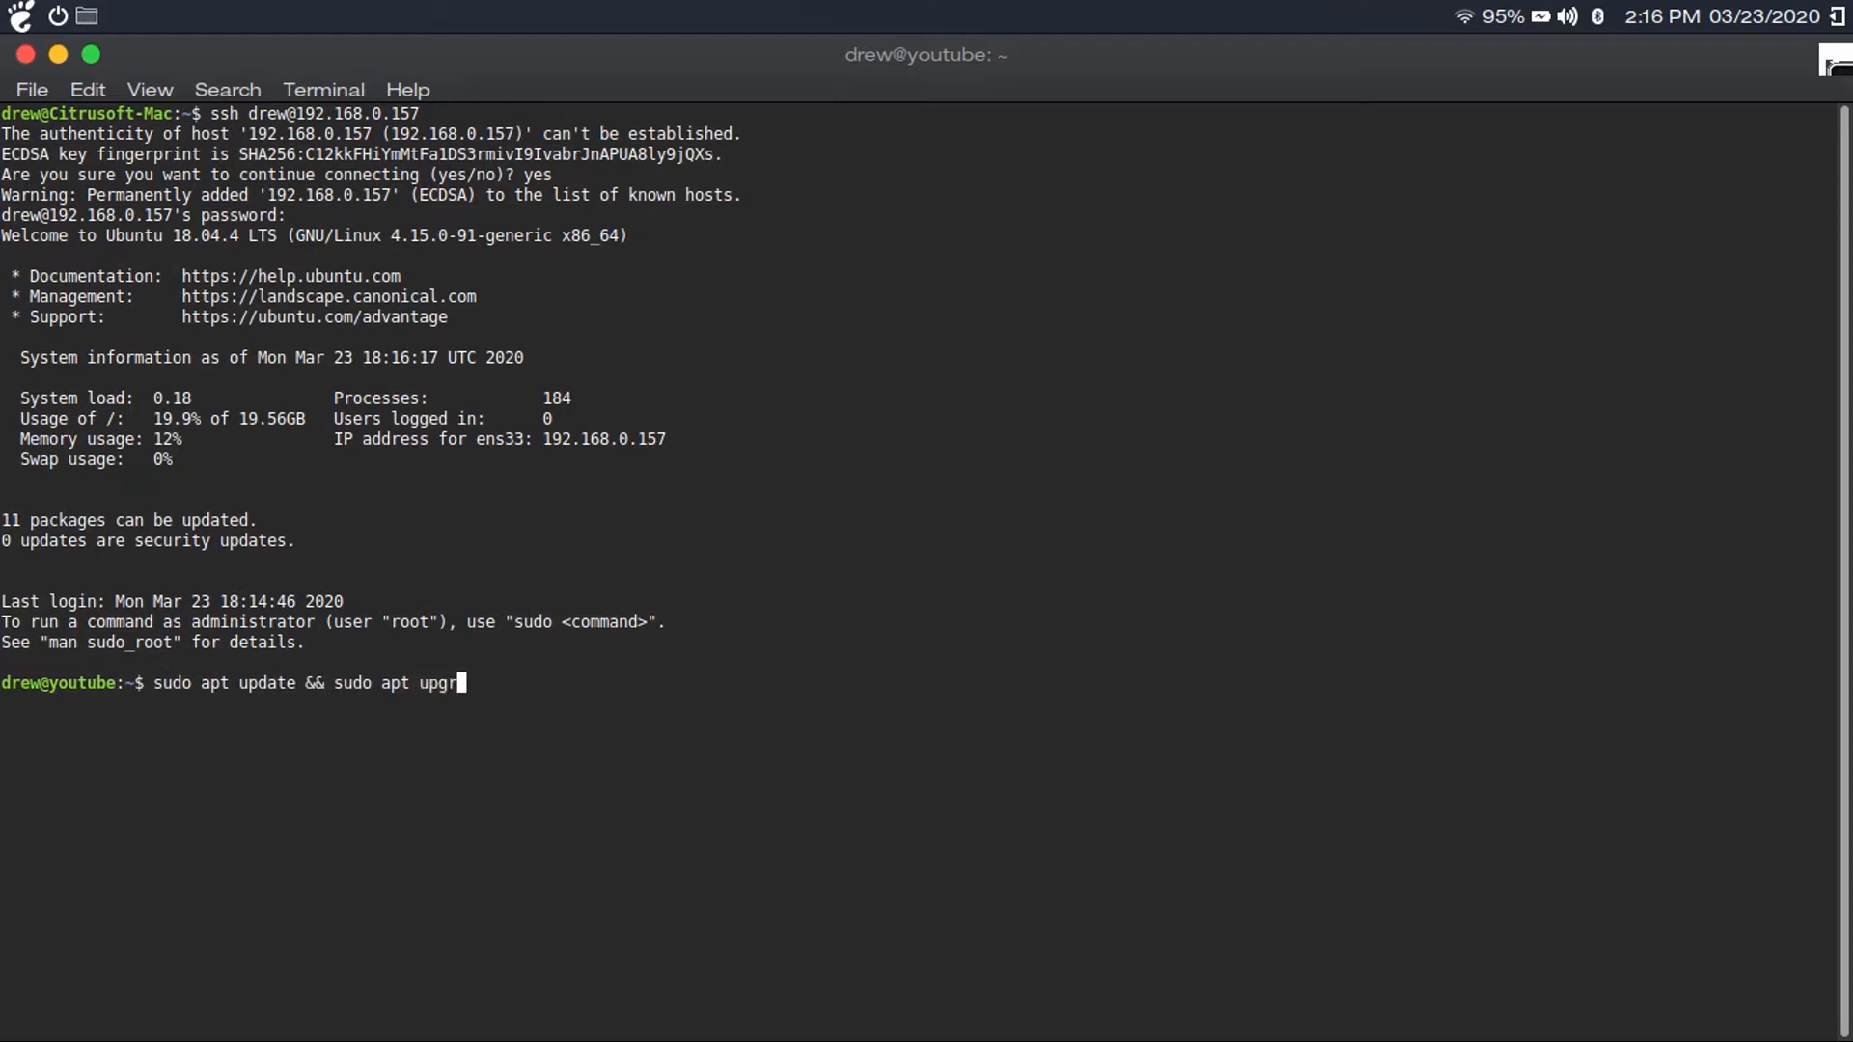
key(Return)
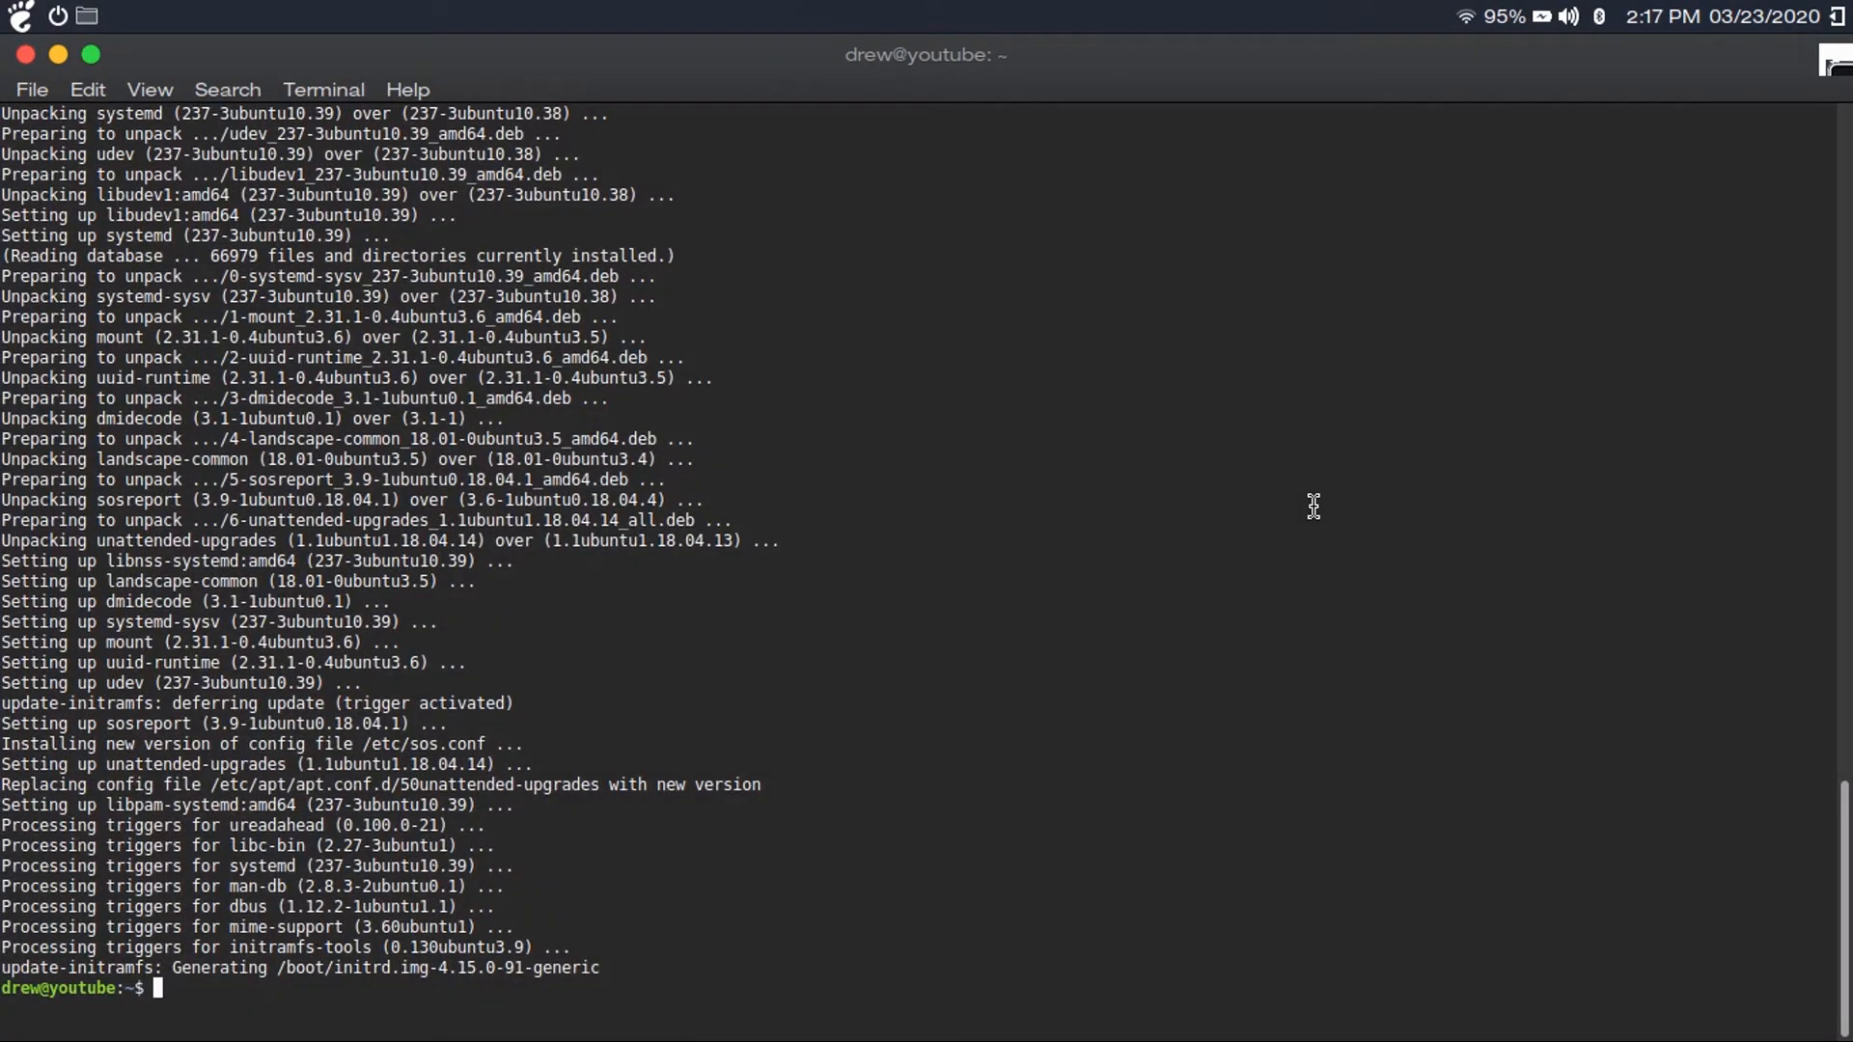
- Set a new root password with sudo passwd root, entering and confirming it
text(sudo passwd)
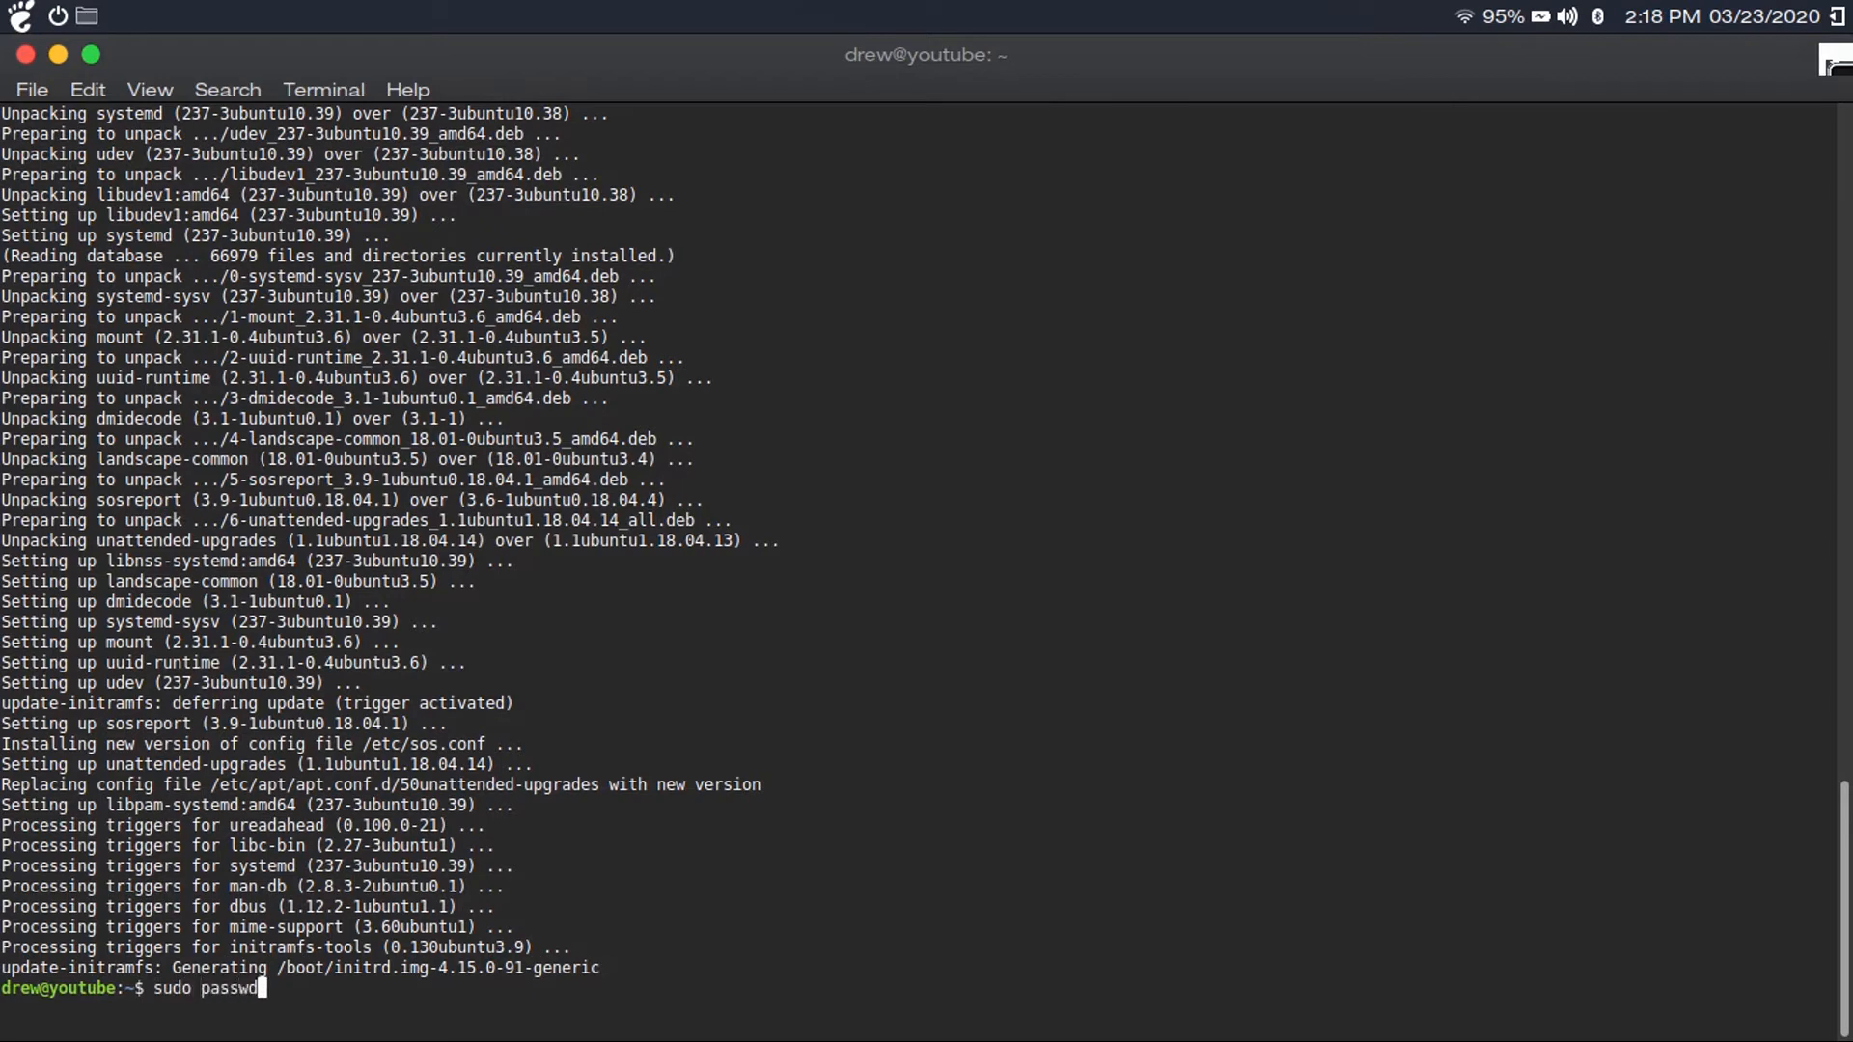
key(Return)
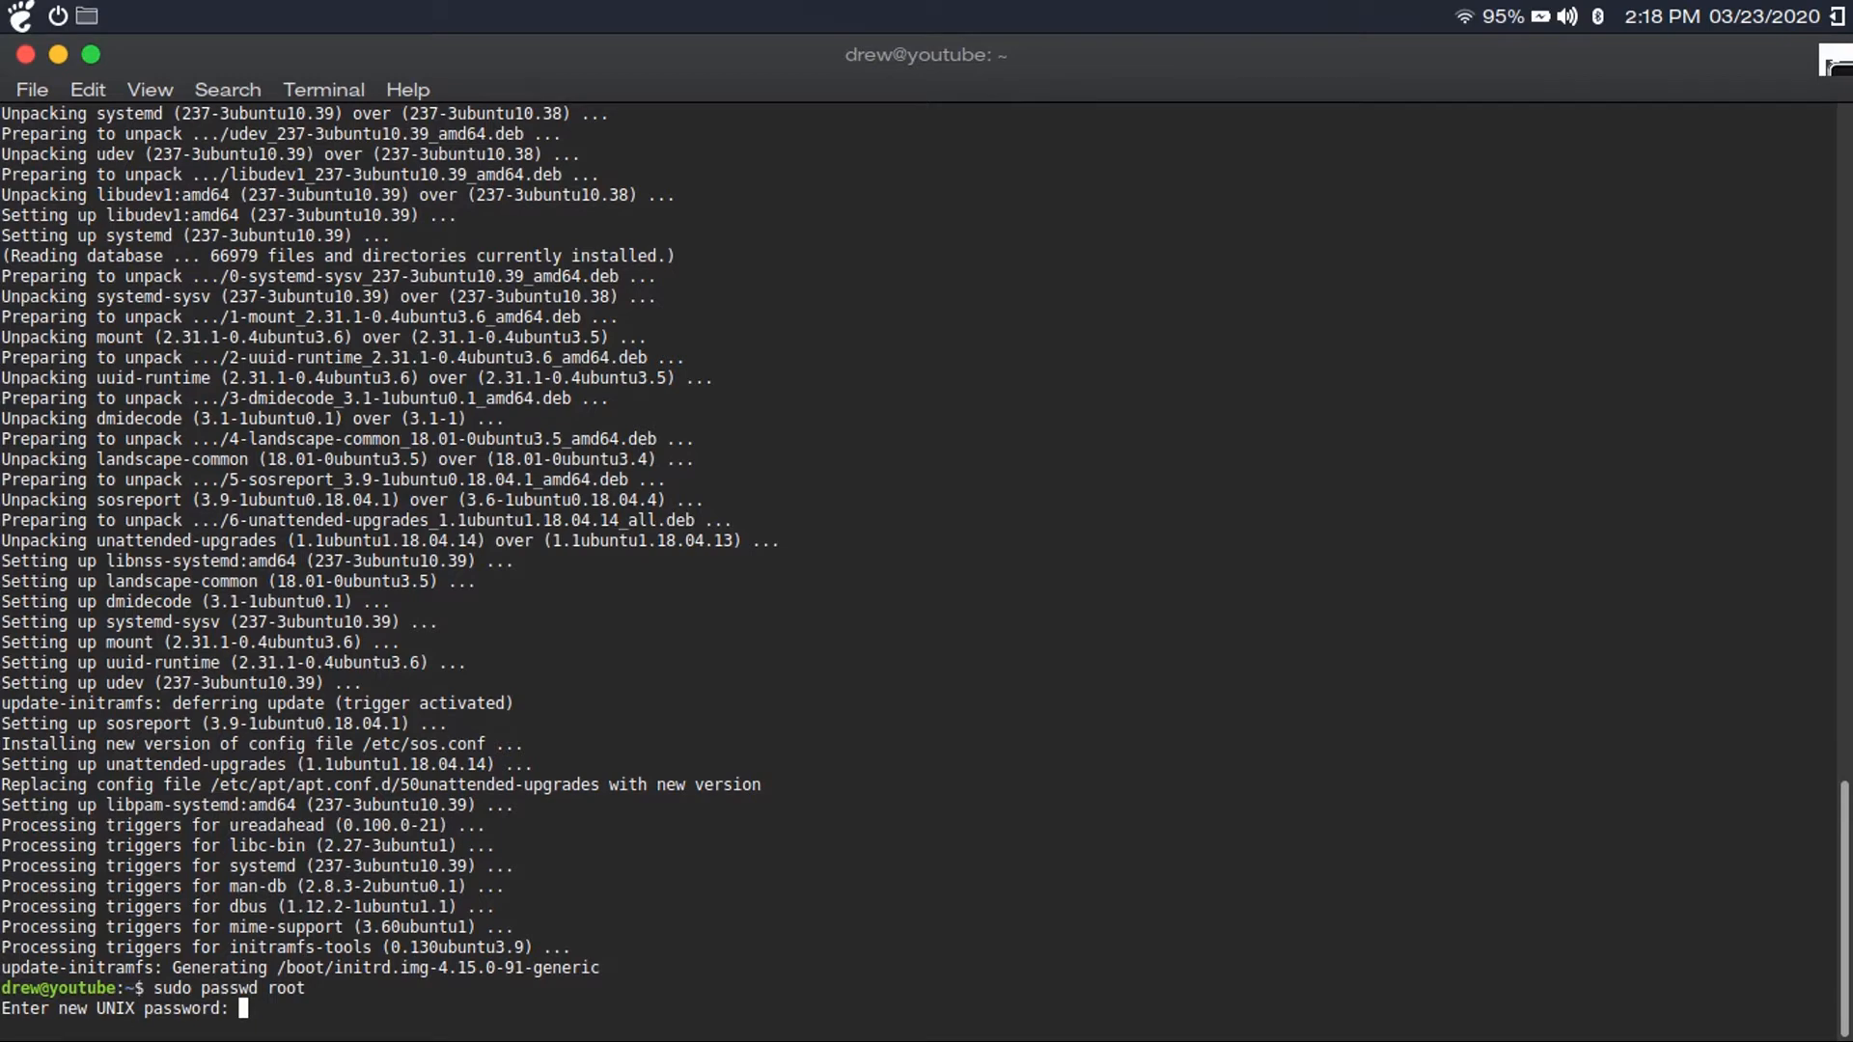
key(Return)
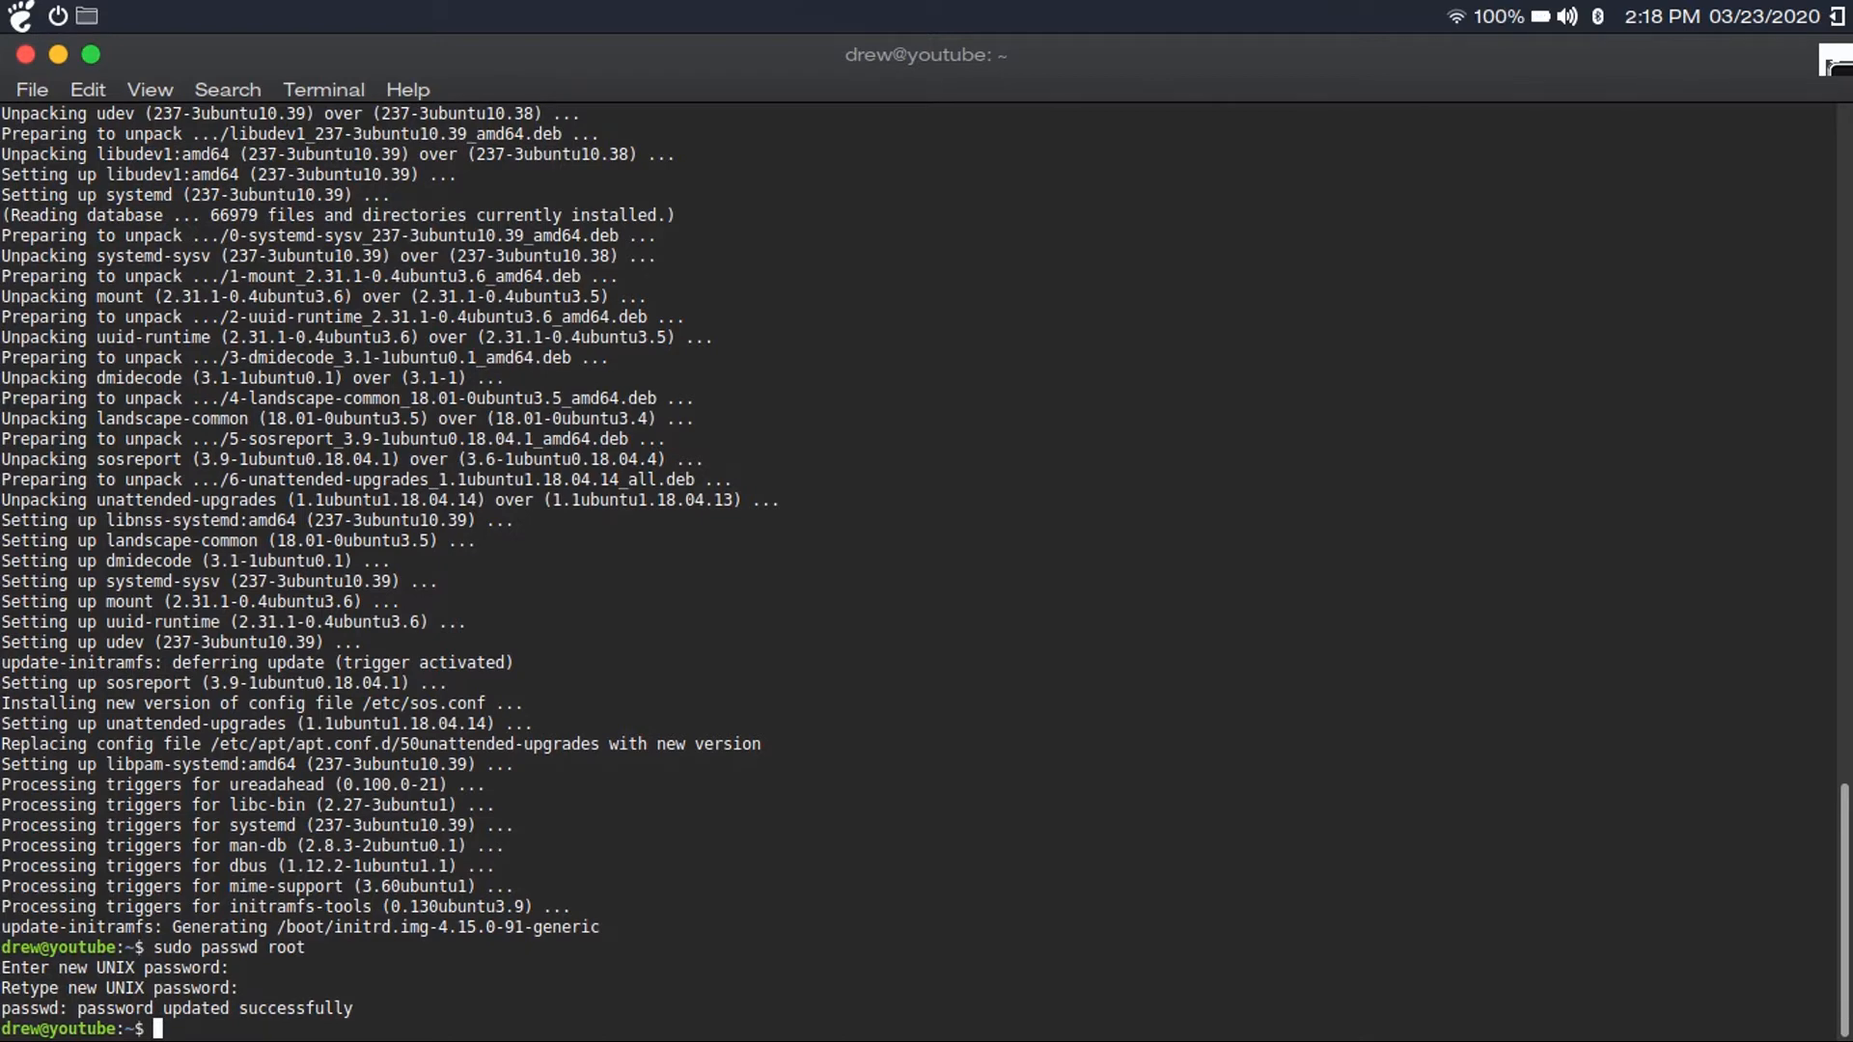
- Install the vsftpd FTP server package with sudo apt install vsftpd
text(sudo atp)
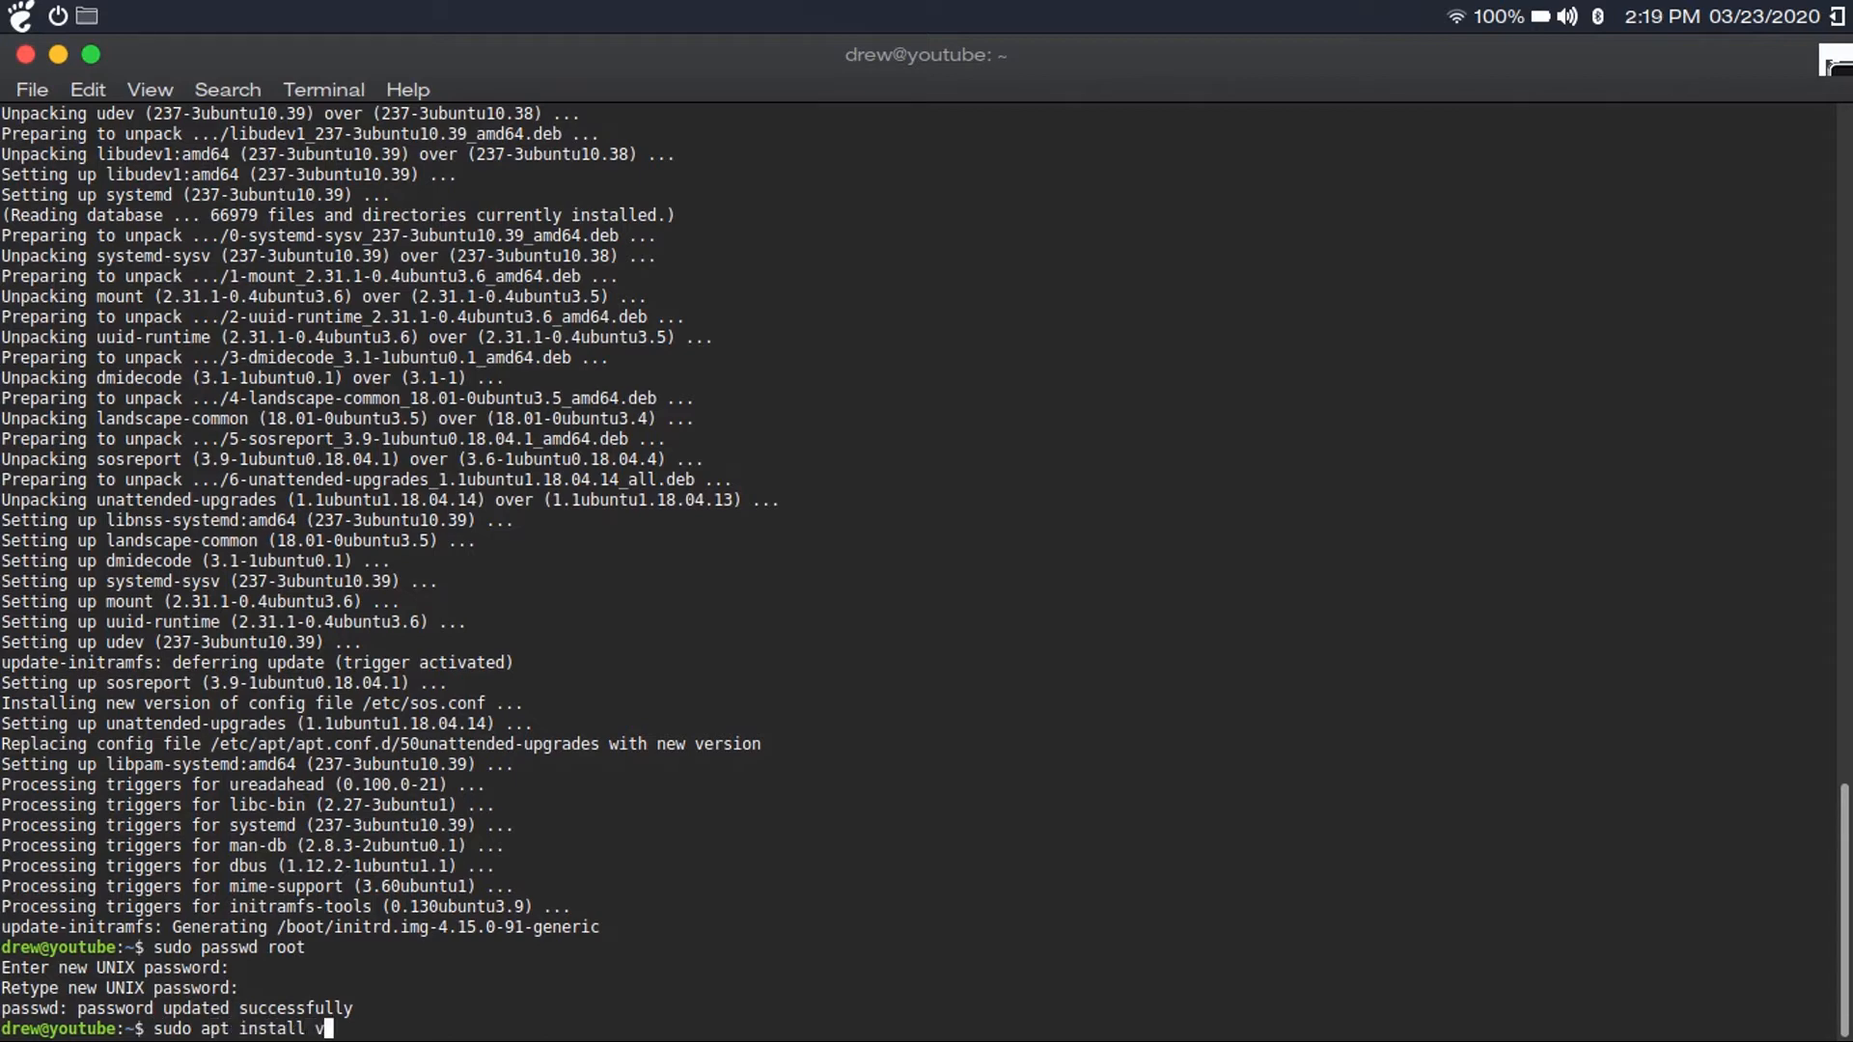
text(sftpd)
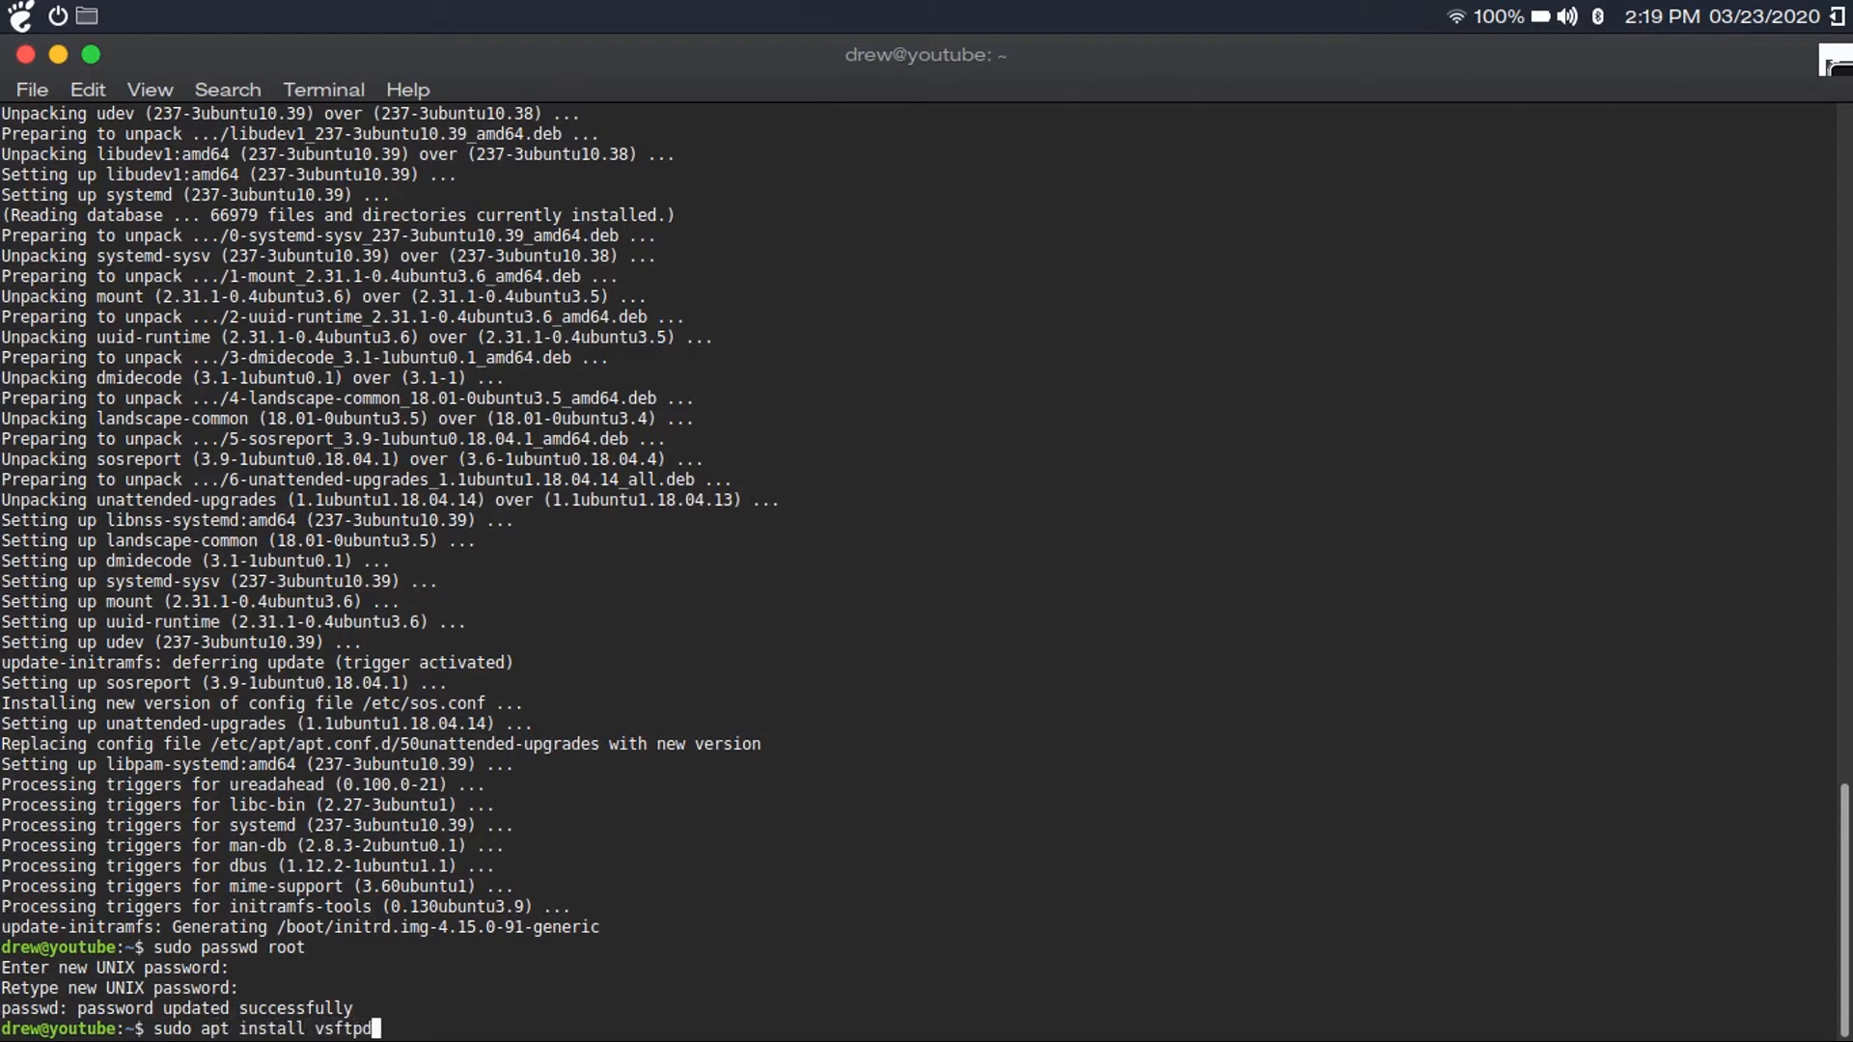
key(Return)
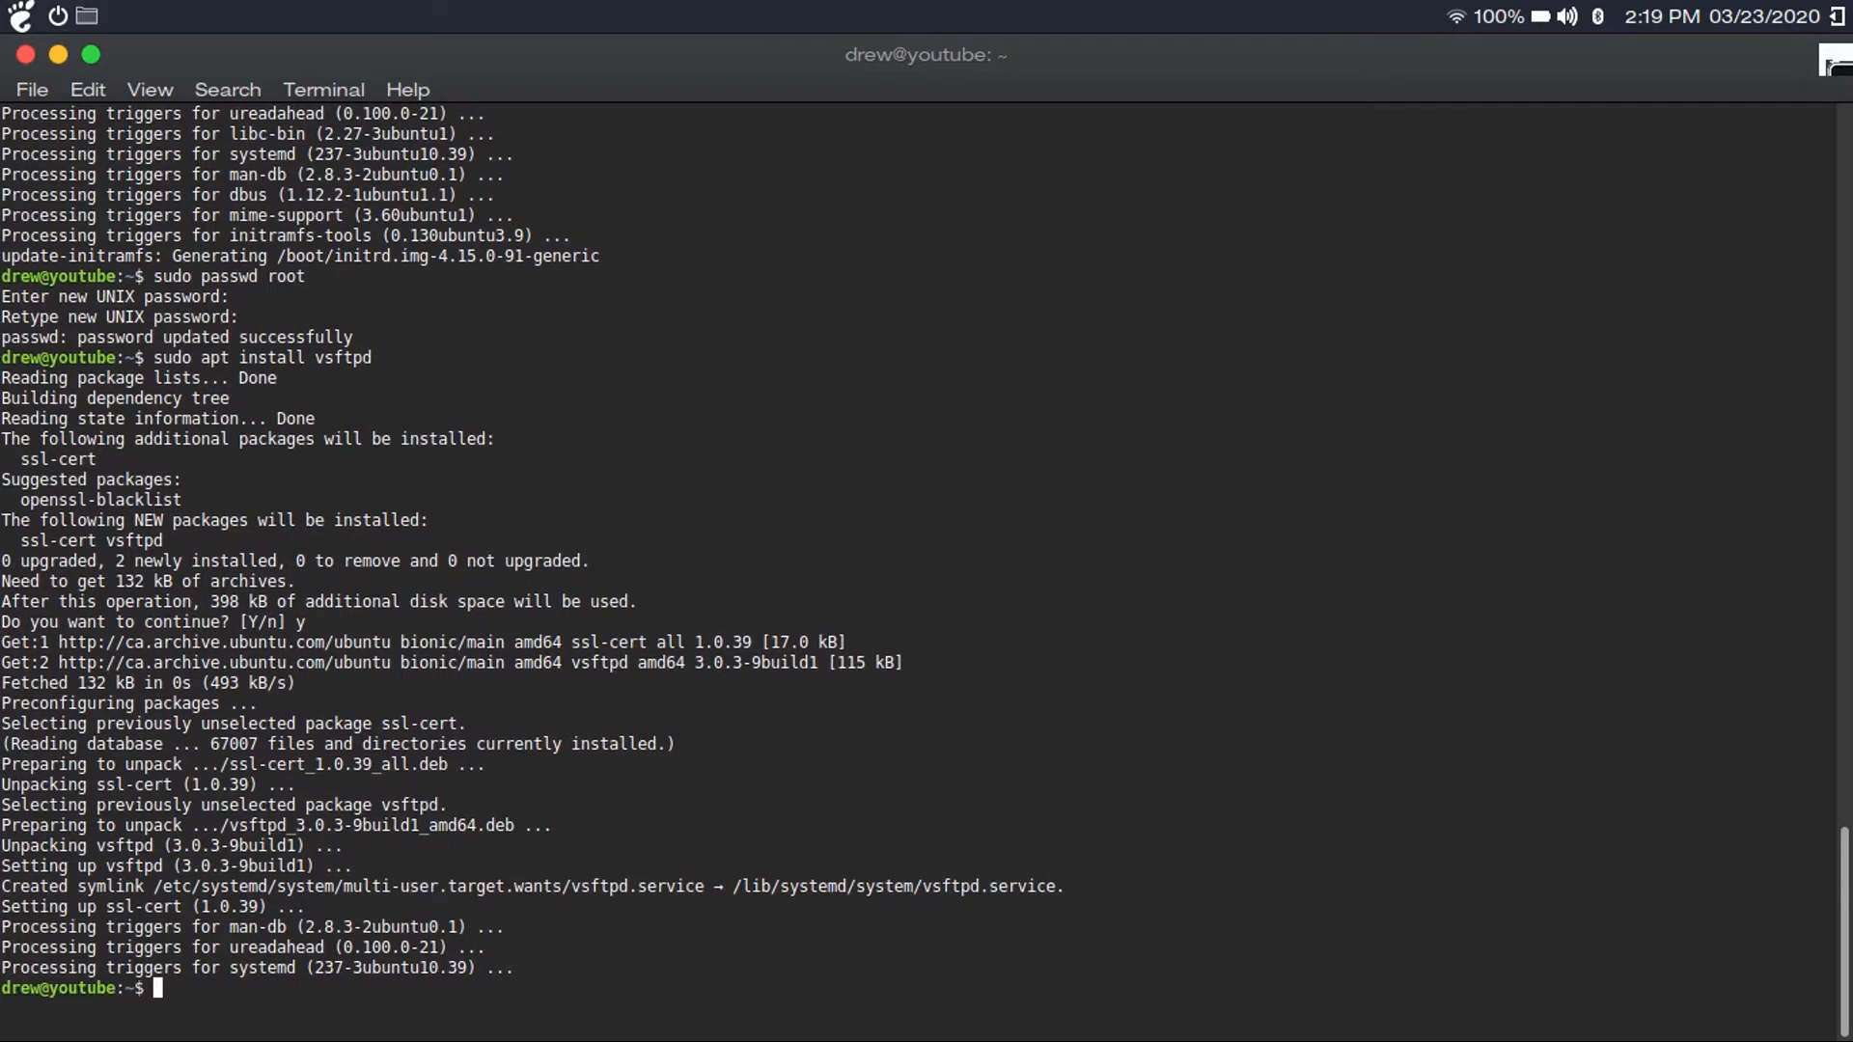
text(sudo nano)
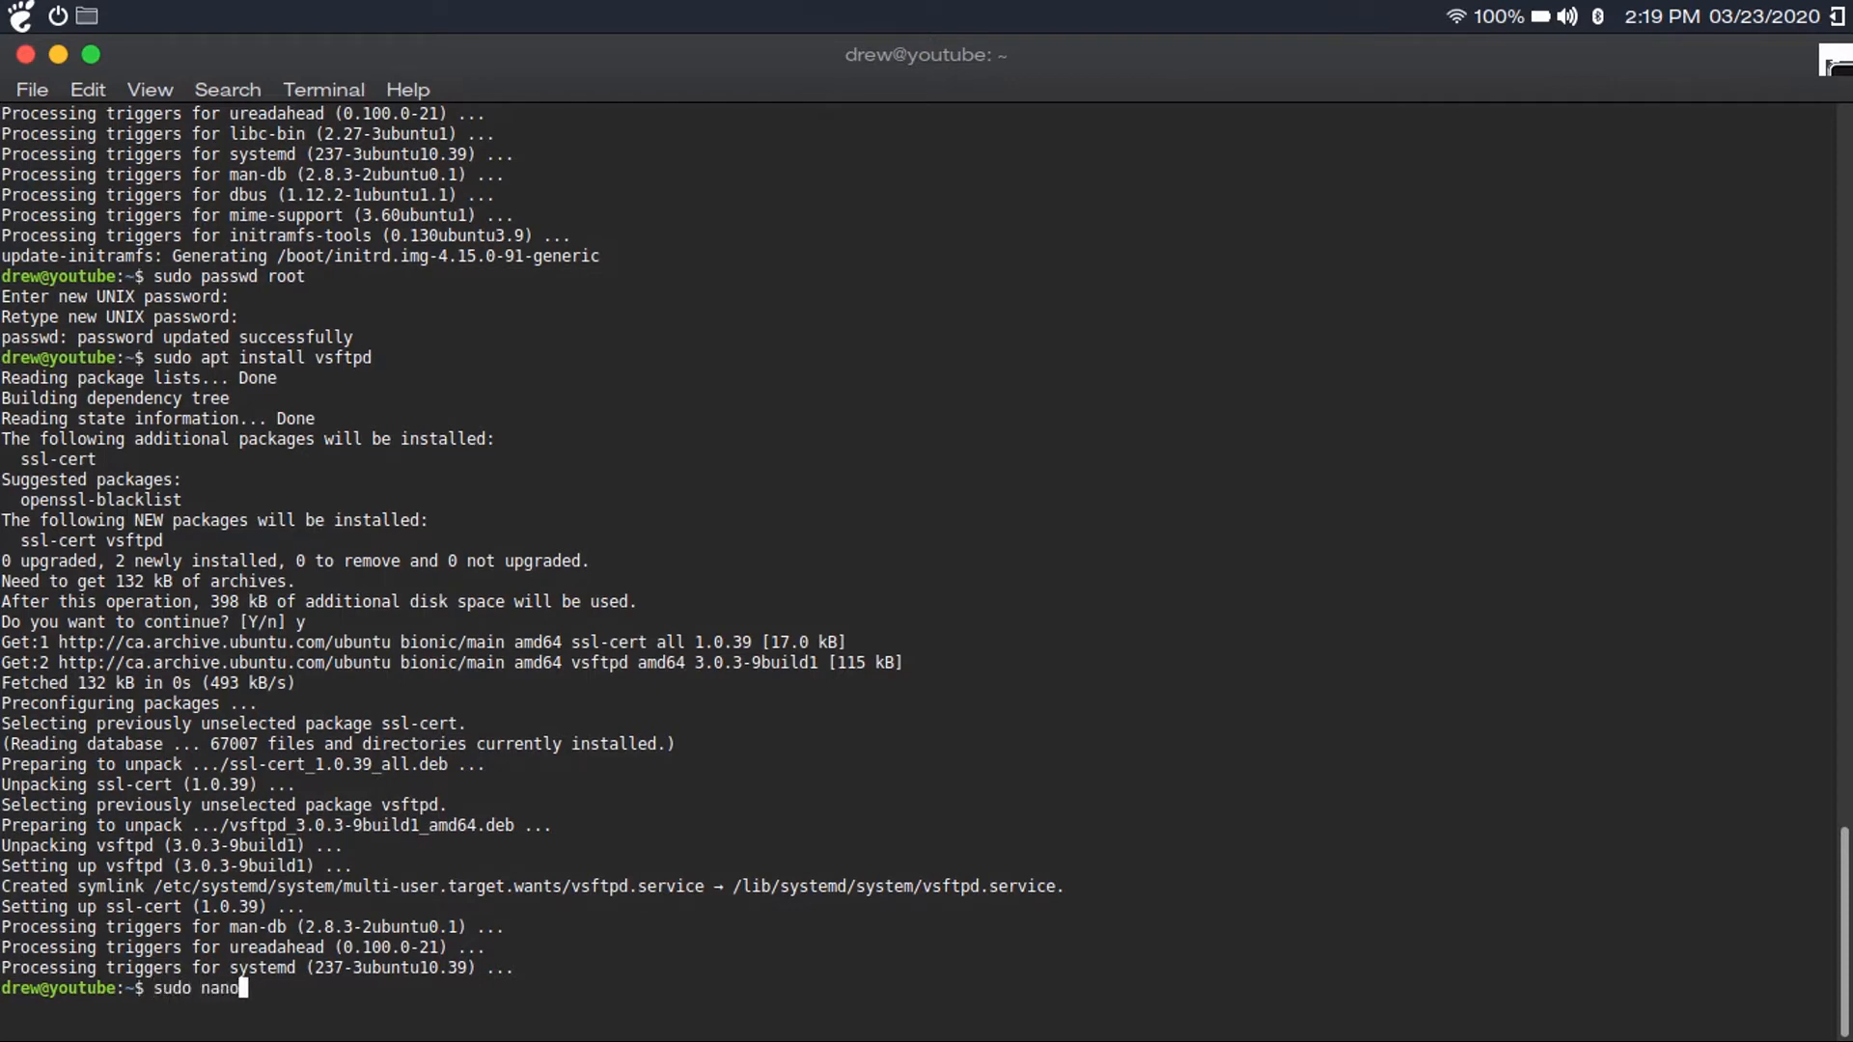
- Uncomment write_enable=YES in /etc/vsftpd.conf in nano and save the file
text(/etc/vsf)
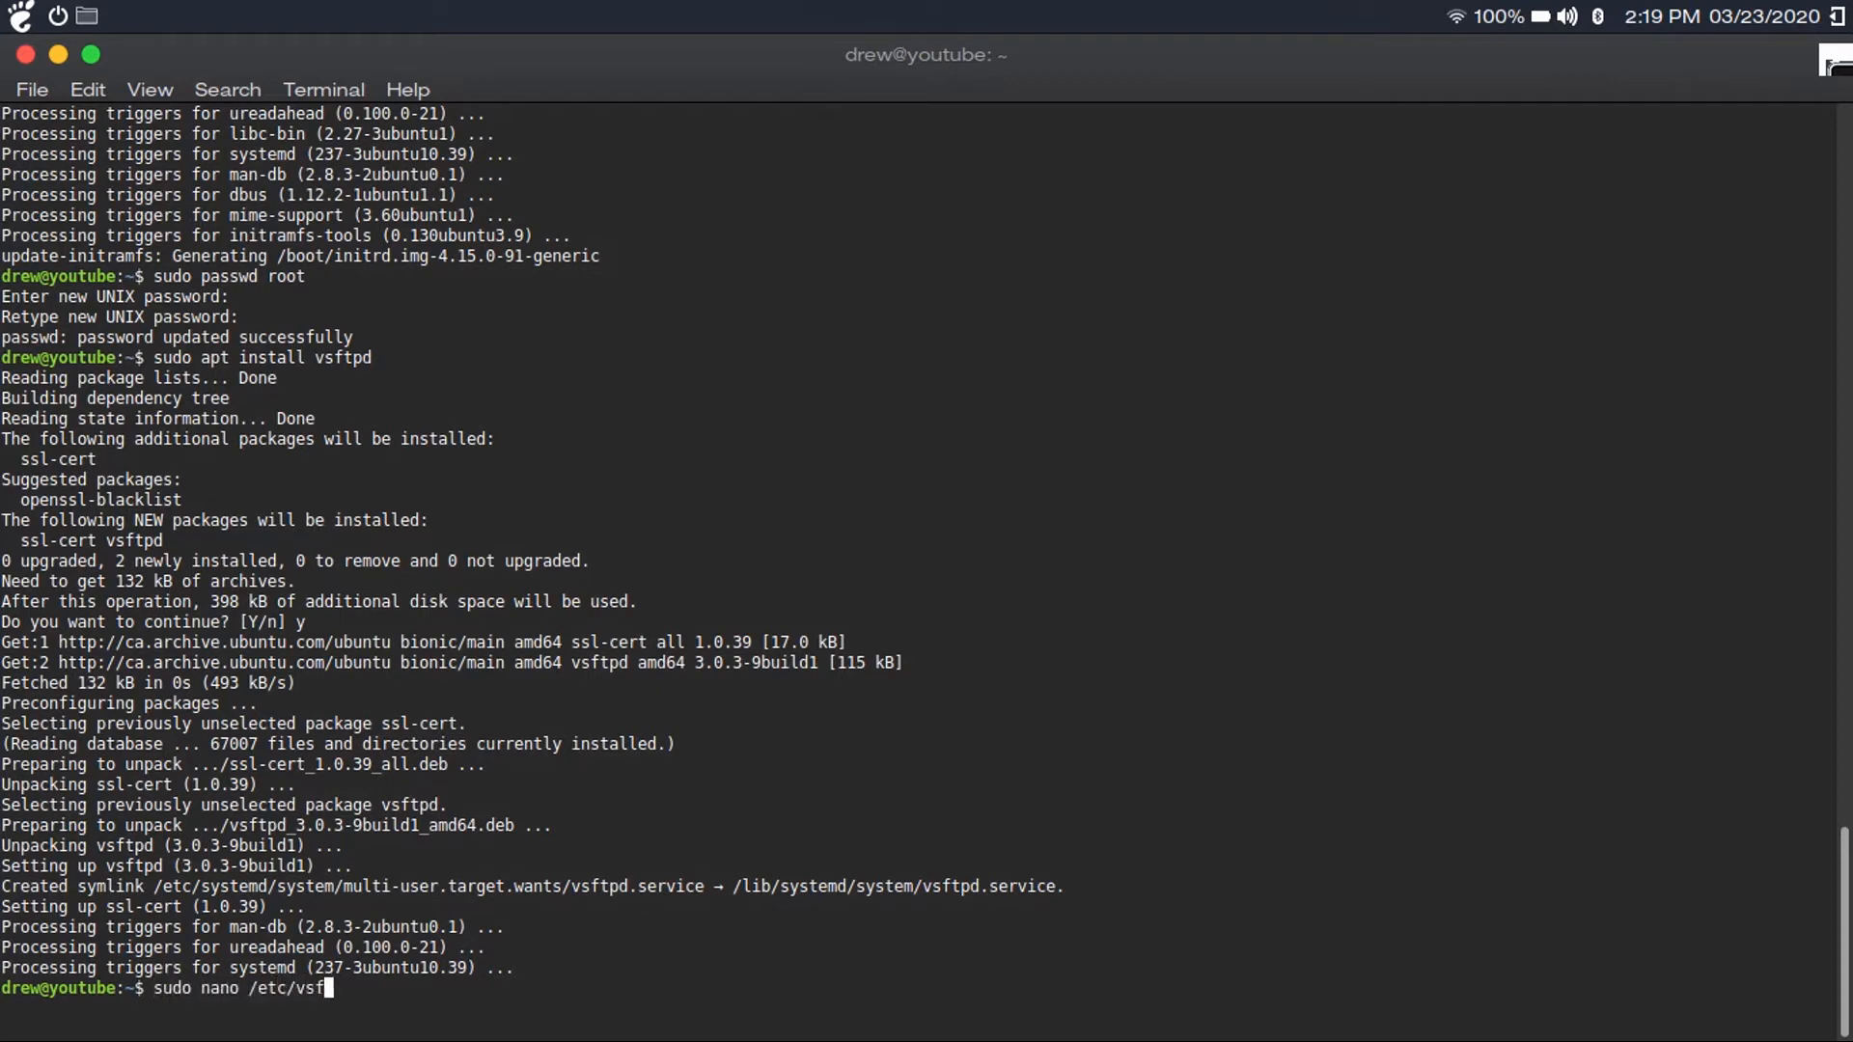
text(pd.co)
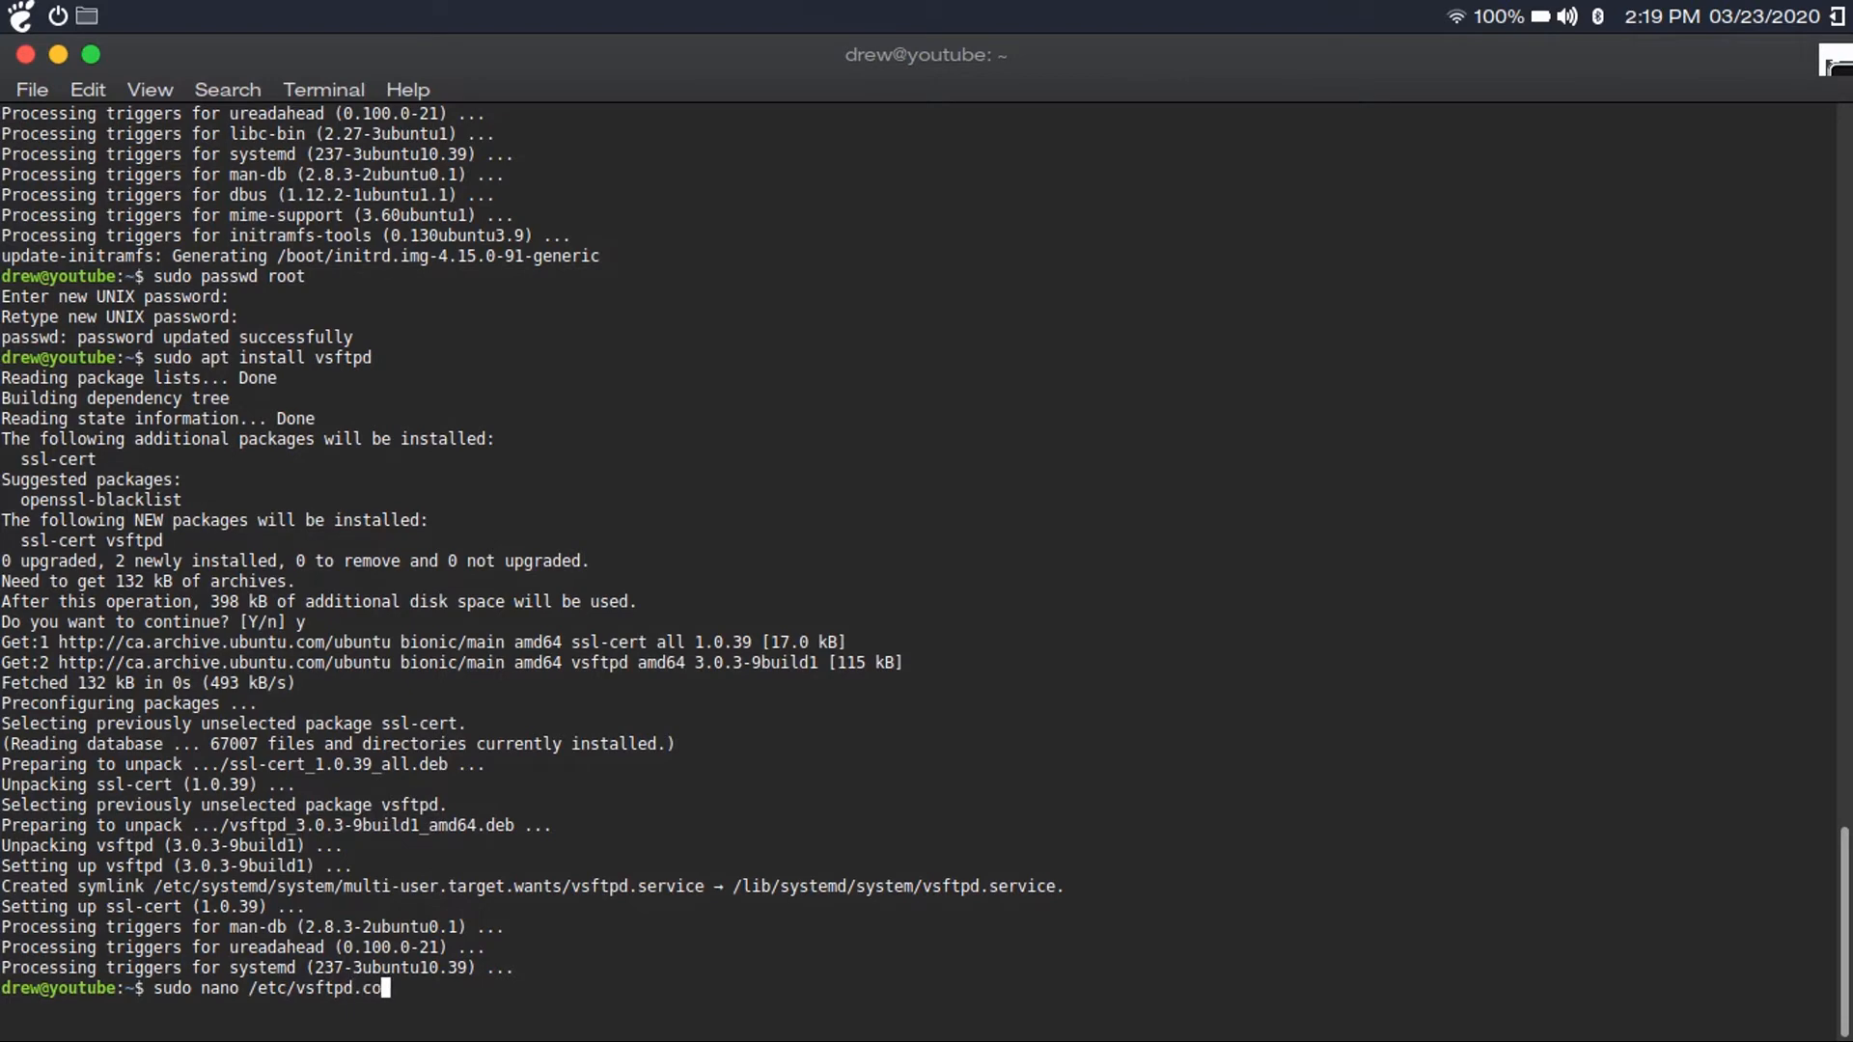
key(Return)
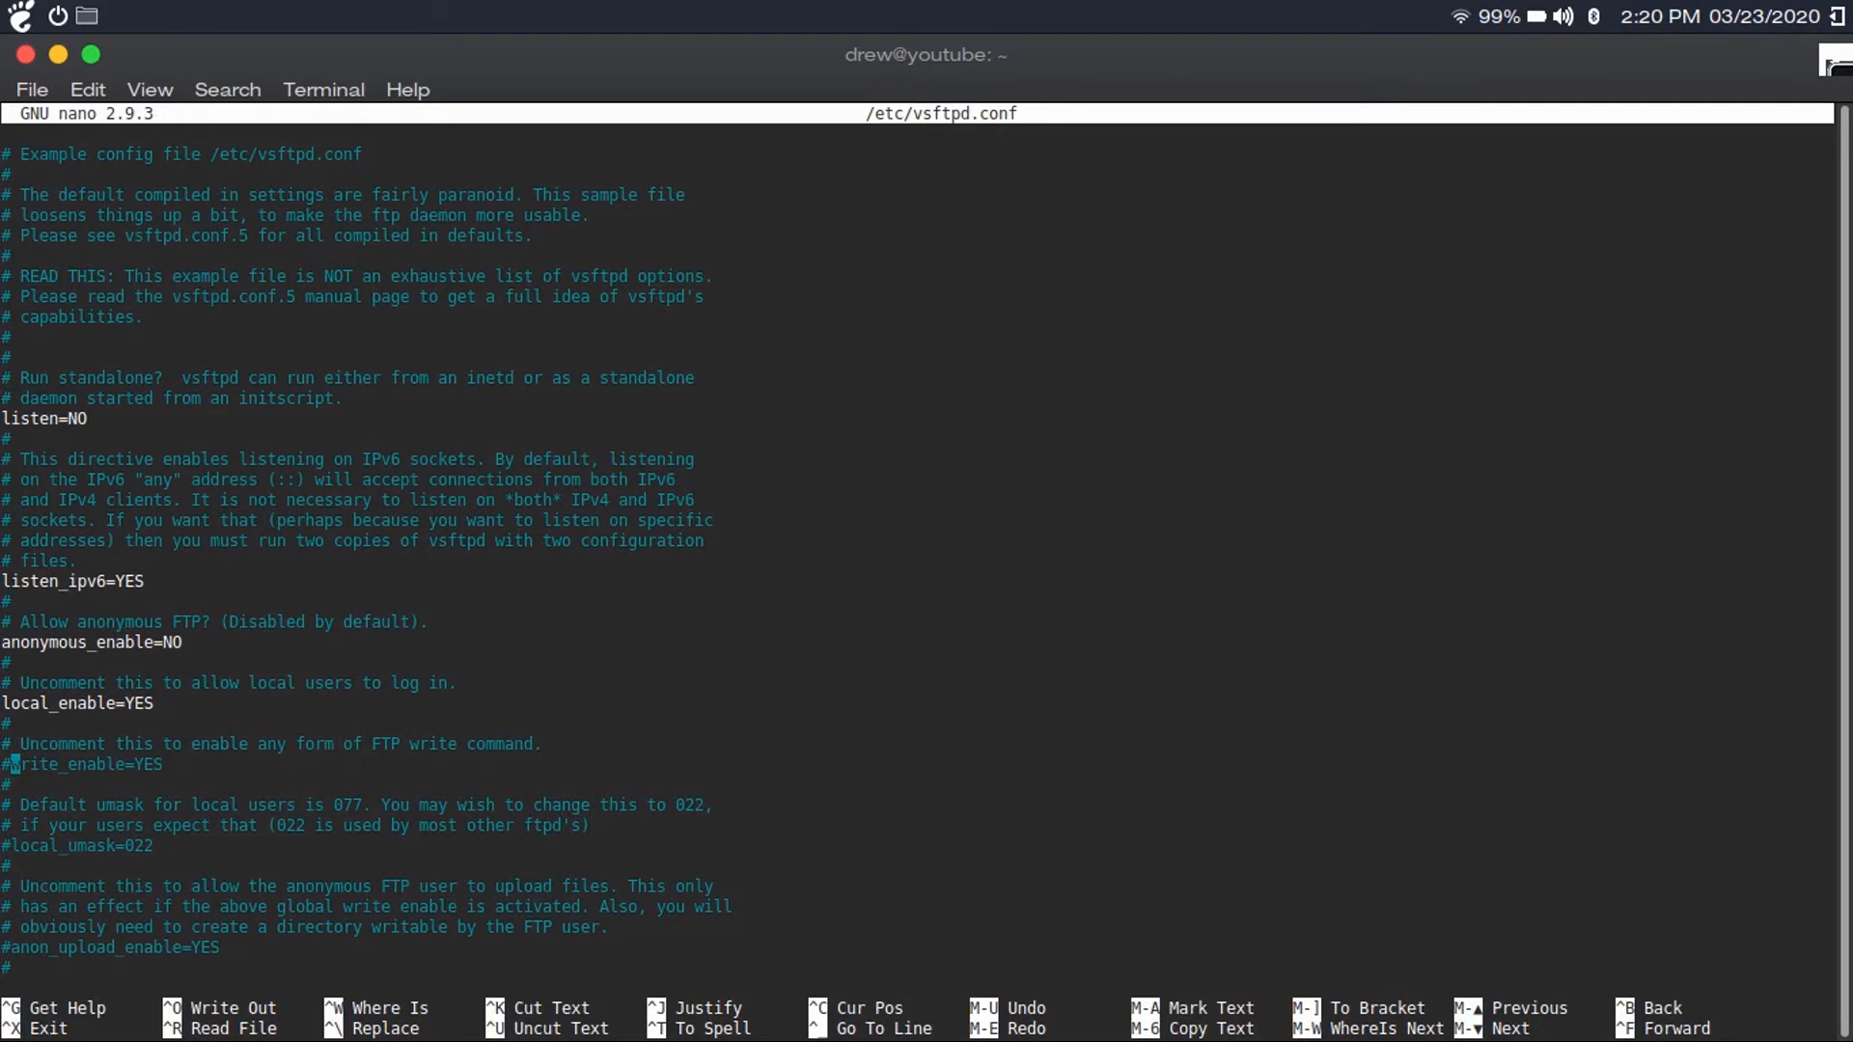
key(Delete)
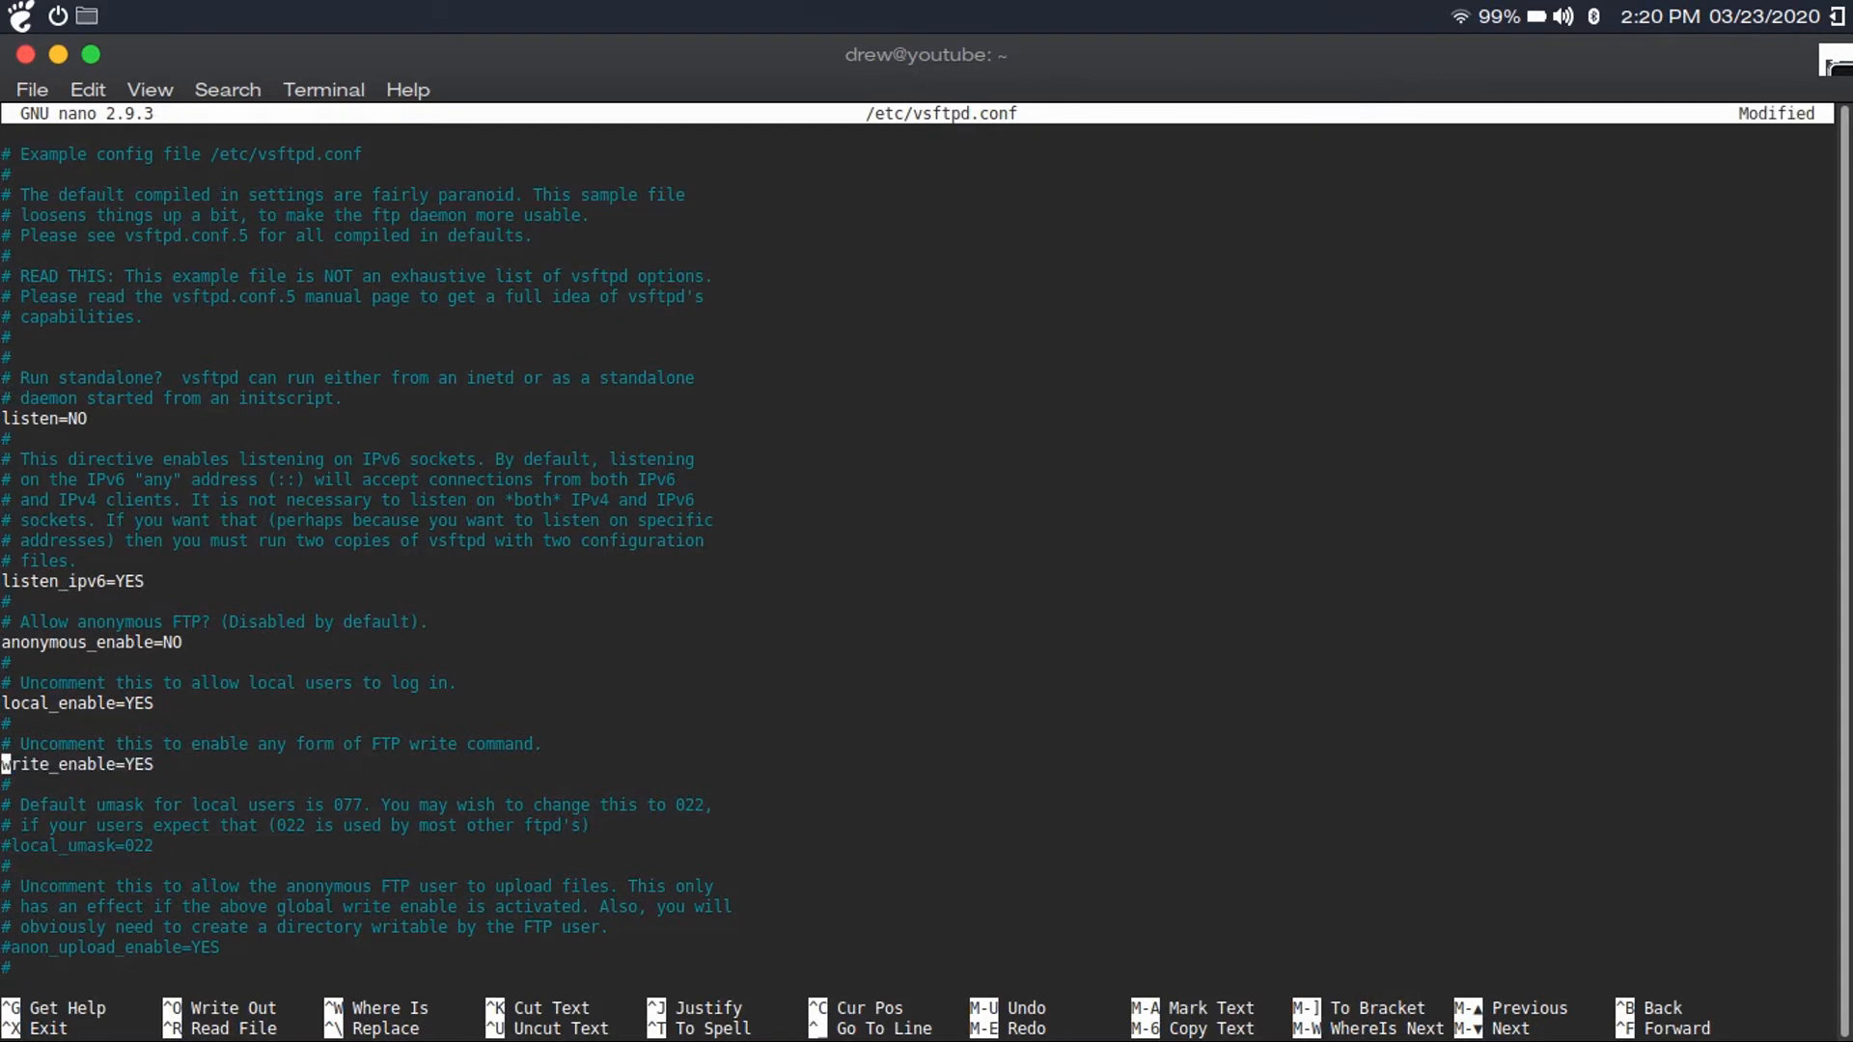
key(ctrl+x)
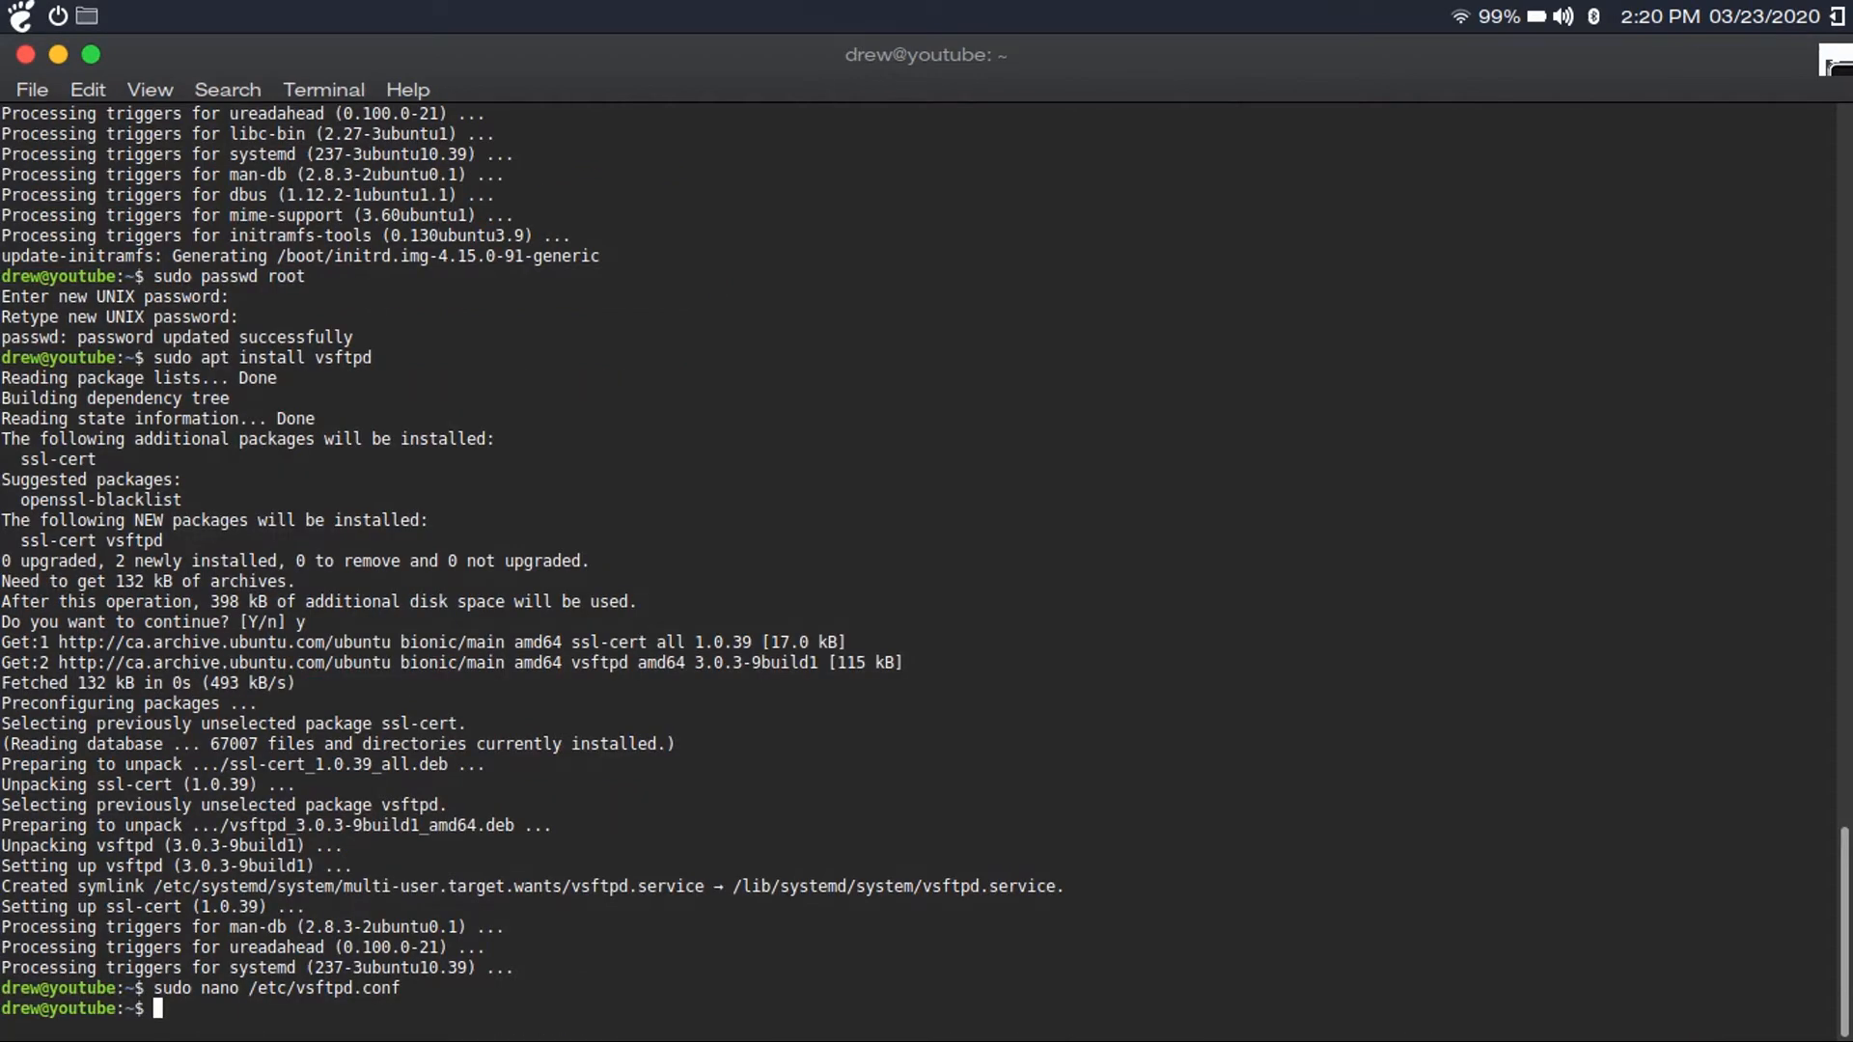
- Install tasksel, then run sudo tasksel install lamp-server
text(sudo)
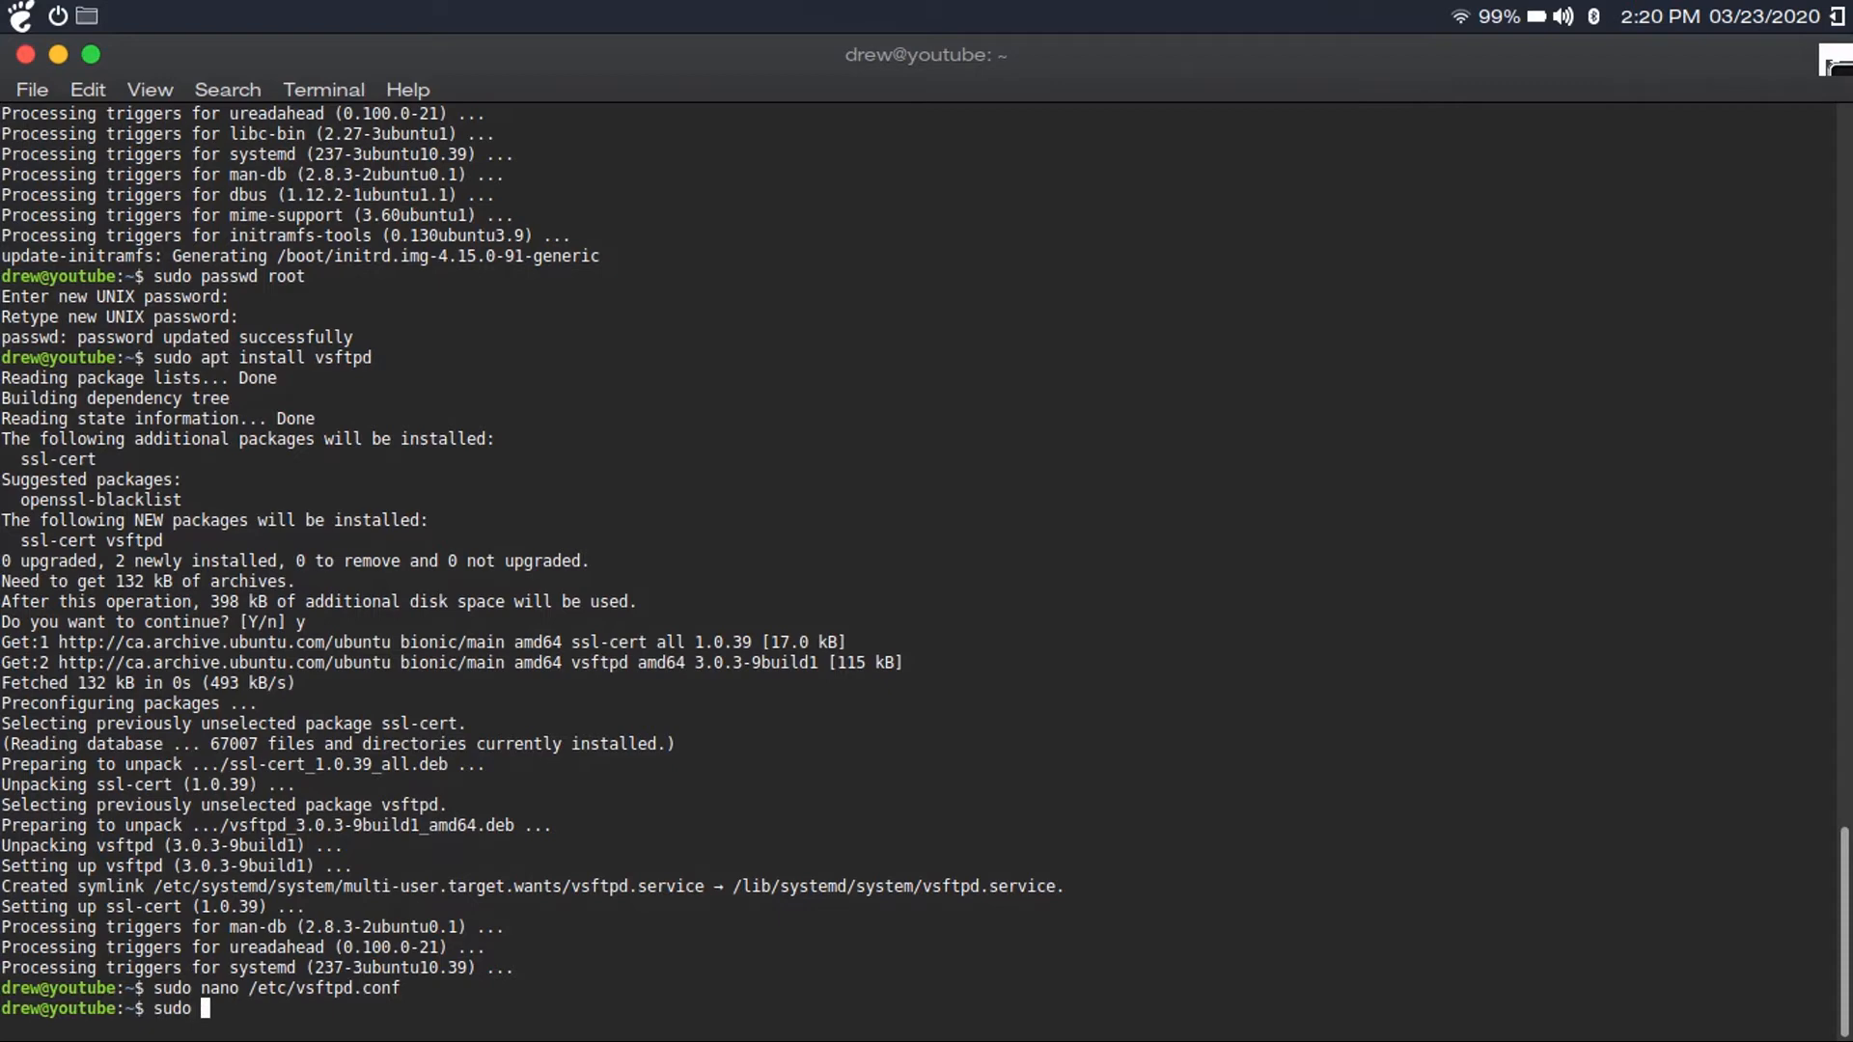
text(apt)
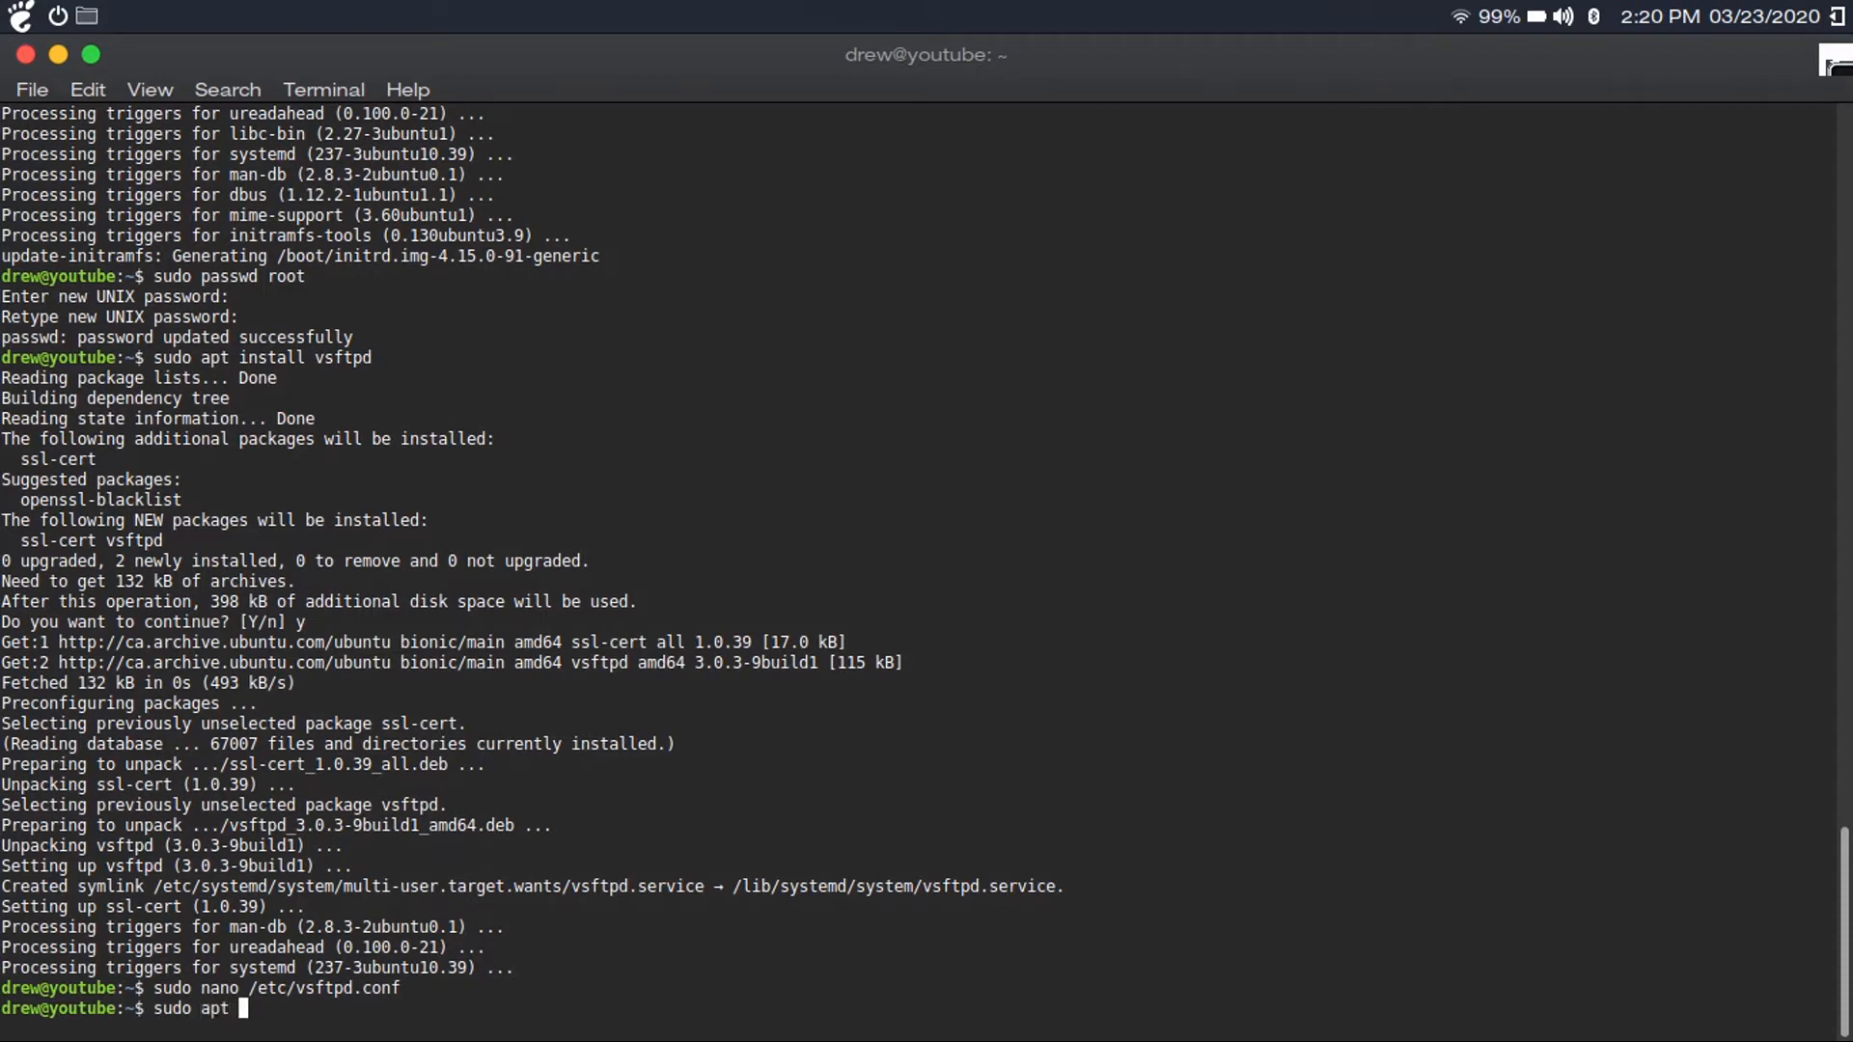
text(install tasksel)
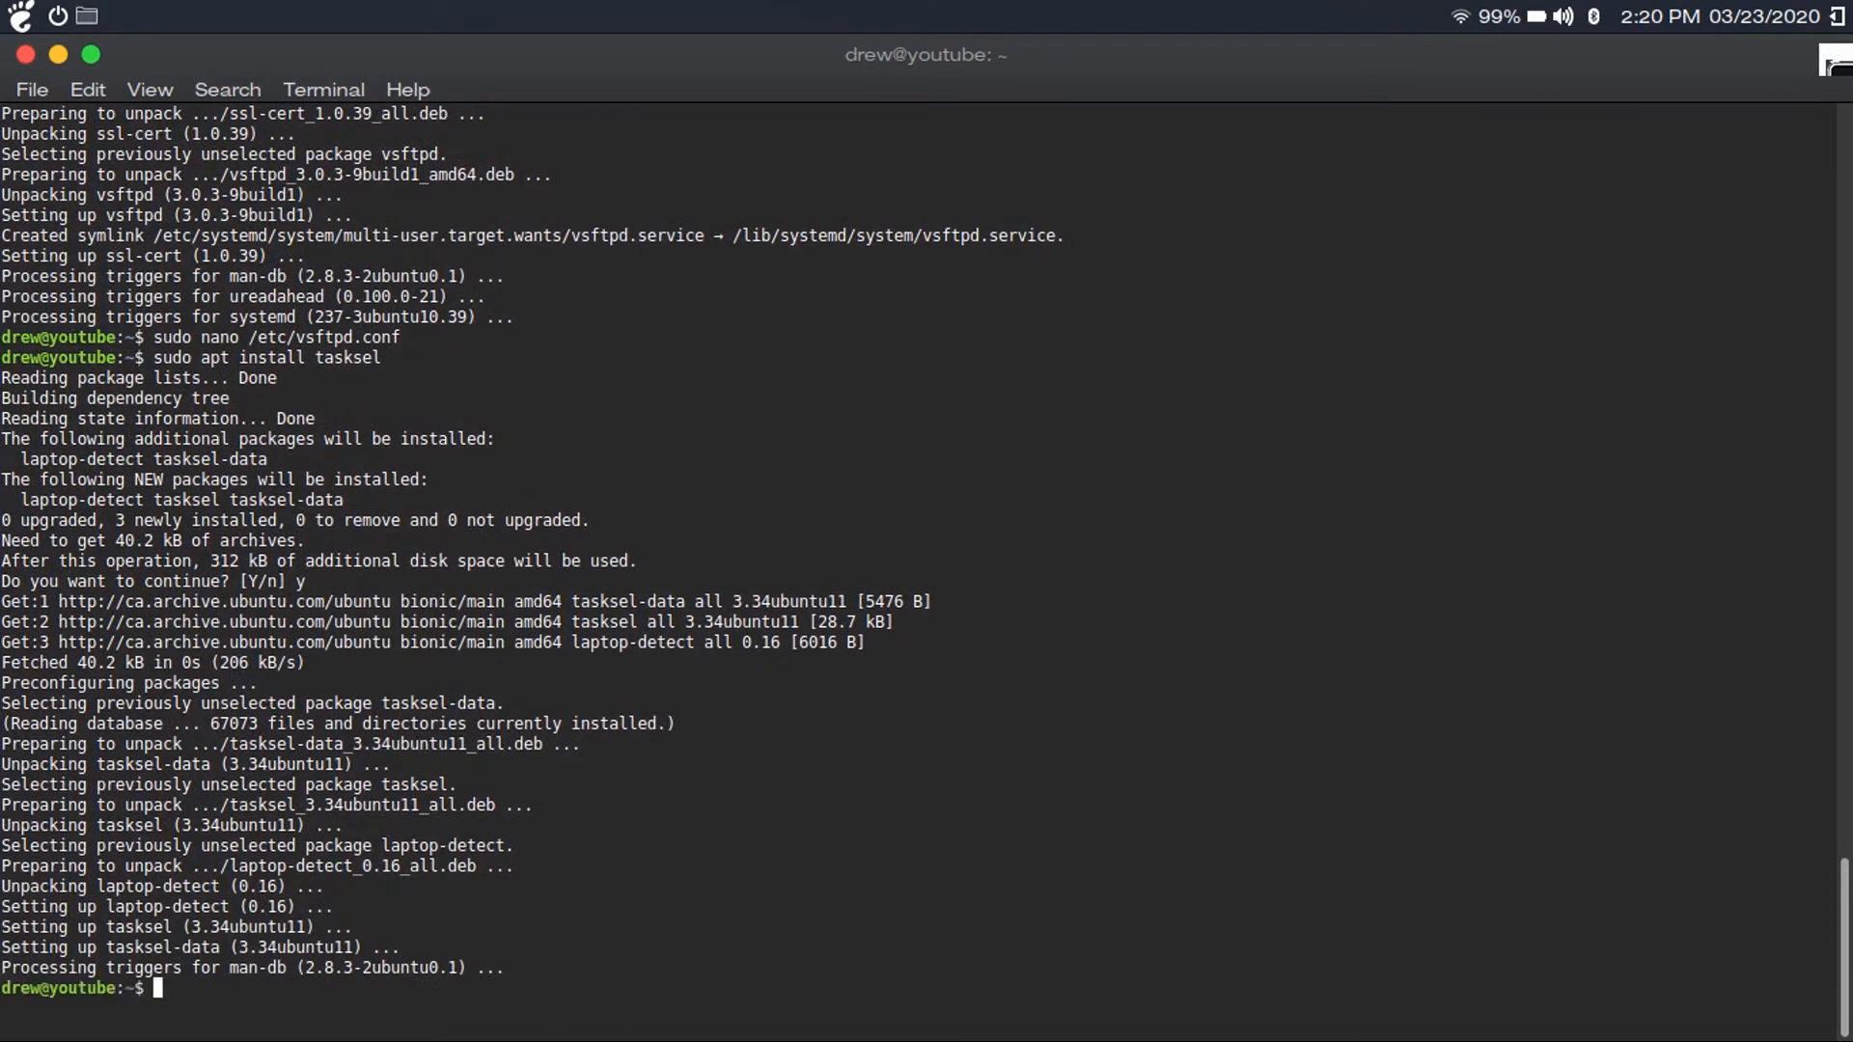
text(sudo tasksel install lamp-server)
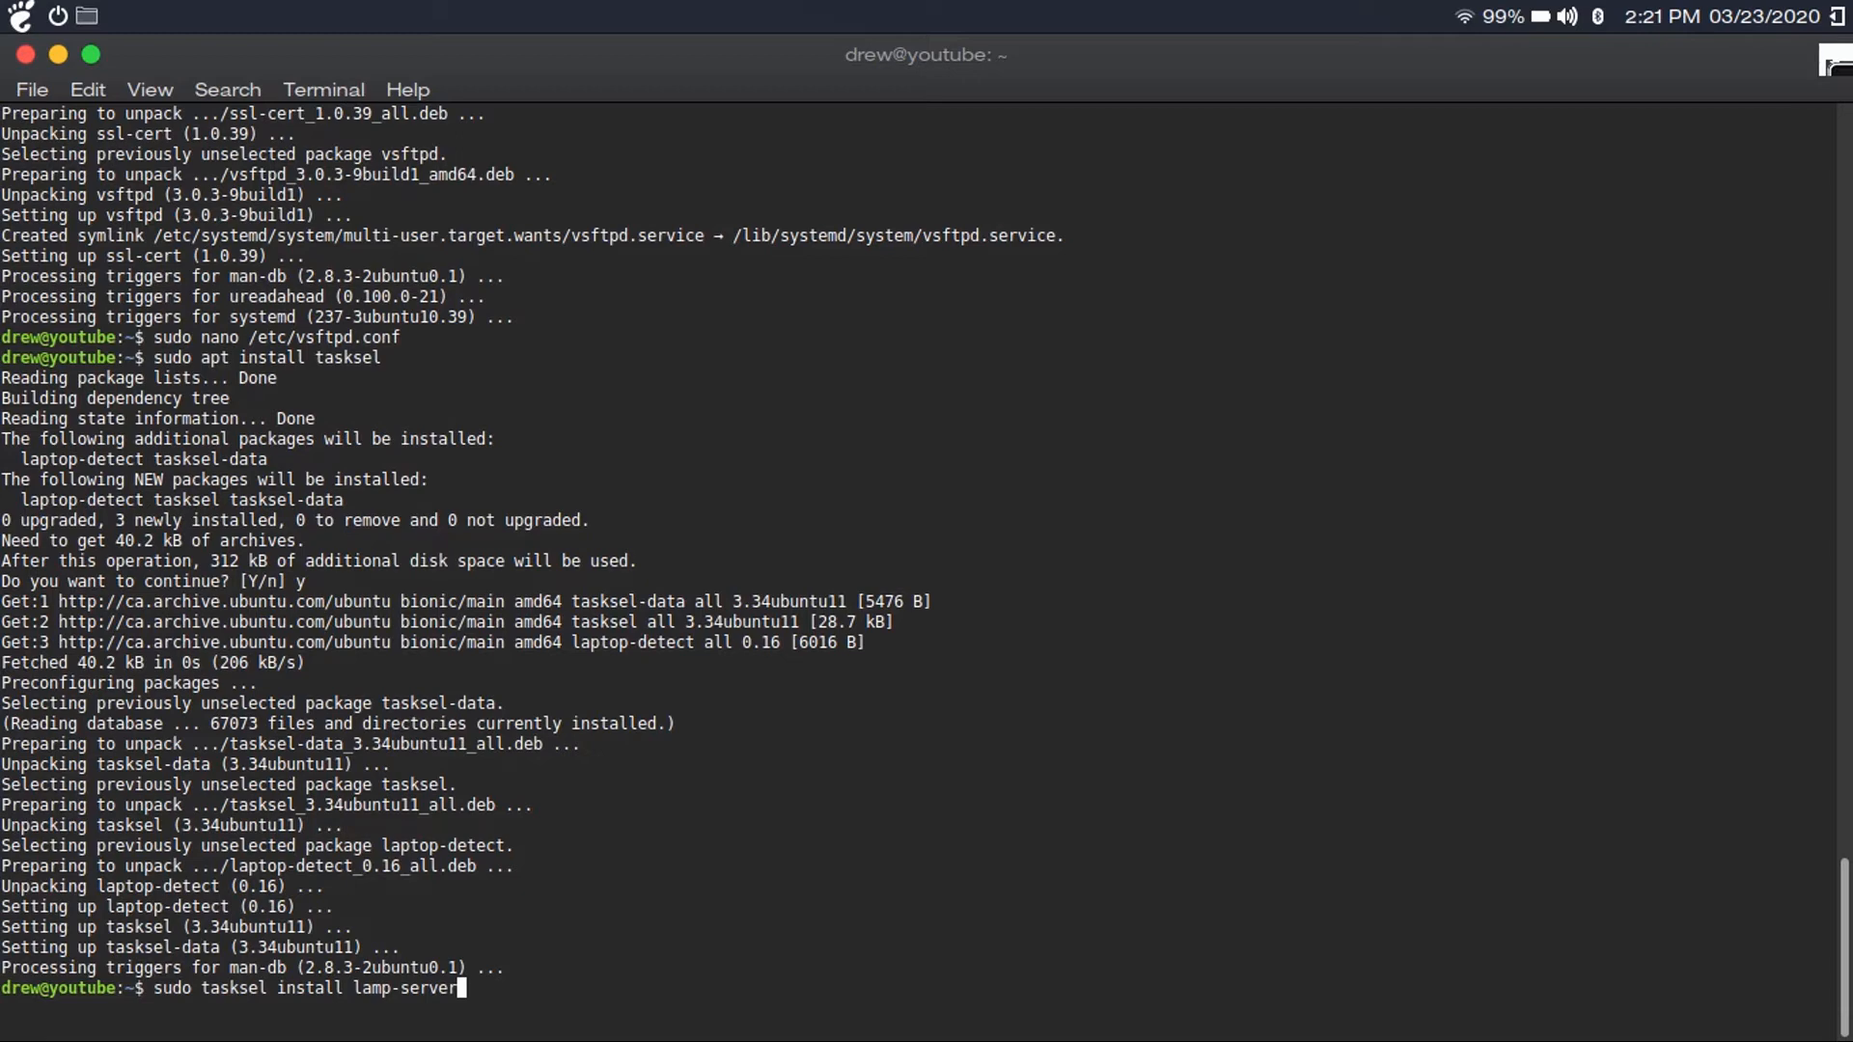
key(Return)
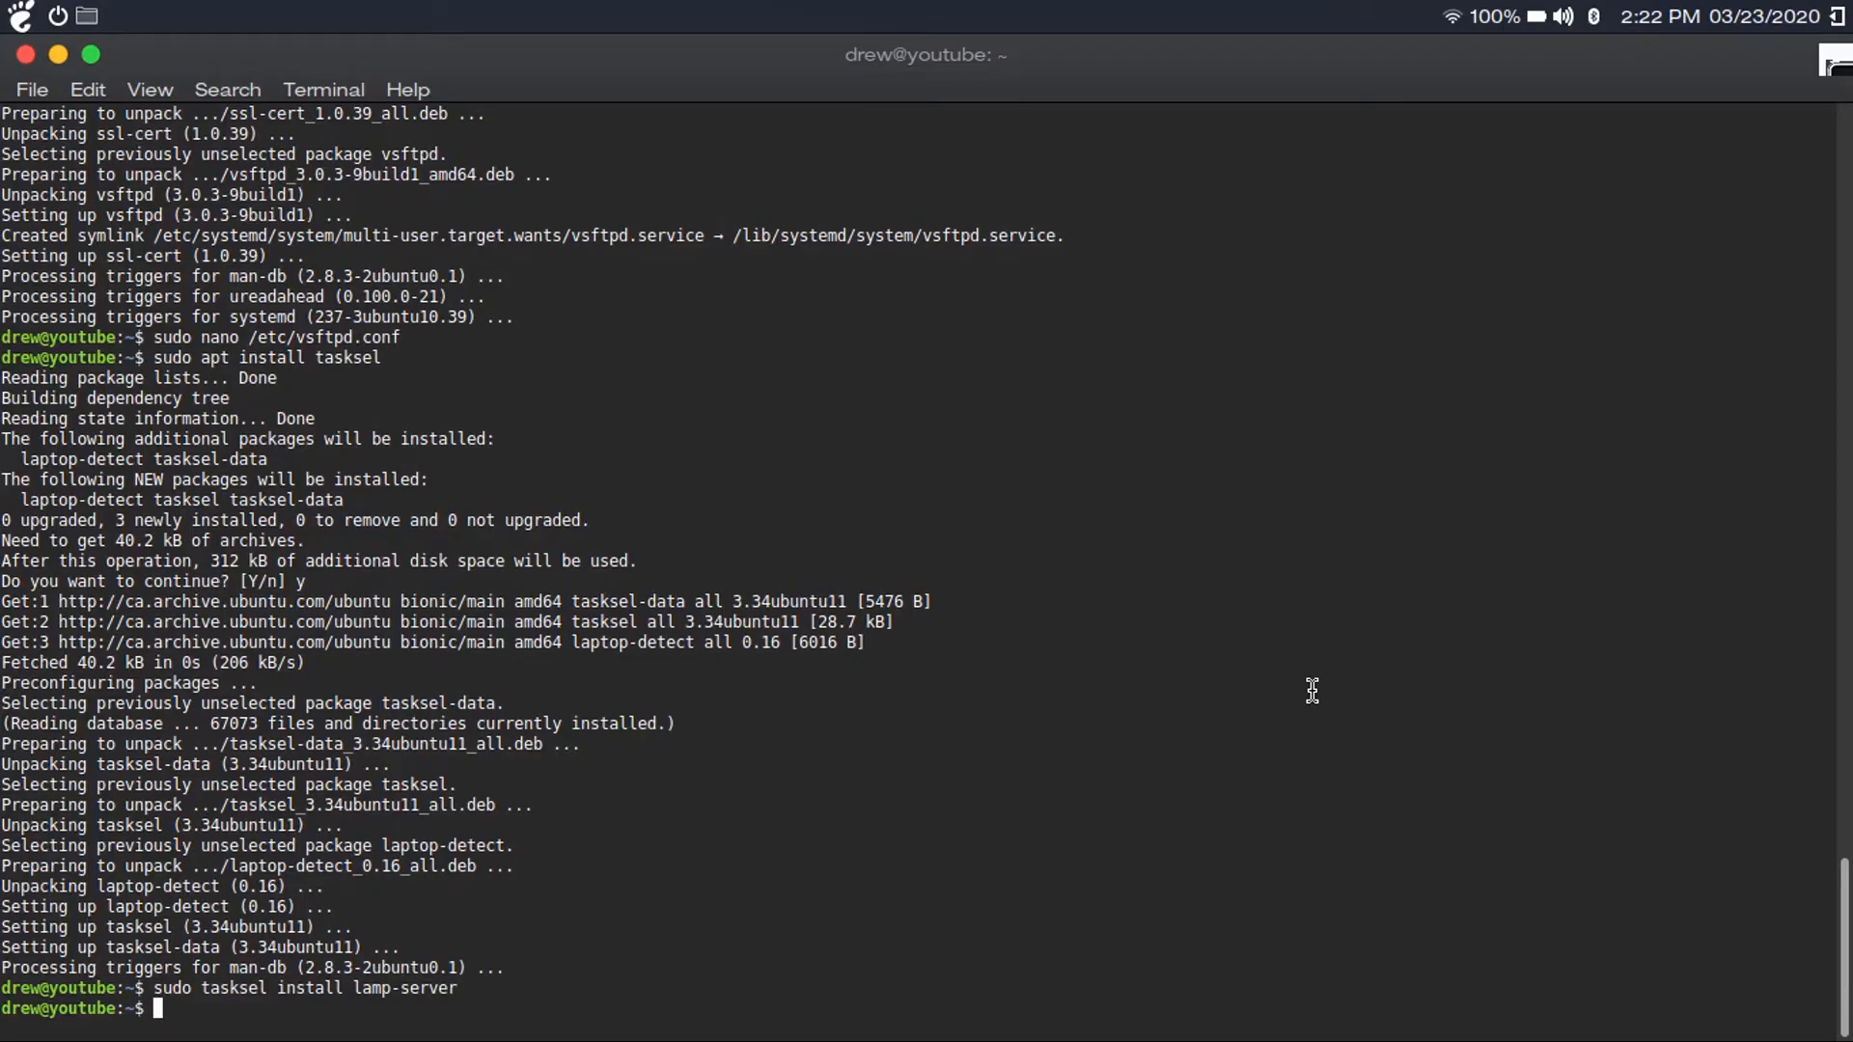
mouse_move(954, 971)
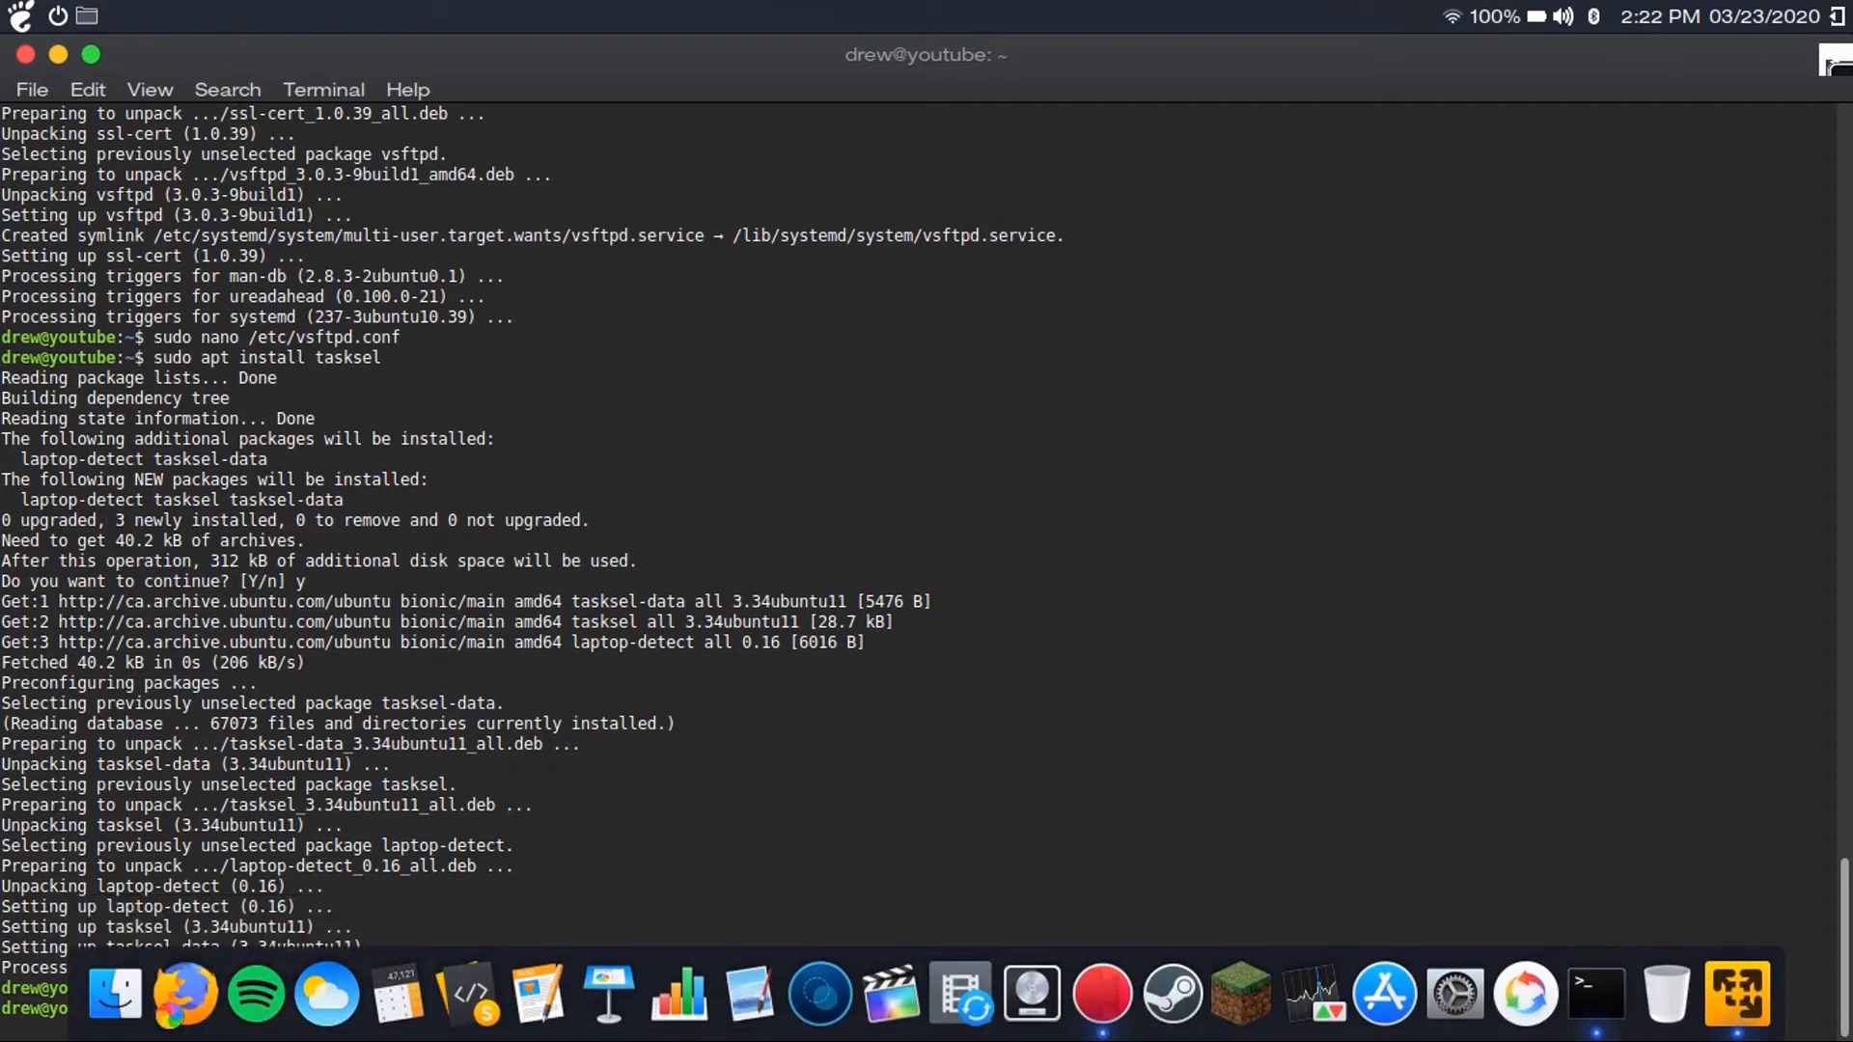
- Load 192.168.0.157 in Firefox to see the Apache2 Ubuntu Default Page
click(183, 995)
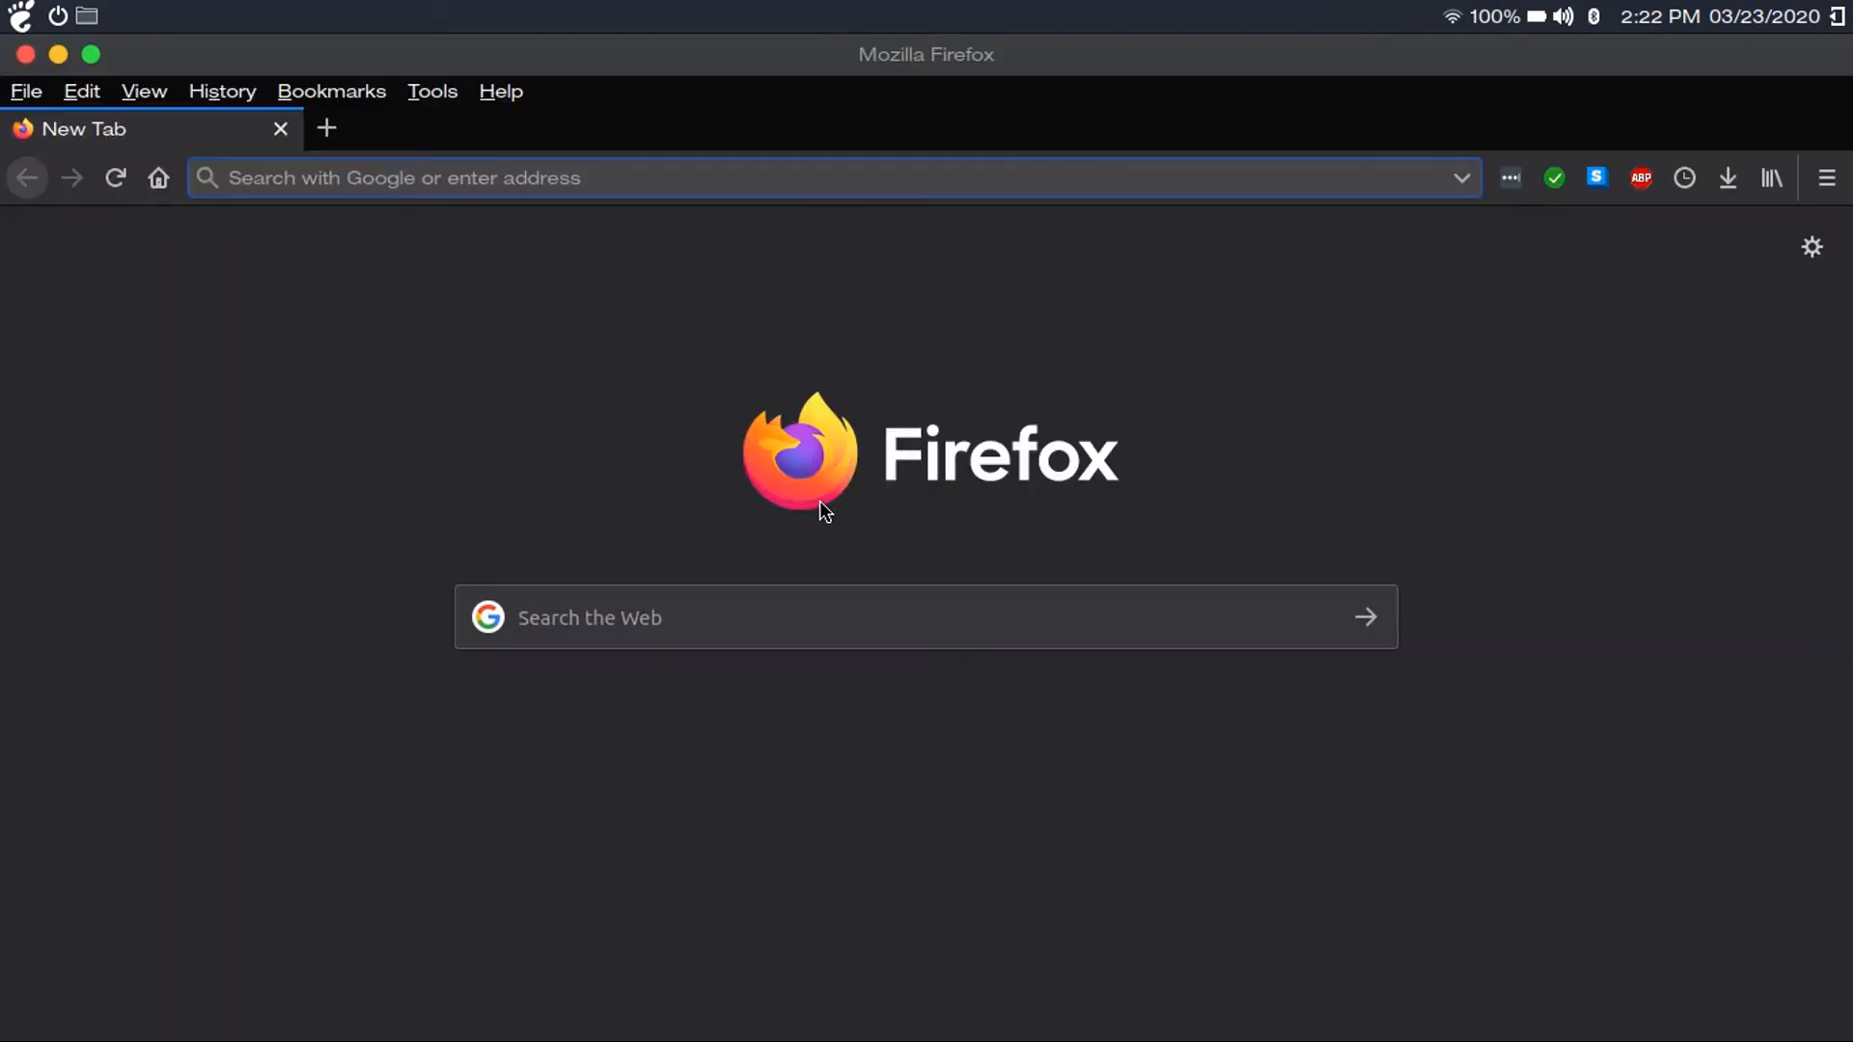
text(192.1)
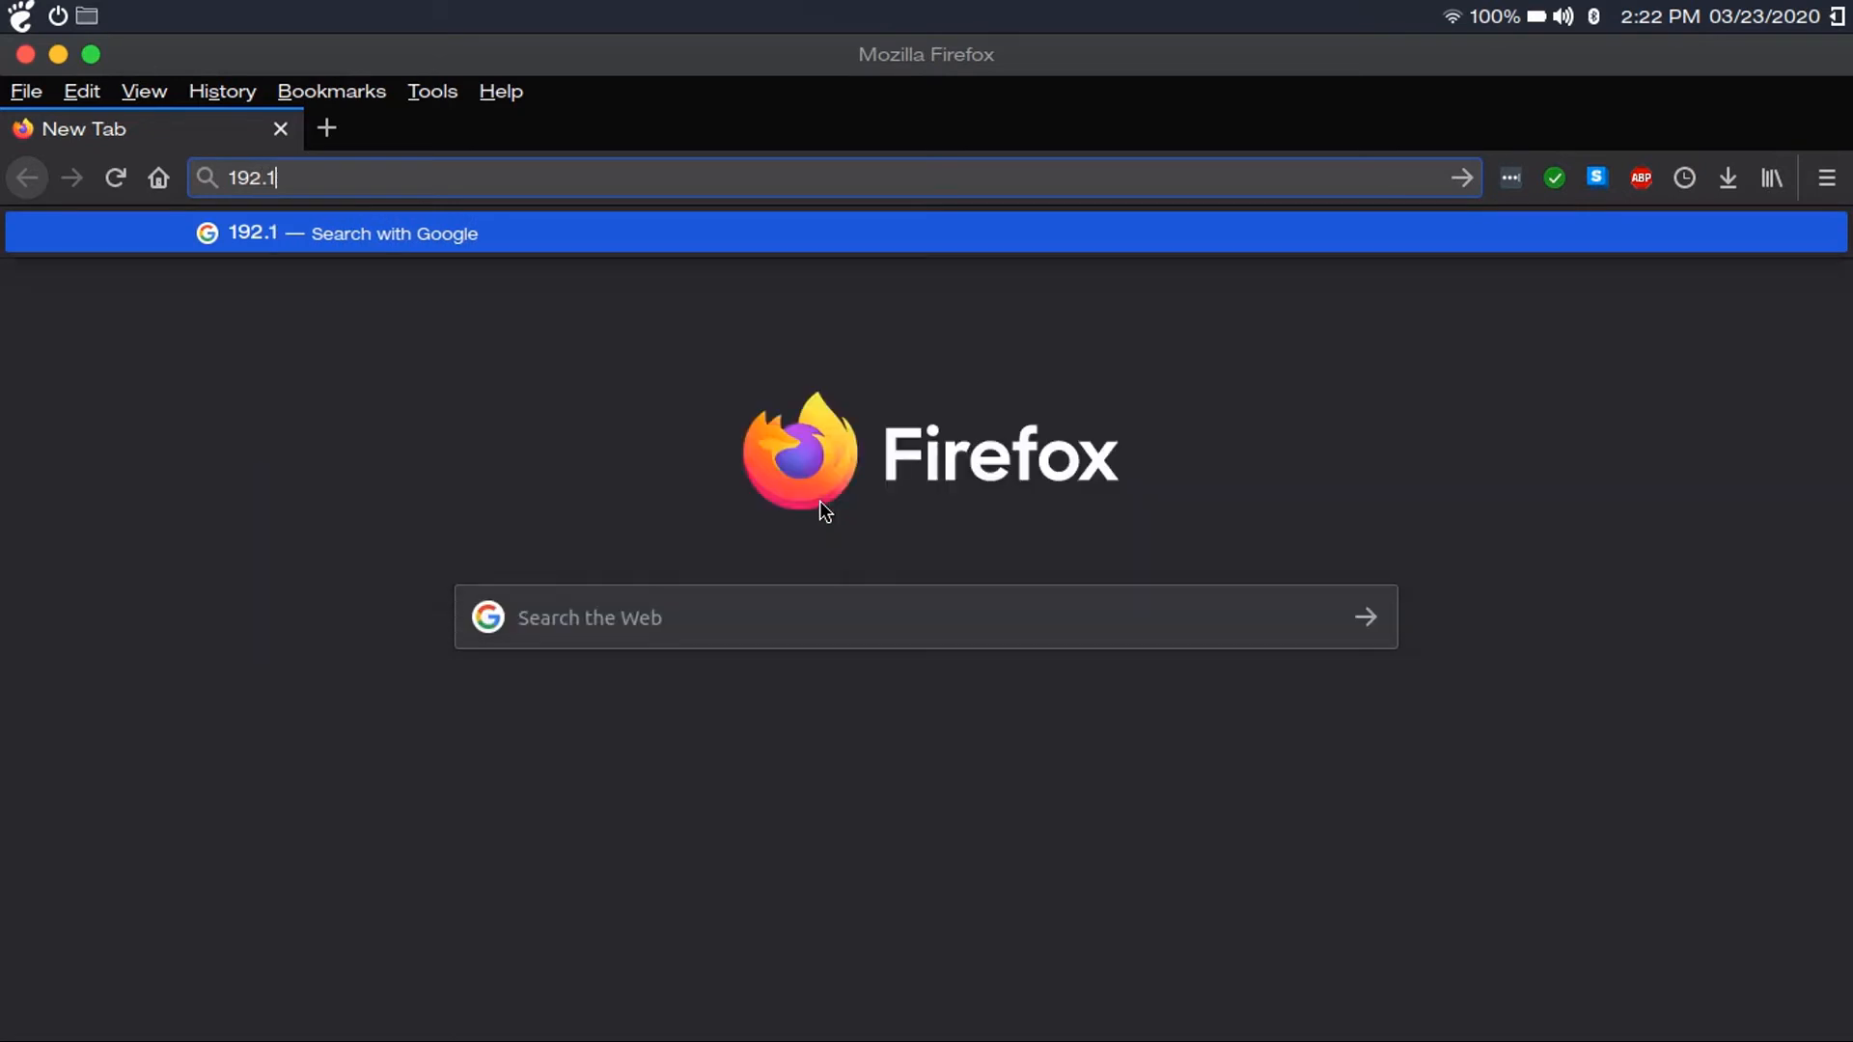
key(Return)
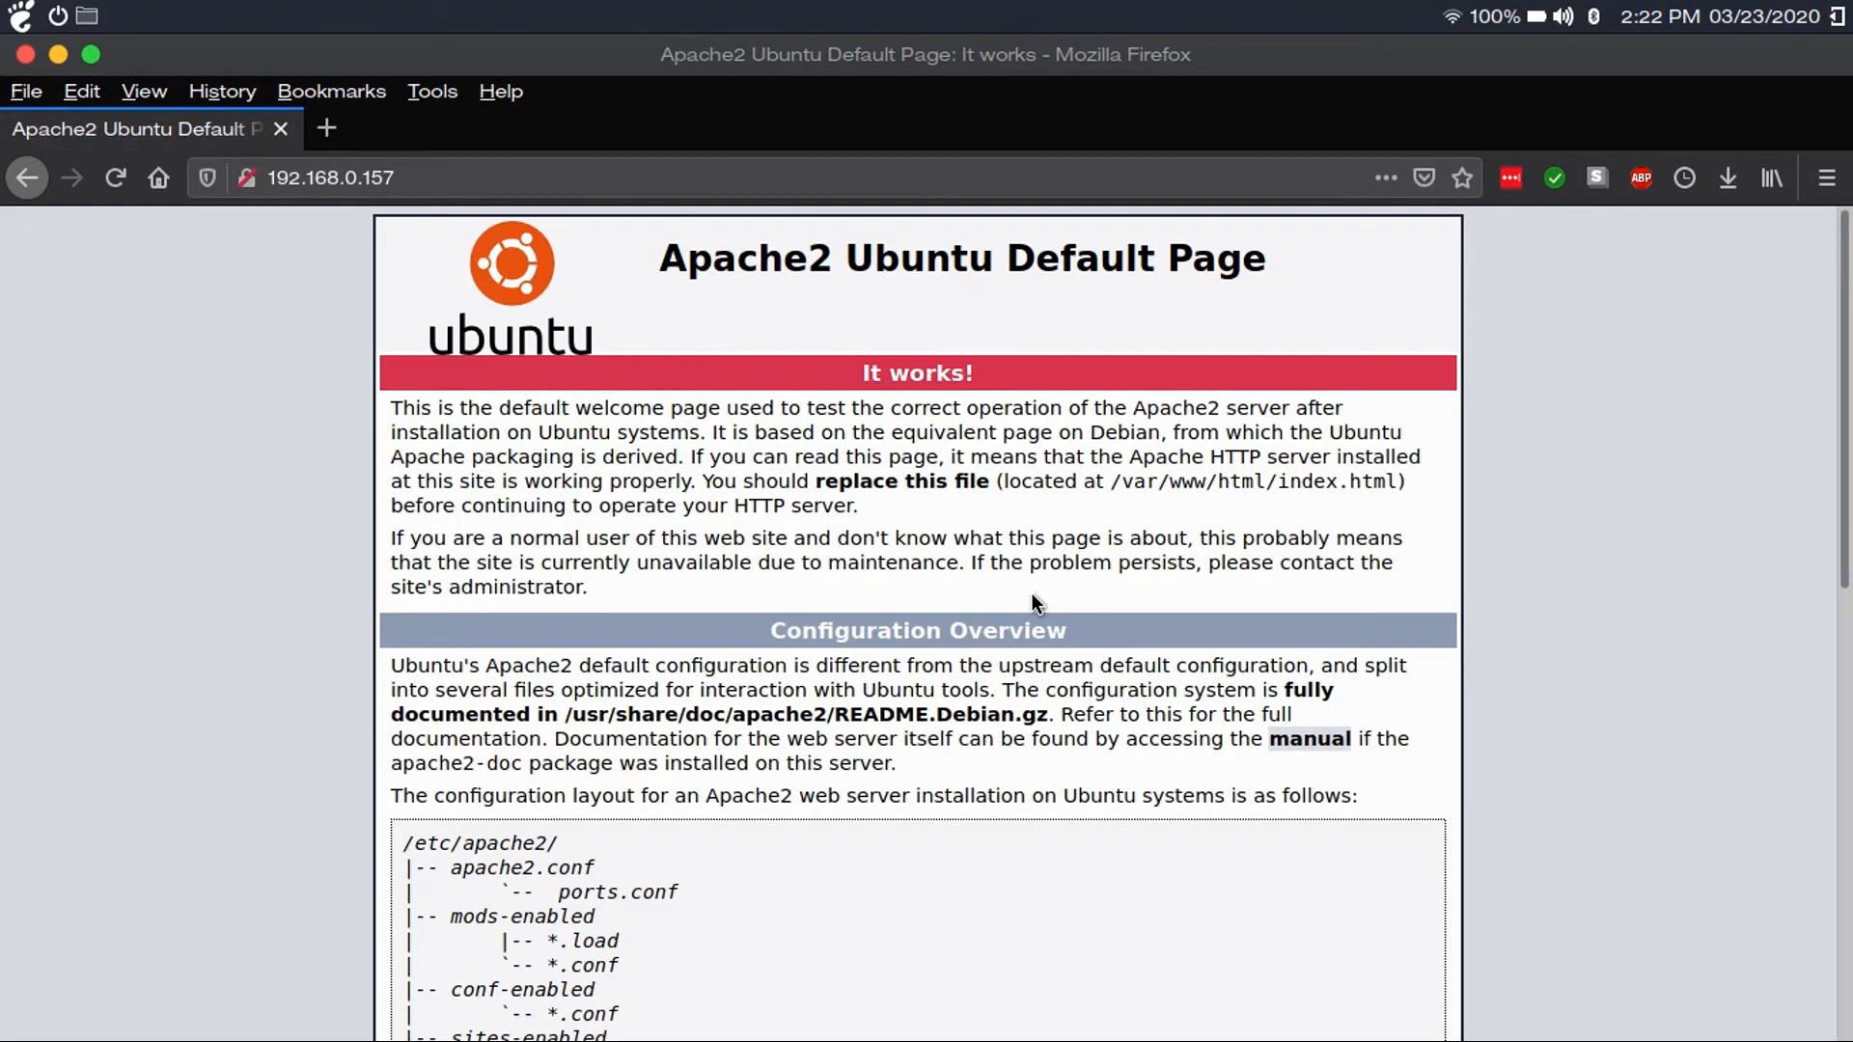
mouse_move(766, 355)
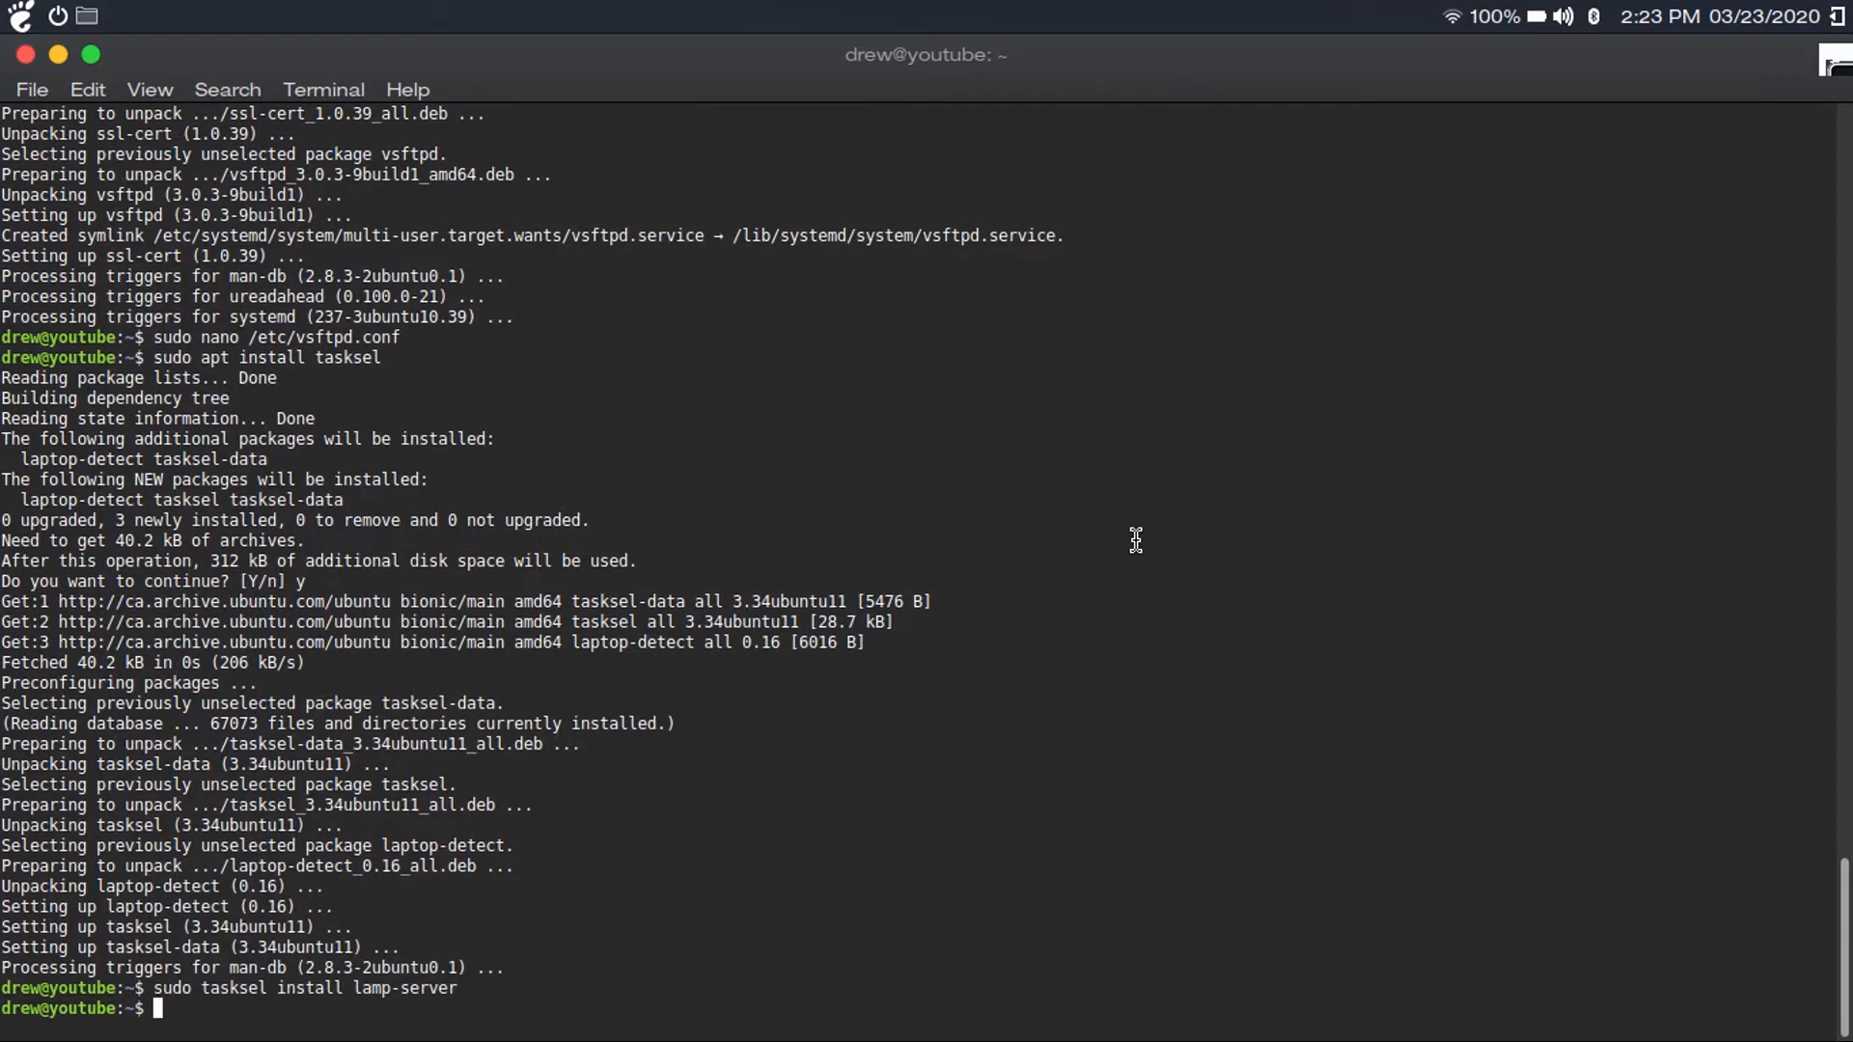
- Enter the MySQL monitor as root and create the wpdata database
text(sudo mysq)
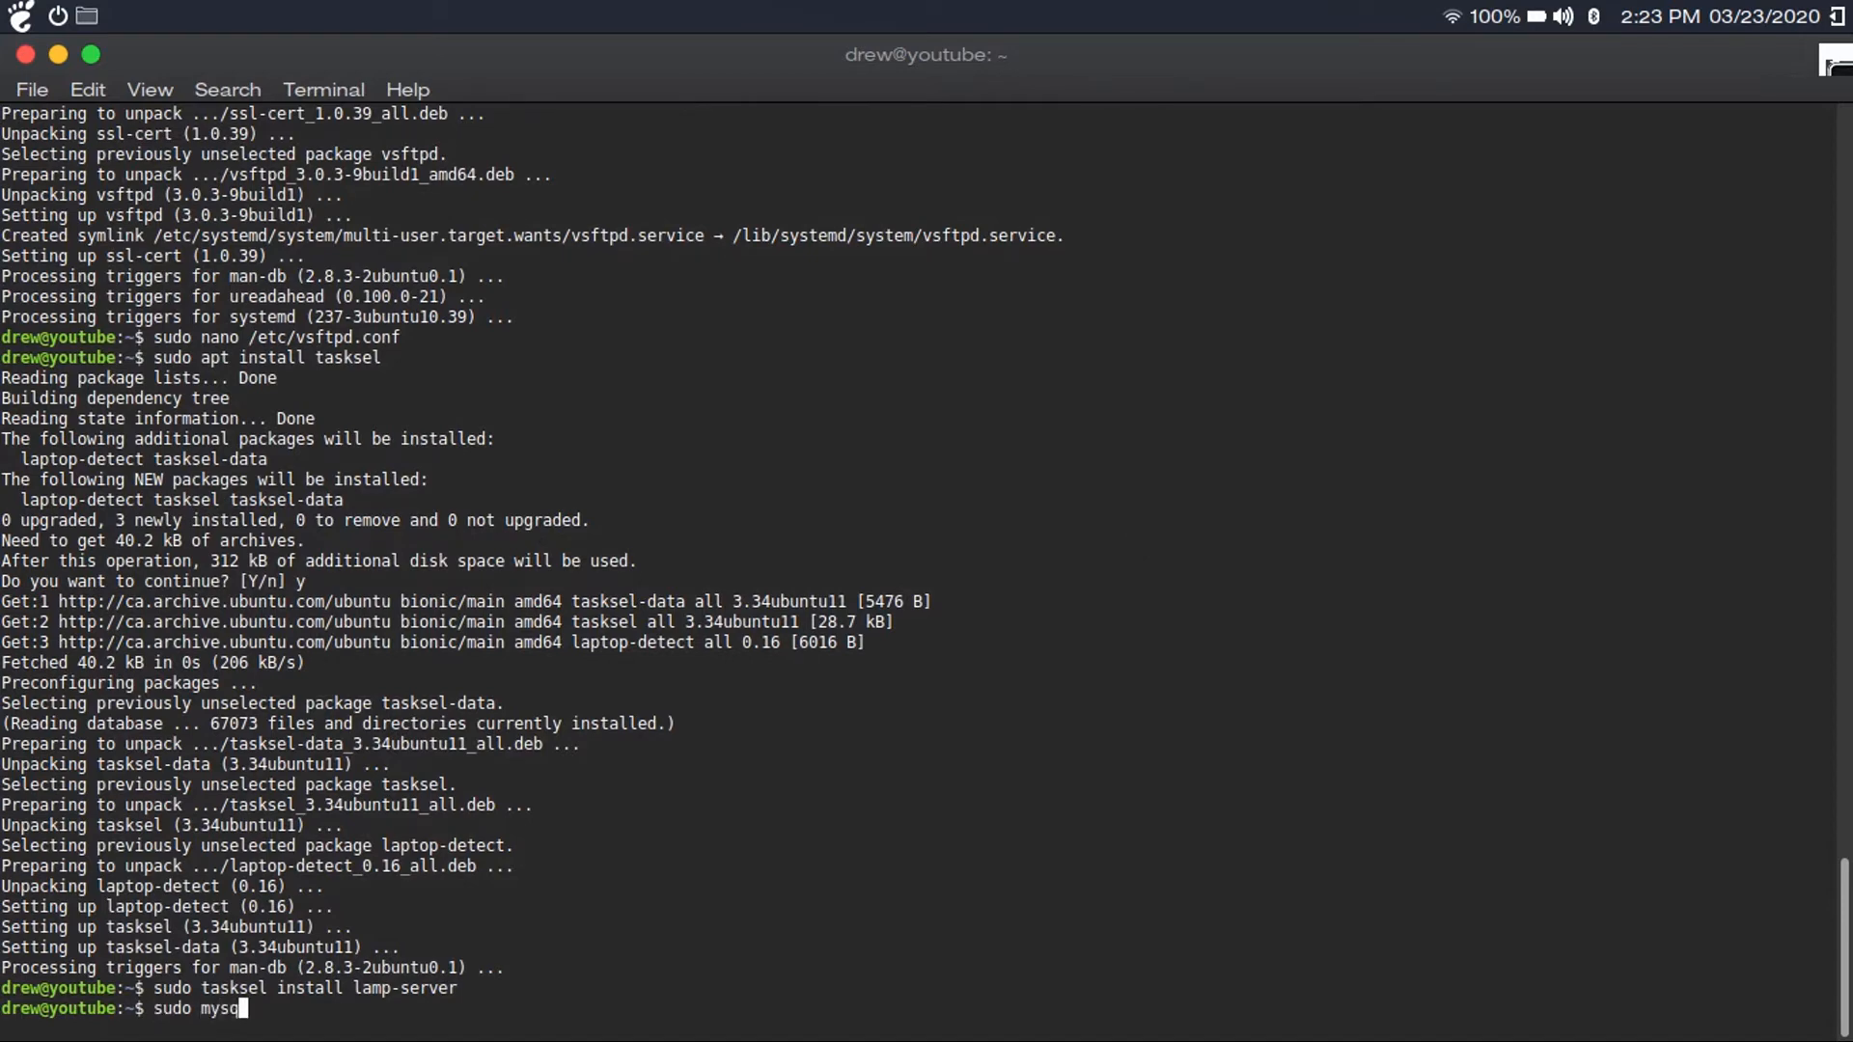
text(l -u root -)
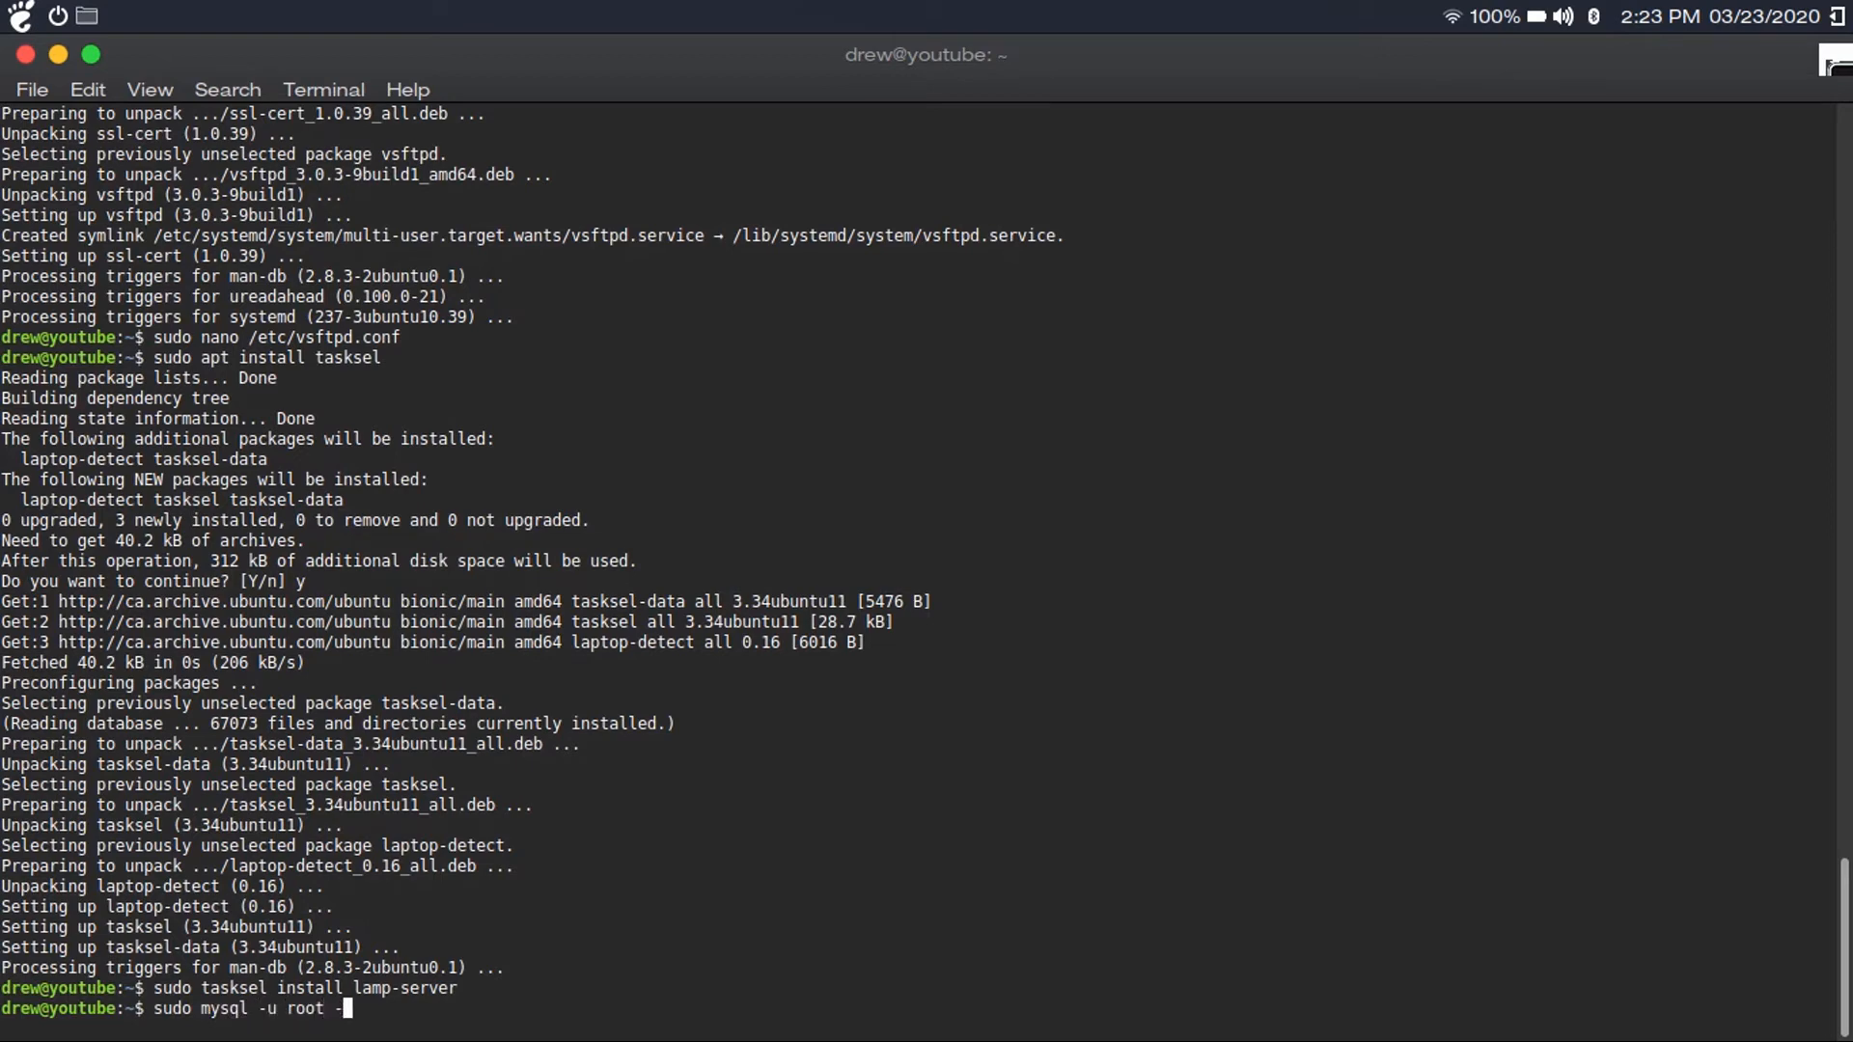
key(Return)
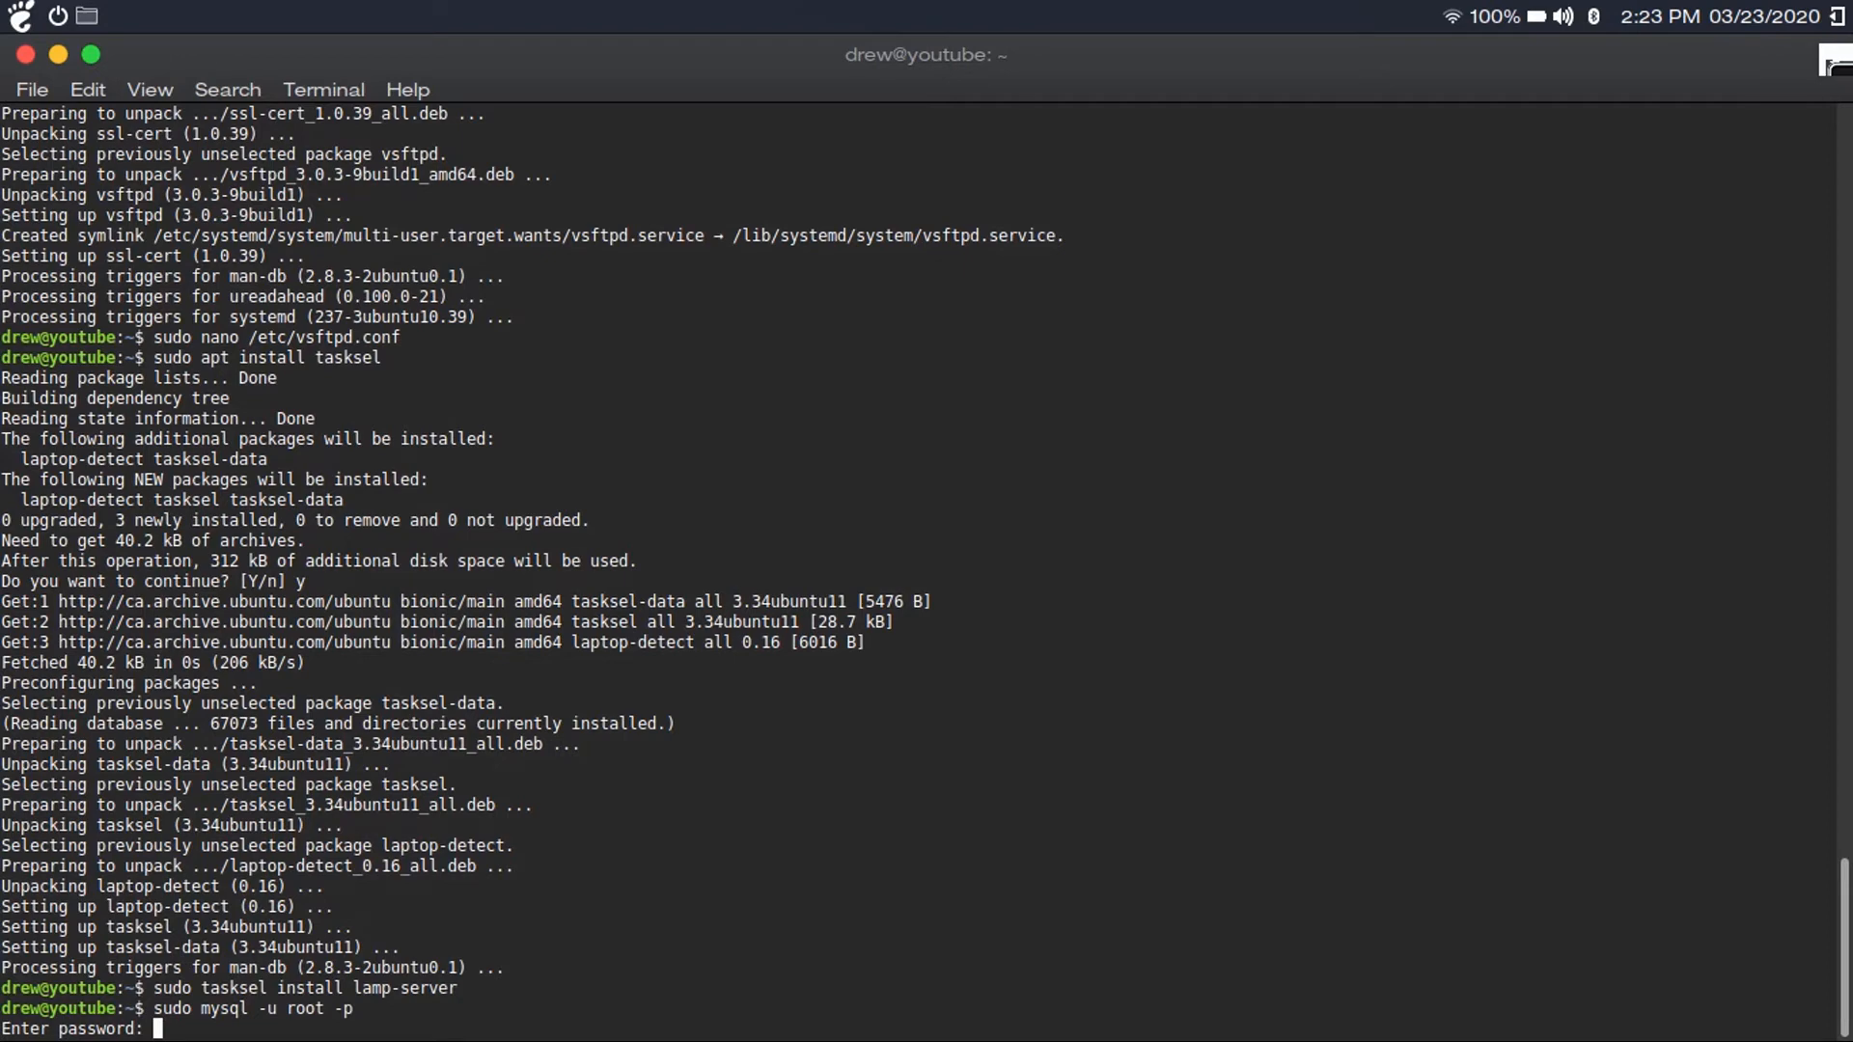
key(Return)
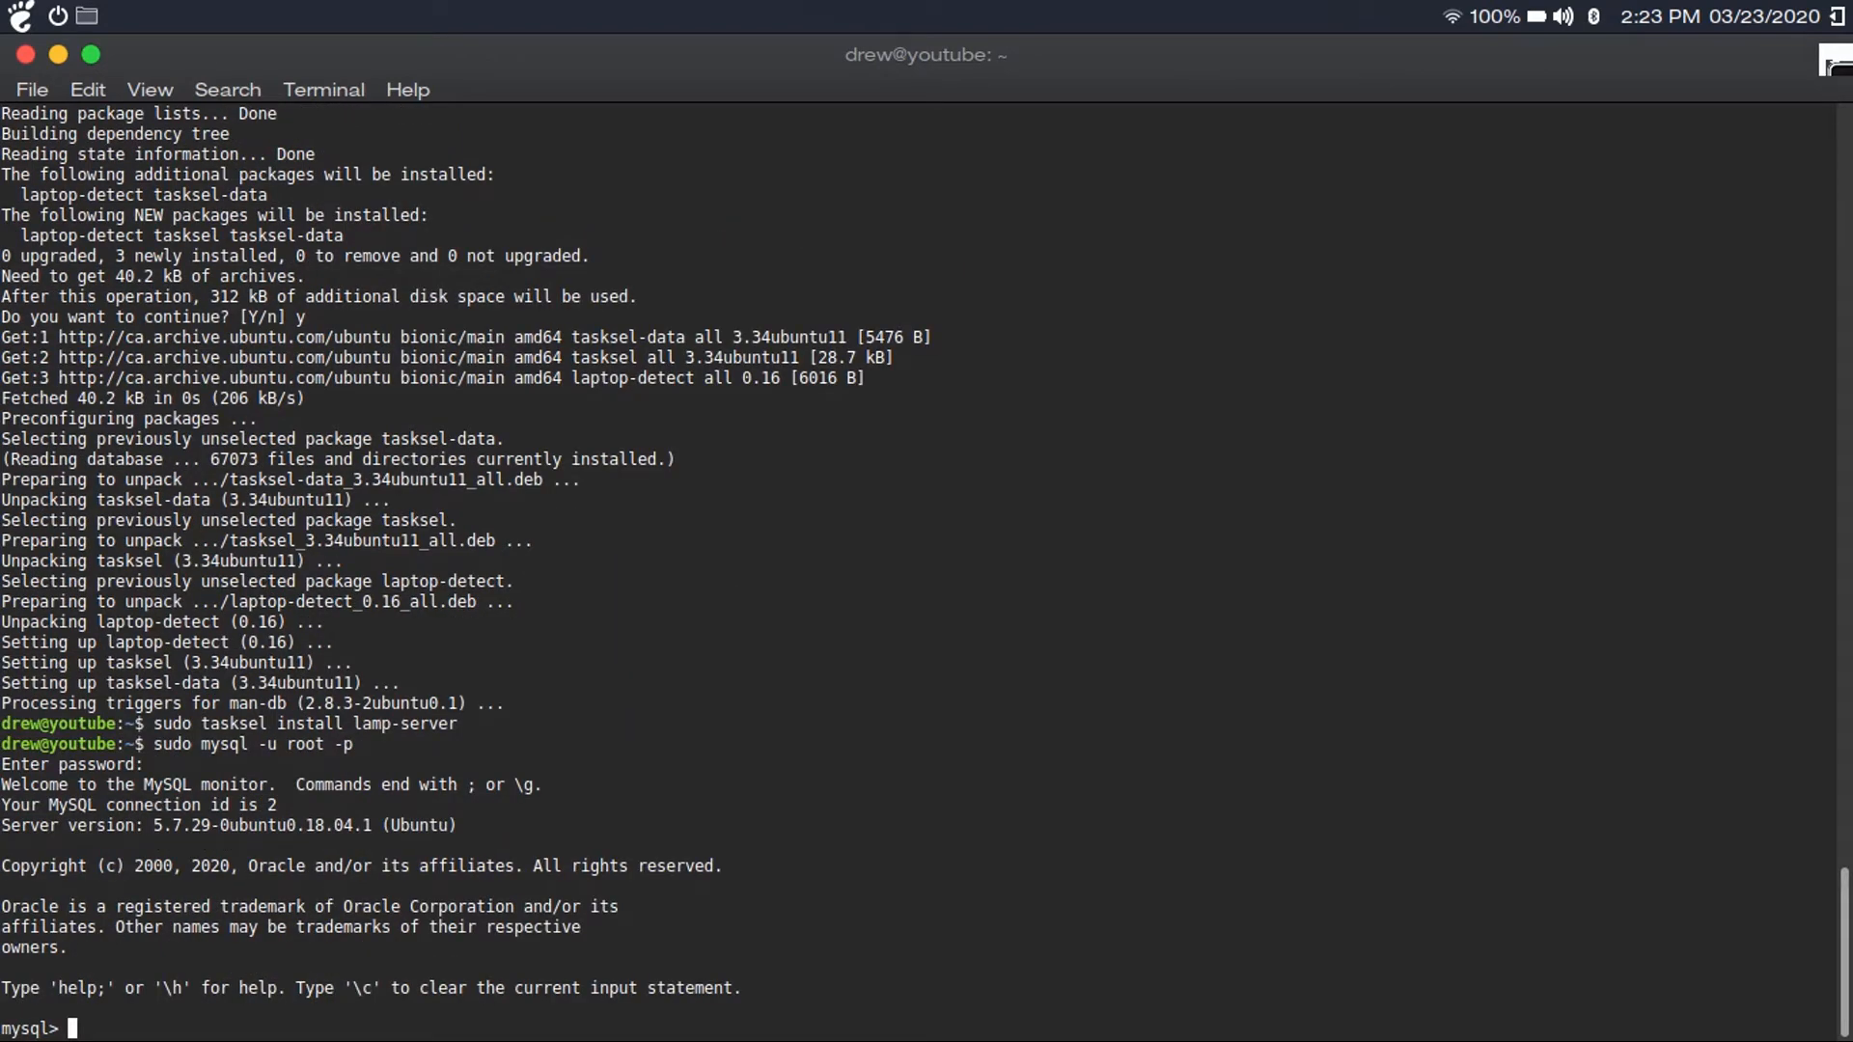
text(CREATE DATABASE)
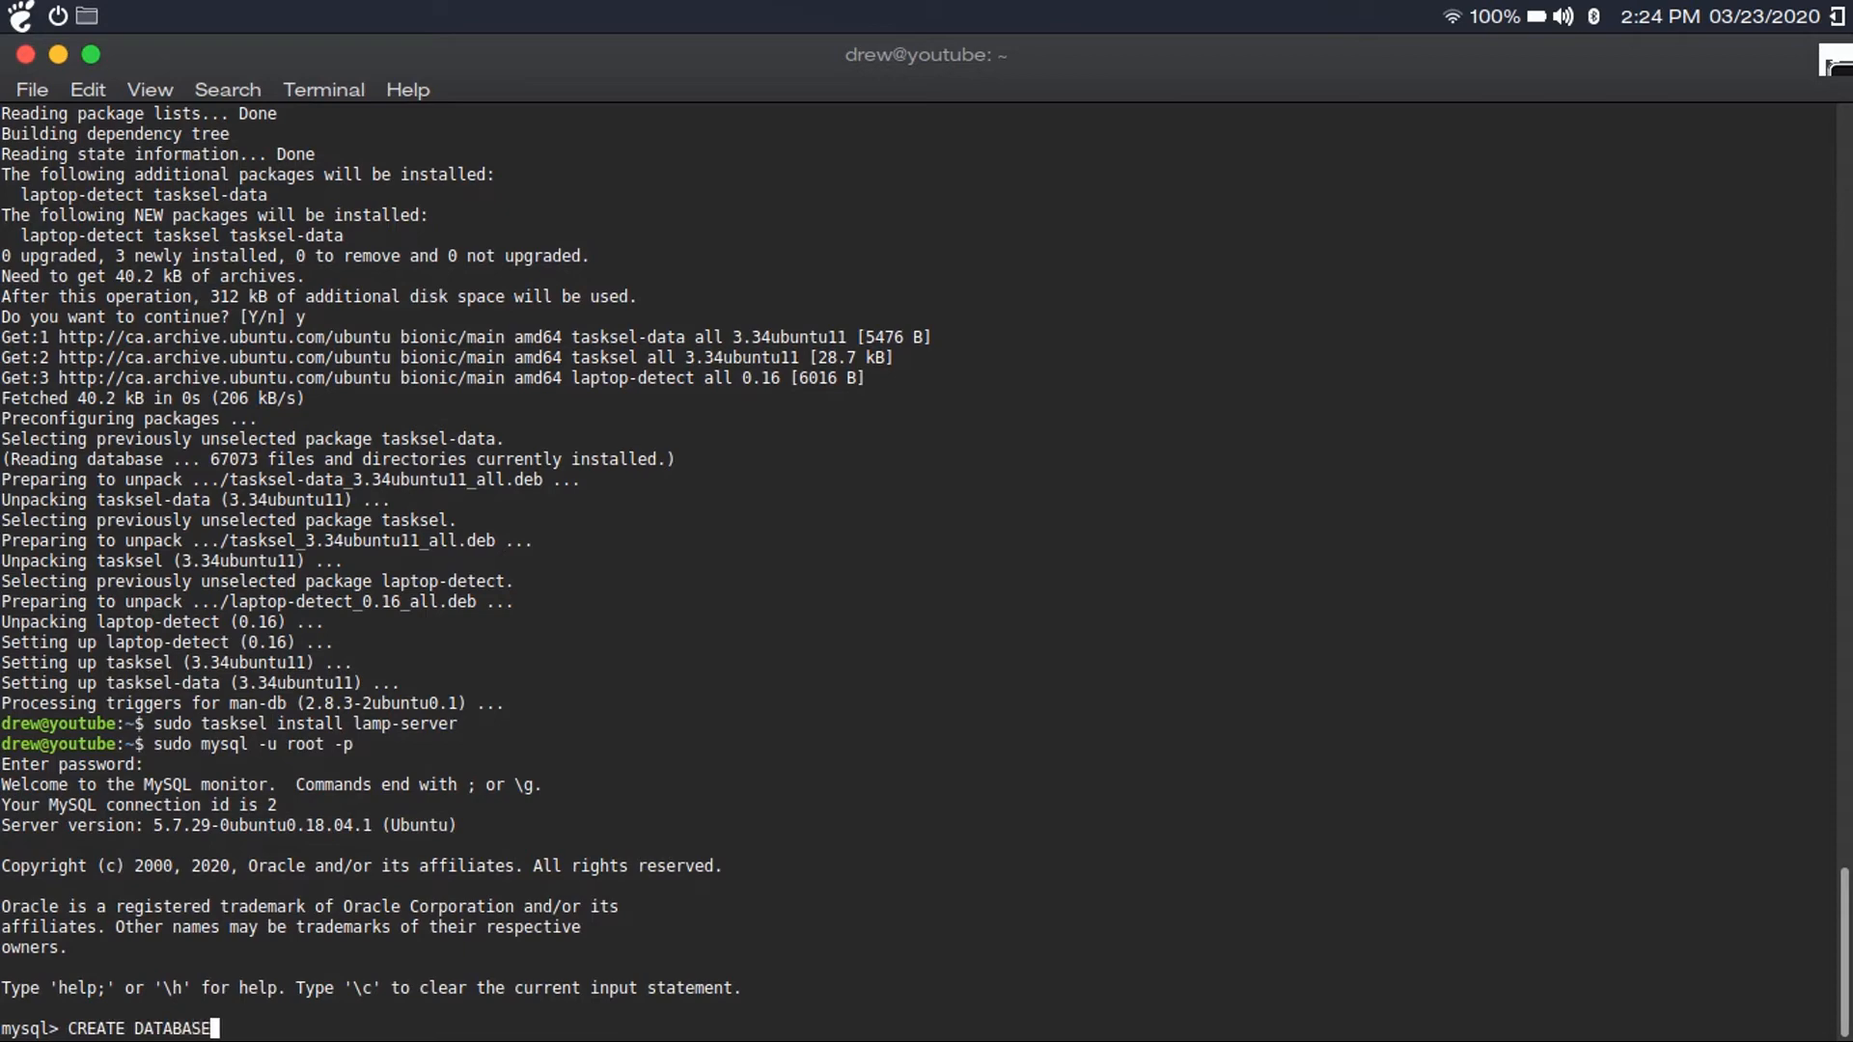
text(wpda)
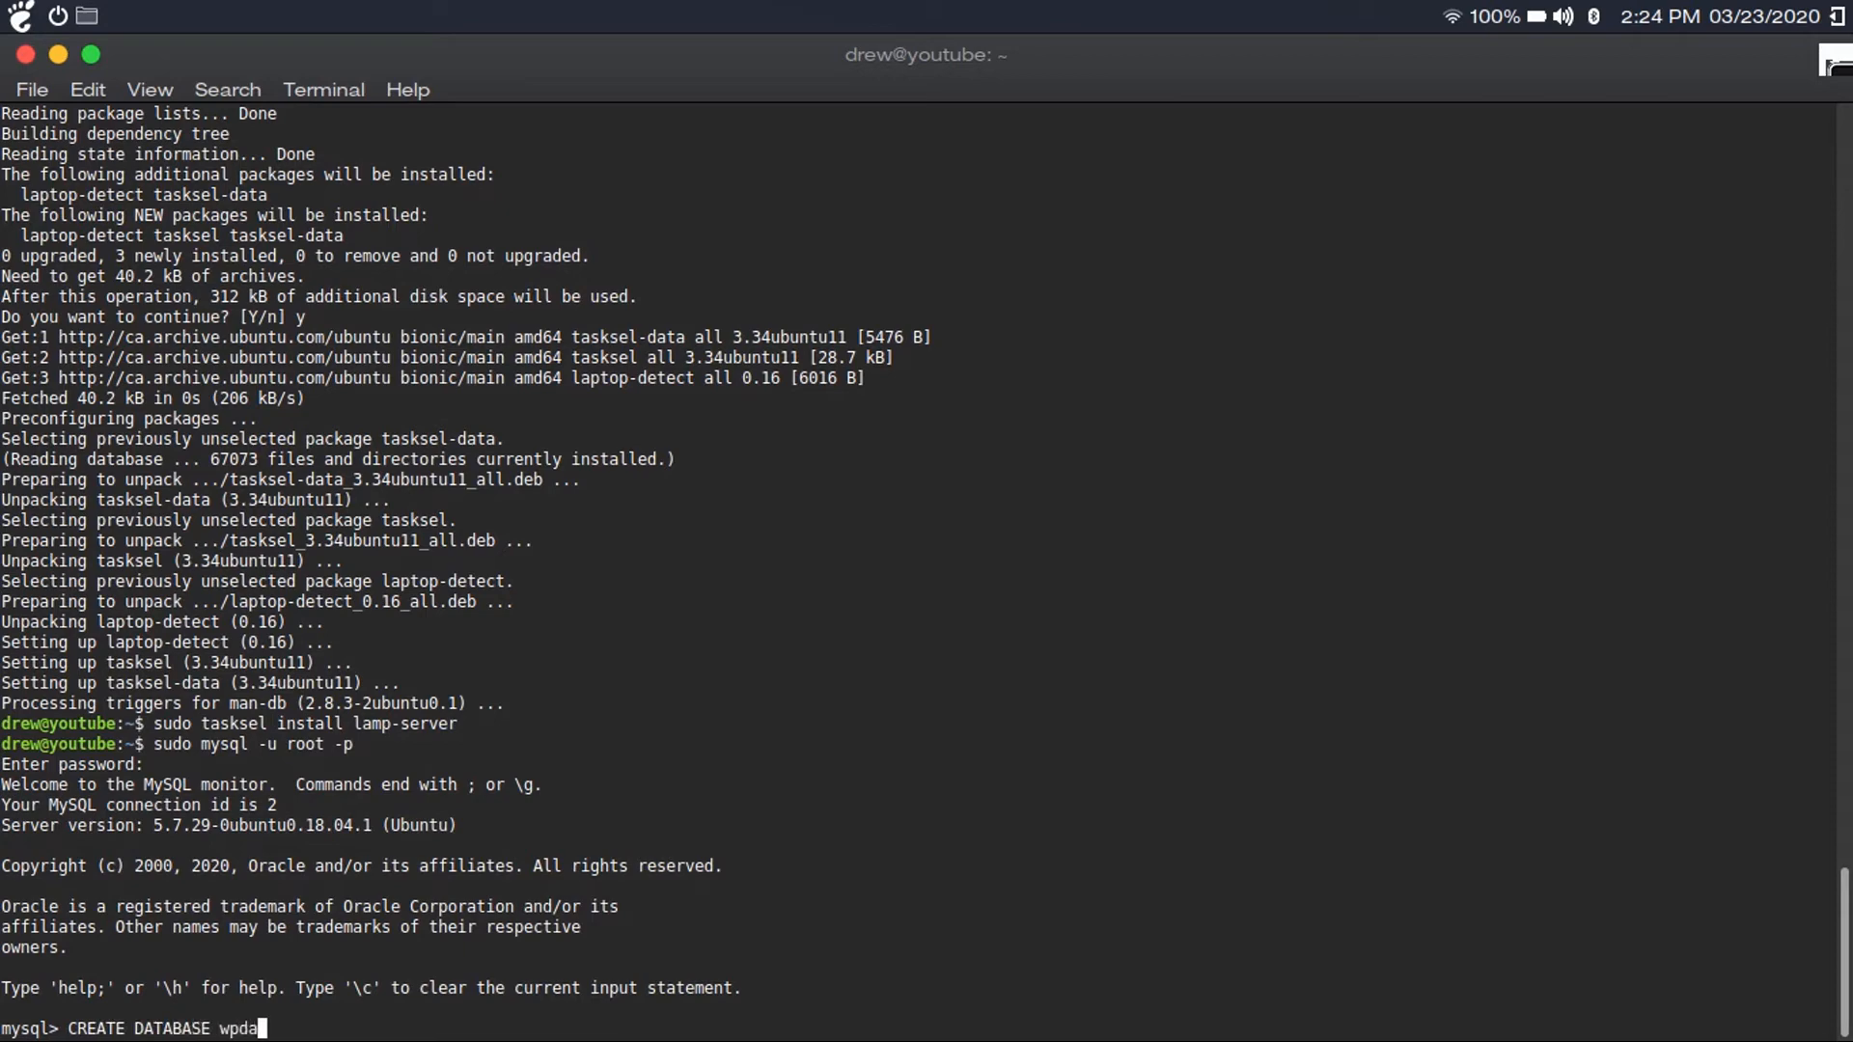
text(ta)
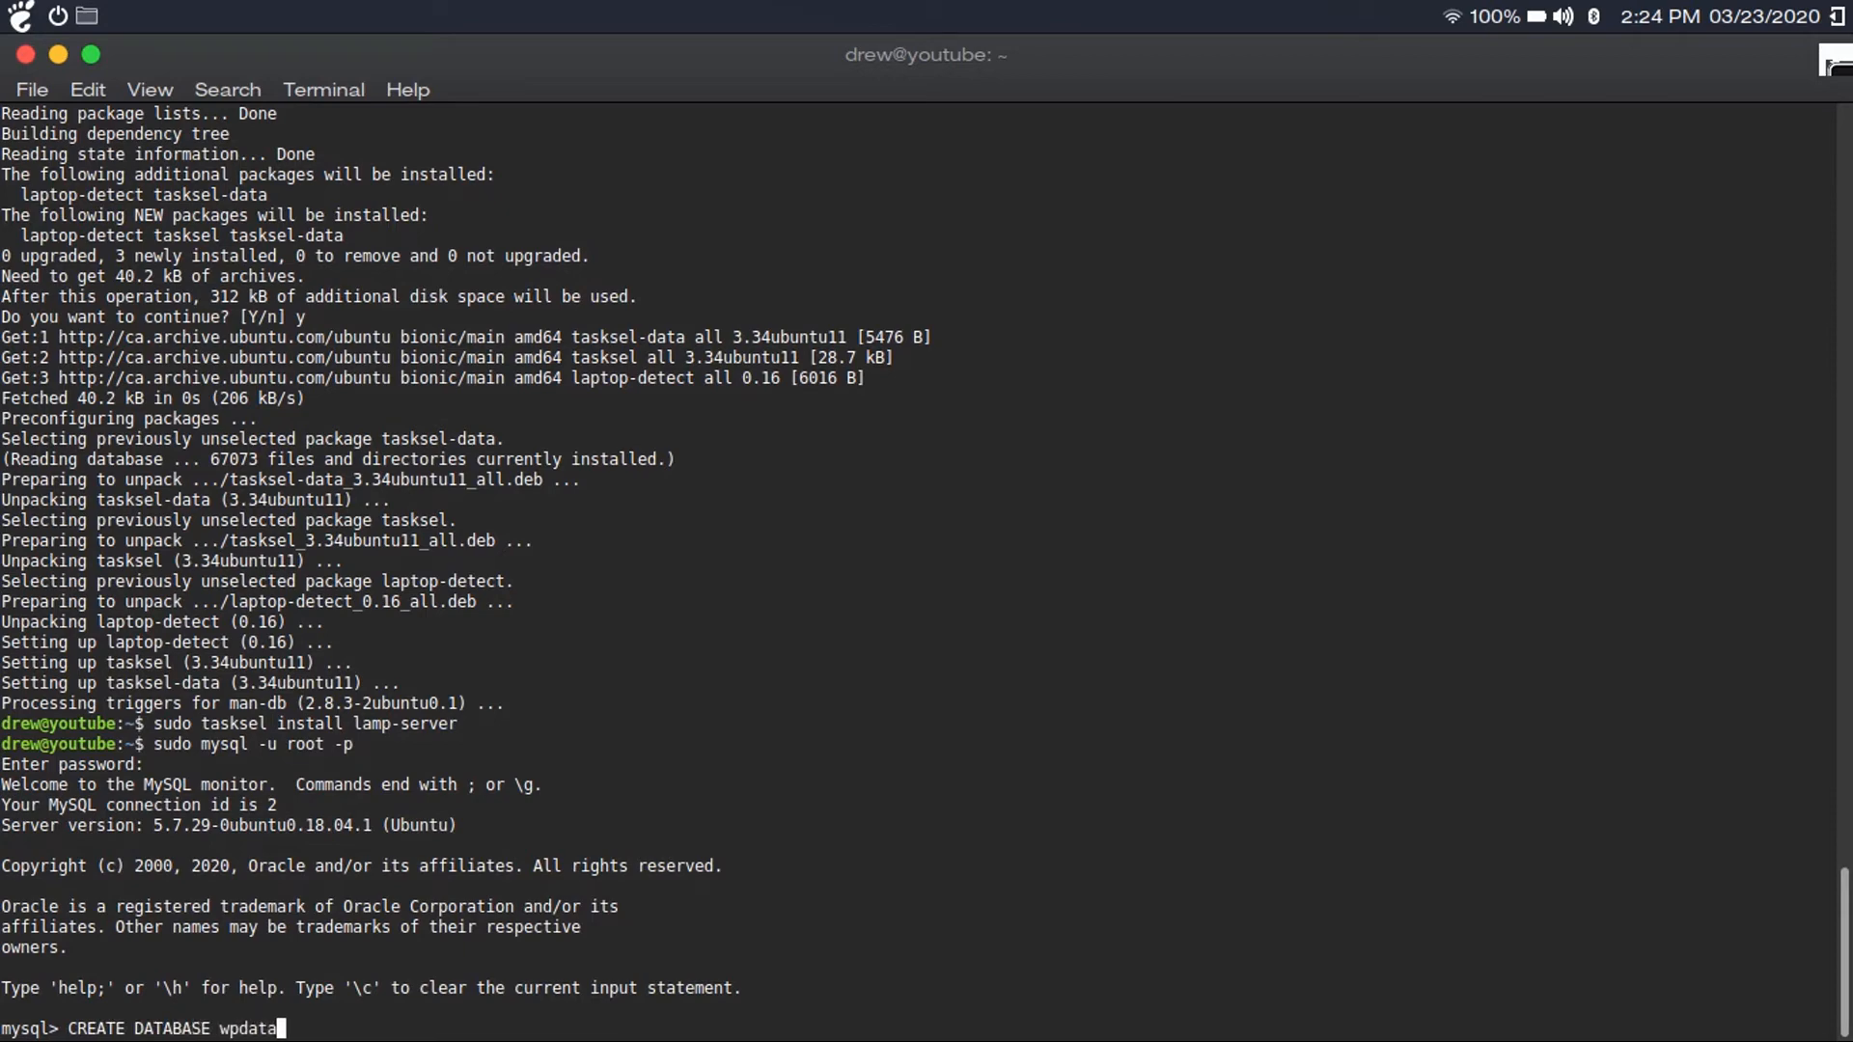
text(;)
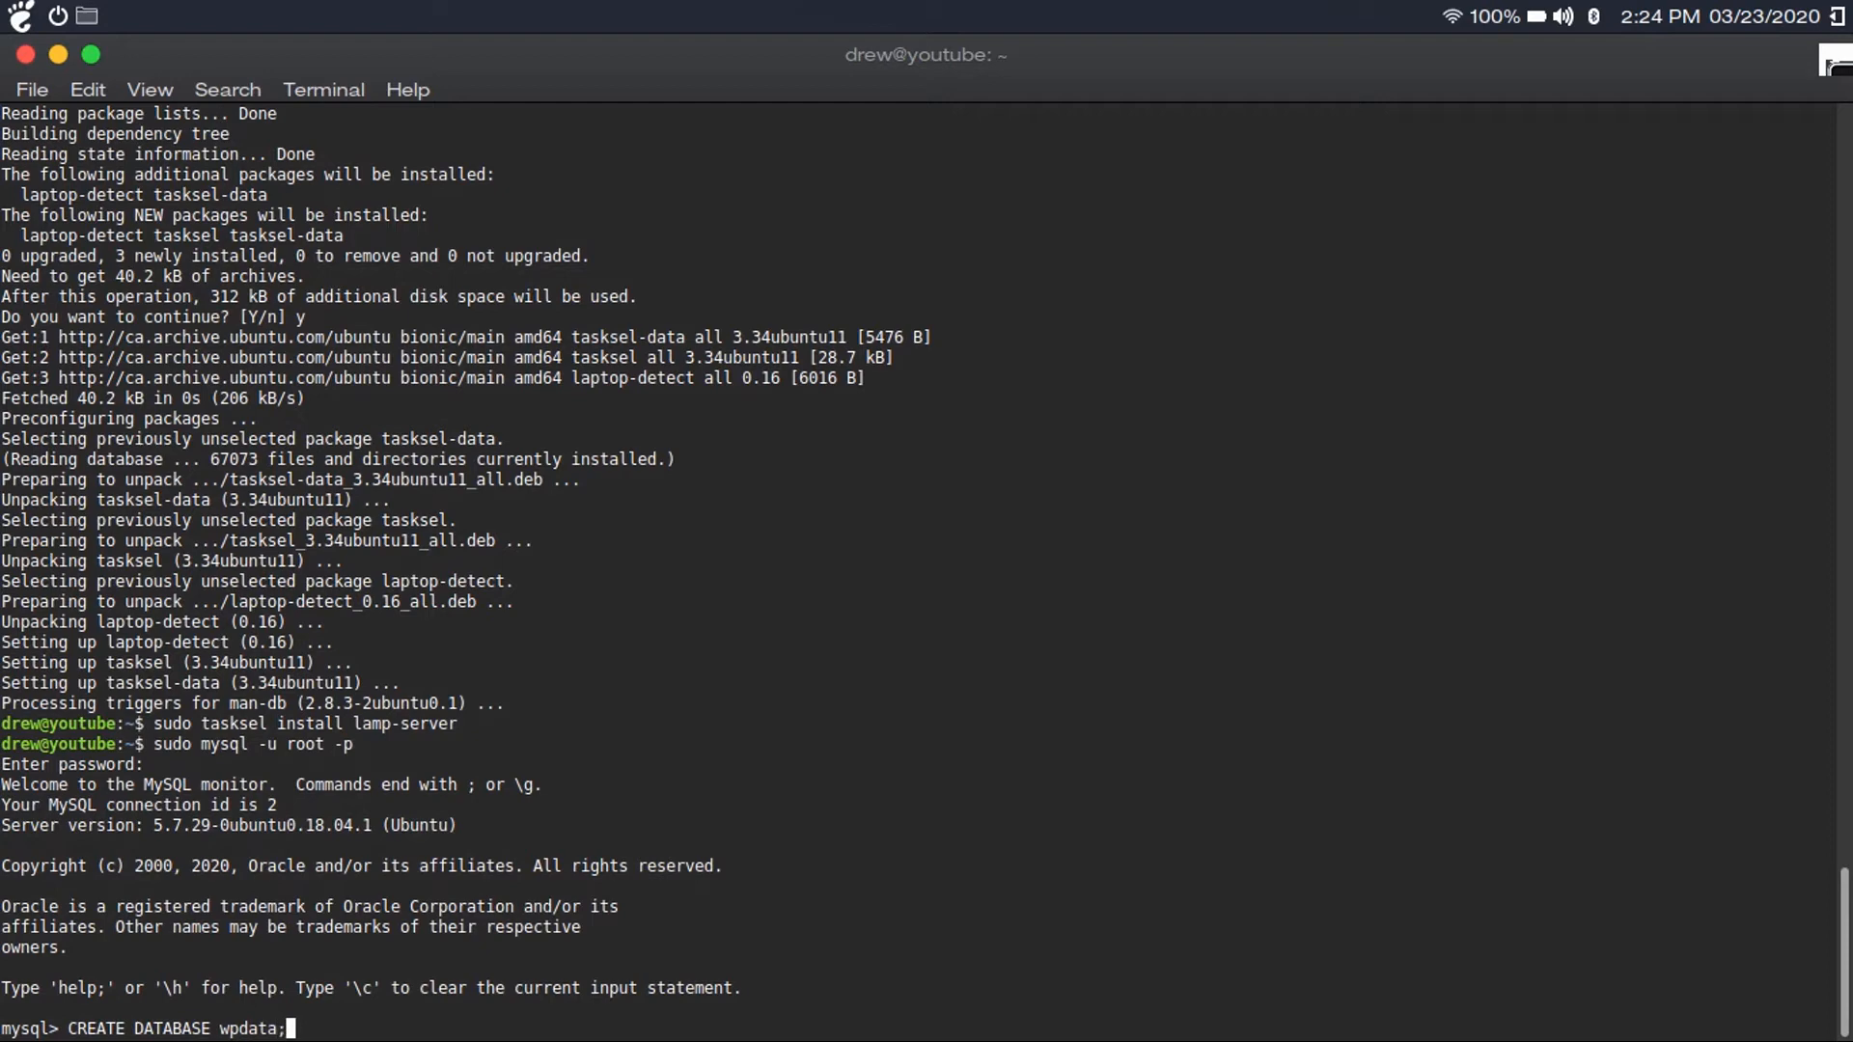
key(Return)
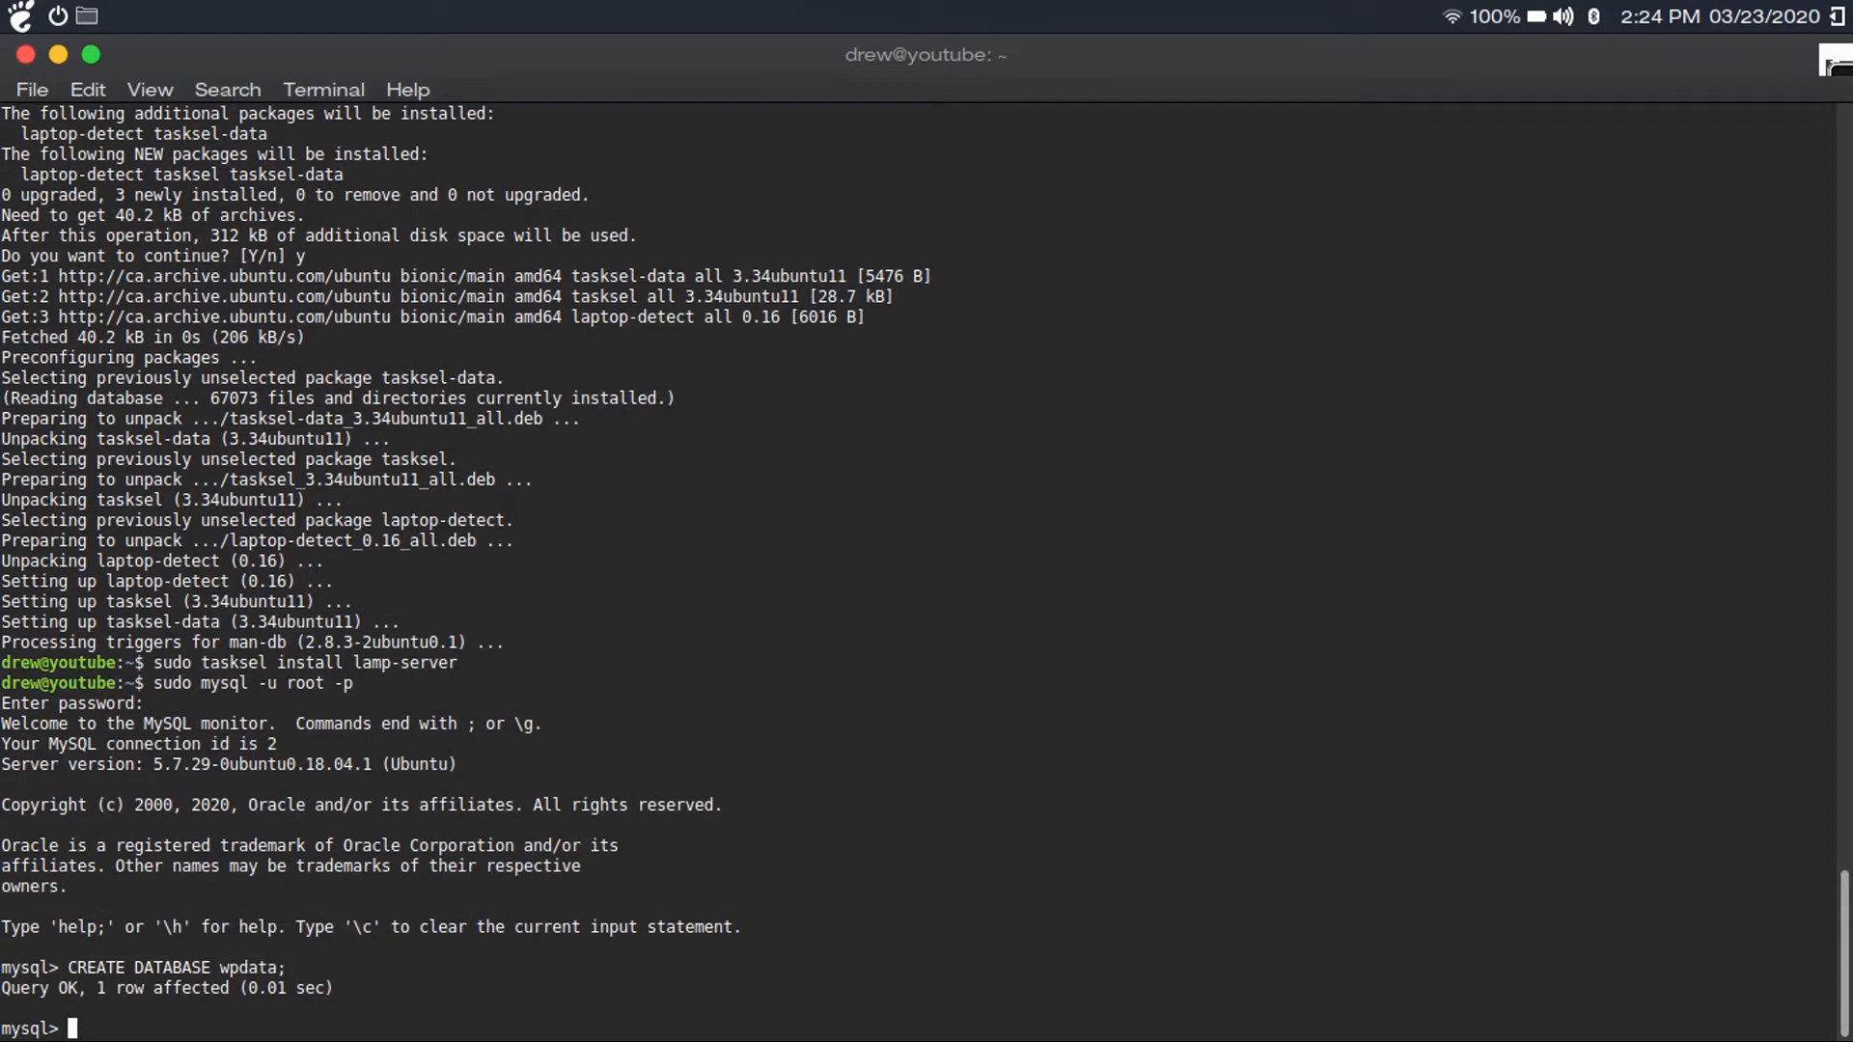
text(GRANT ALL)
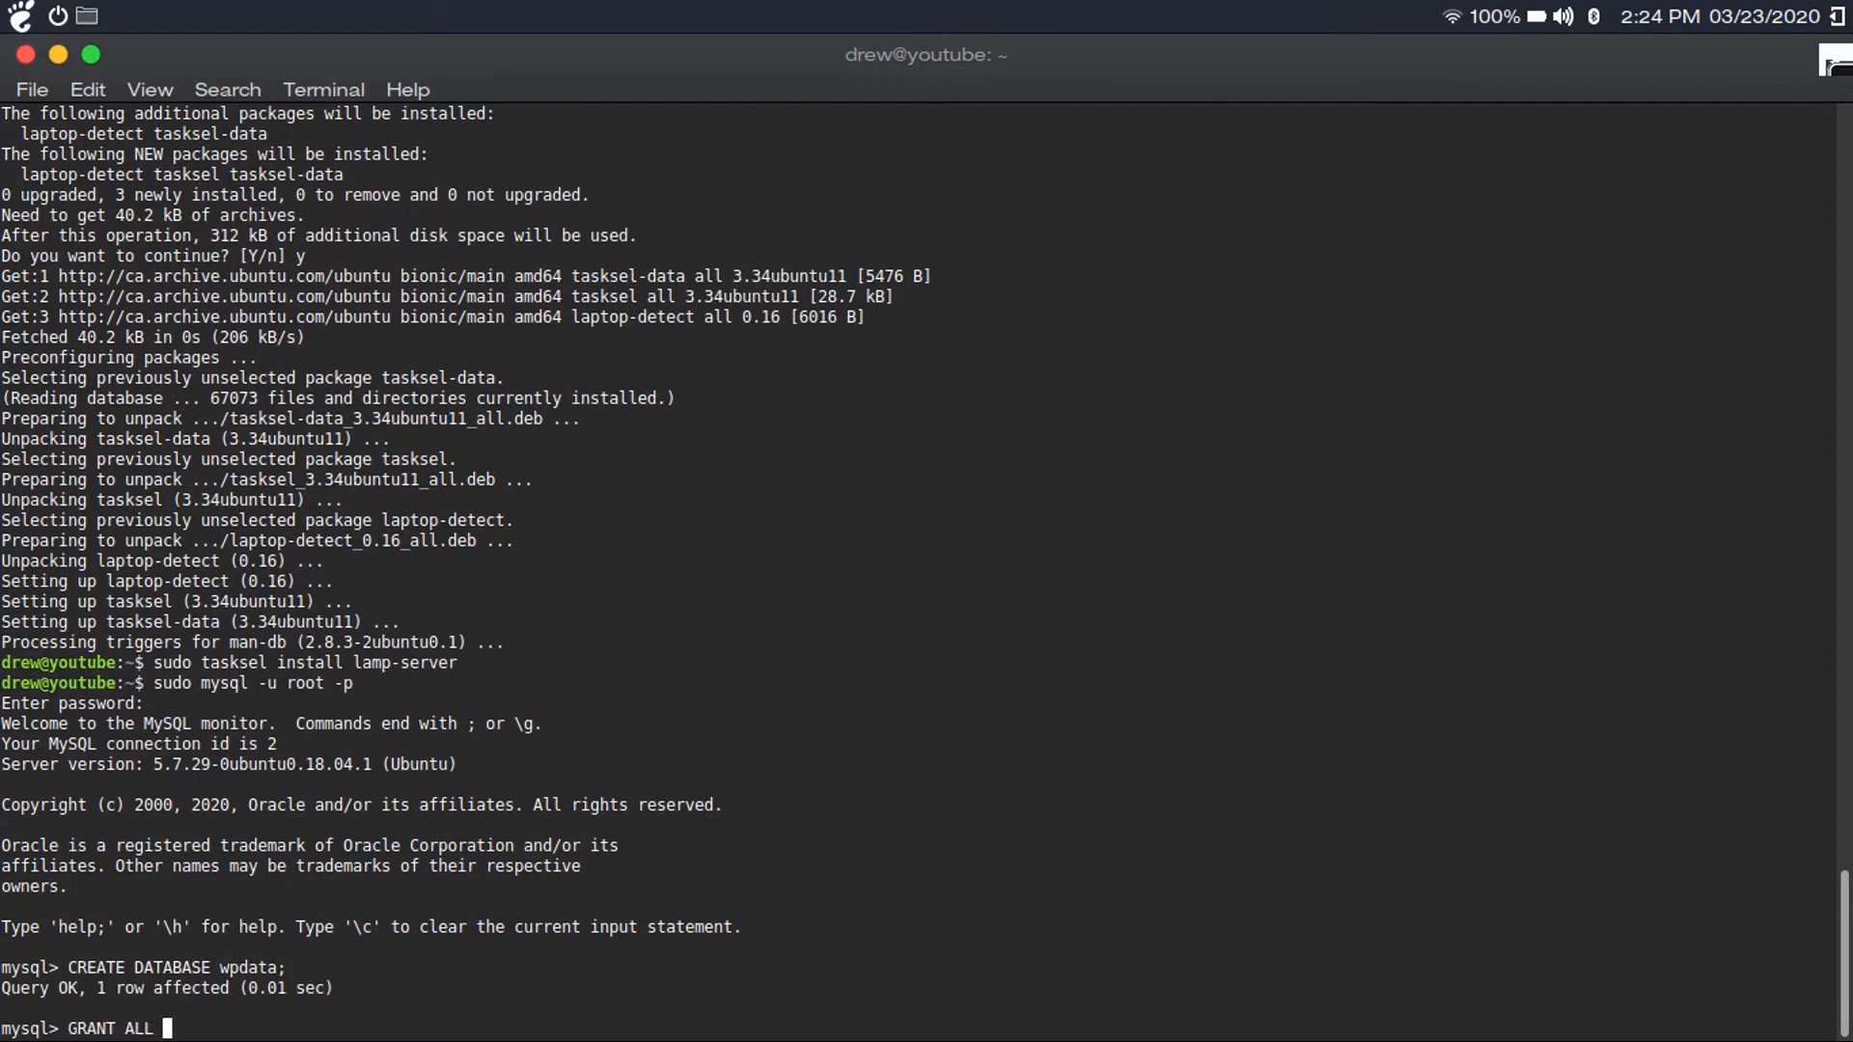
text(PRIVILEGES ON wp)
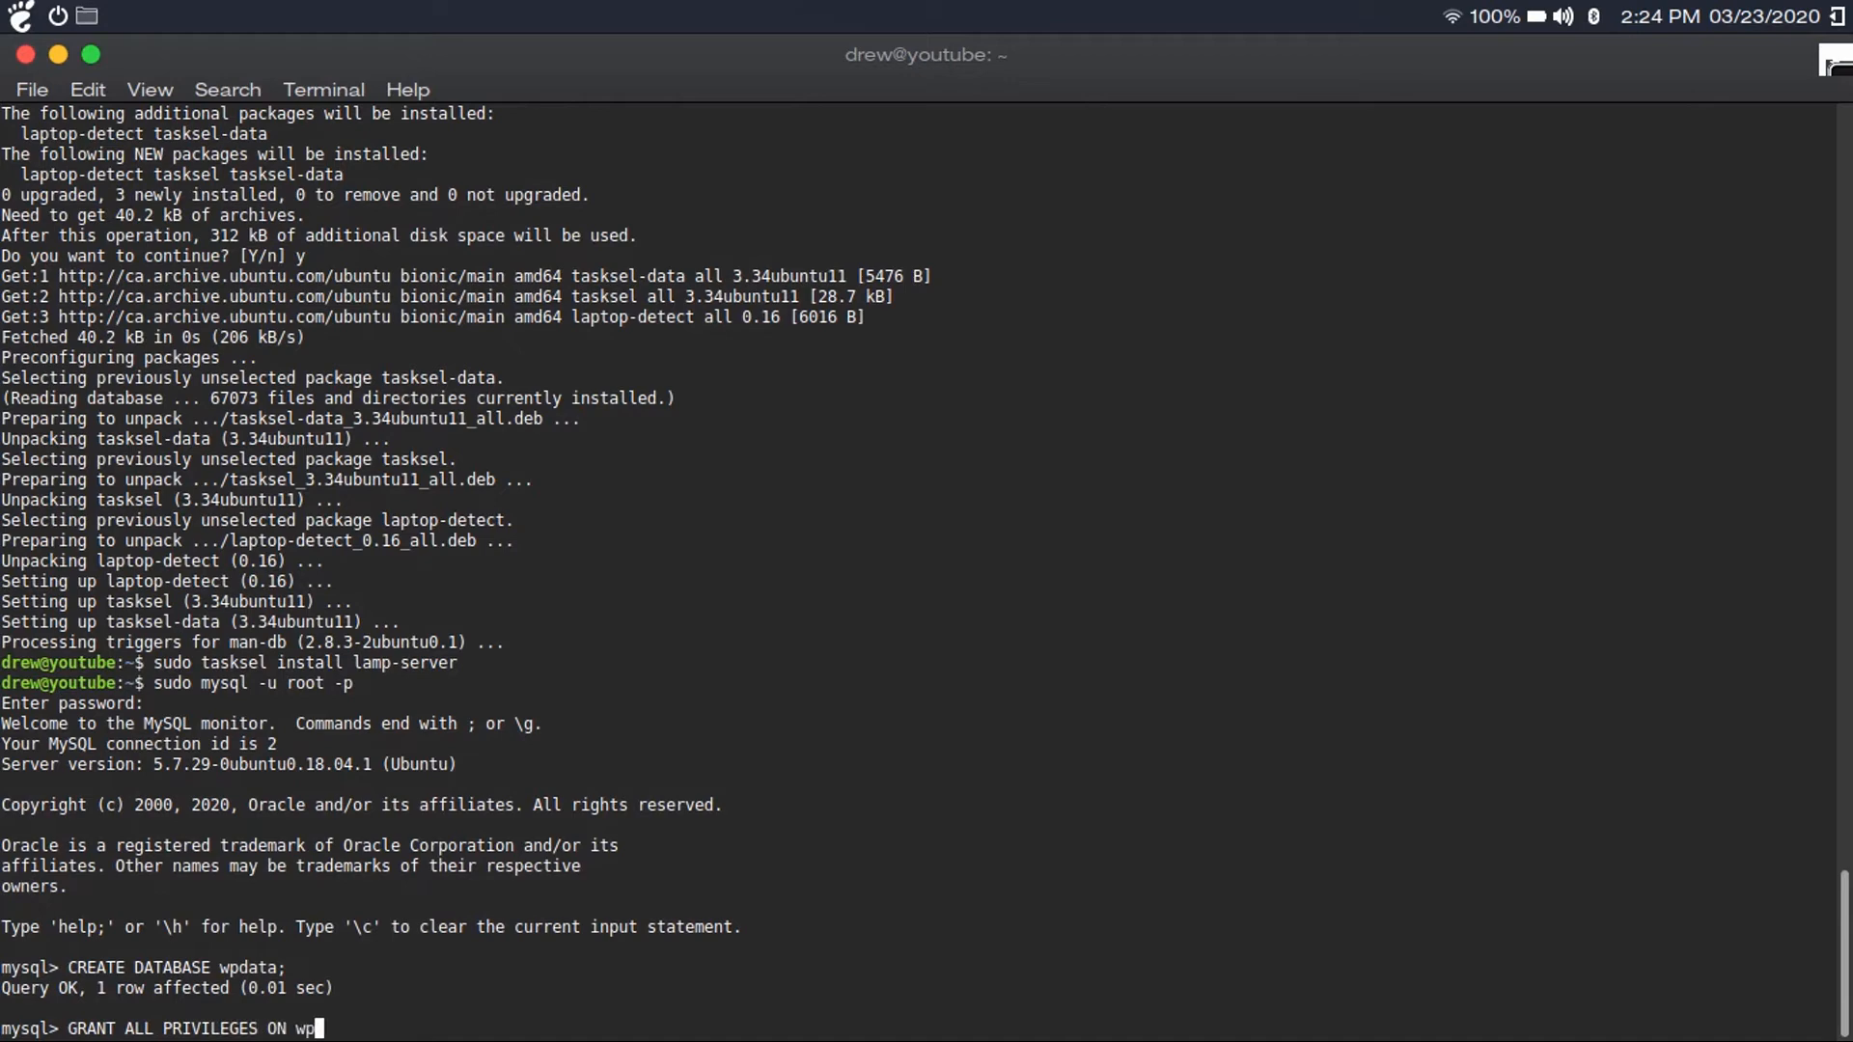
text(ata.*)
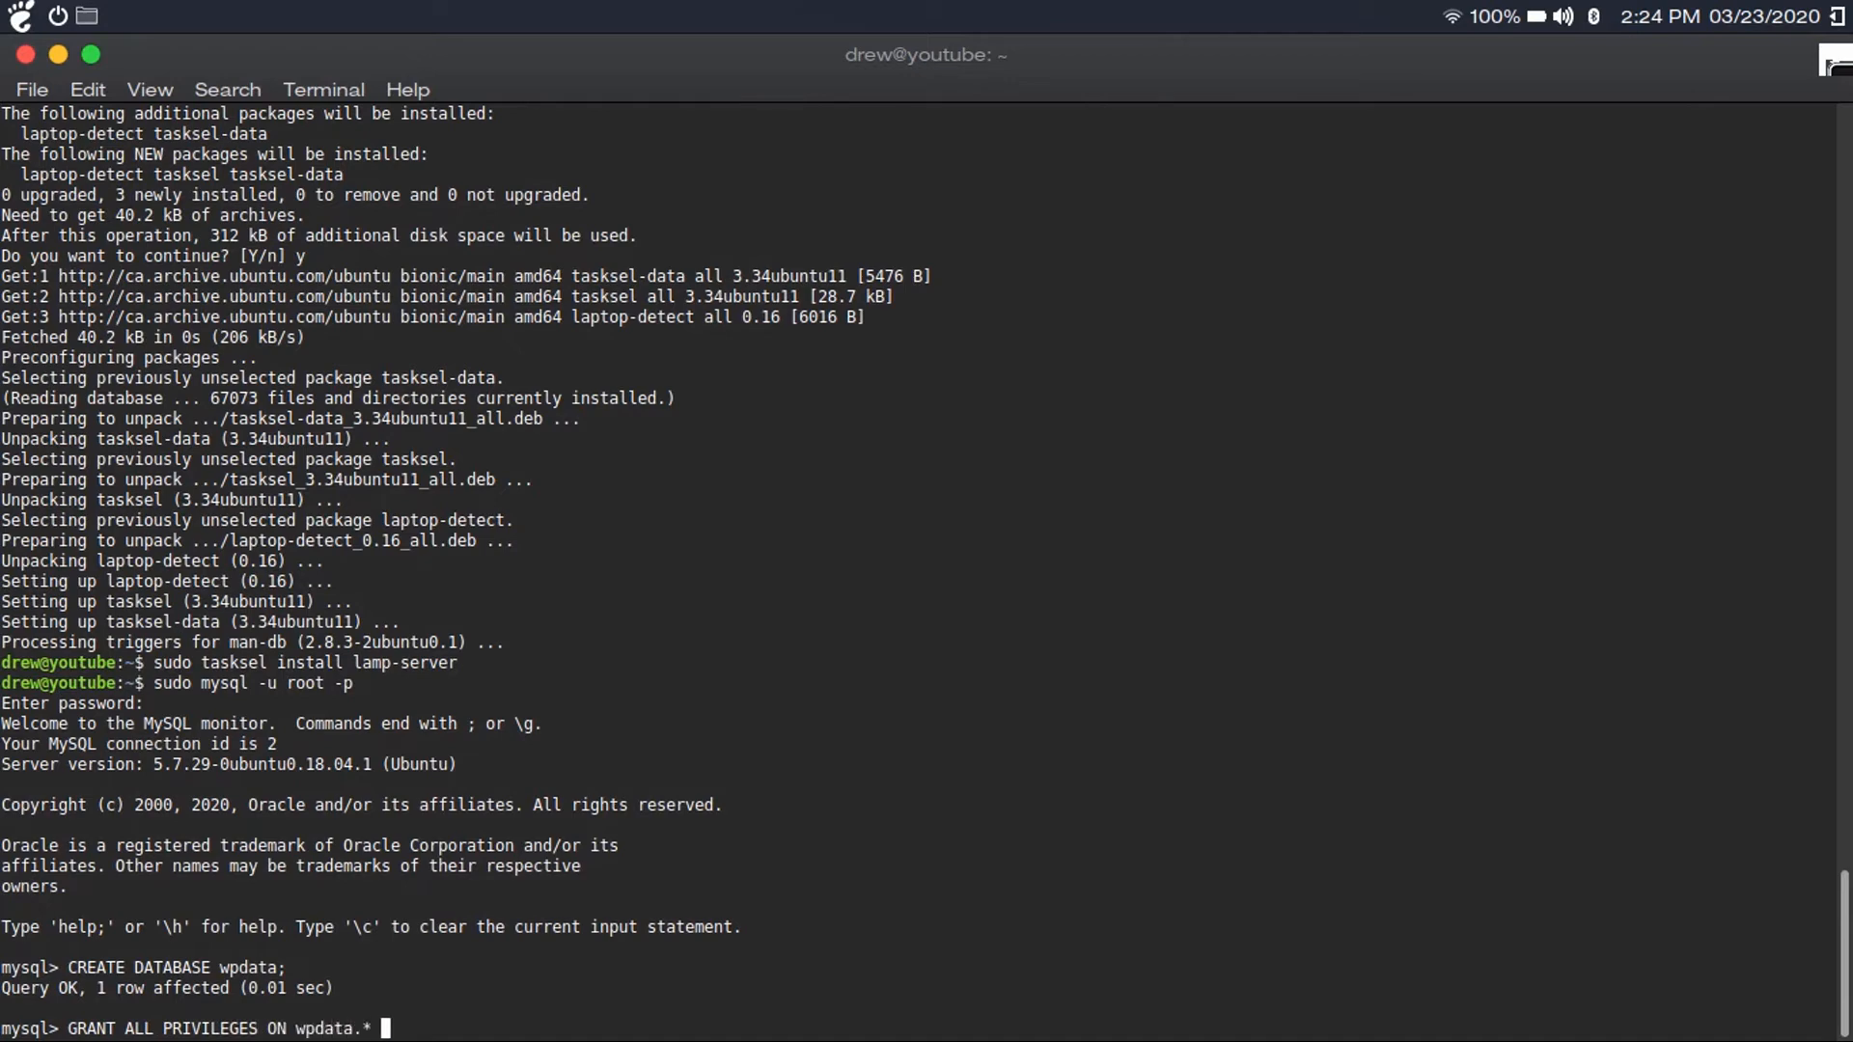
text(TO 'wpu)
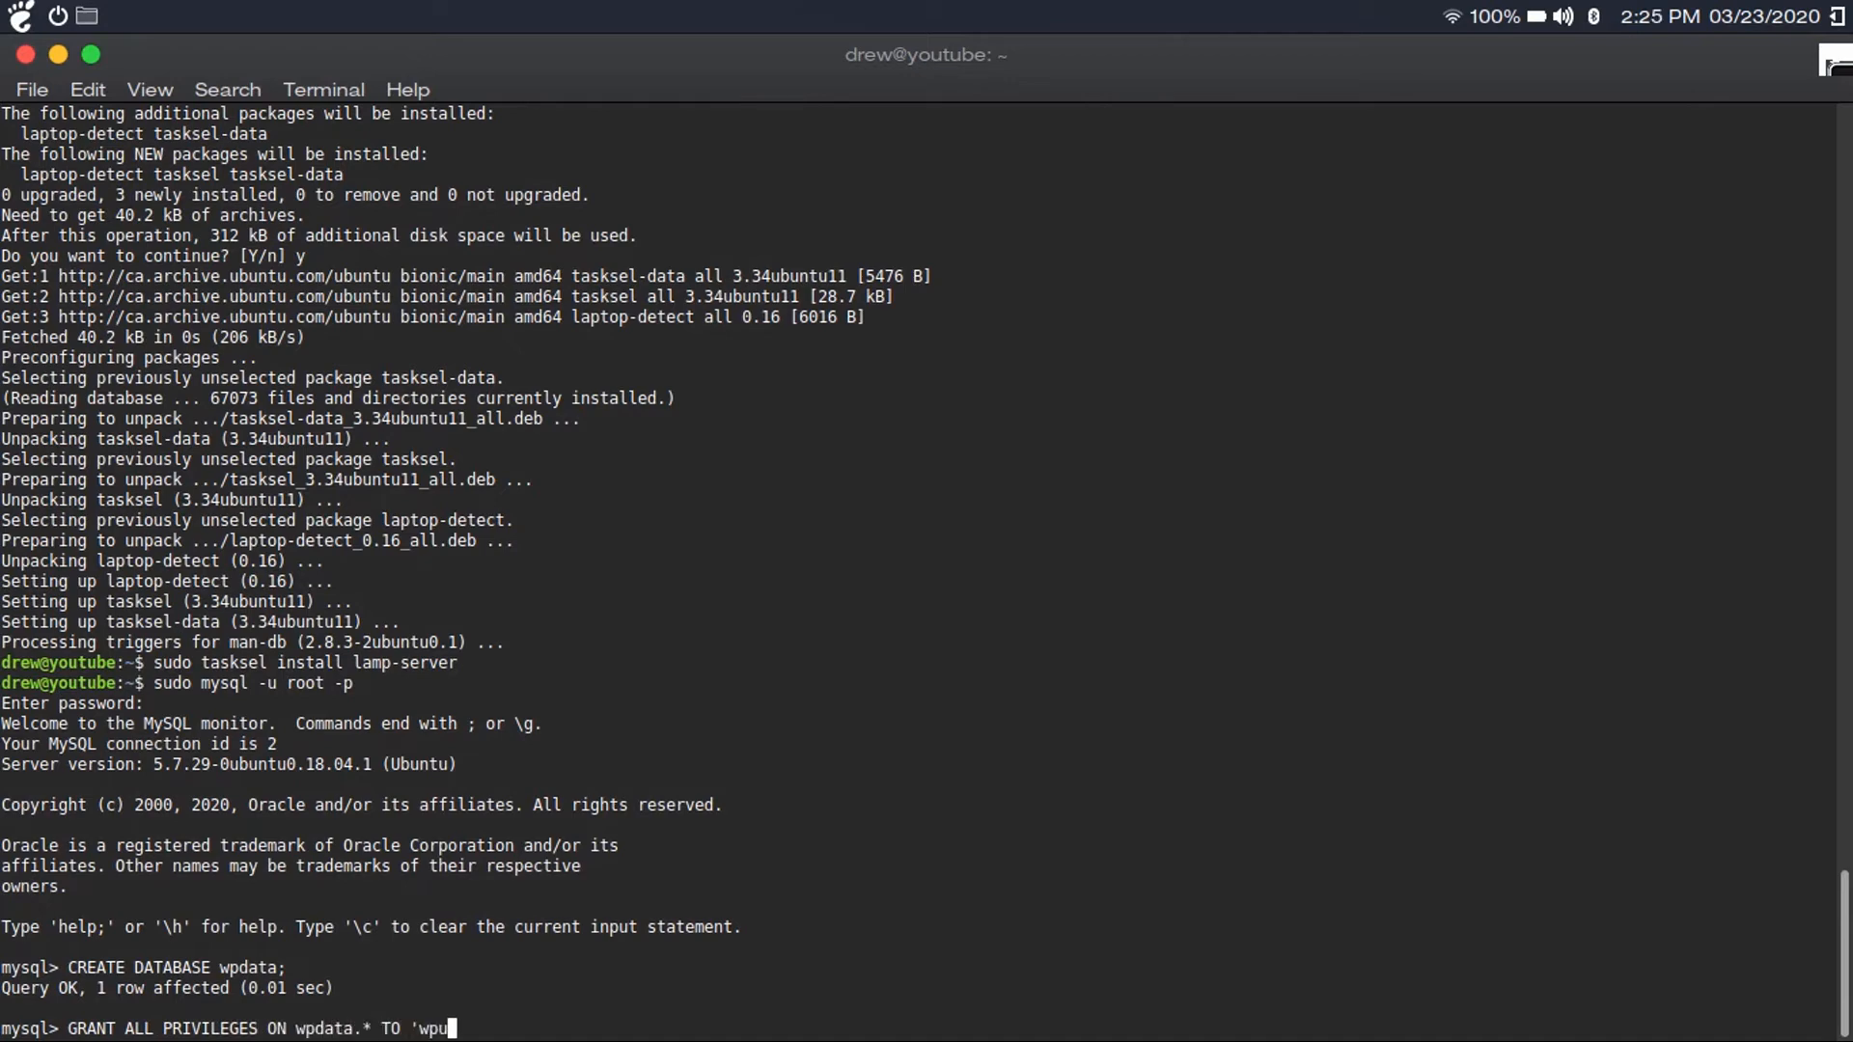
text(ser'@'localhost' IDENTI)
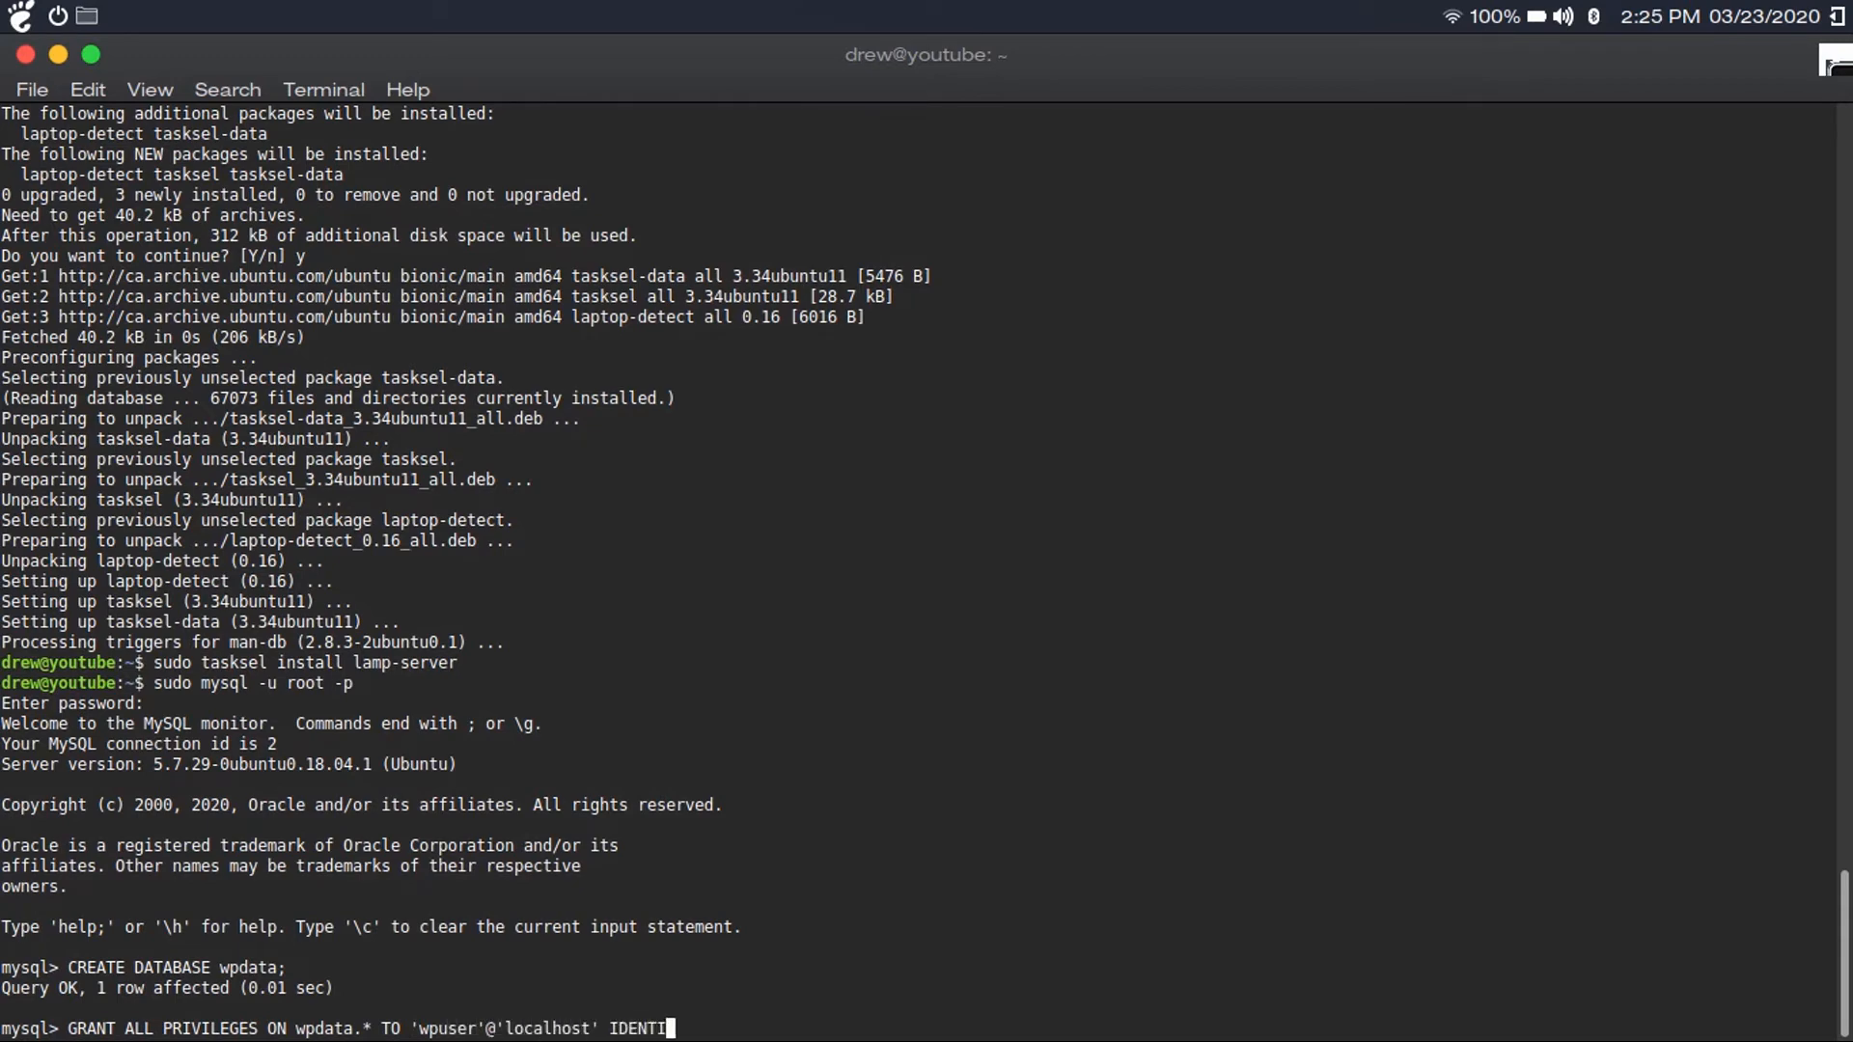
text(FIED BY)
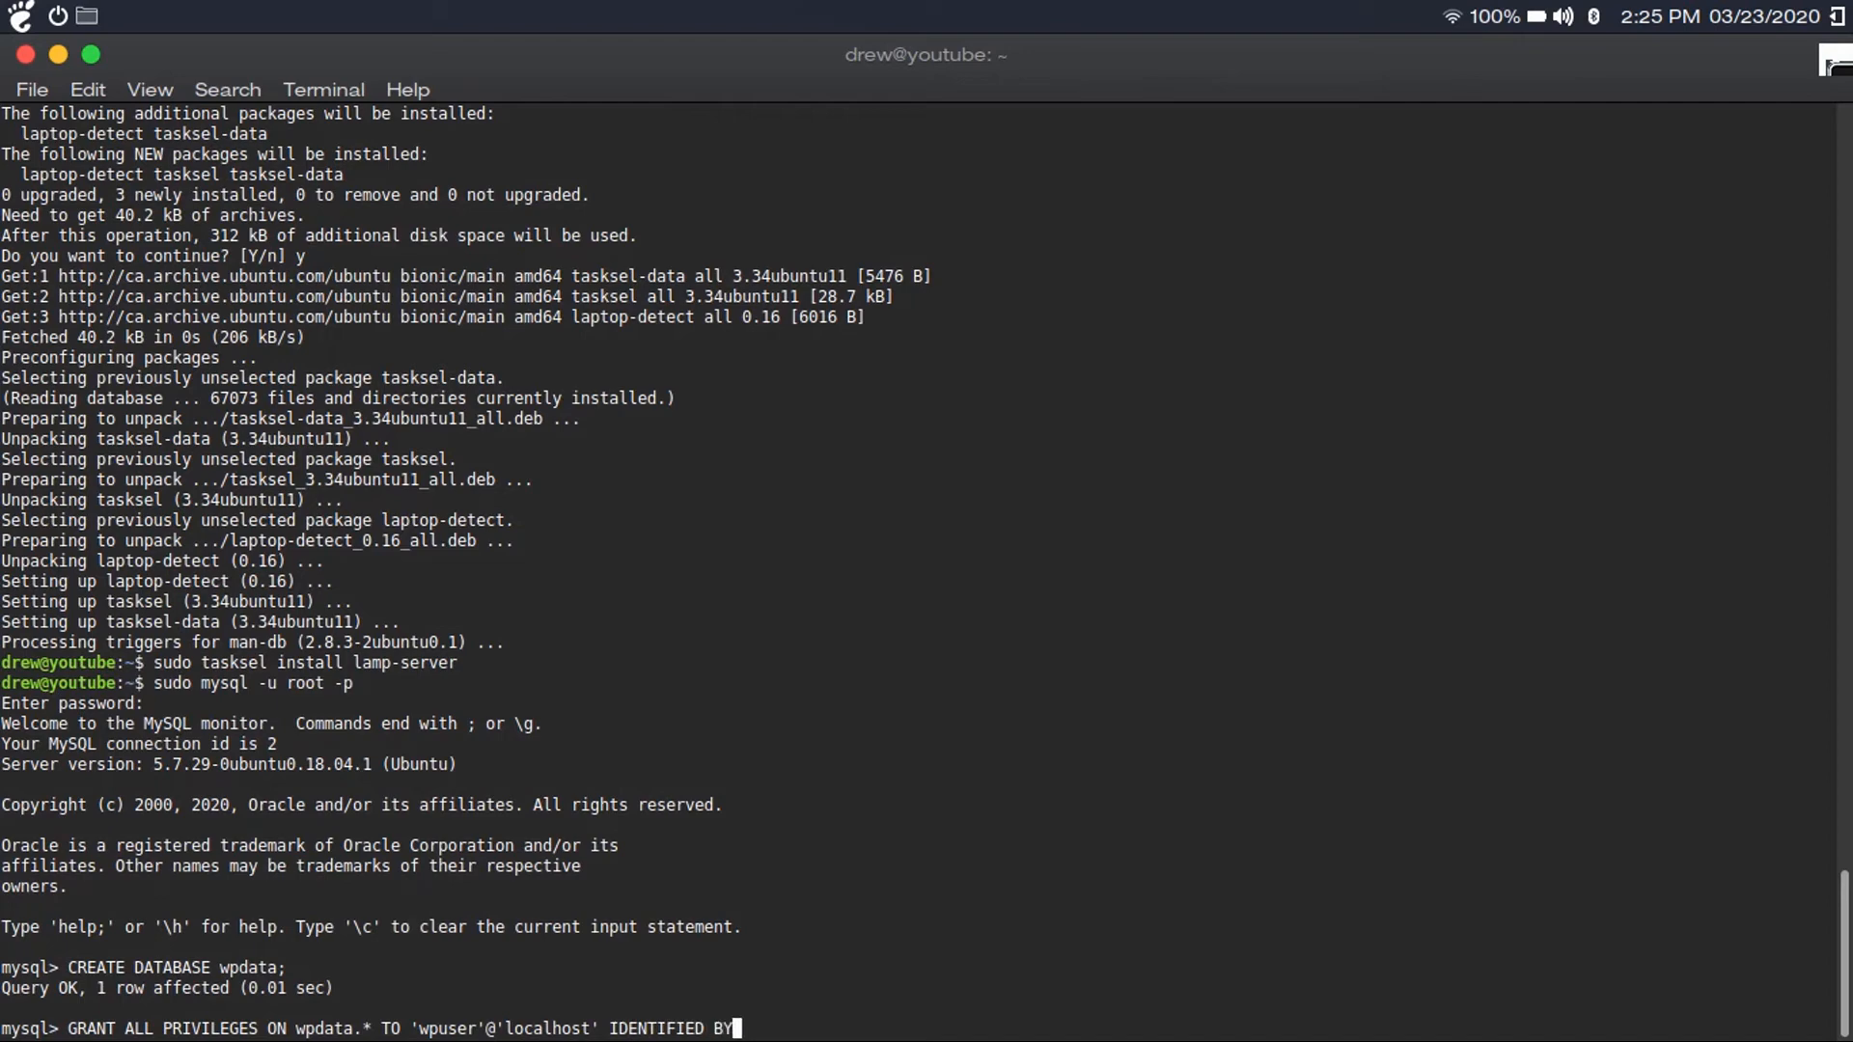
text(')
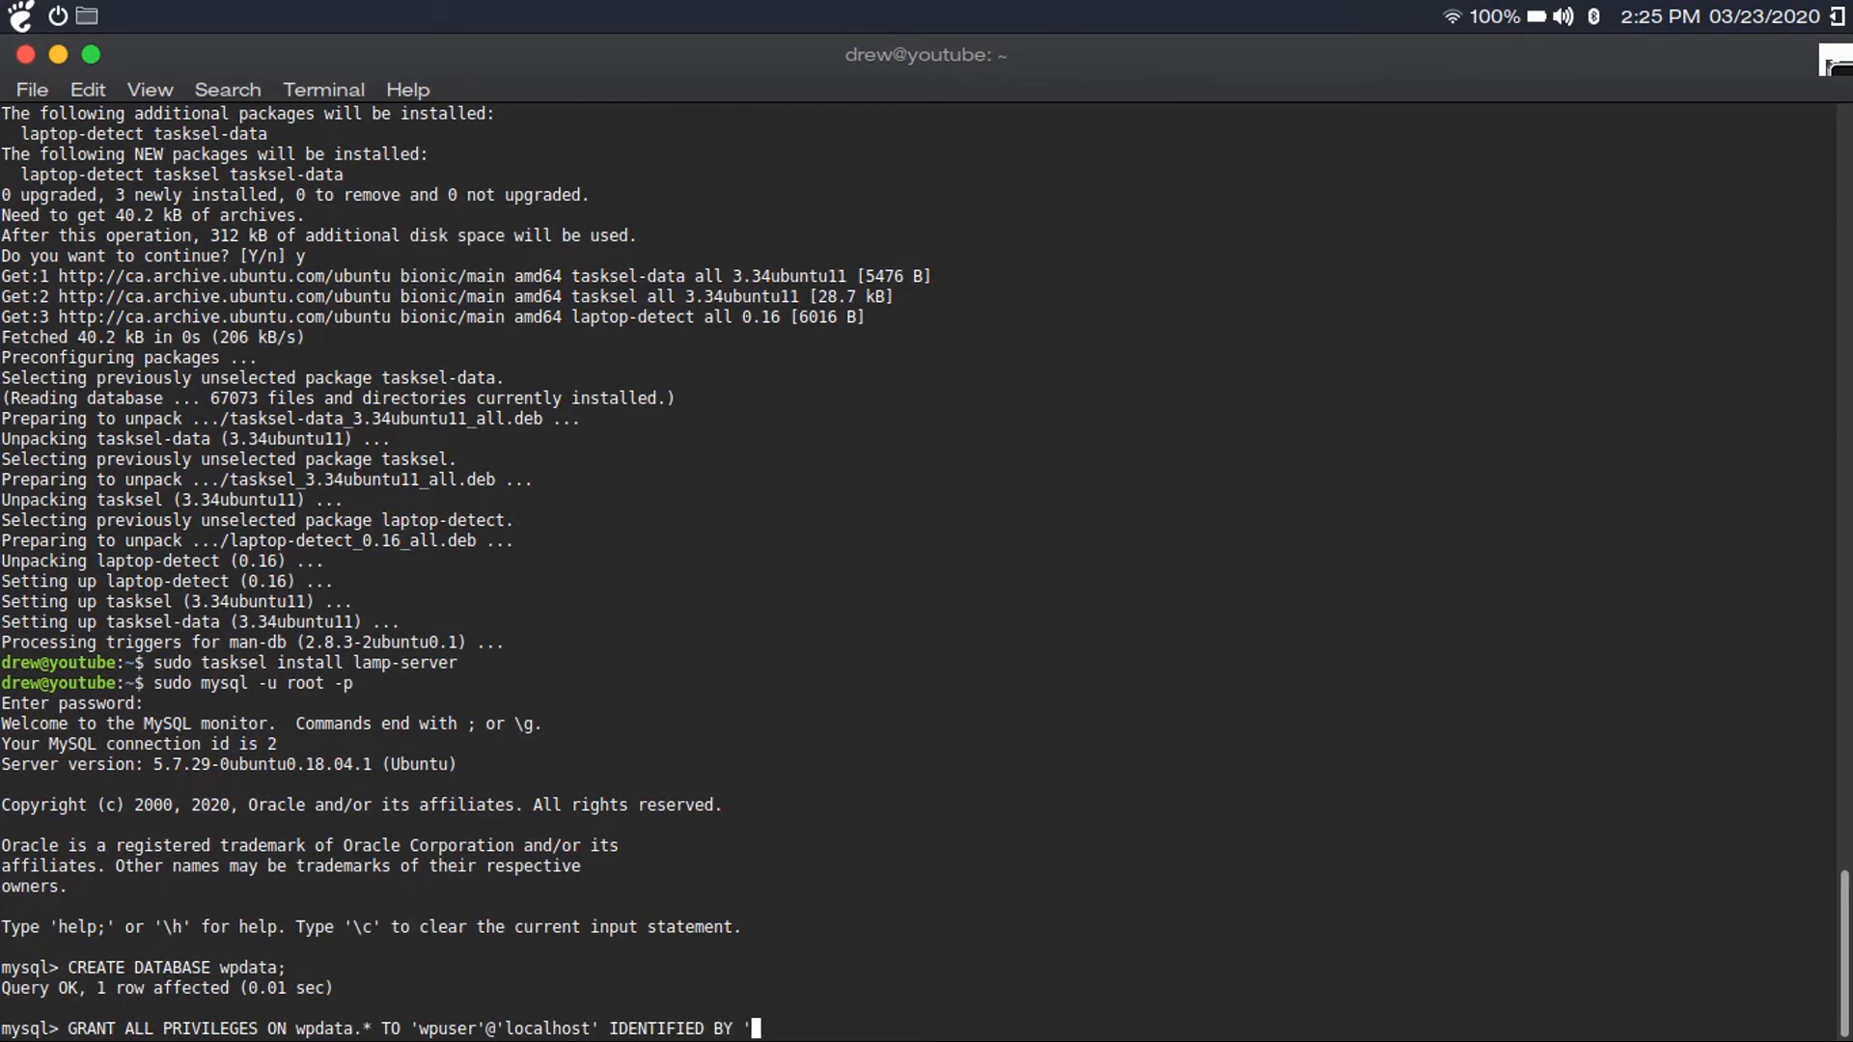
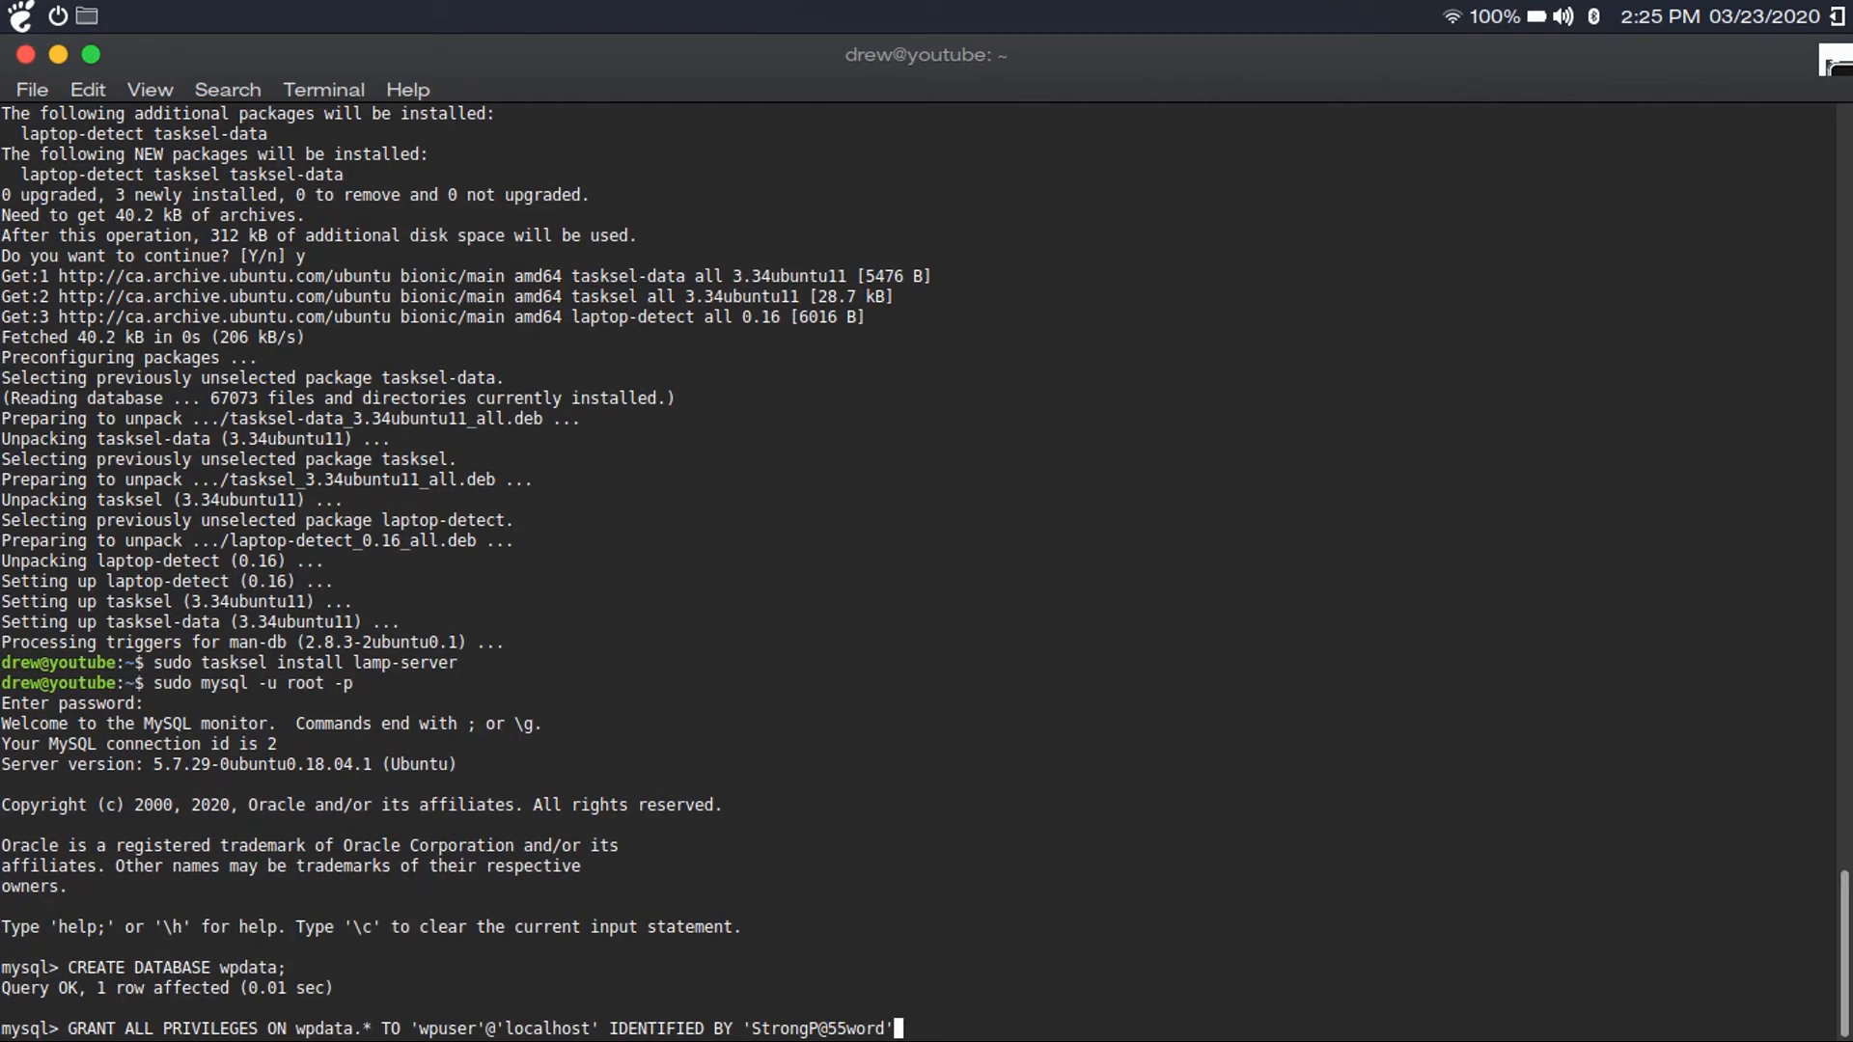
text(;)
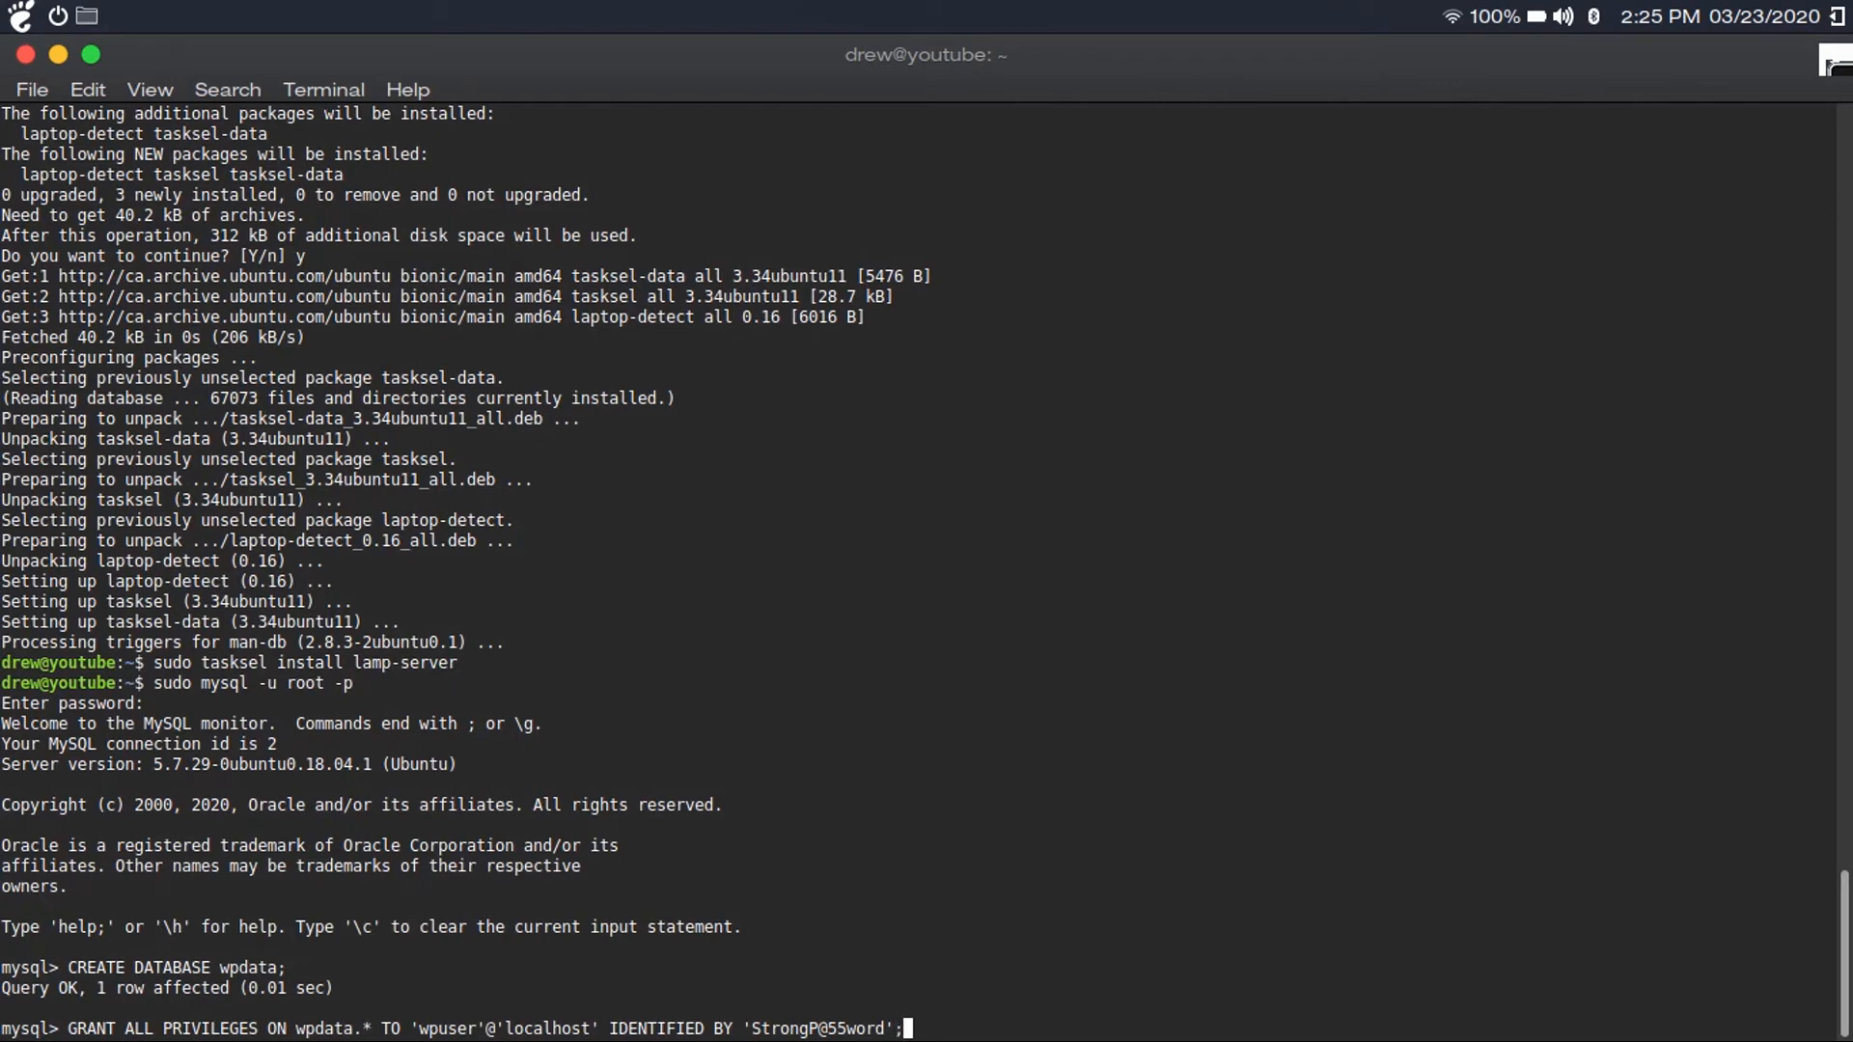
key(Return)
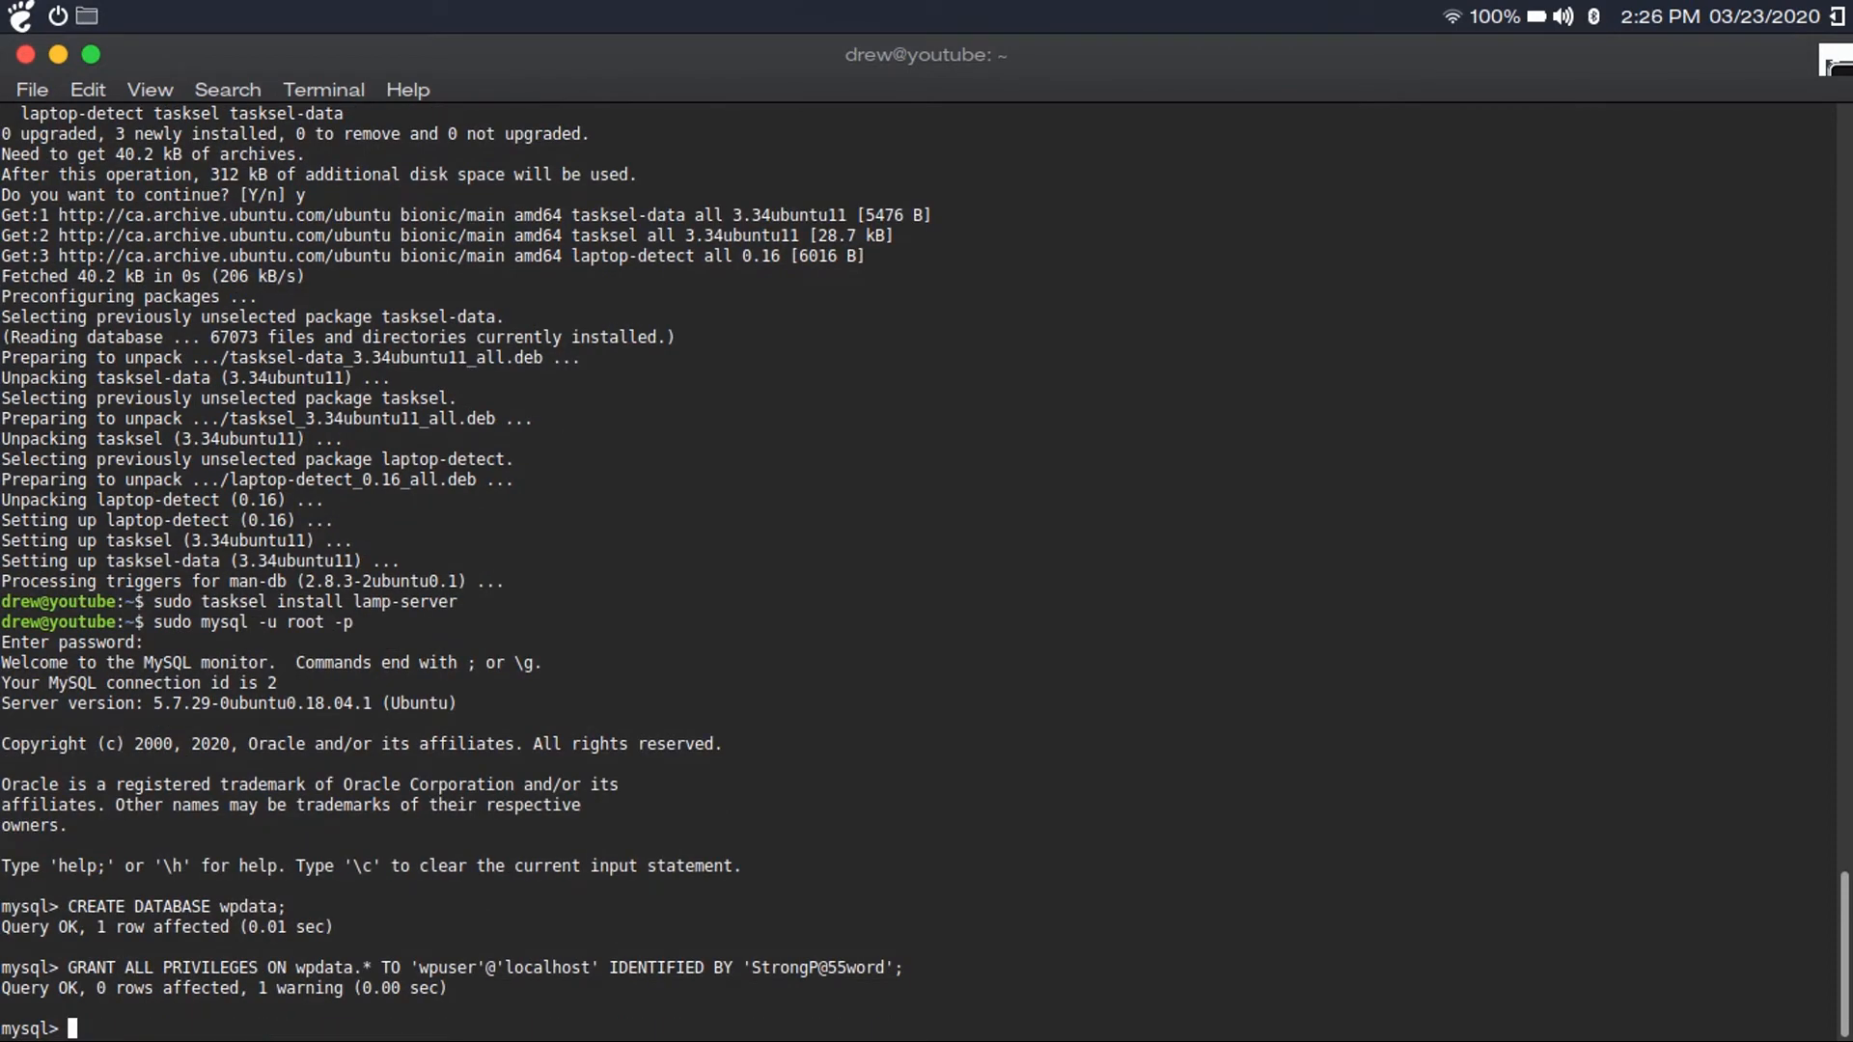
text(exit)
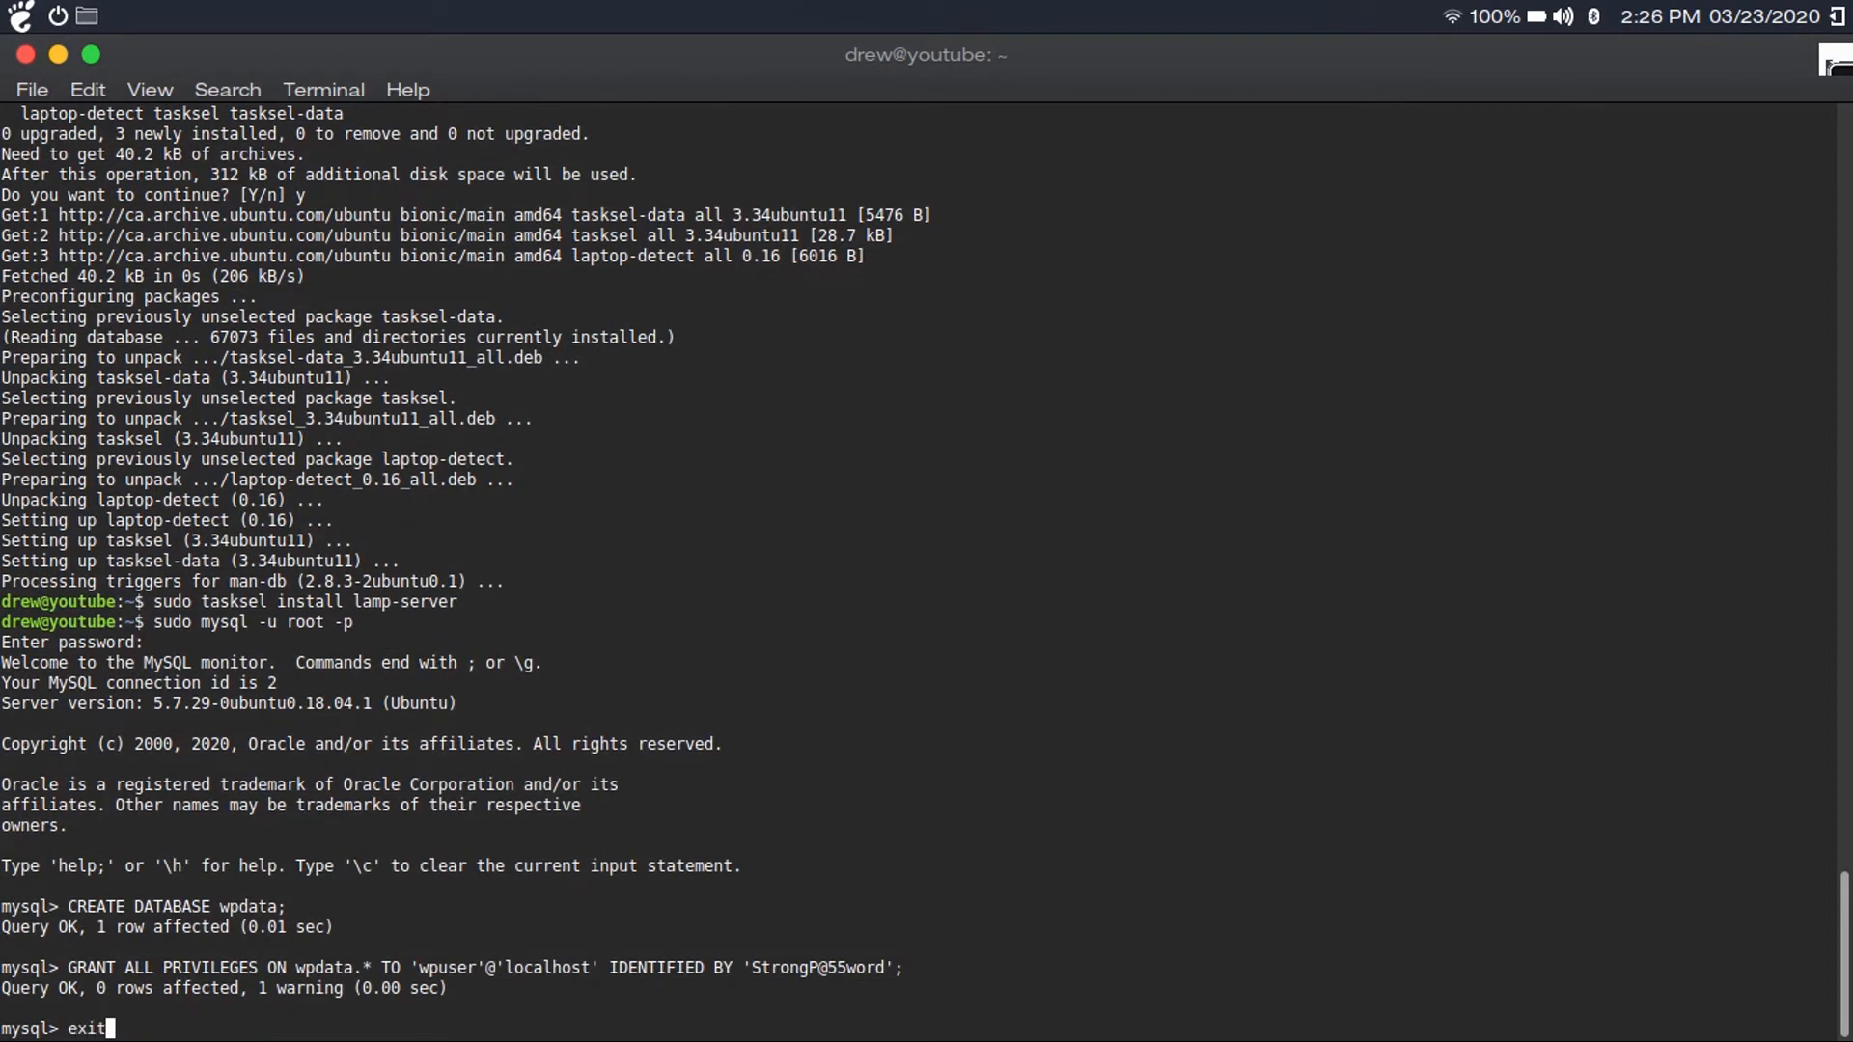
key(Return)
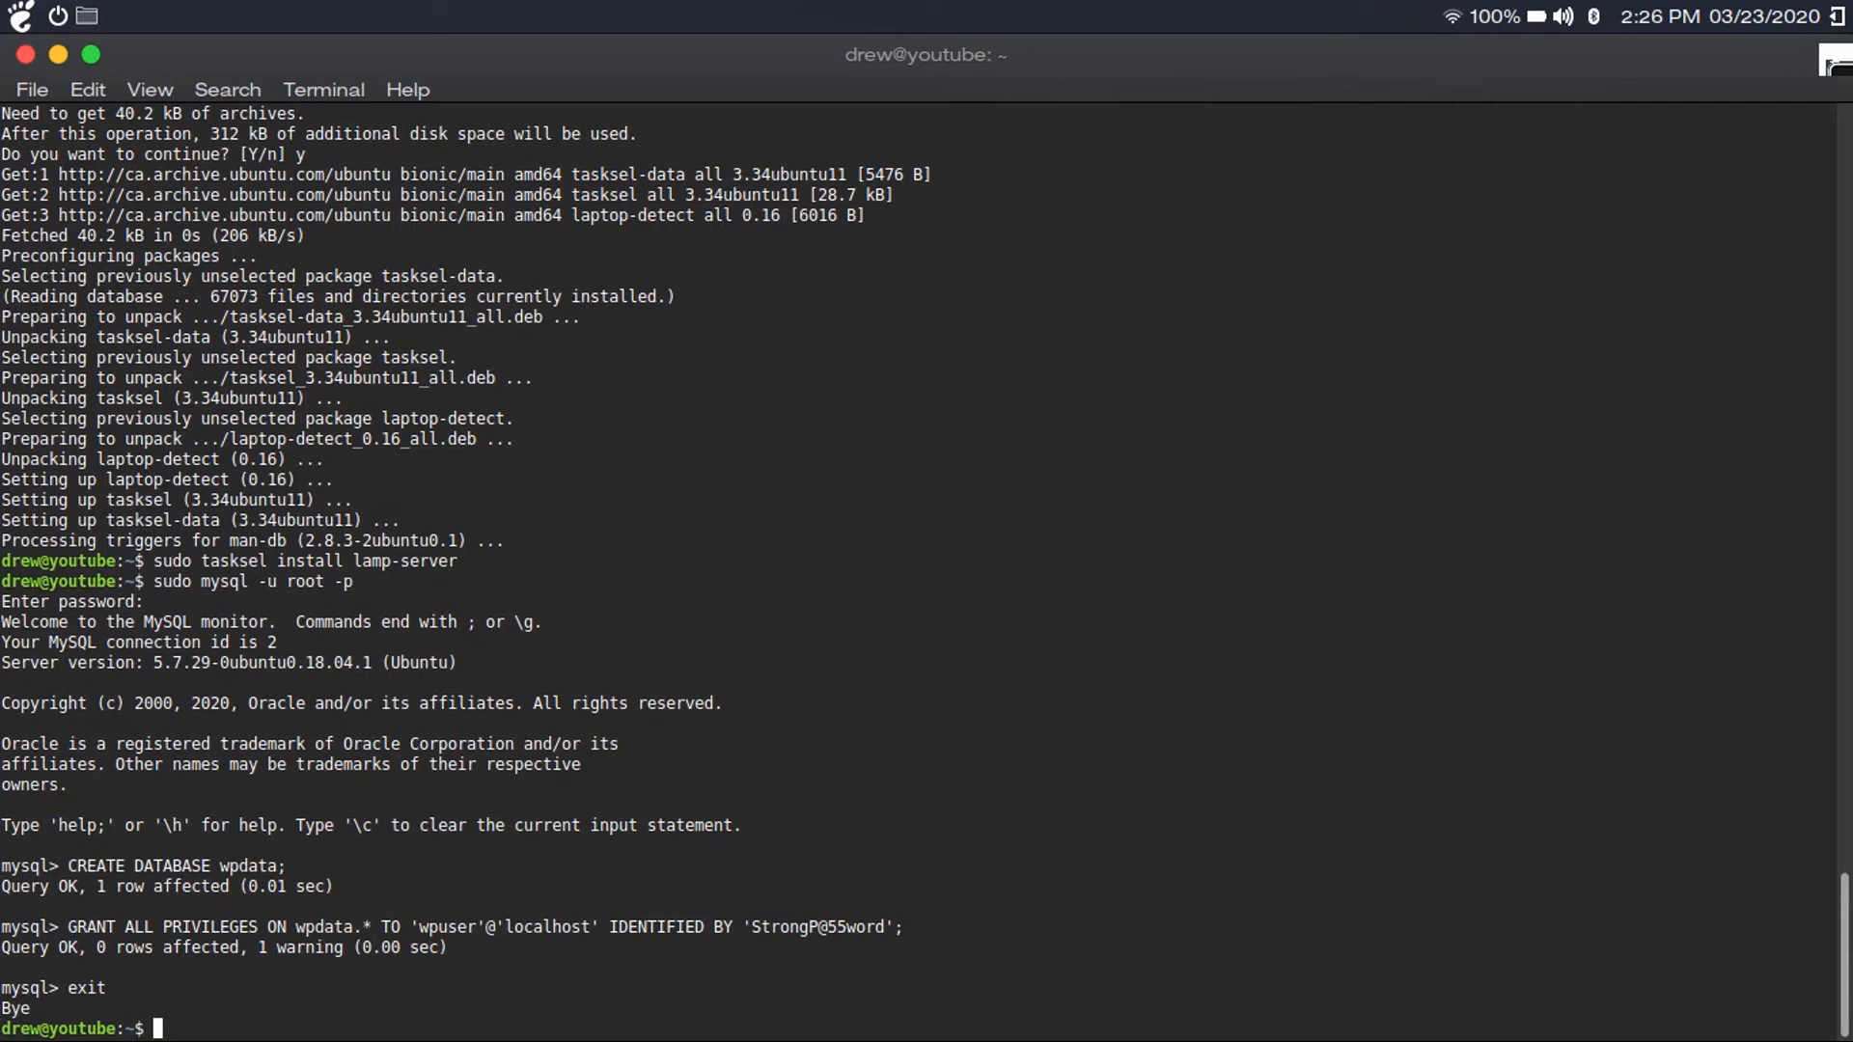
- Move into /var/www/html and download wordpress.org/latest.tar.gz with sudo wget
text(cd /)
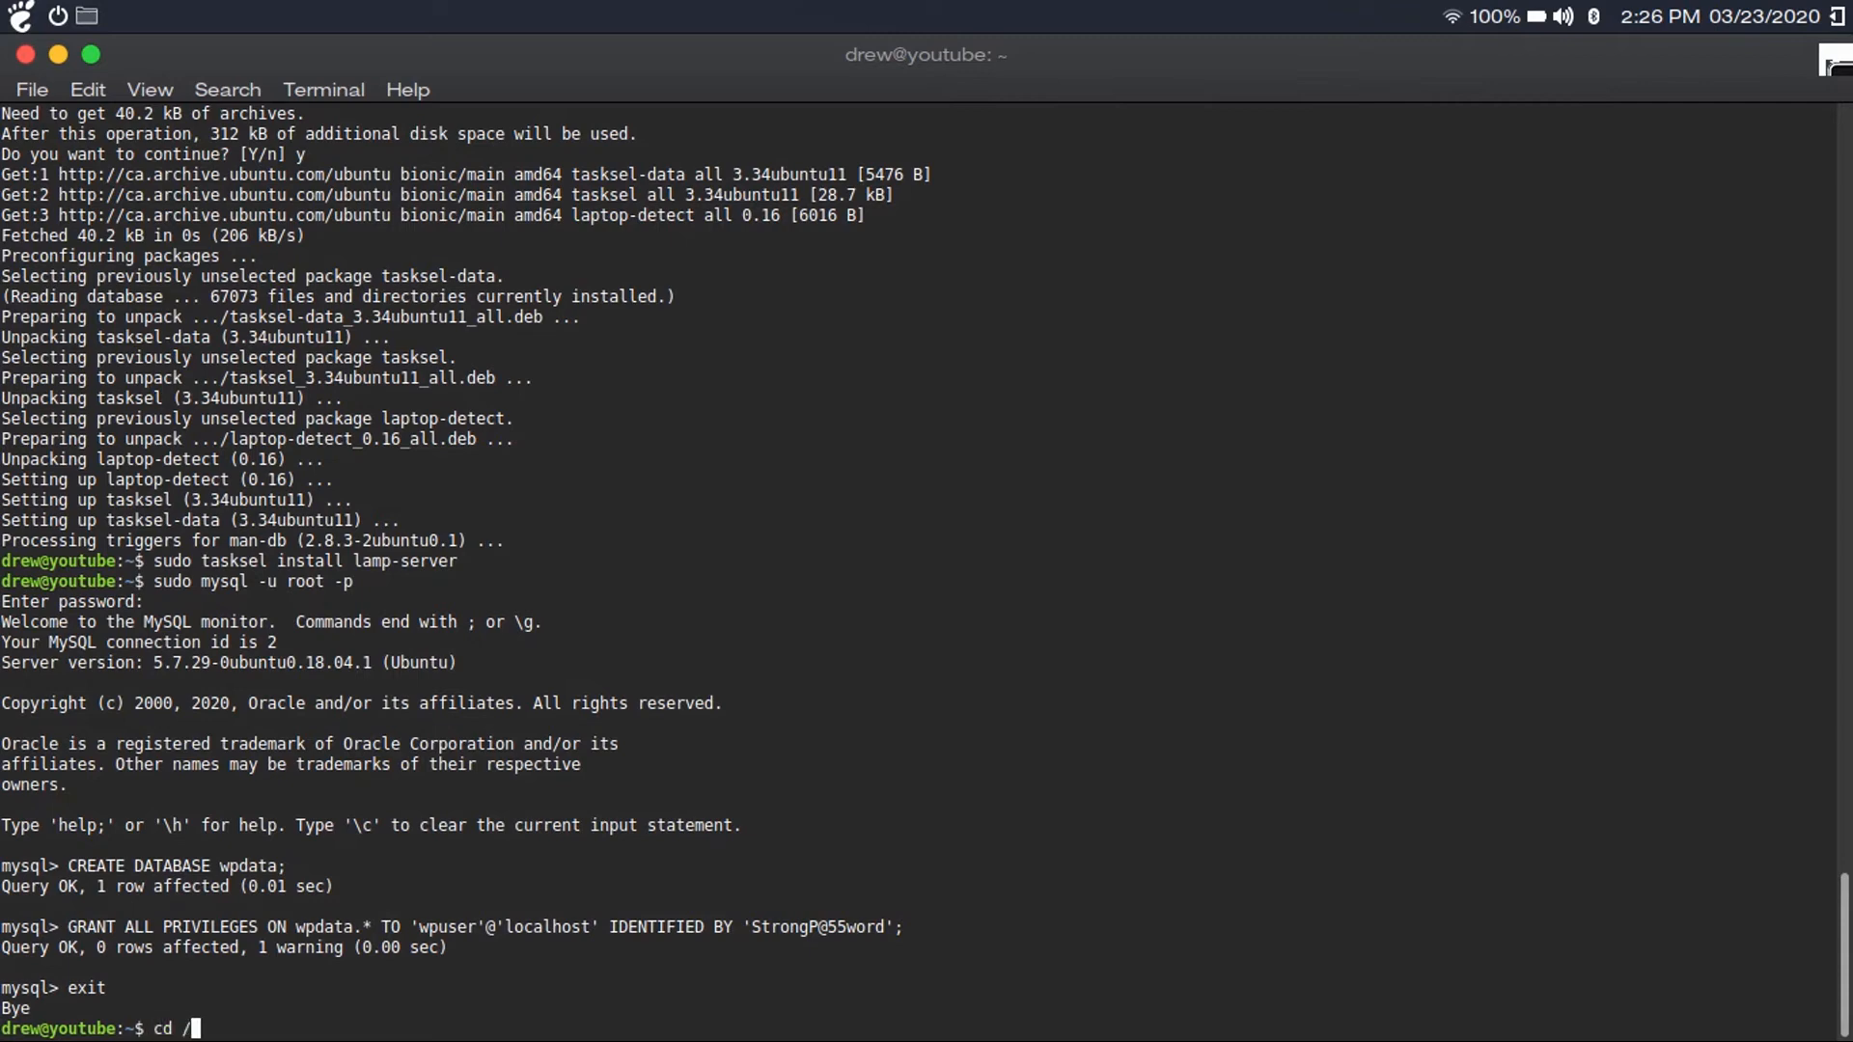
text(var/www)
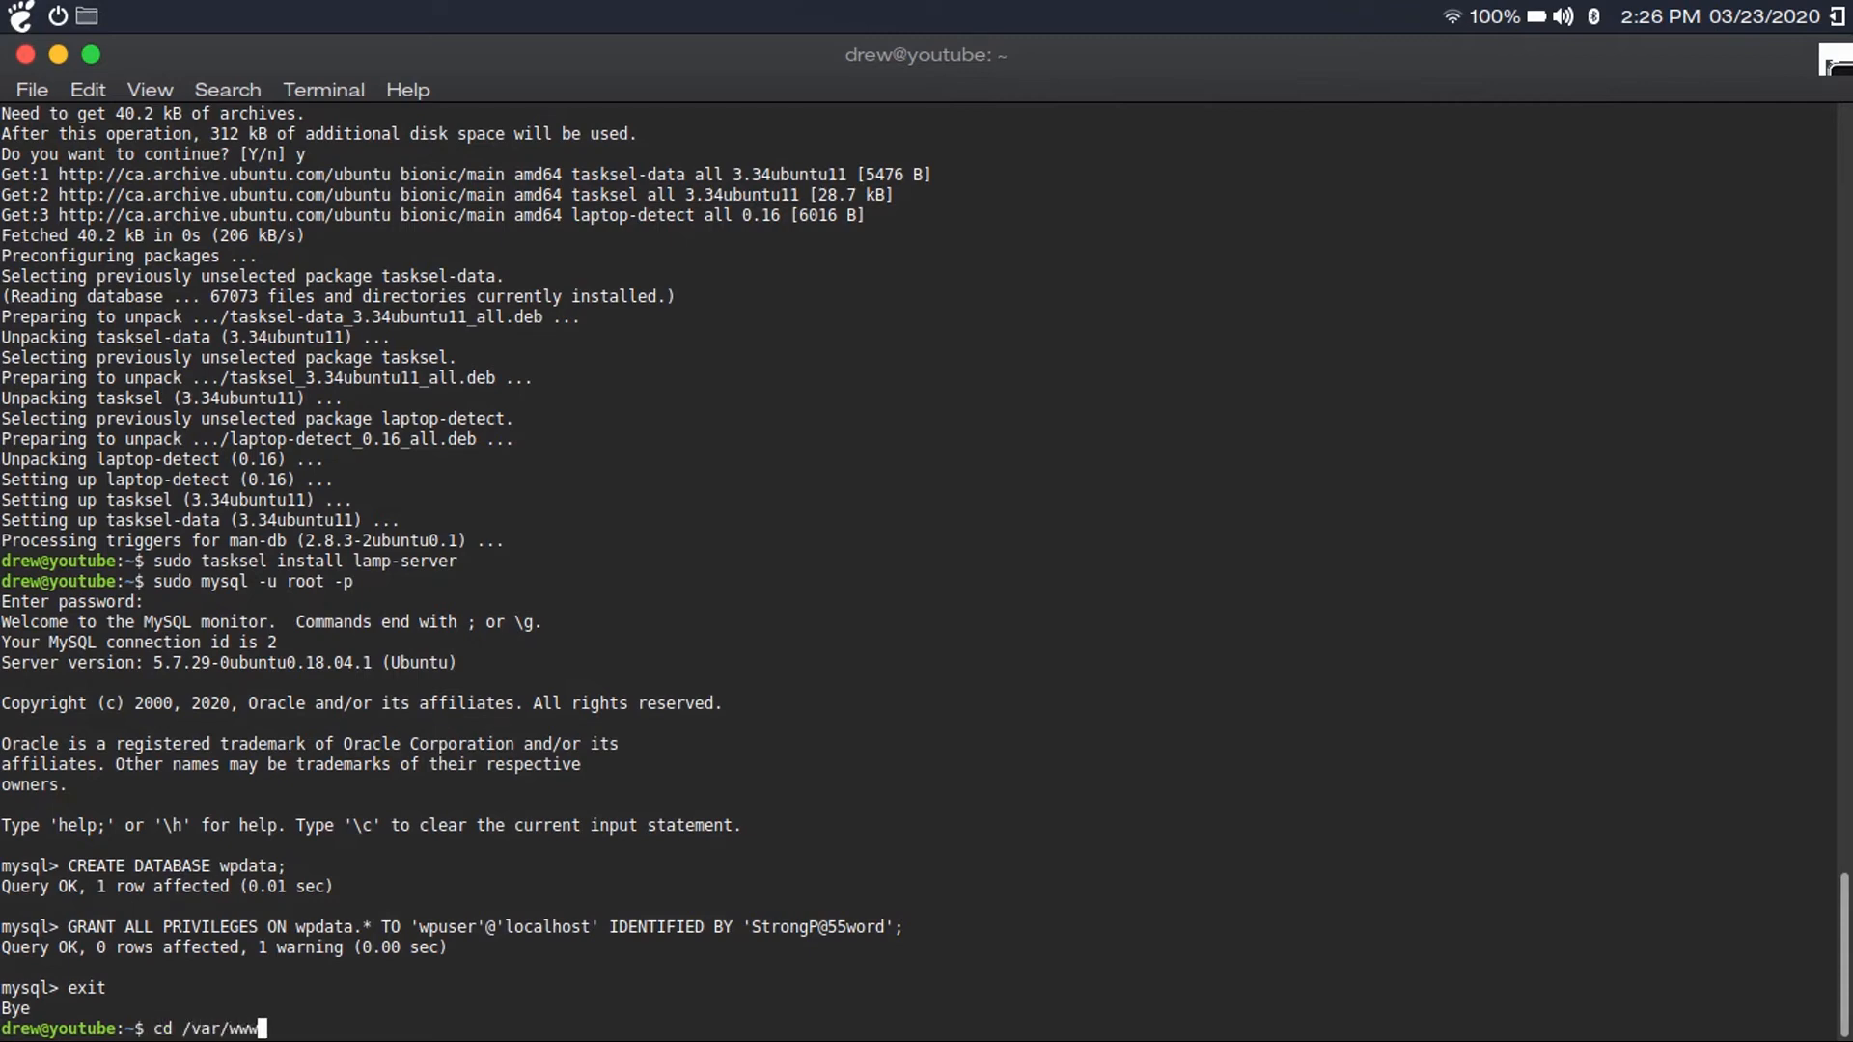
key(Return)
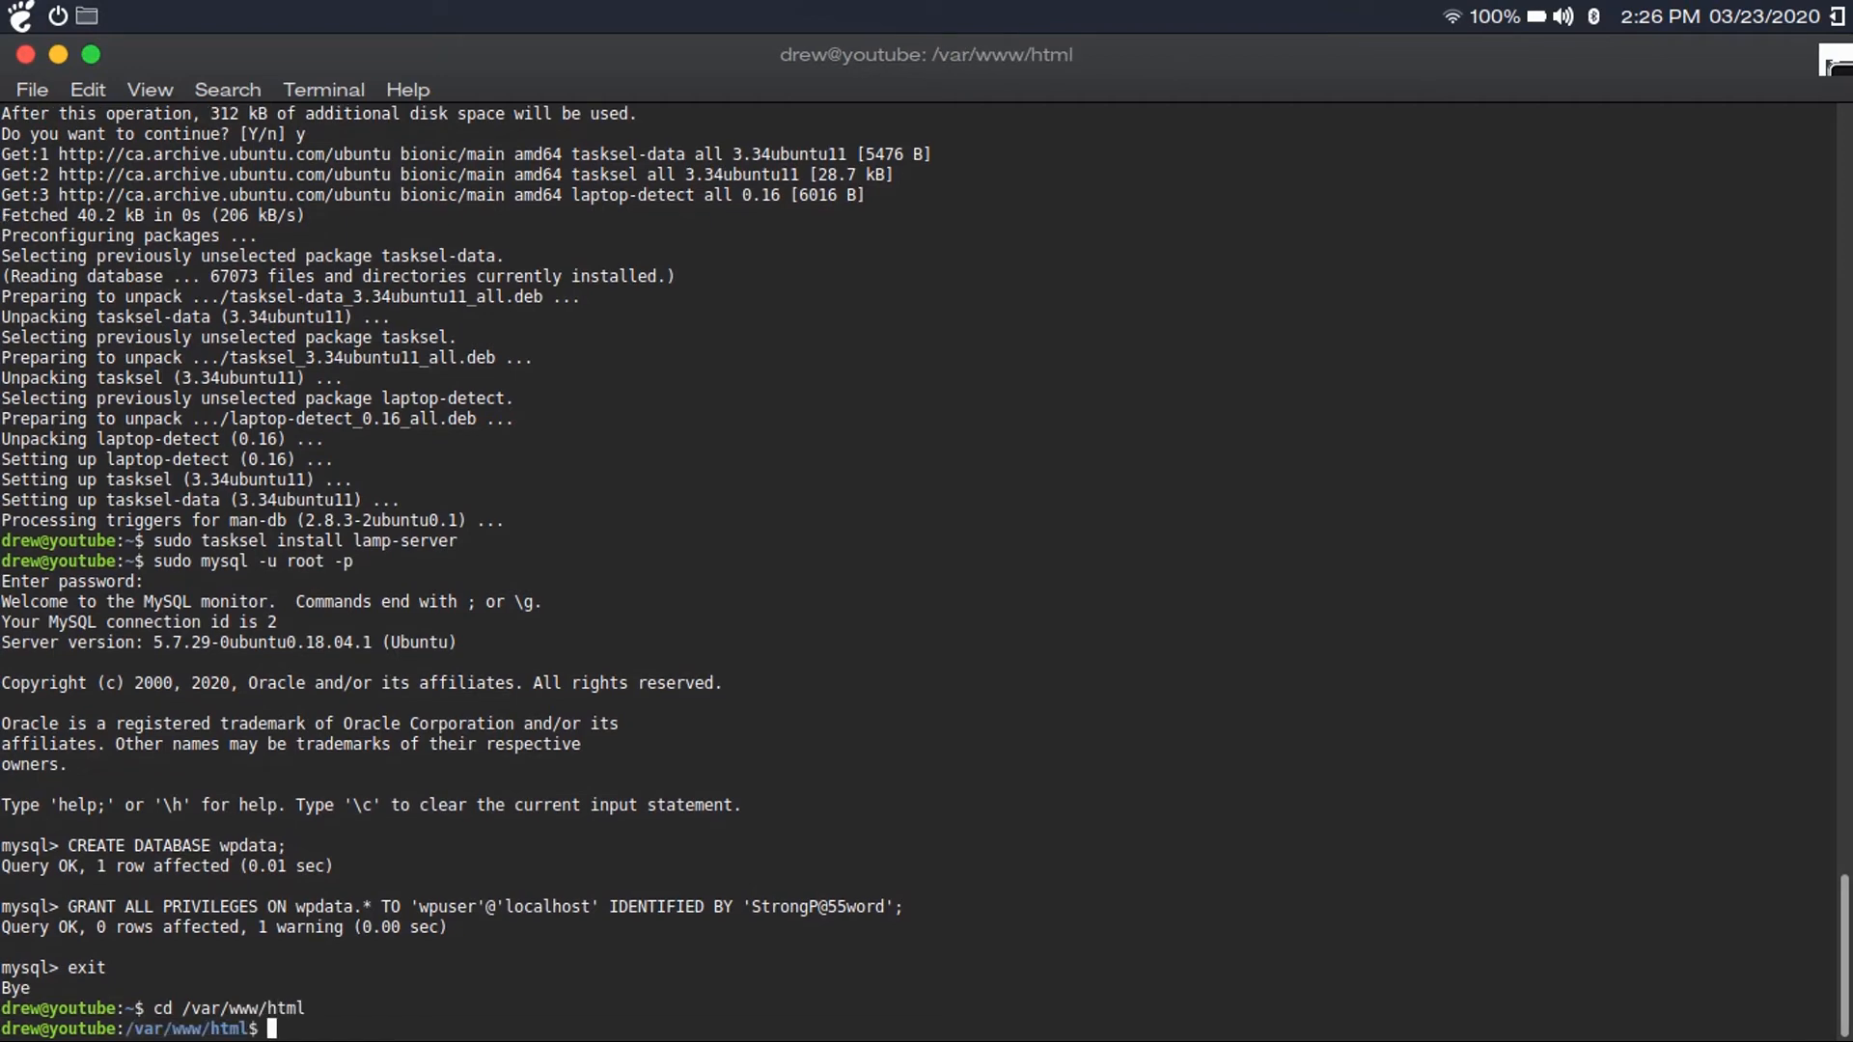
text(sudo wget)
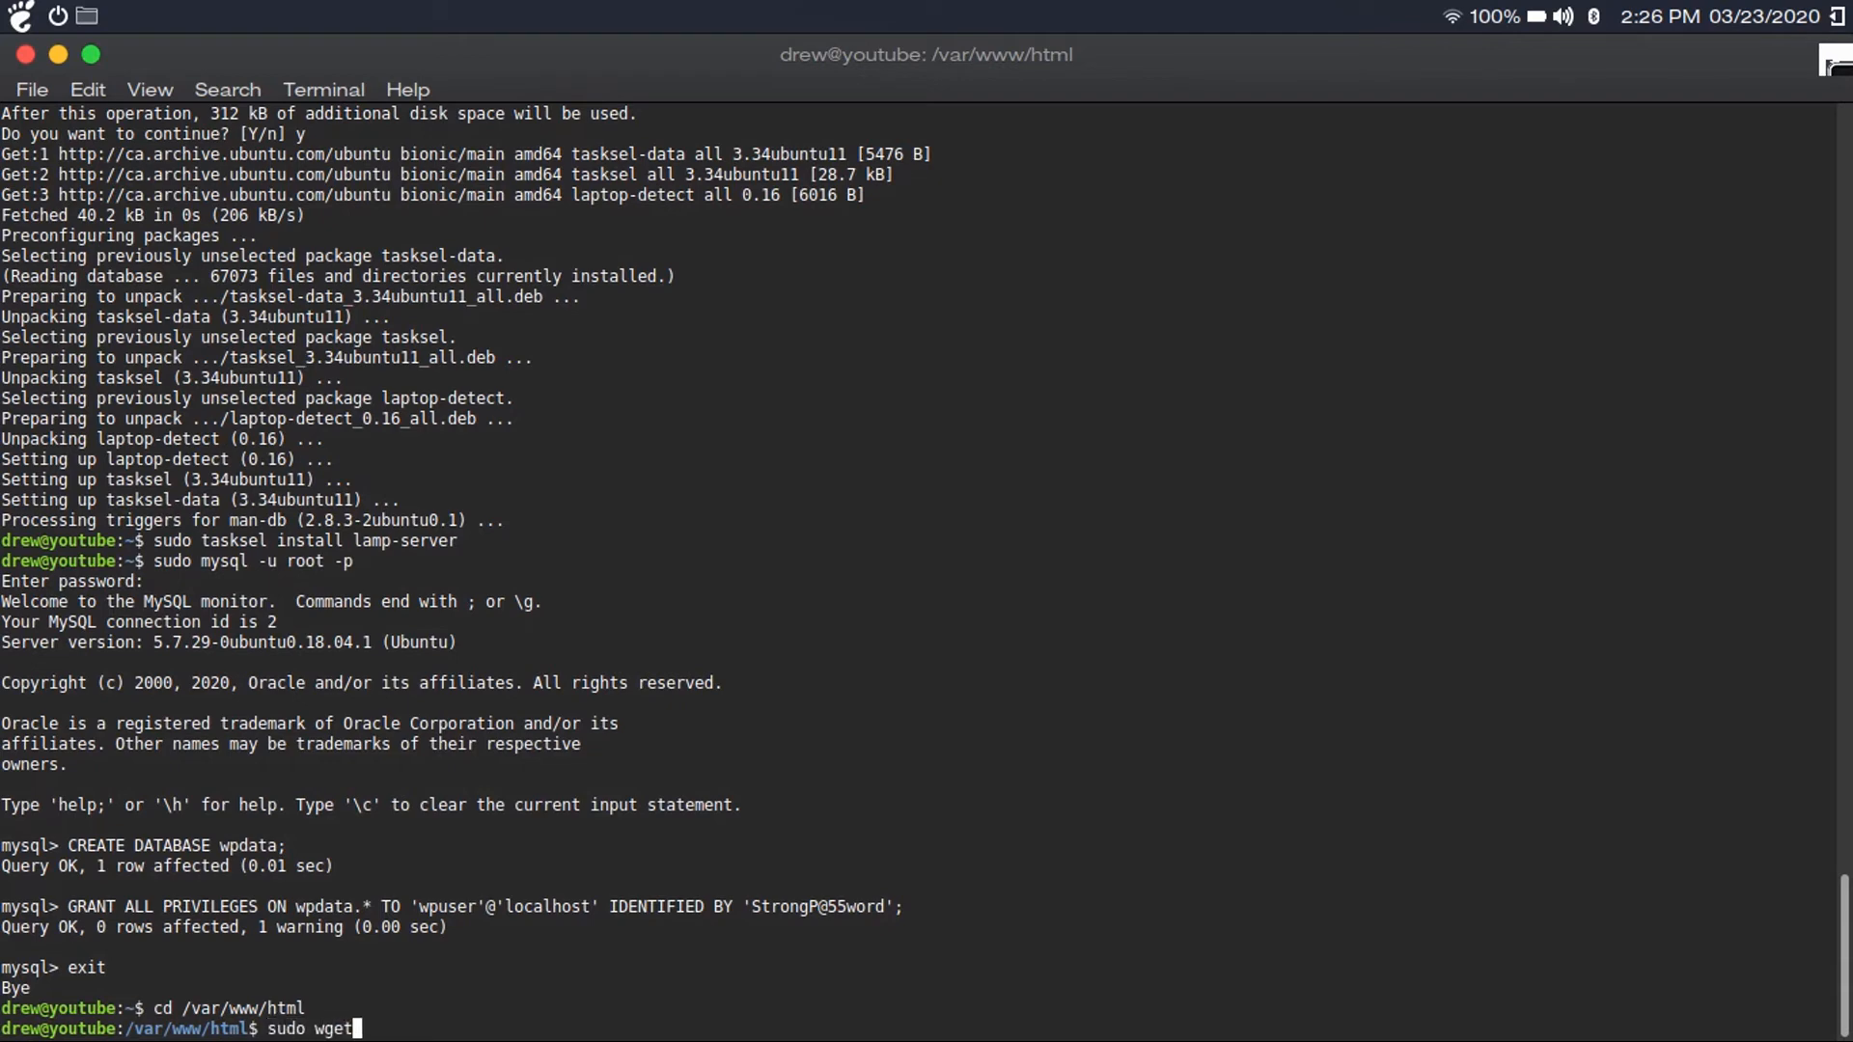
text(wordpress.or)
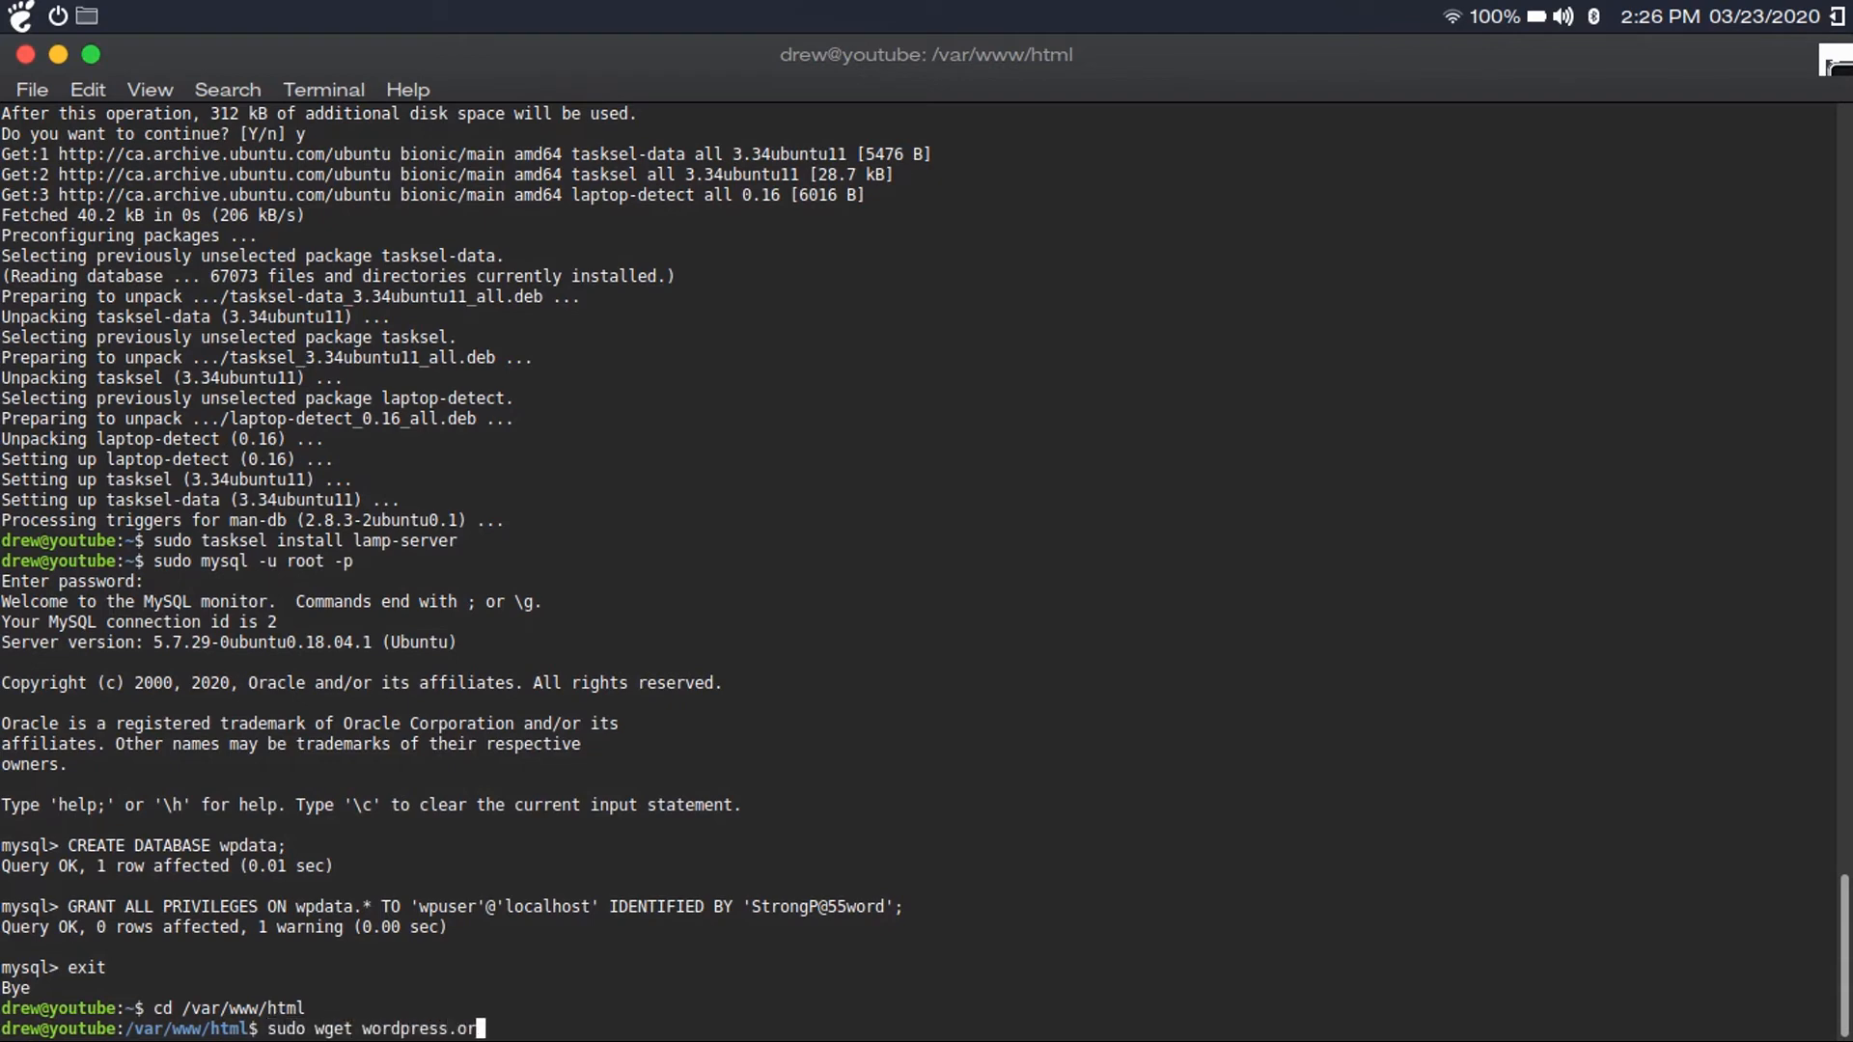
text(g/latest.tar.g)
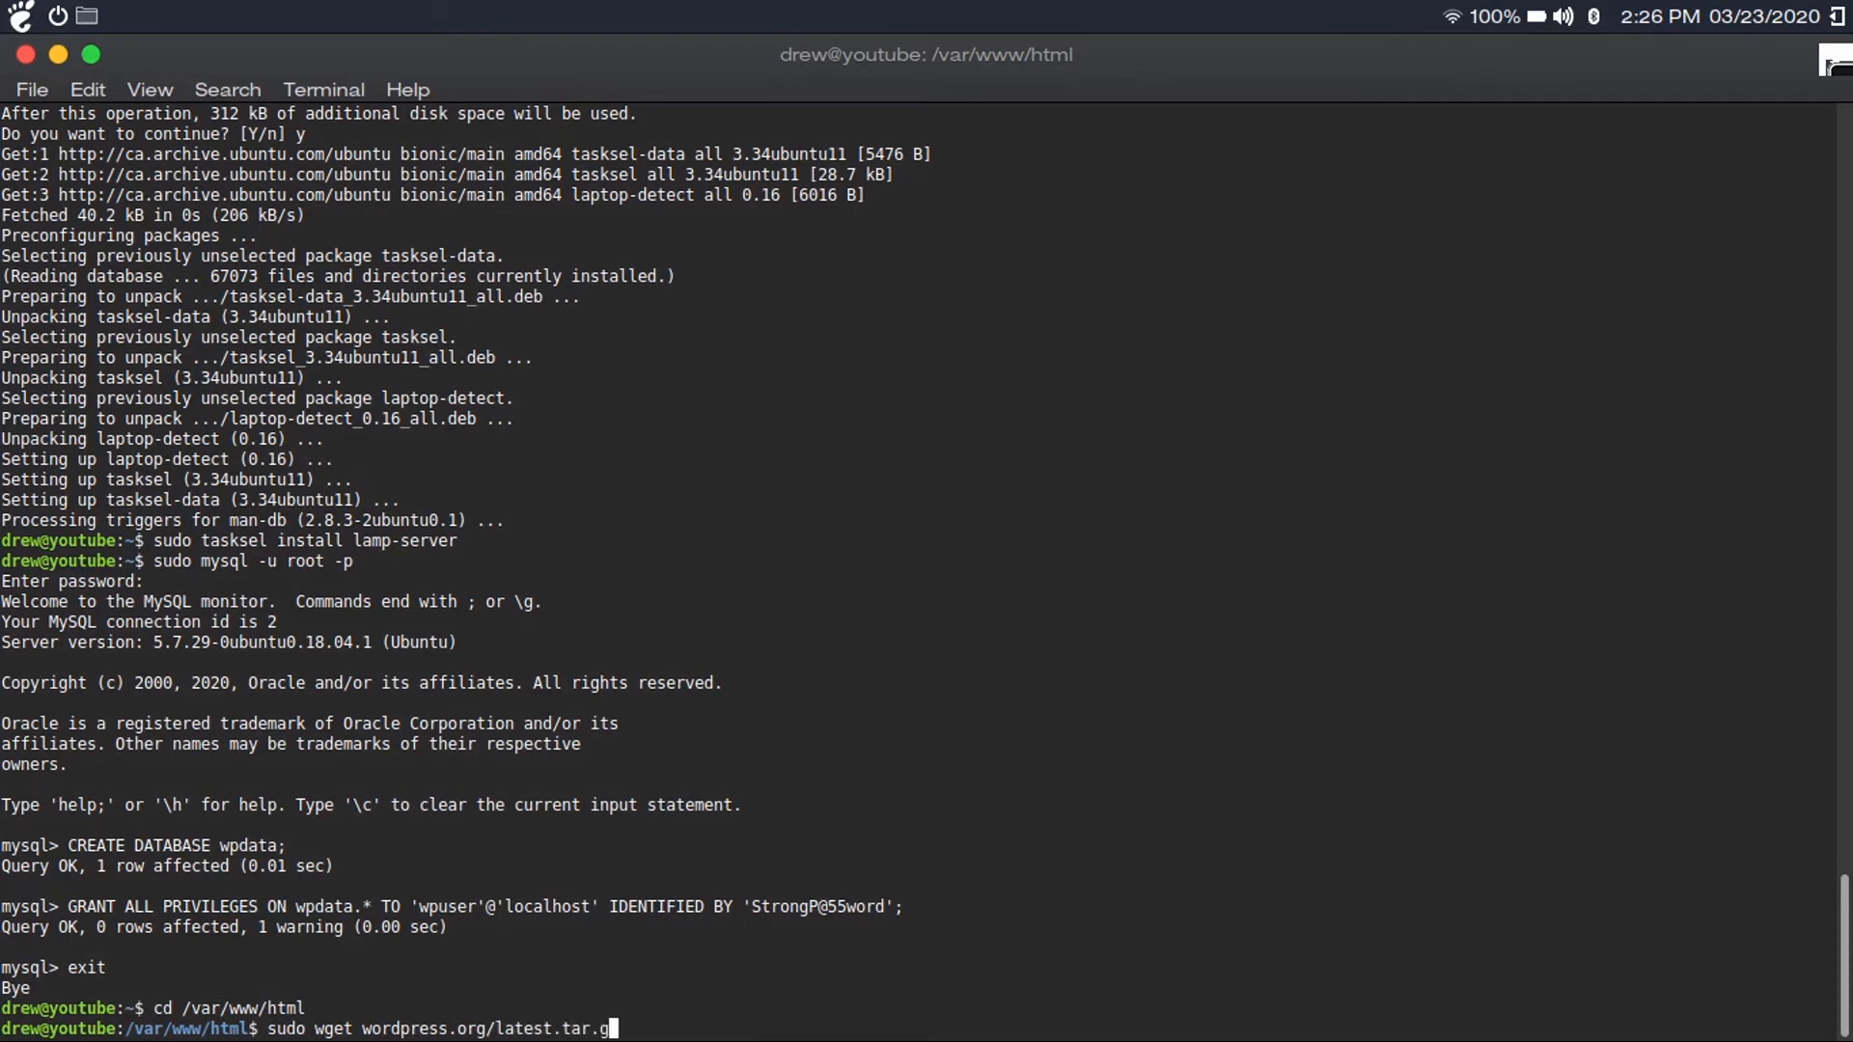
key(Return)
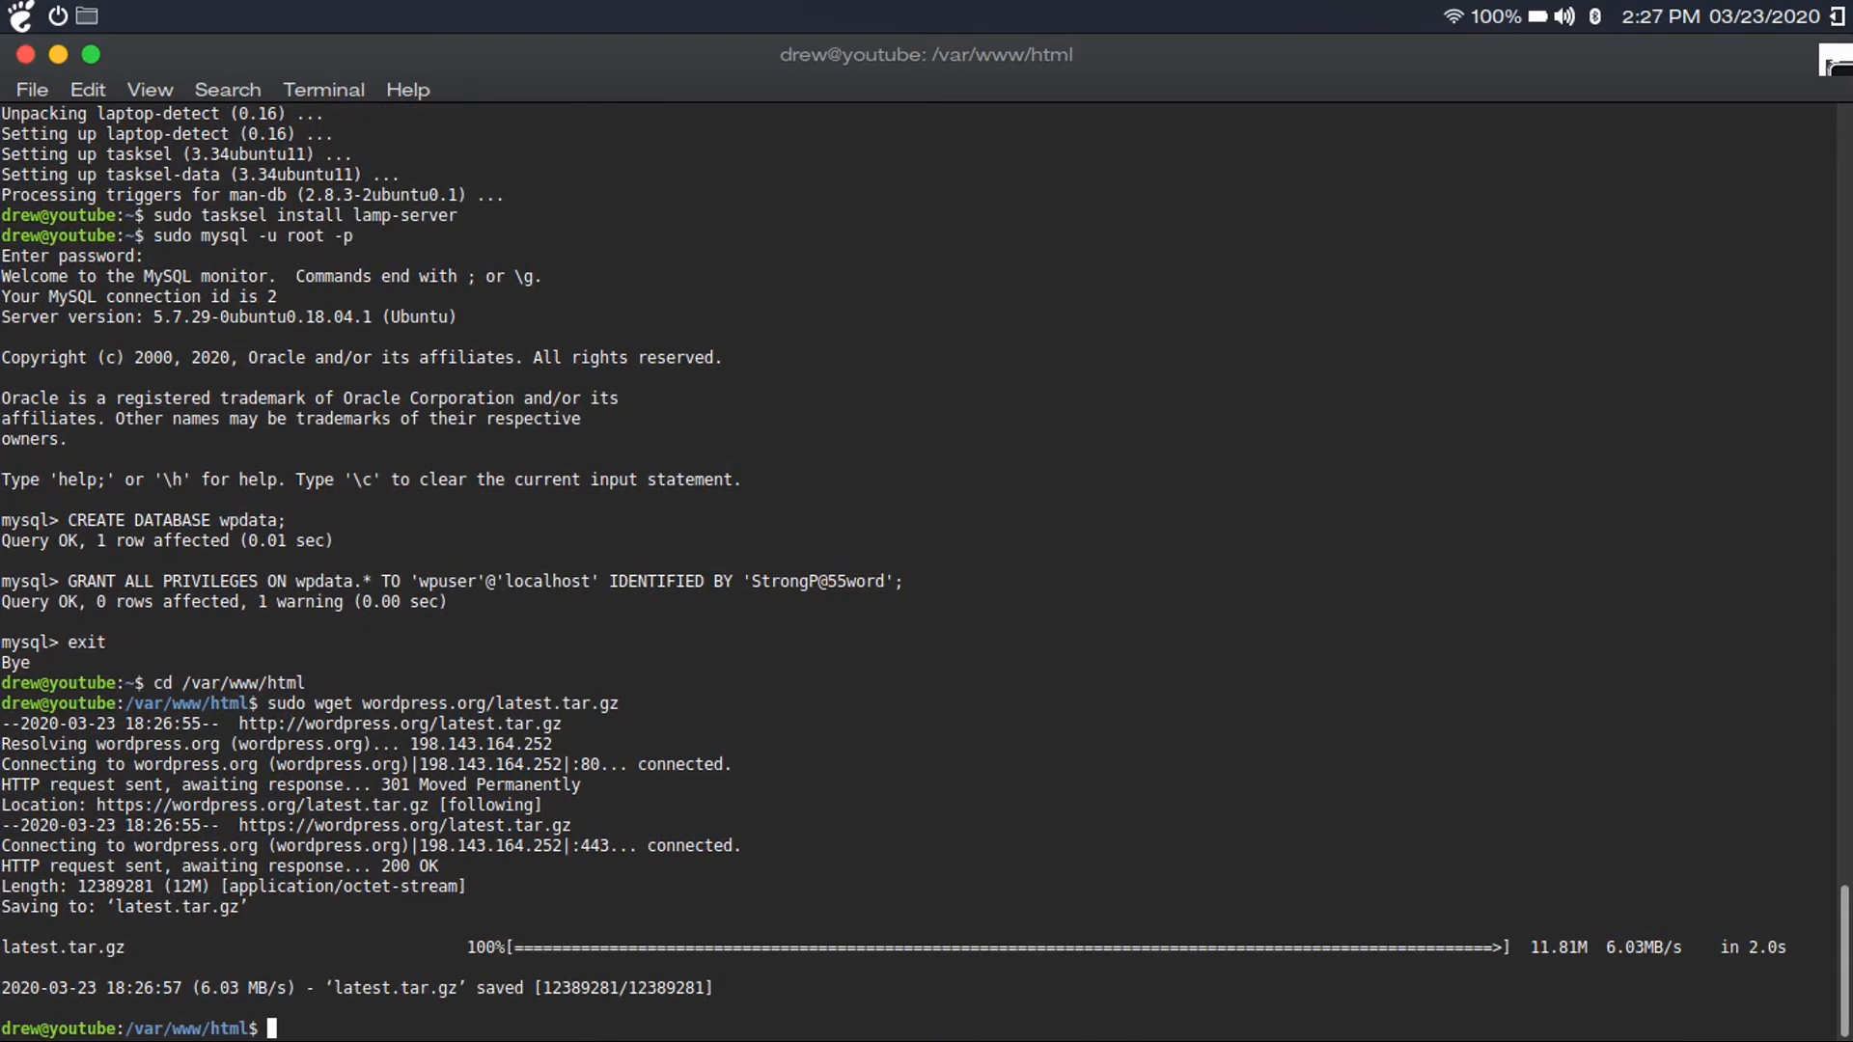
- Extract latest.tar.gz with sudo tar -xvf
text(sudo tar)
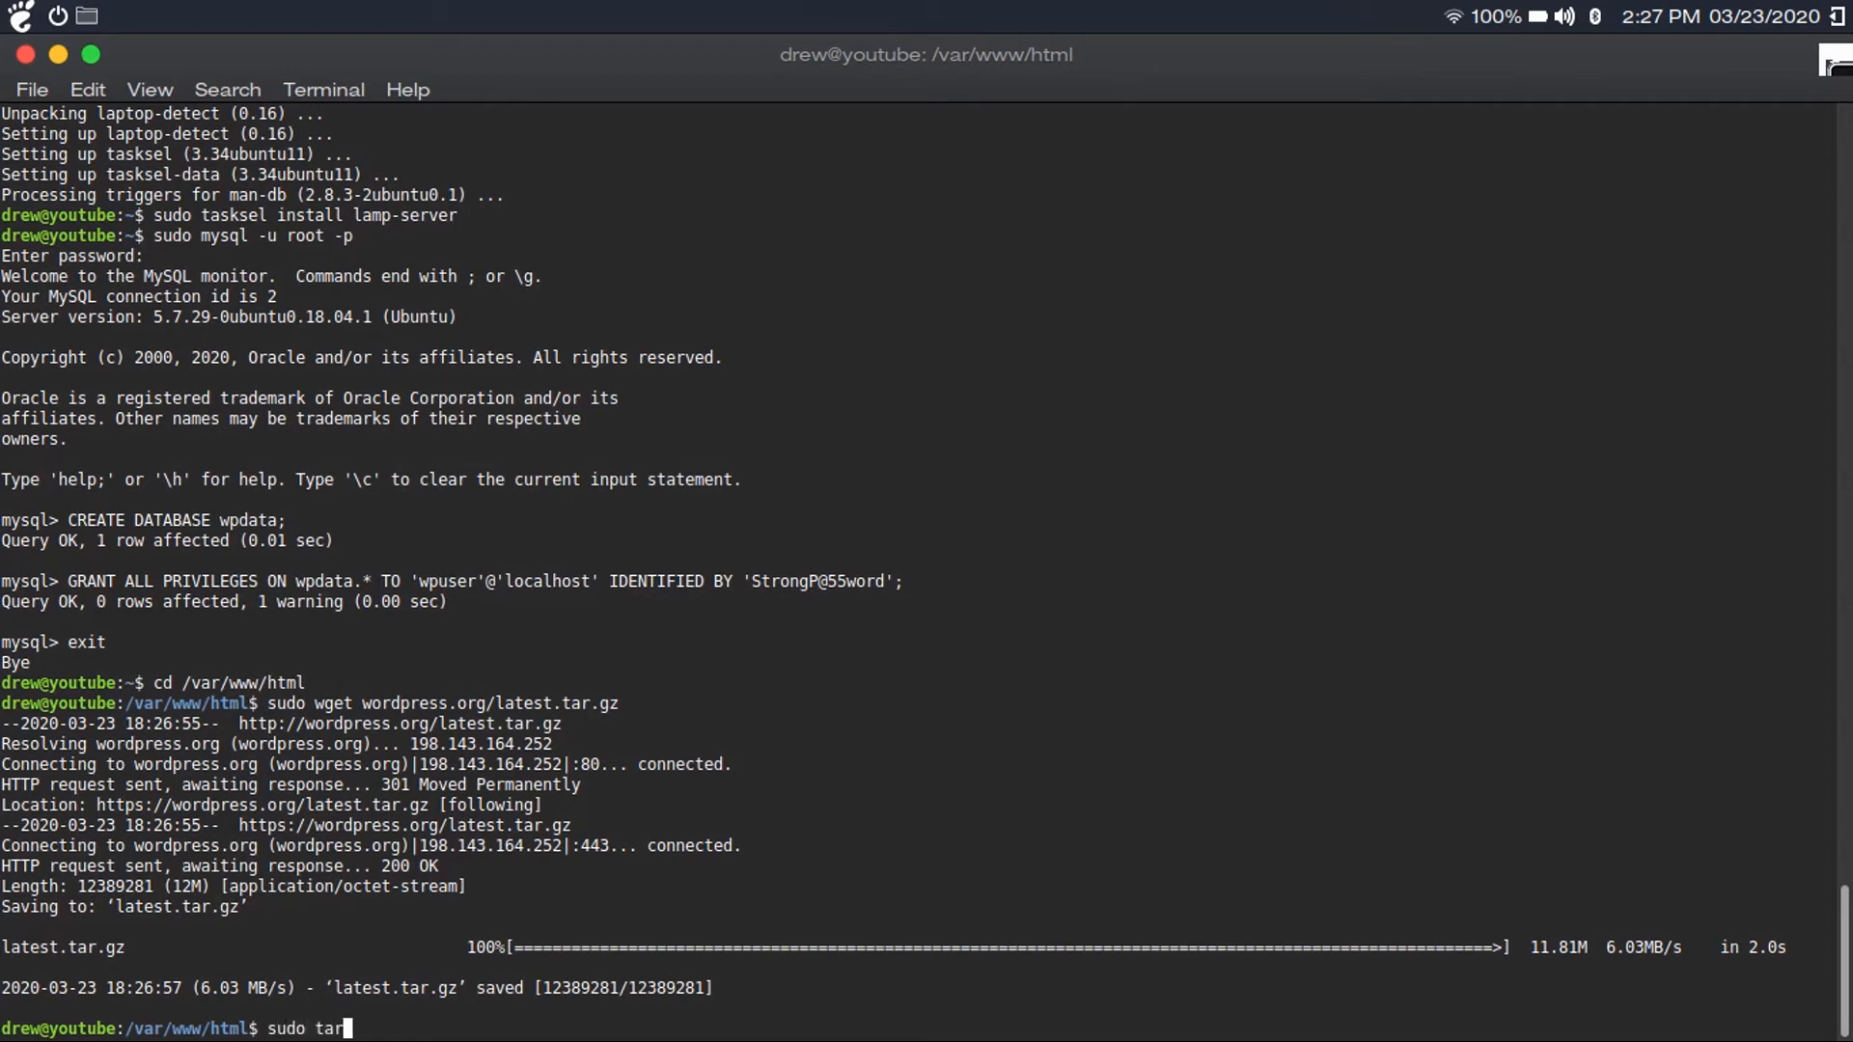
text(-xvf)
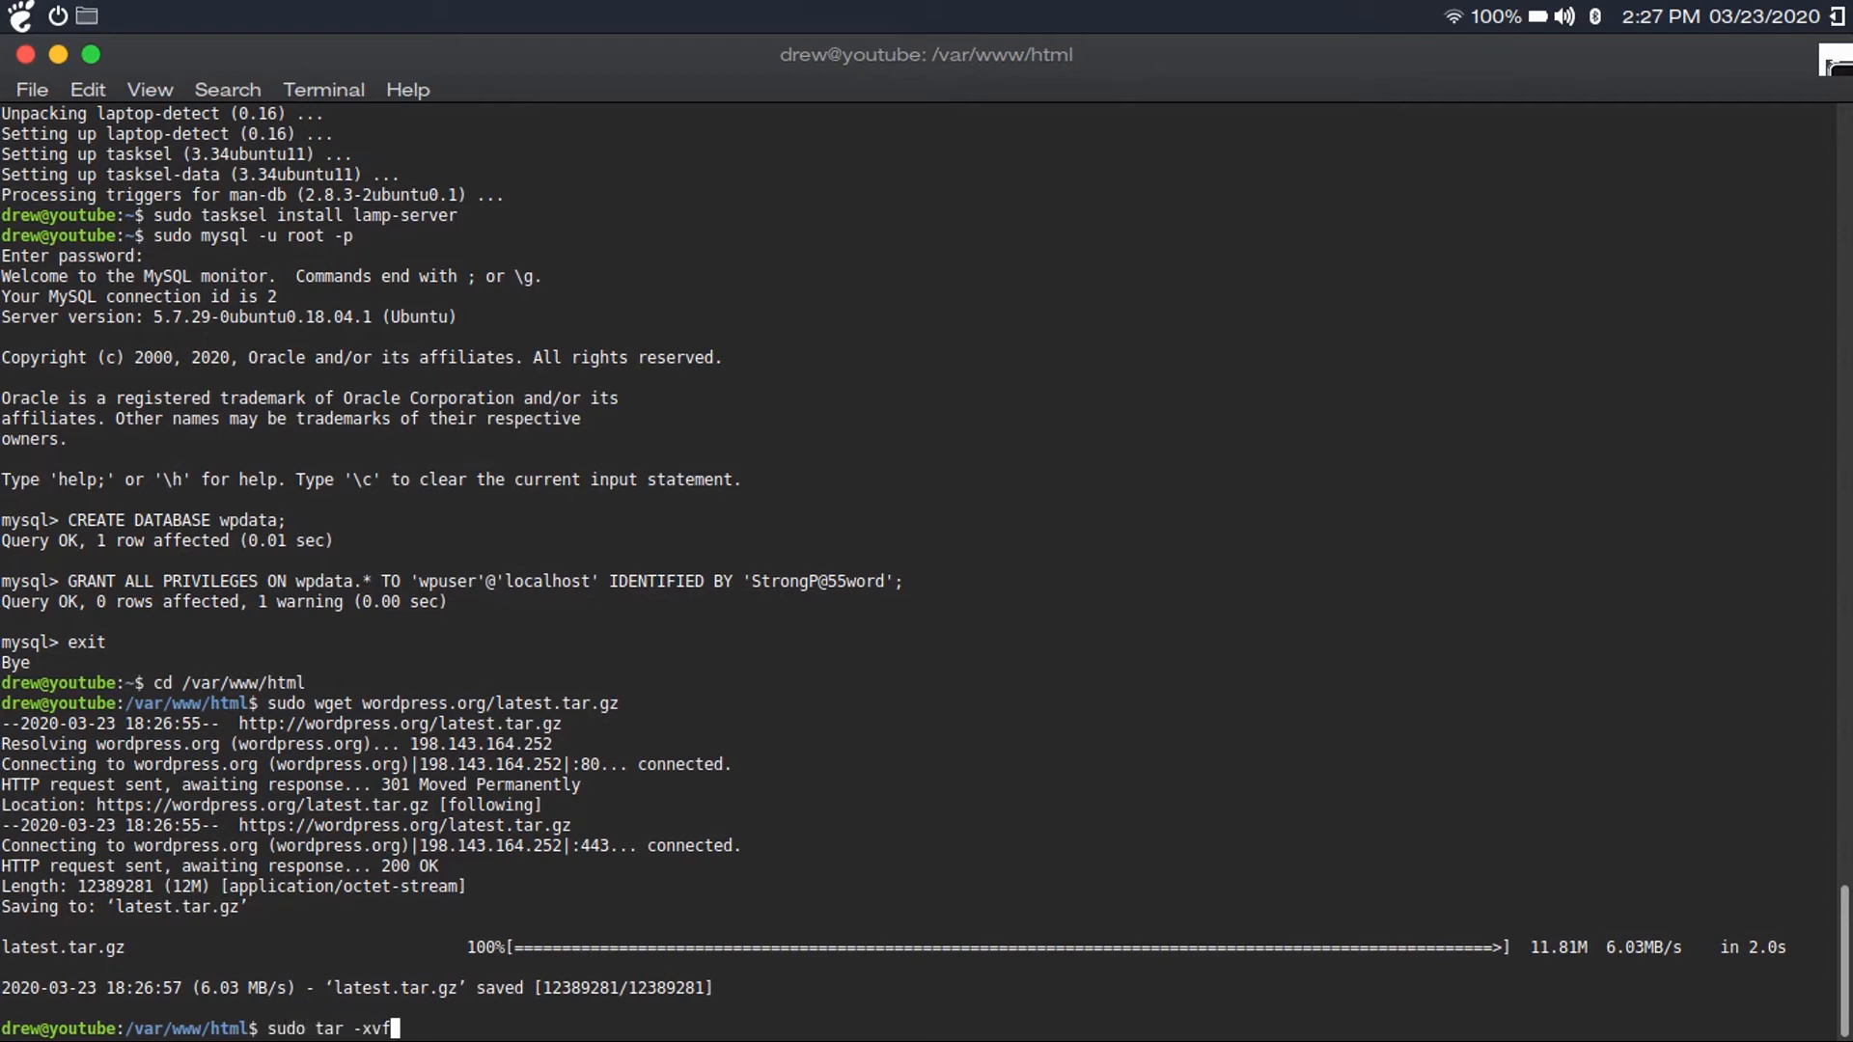
text(latest.t)
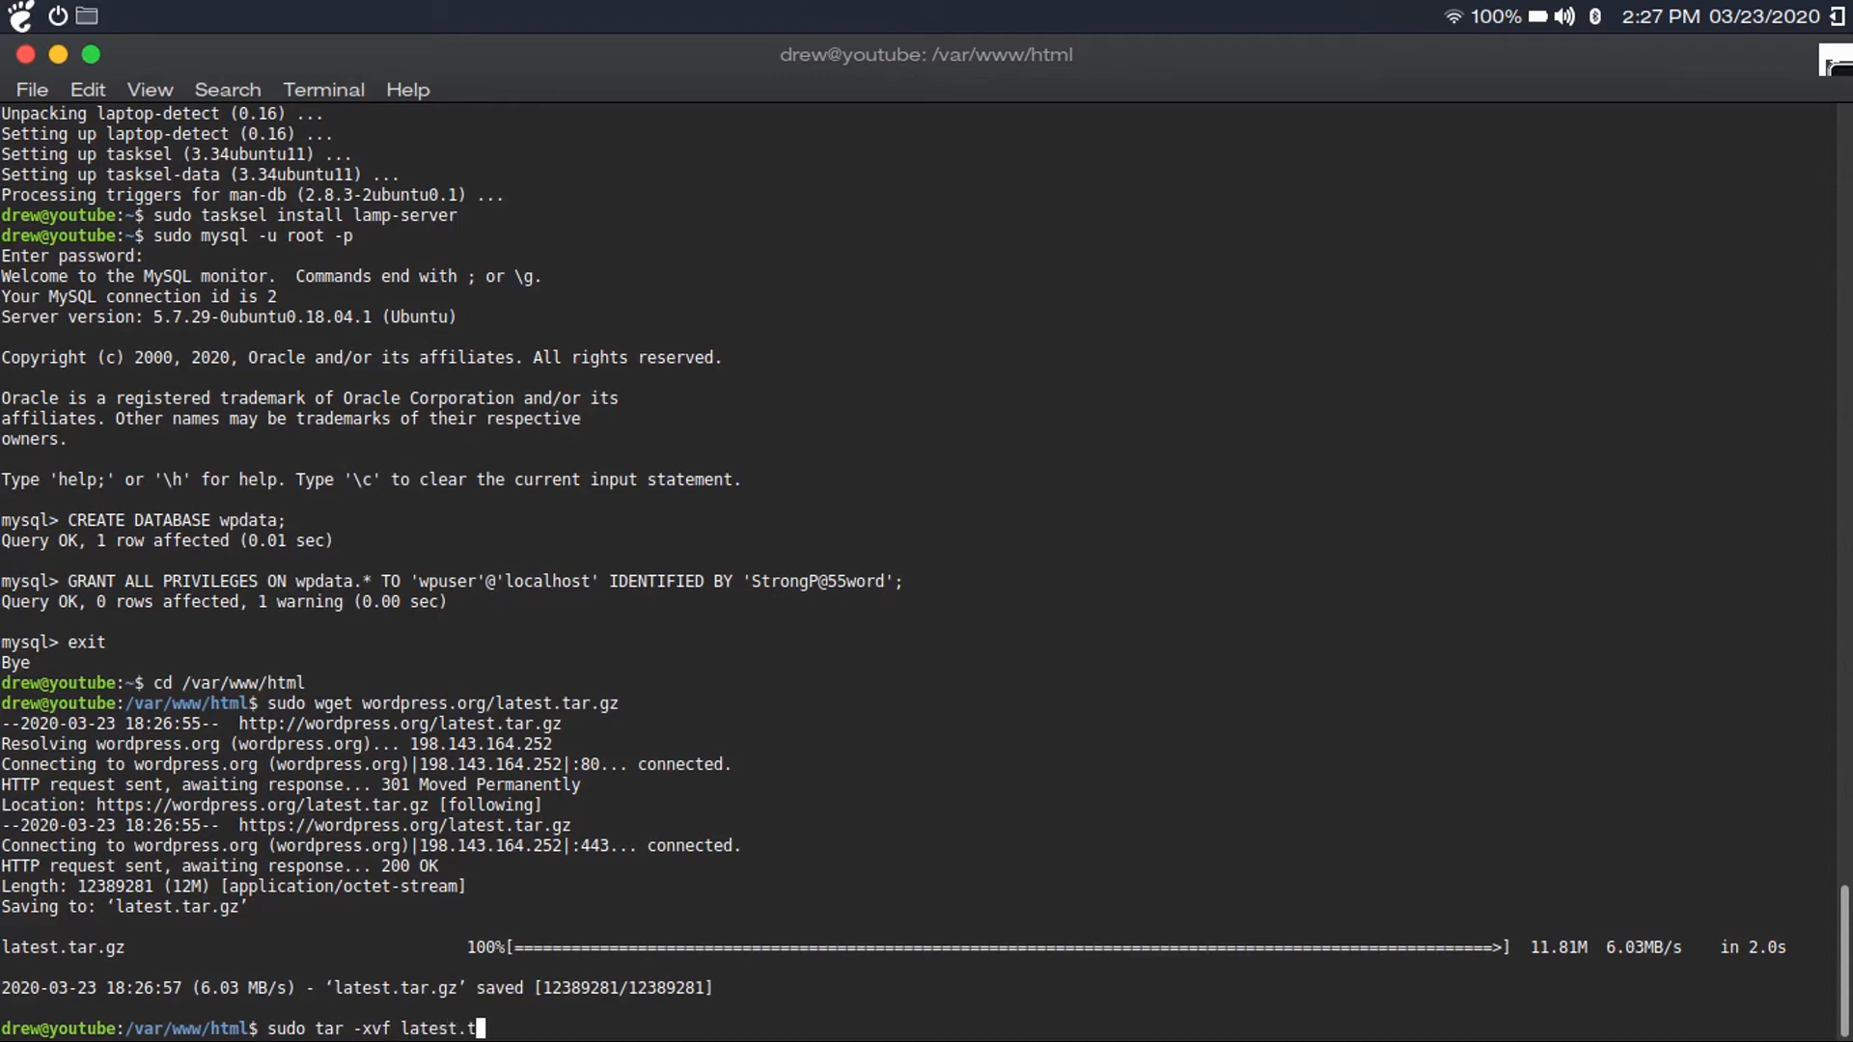
key(Return)
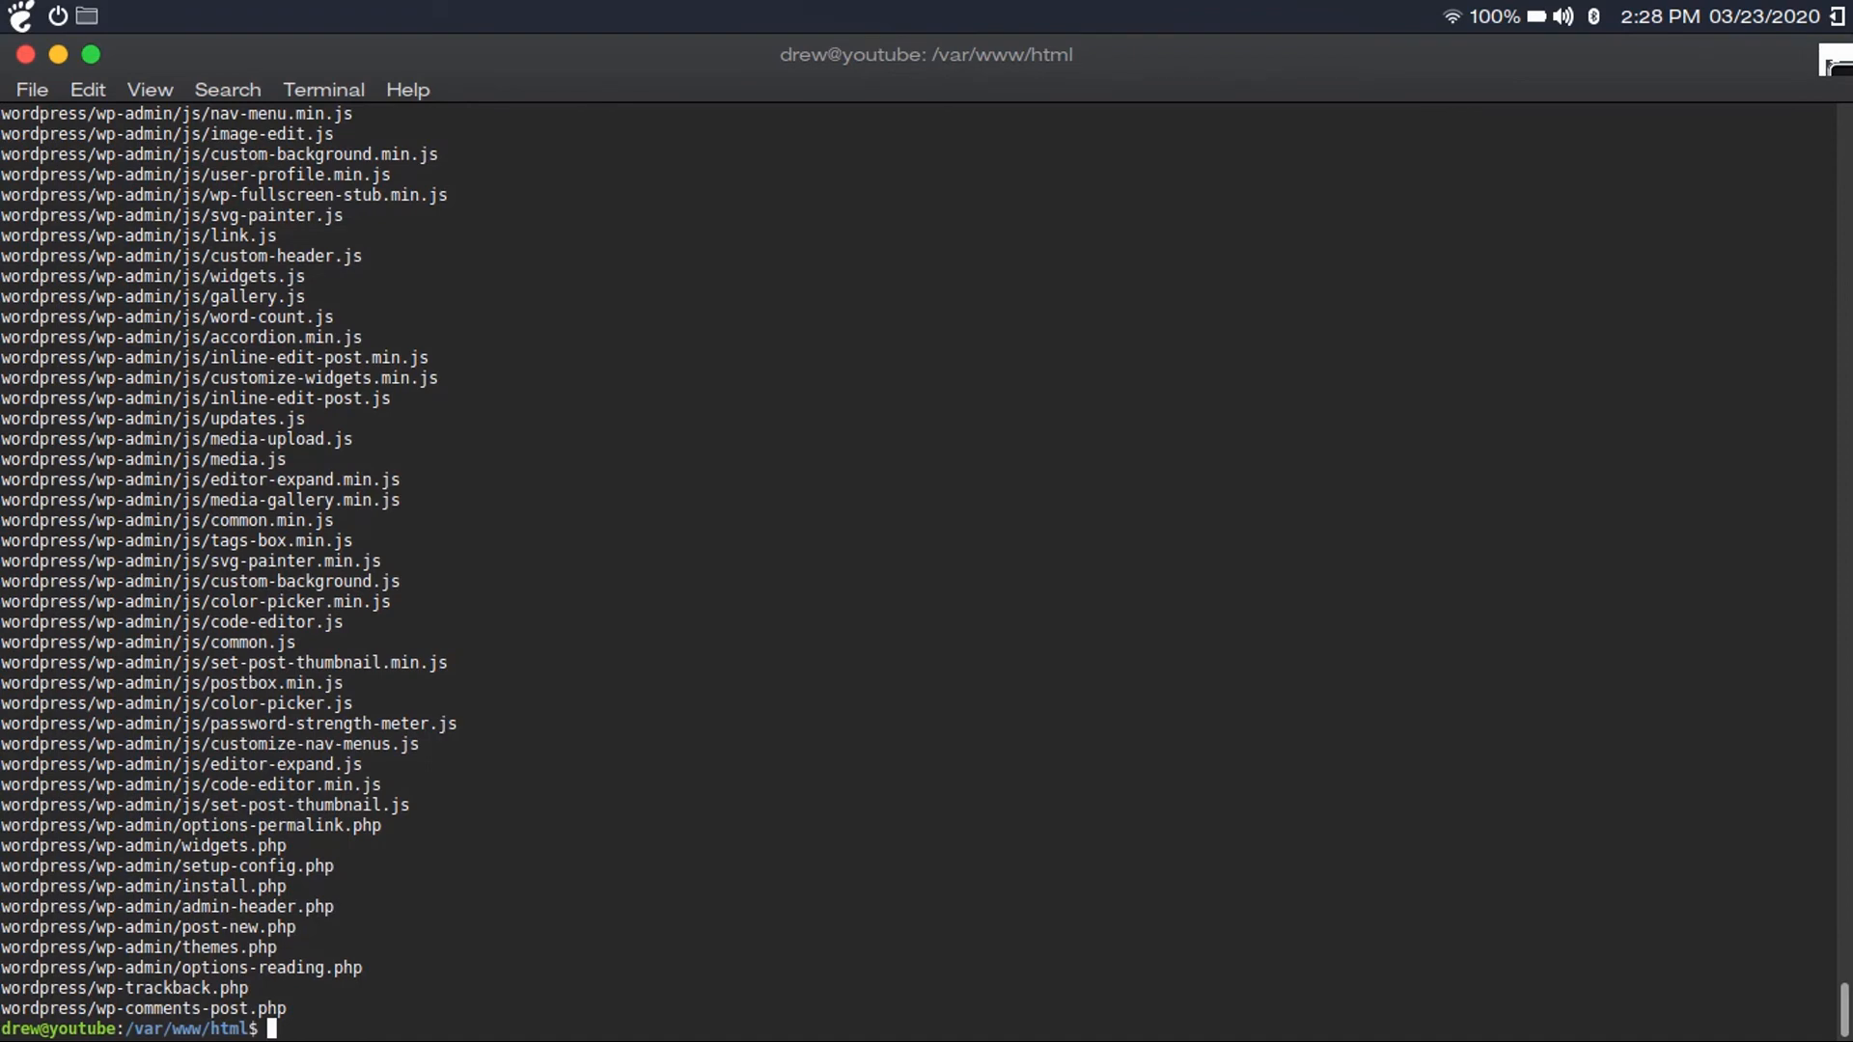
- Apply sudo chmod 777 -R . to open permissions on everything in /var/www/html
text(s)
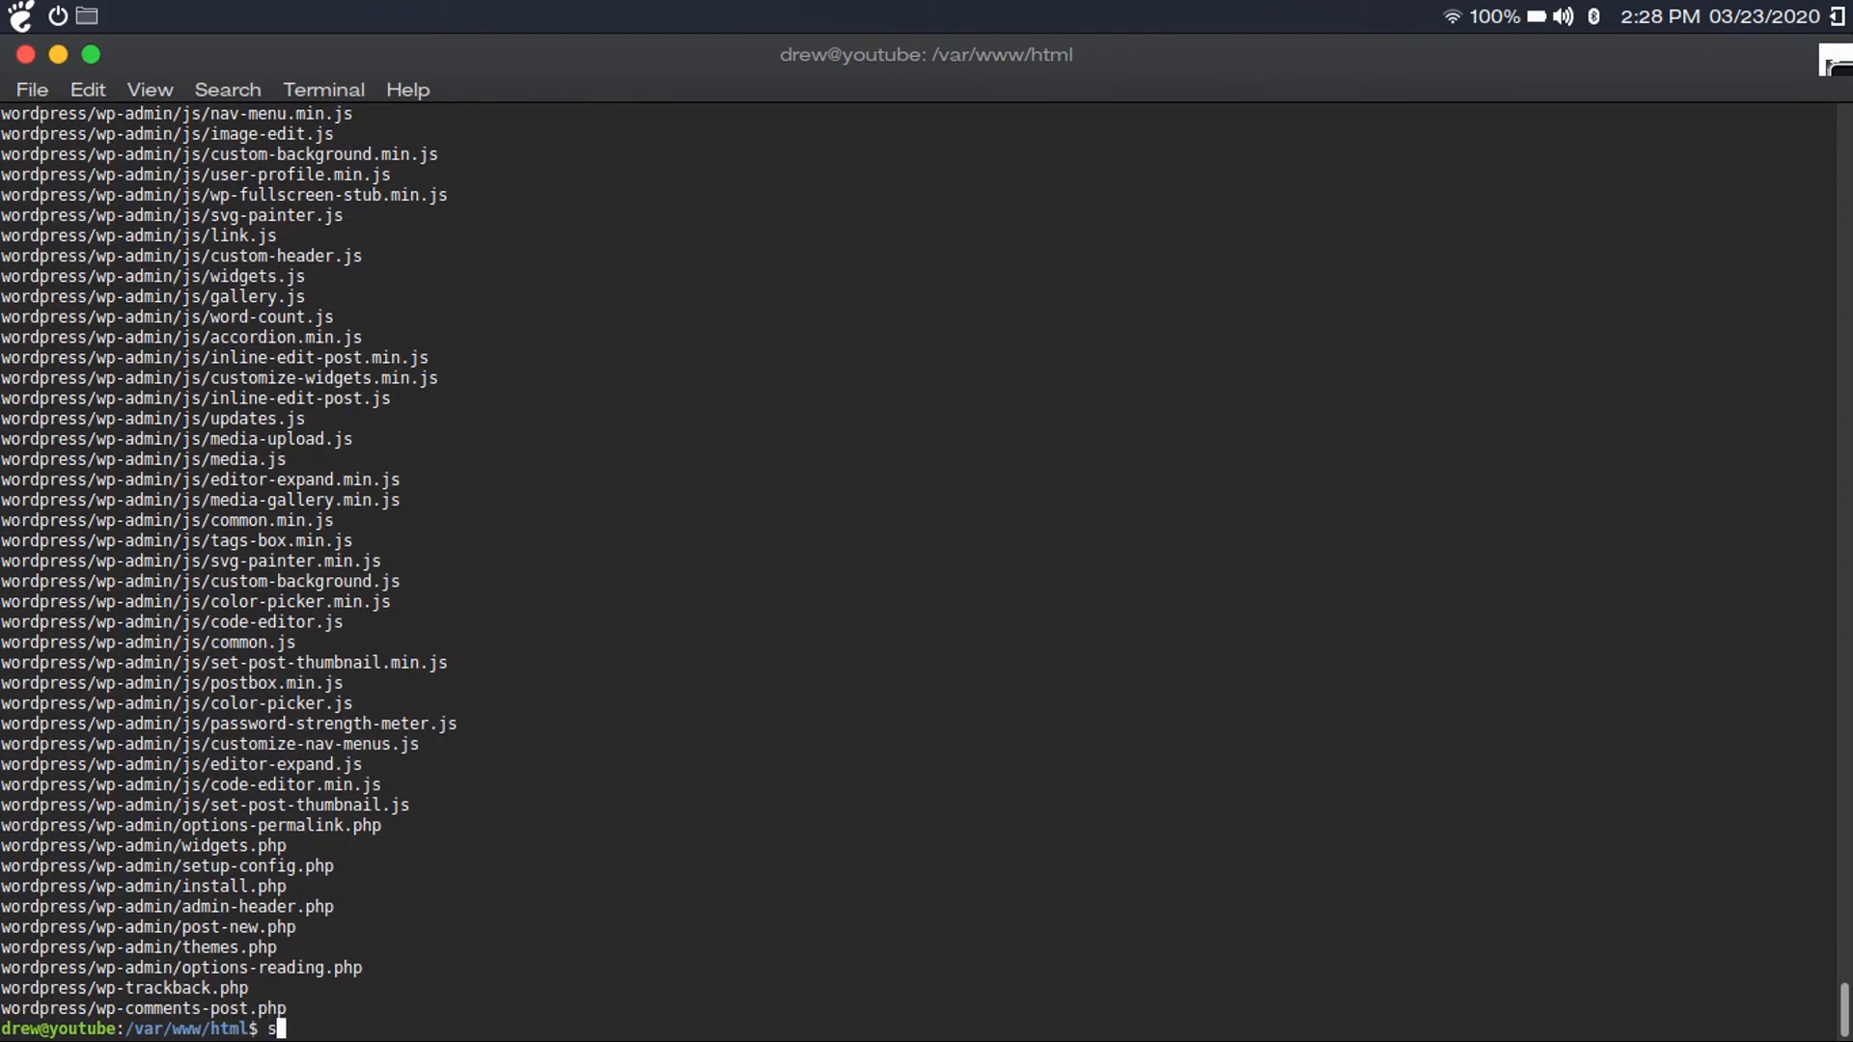
text(udo chmod)
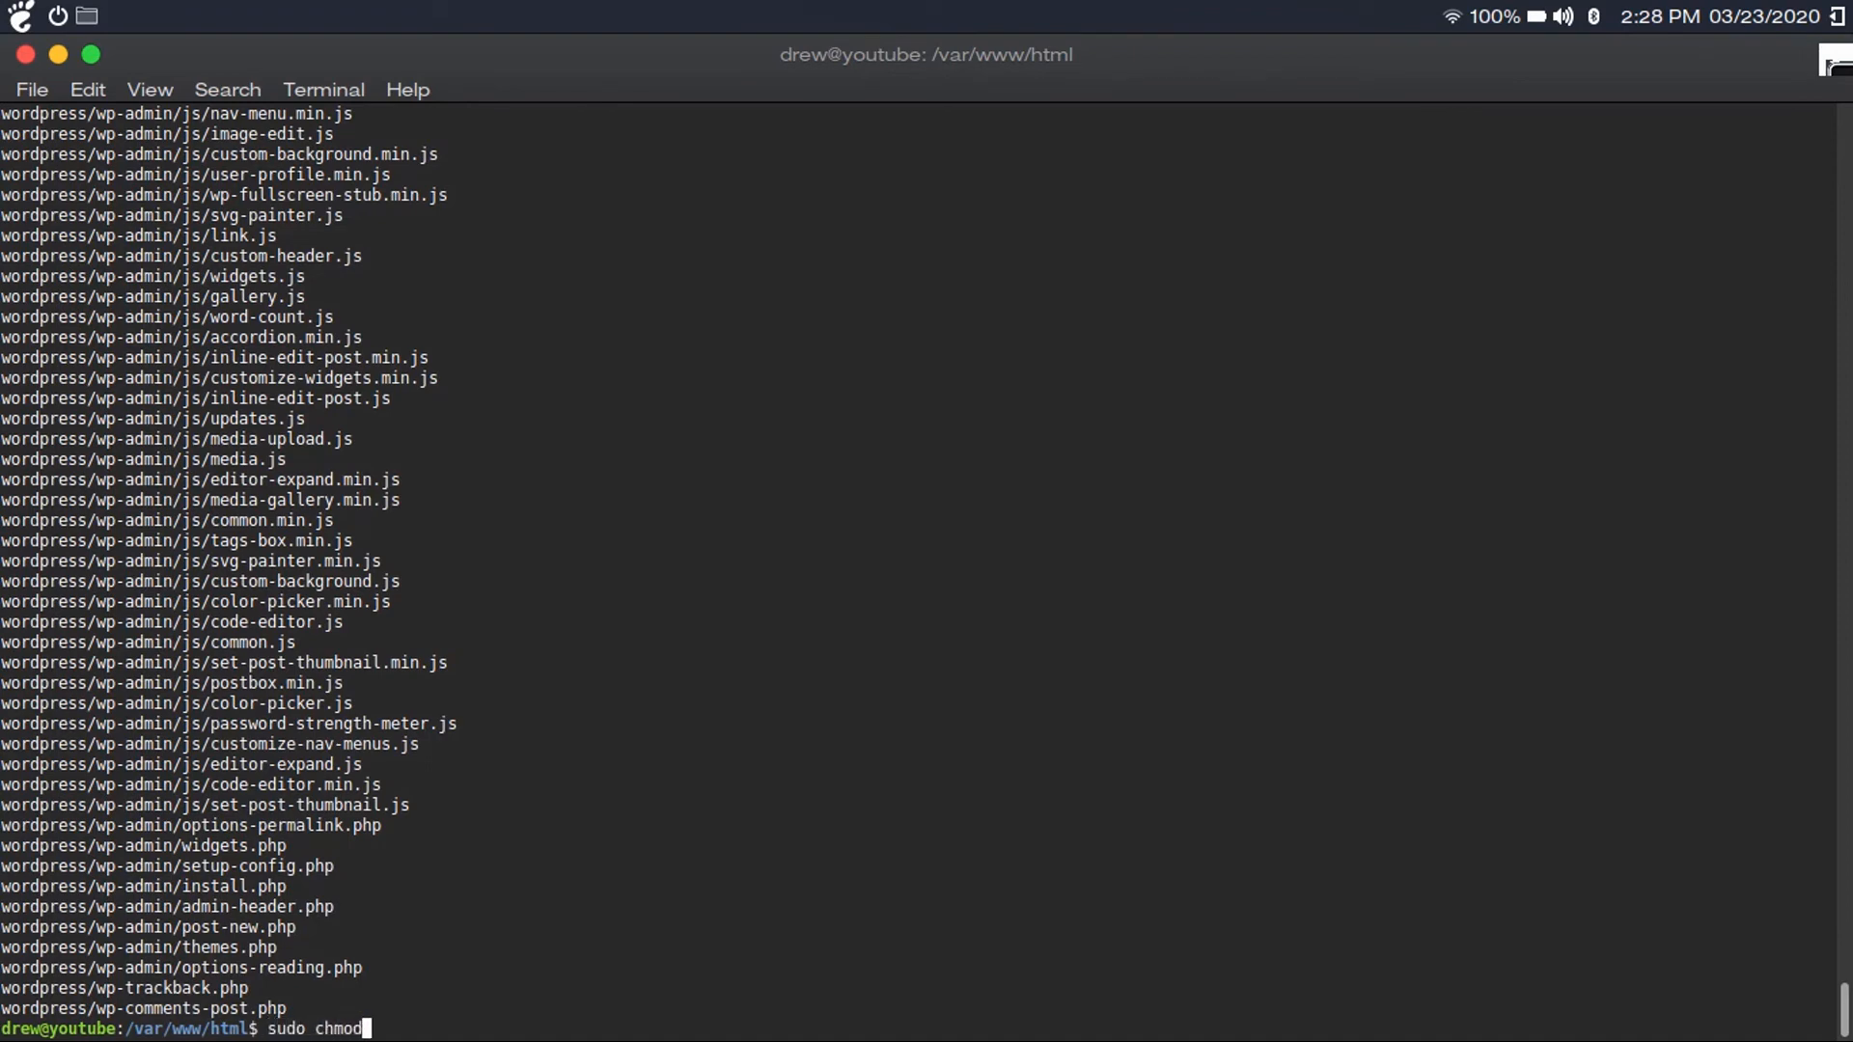
text(777 -R .)
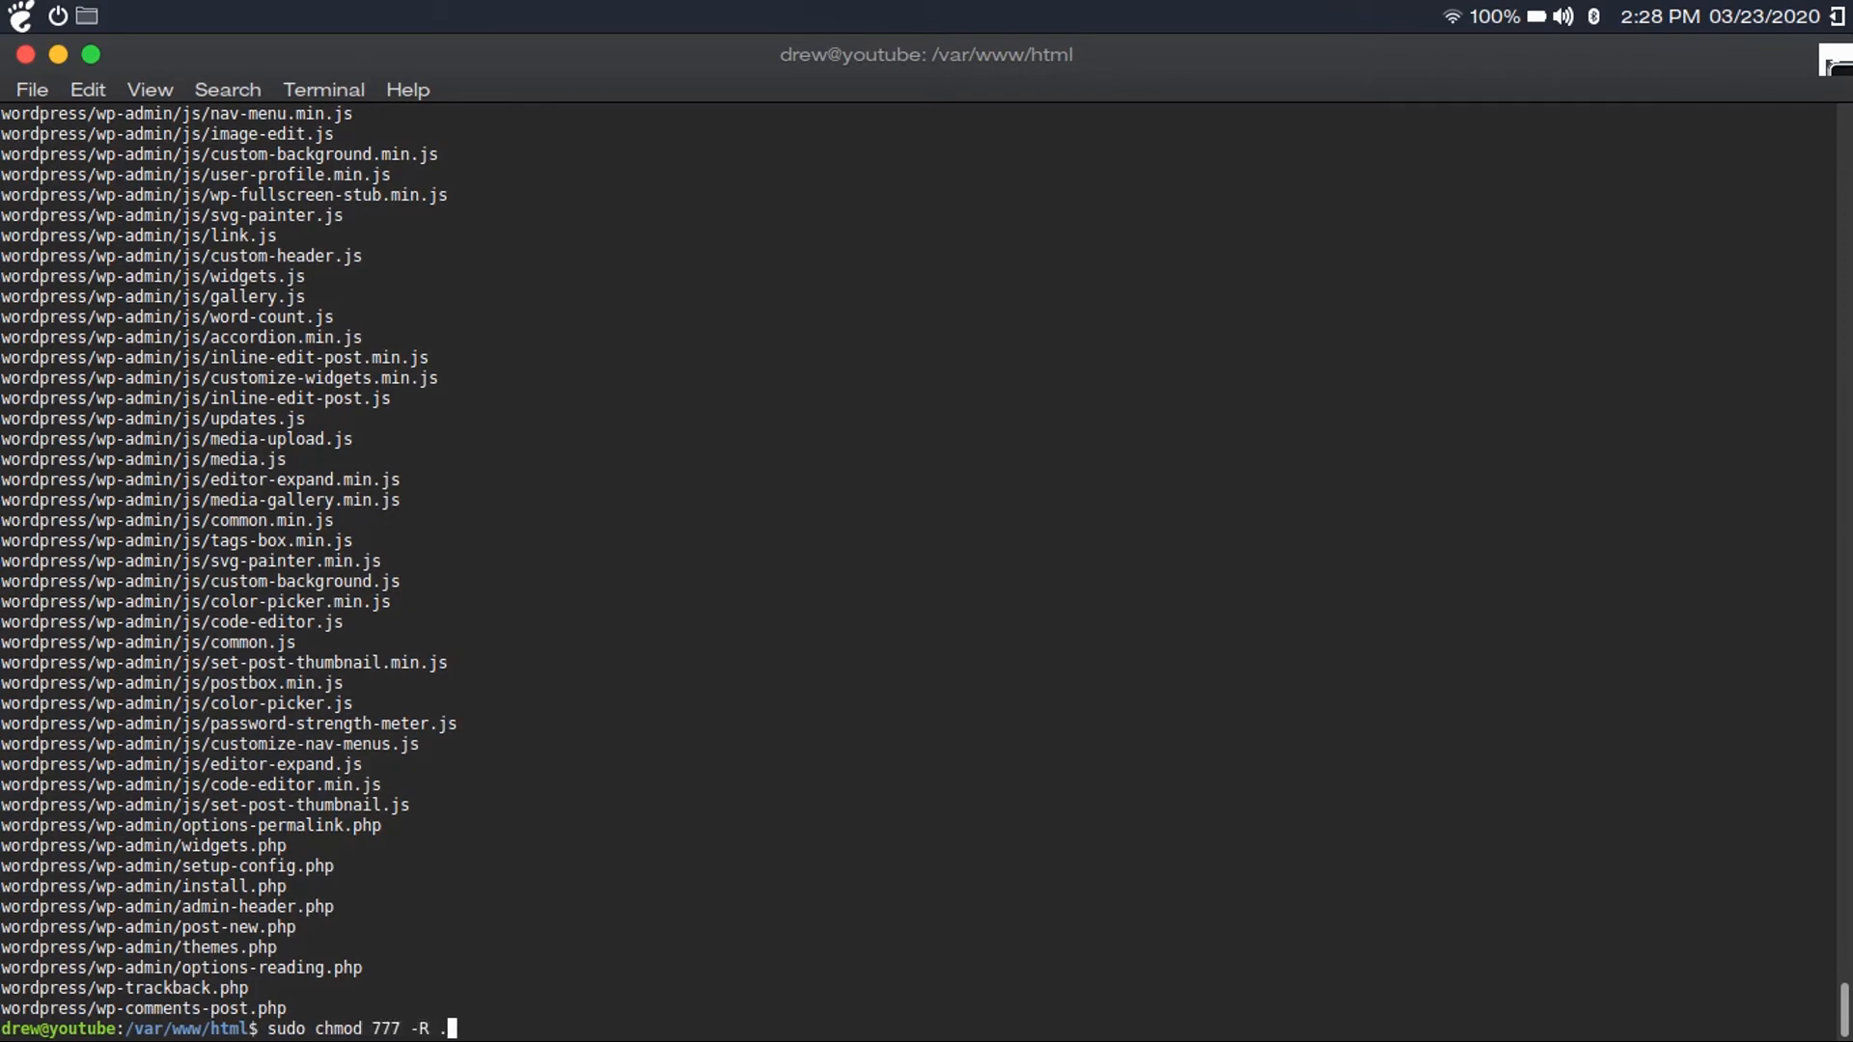
key(Return)
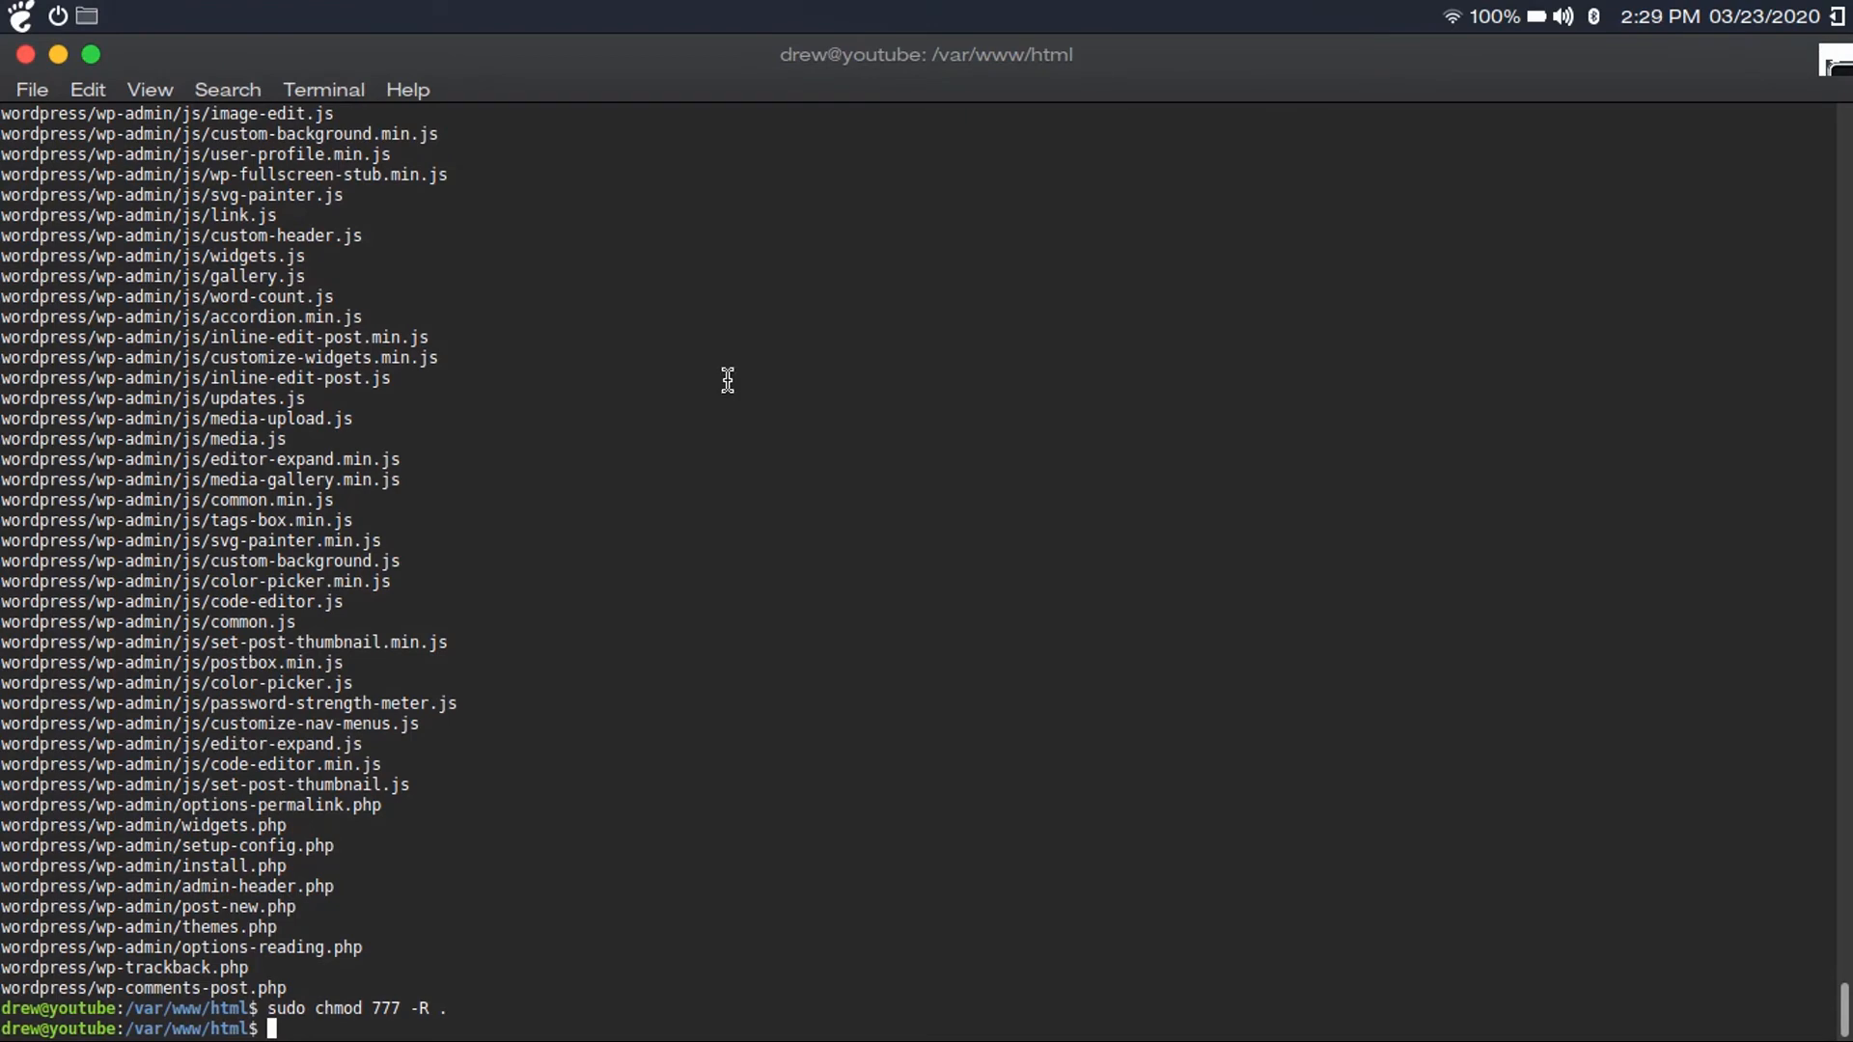
text(sudo nano)
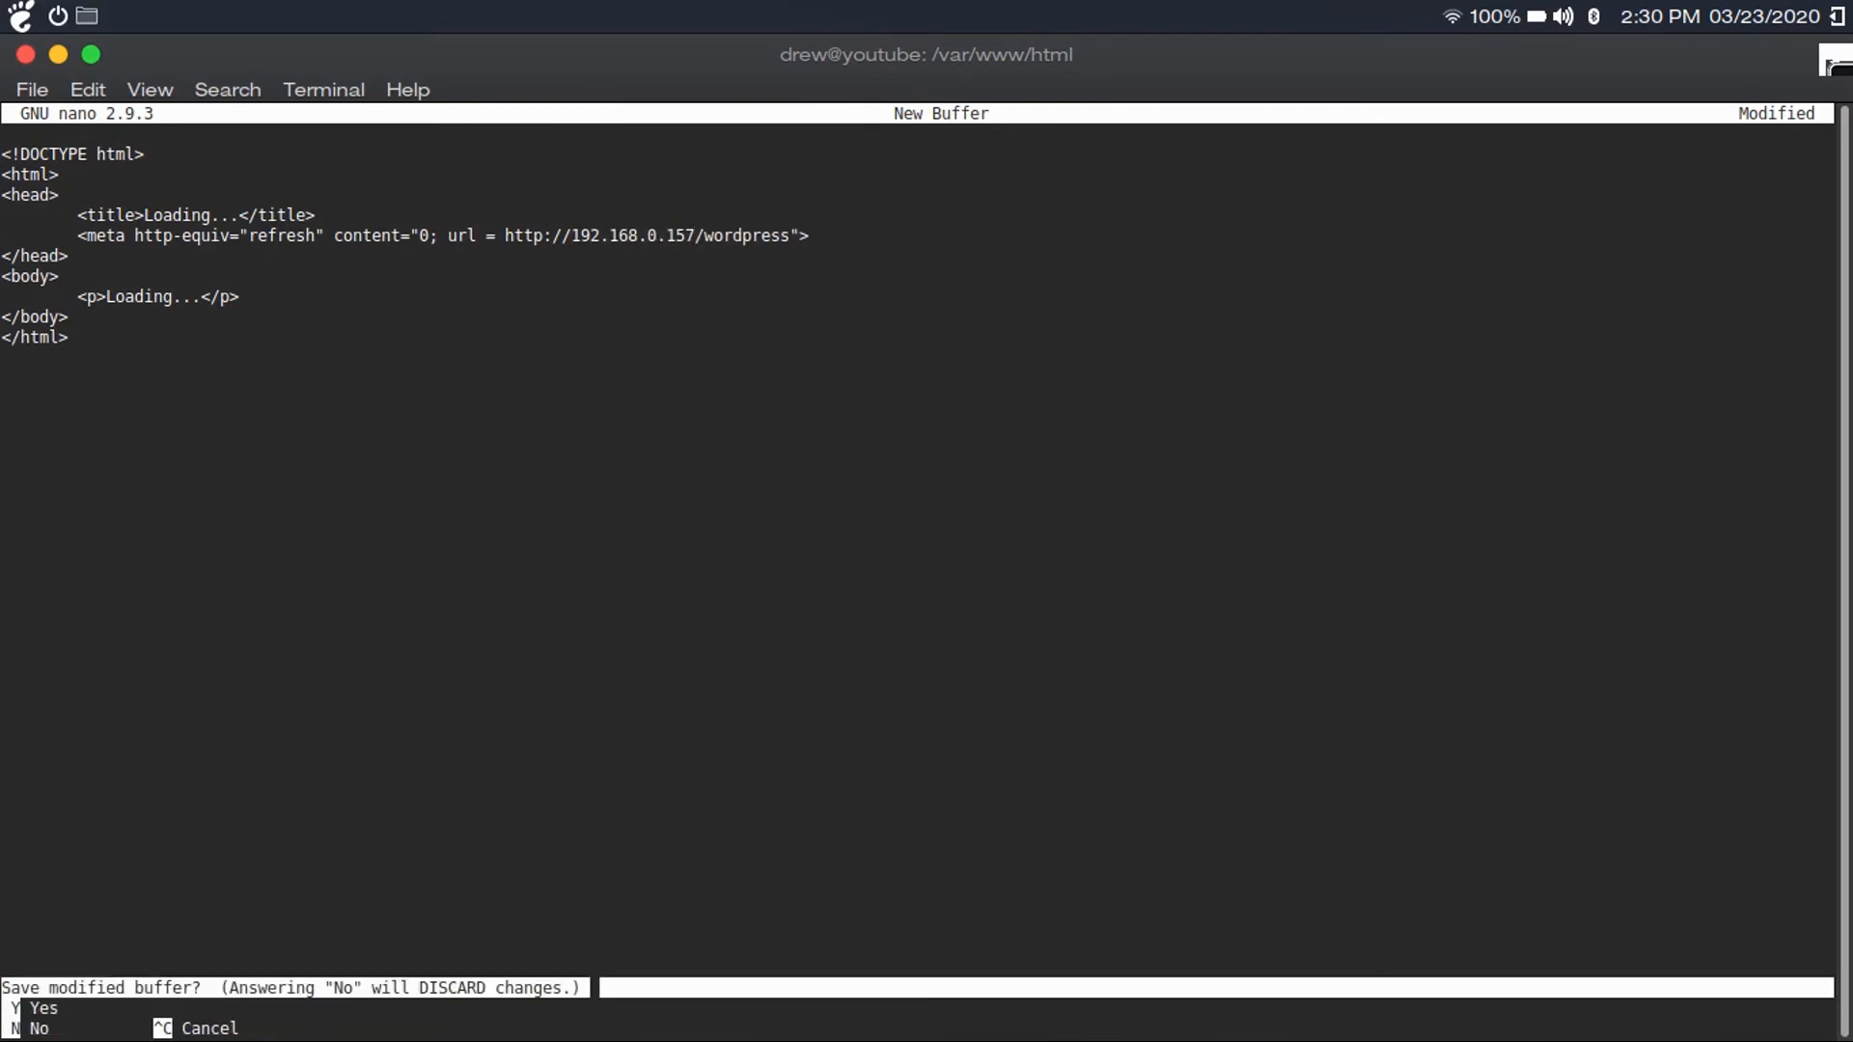
- Save the redirect page from nano as index.html
key(y)
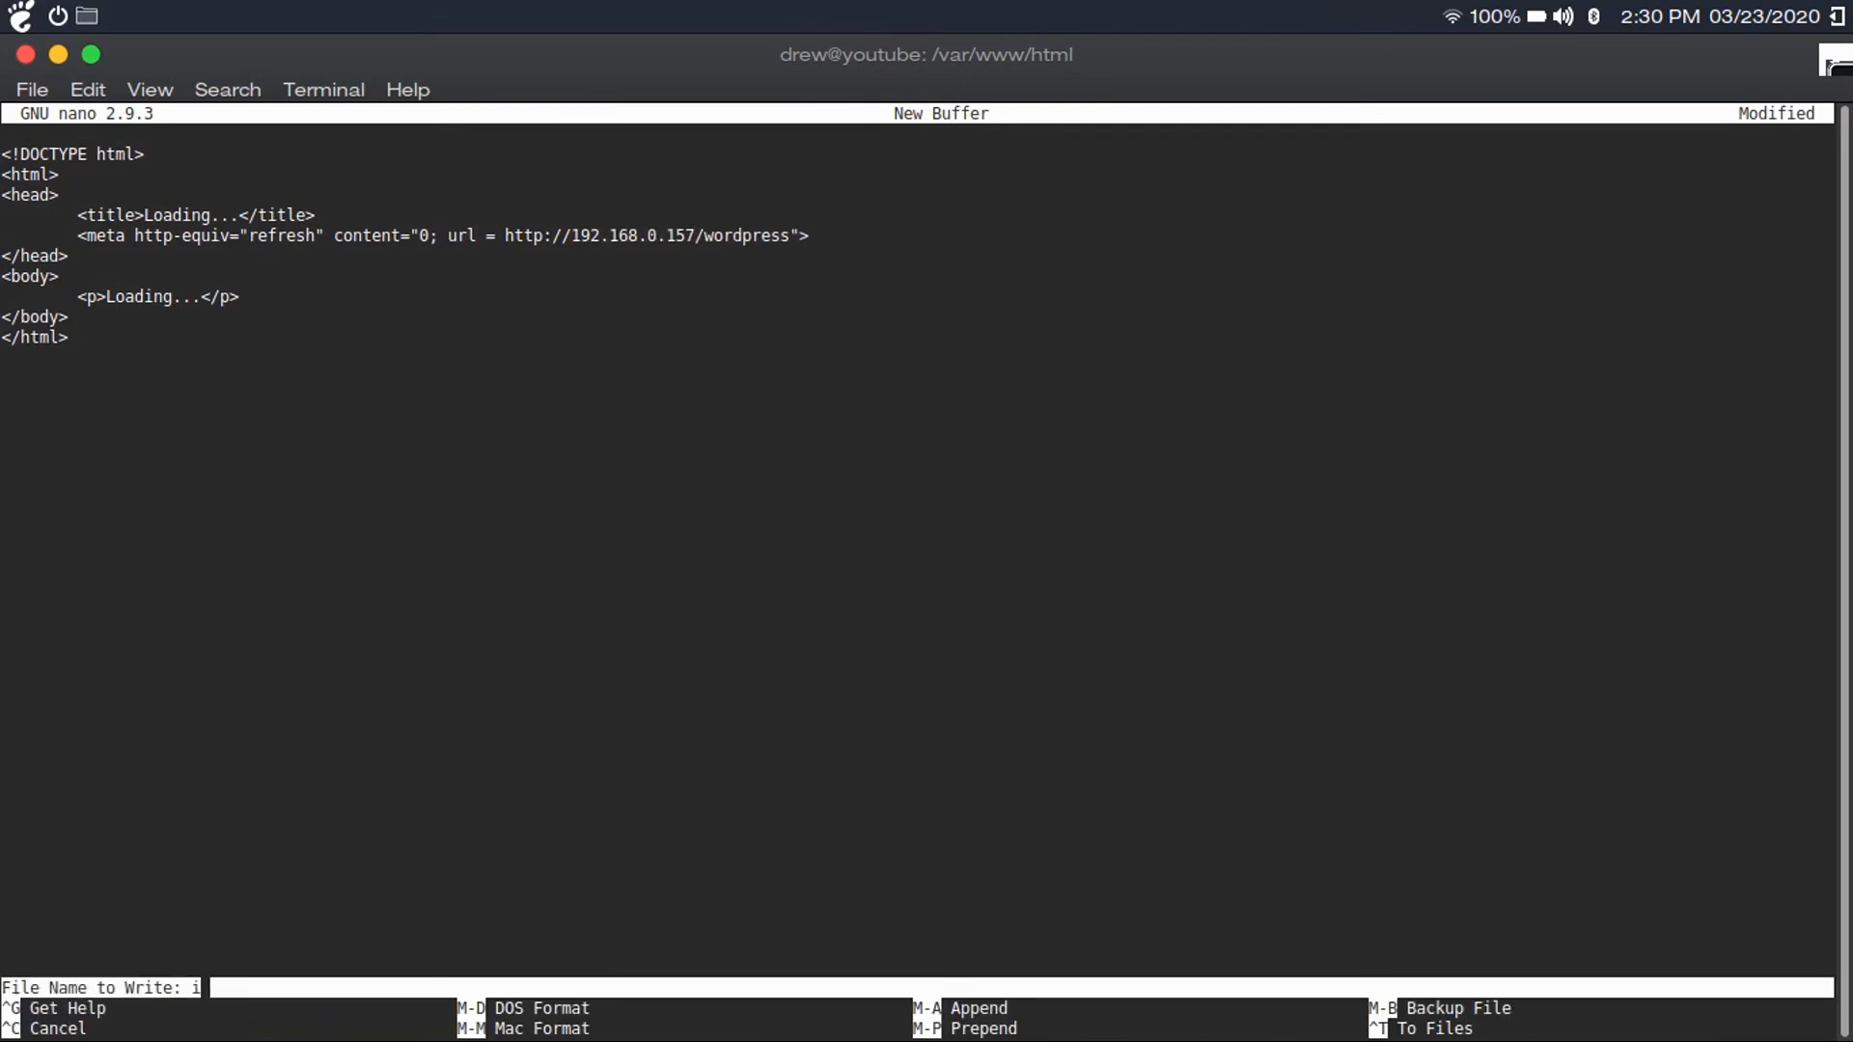
text(ndex.)
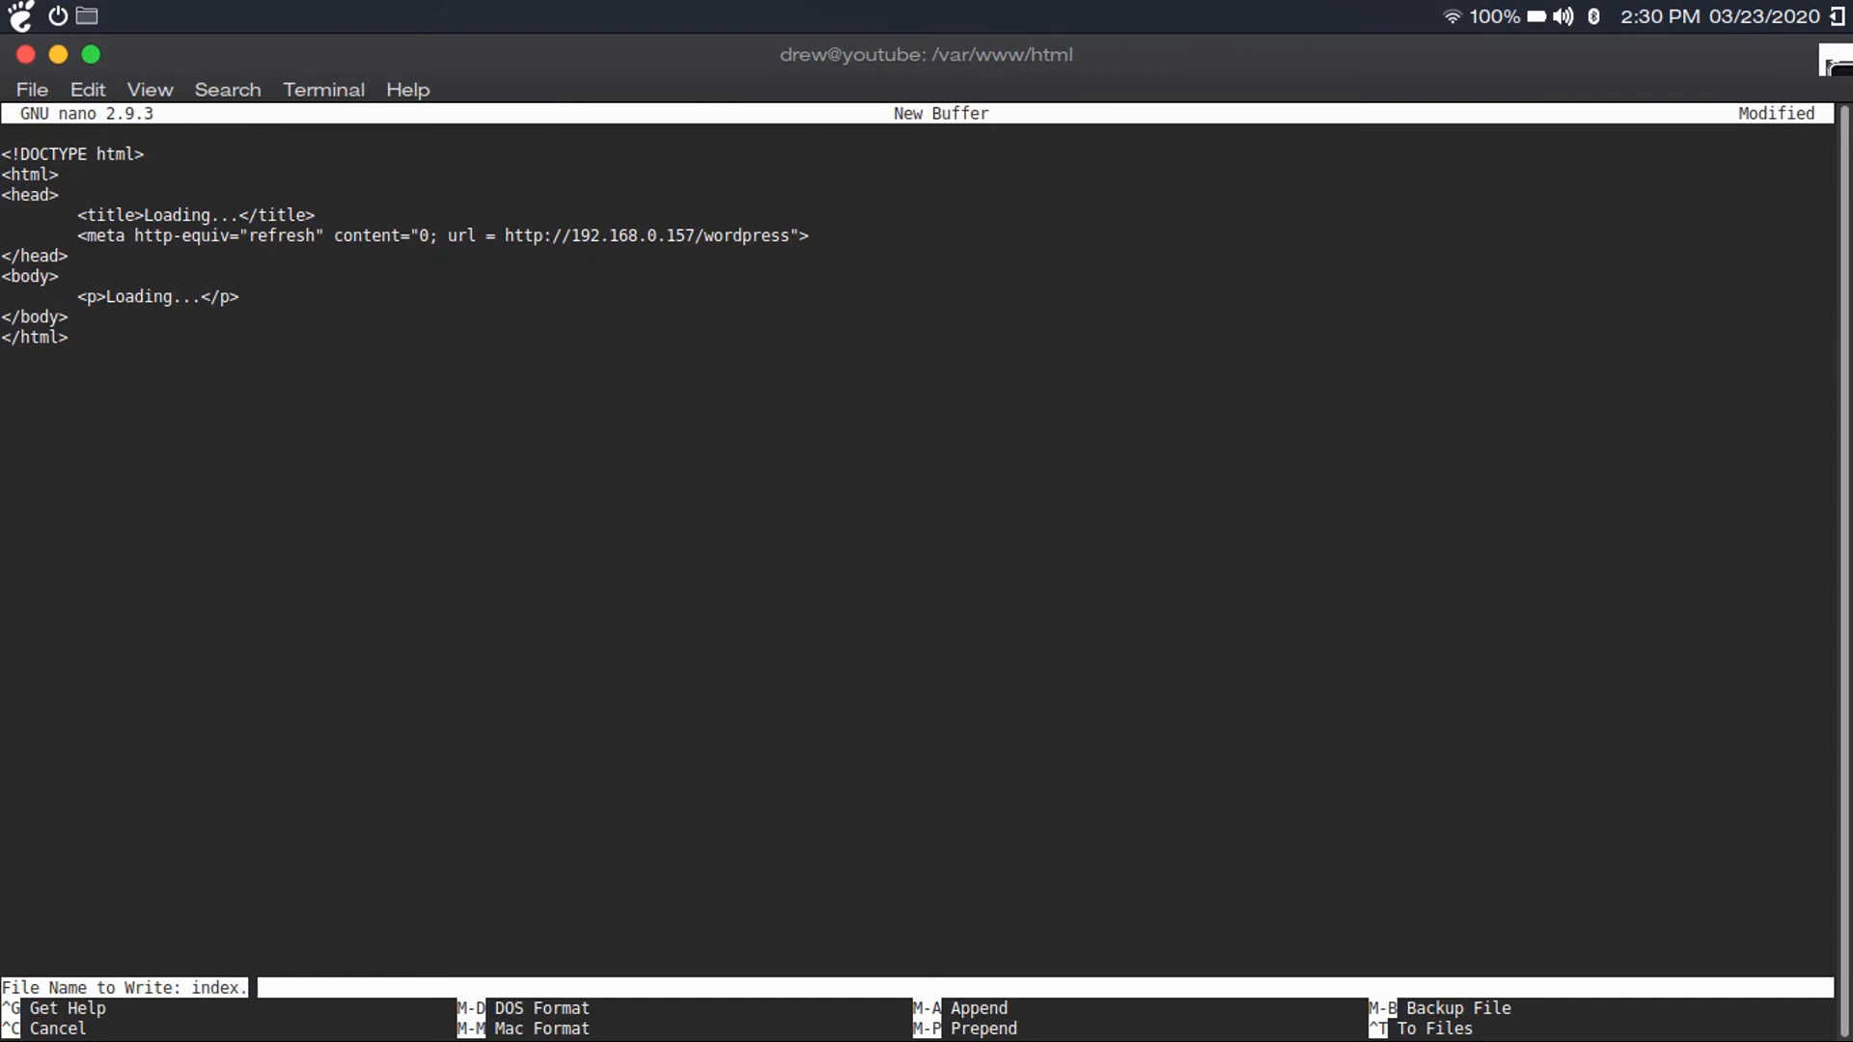
text(html)
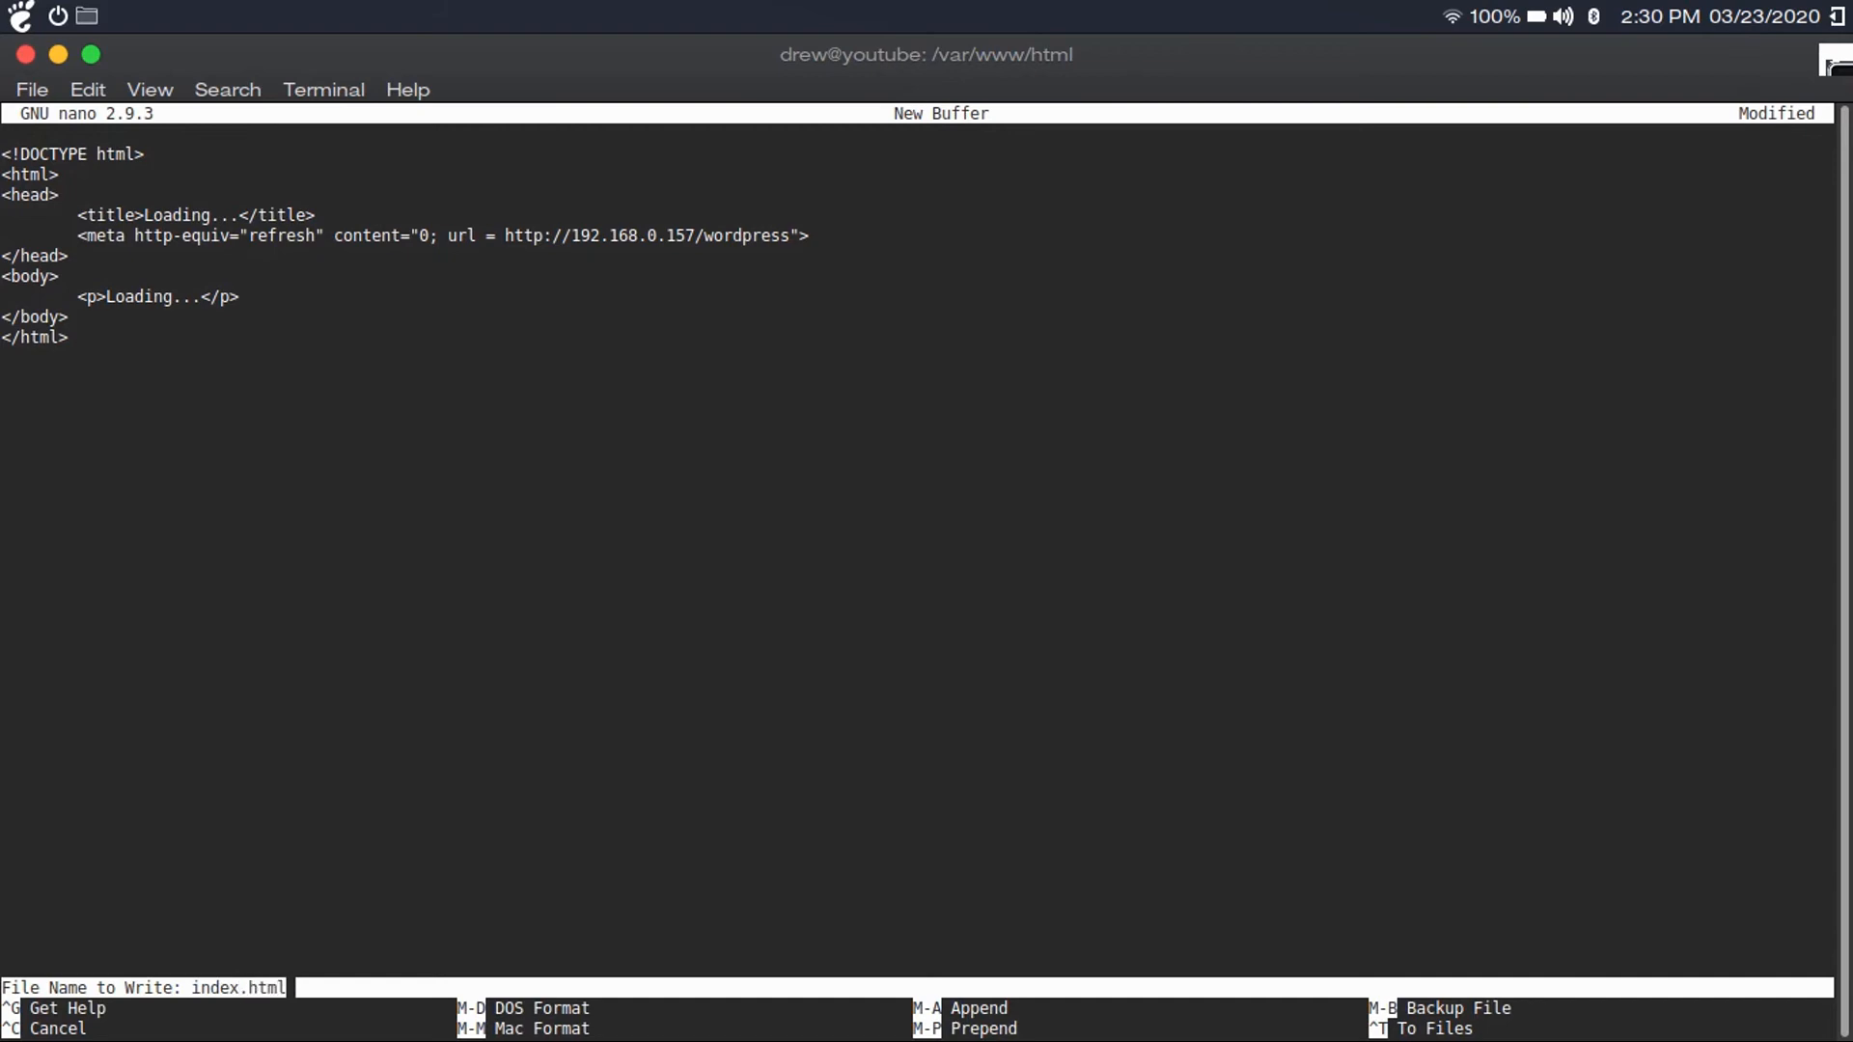
key(Return)
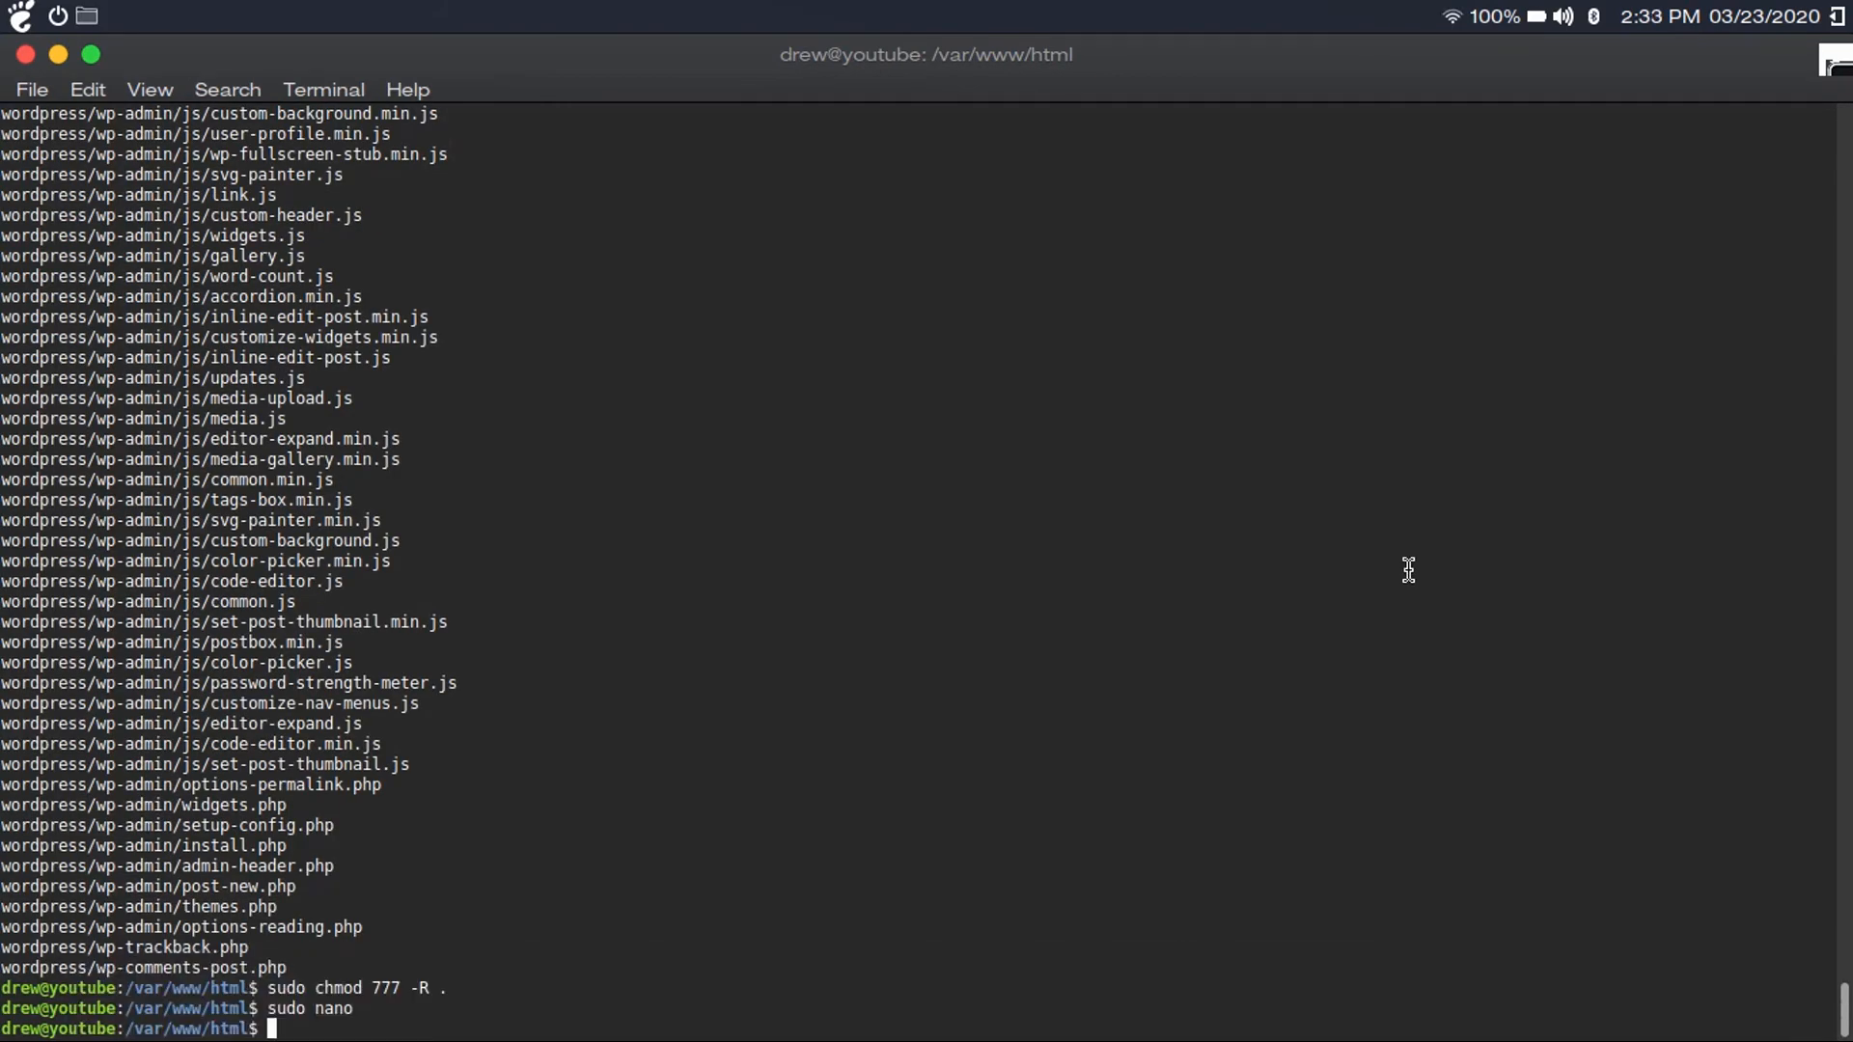
- Restart the vsftpd service with sudo systemctl restart vsftpd
text(sudo)
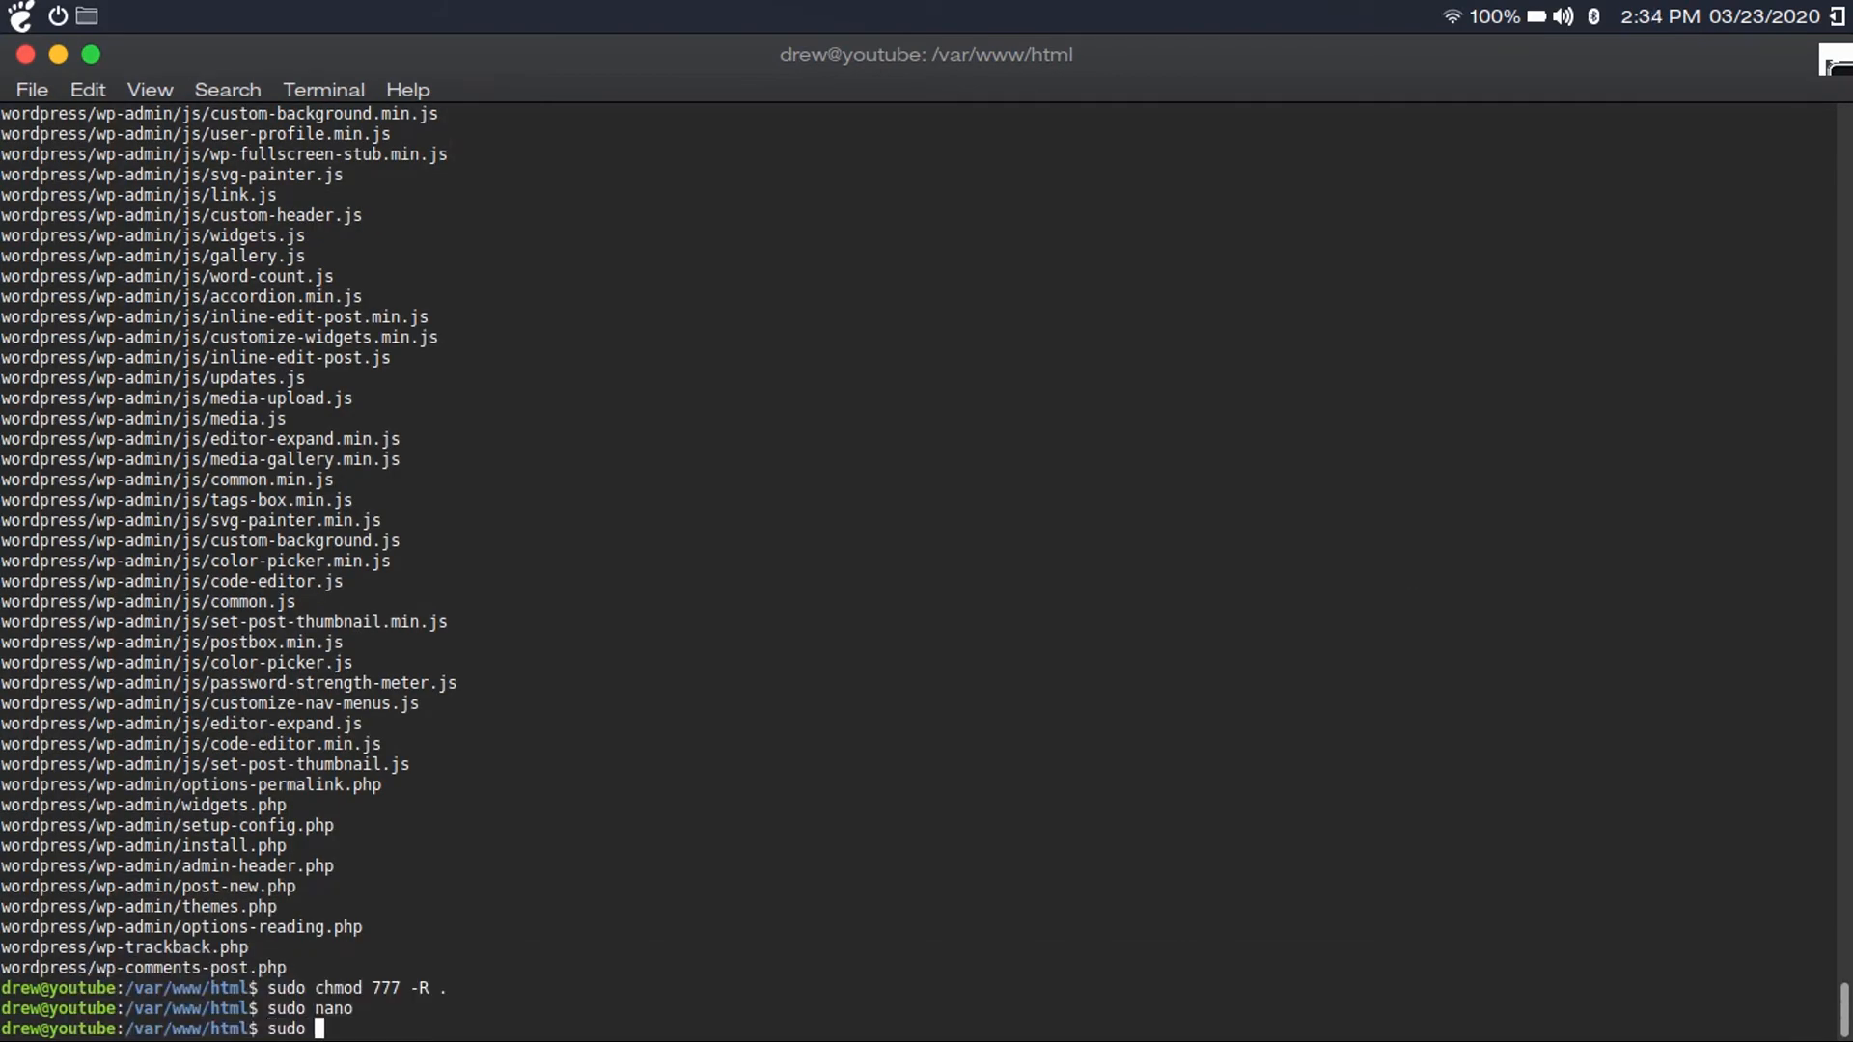
text(systemctl)
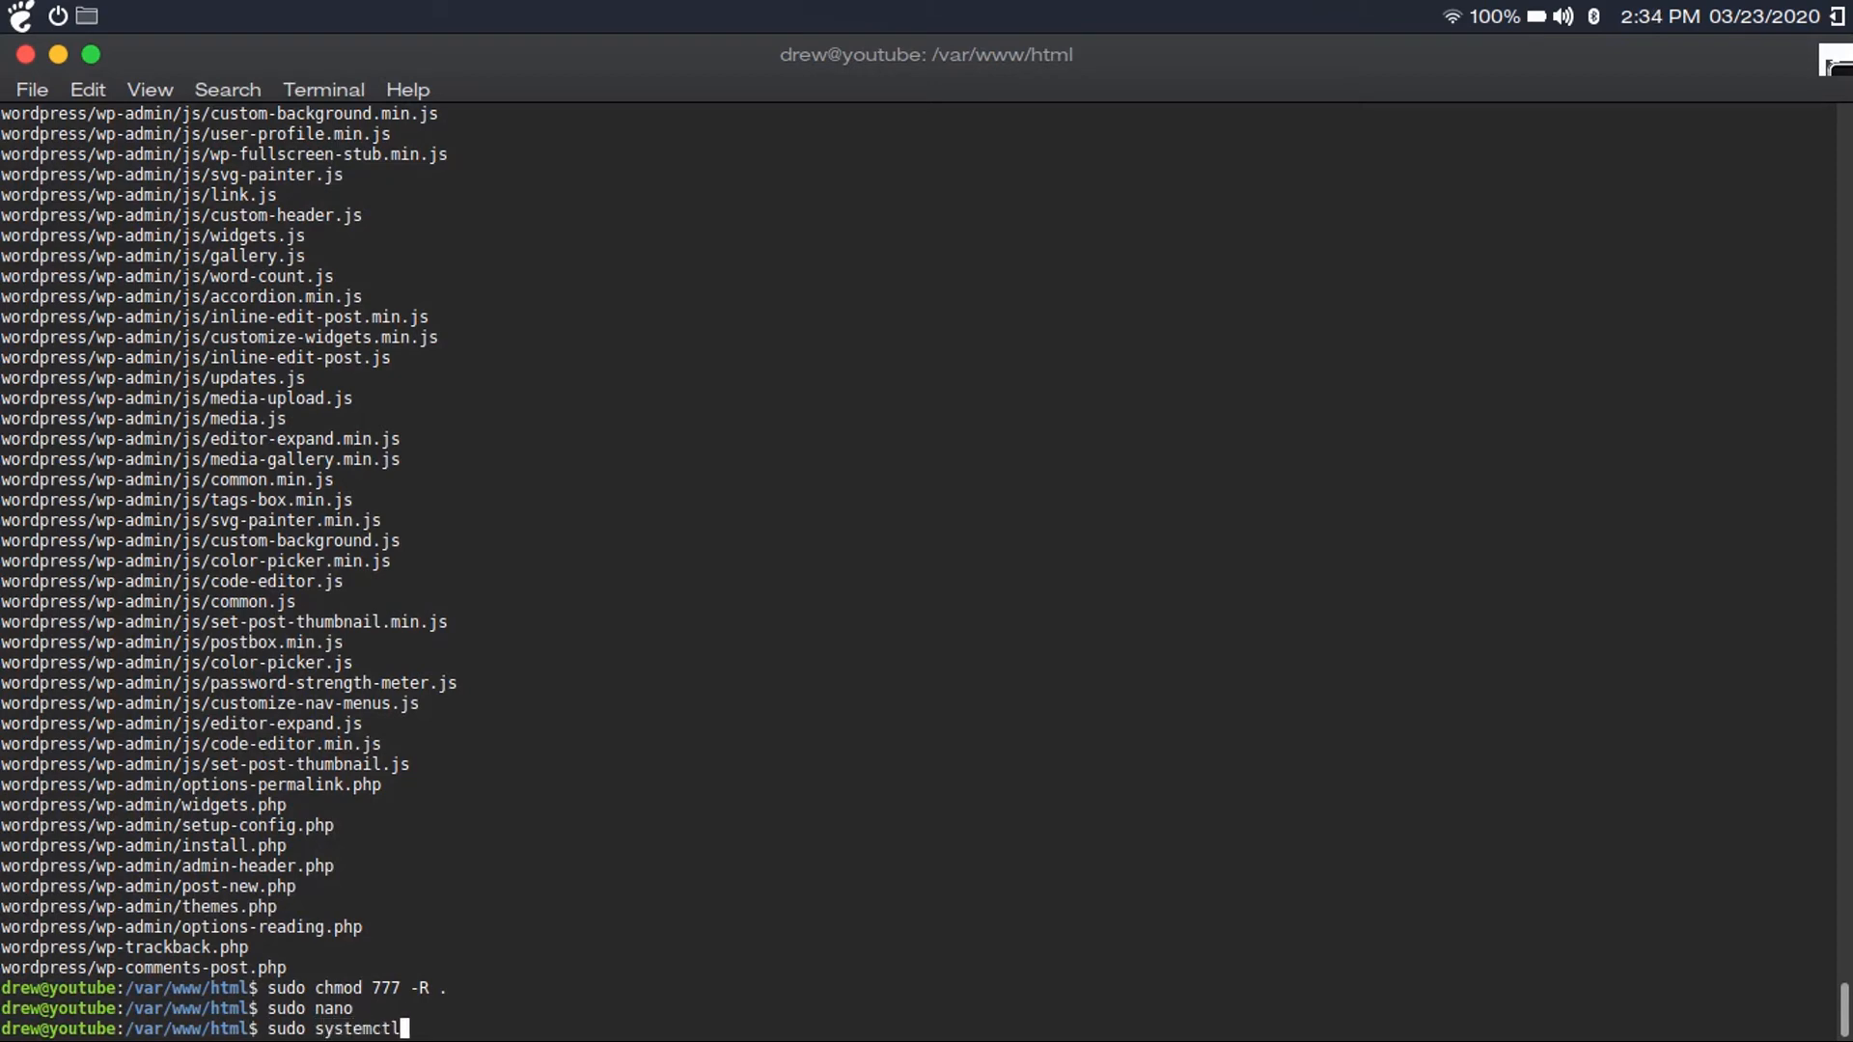
text(restart vsft)
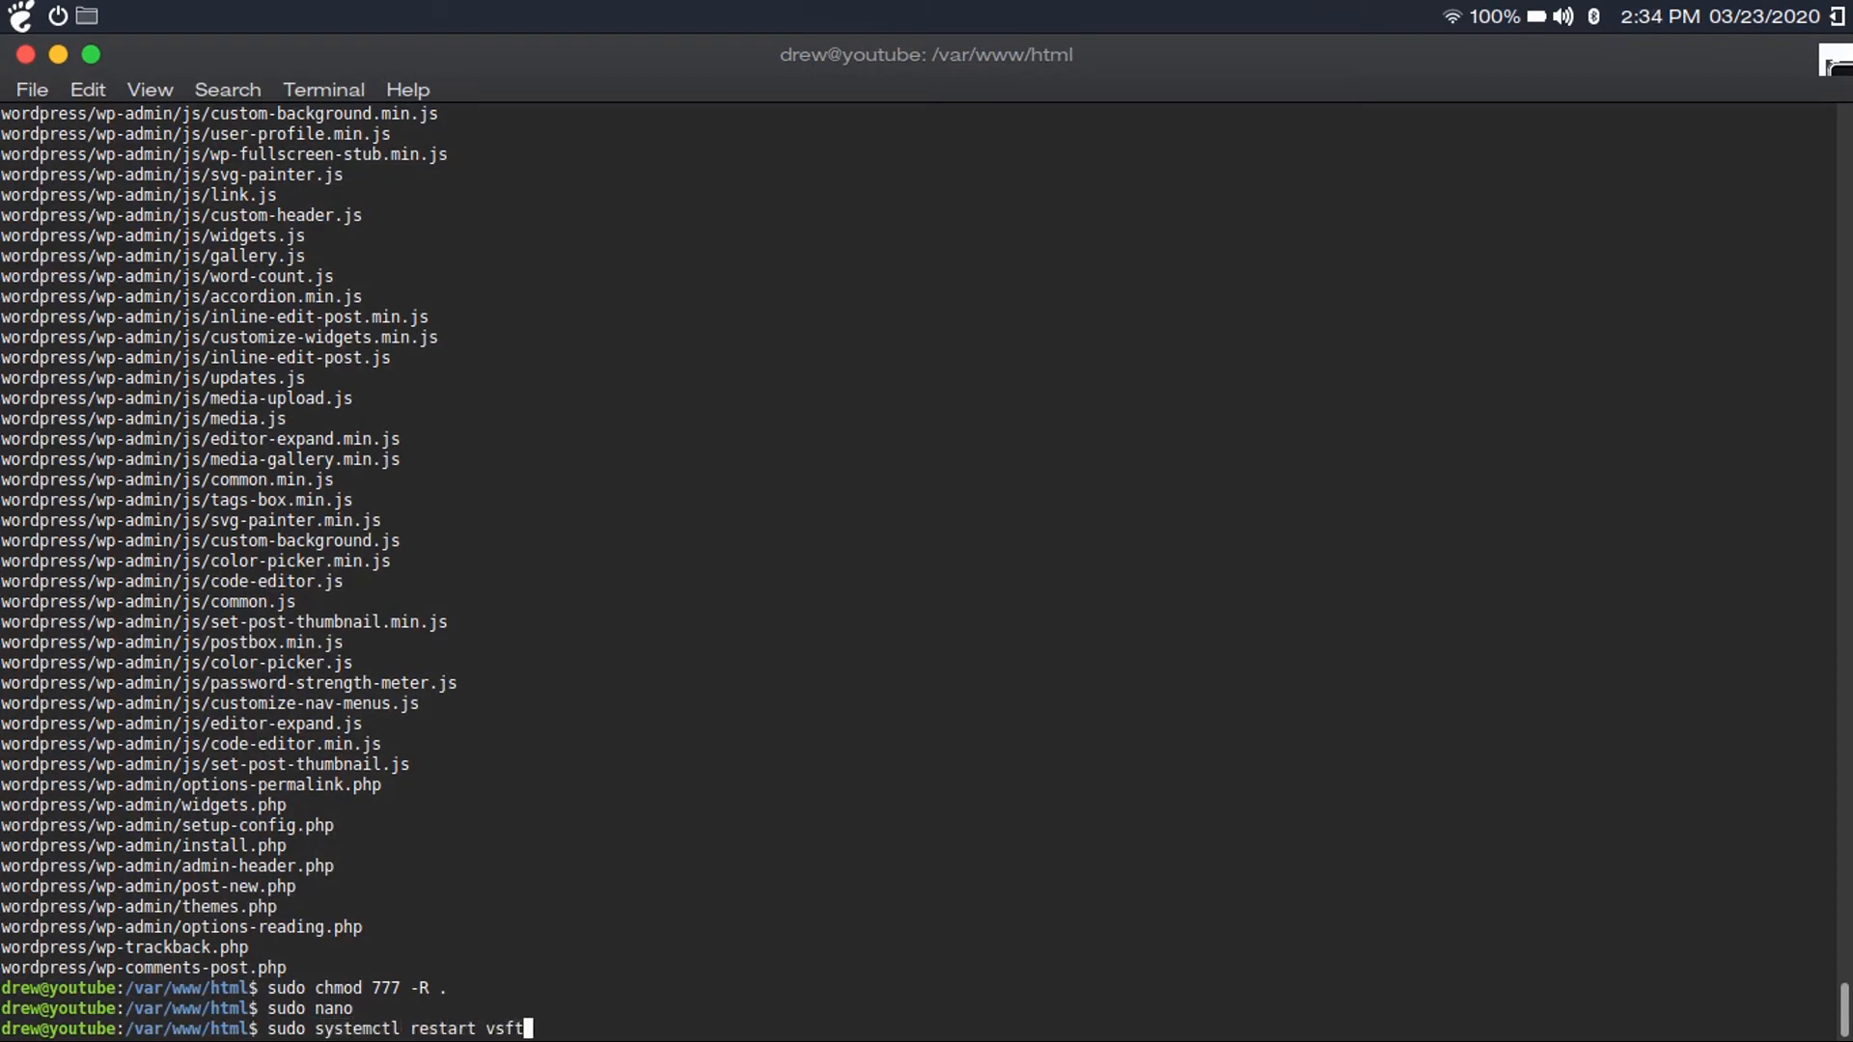
key(Return)
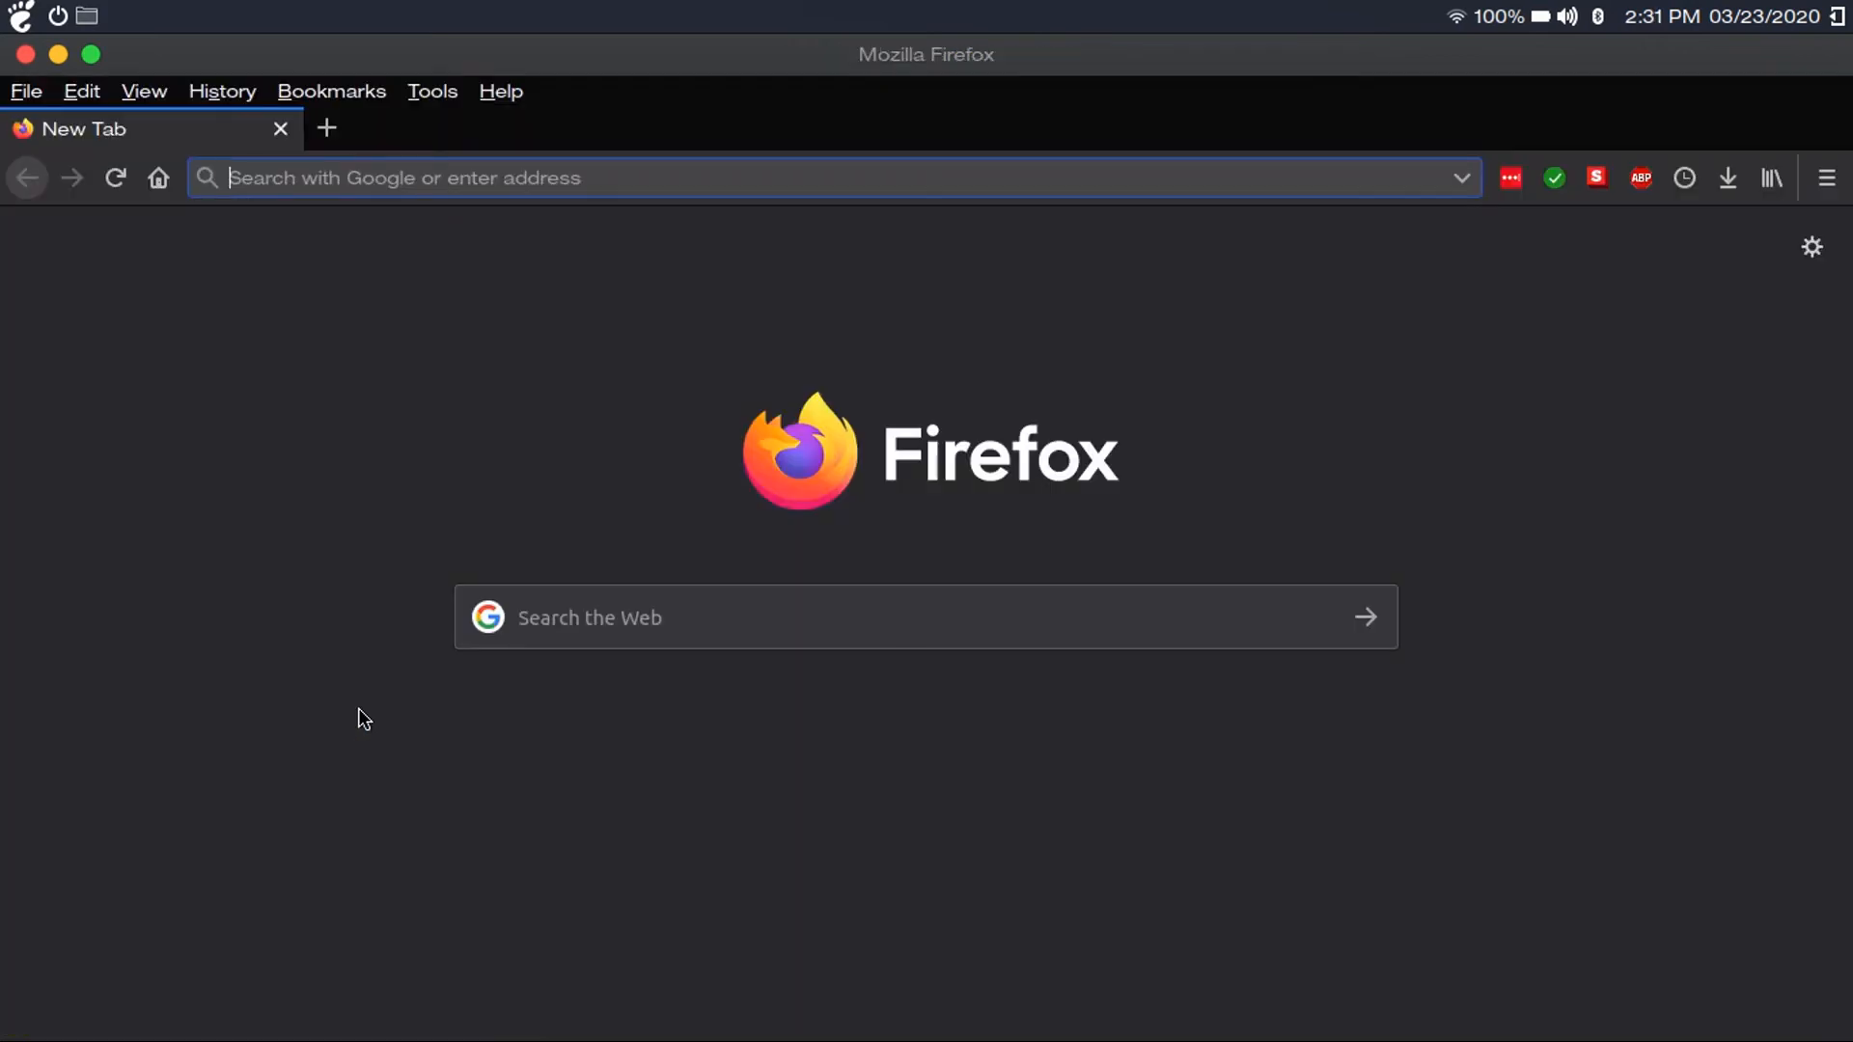
- Load the server's WordPress setup page at its 192.168 address and start the database form
text(192.16)
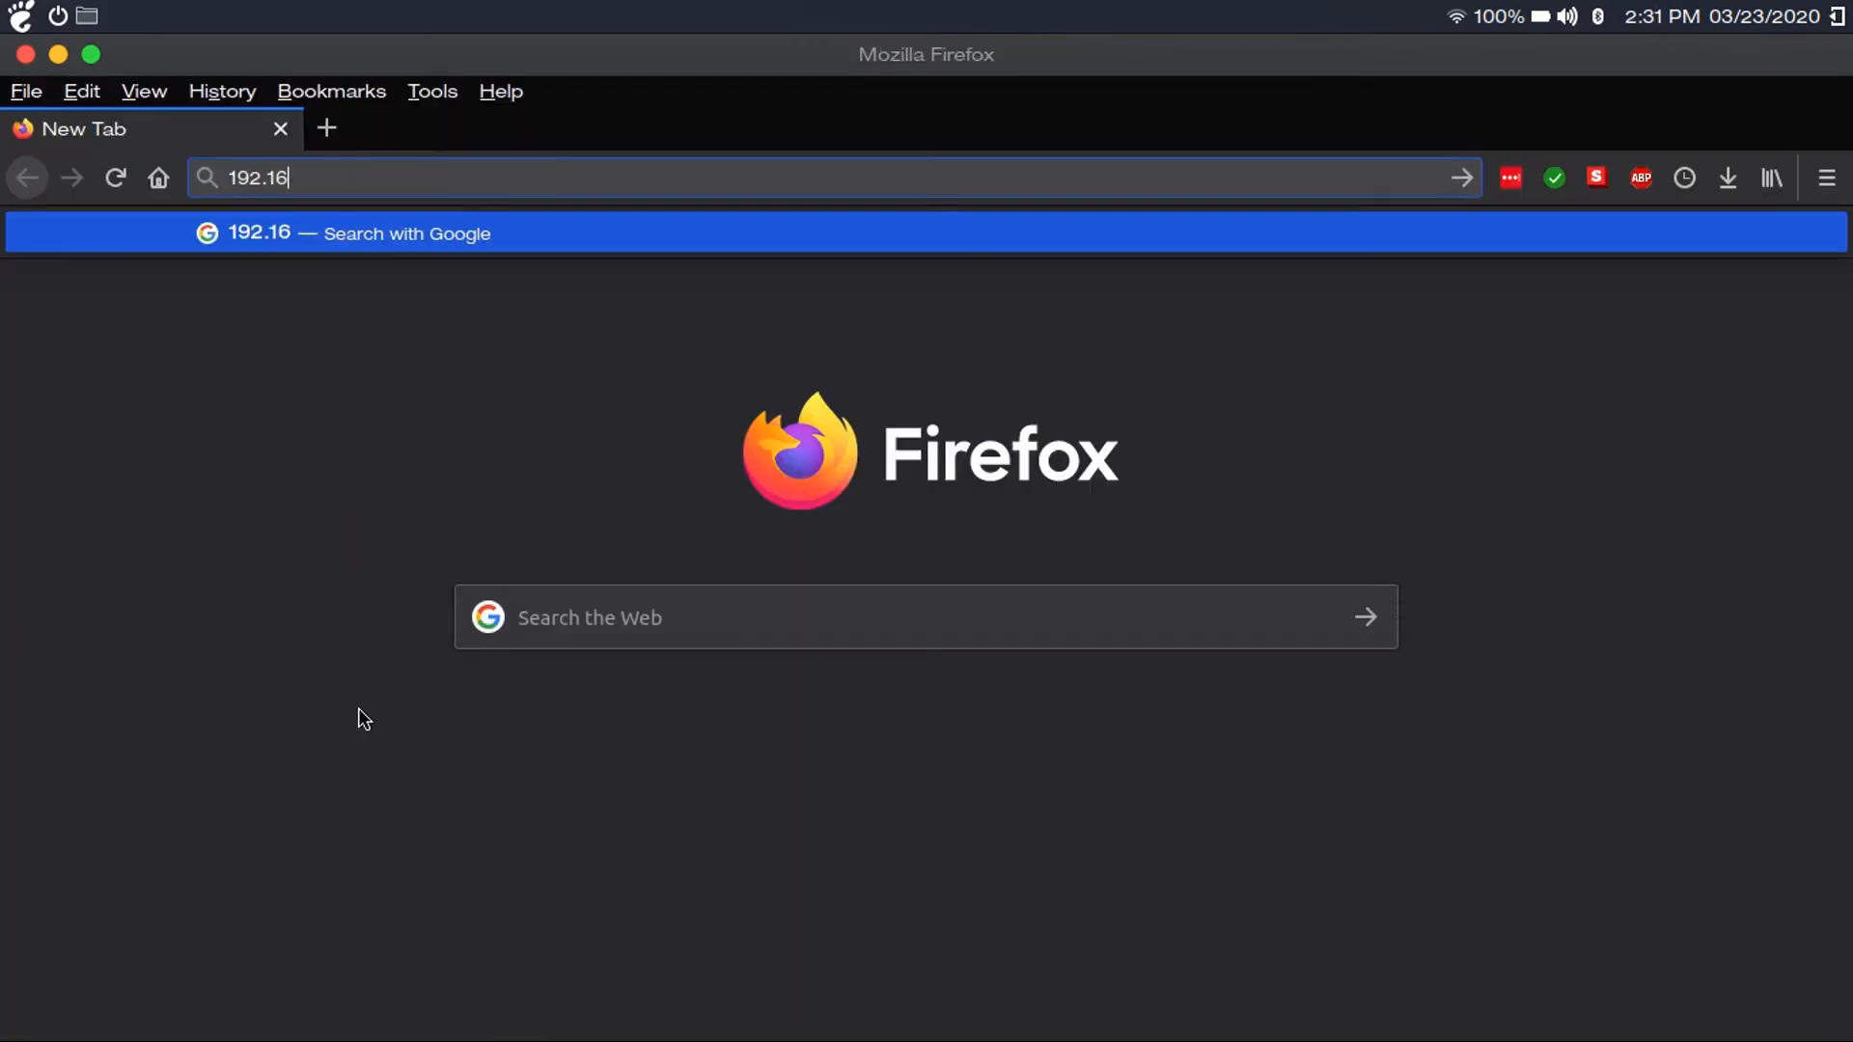
key(Return)
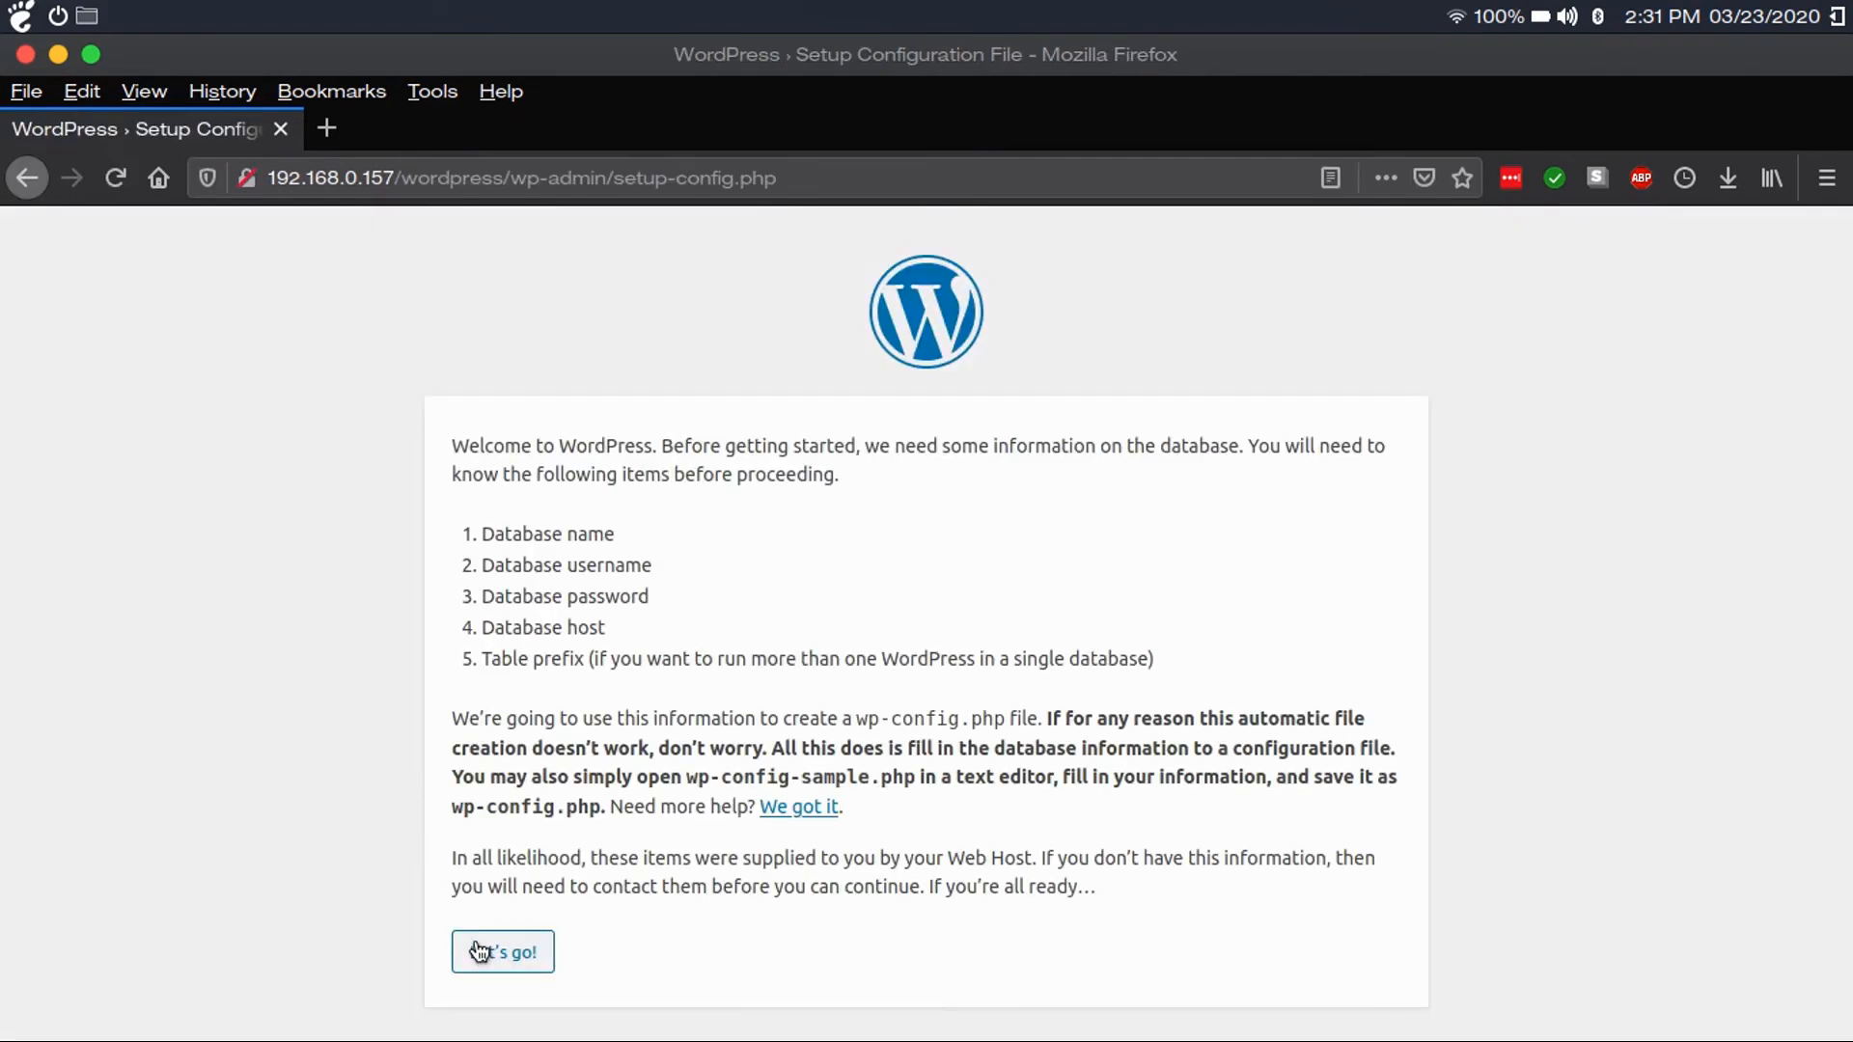
click(502, 952)
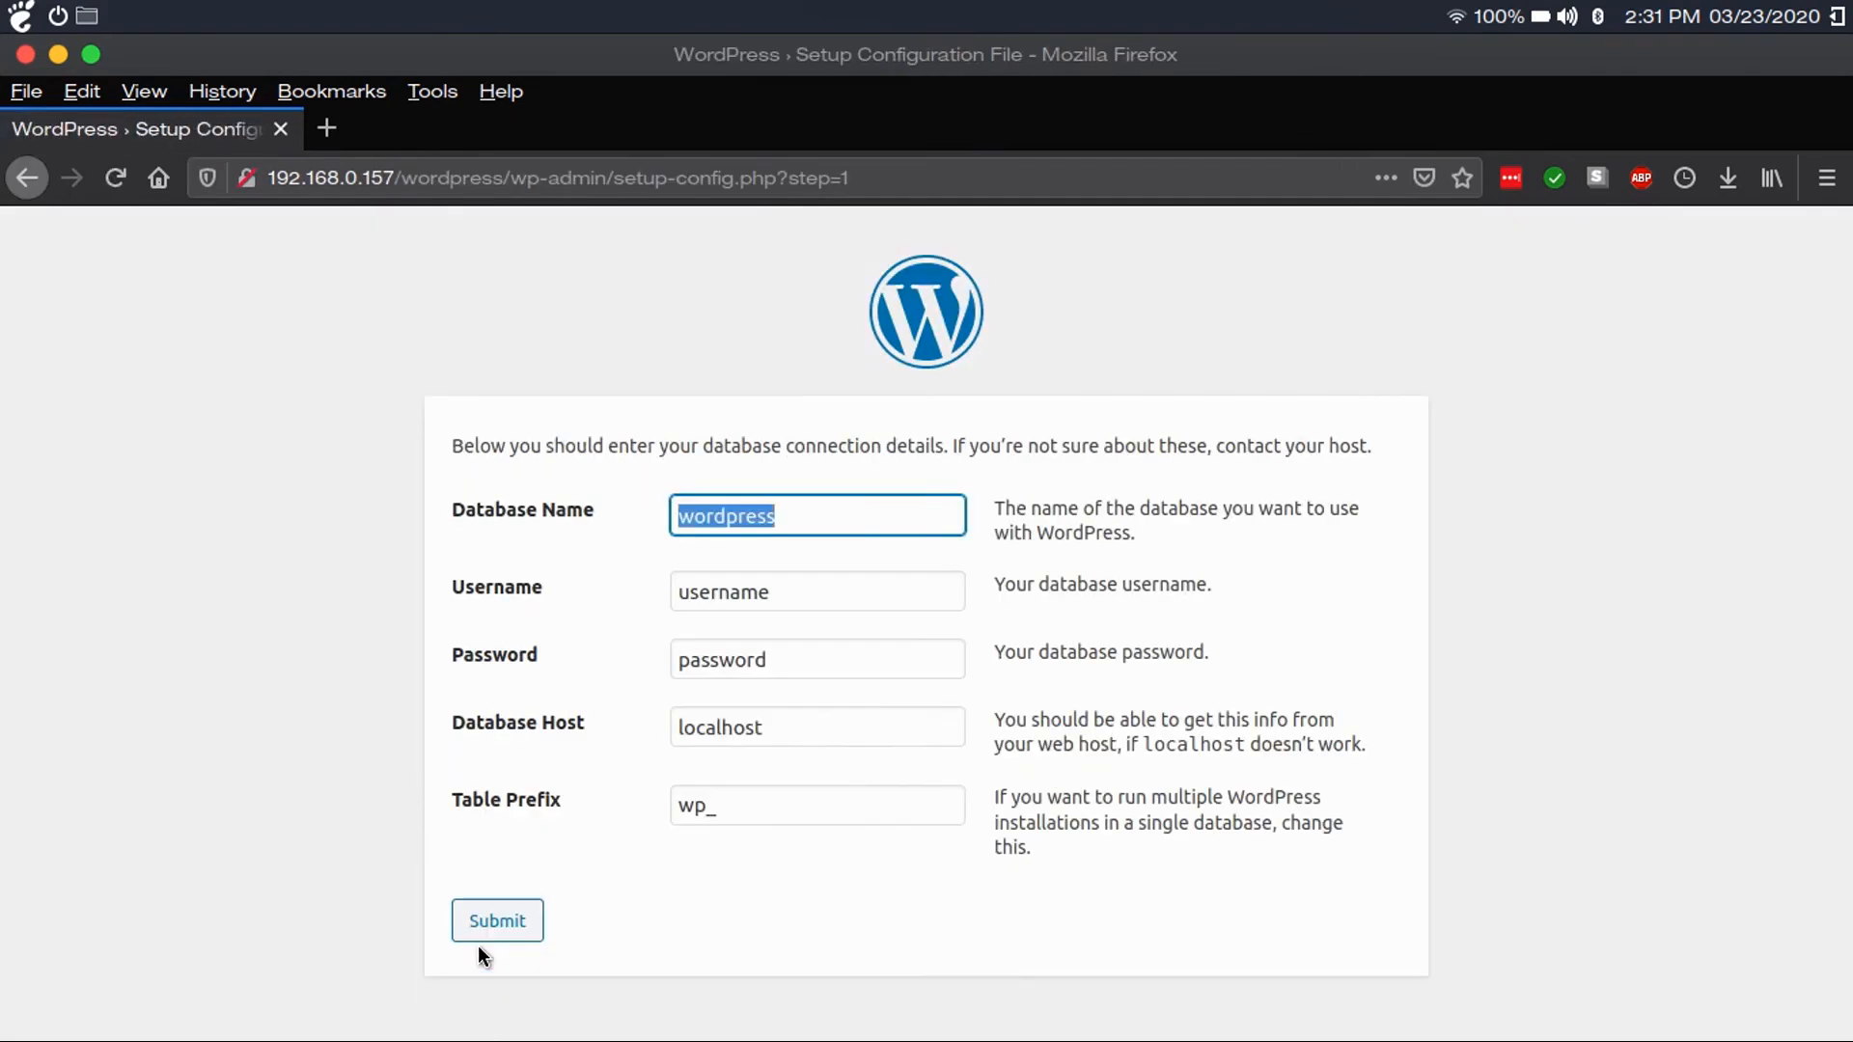
text(wpdata)
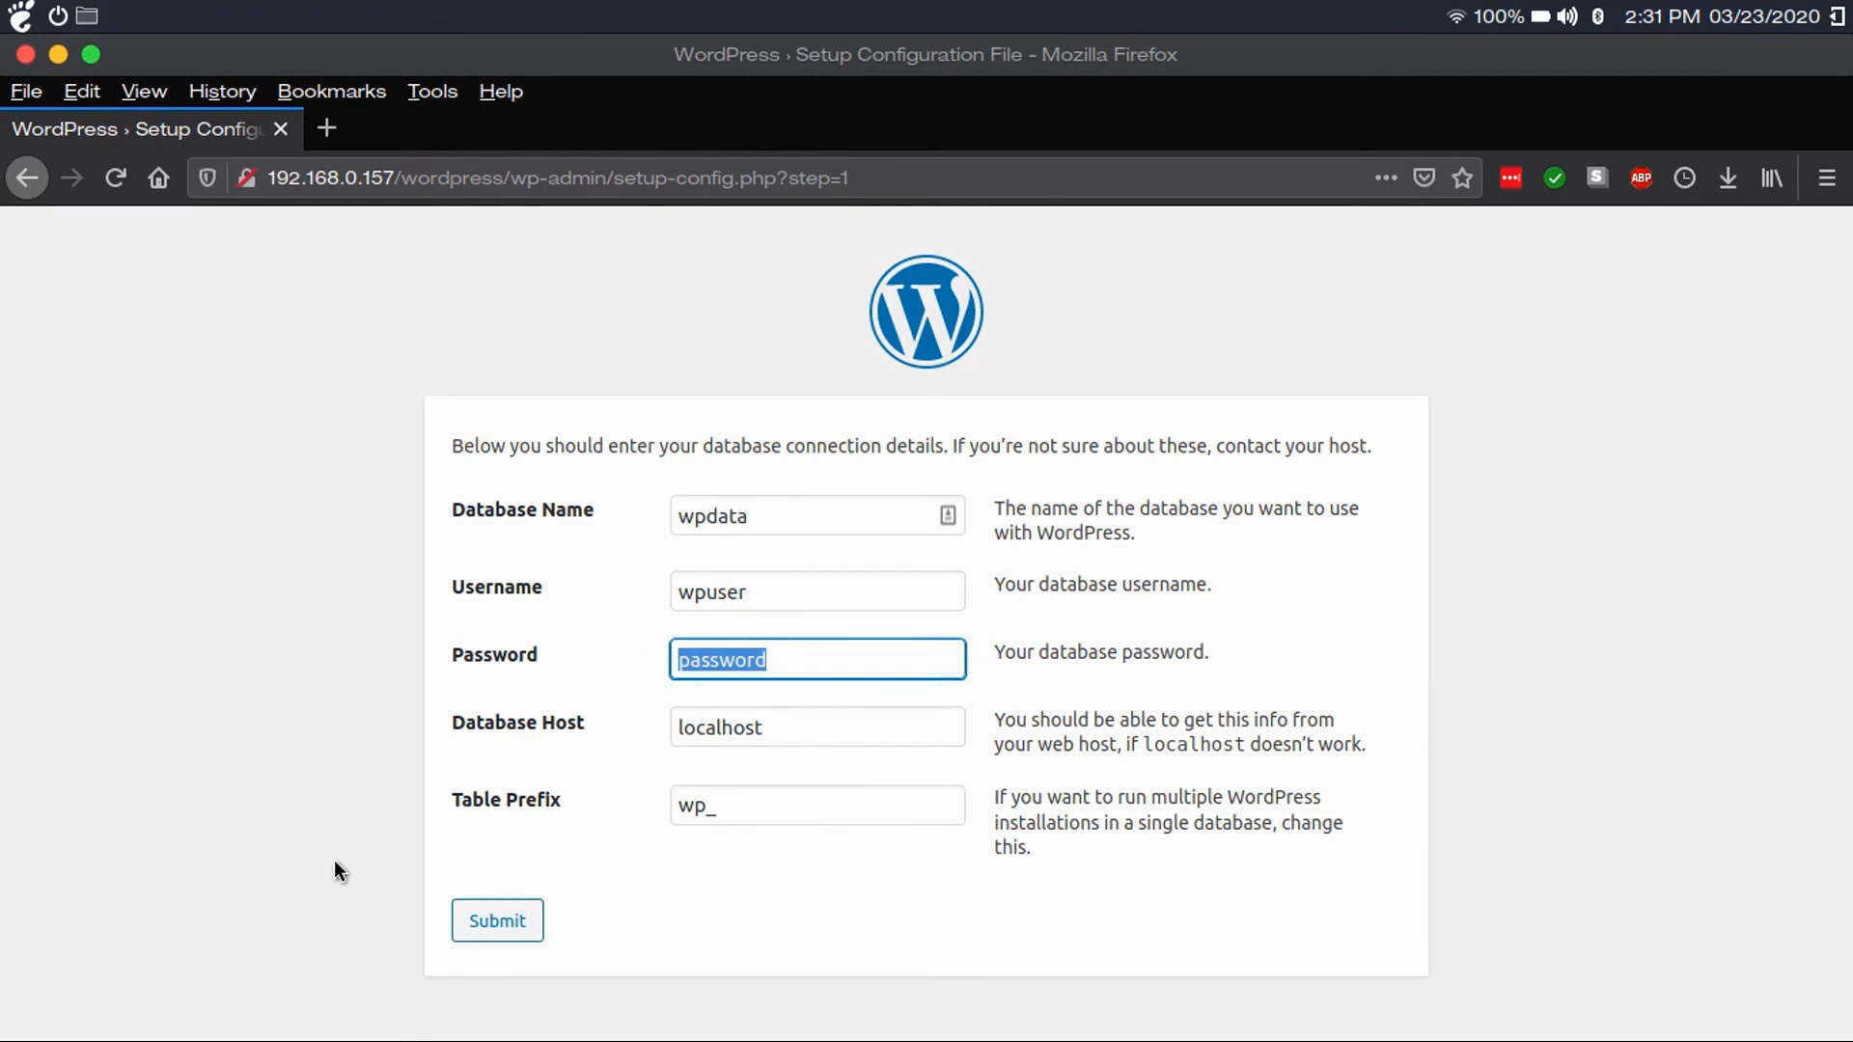
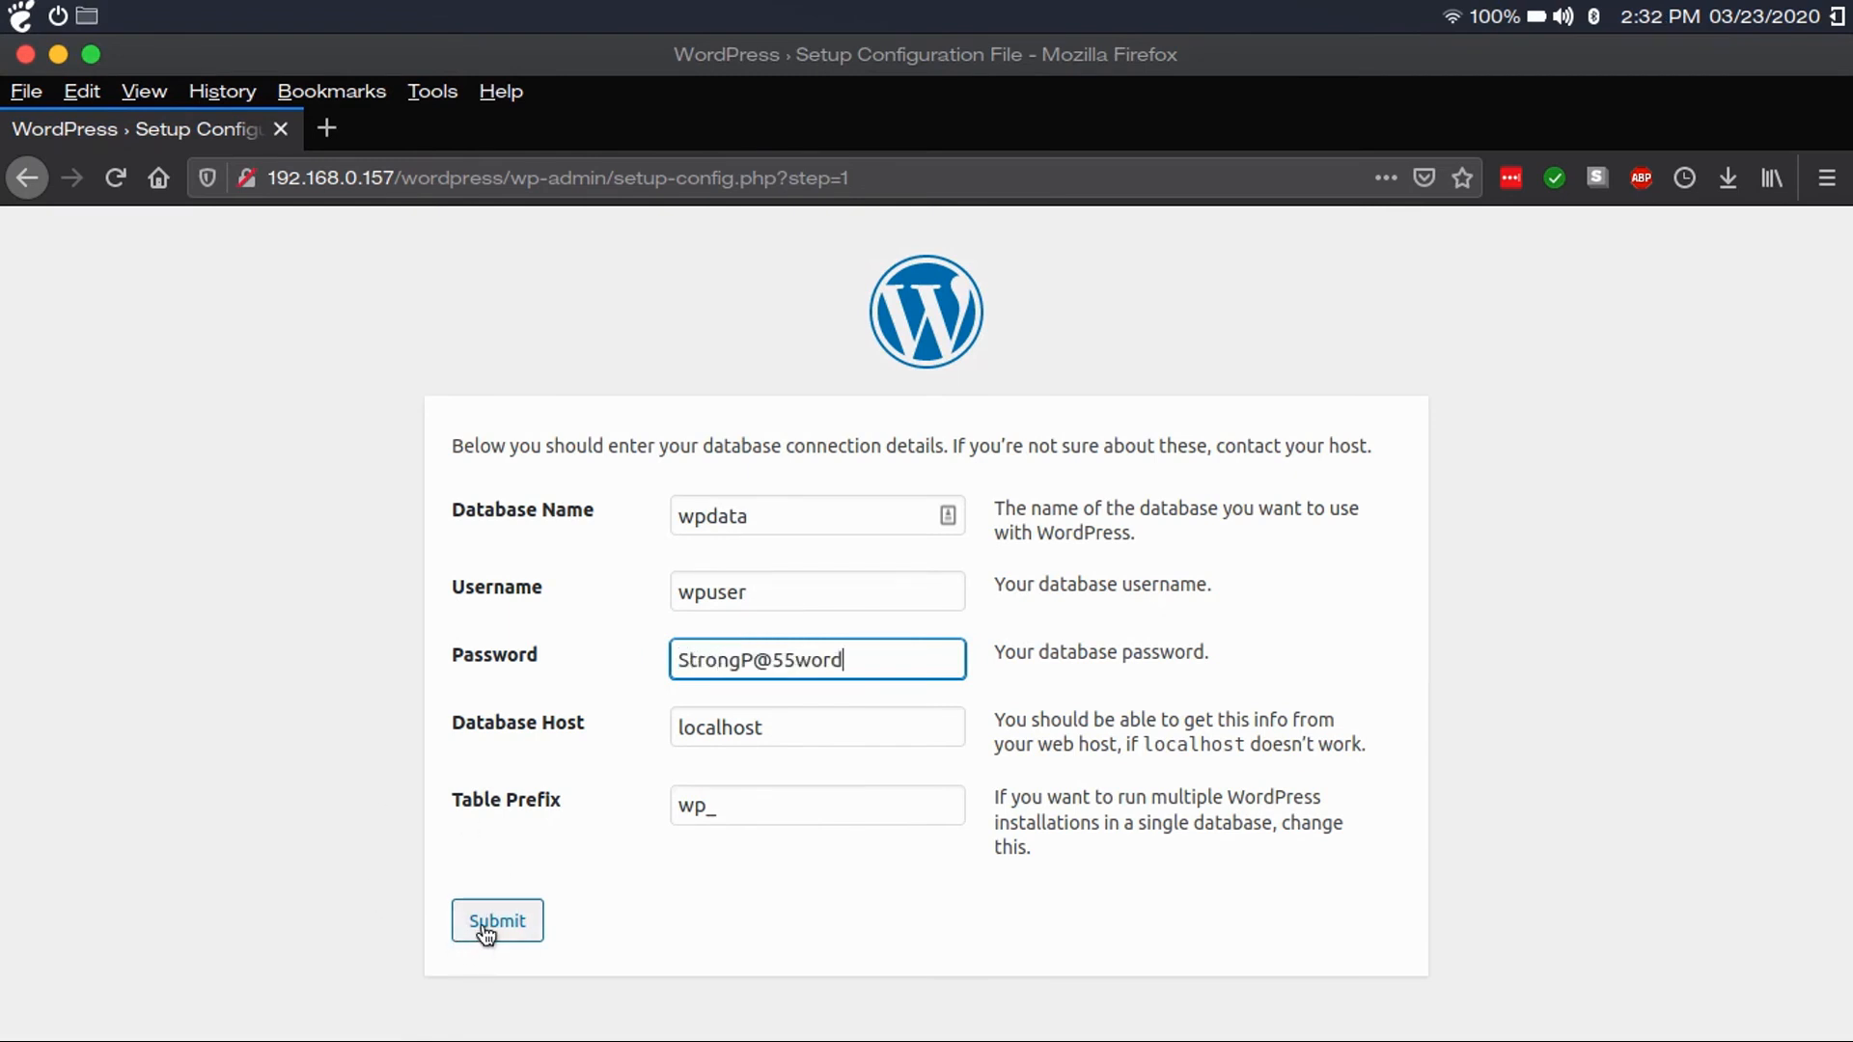
click(496, 921)
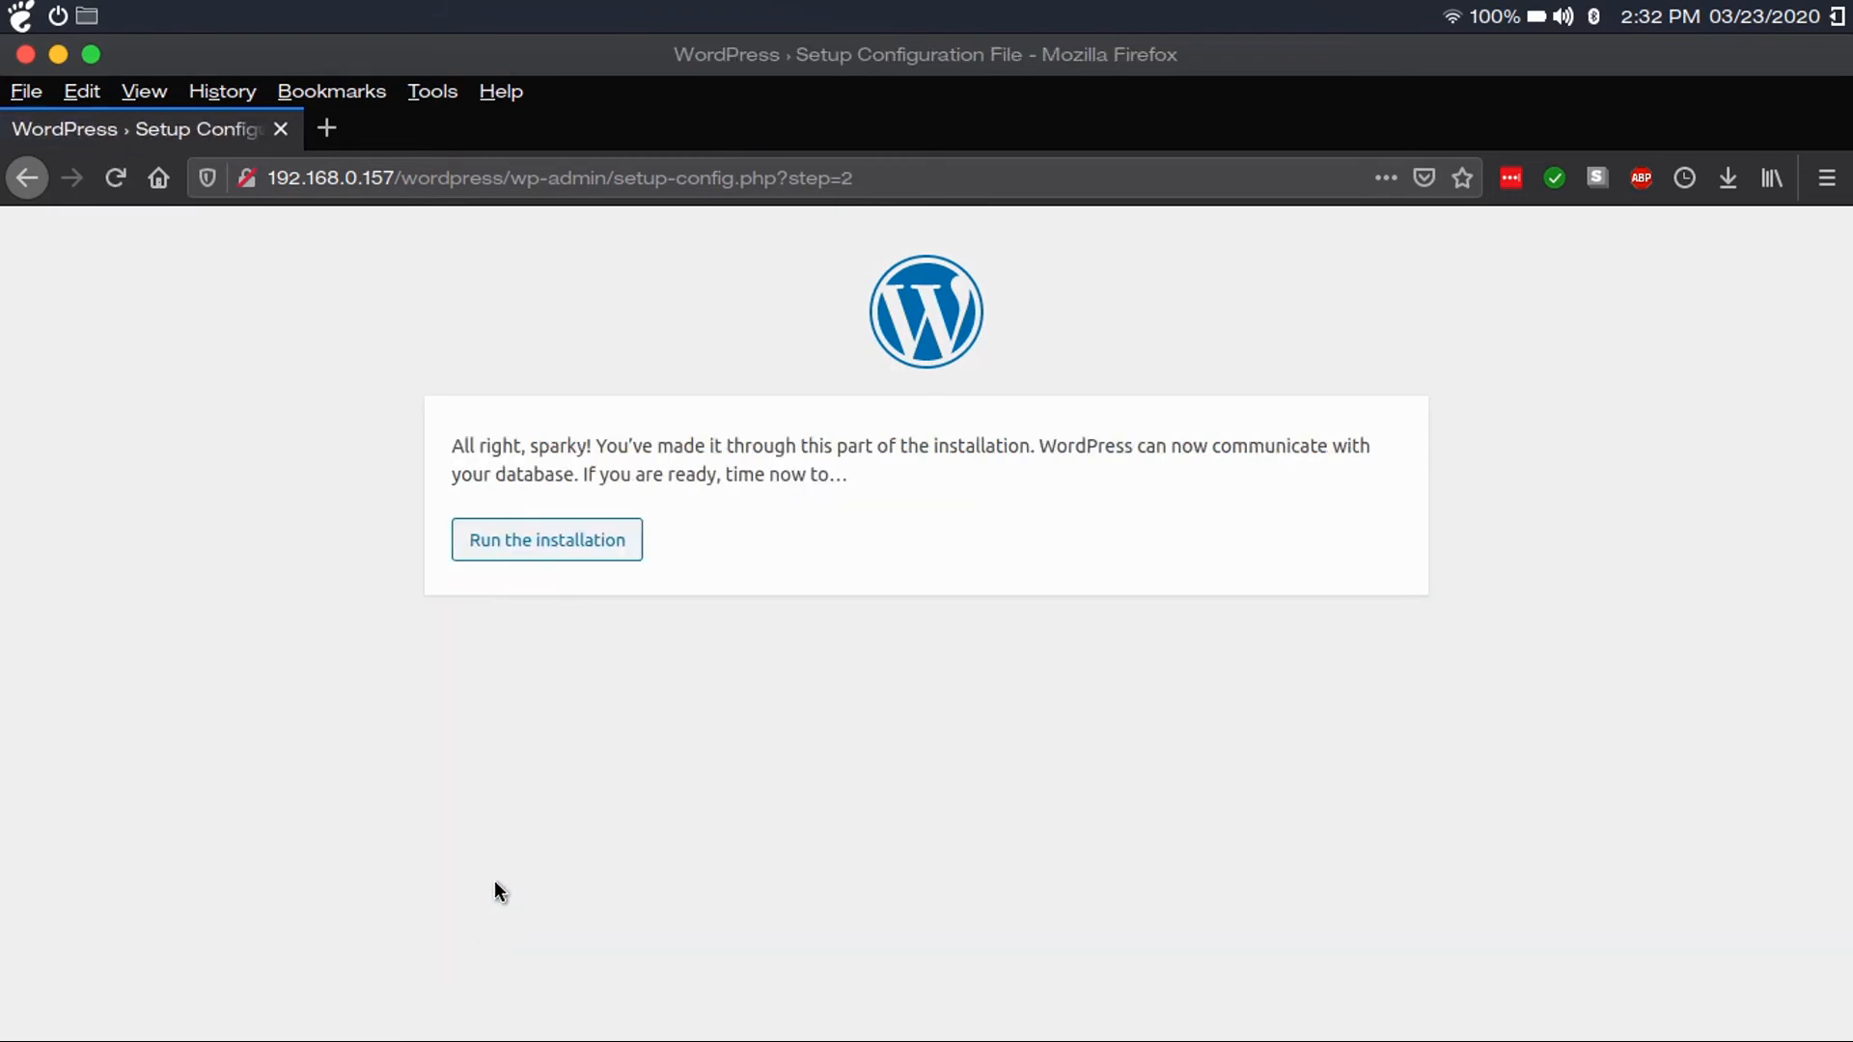
mouse_move(593, 509)
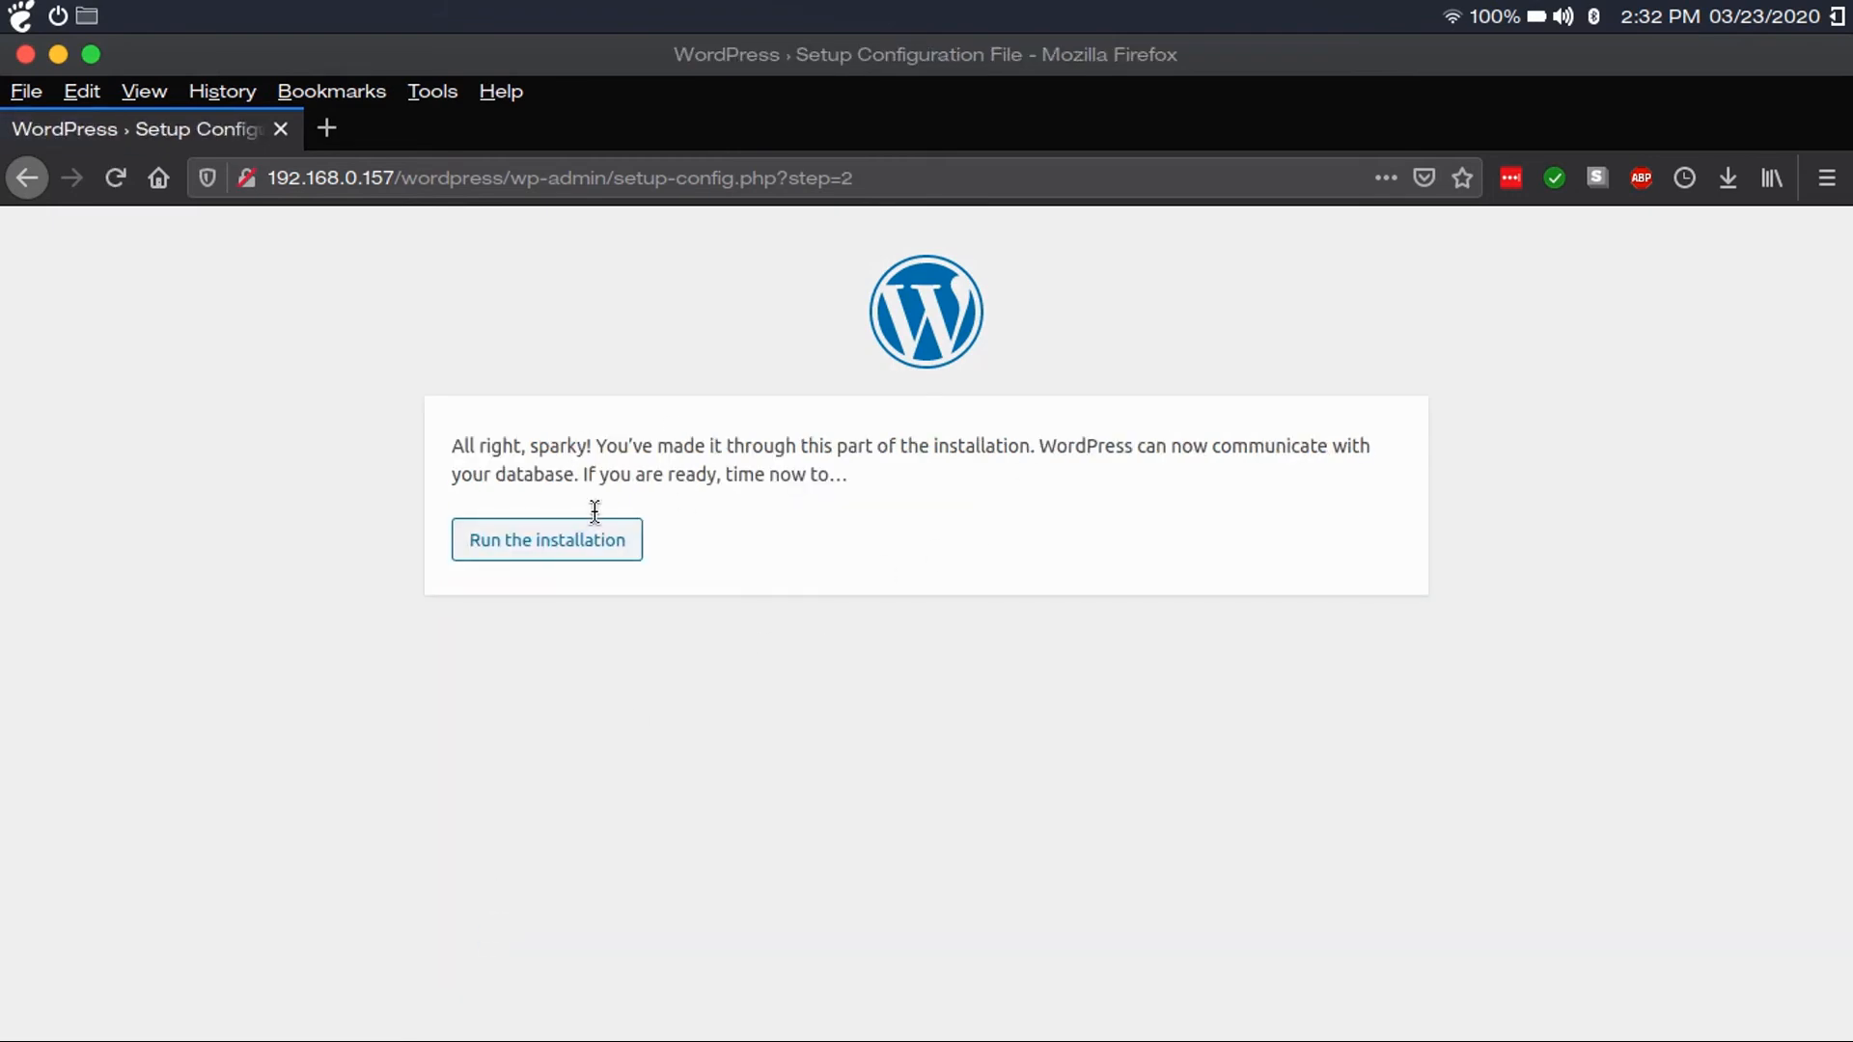
- Enter site title Drew Howden Tech and admin username drew on the install form
click(544, 539)
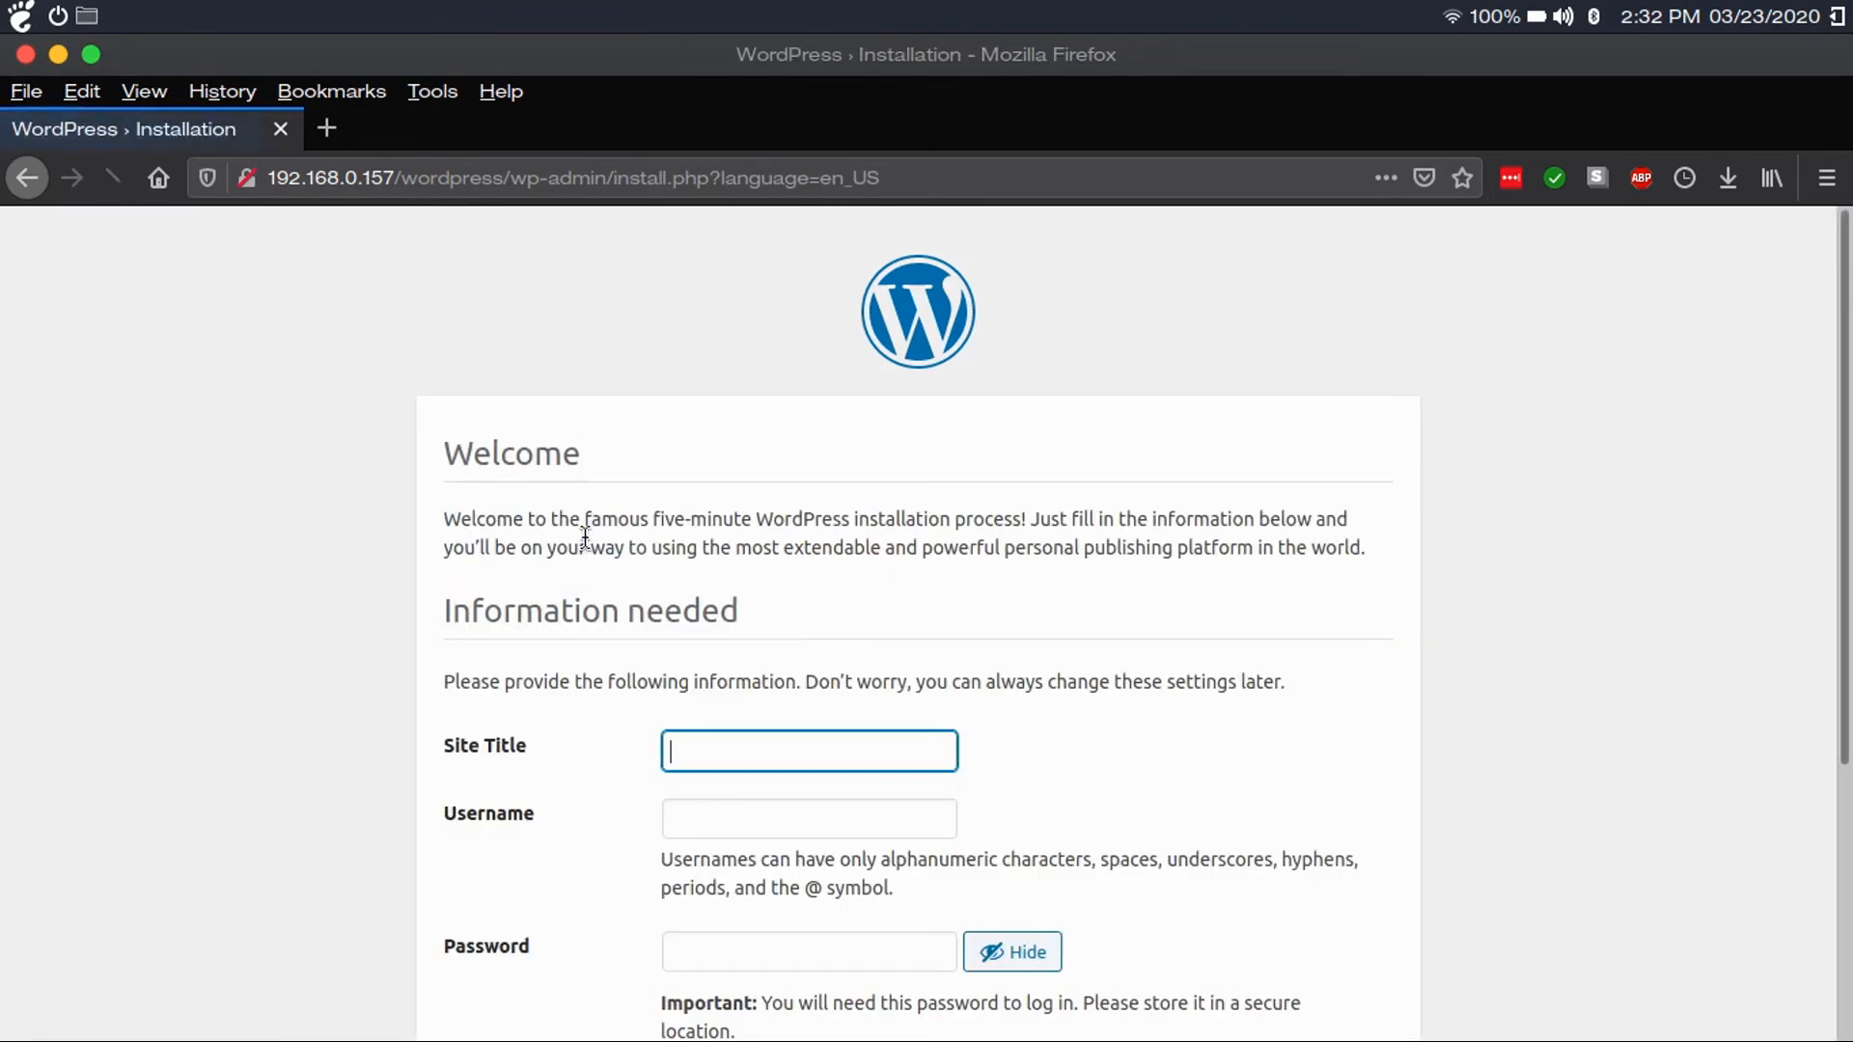
text(Drew)
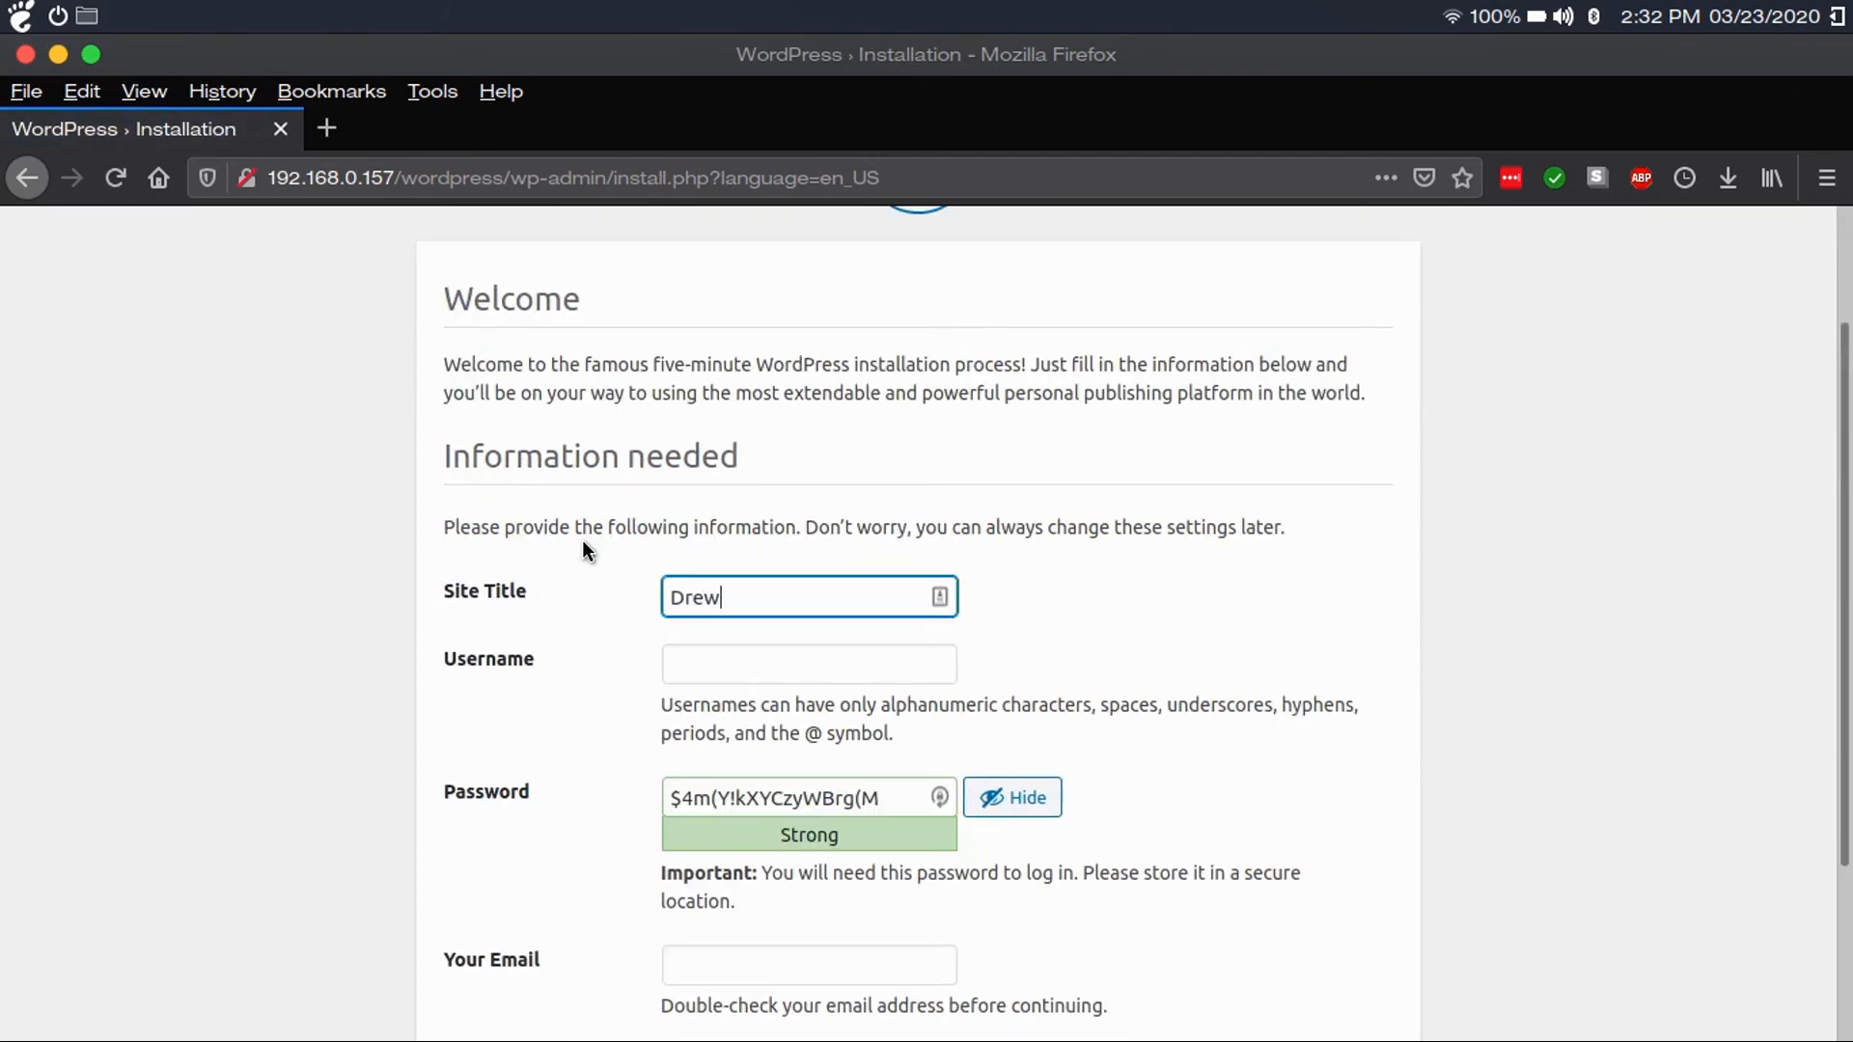
text(Howden Tech)
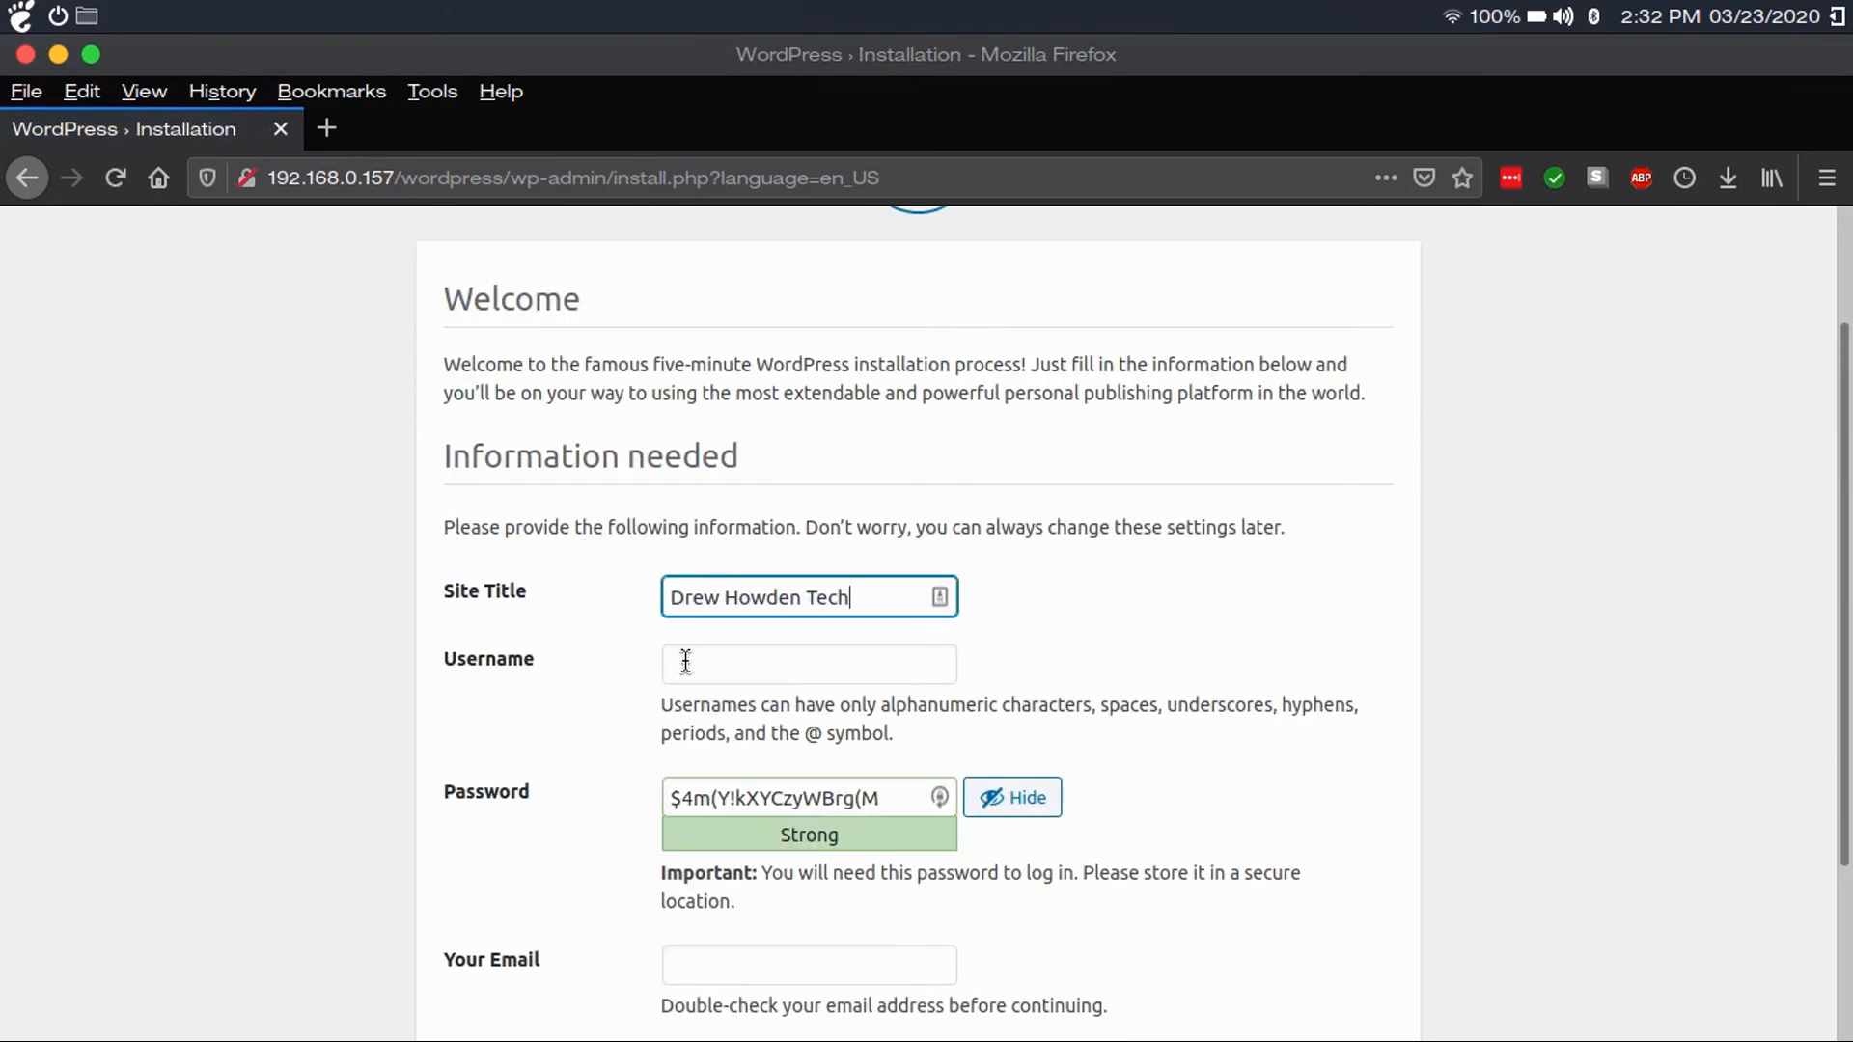
text(dr)
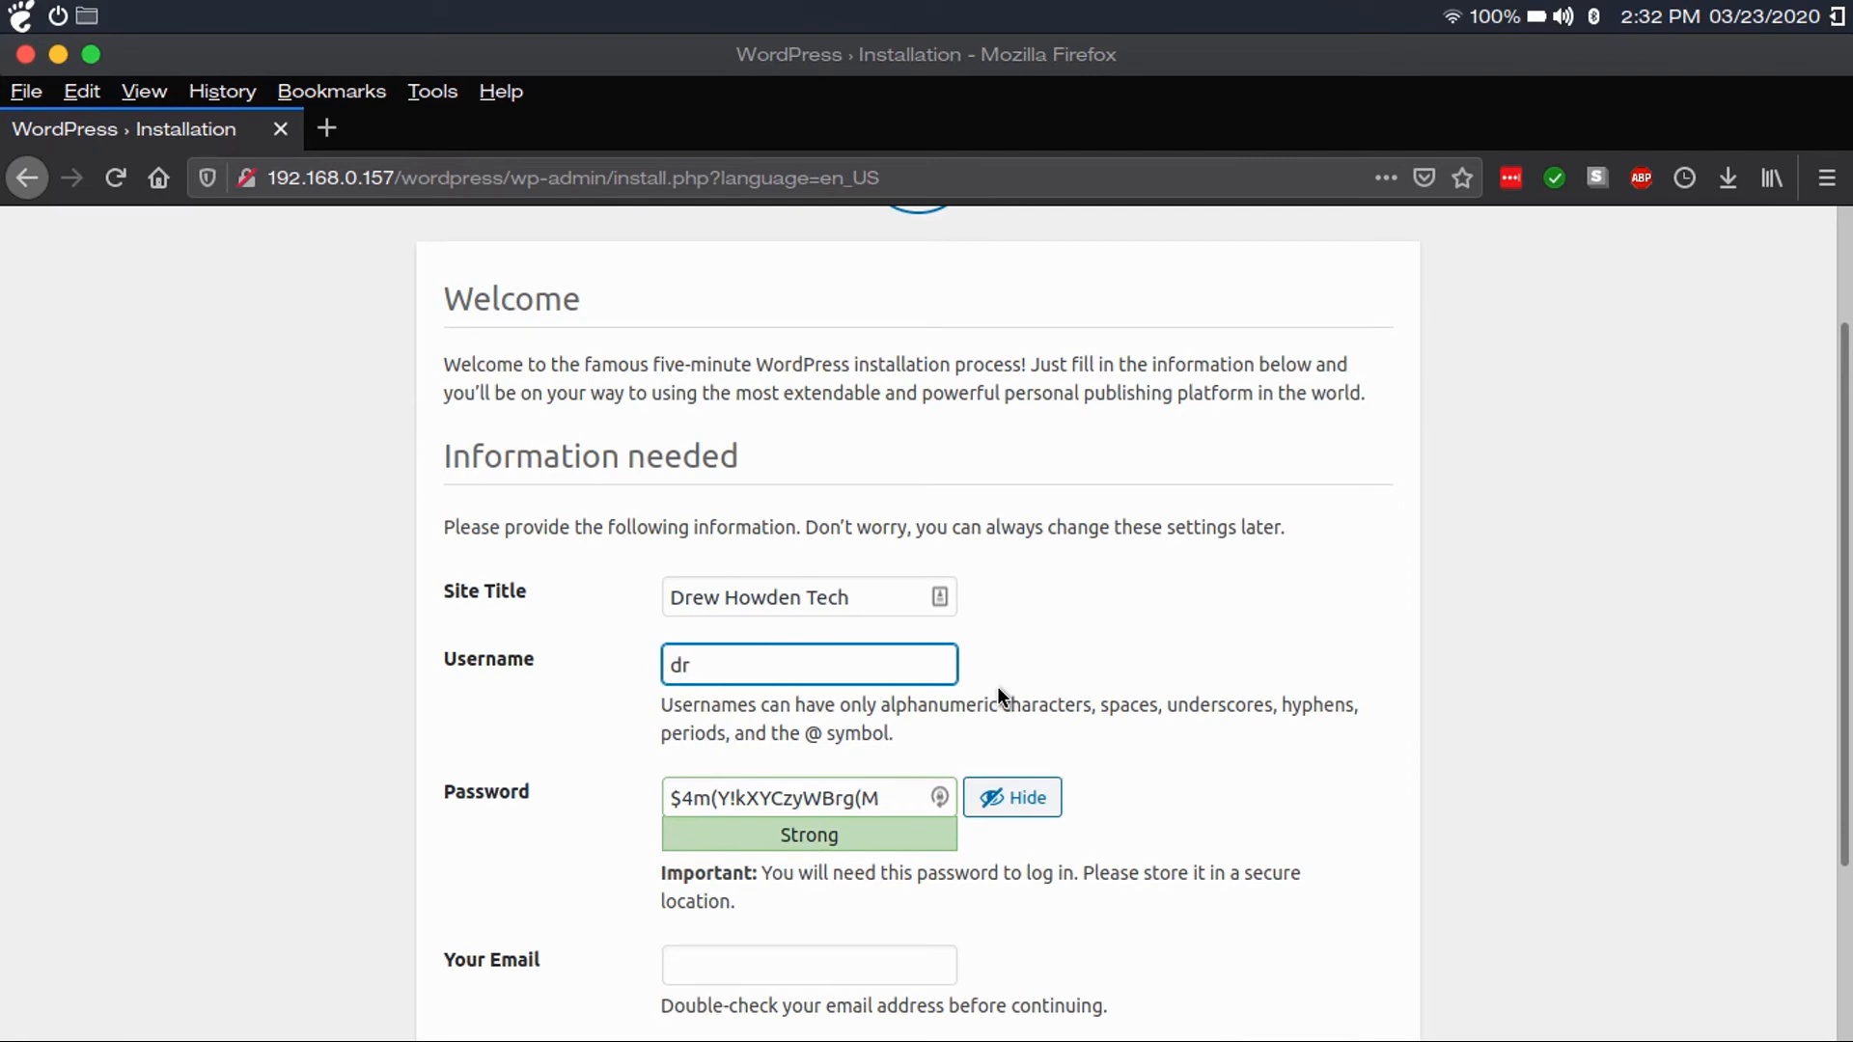
text(ew)
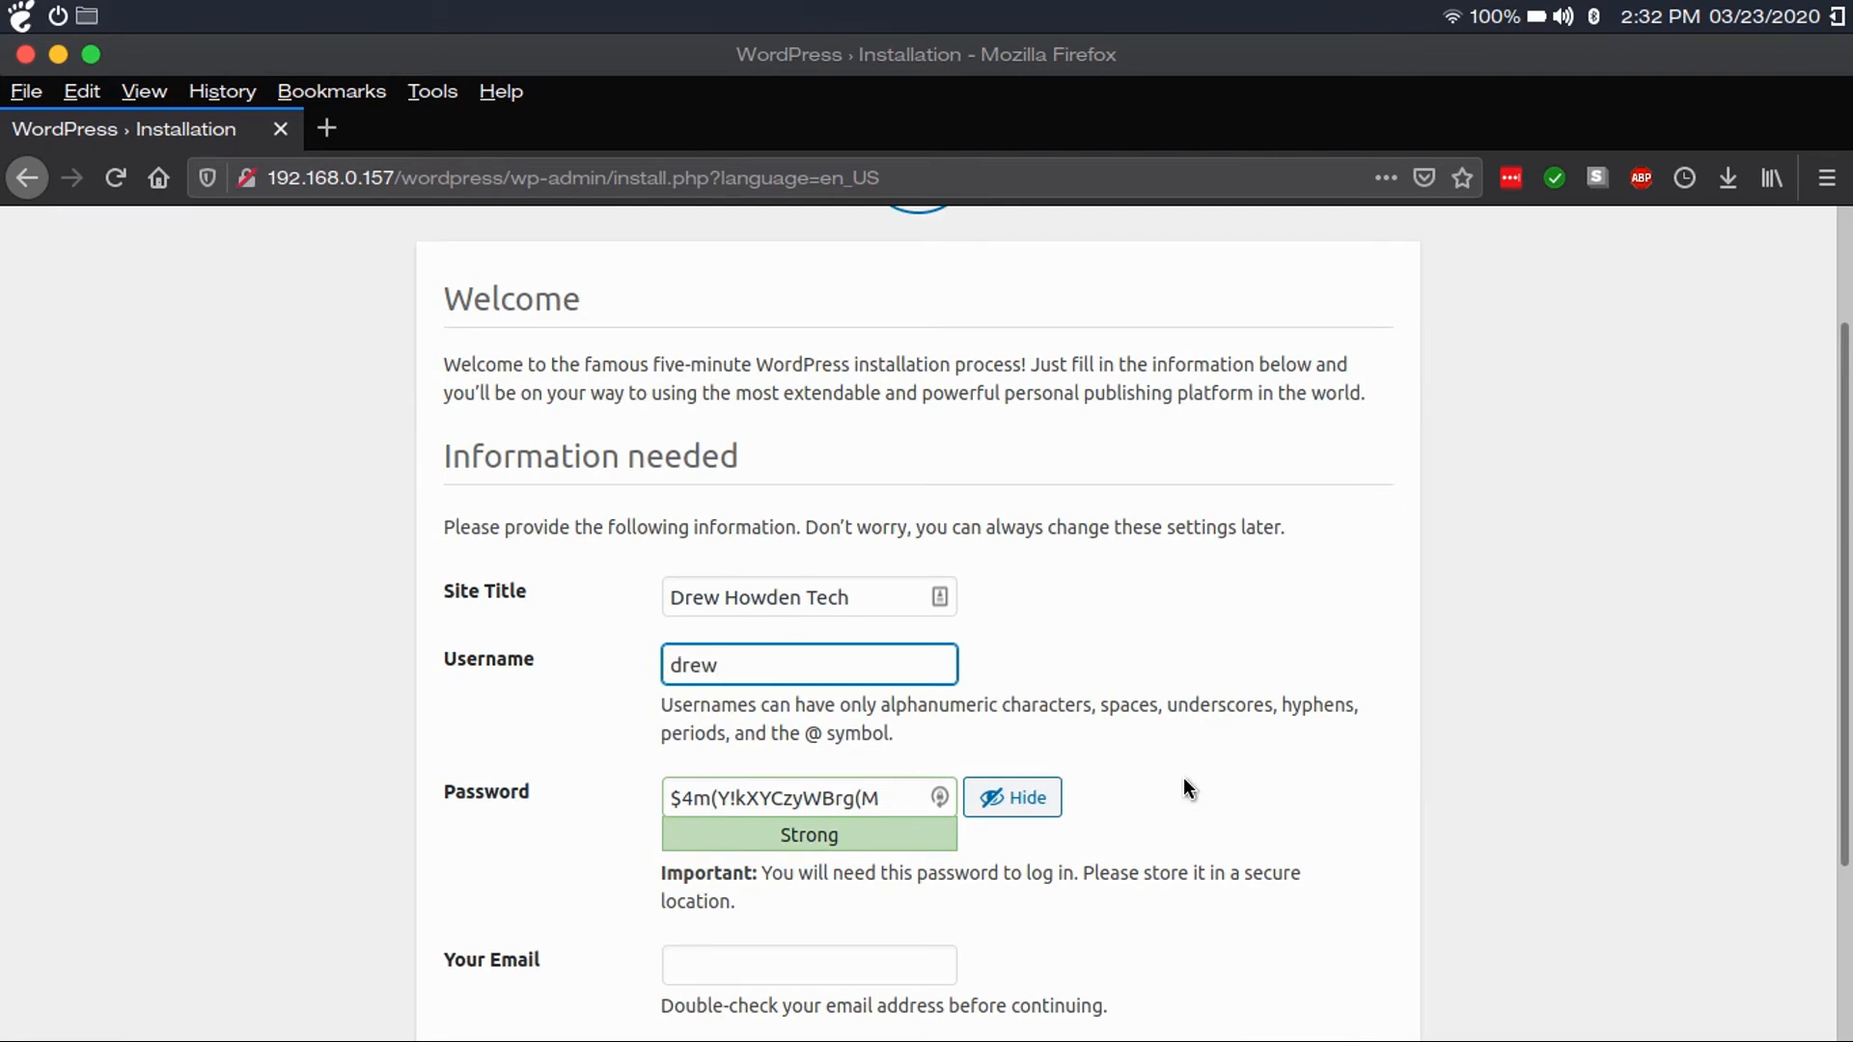
- Replace the generated password with a custom one and run Install WordPress to reach the Success page
scroll(down, 3)
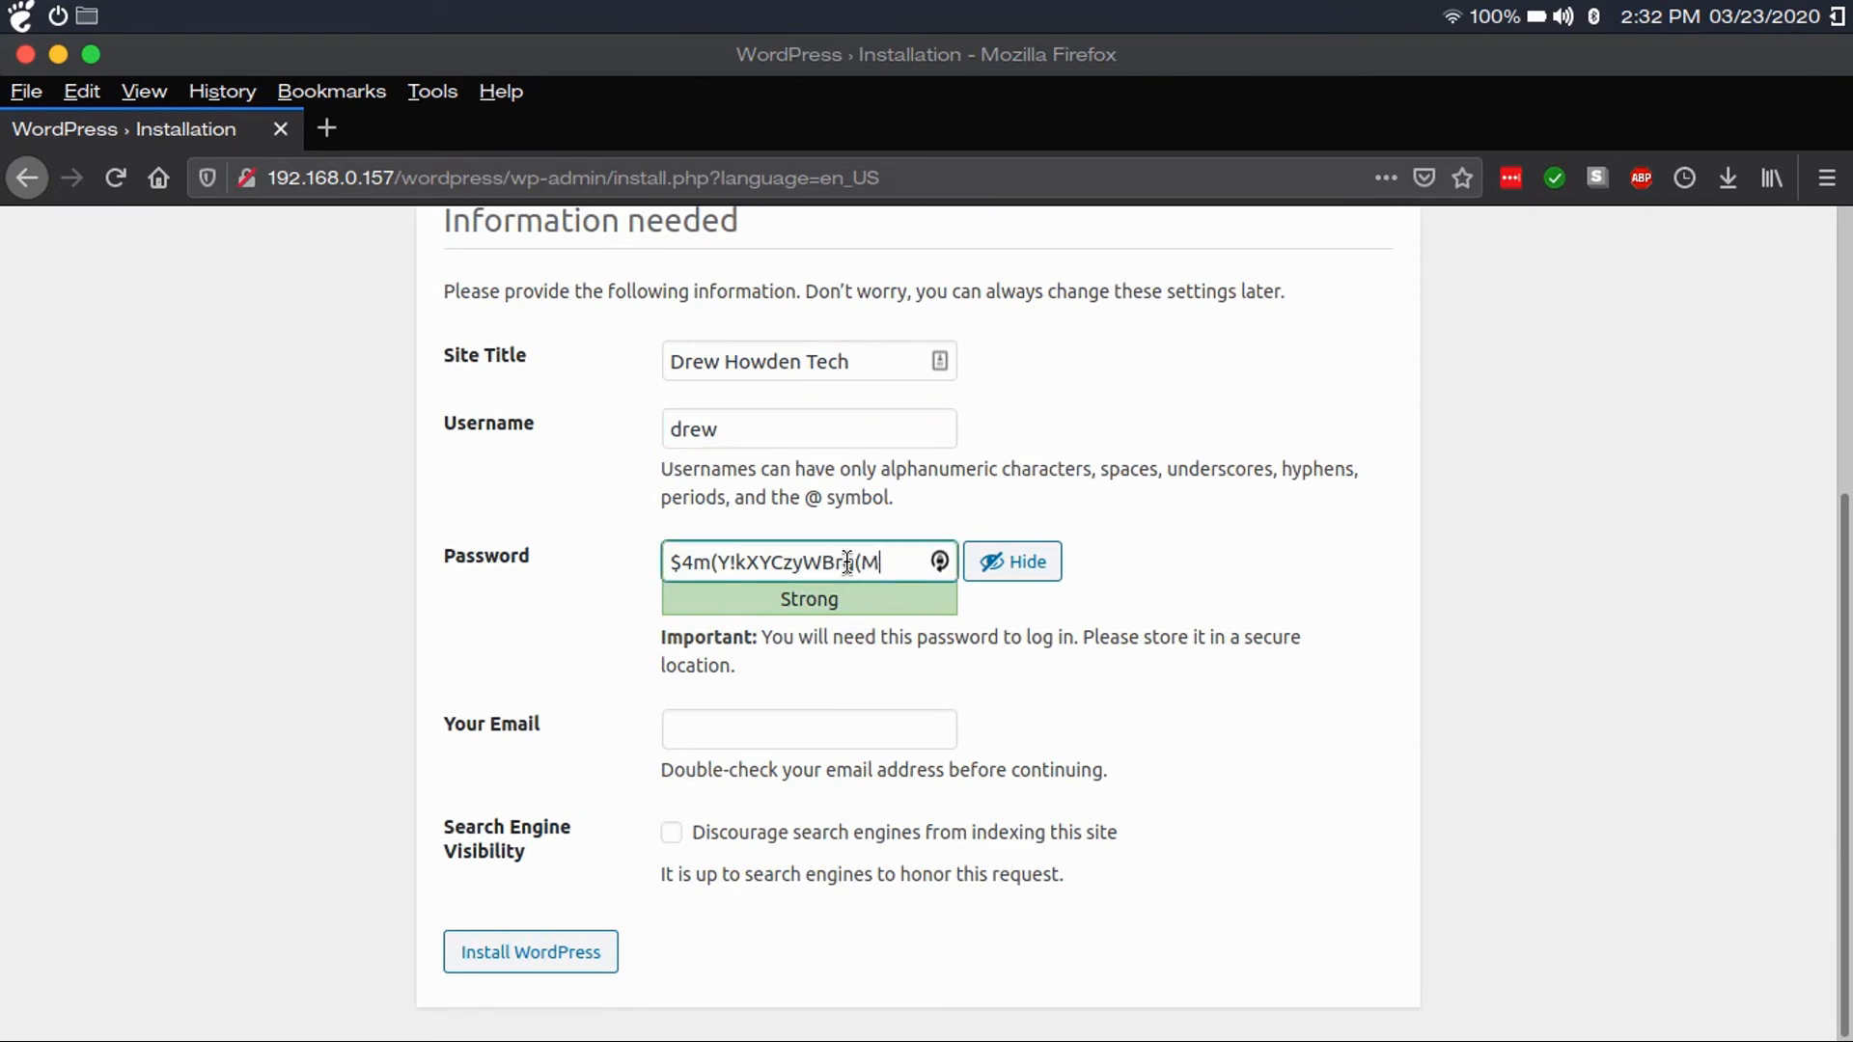
click(1014, 561)
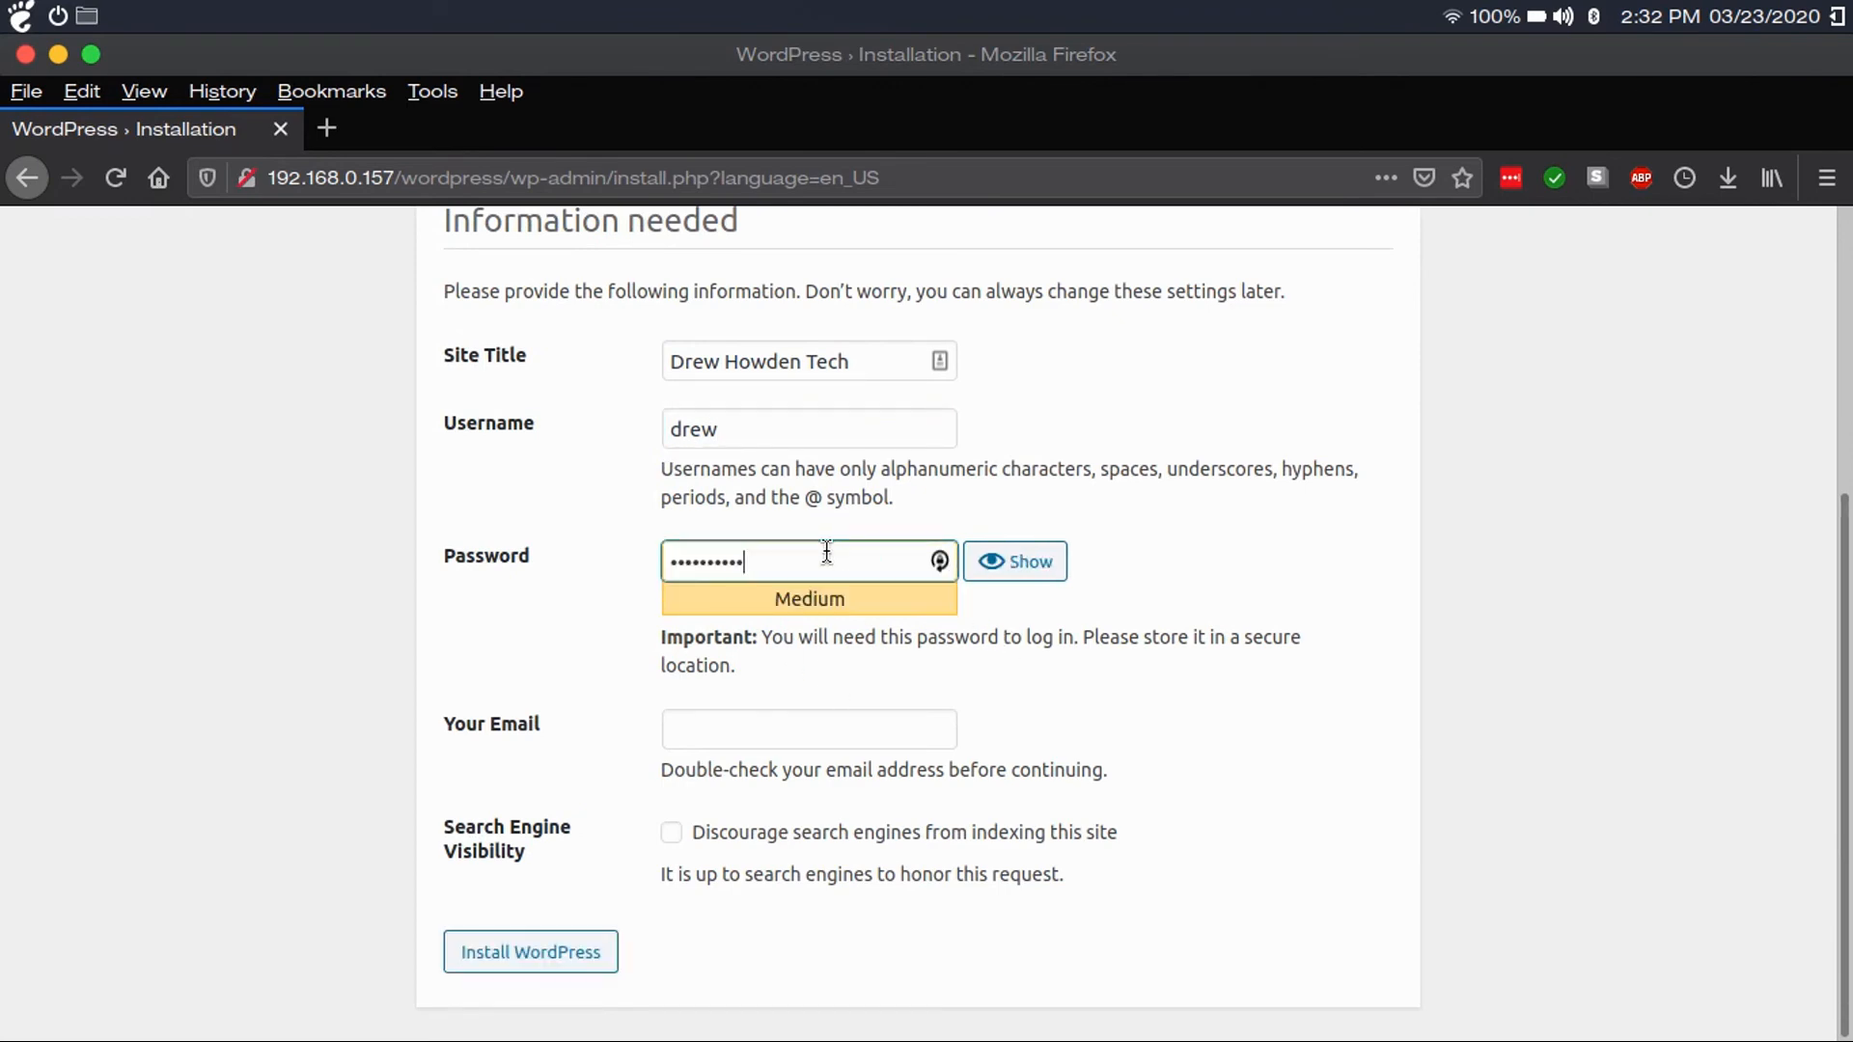
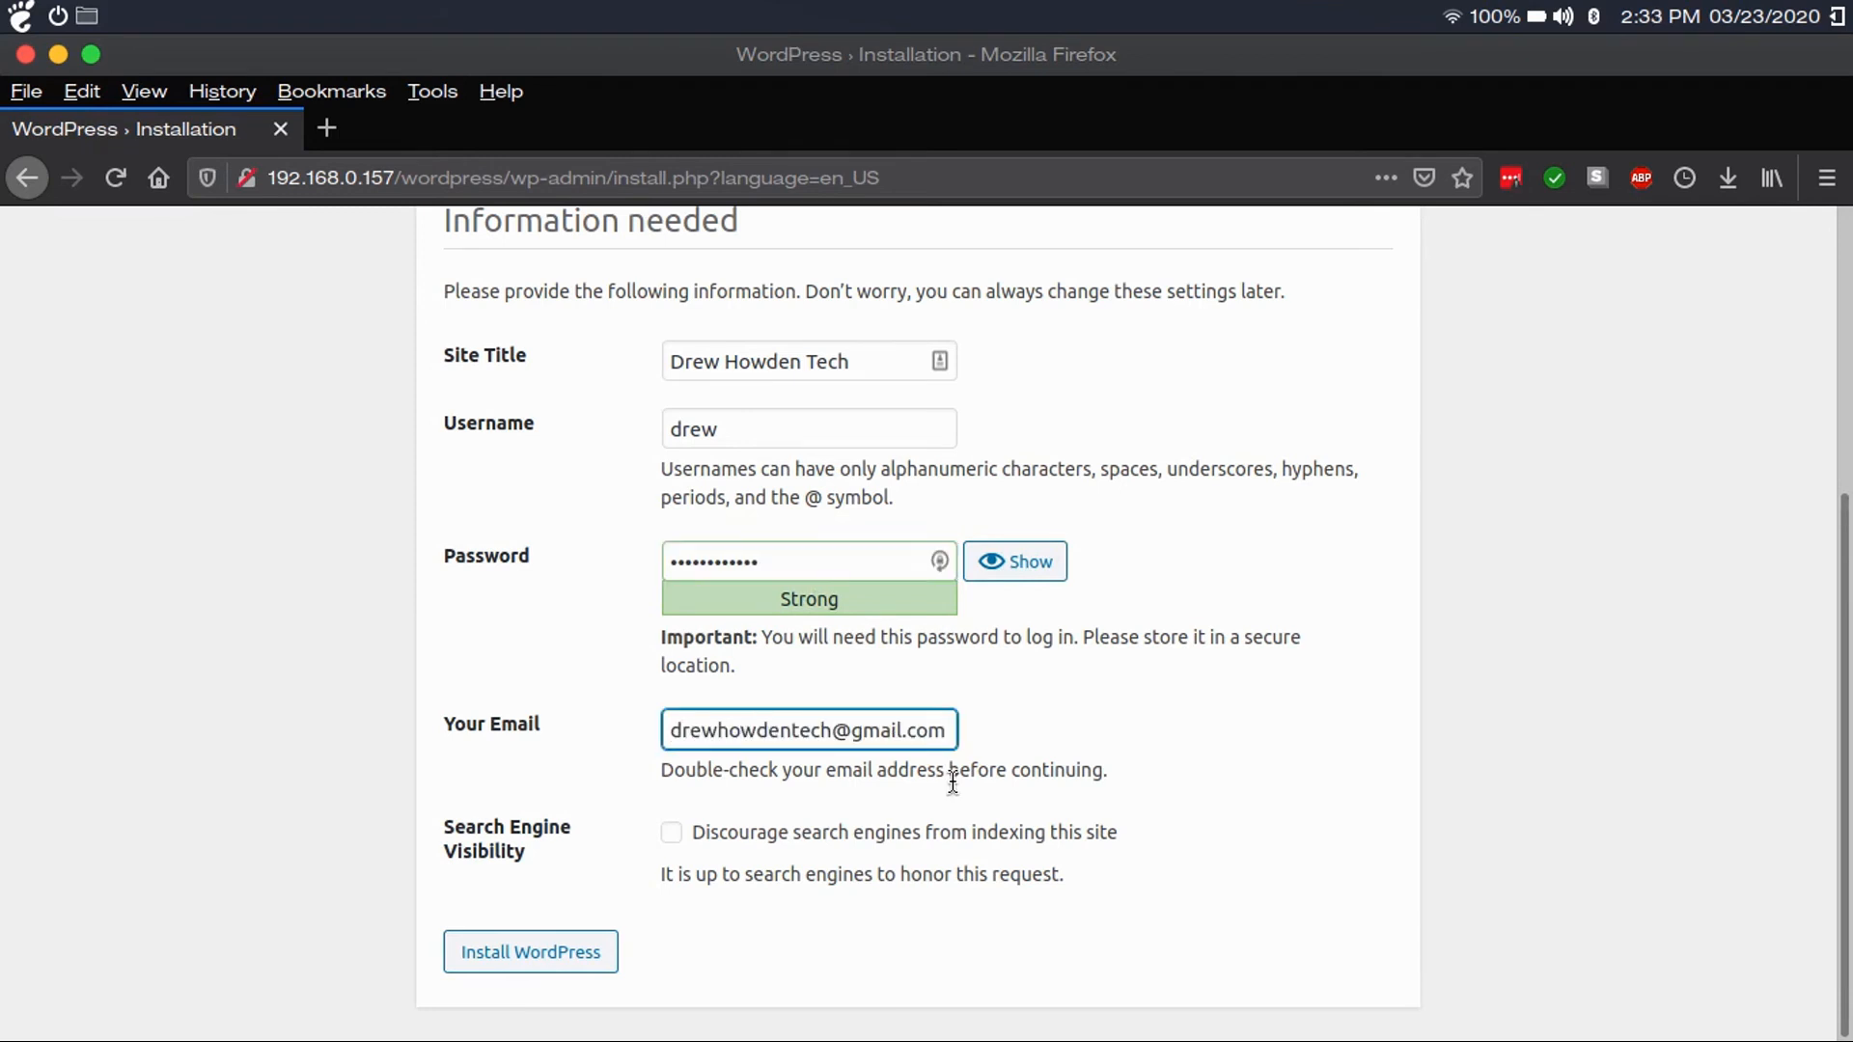
mouse_move(815, 836)
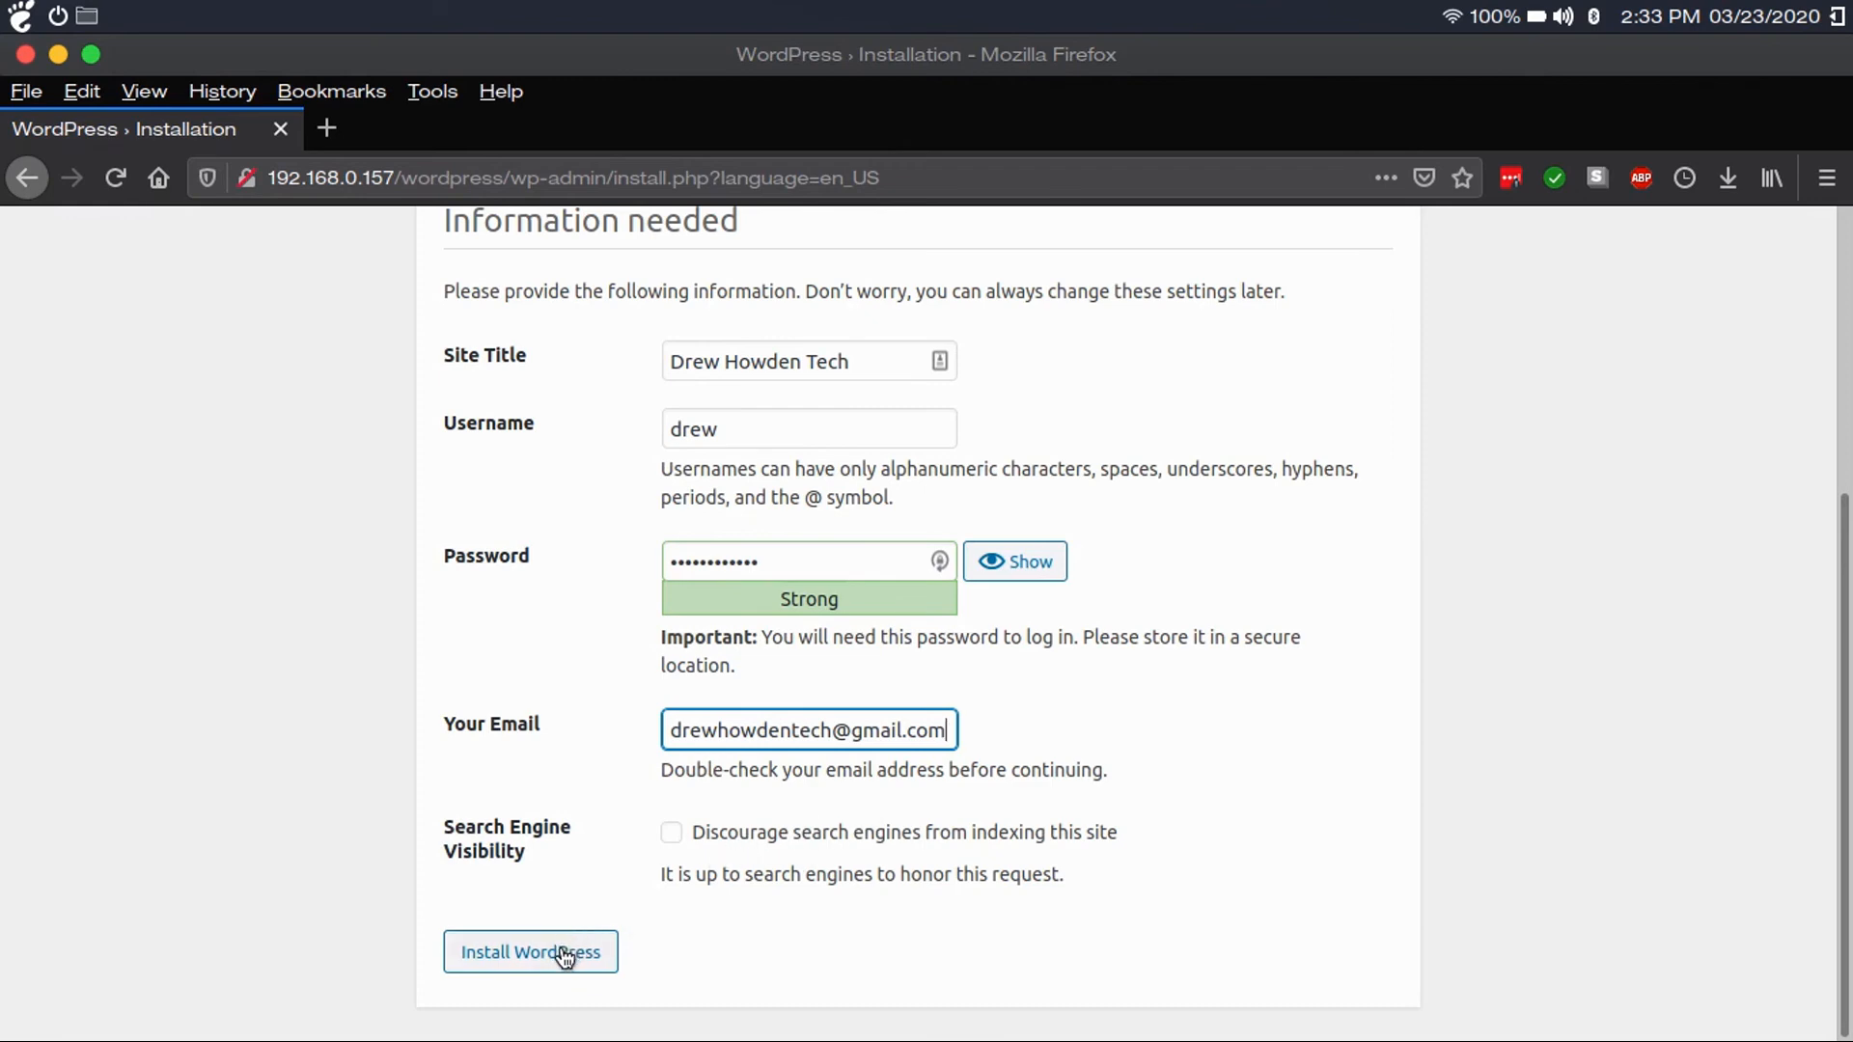
click(531, 952)
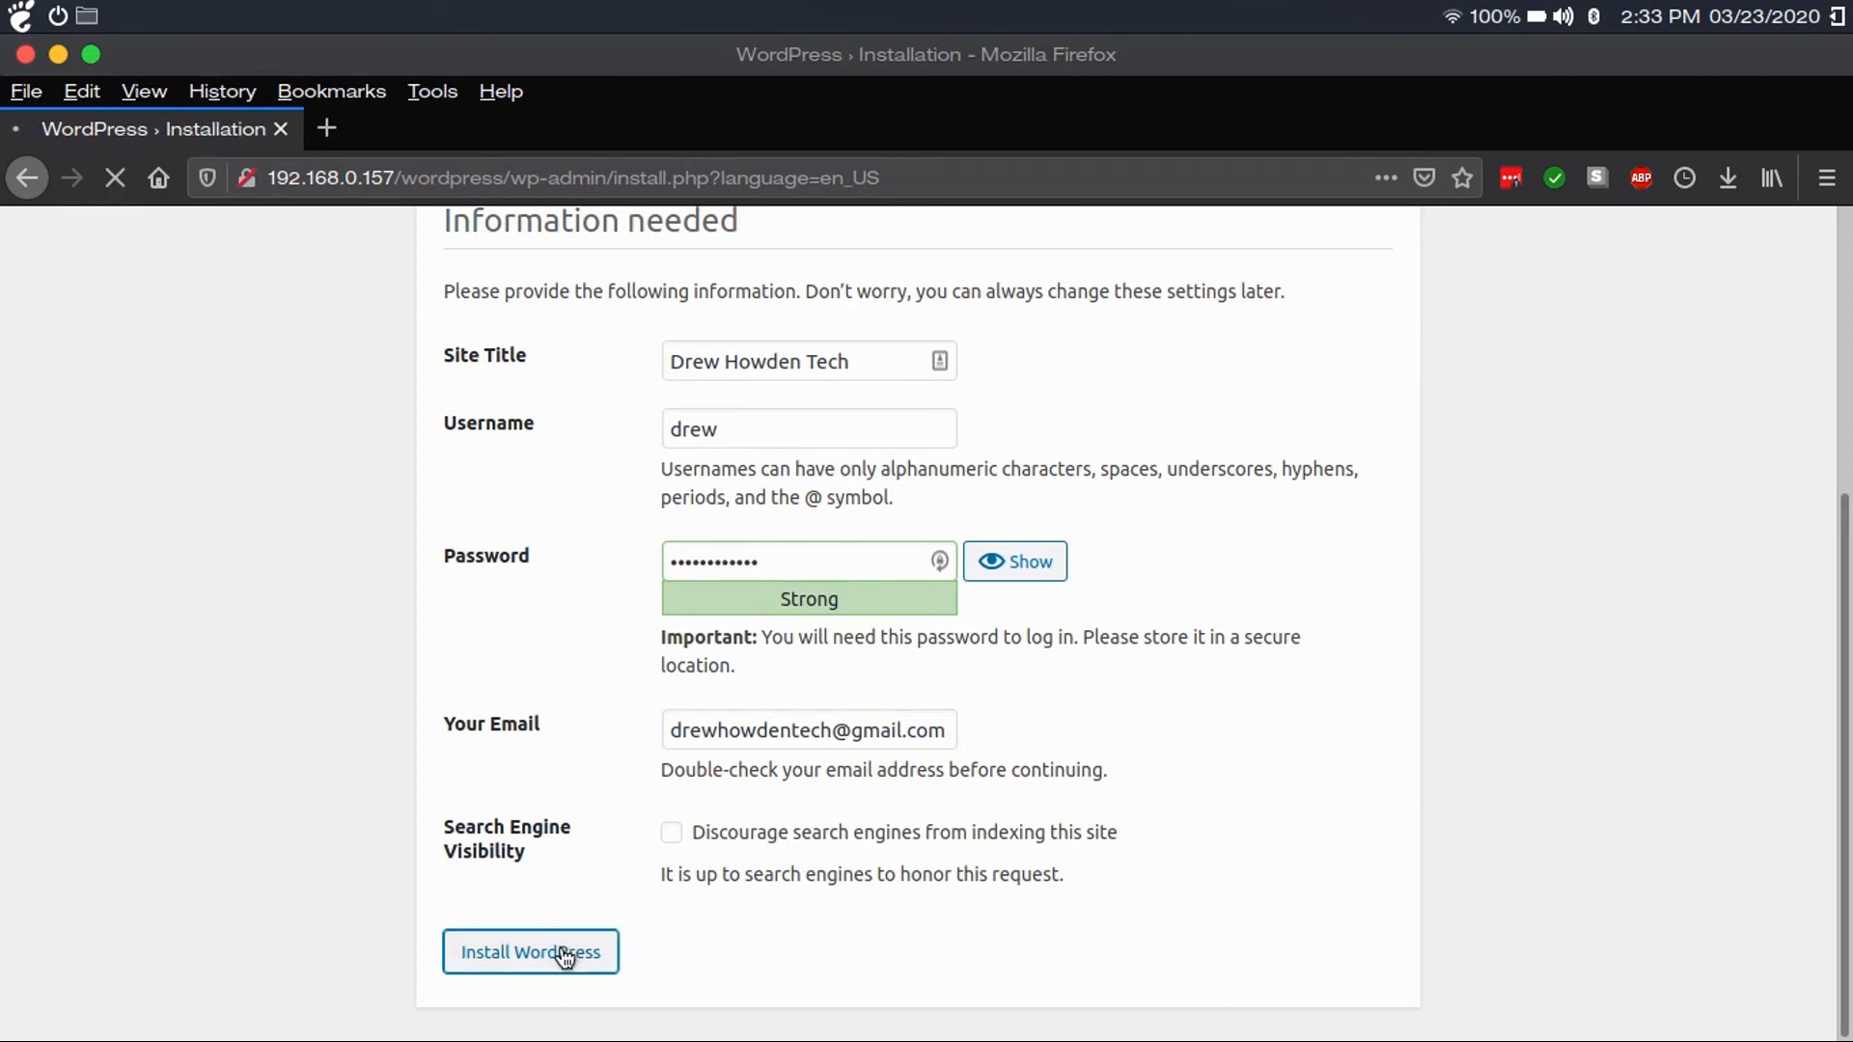
click(531, 951)
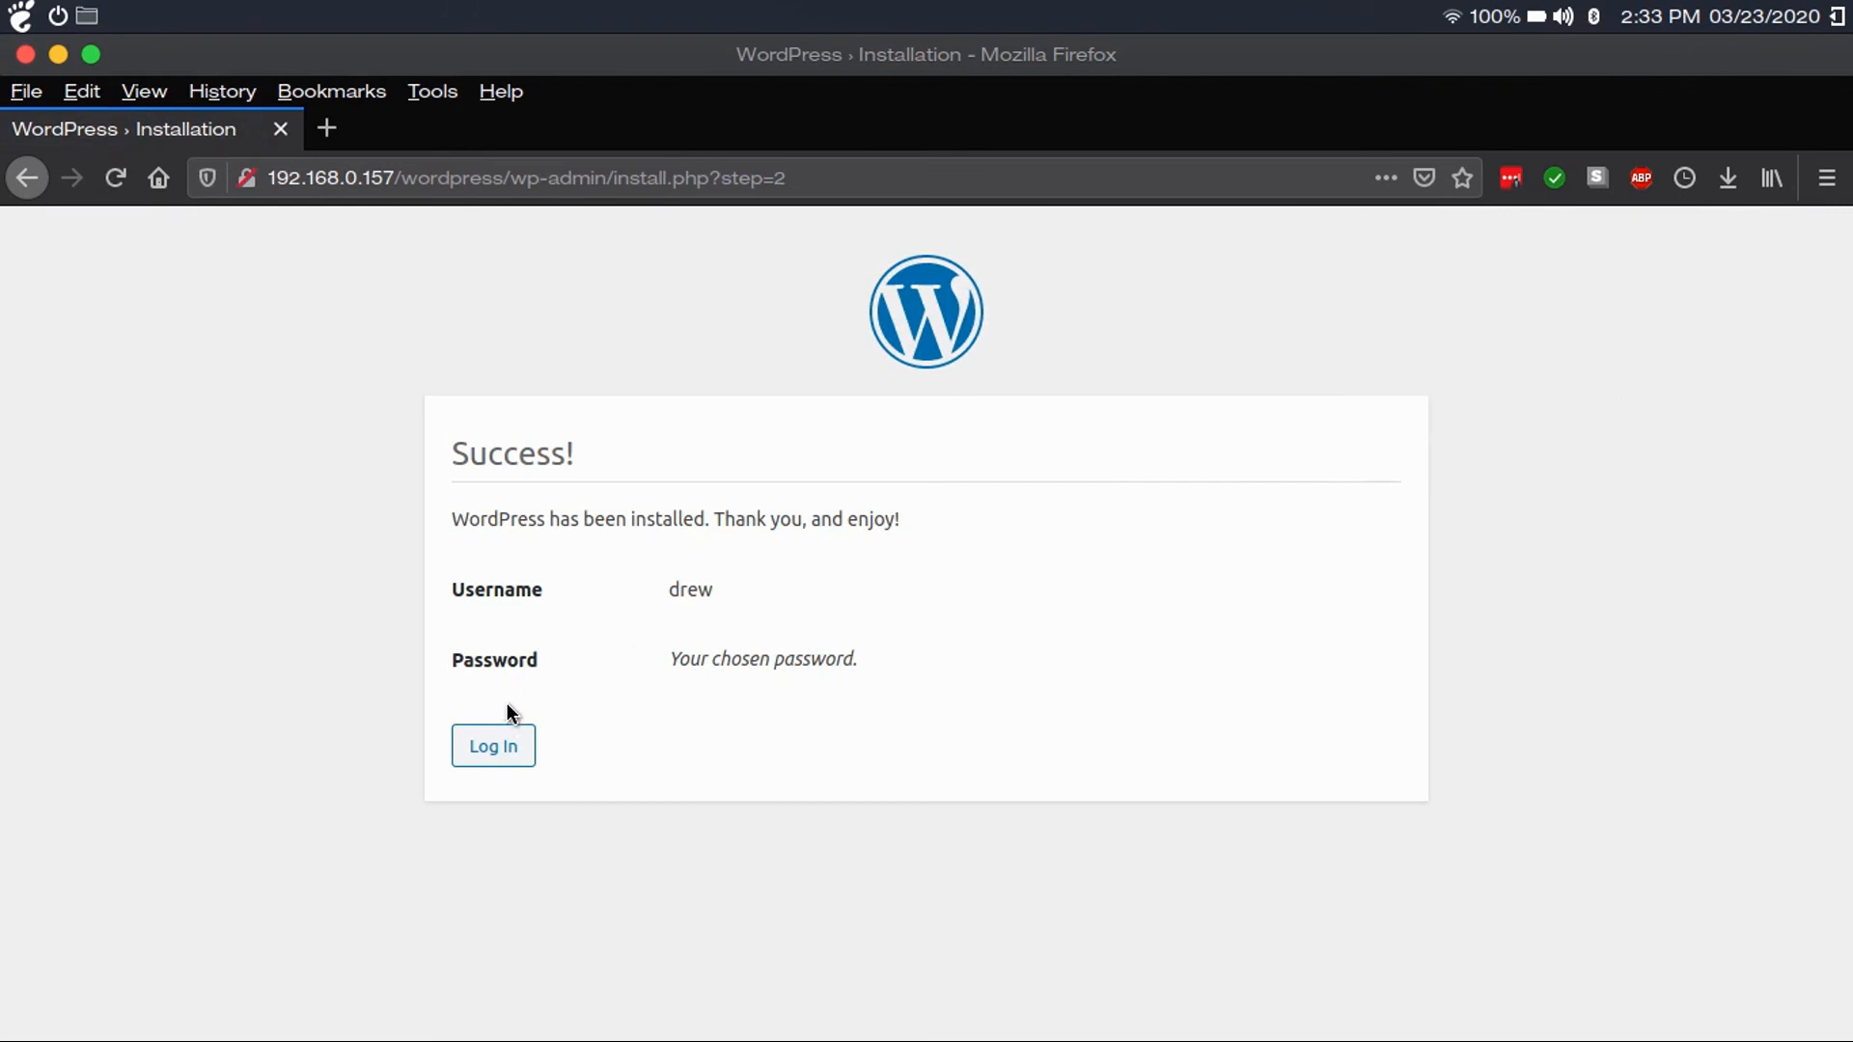
- Log in as drew with Remember Me ticked, landing on the Drew Howden Tech Dashboard
click(492, 746)
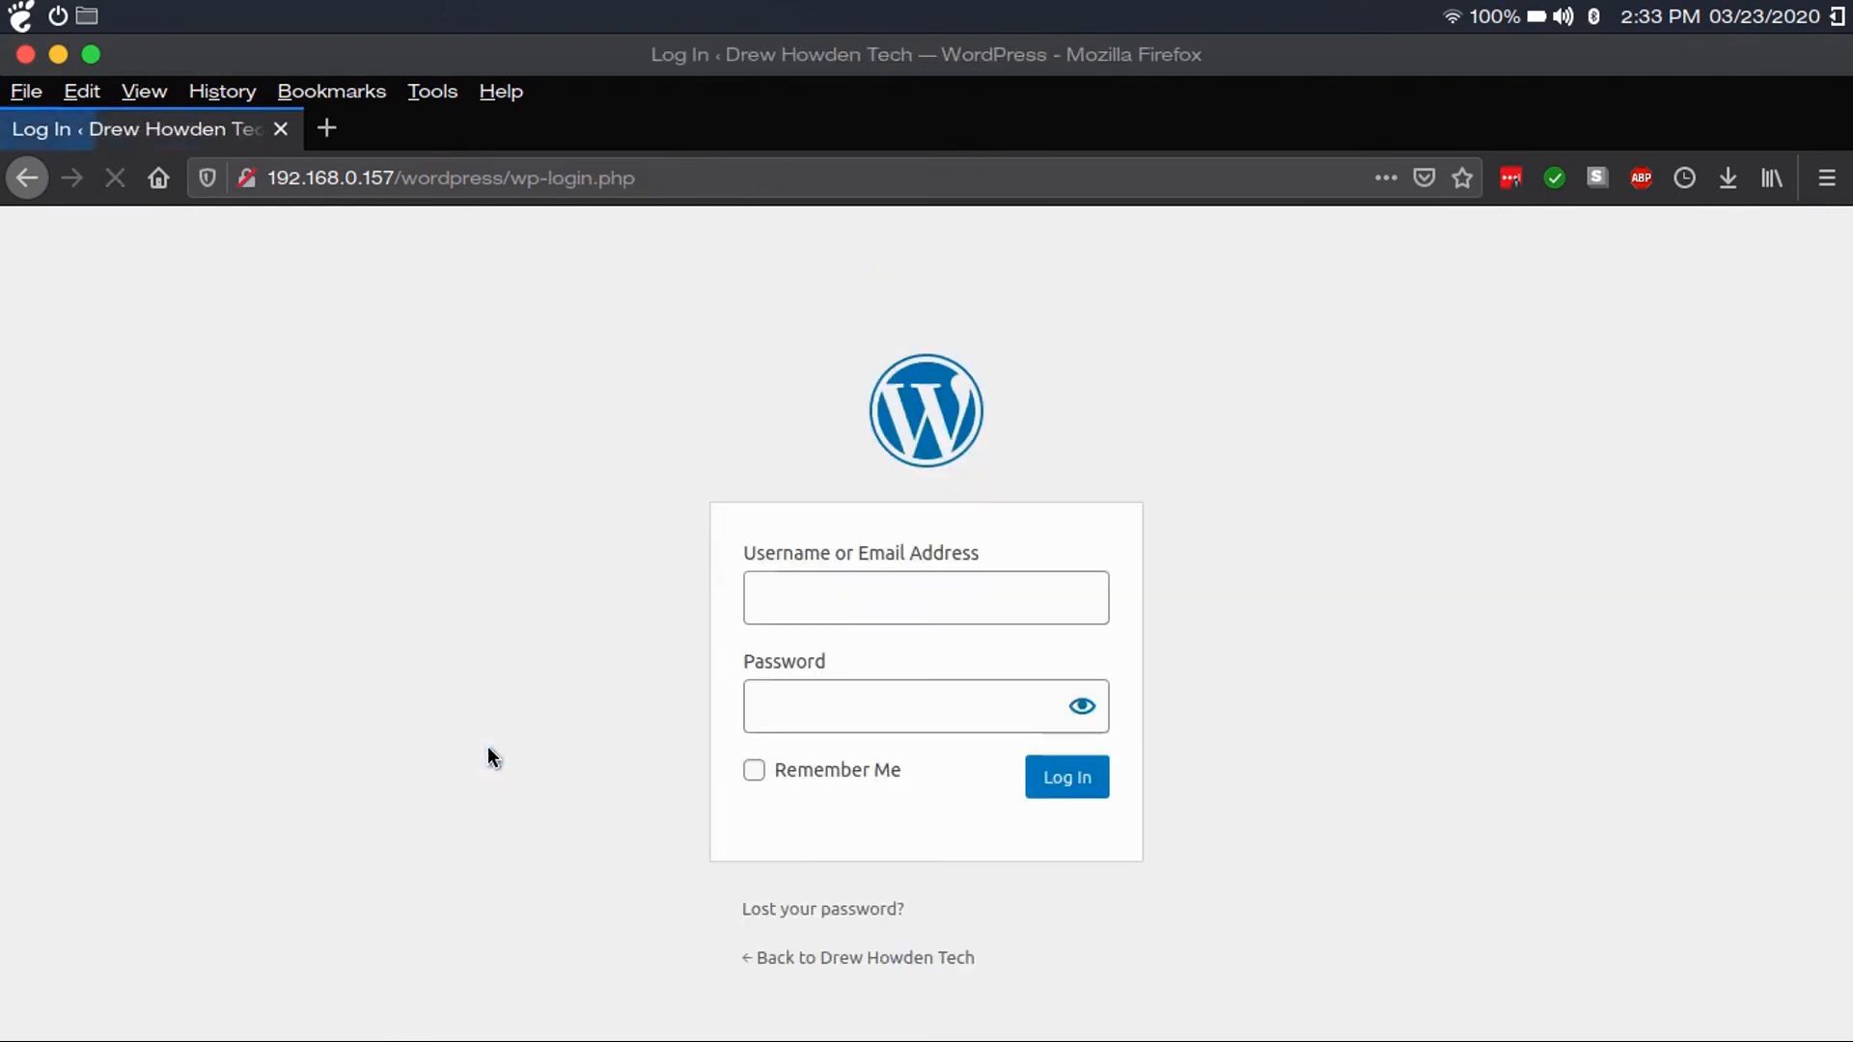
text(drew)
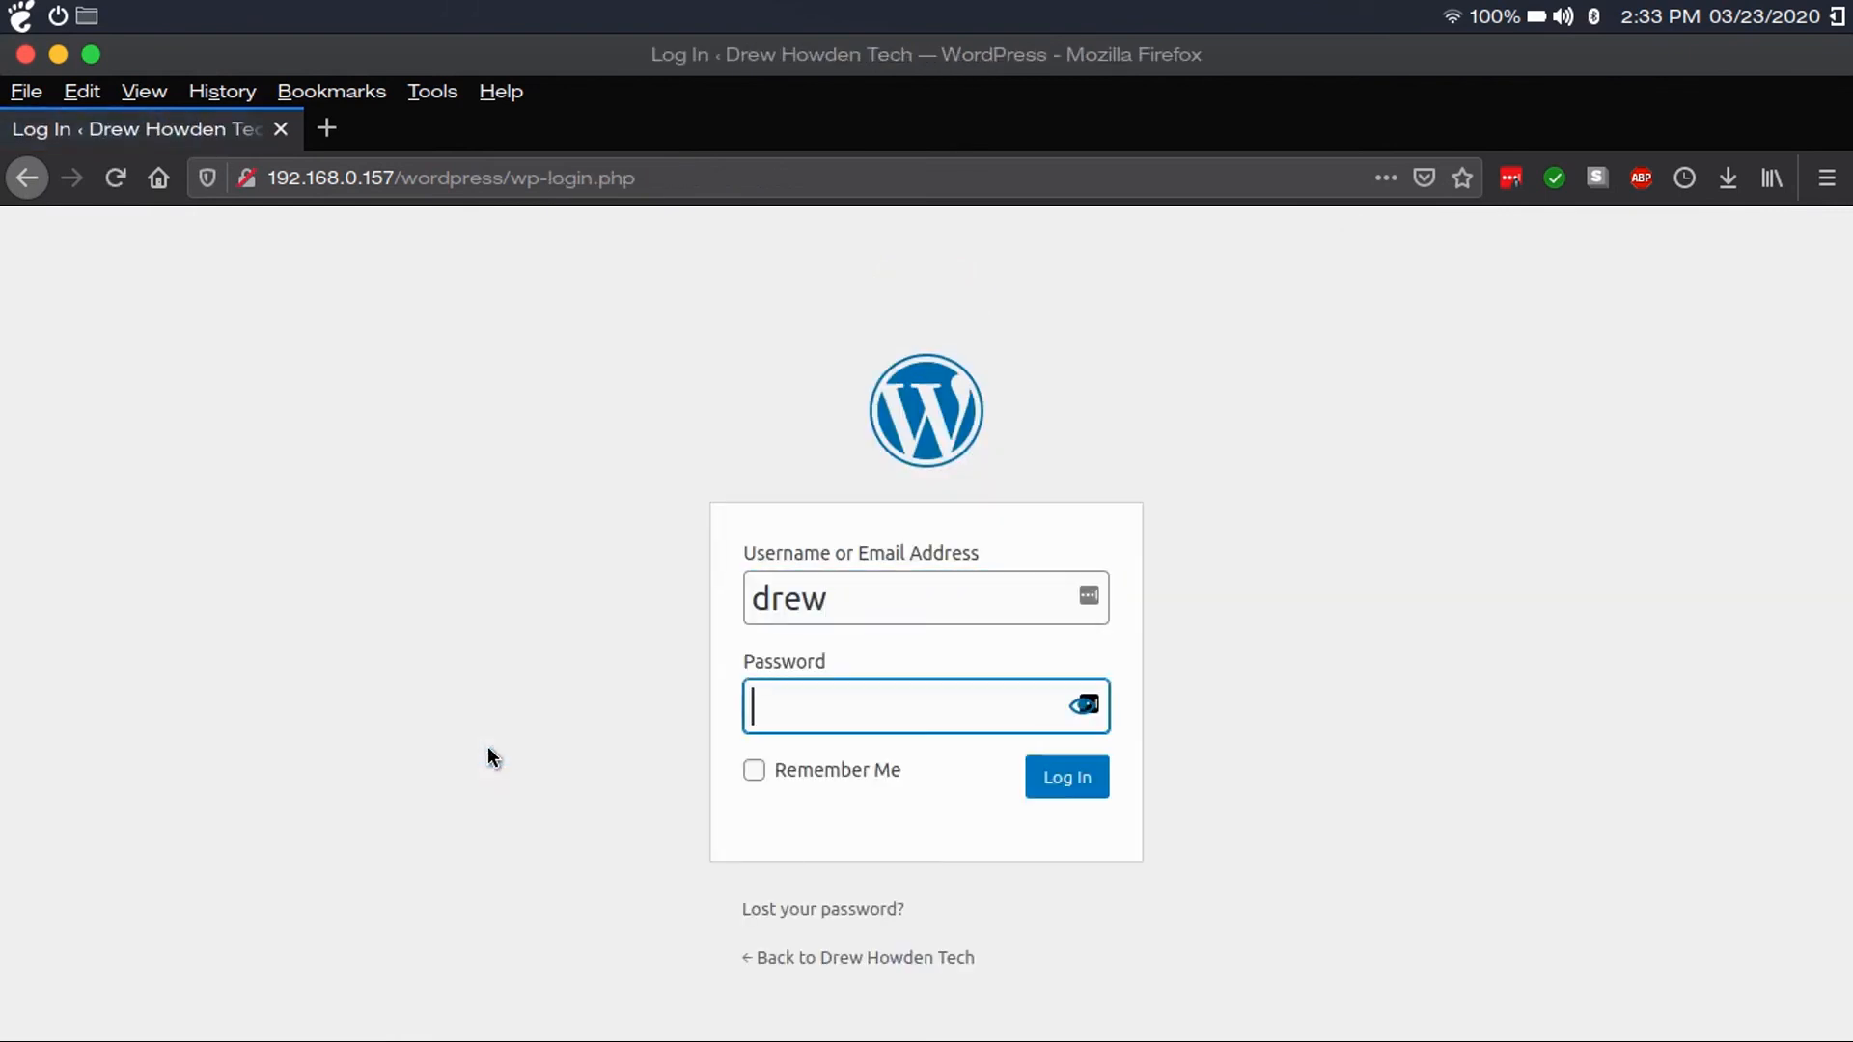
text(password)
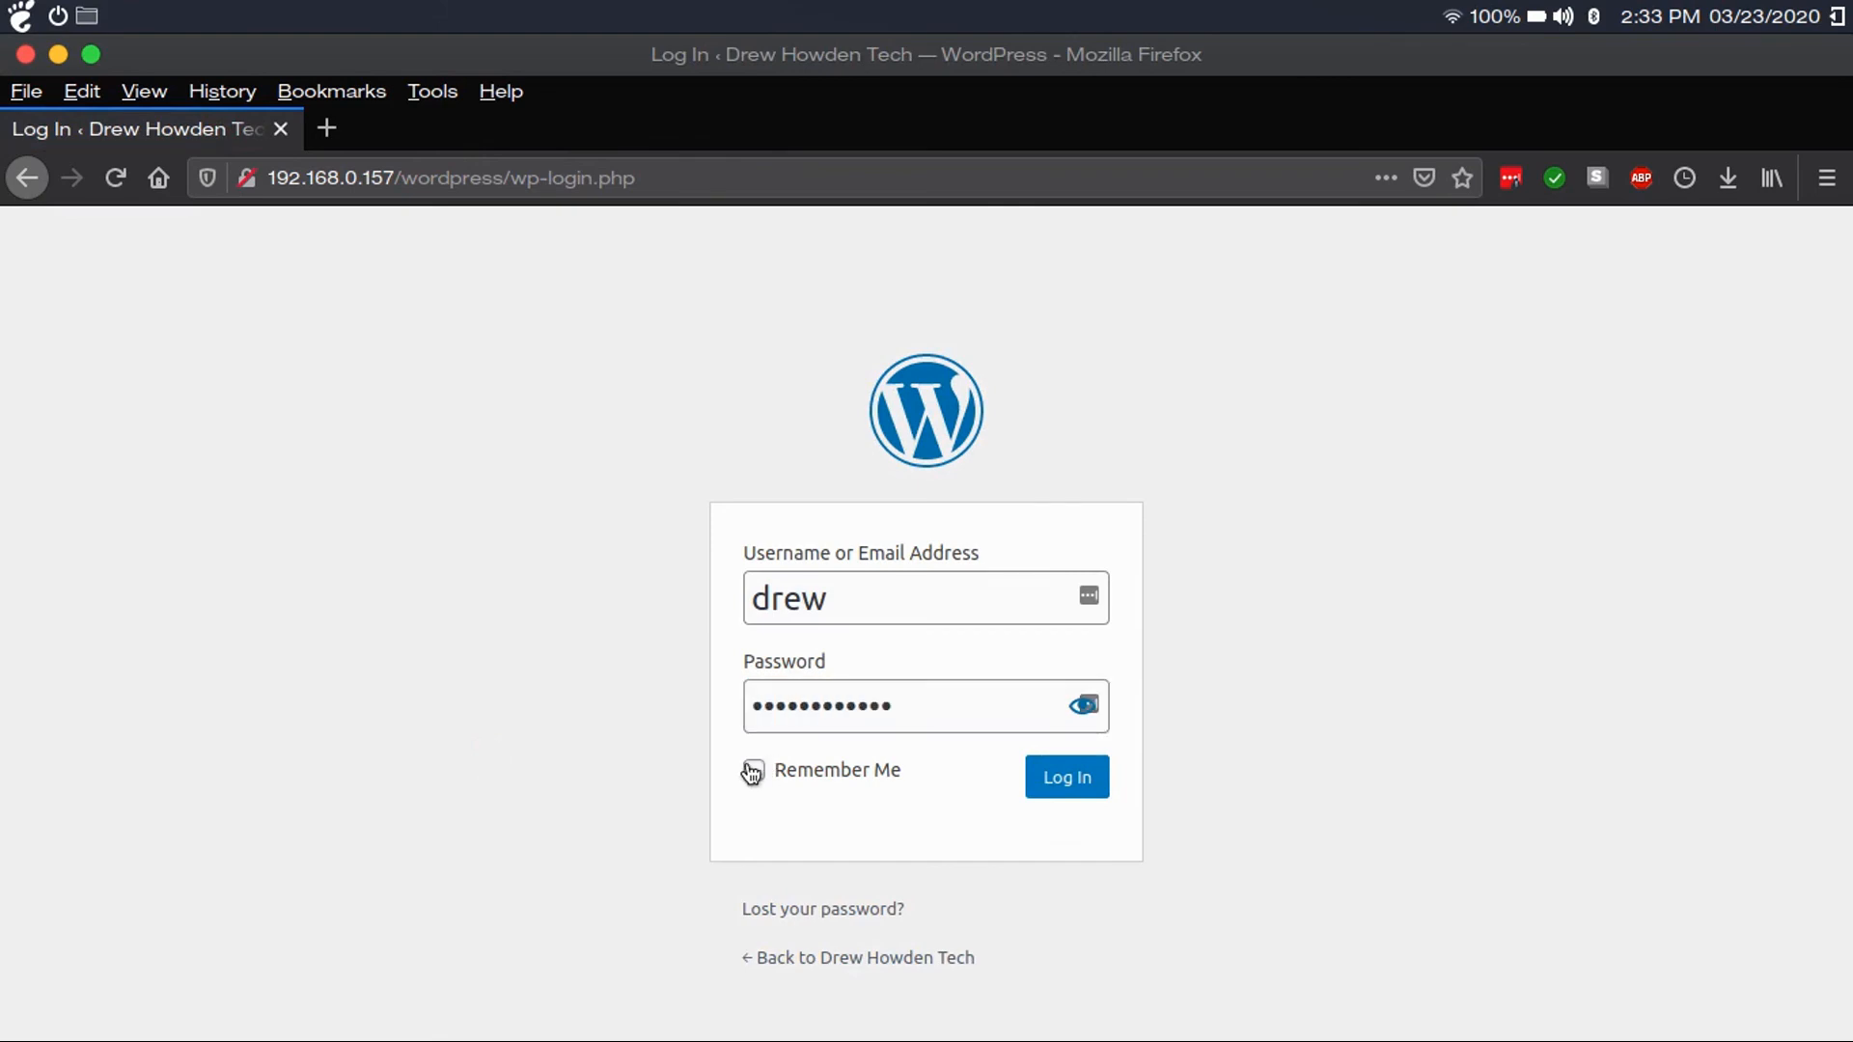
click(1066, 778)
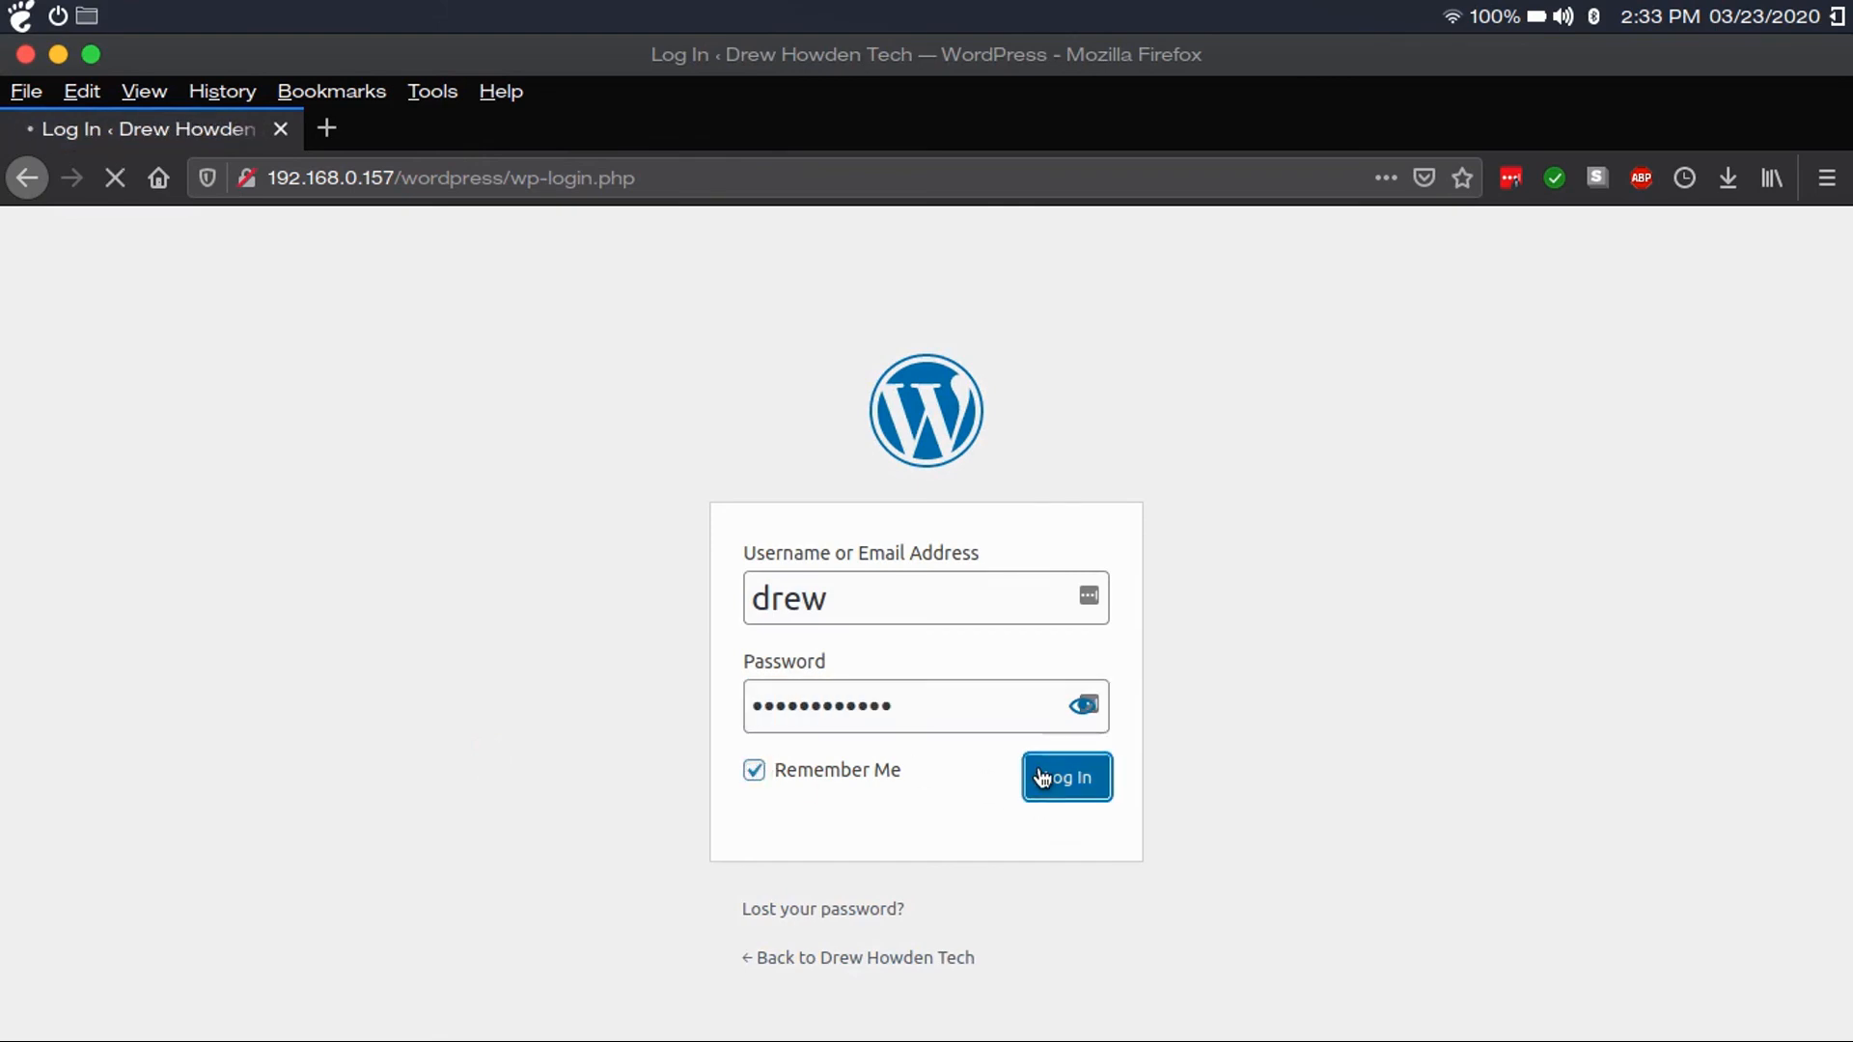
click(1066, 777)
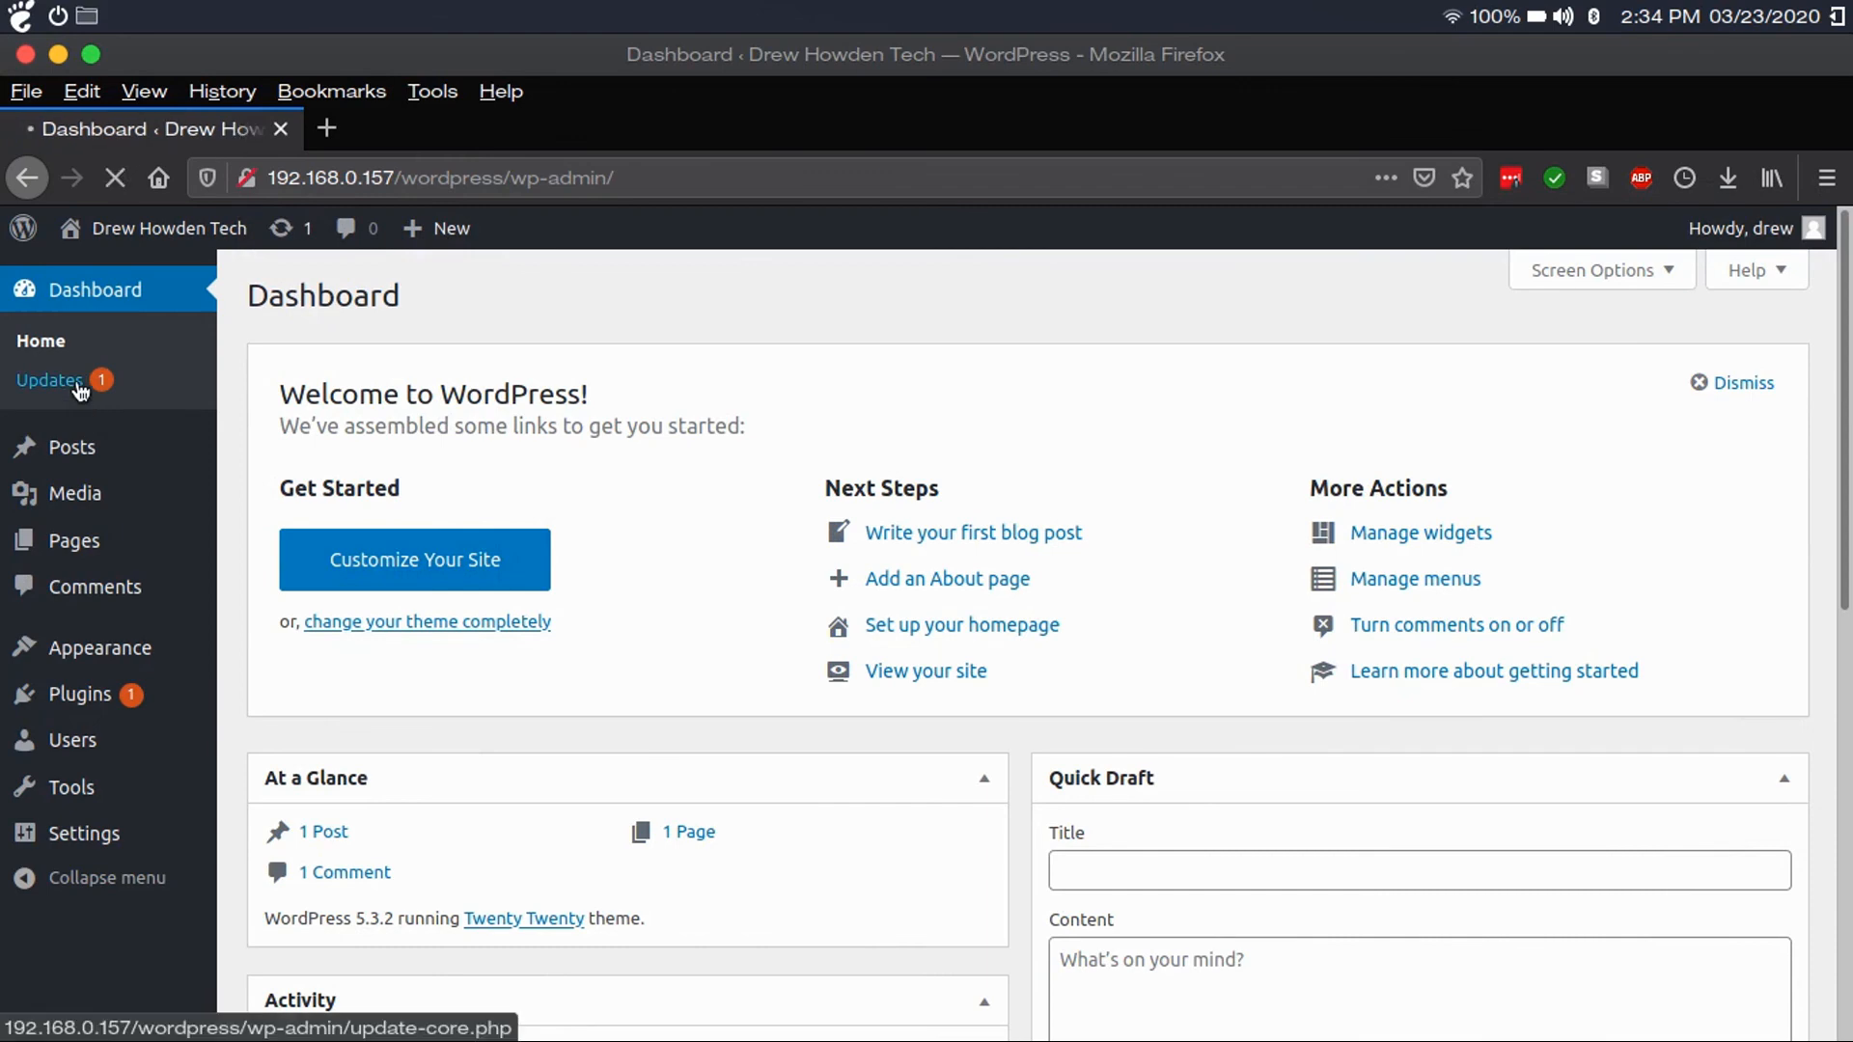
- Update the Akismet Anti-Spam plugin from Dashboard Updates, submitting the server's FTP credentials
click(50, 381)
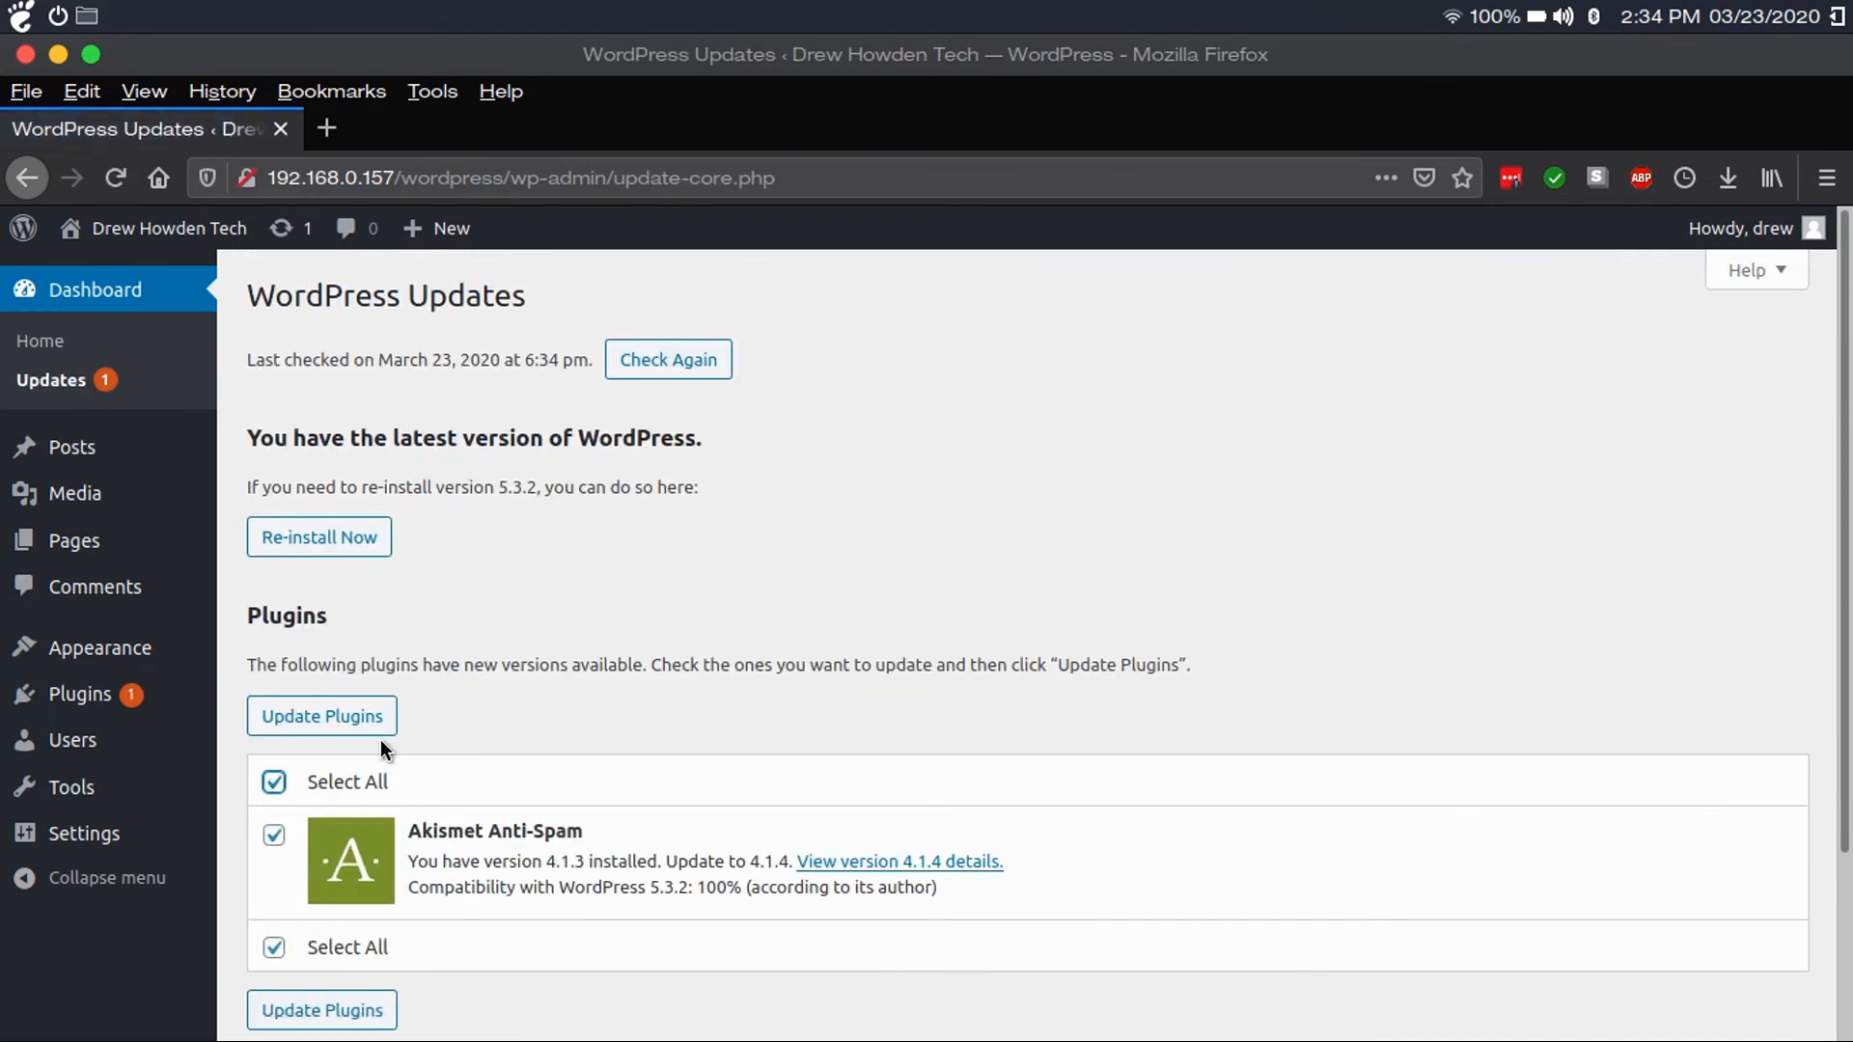
click(321, 717)
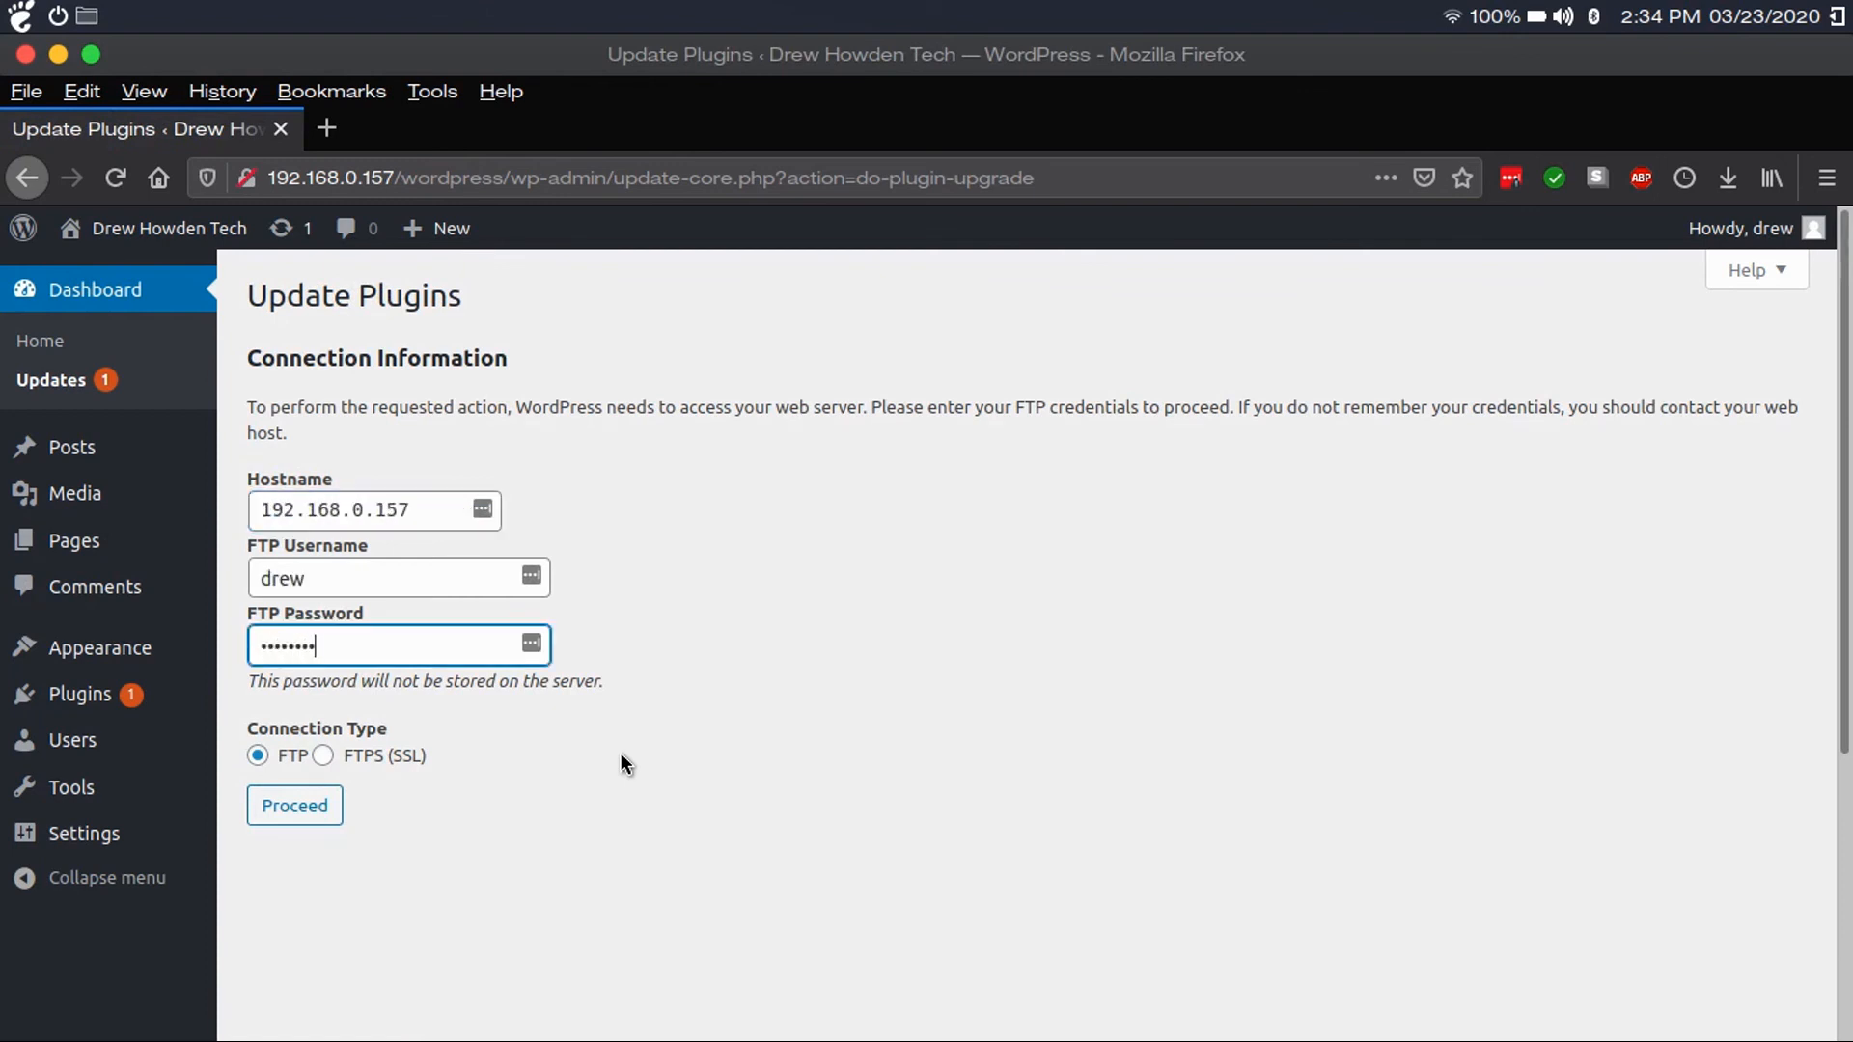
click(293, 805)
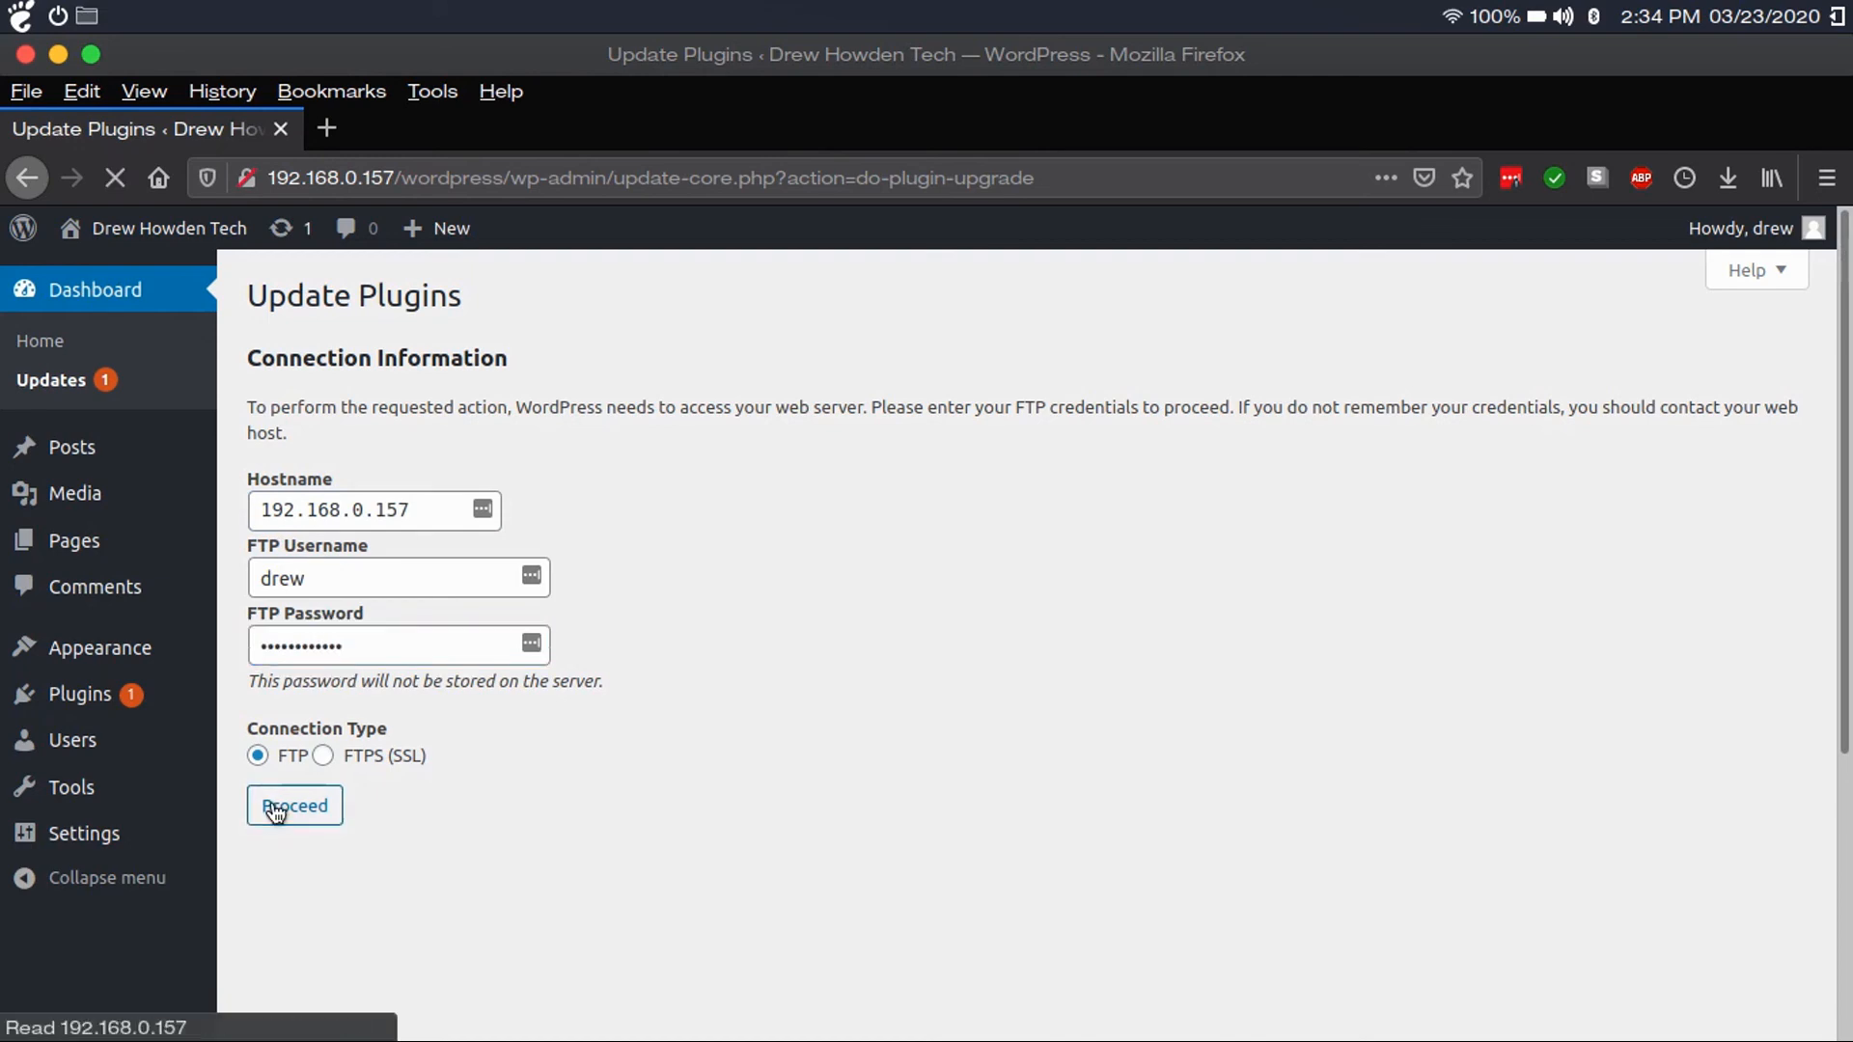
click(294, 805)
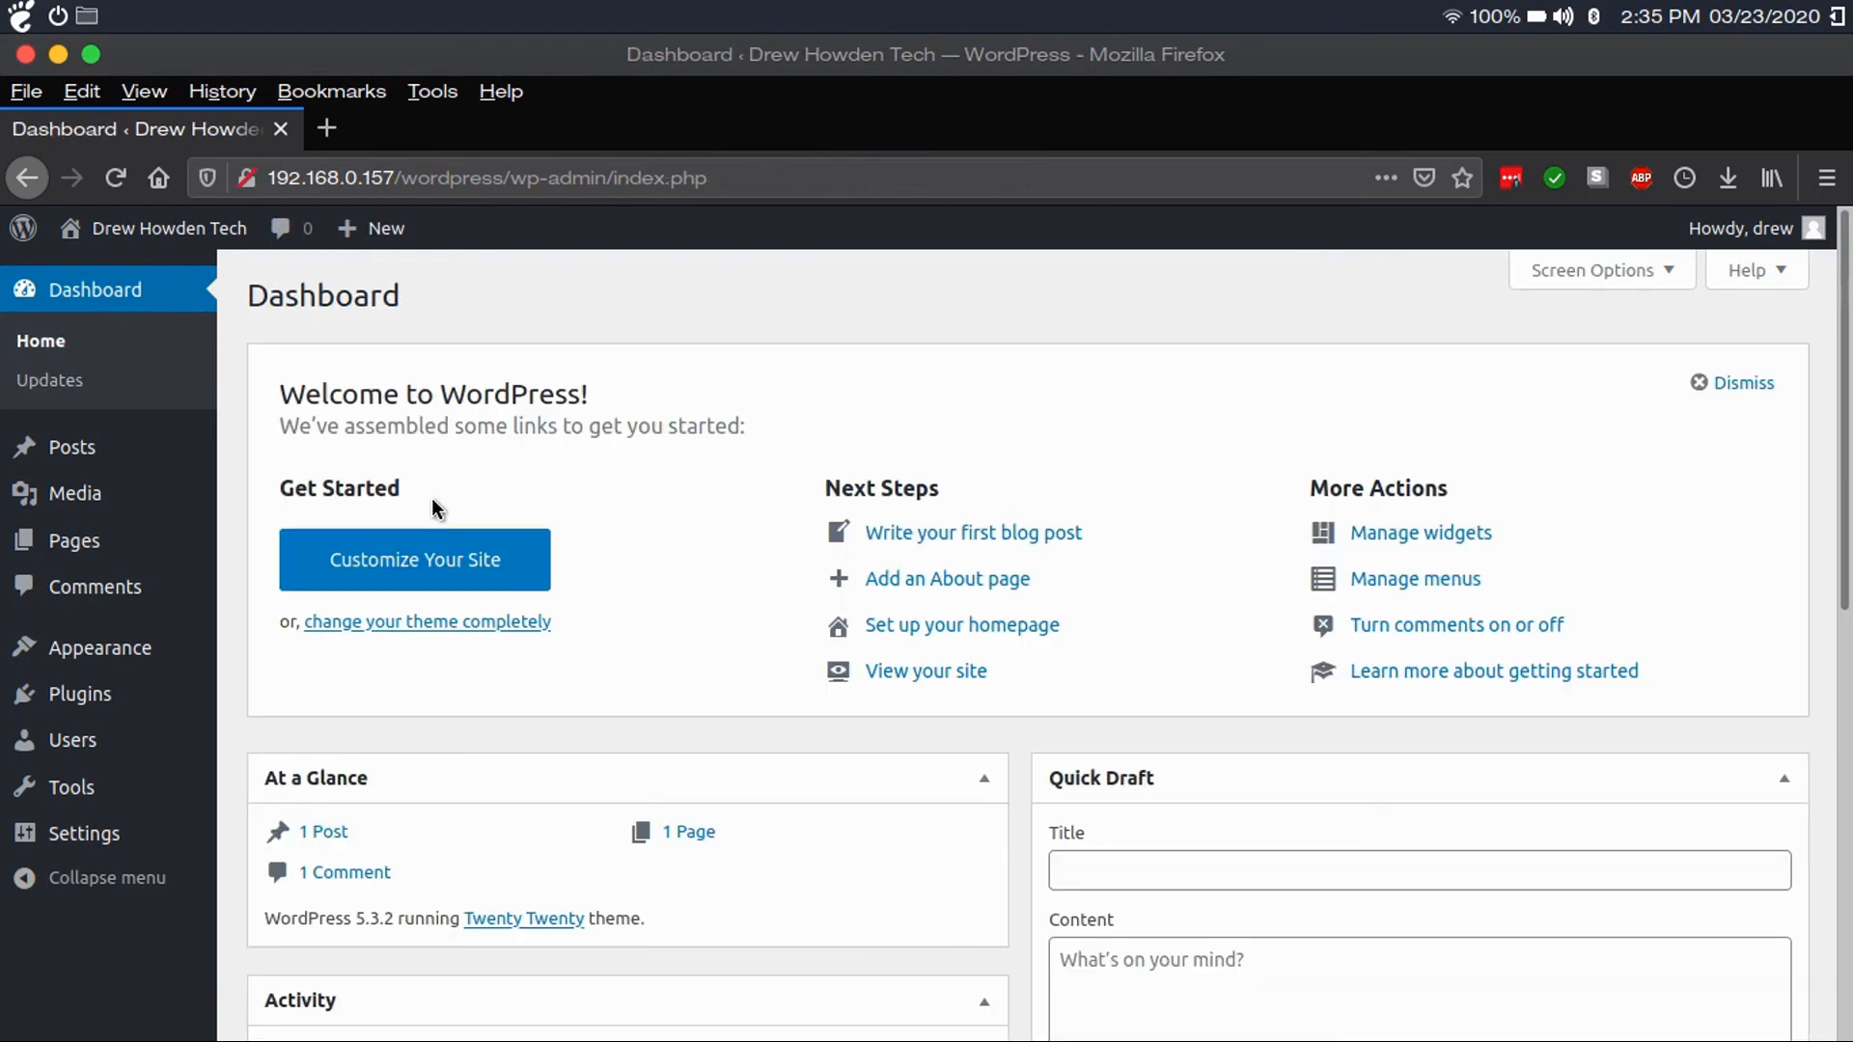
mouse_move(77, 608)
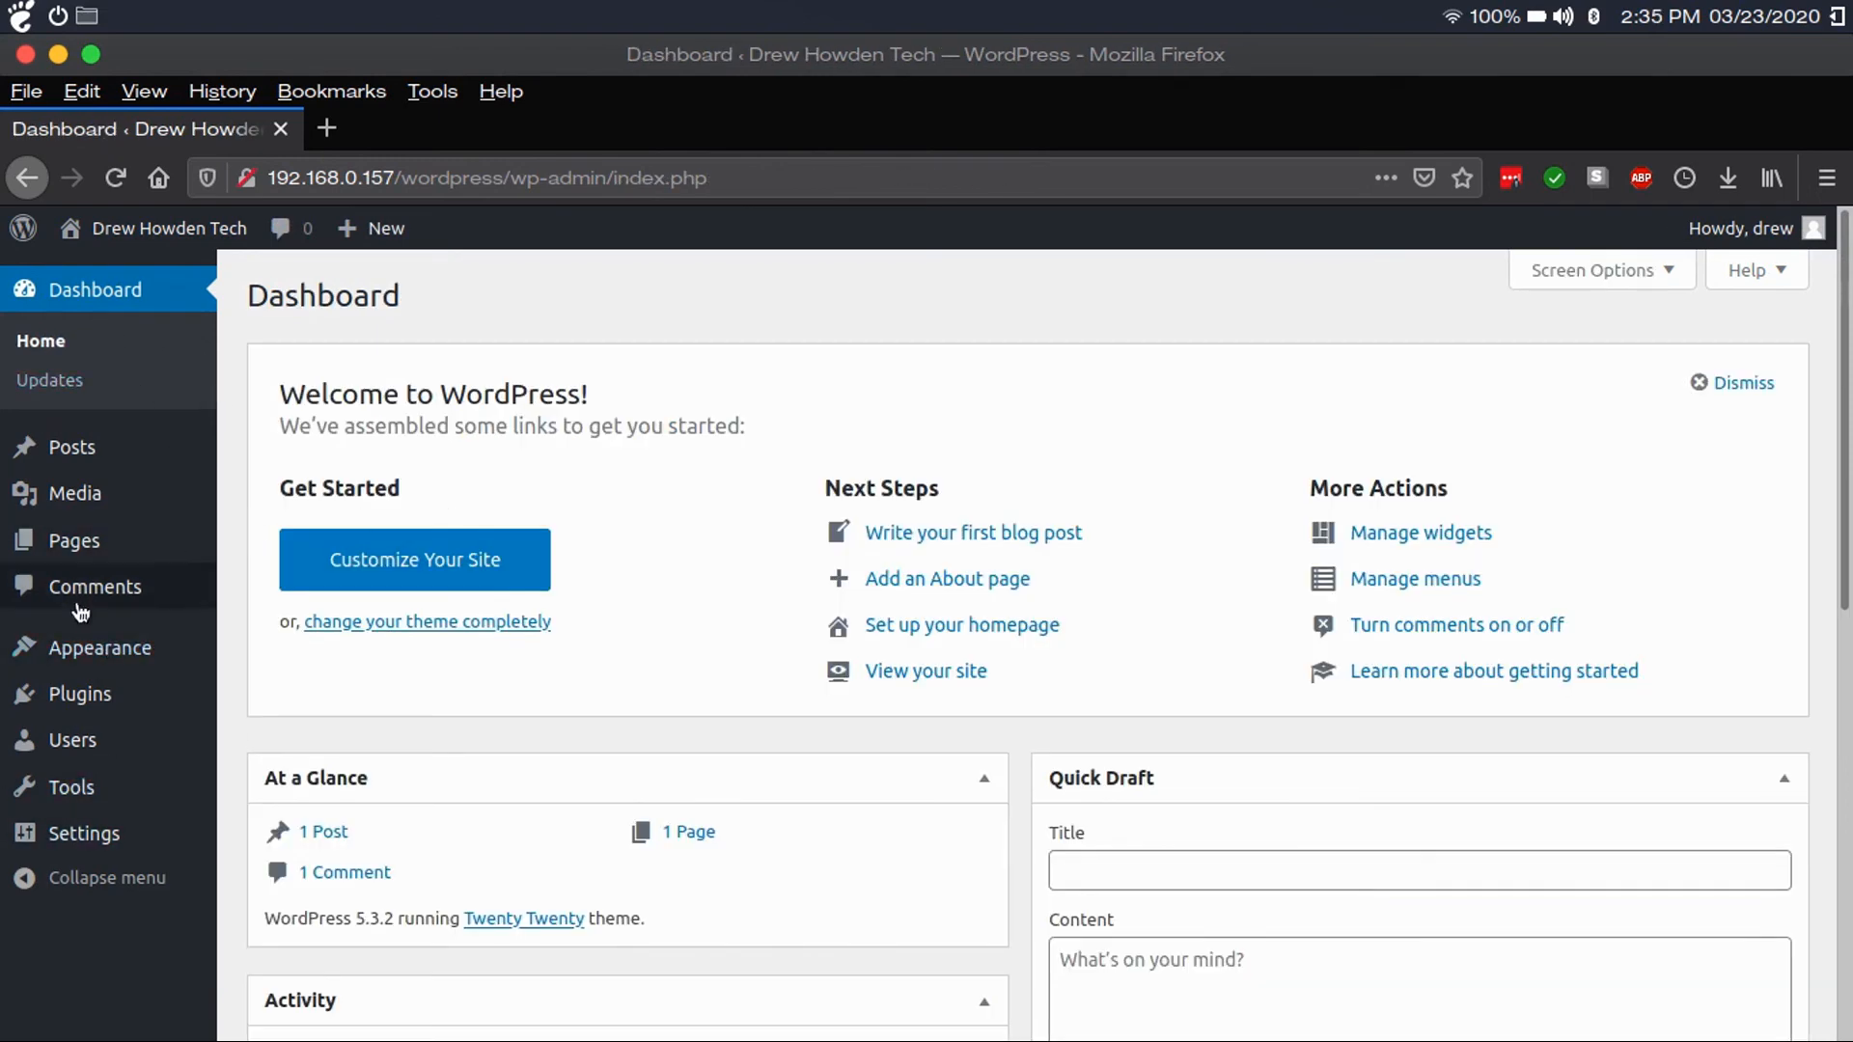
mouse_move(440, 363)
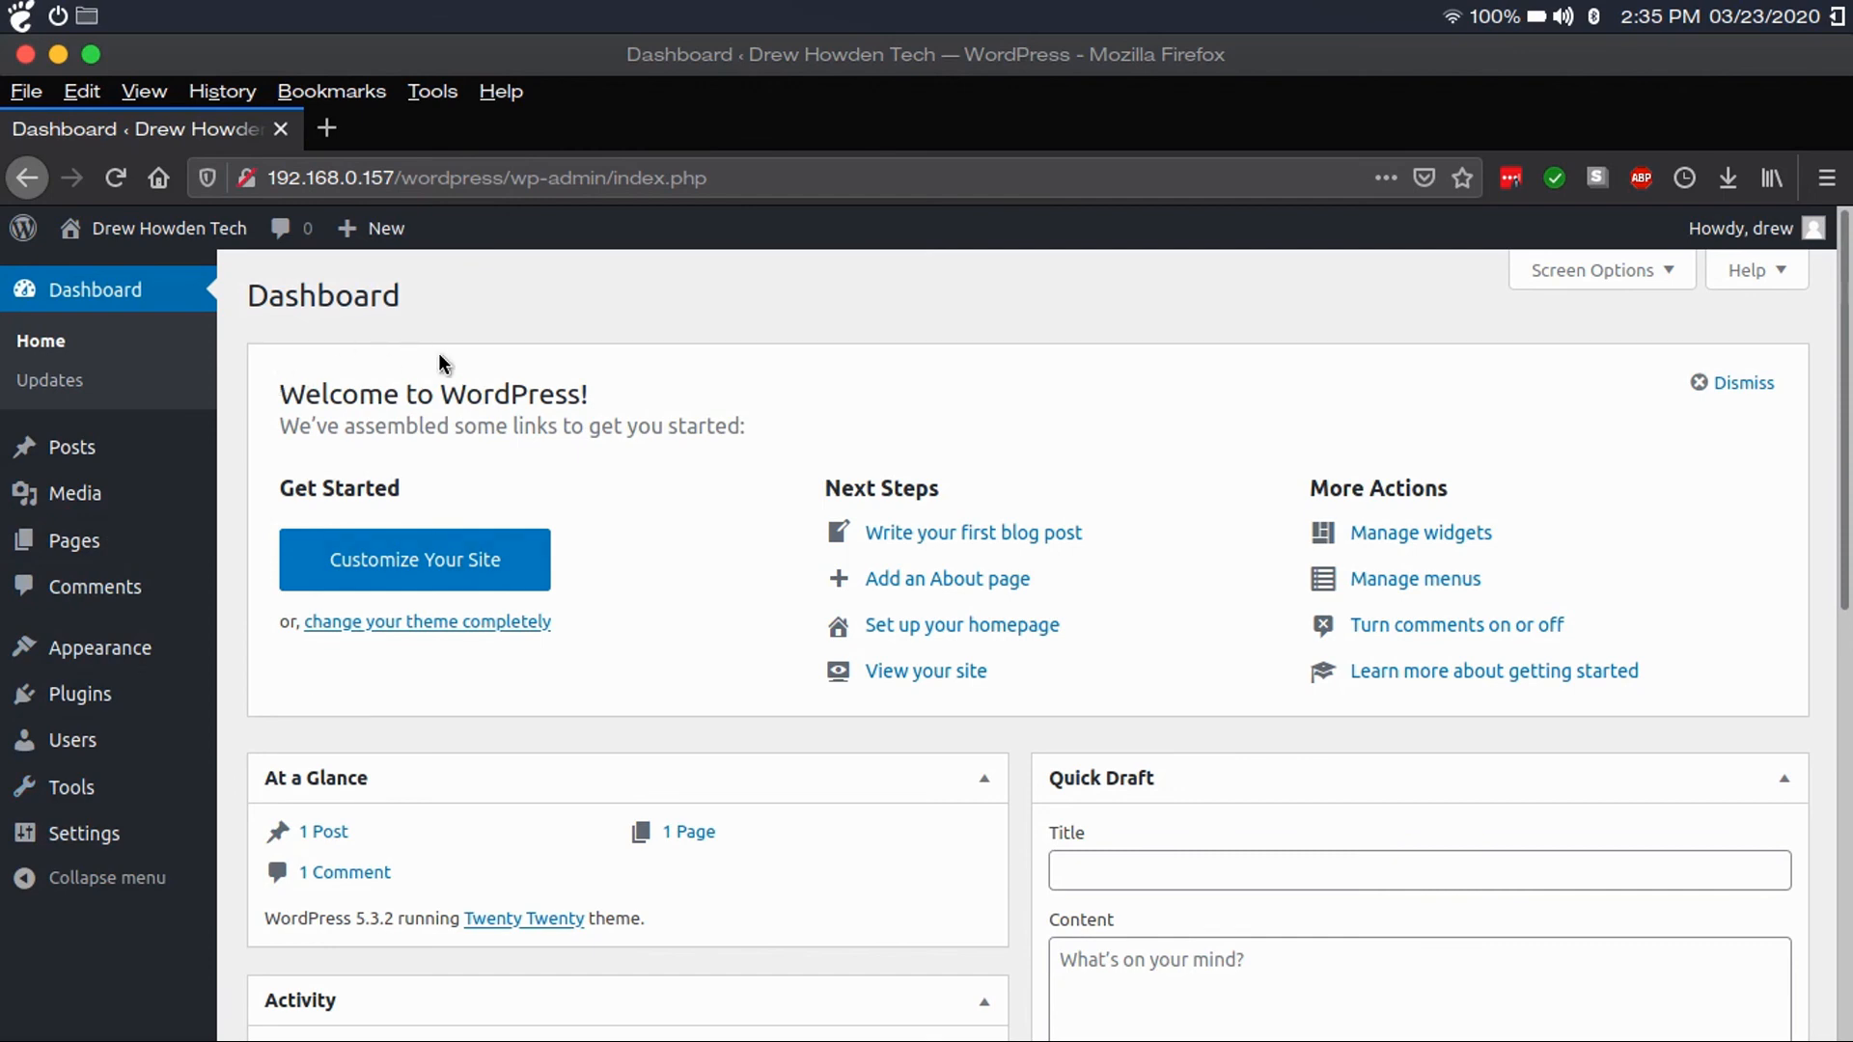
mouse_move(167, 228)
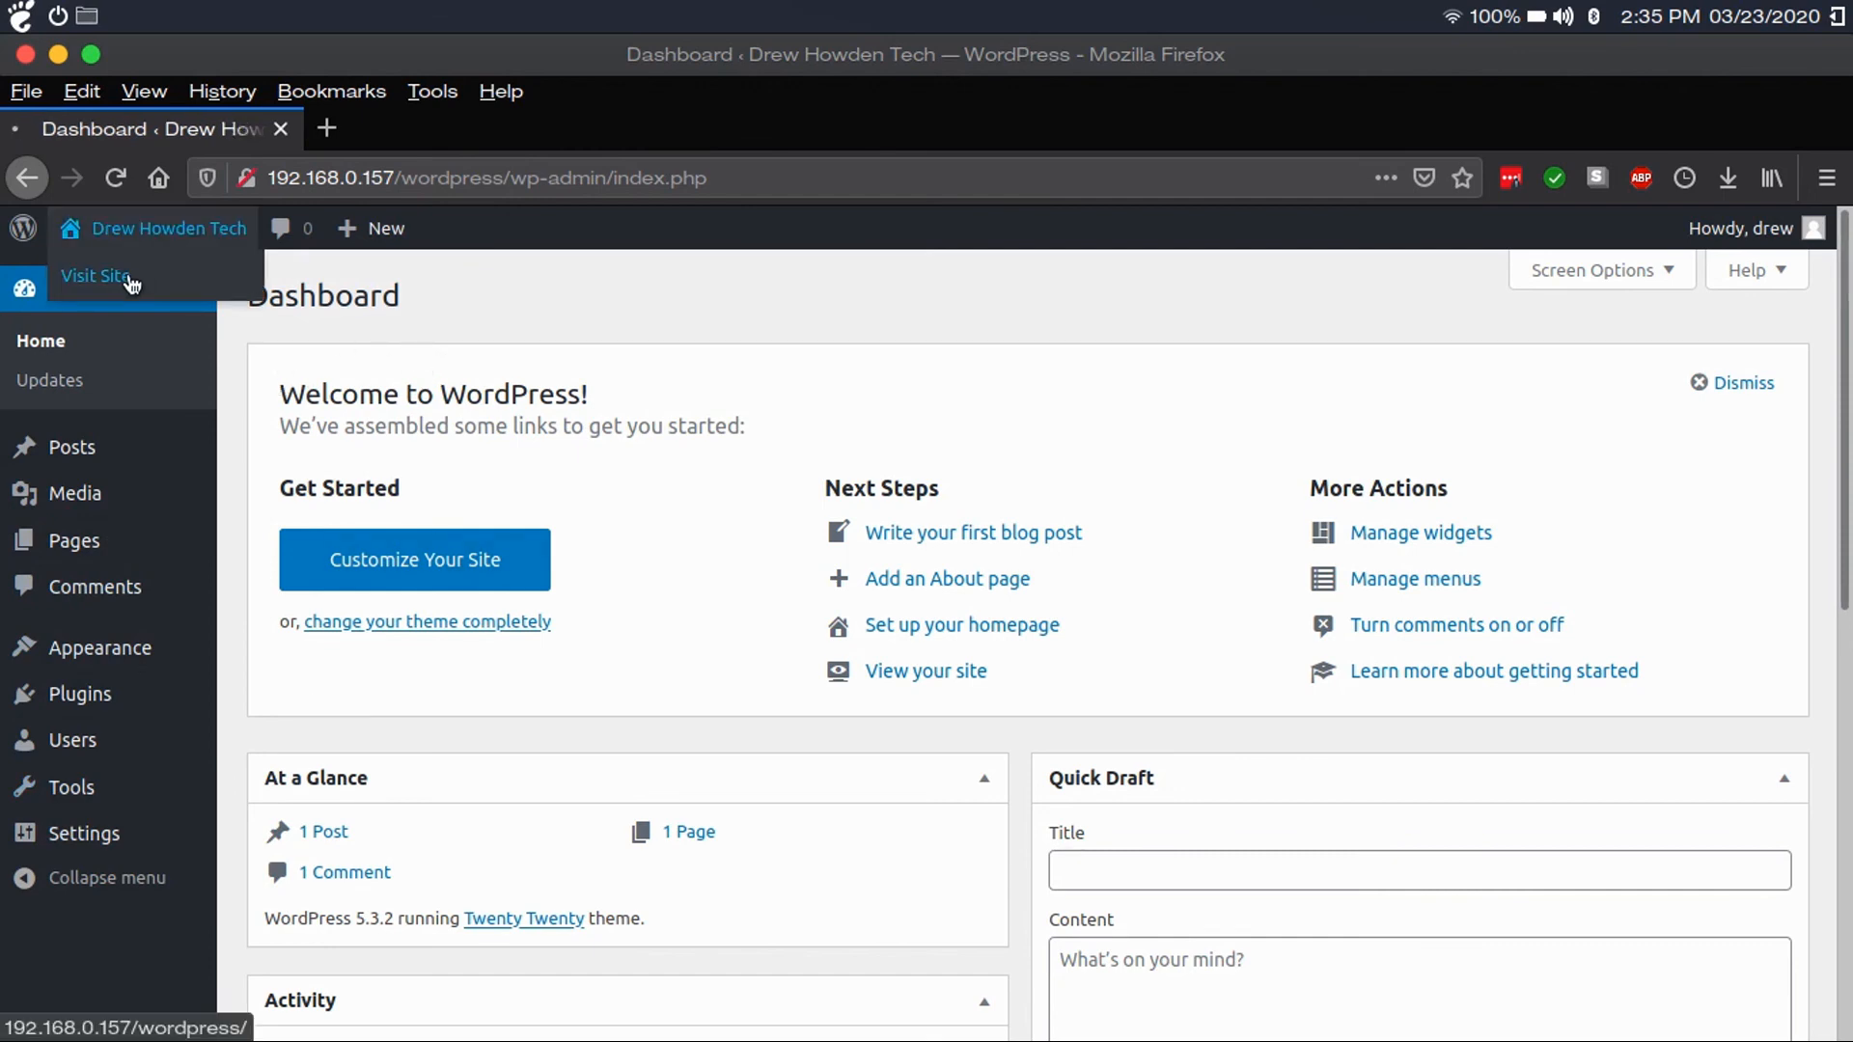
- Visit the live site at 192.168.0.157/wordpress showing the Hello world! post
click(97, 276)
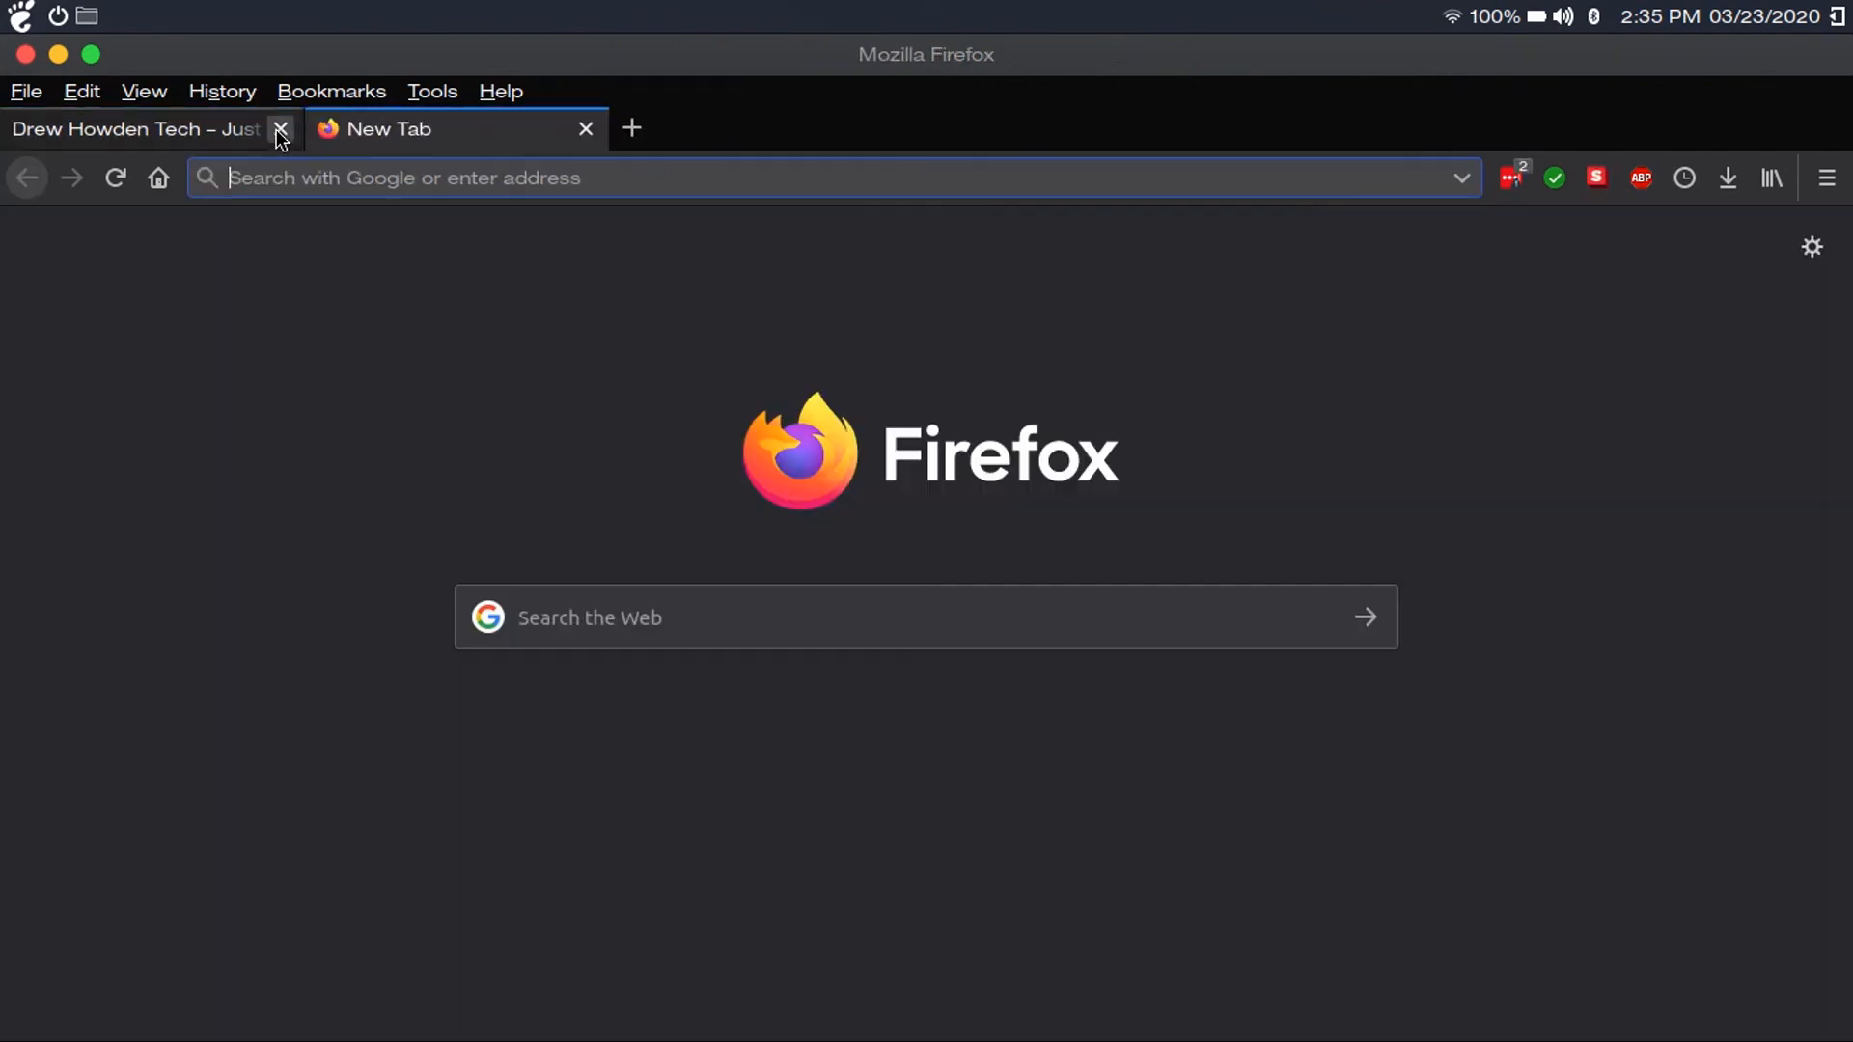
text(192.16)
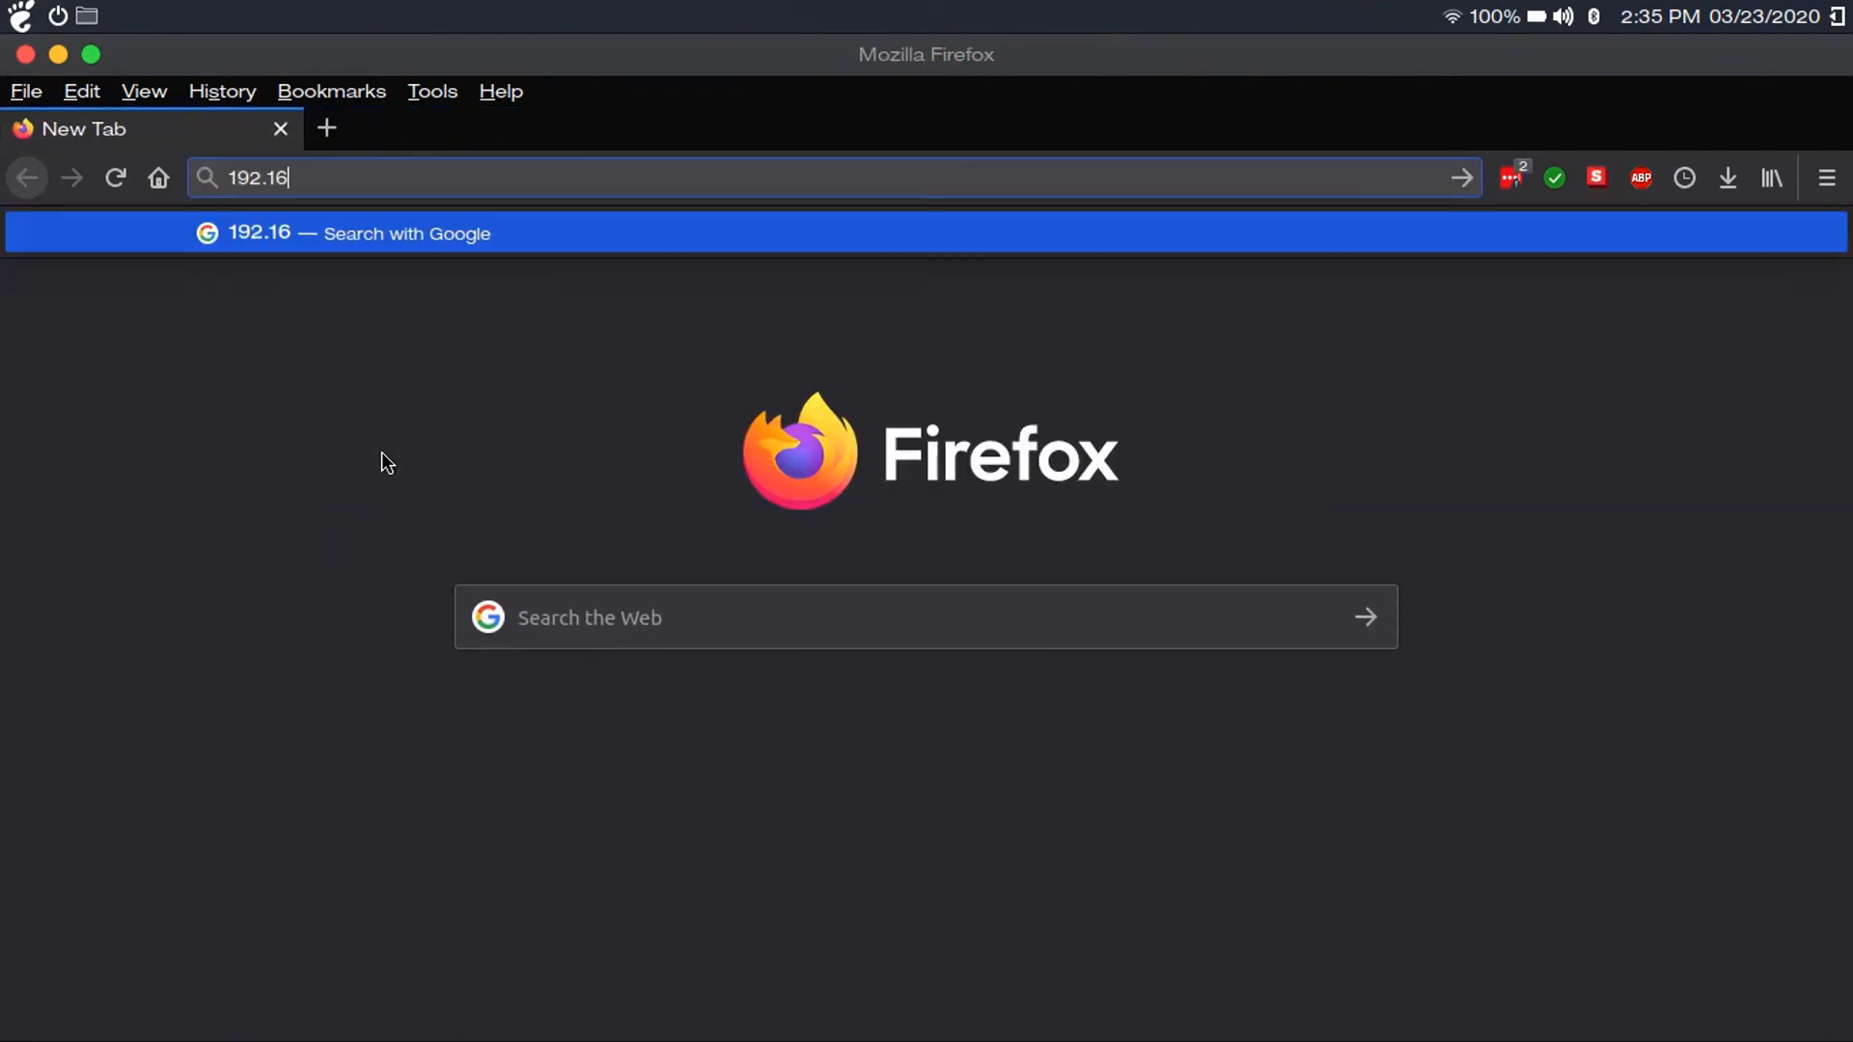
key(Return)
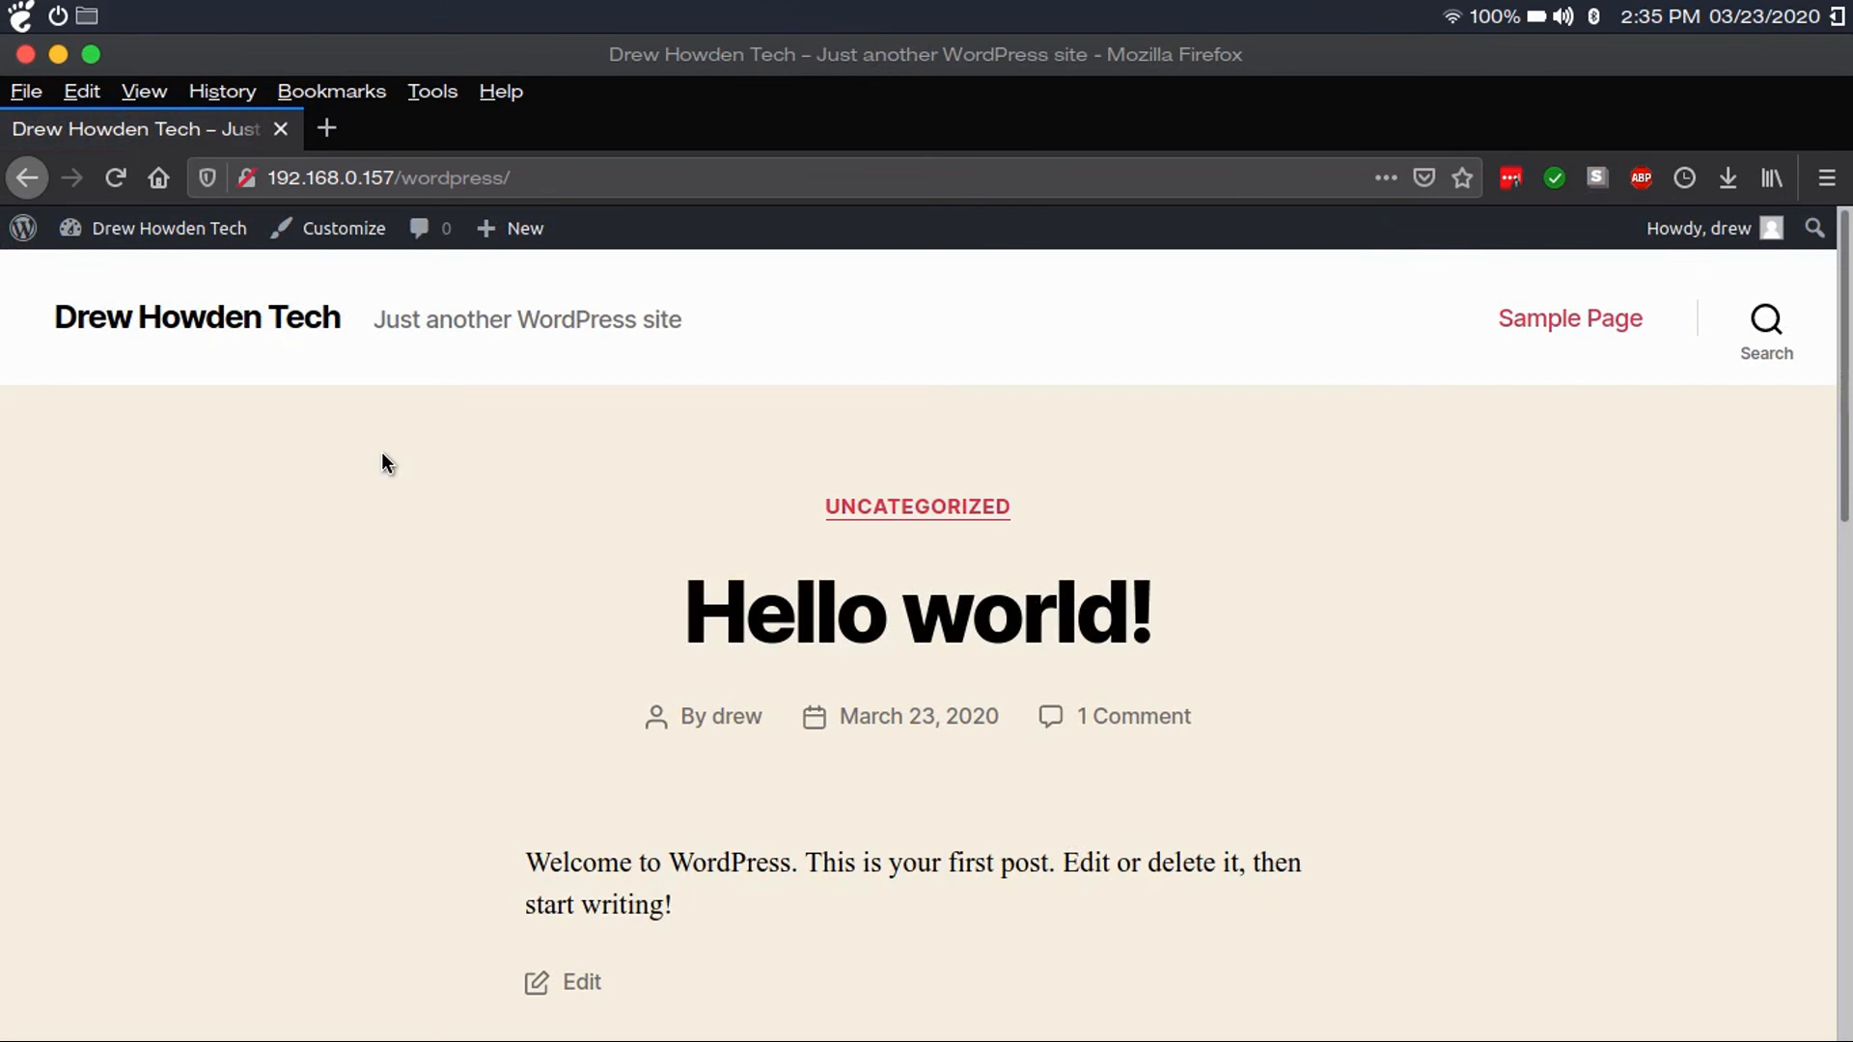
mouse_move(1069, 249)
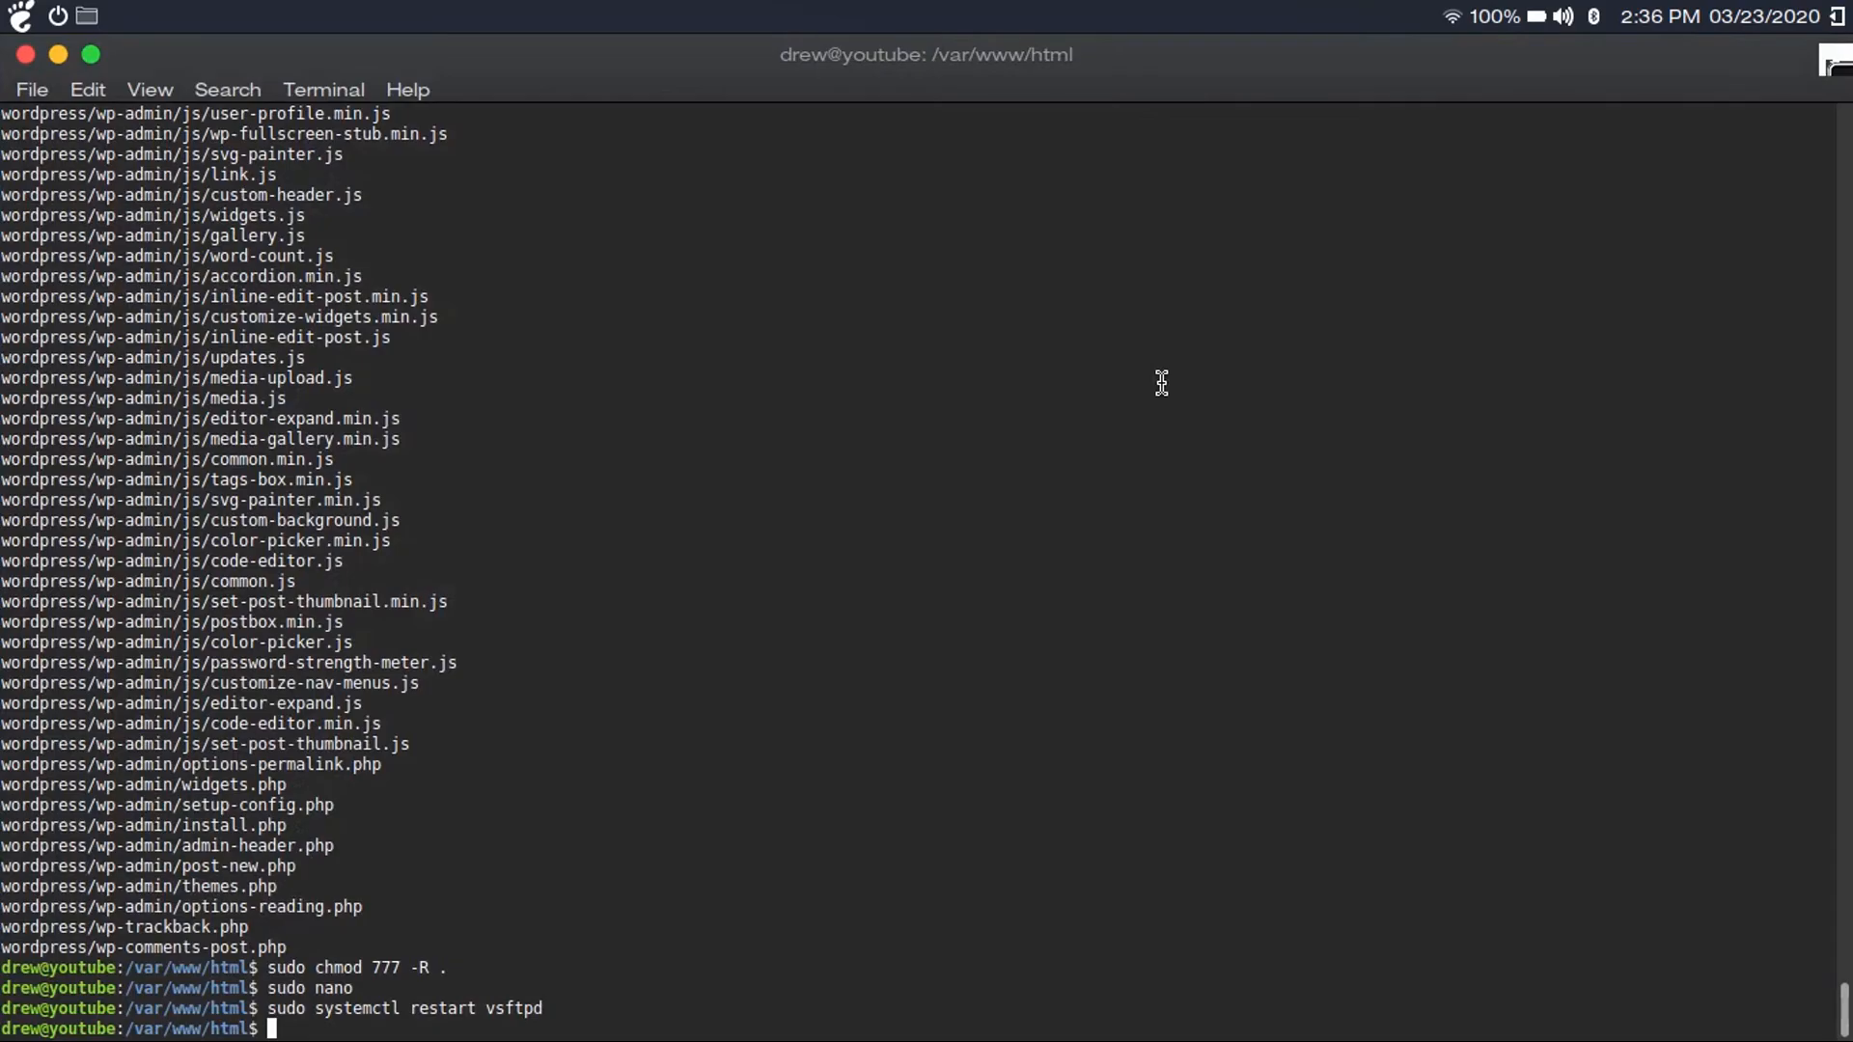
- Run sudo shutdown now -r to reboot the server, then bring Firefox with the site back
text(sudo)
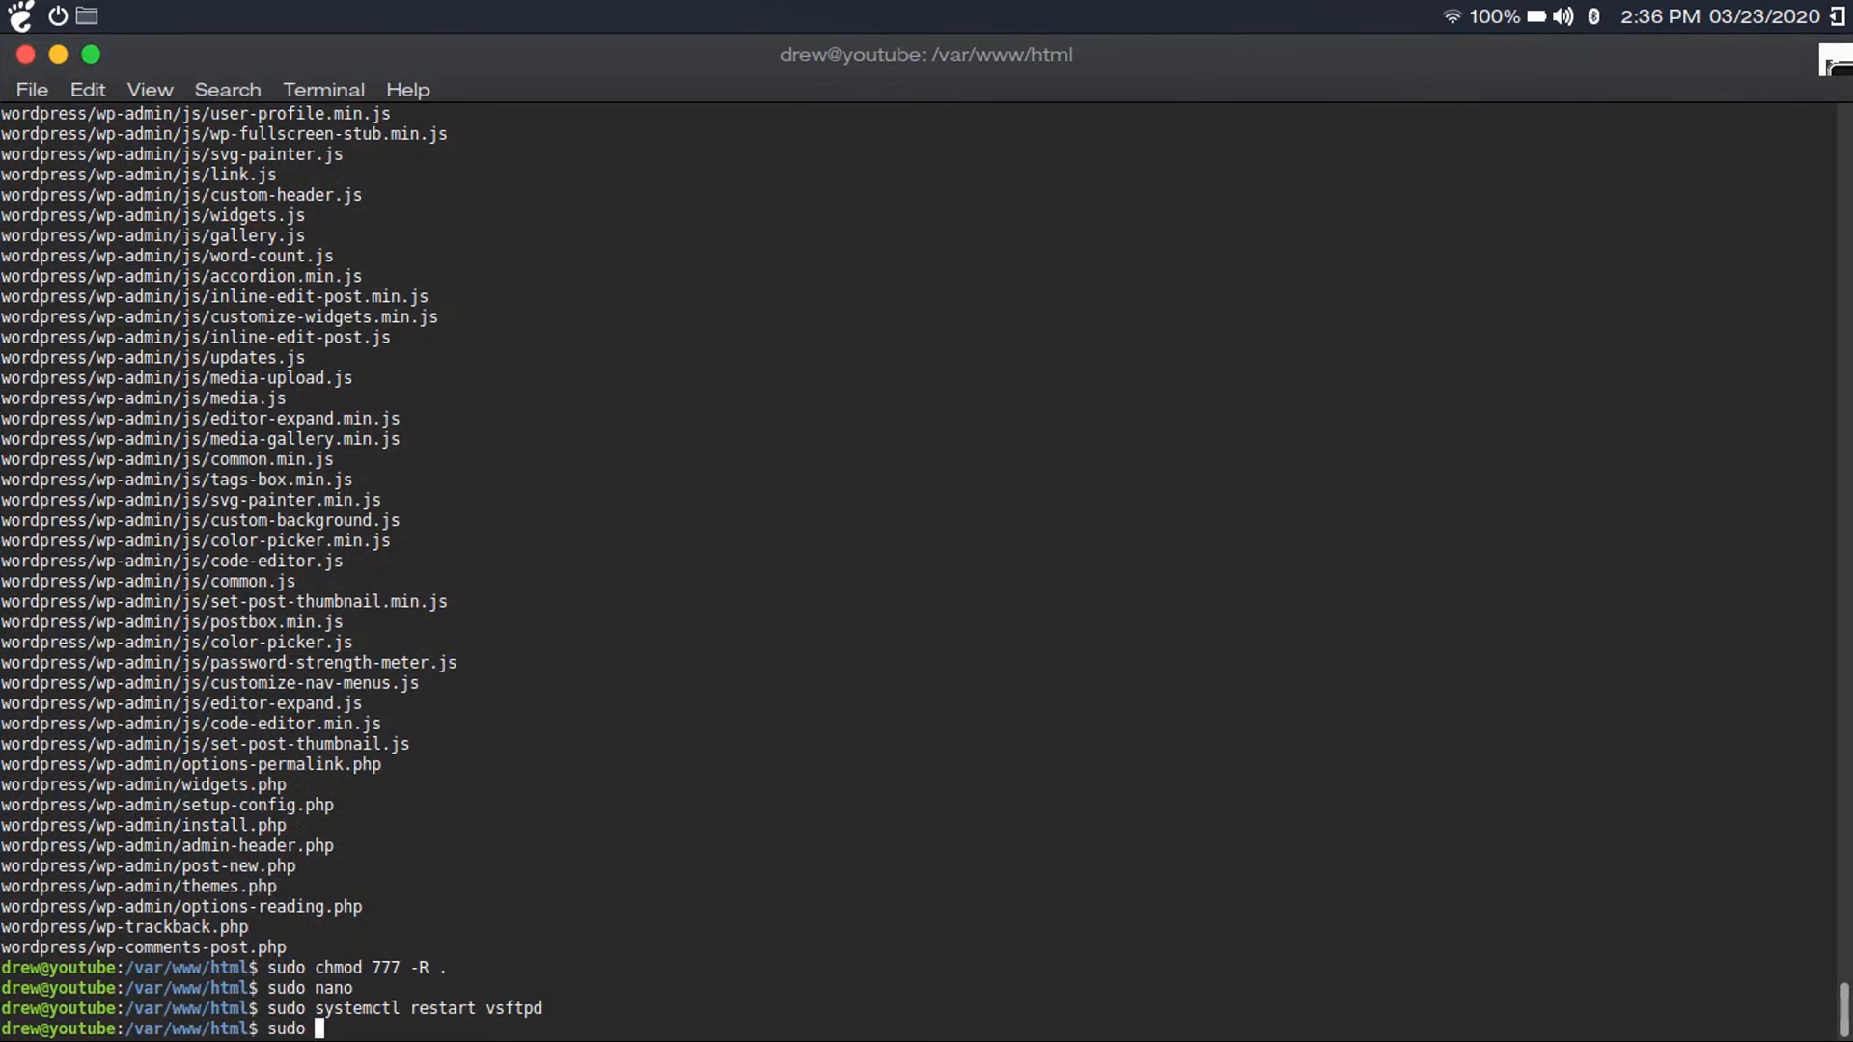
text(shutdown)
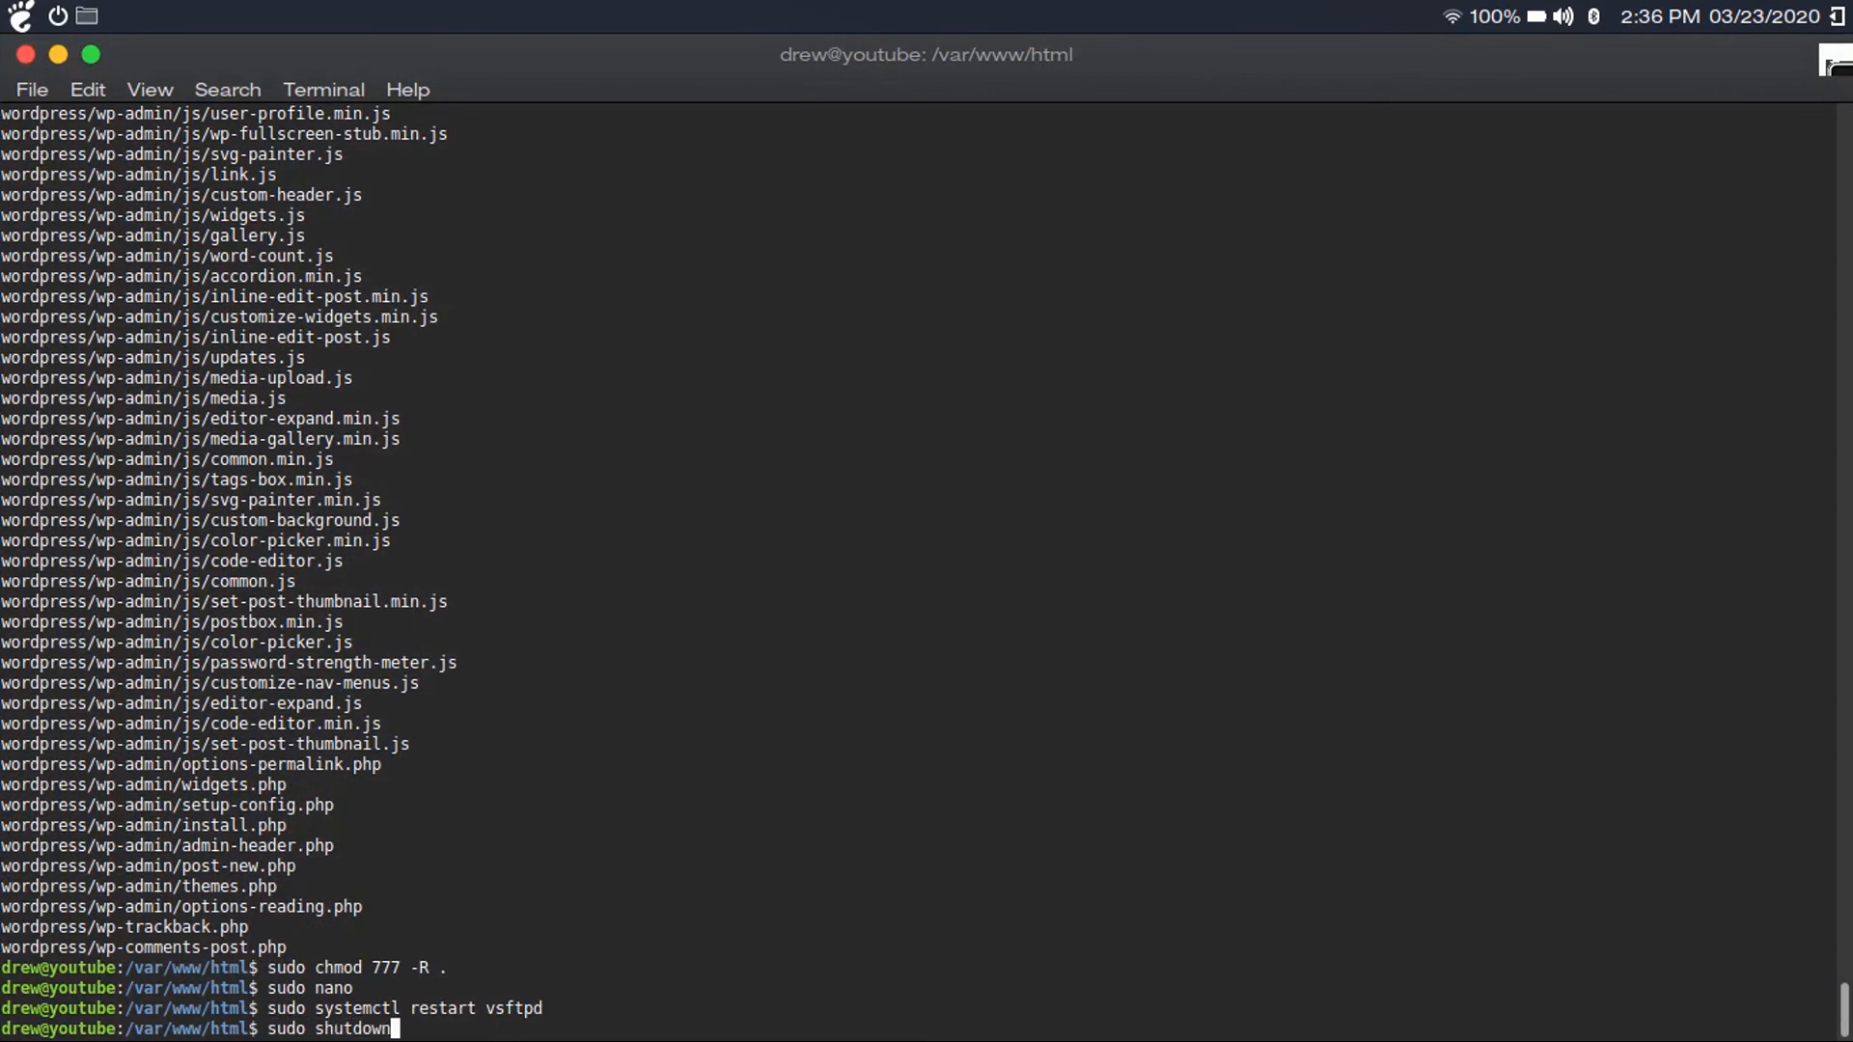
text(now -r)
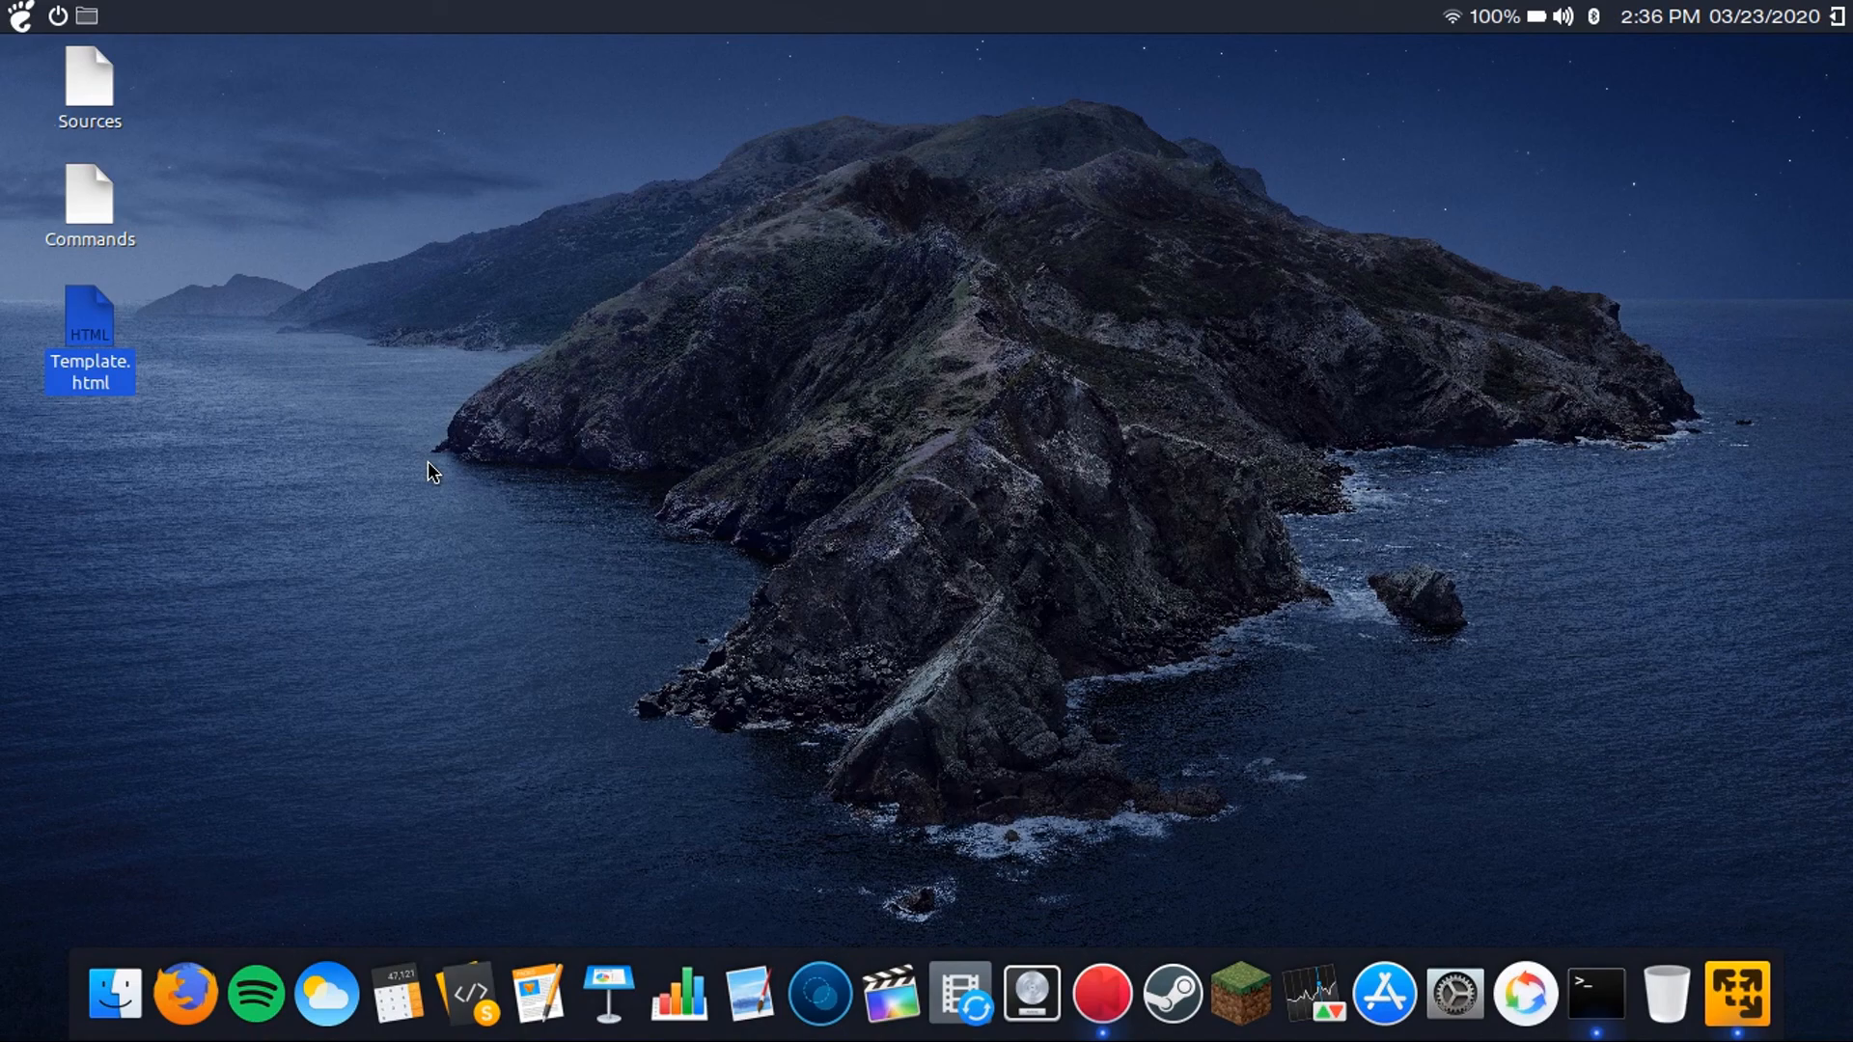
click(185, 992)
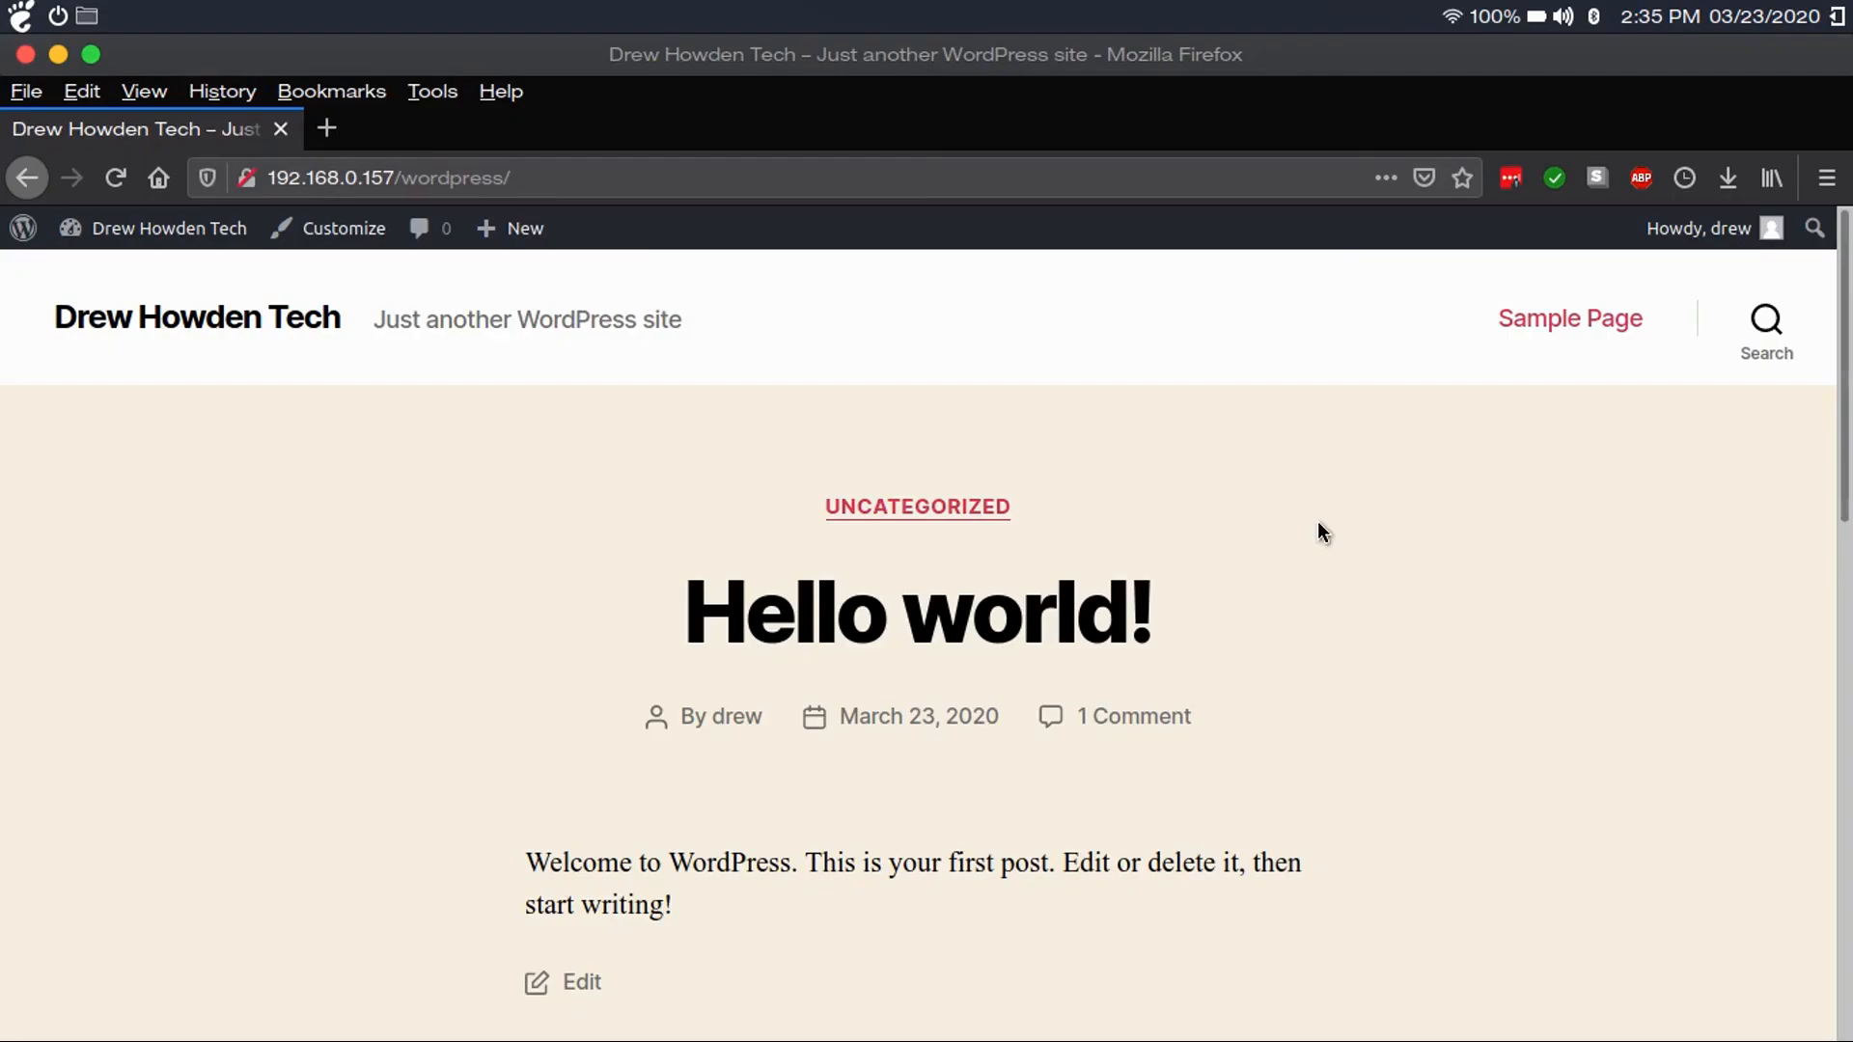